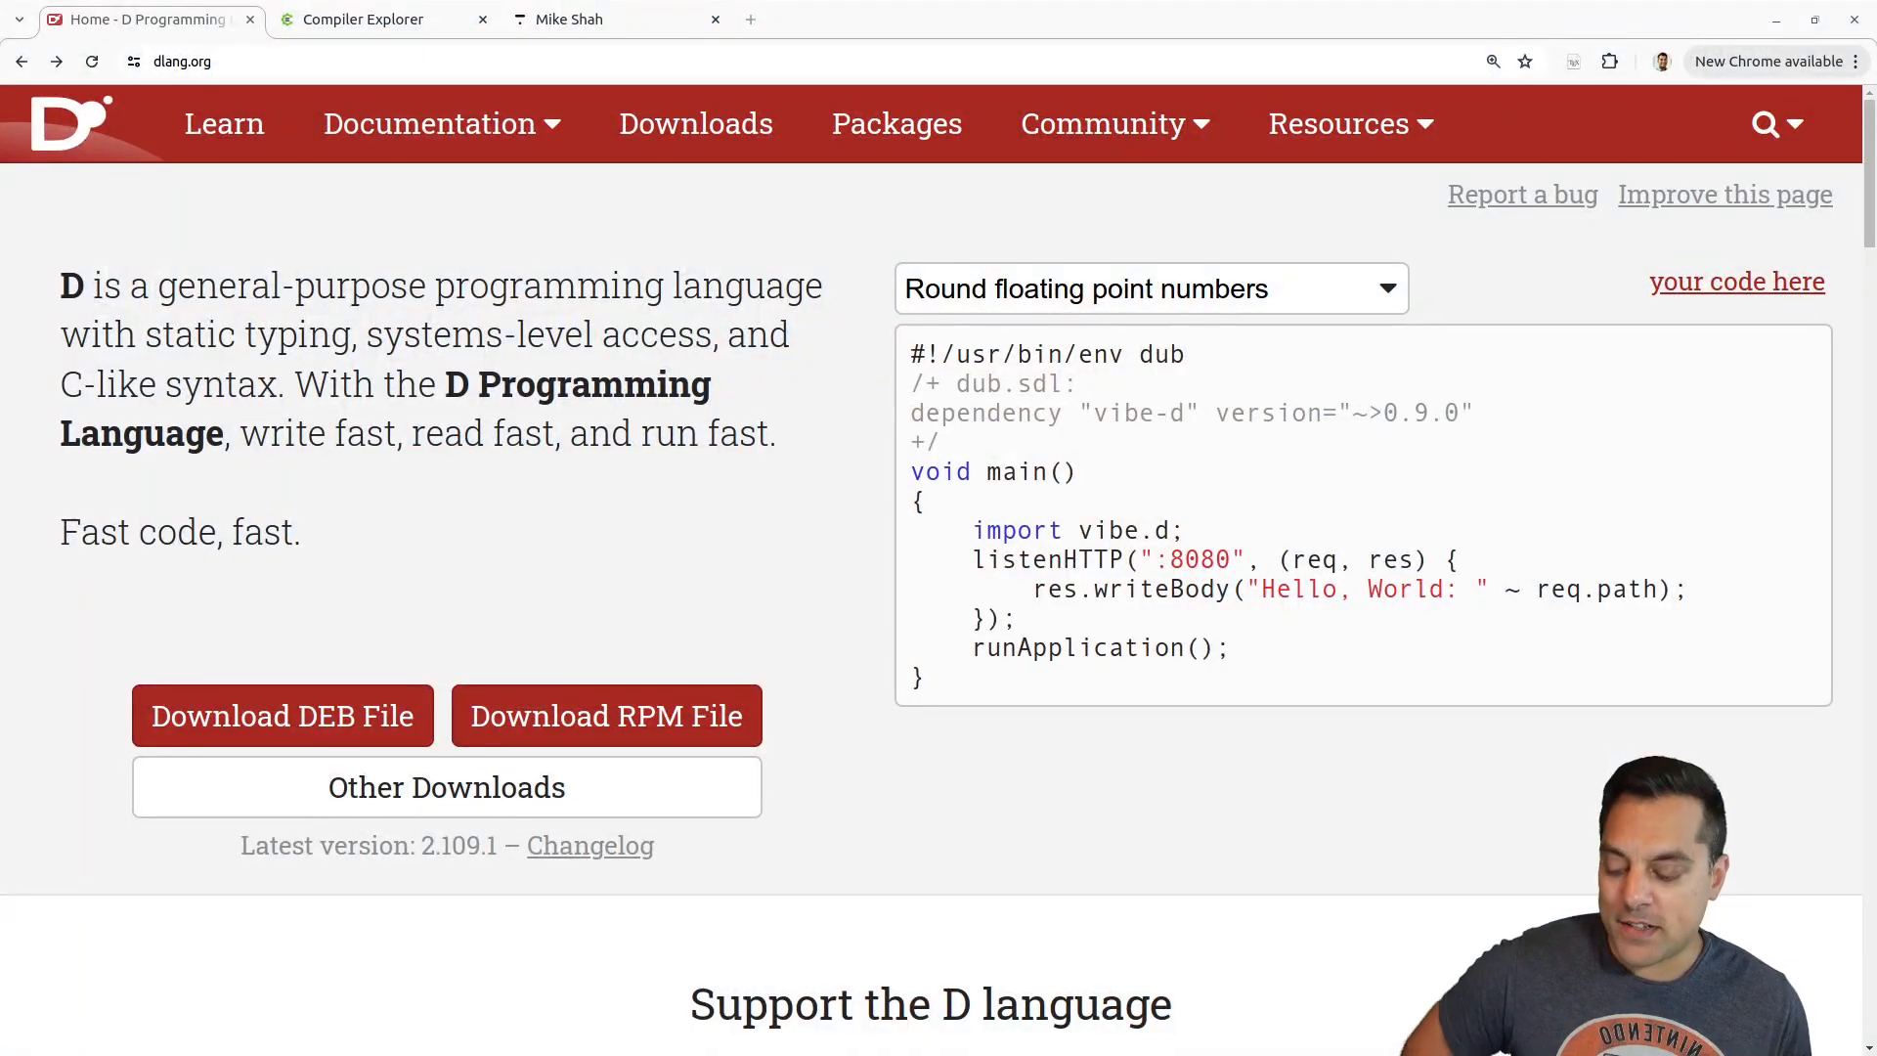
Navigate Documentation > Language Reference and open the Better C chapter.
click(440, 124)
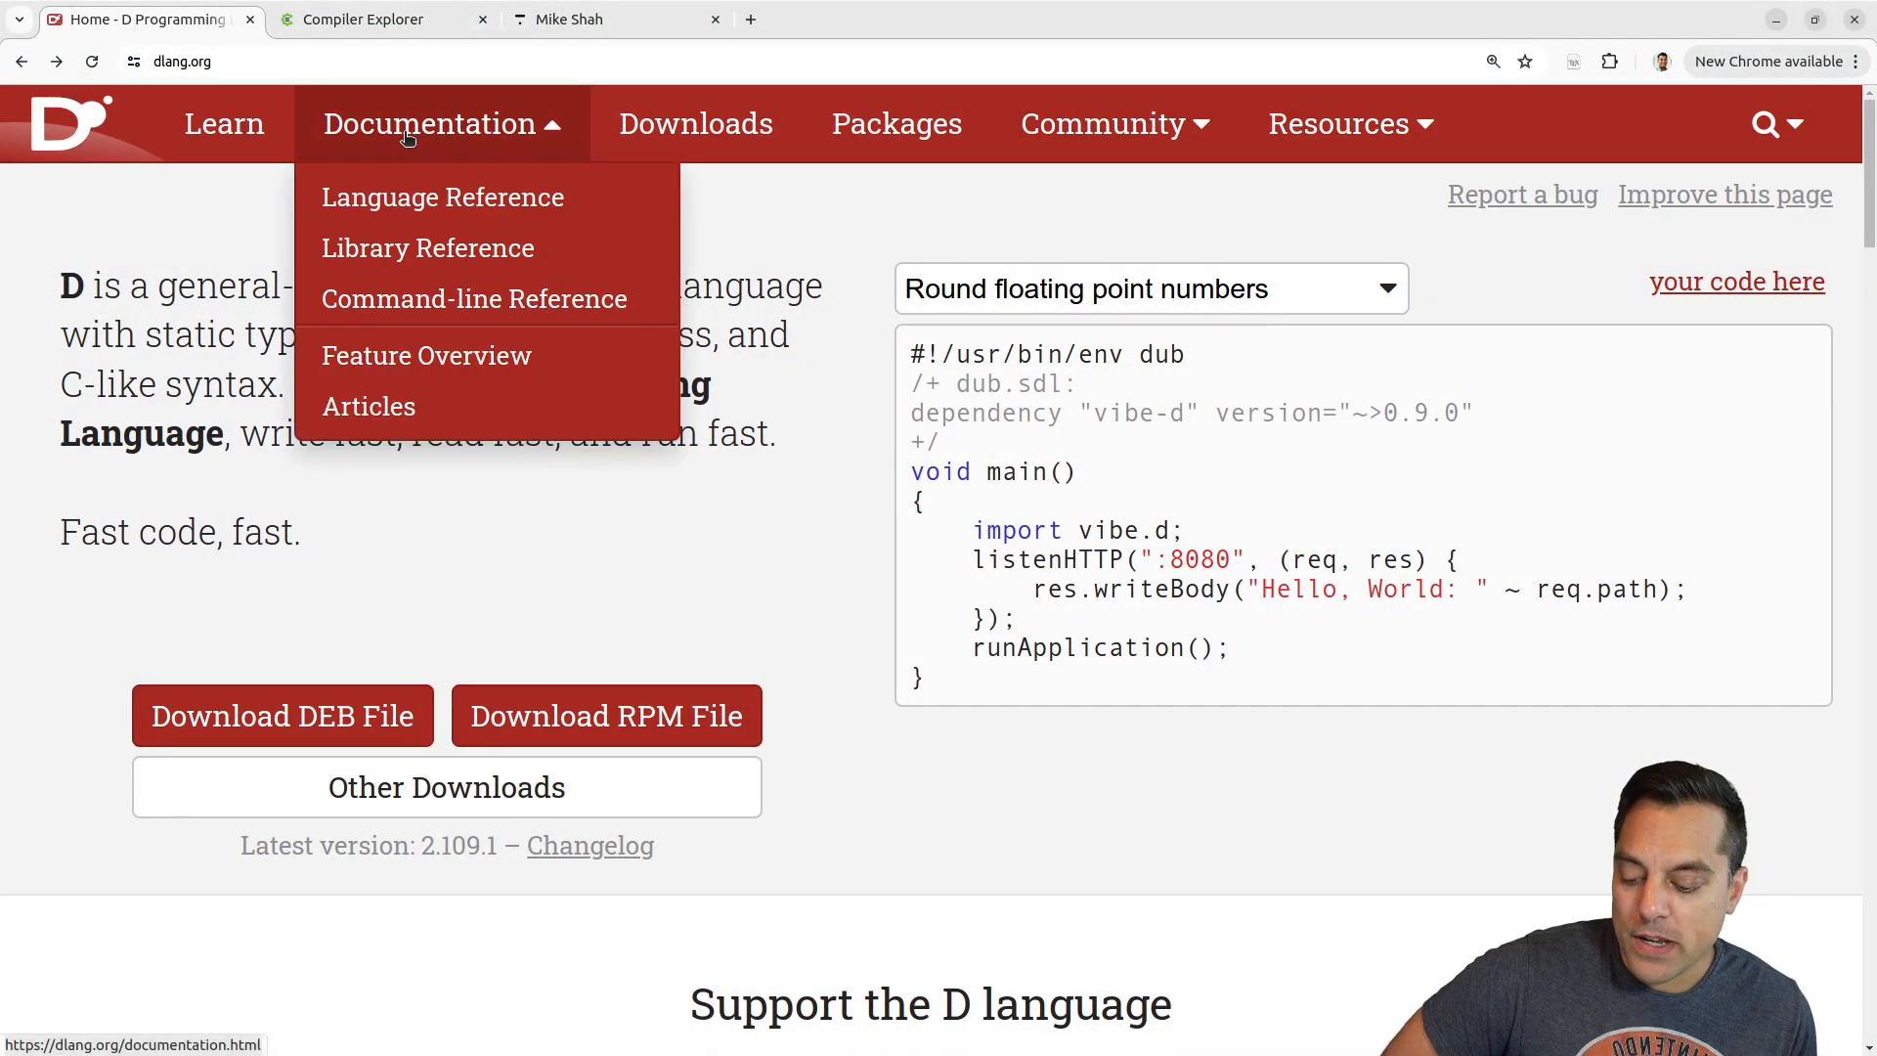
mouse_move(442, 196)
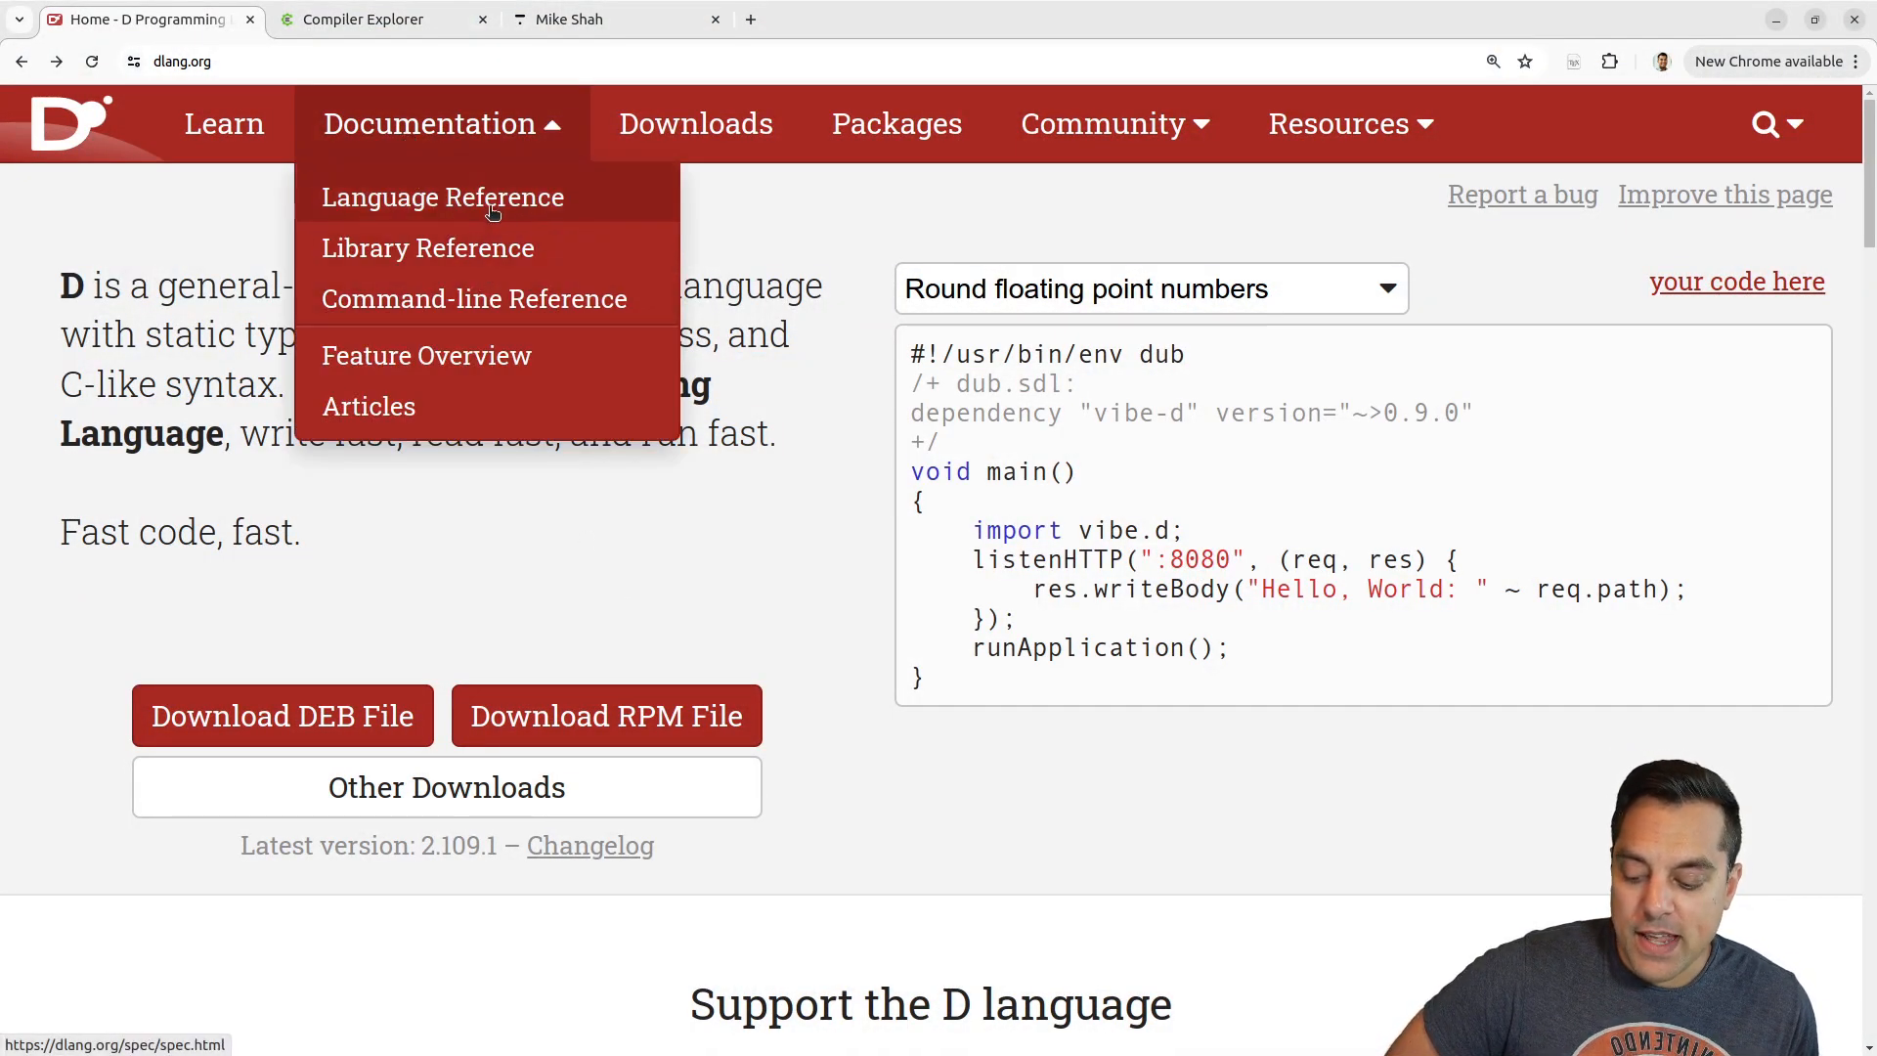
click(442, 196)
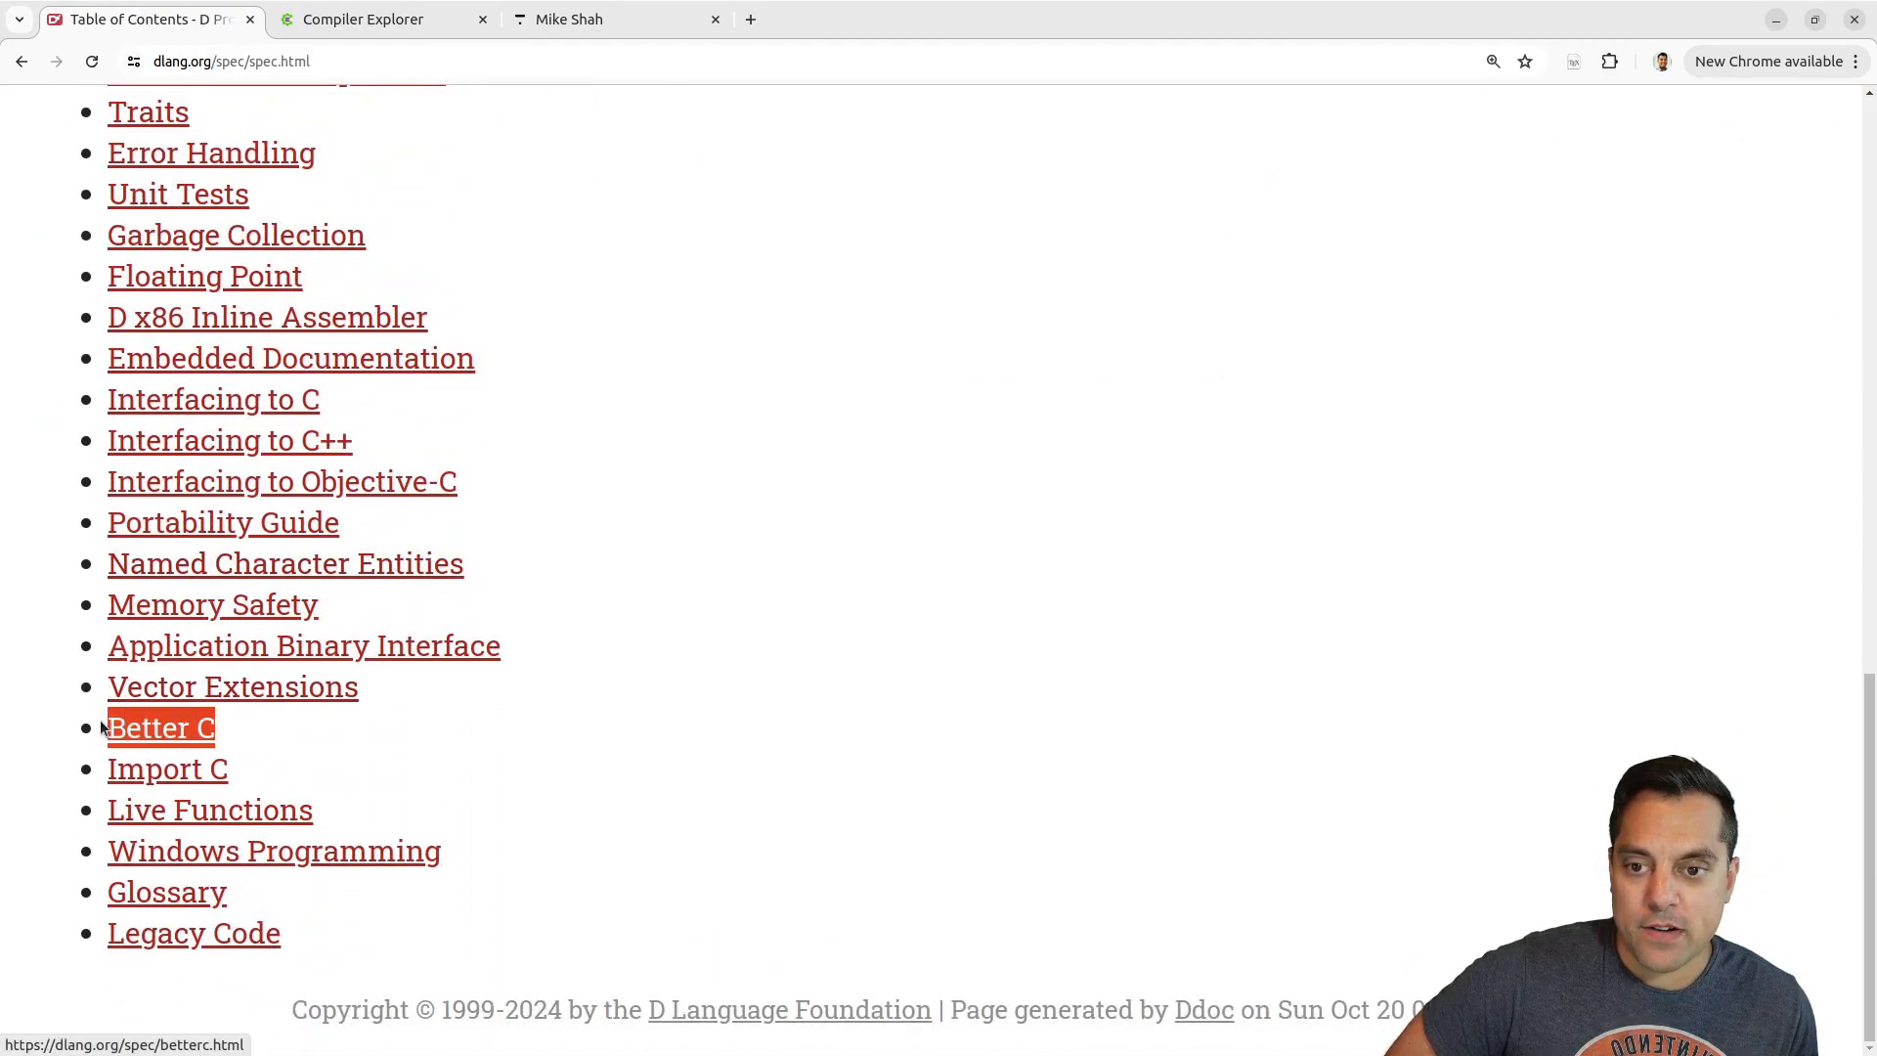
click(160, 728)
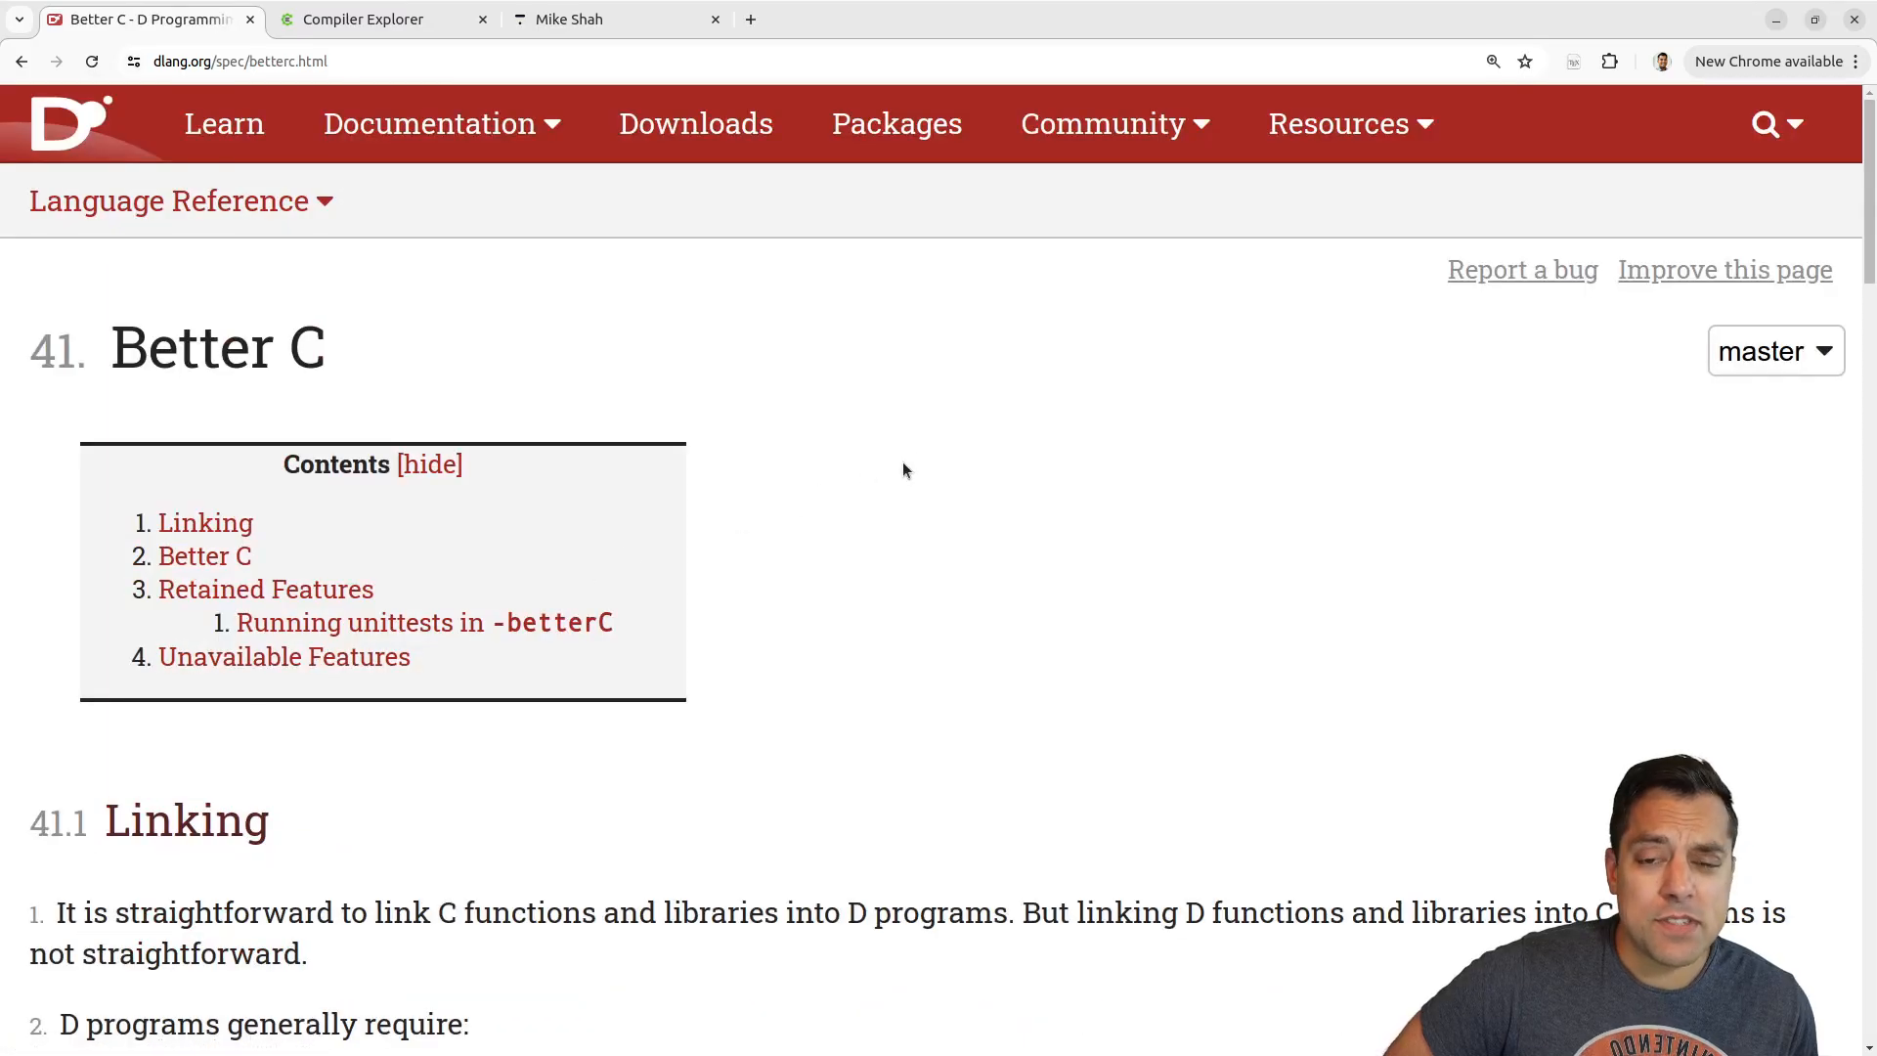
mouse_move(1101, 532)
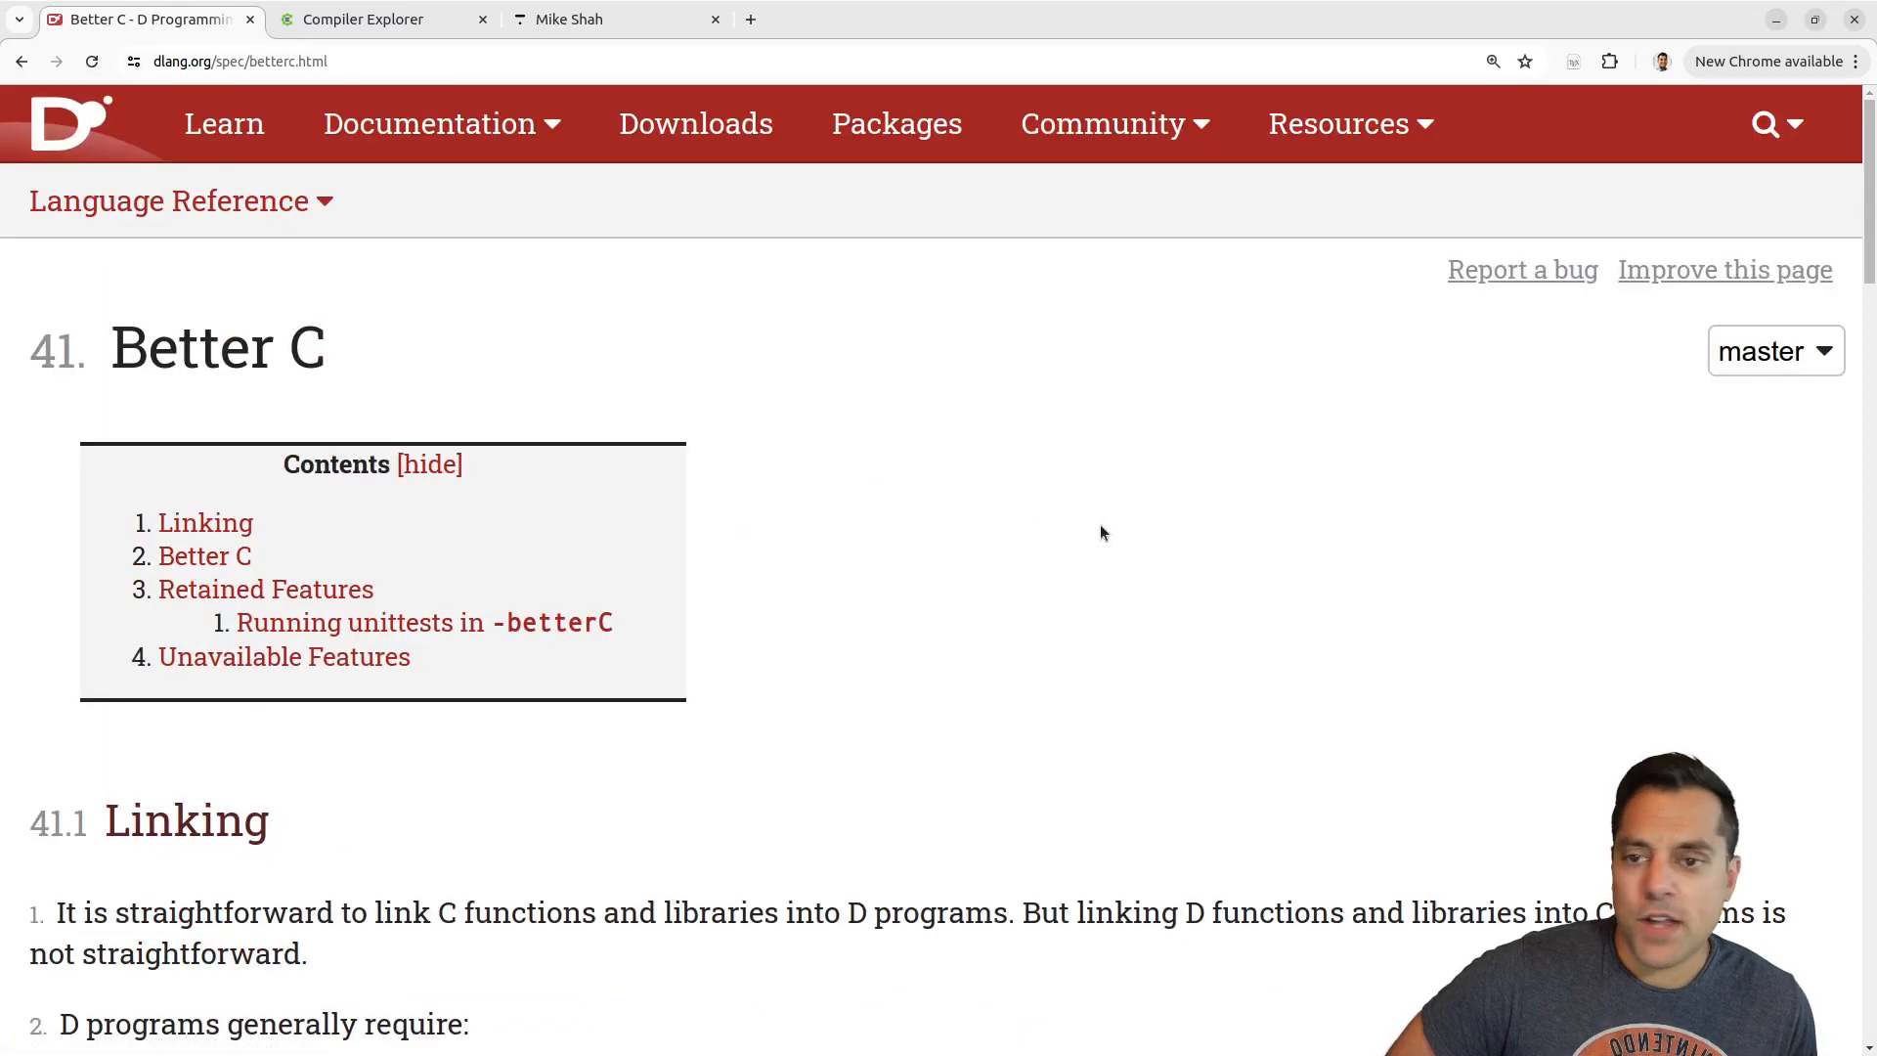
mouse_move(958, 473)
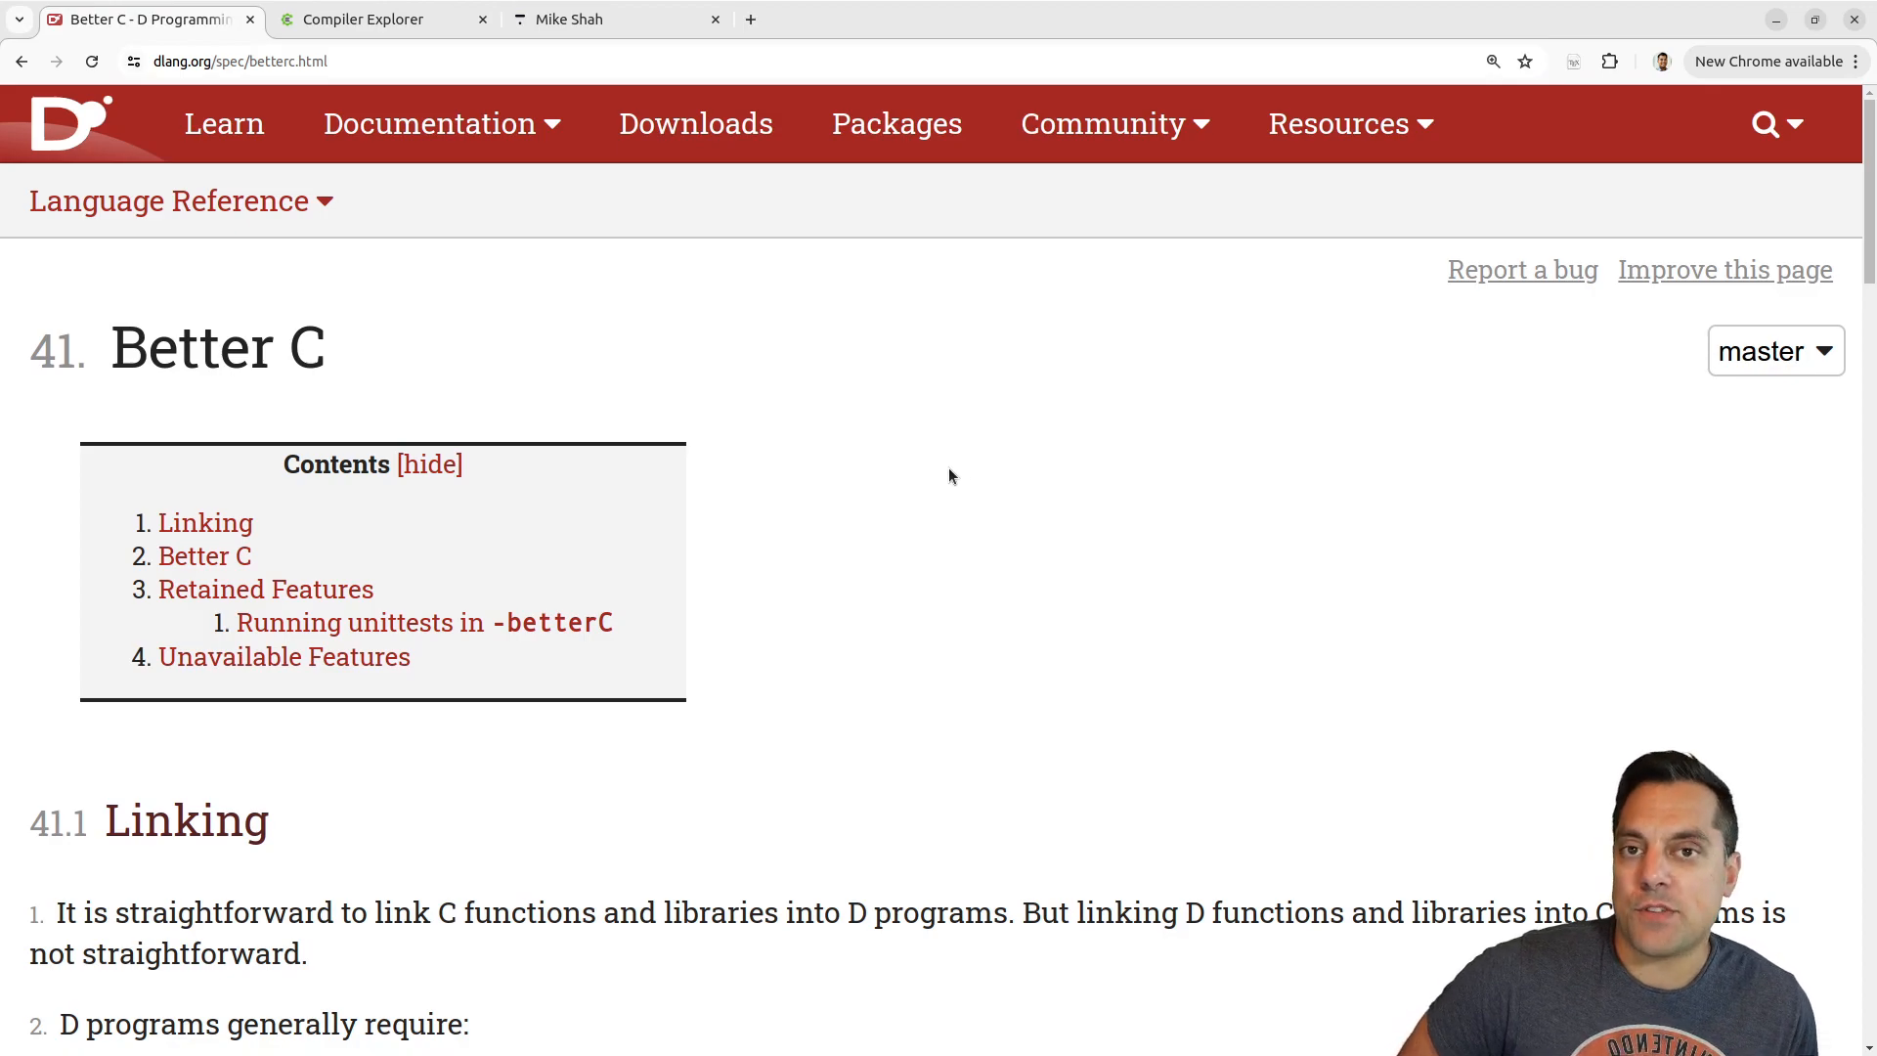
mouse_move(937, 493)
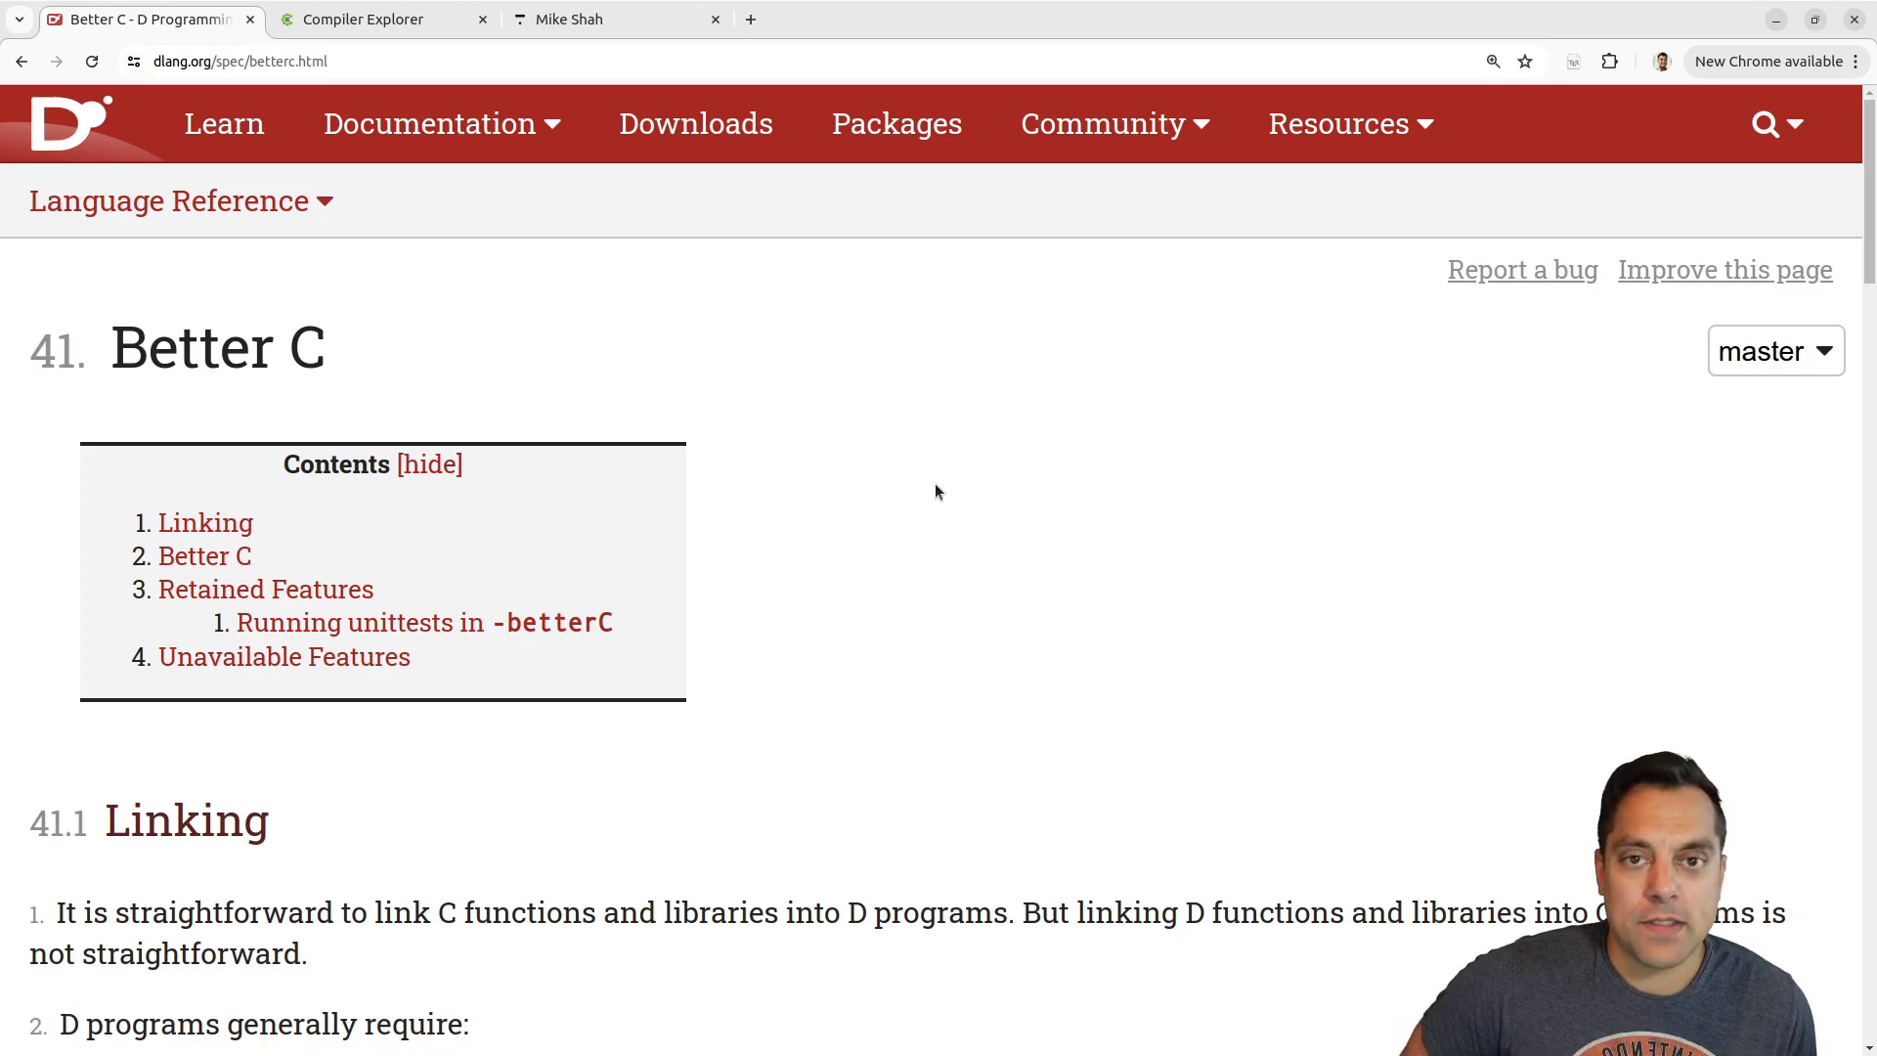
mouse_move(921, 497)
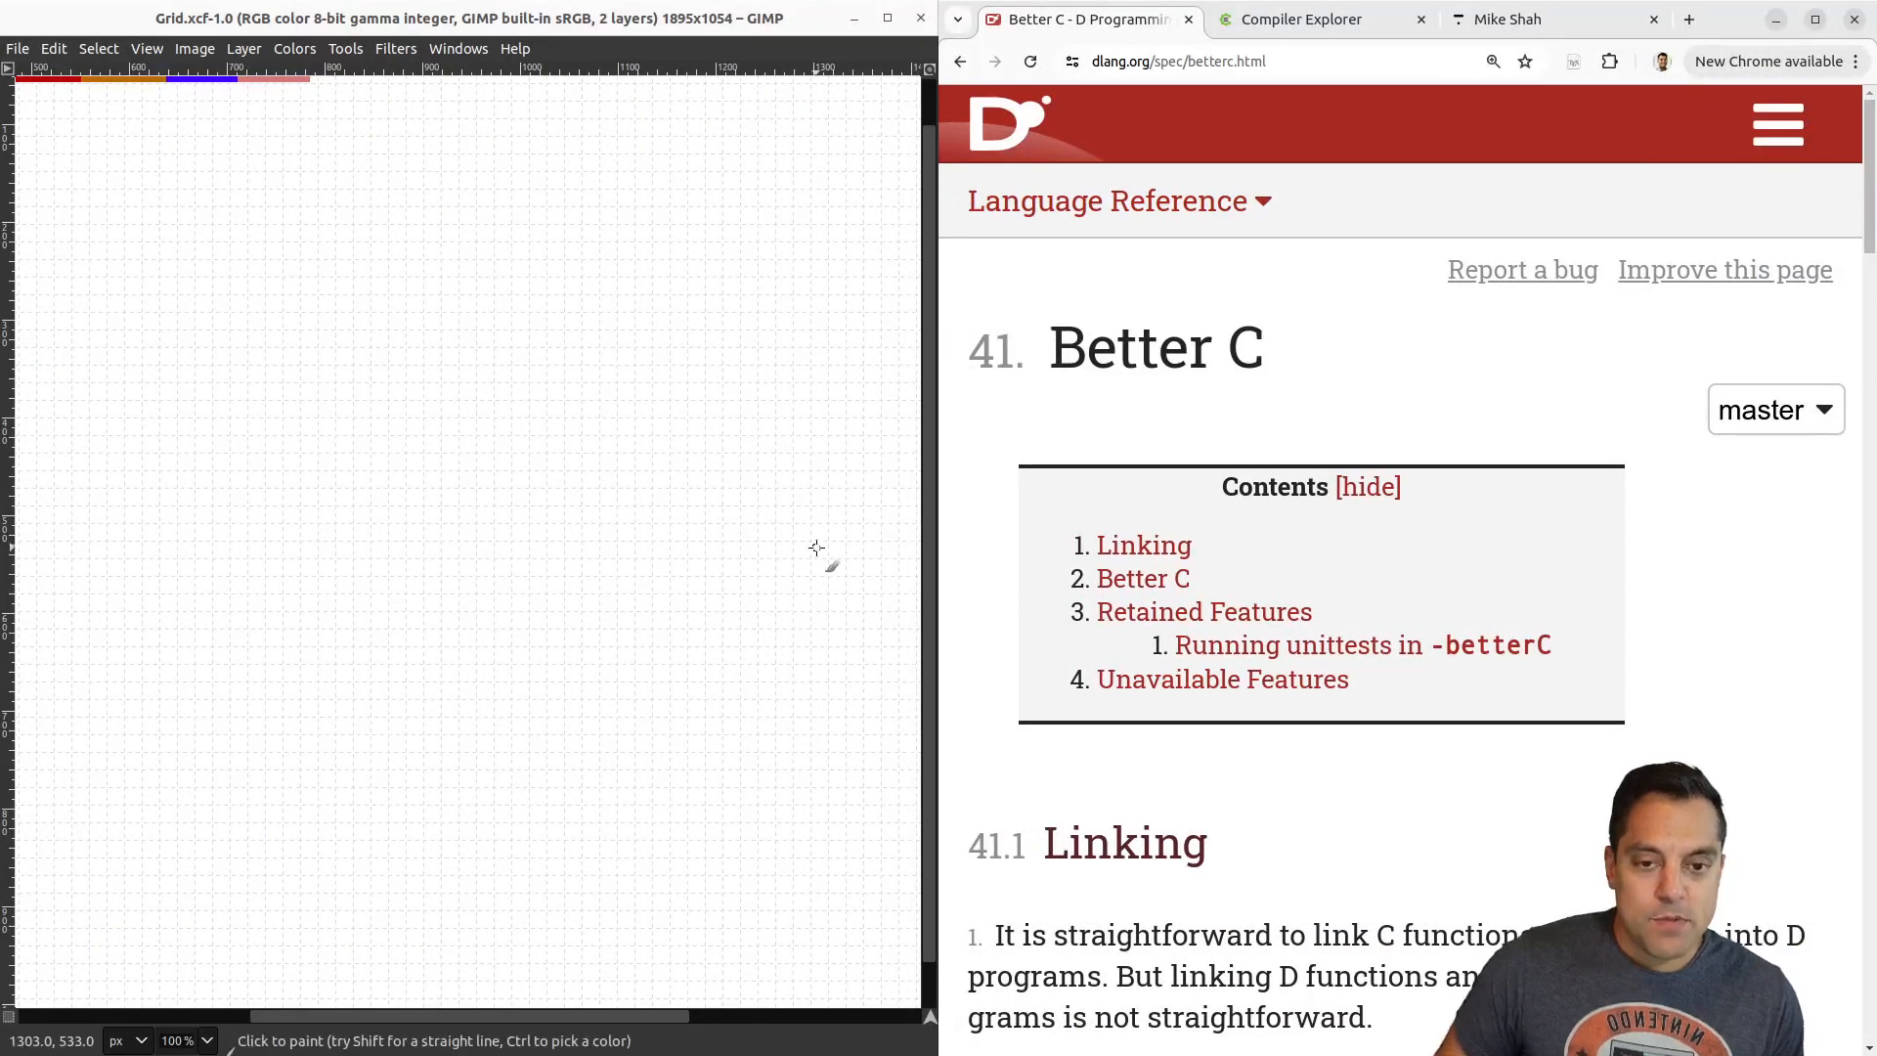
mouse_move(585, 526)
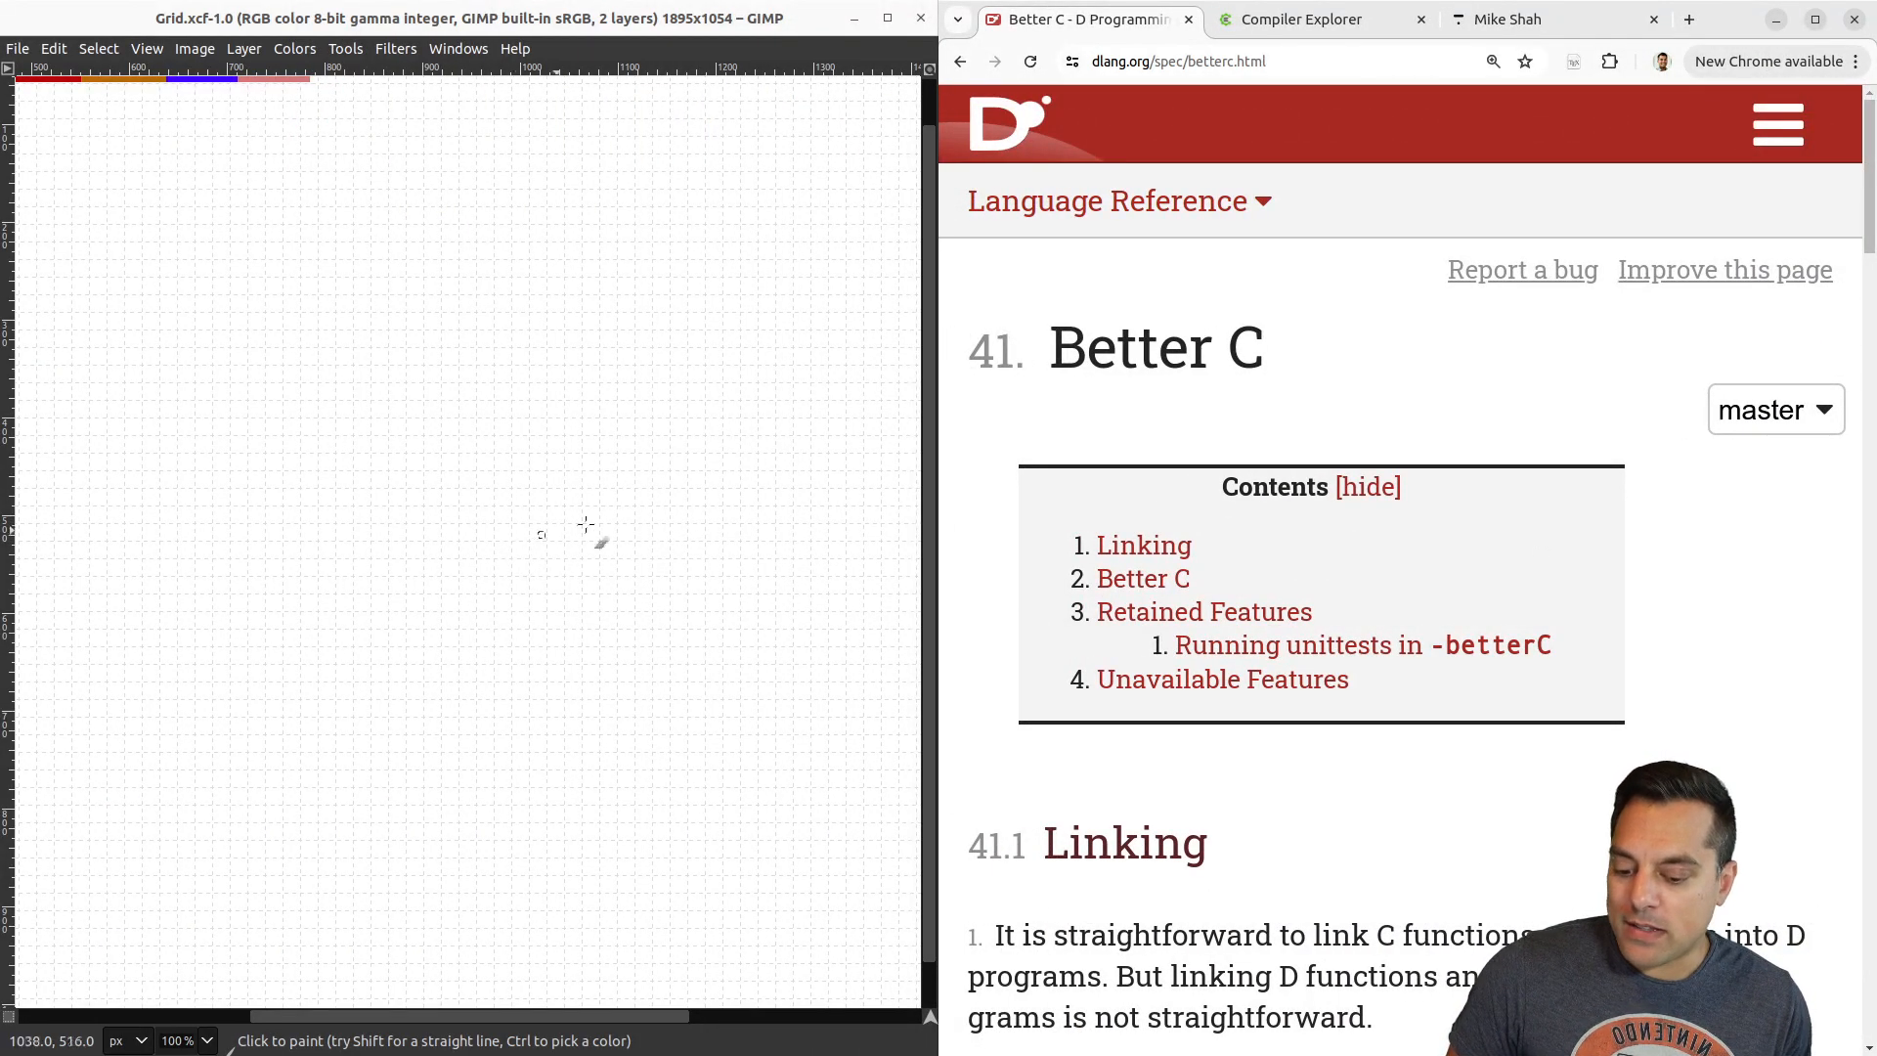
Highlight the Better C chapter title and scroll down to the Linking section.
double_click(1128, 348)
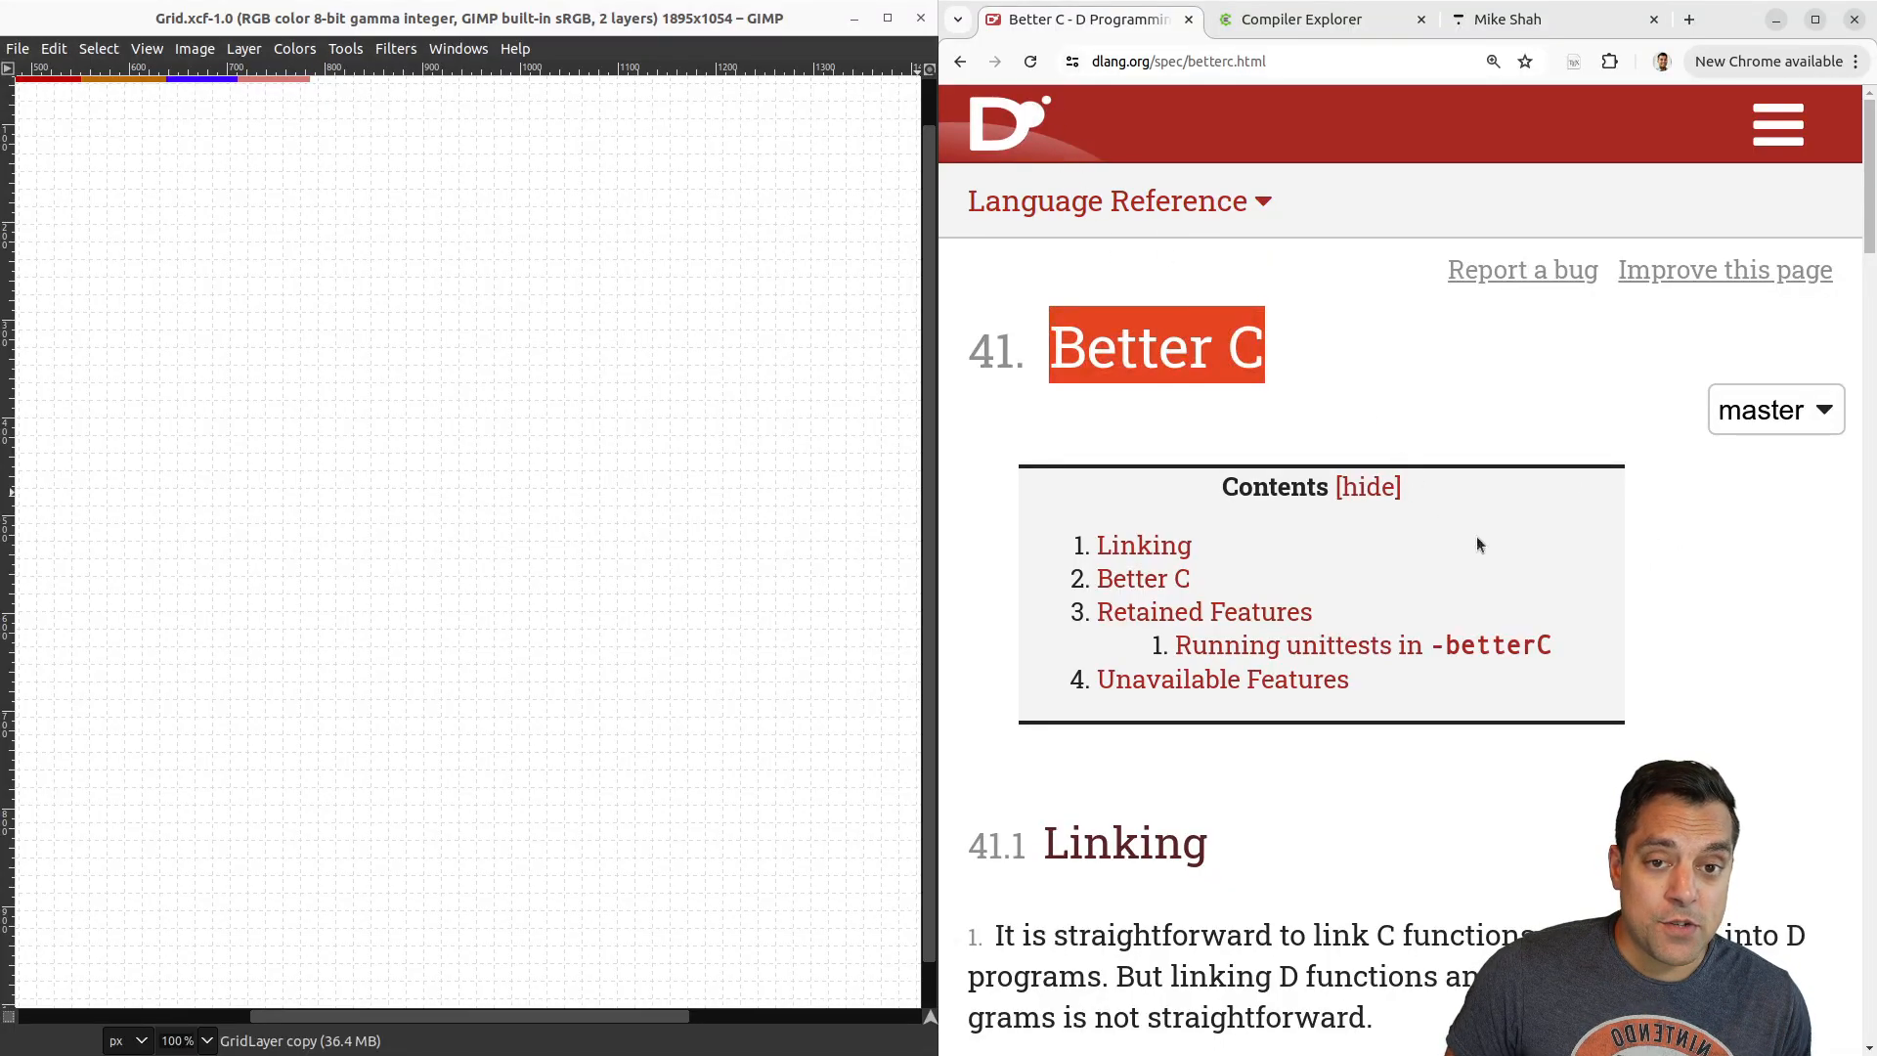
scroll(down, 3)
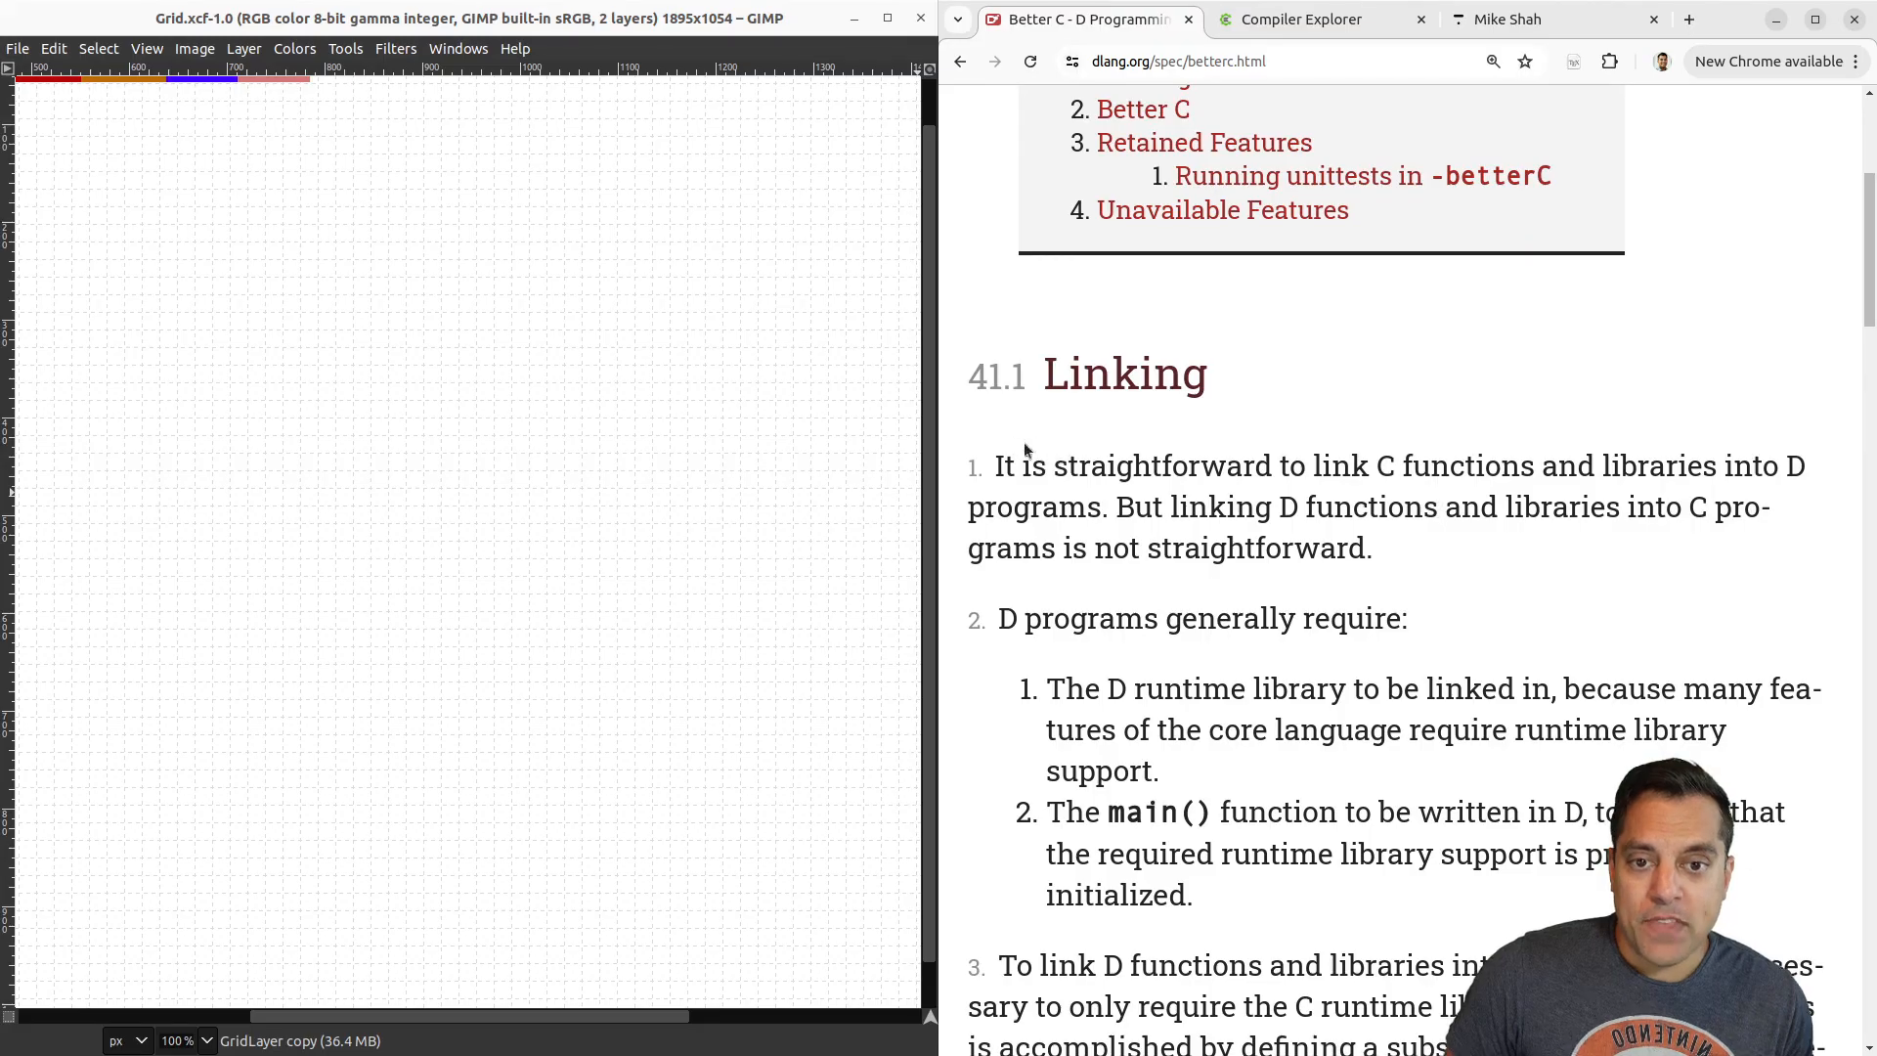
mouse_move(1329, 467)
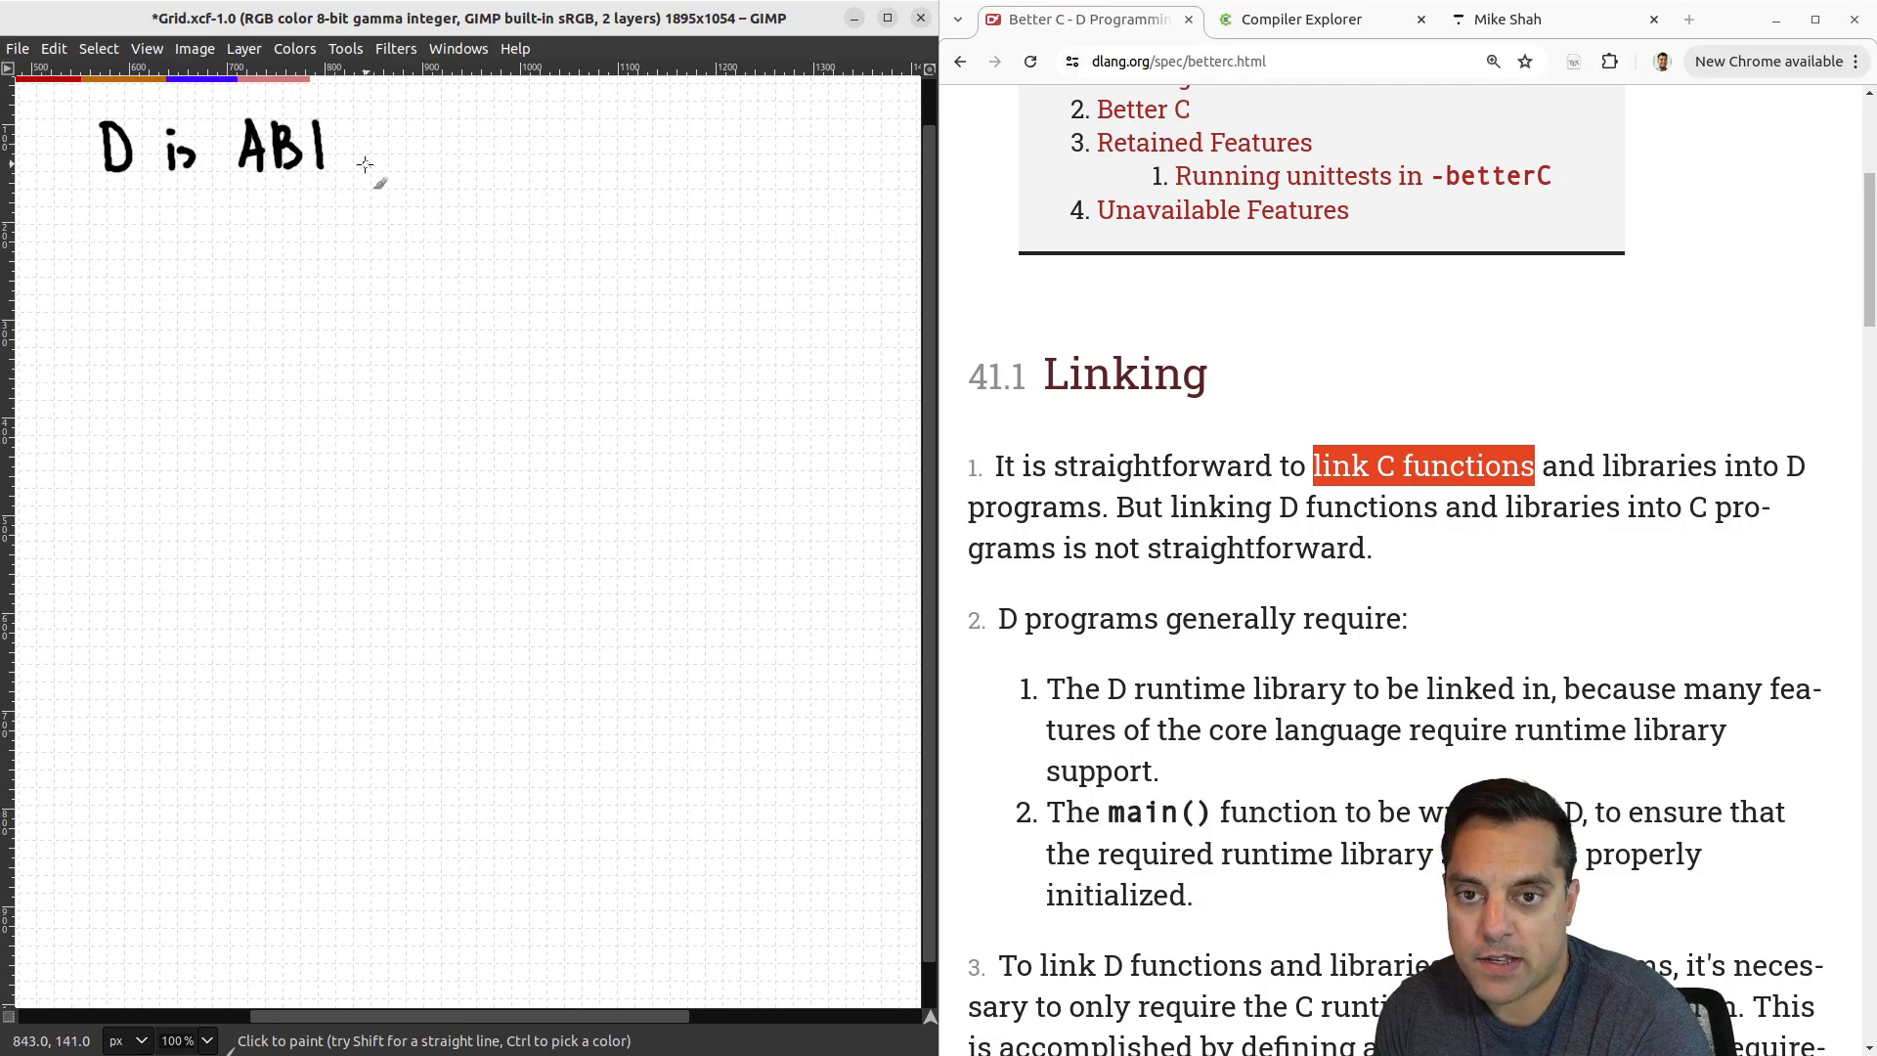
Handwrite the ABI note with a magenta arrow reading "Can call C libraries/functions easily".
drag(360, 168, 450, 168)
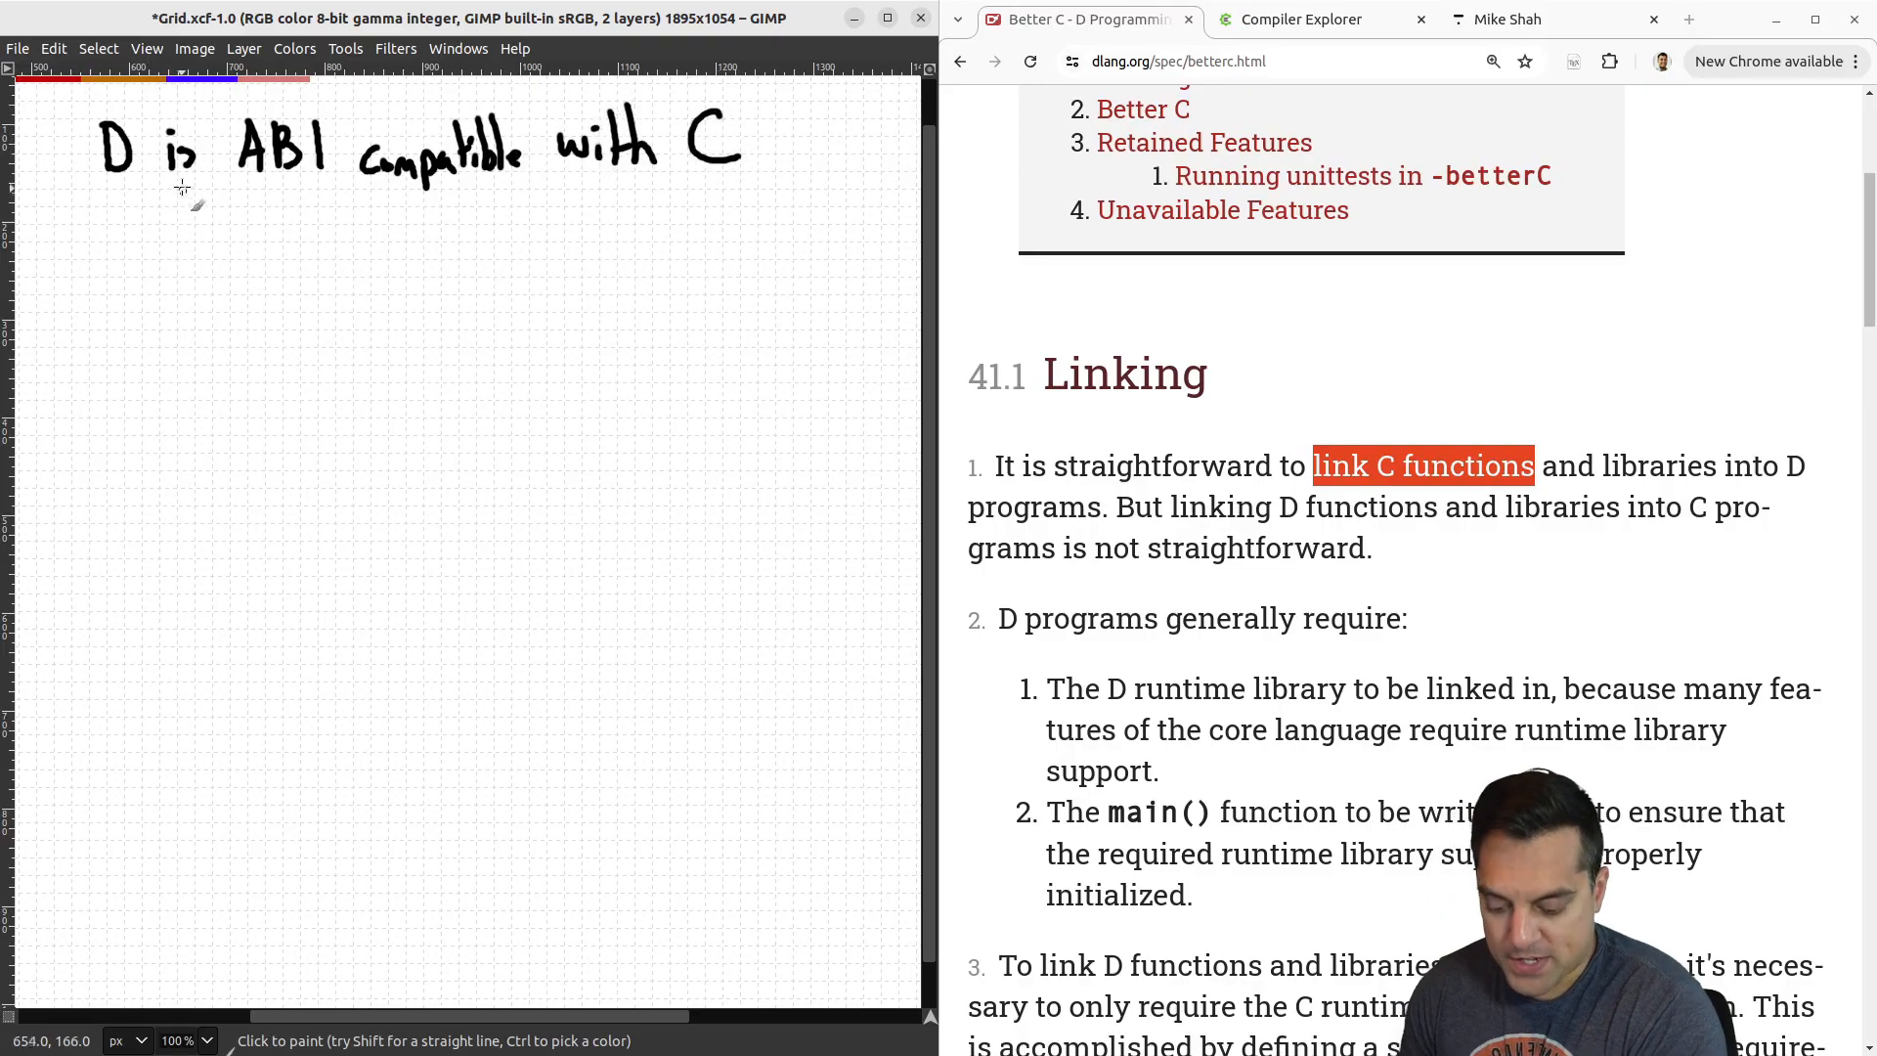
drag(180, 215, 276, 238)
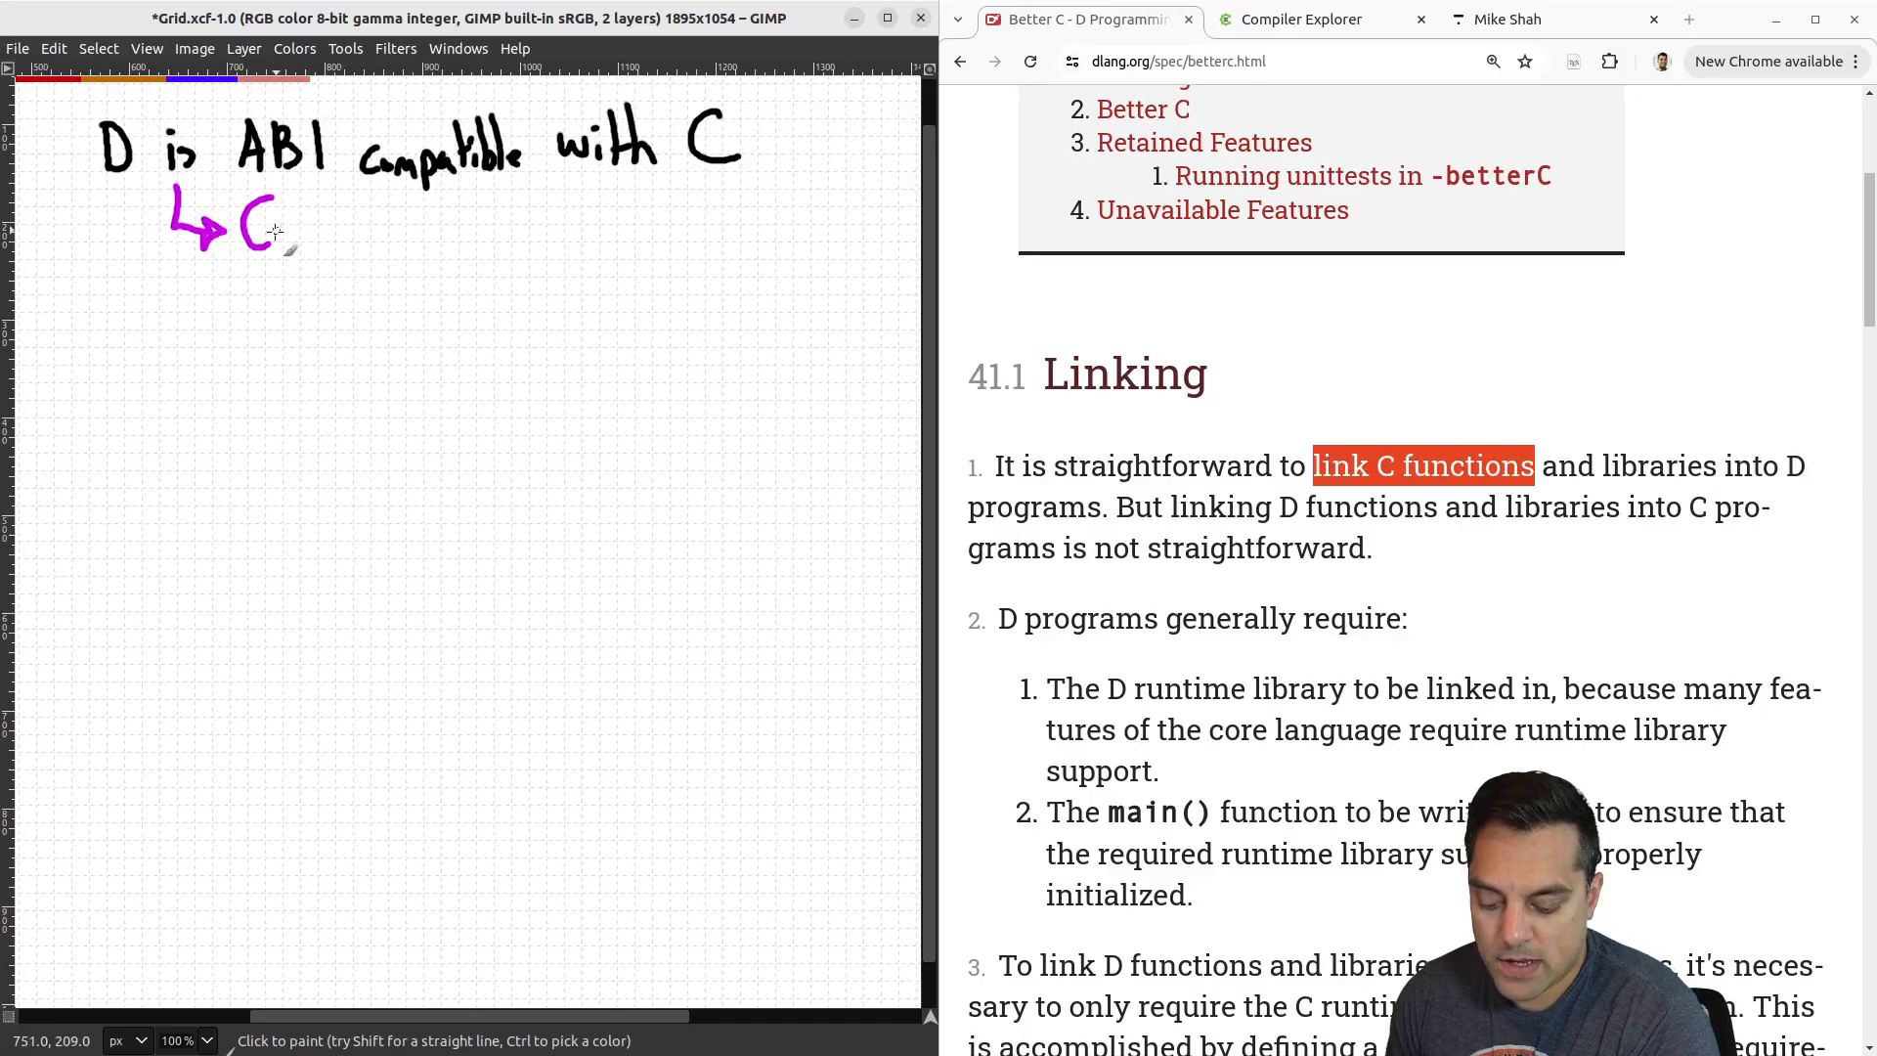
drag(246, 232, 406, 239)
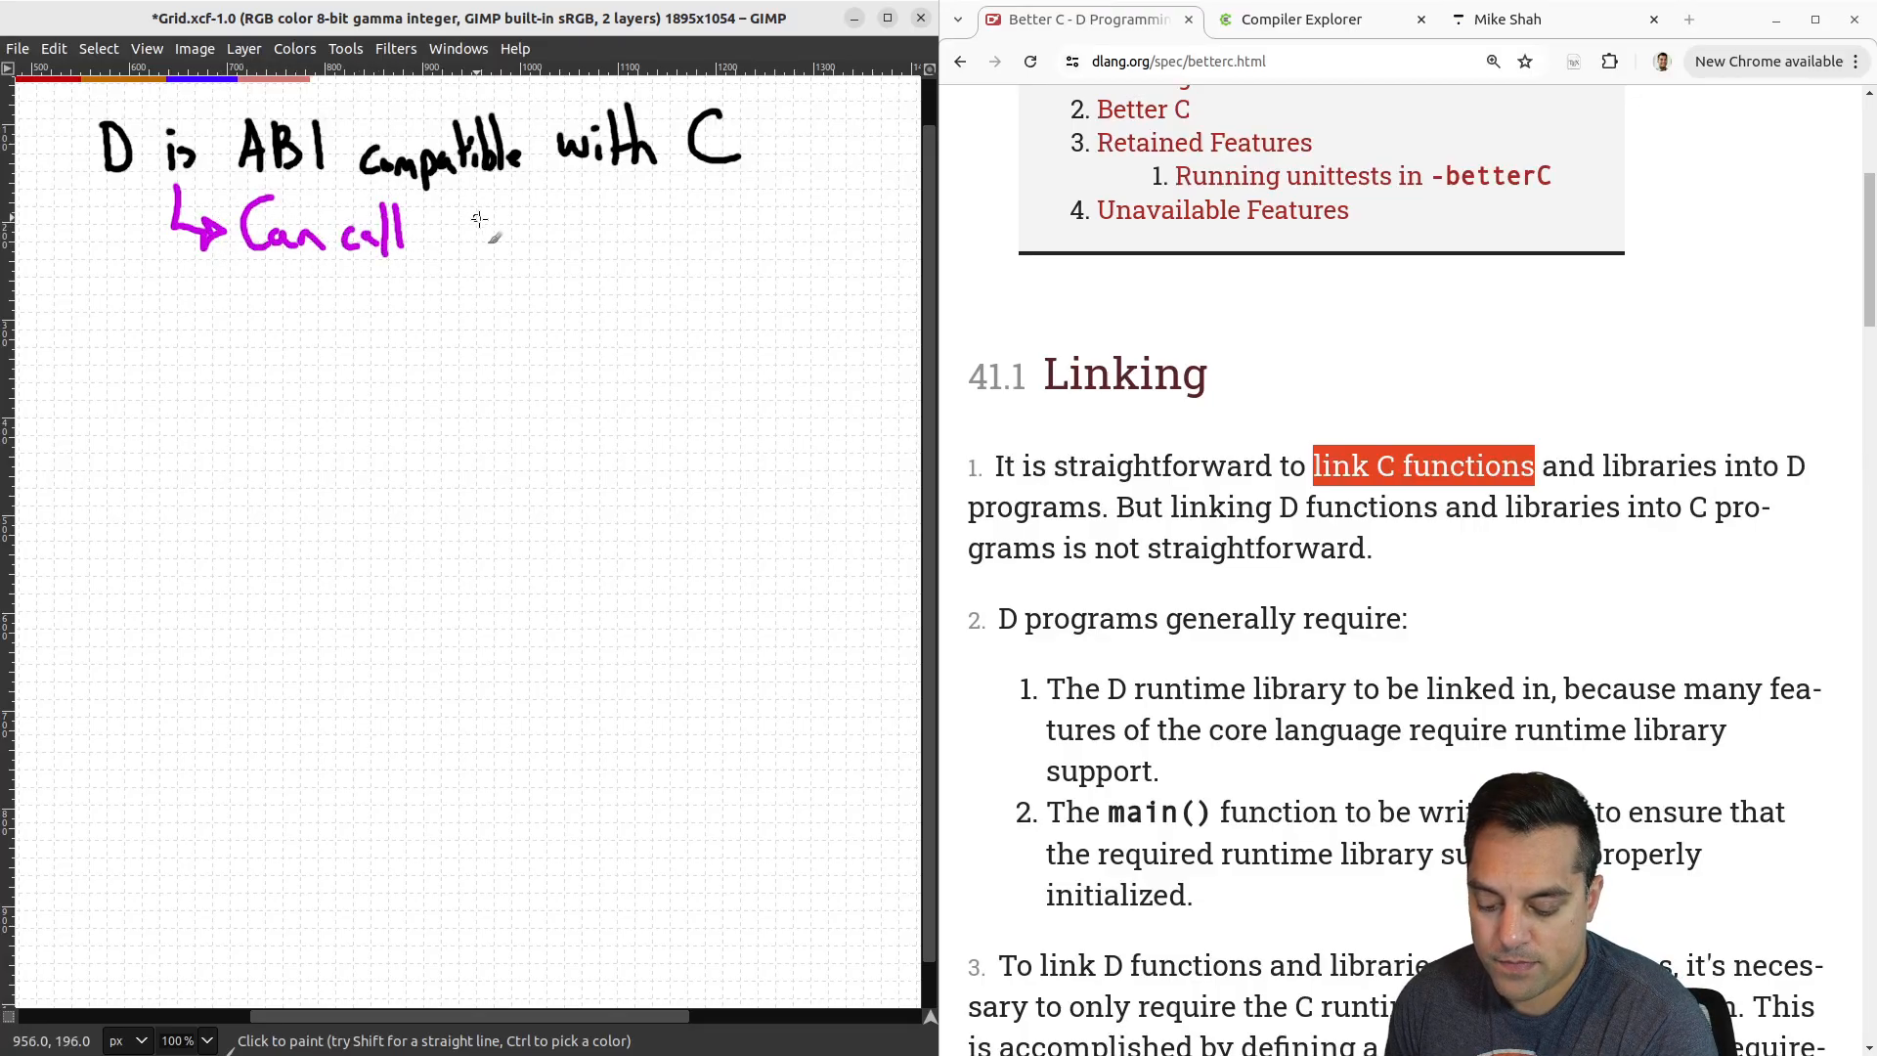
drag(450, 232, 604, 239)
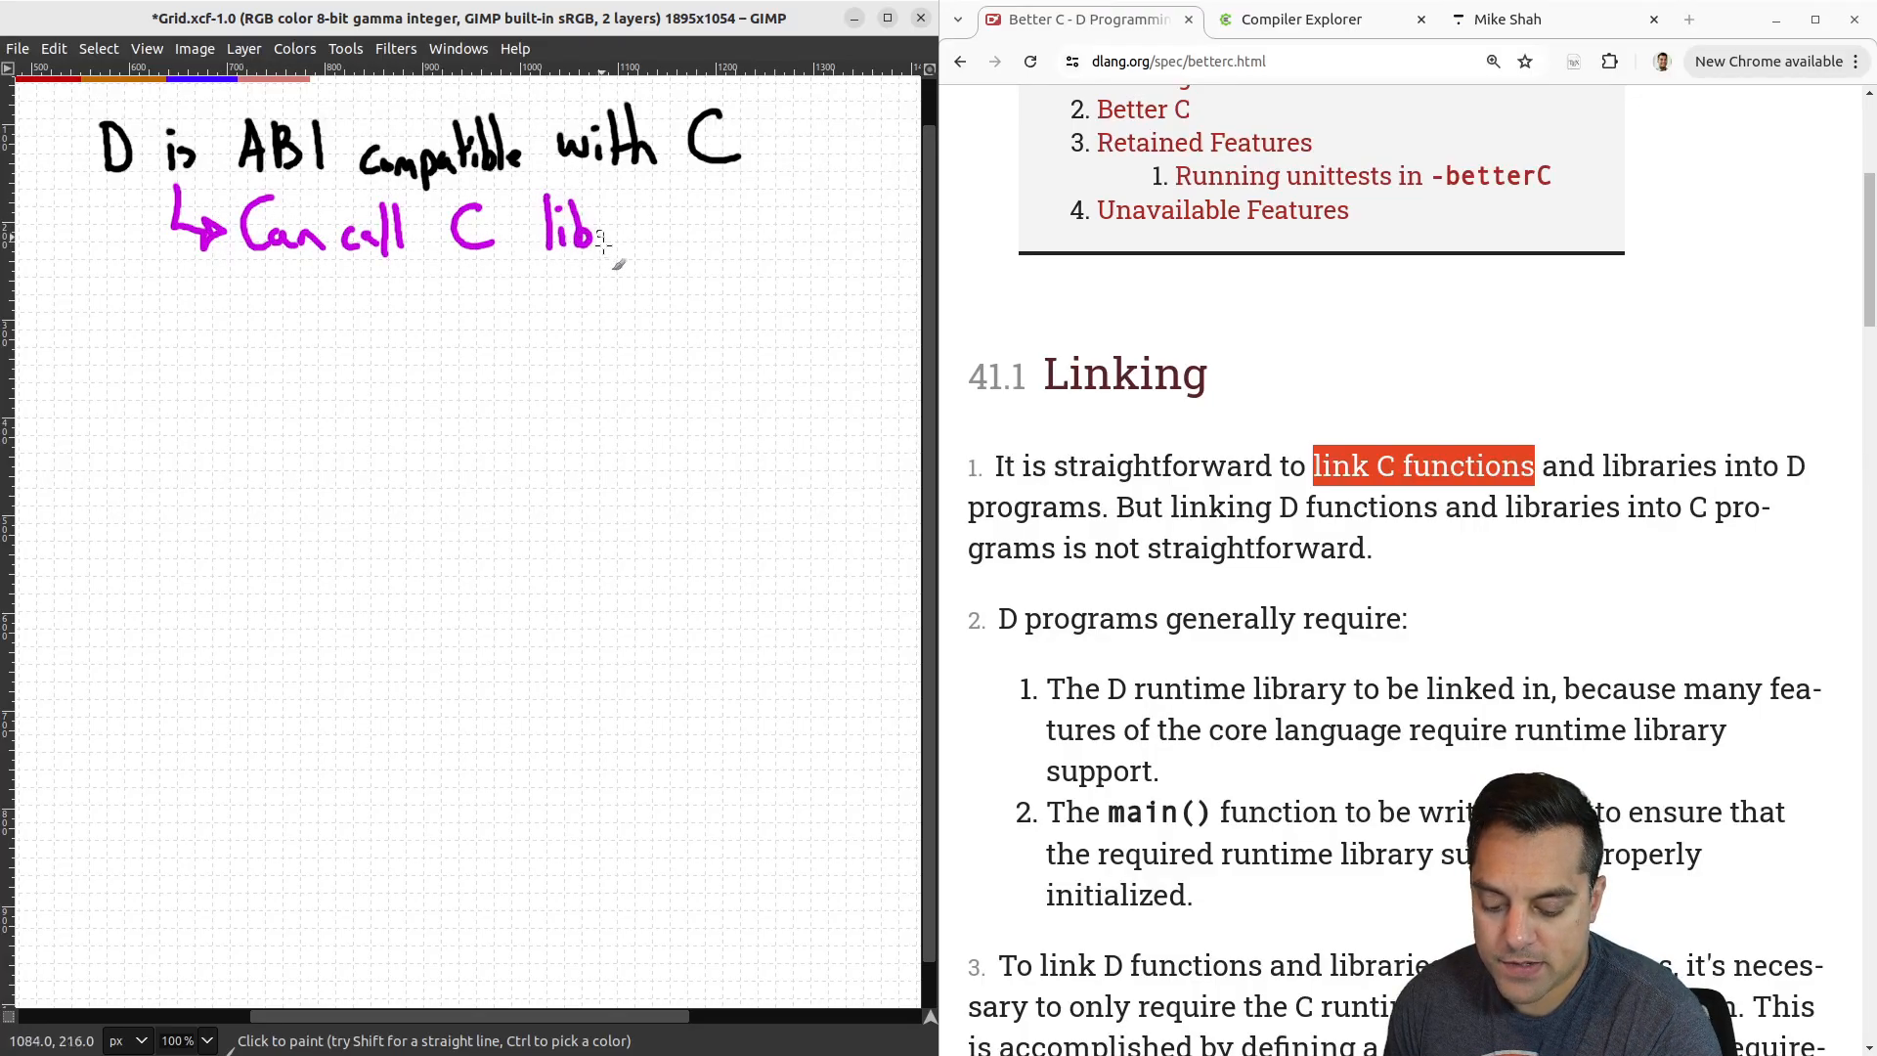
drag(605, 236, 682, 237)
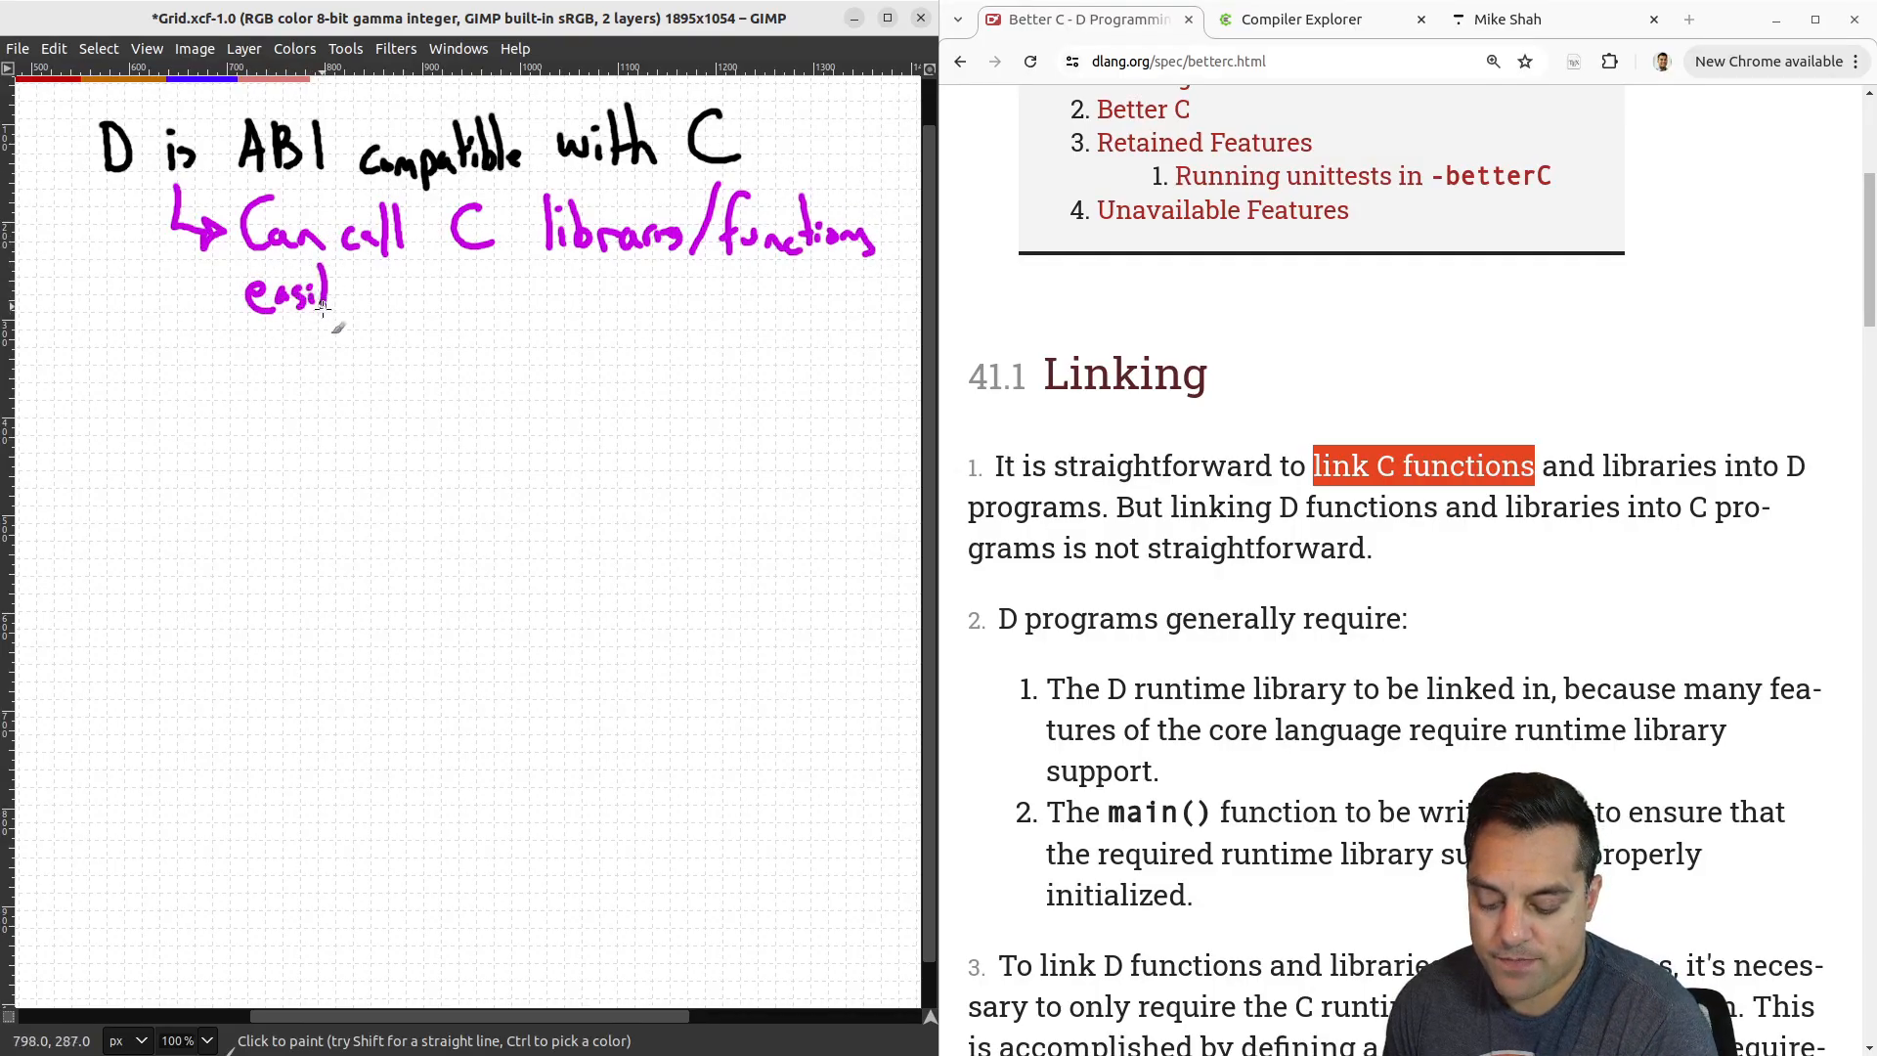
drag(329, 293, 360, 310)
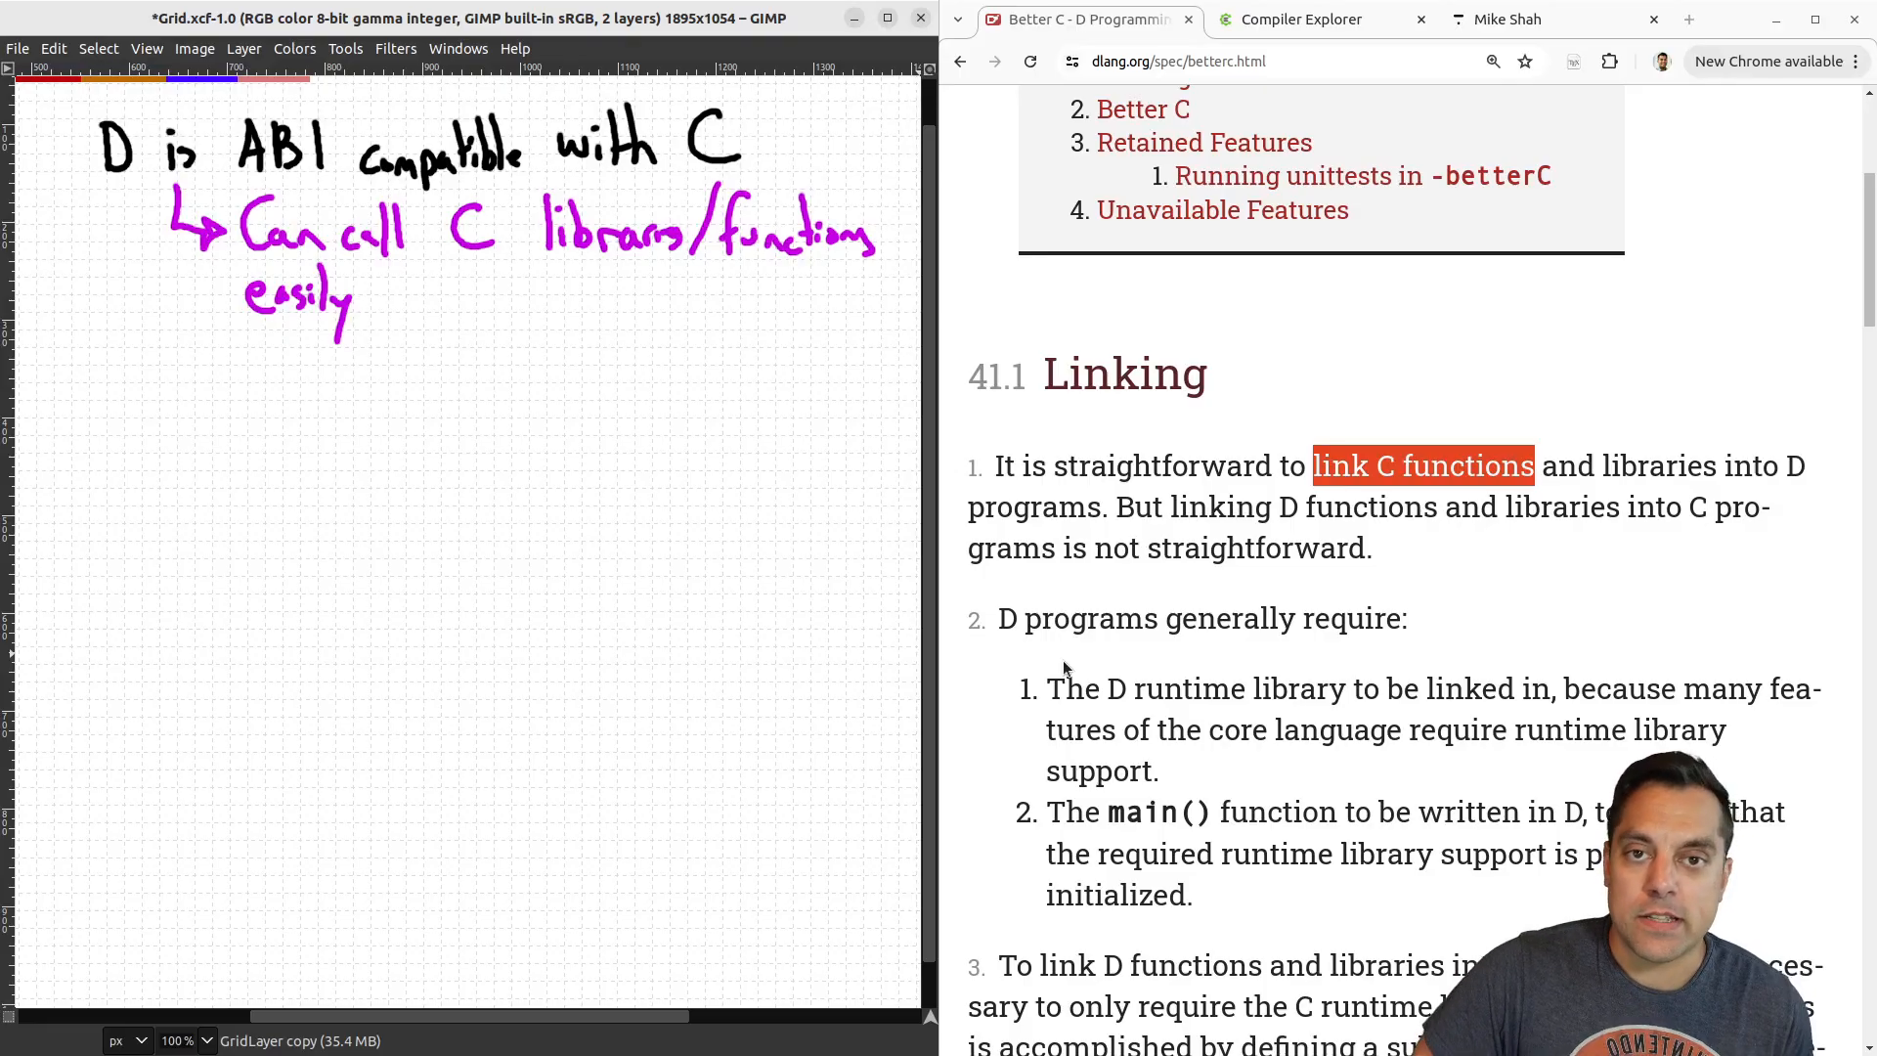
mouse_move(1454, 649)
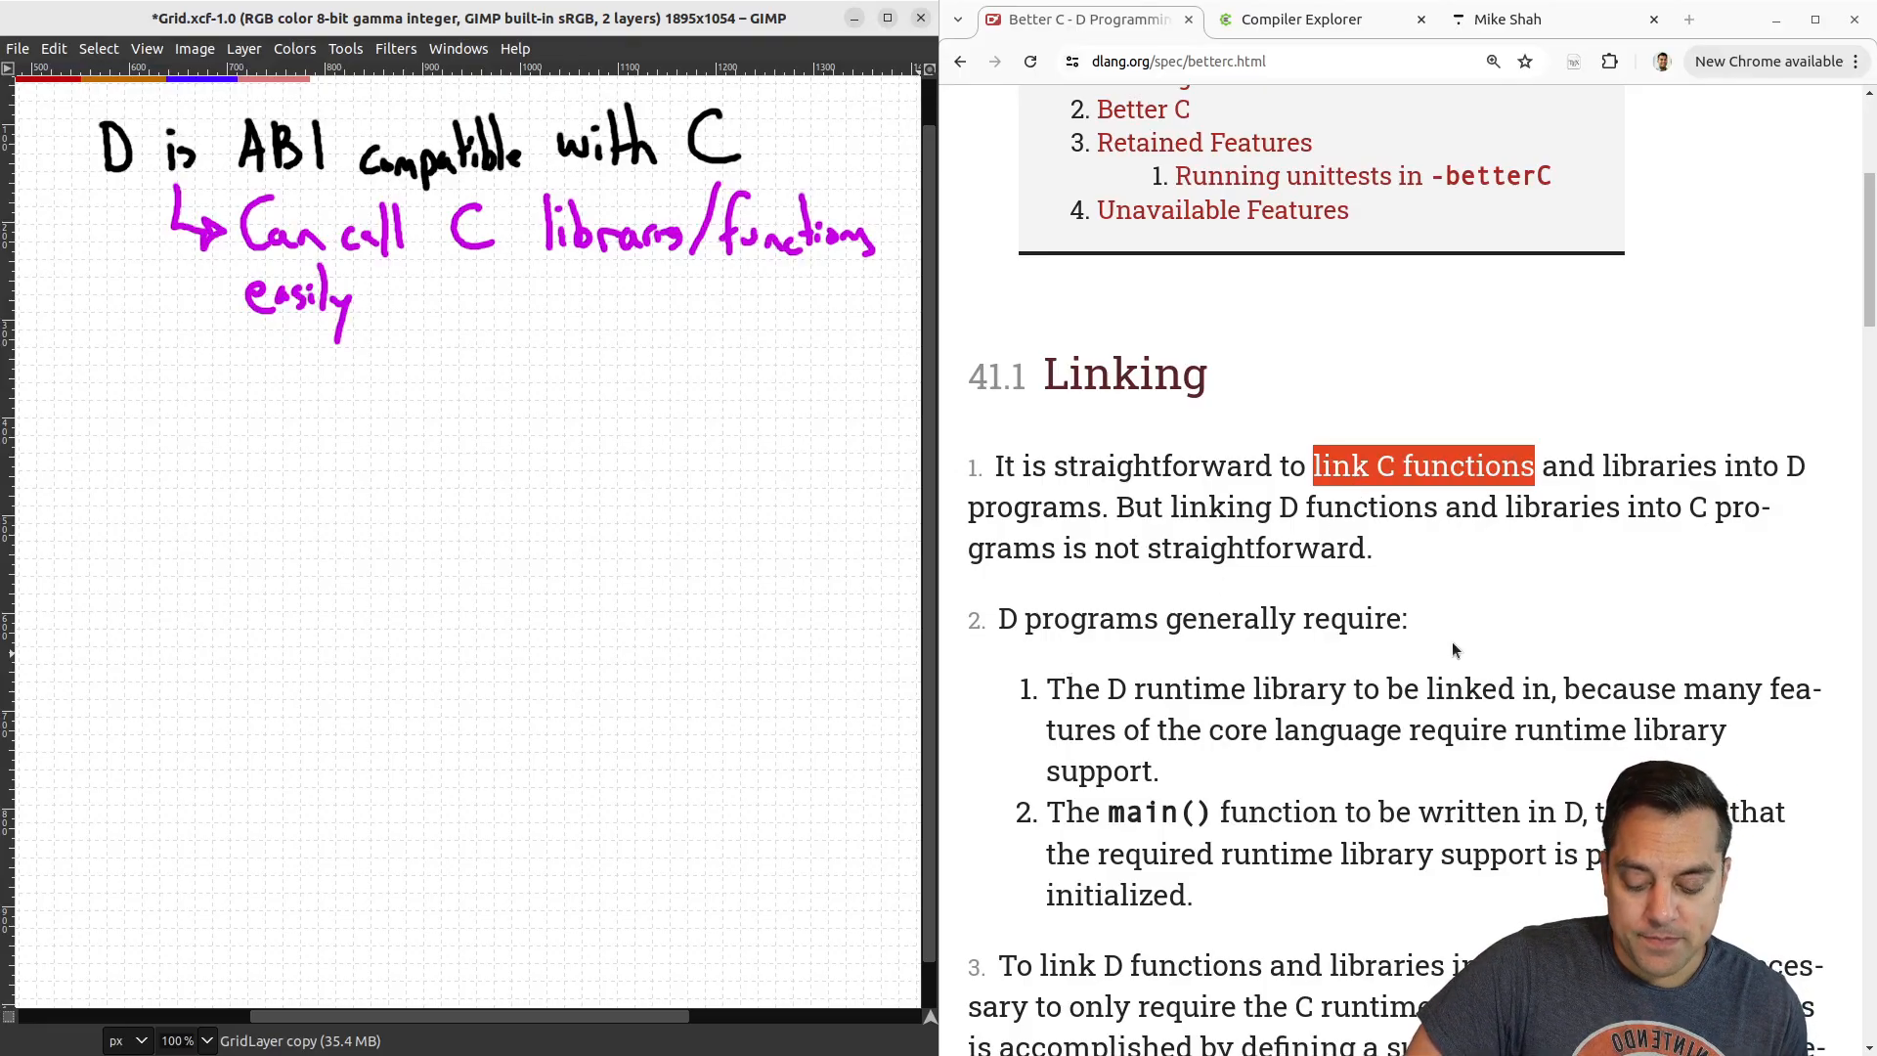
Write and underline "Language Run-time", then add "Garbage Collection" beneath it.
scroll(down, 3)
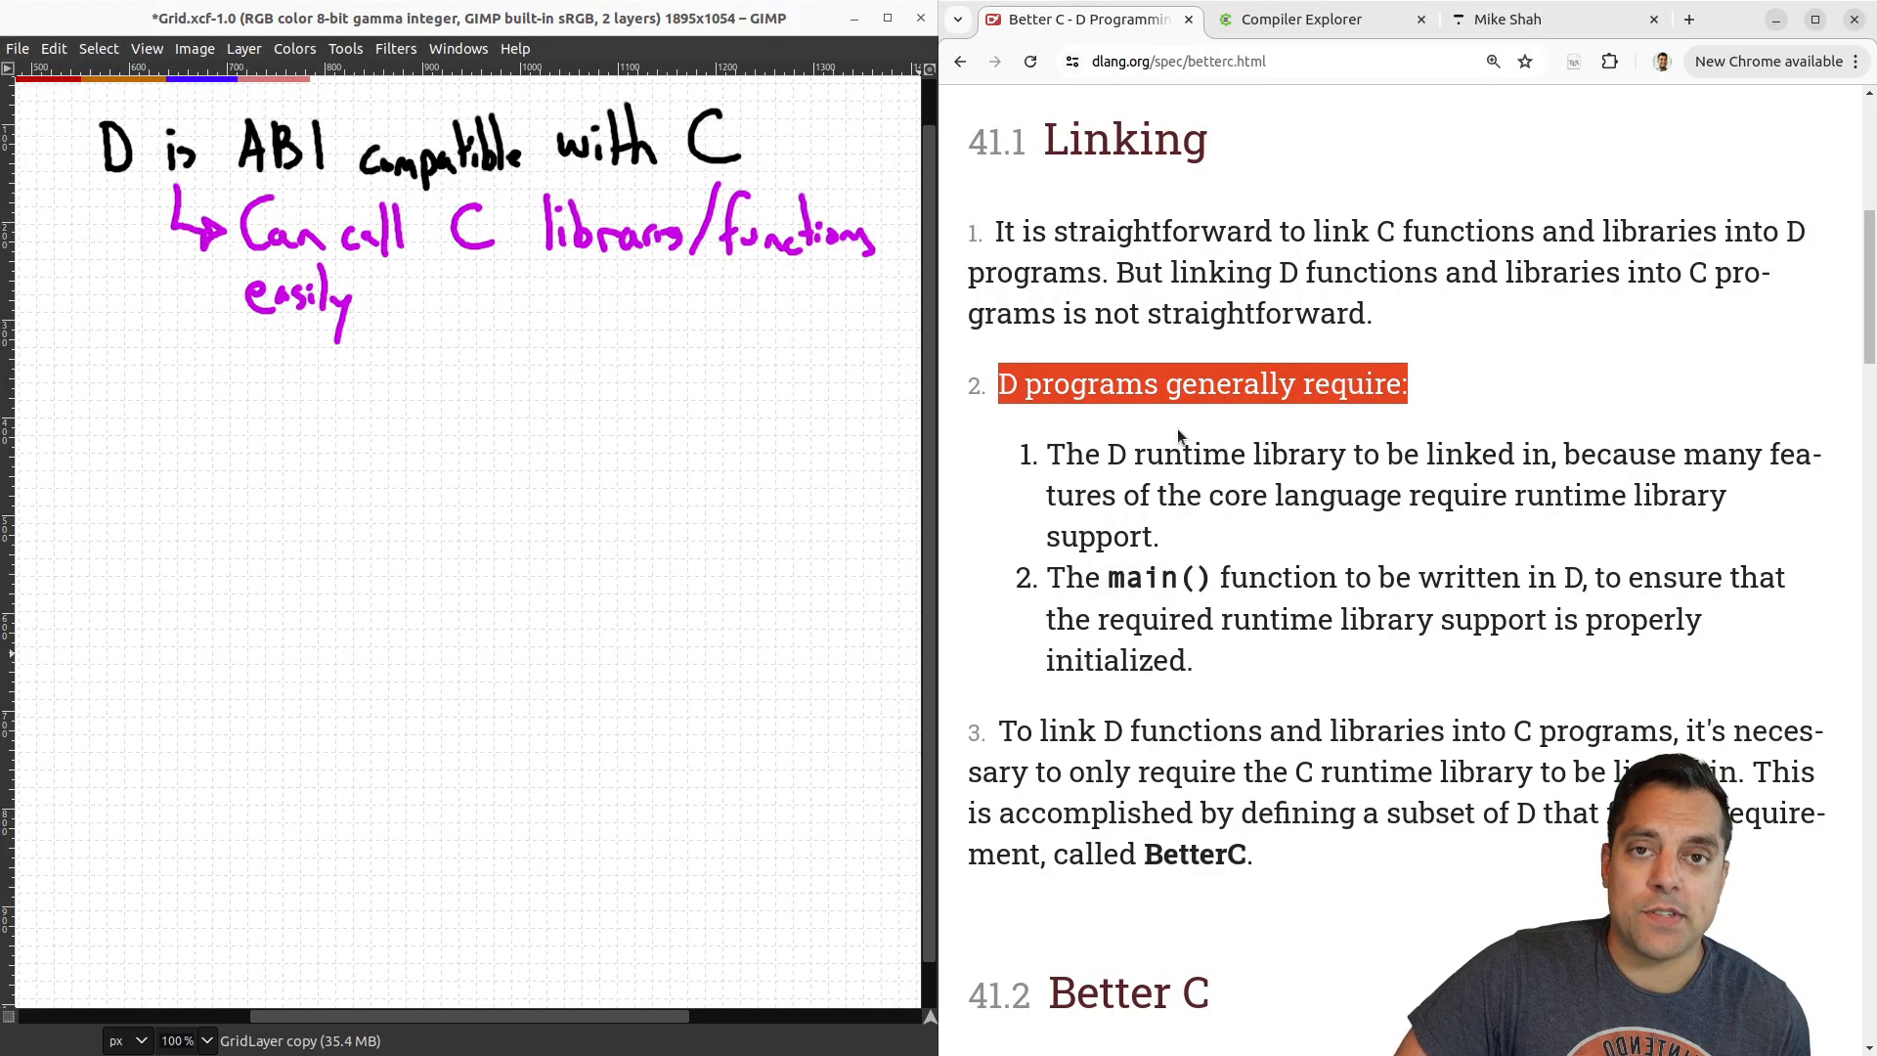
mouse_move(1168, 444)
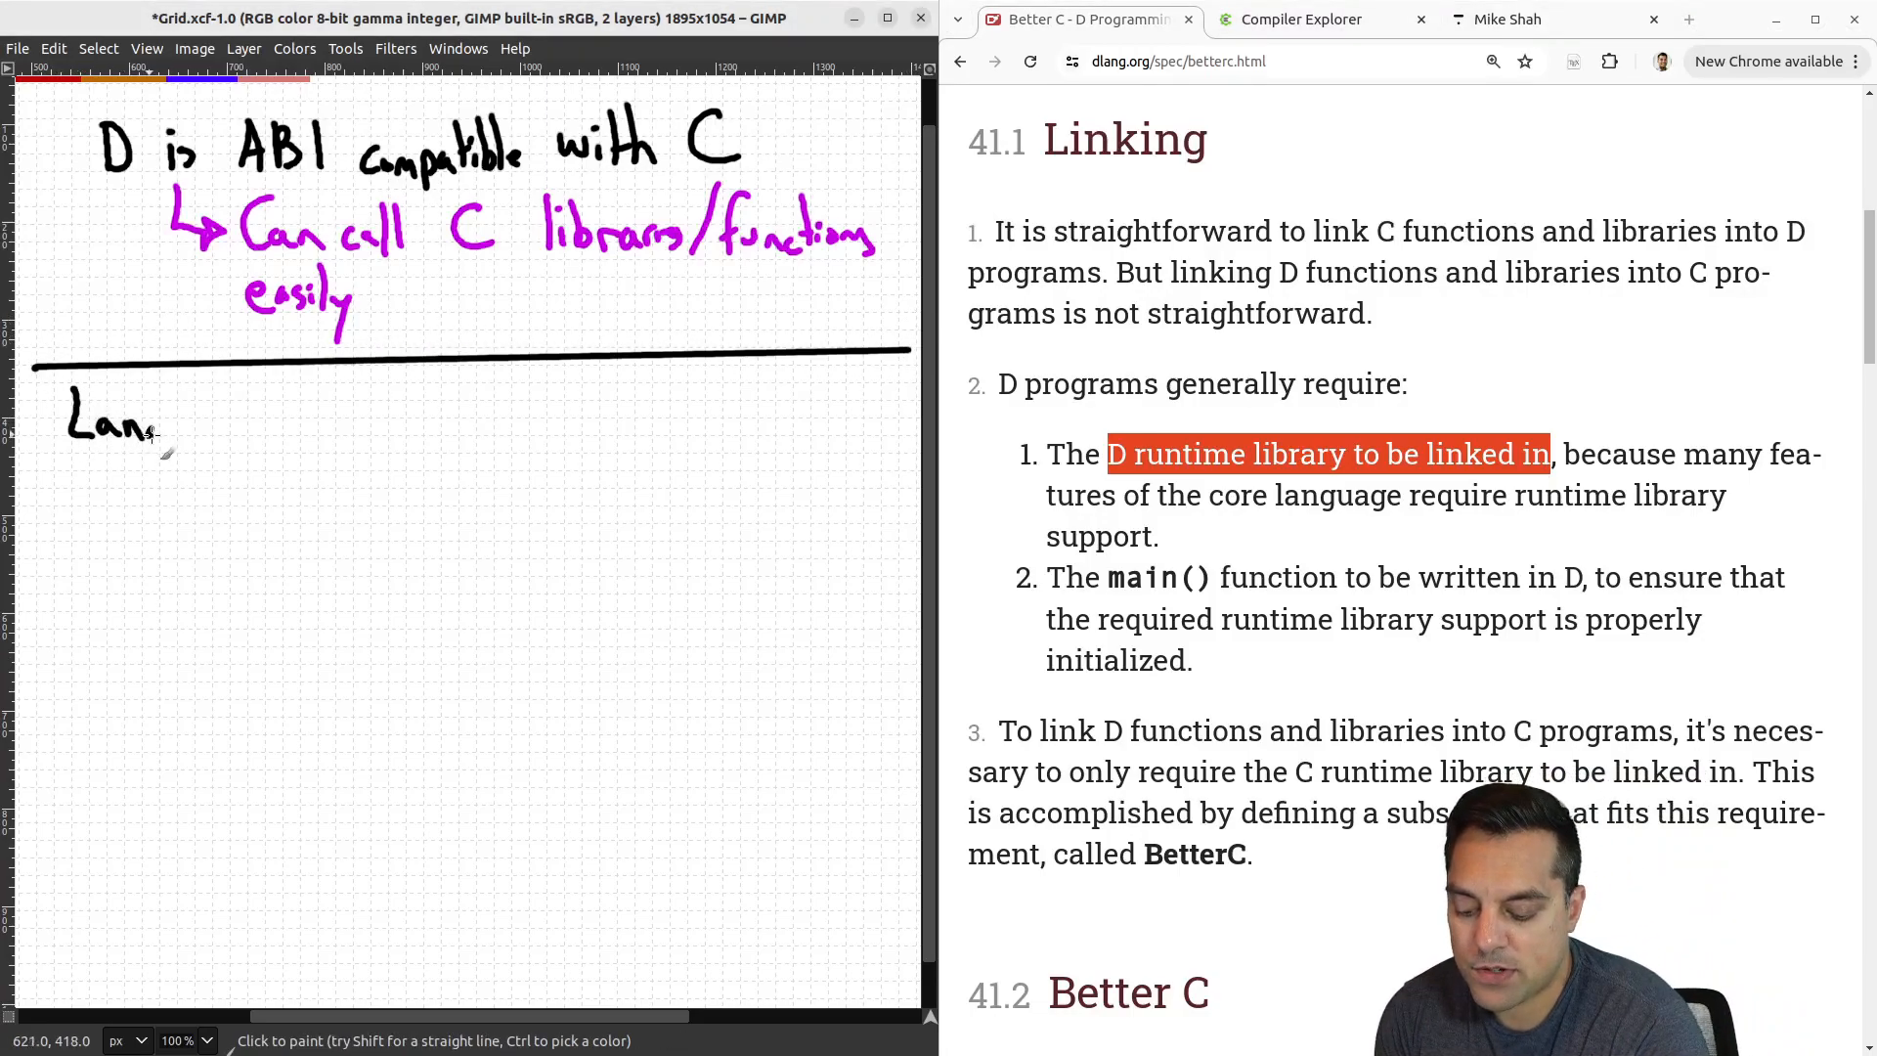
drag(151, 430, 239, 430)
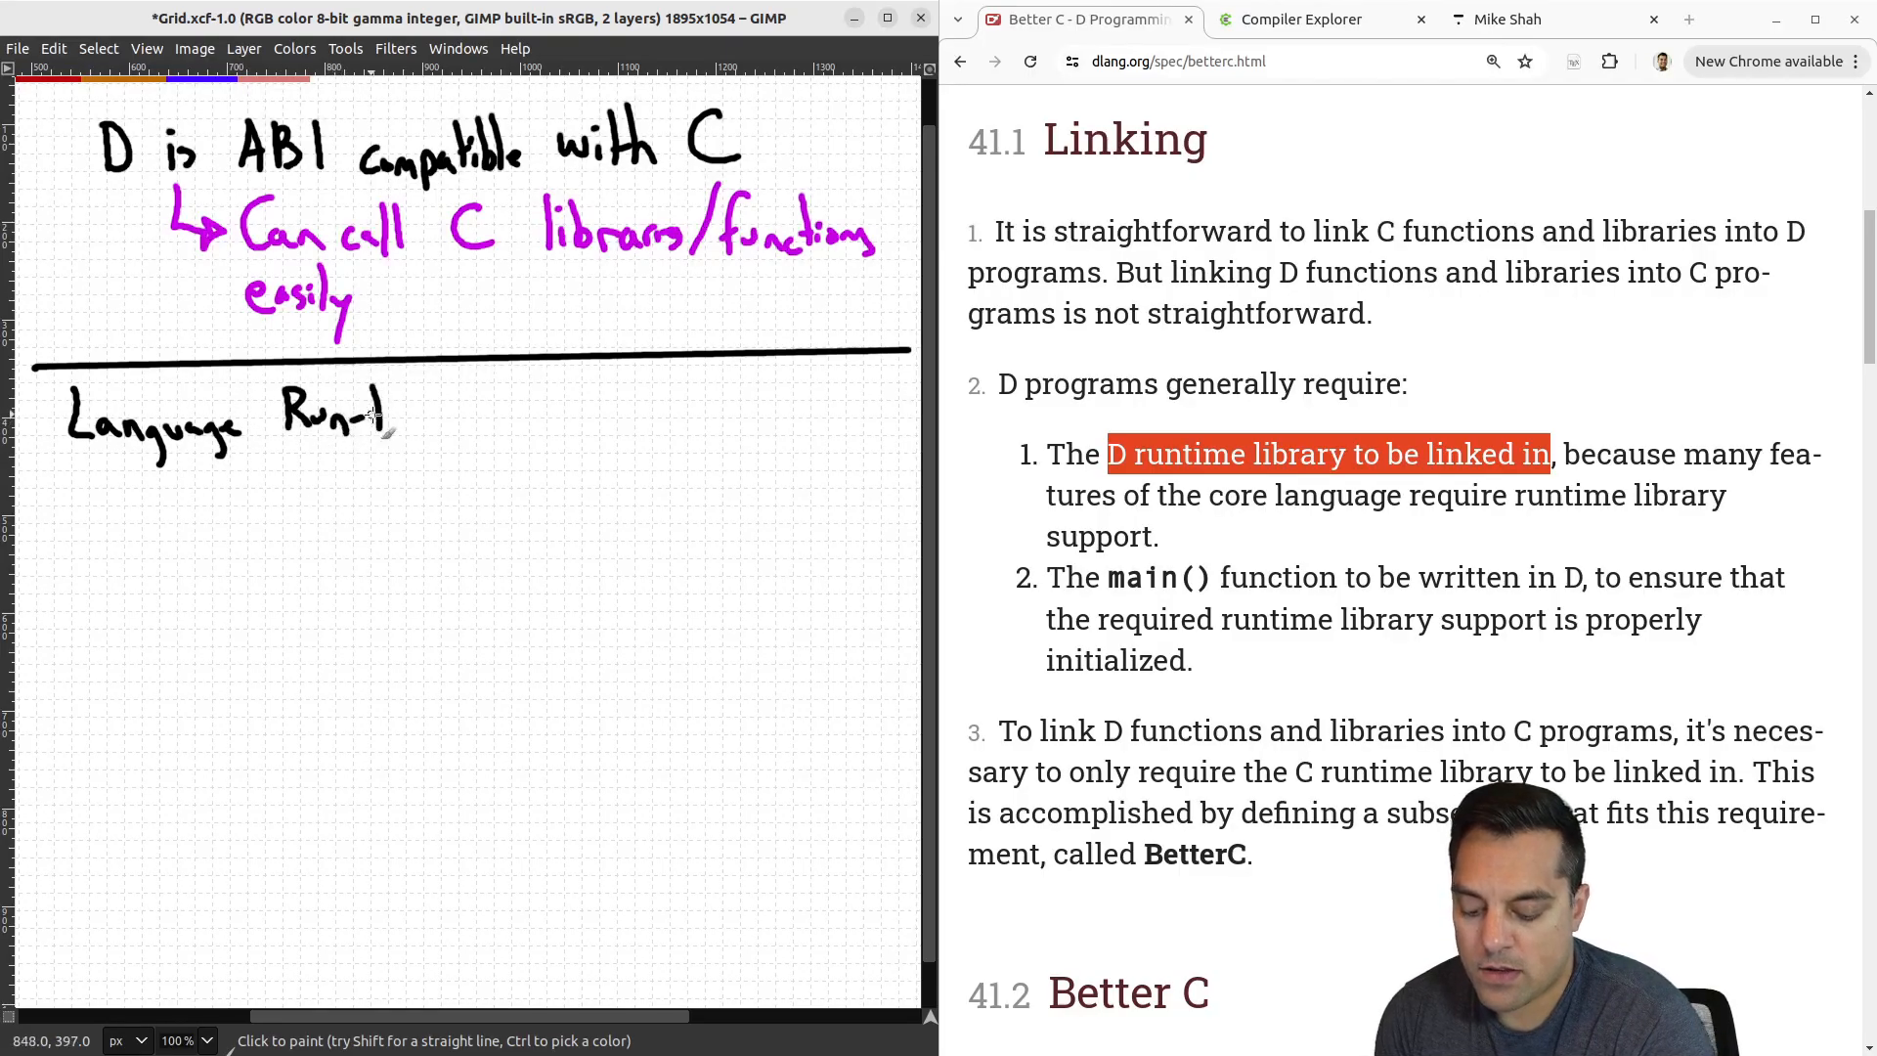
drag(383, 418, 450, 419)
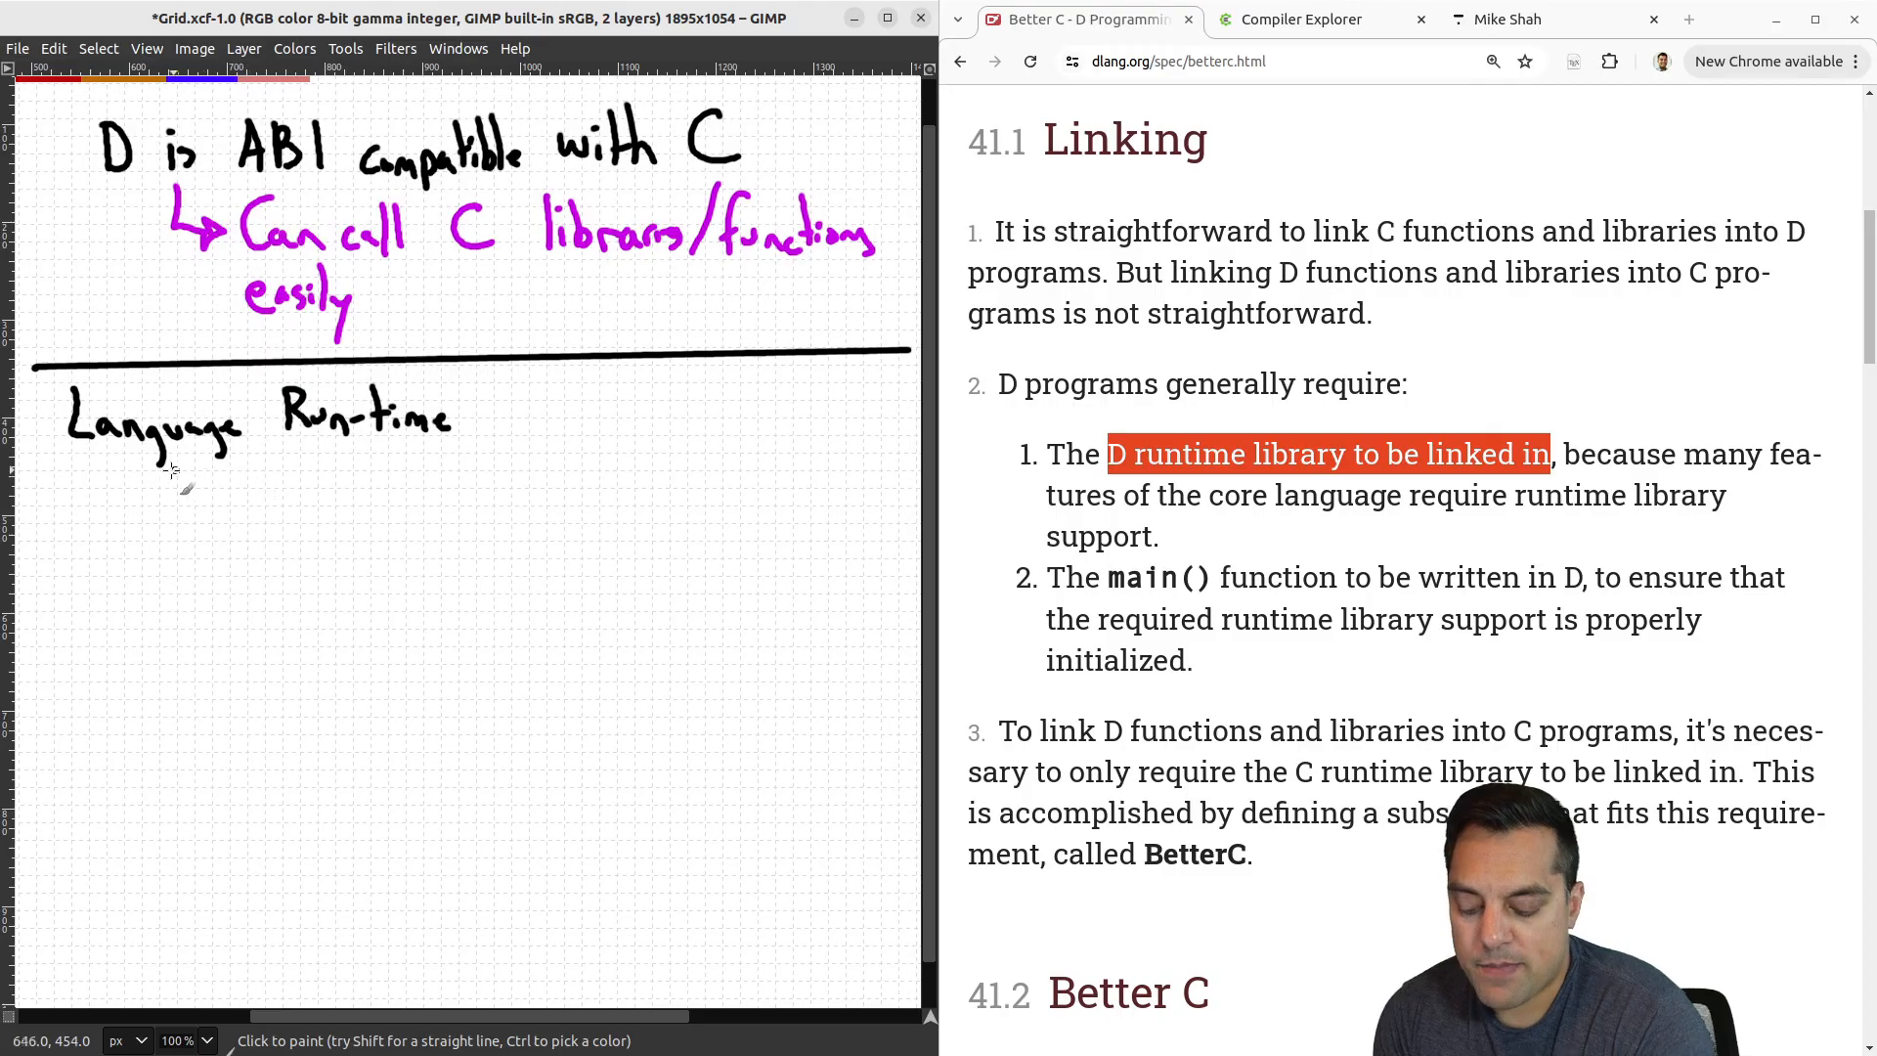
drag(73, 459, 452, 459)
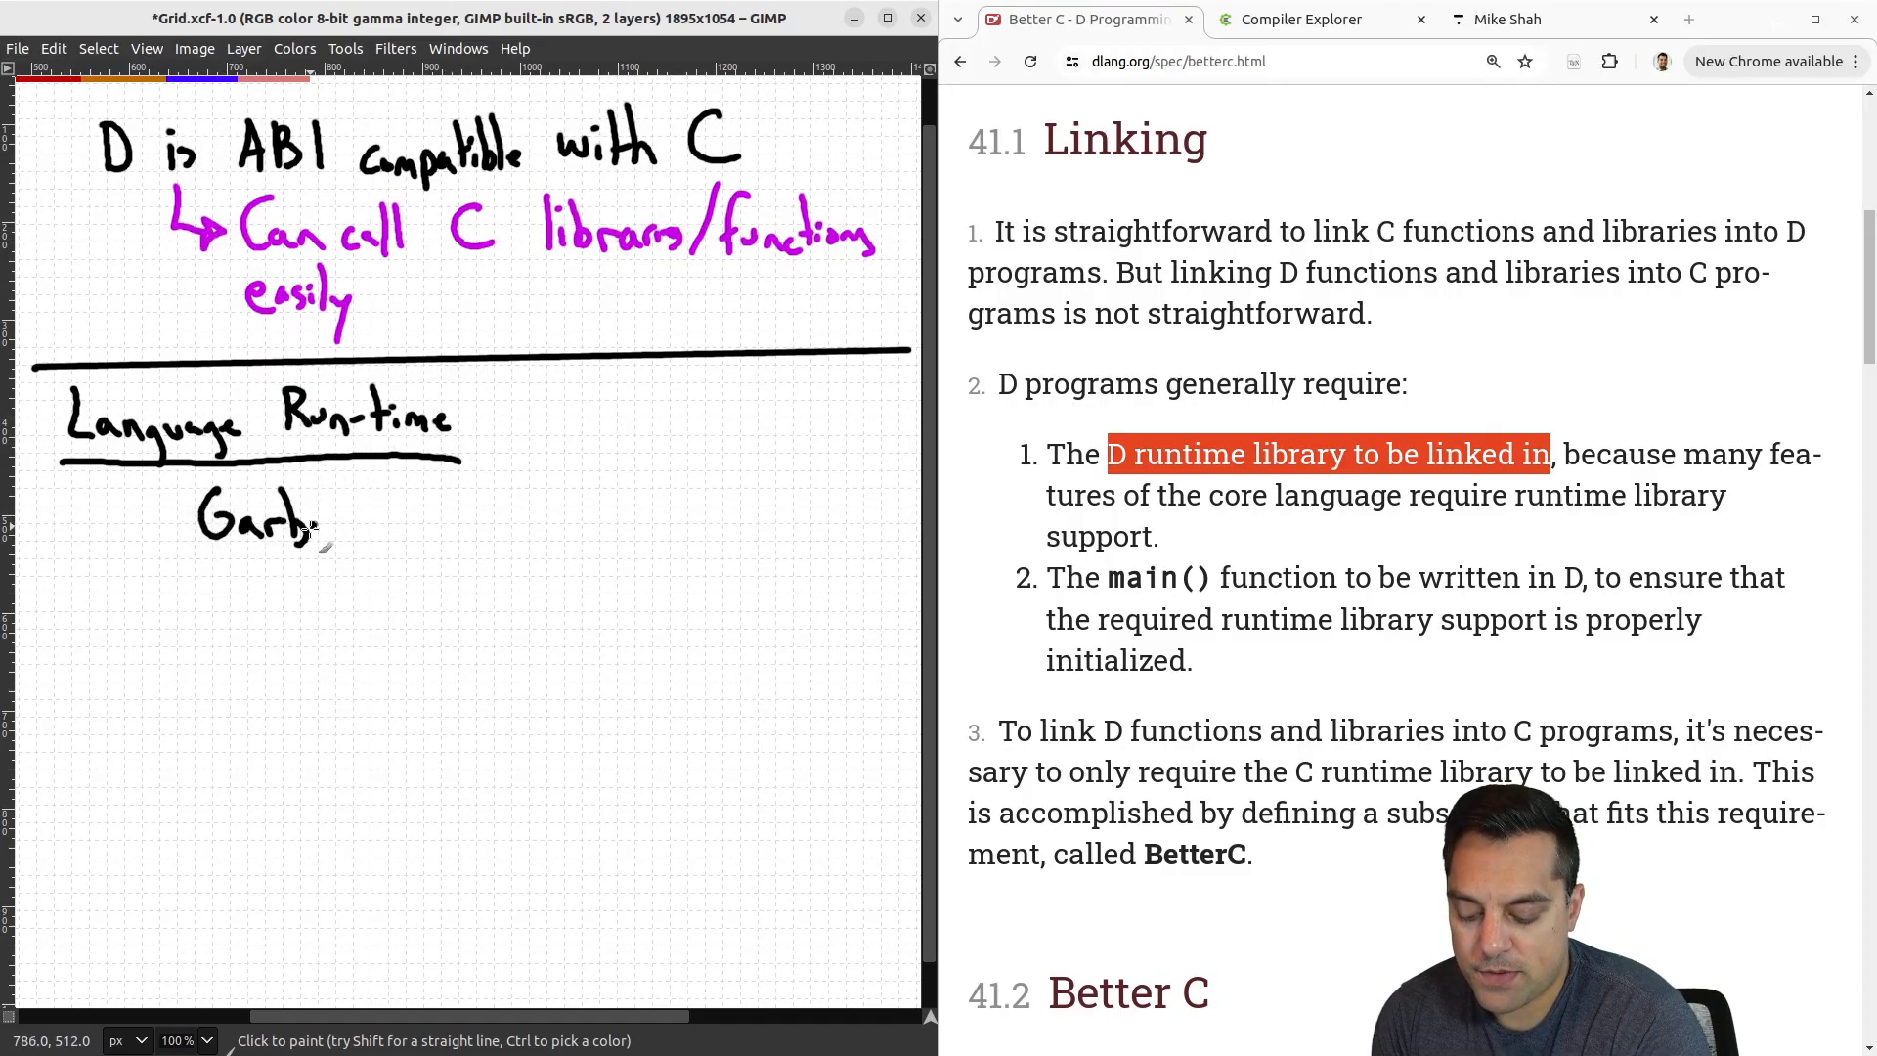
drag(323, 526, 462, 514)
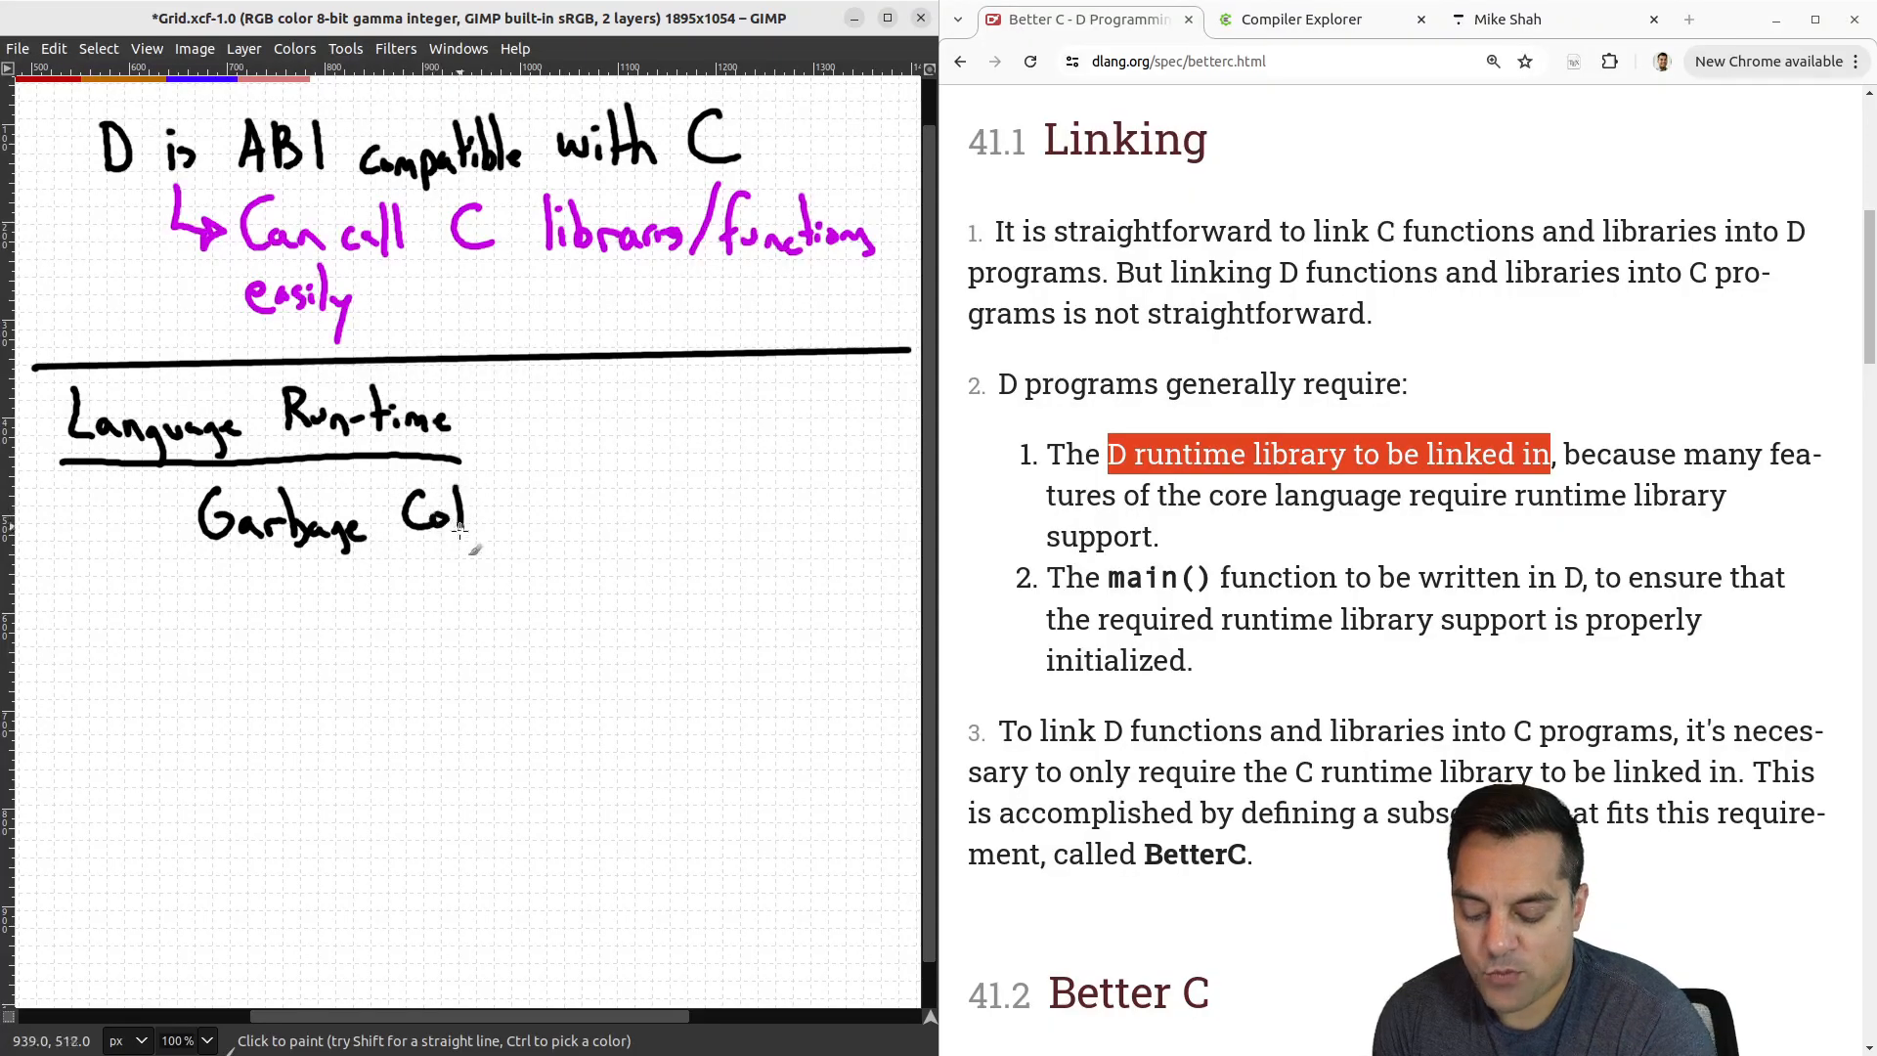
drag(467, 514, 563, 520)
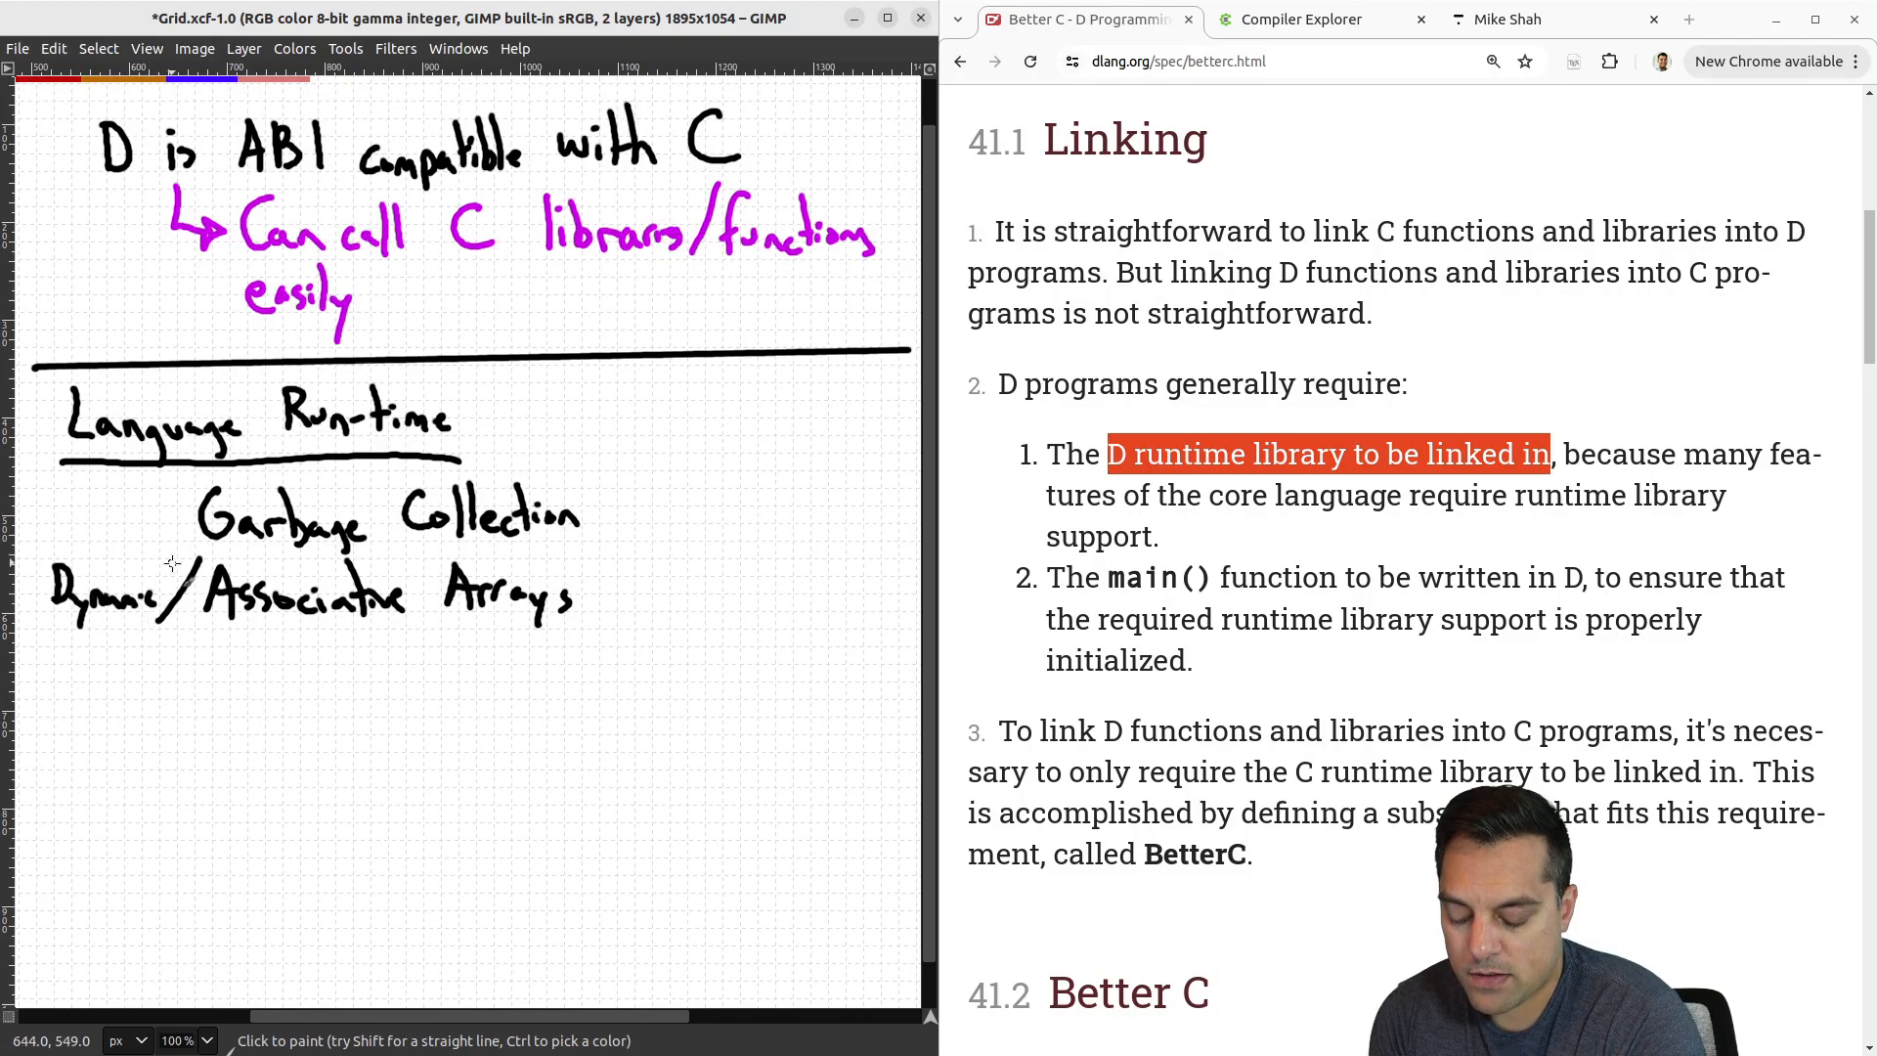
mouse_move(230, 649)
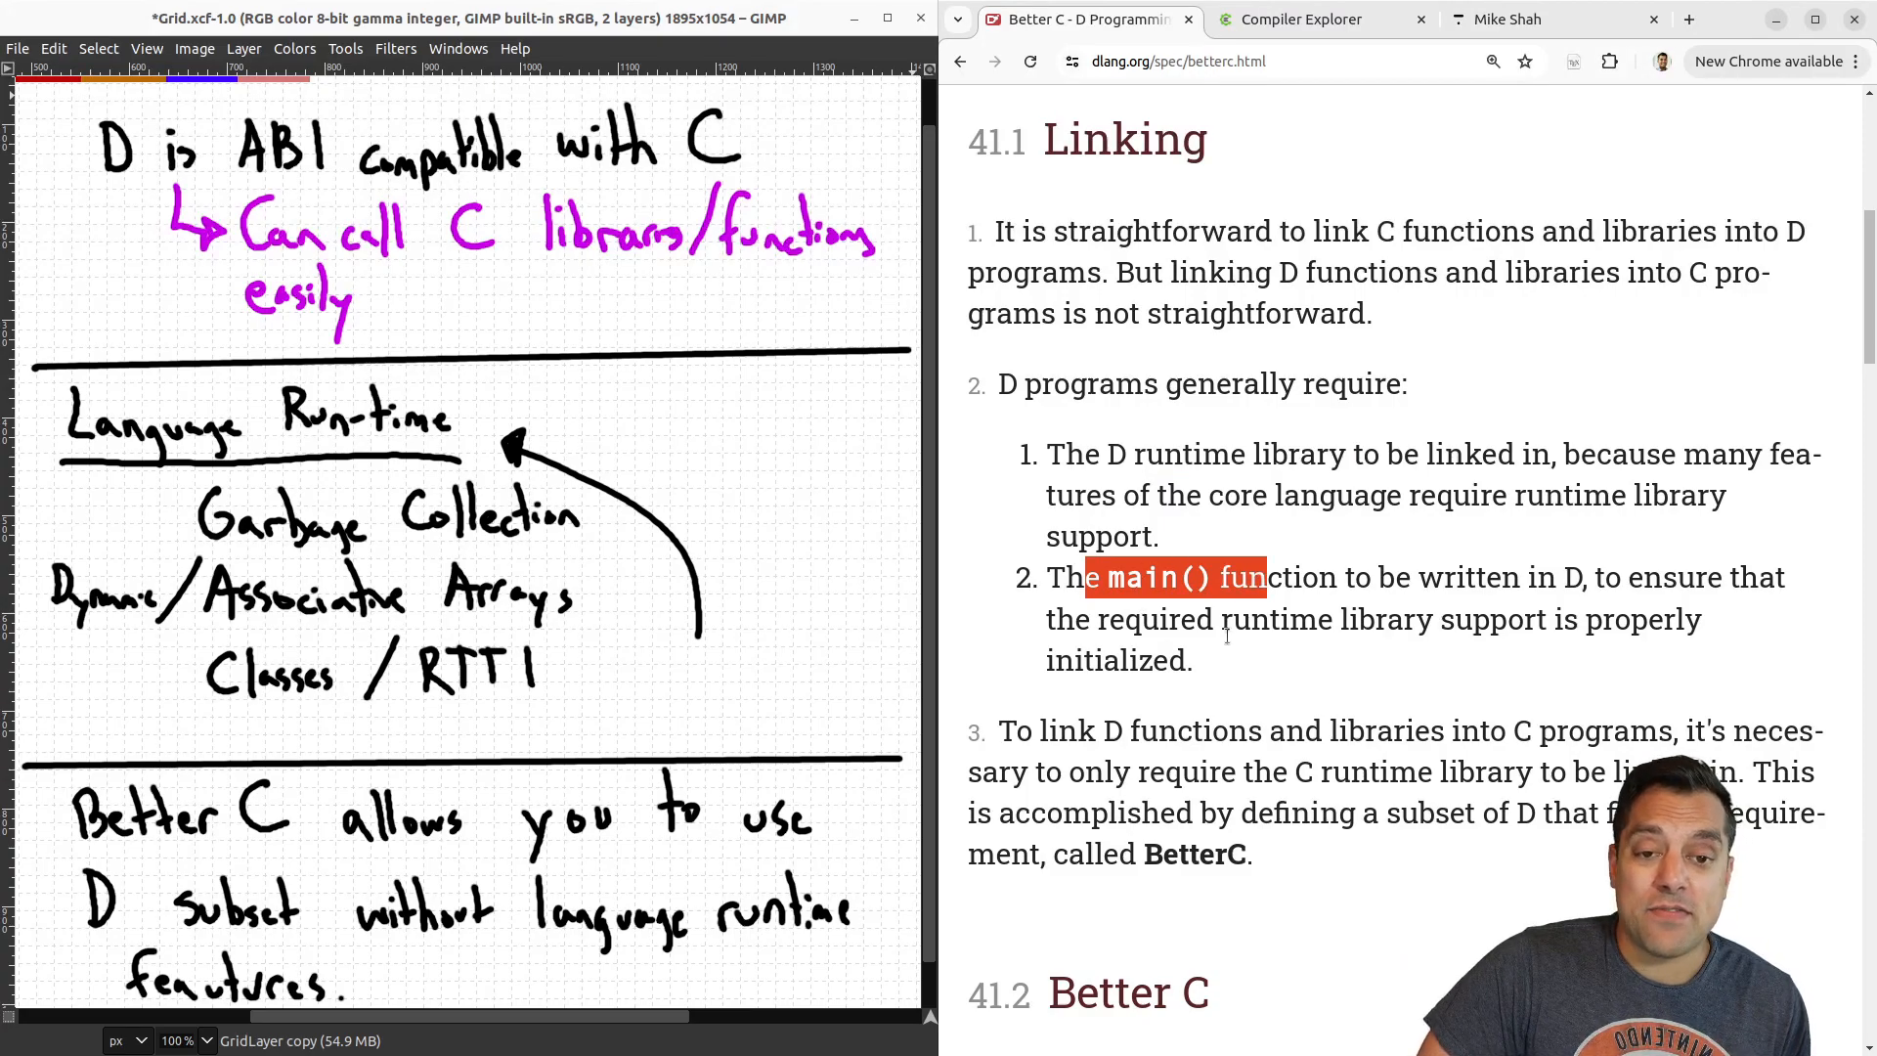
mouse_move(1449, 688)
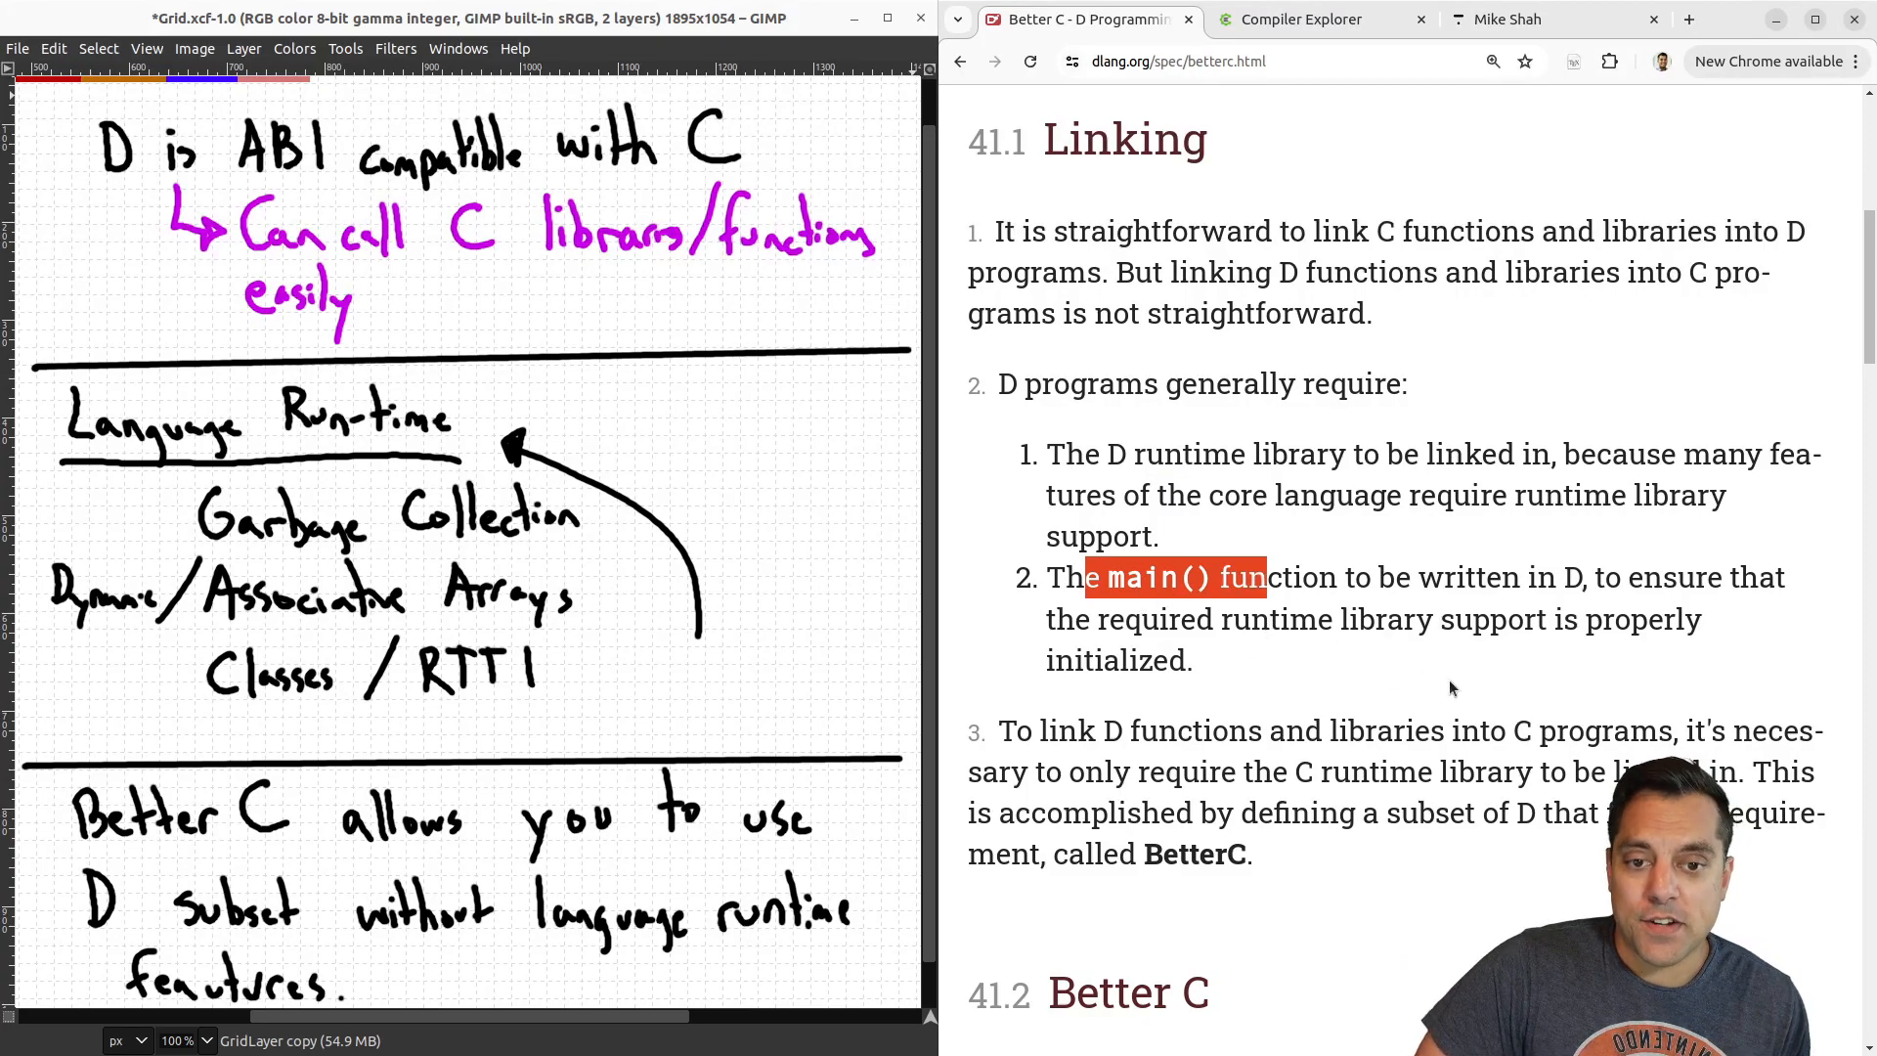
Scroll to the -betterC flag, highlighting BetterC in point 2 and the example's printf line.
scroll(down, 3)
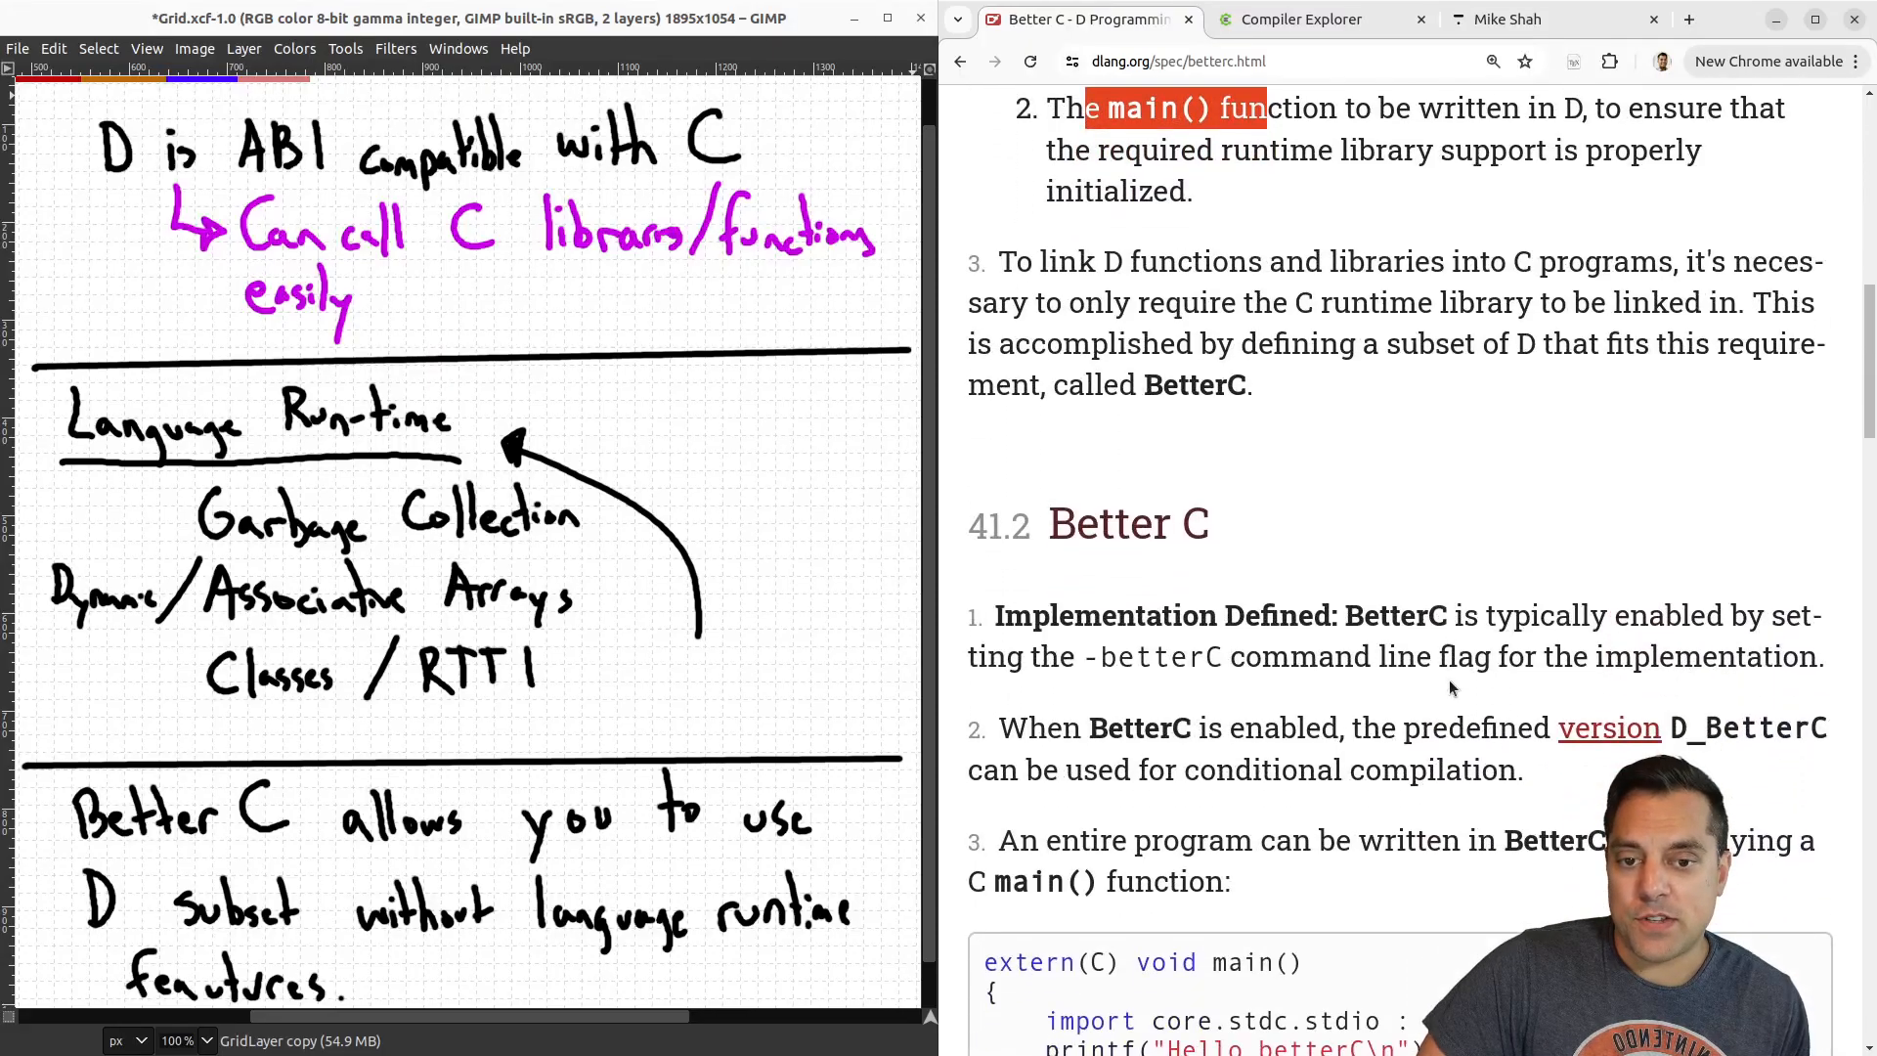
scroll(down, 3)
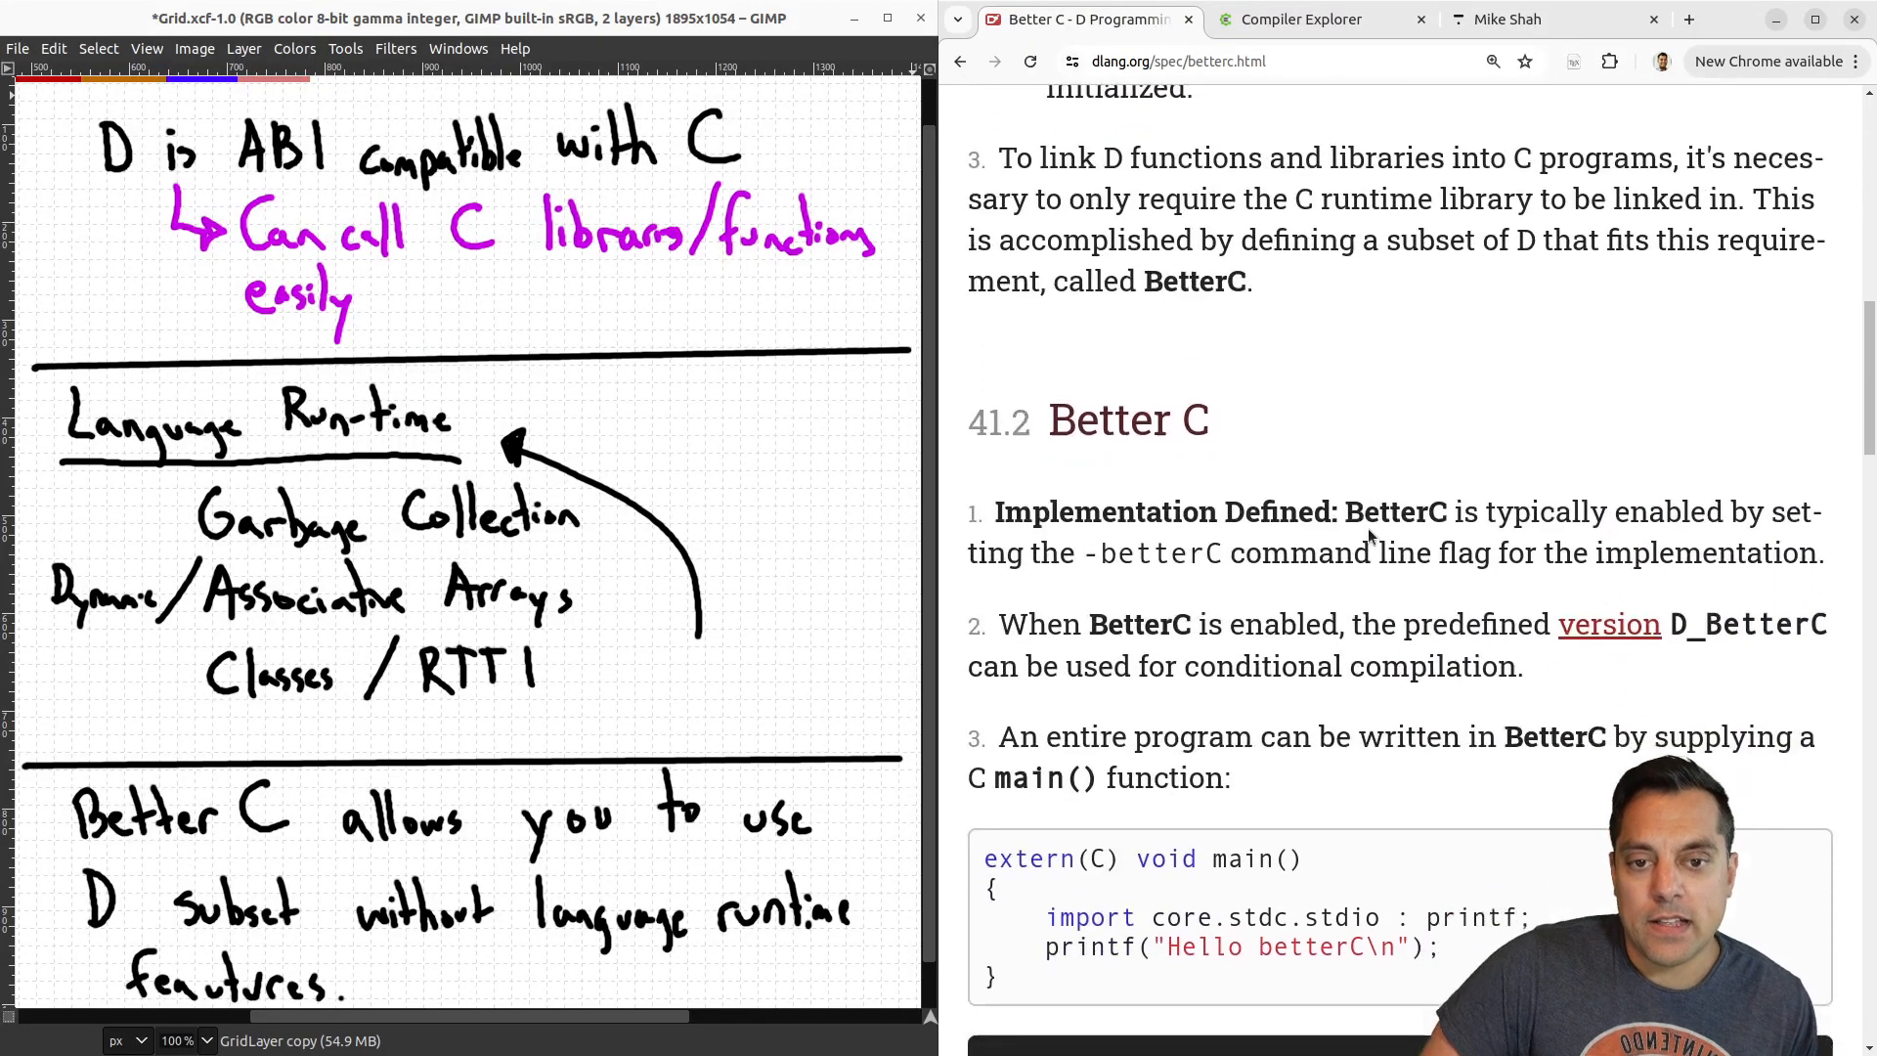
scroll(down, 3)
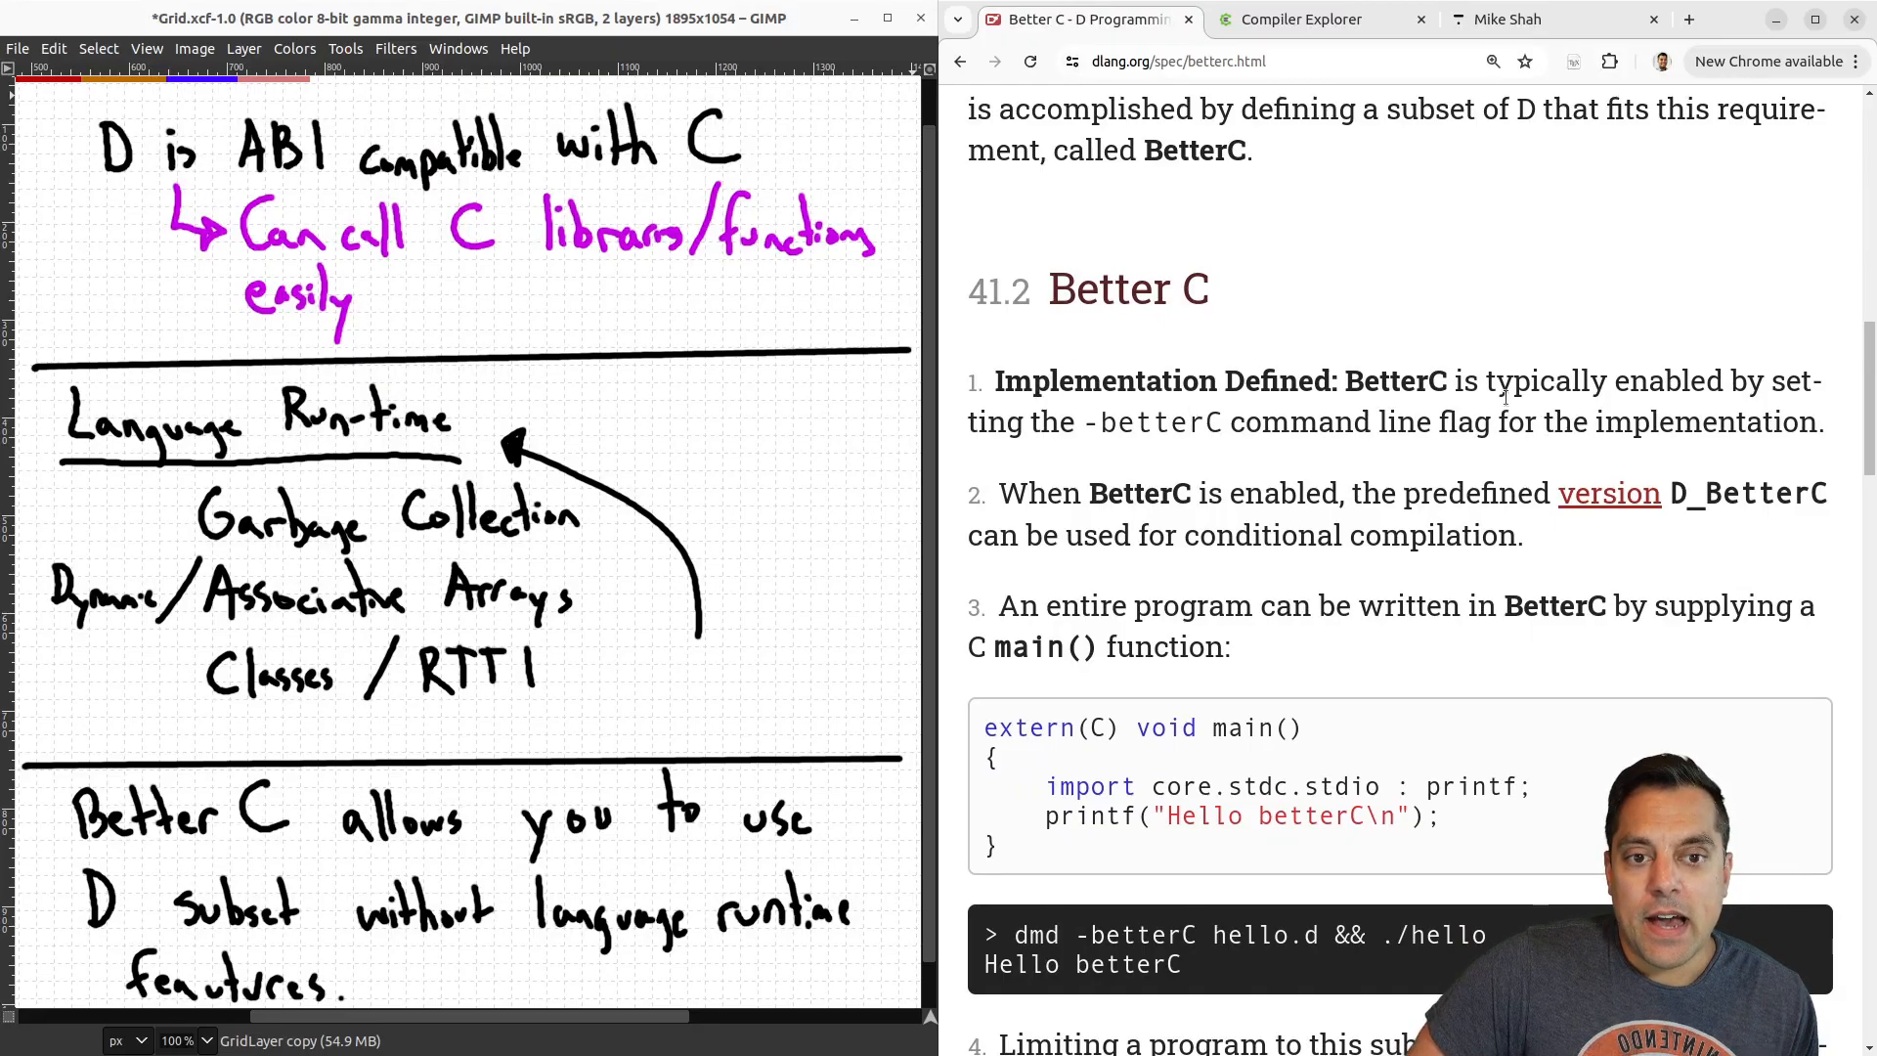
scroll(down, 3)
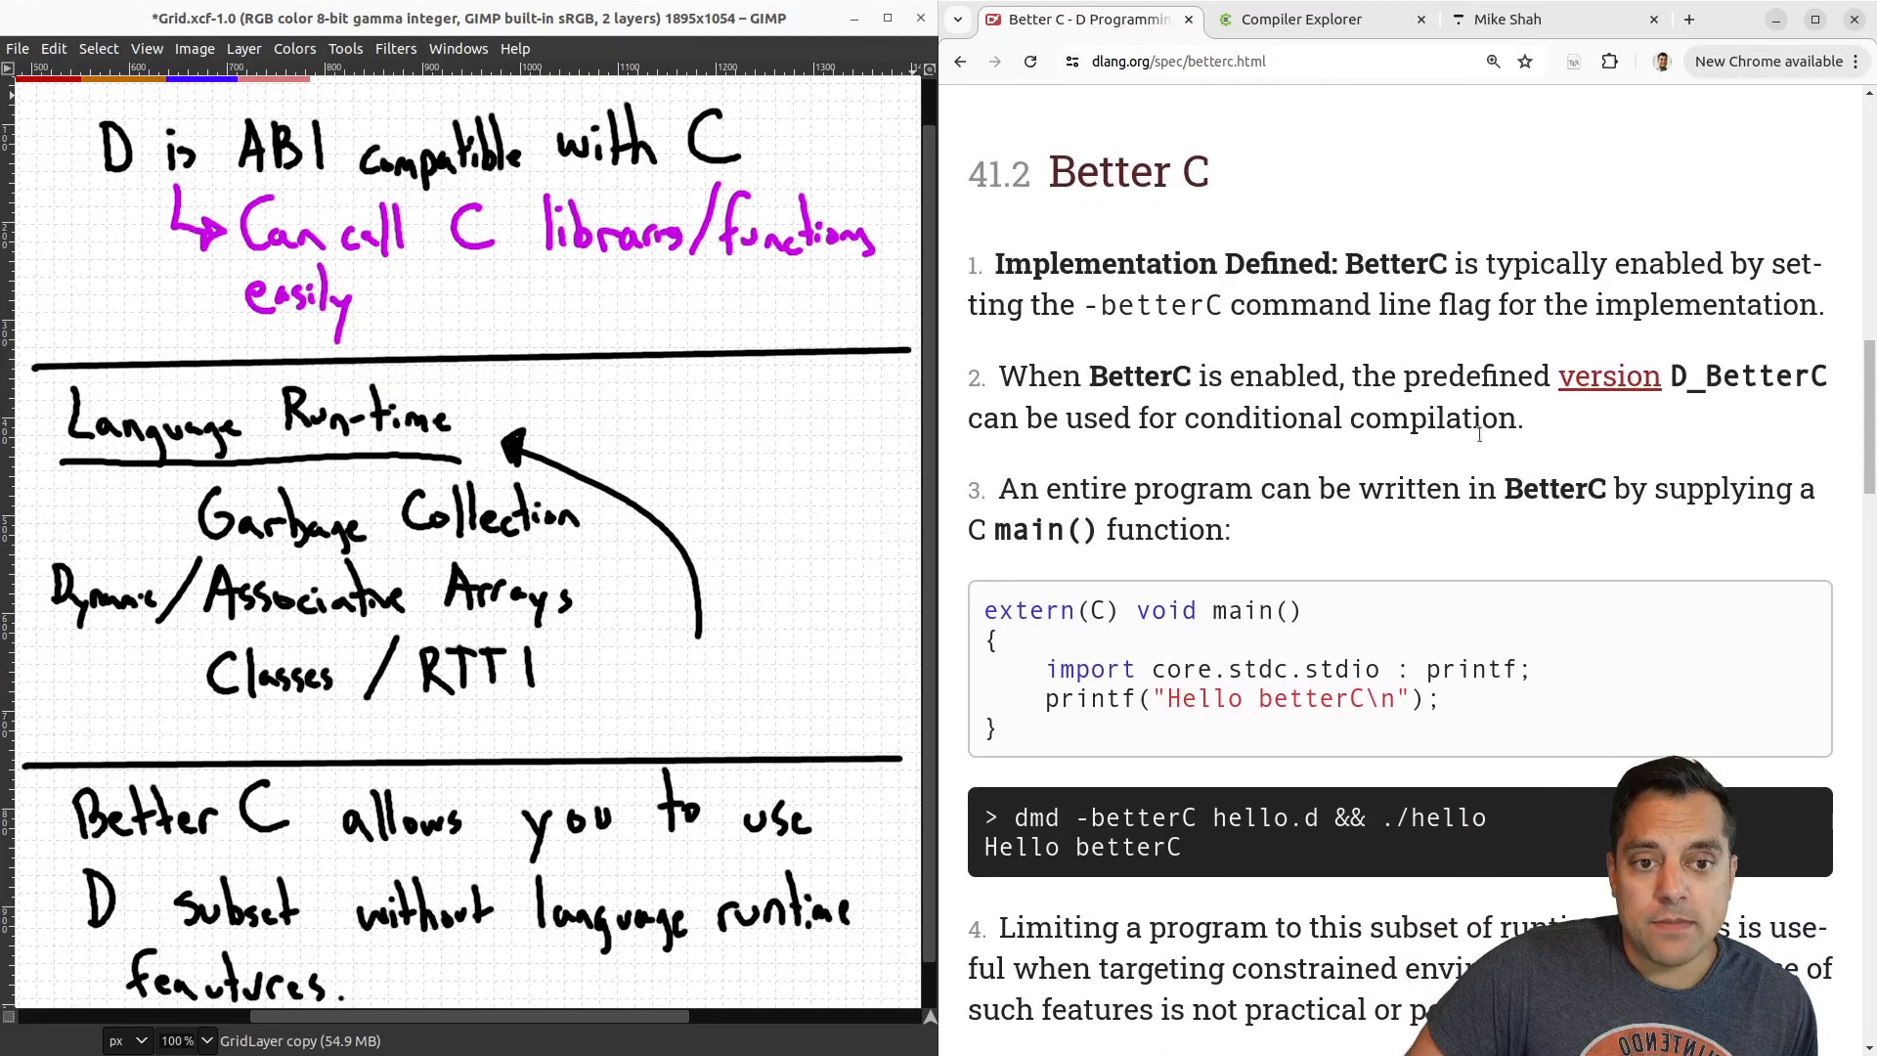
double_click(1138, 375)
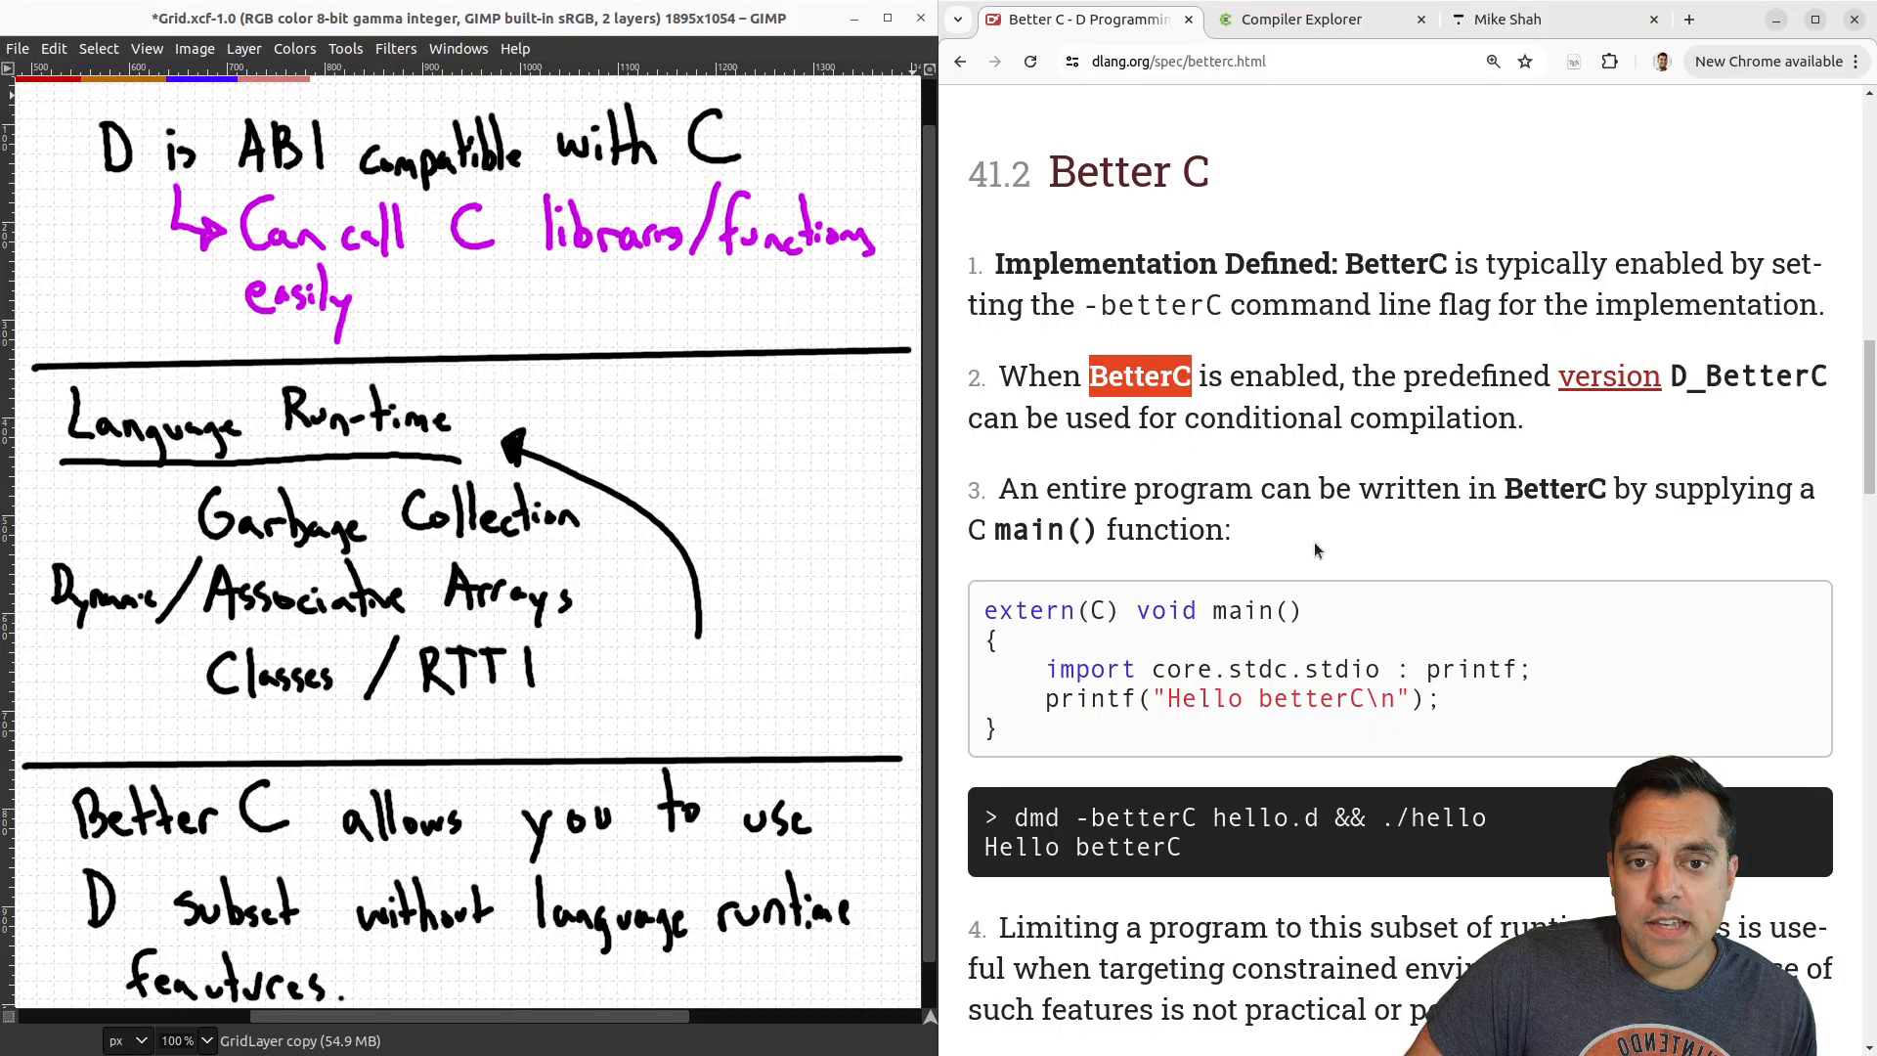
mouse_move(1065, 813)
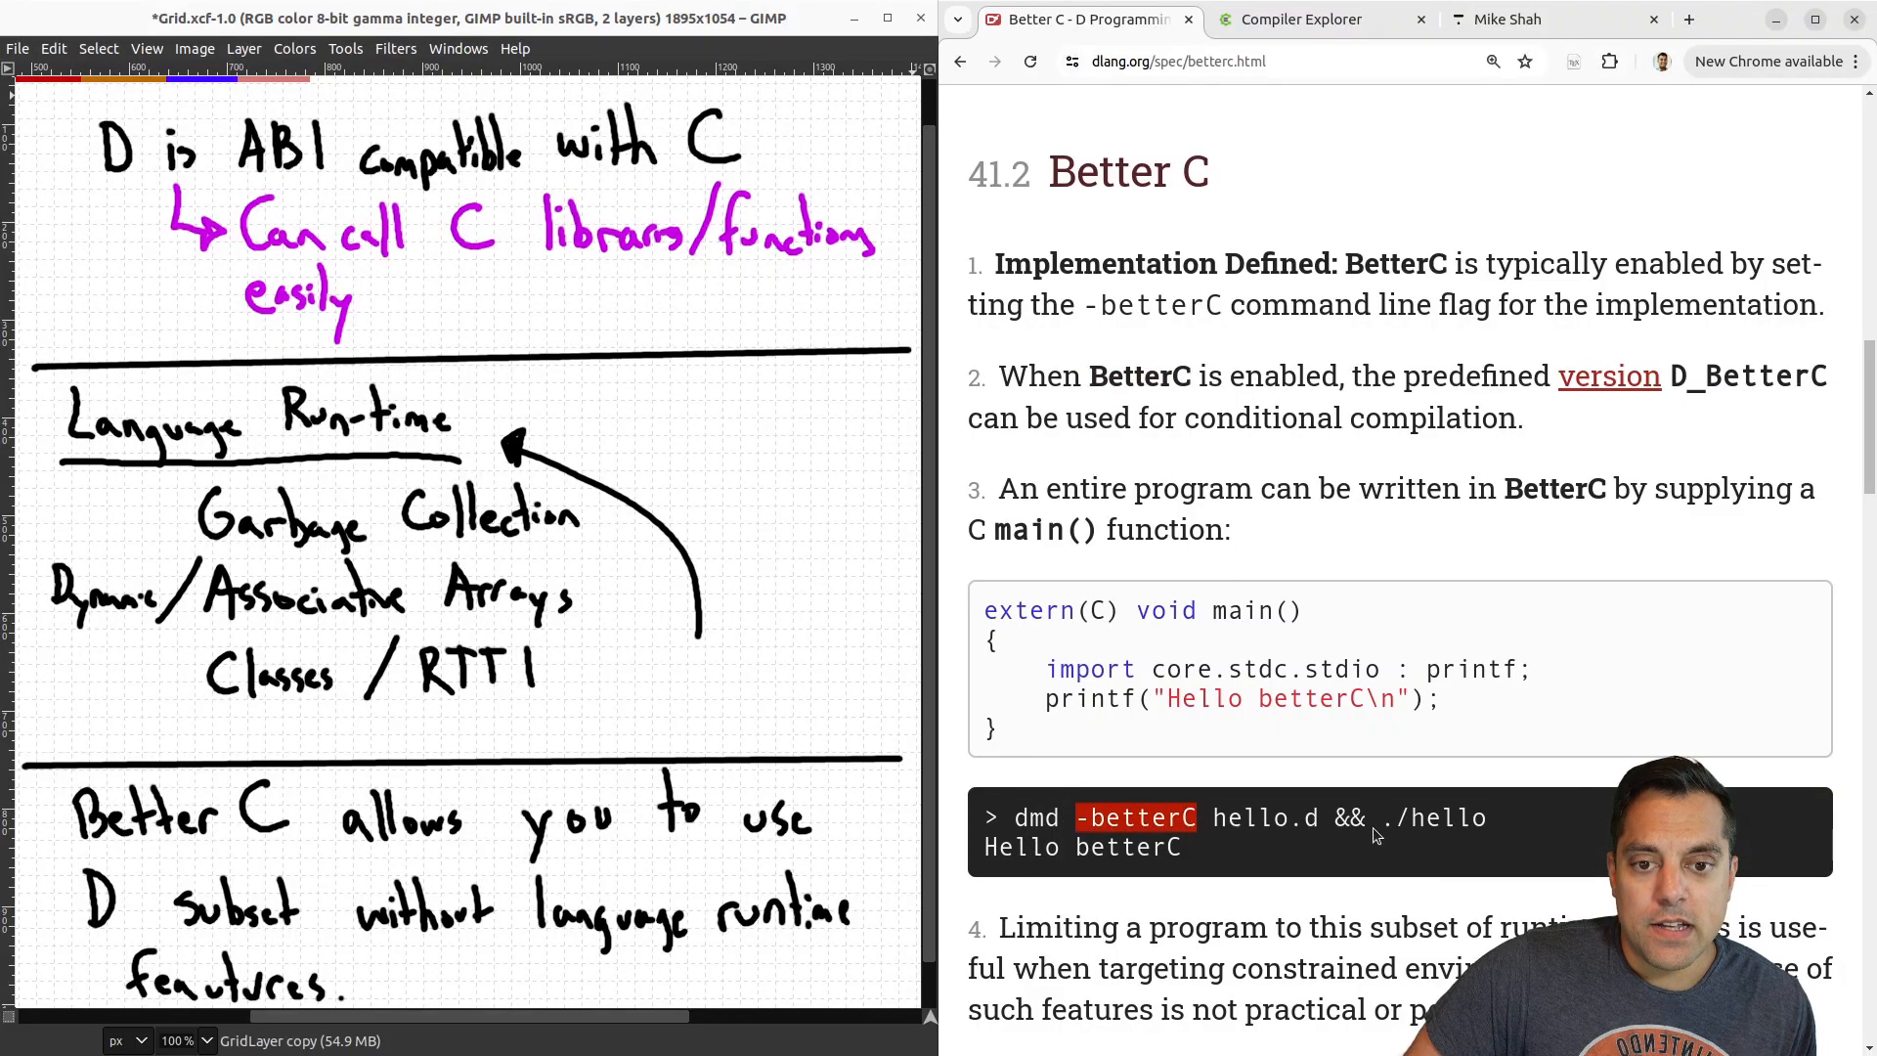
scroll(down, 3)
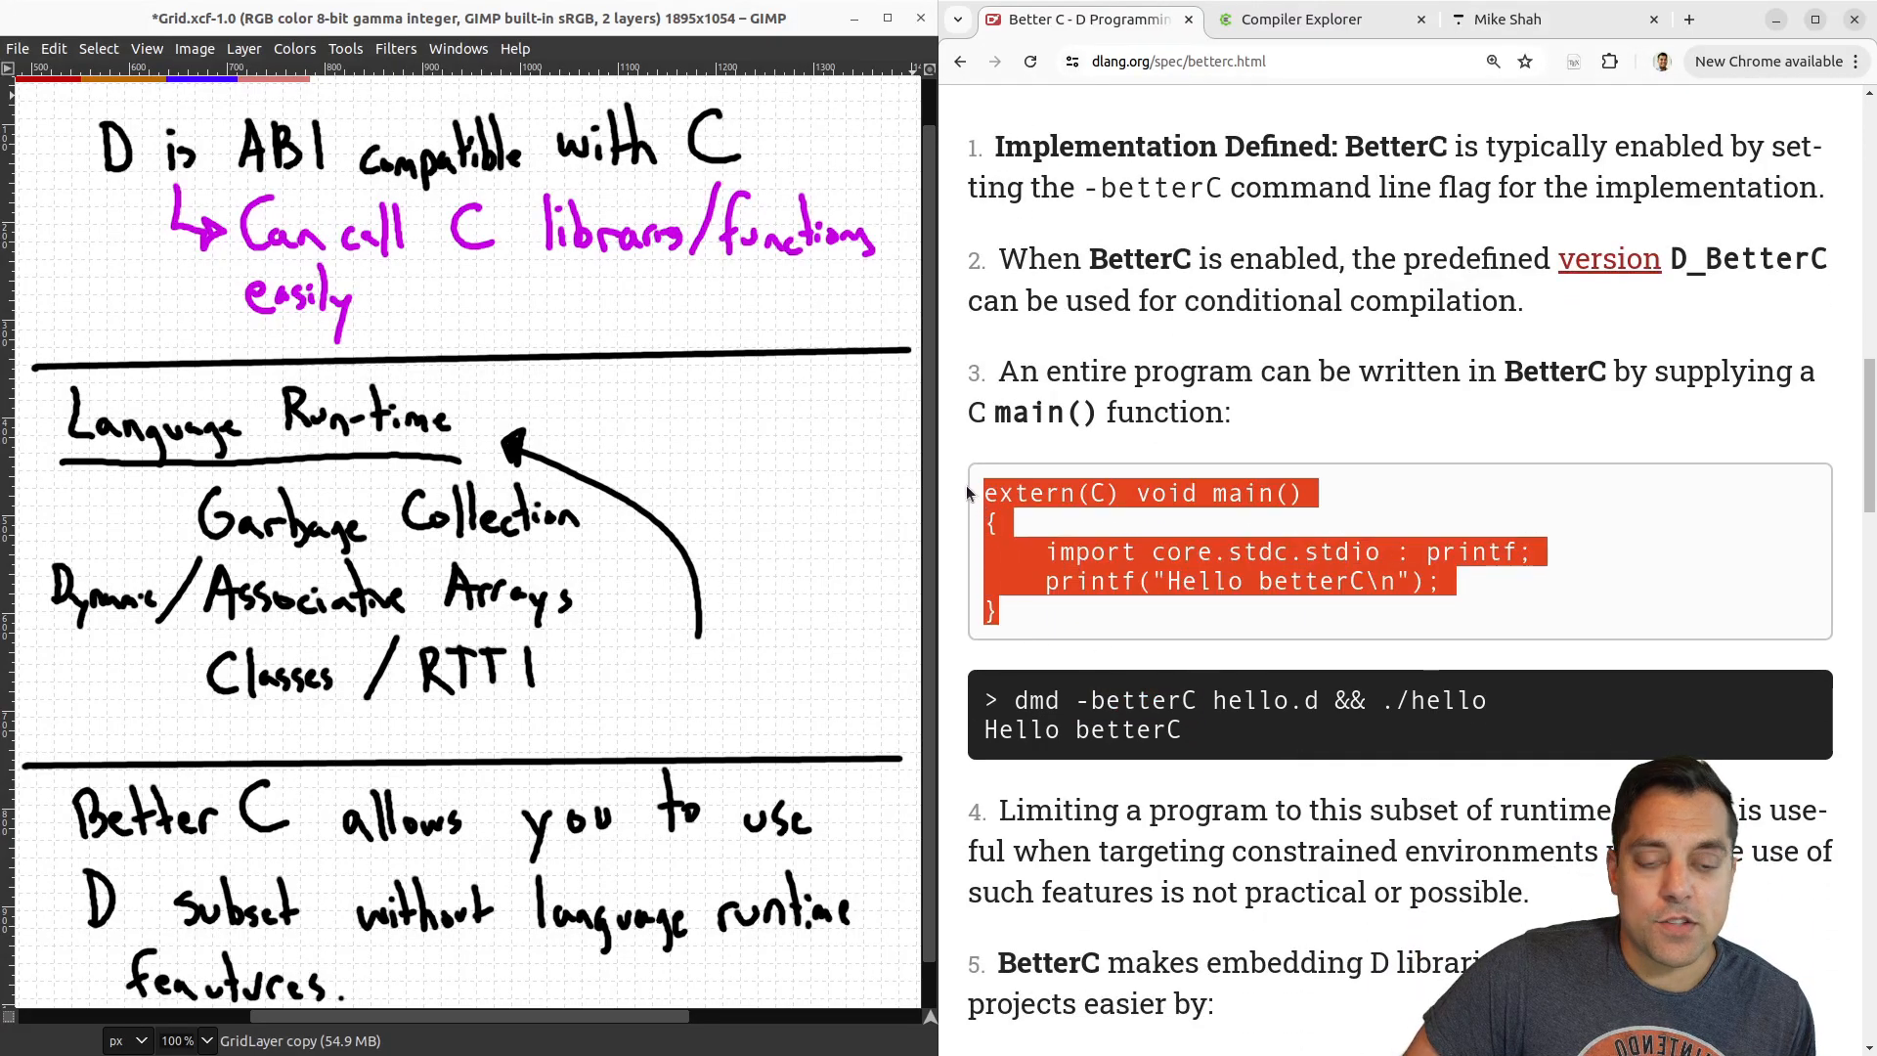
click(1252, 539)
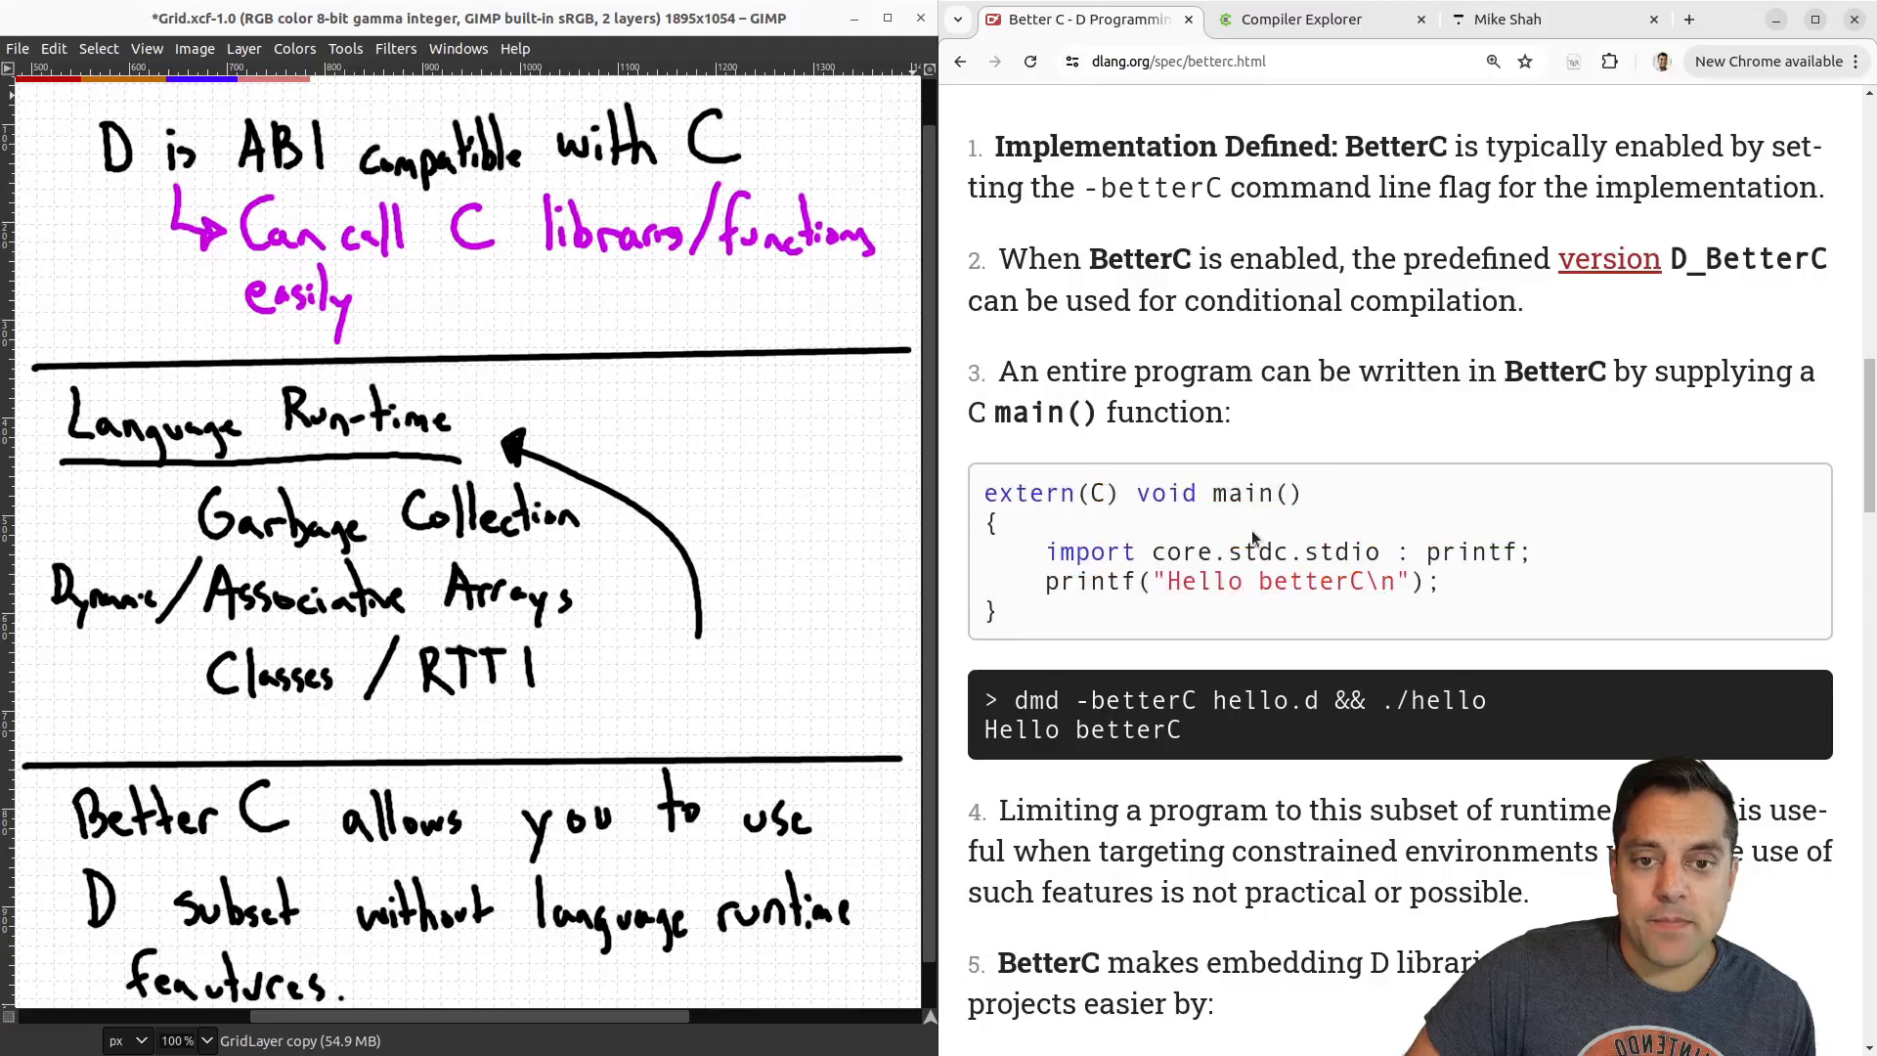
mouse_move(1228, 526)
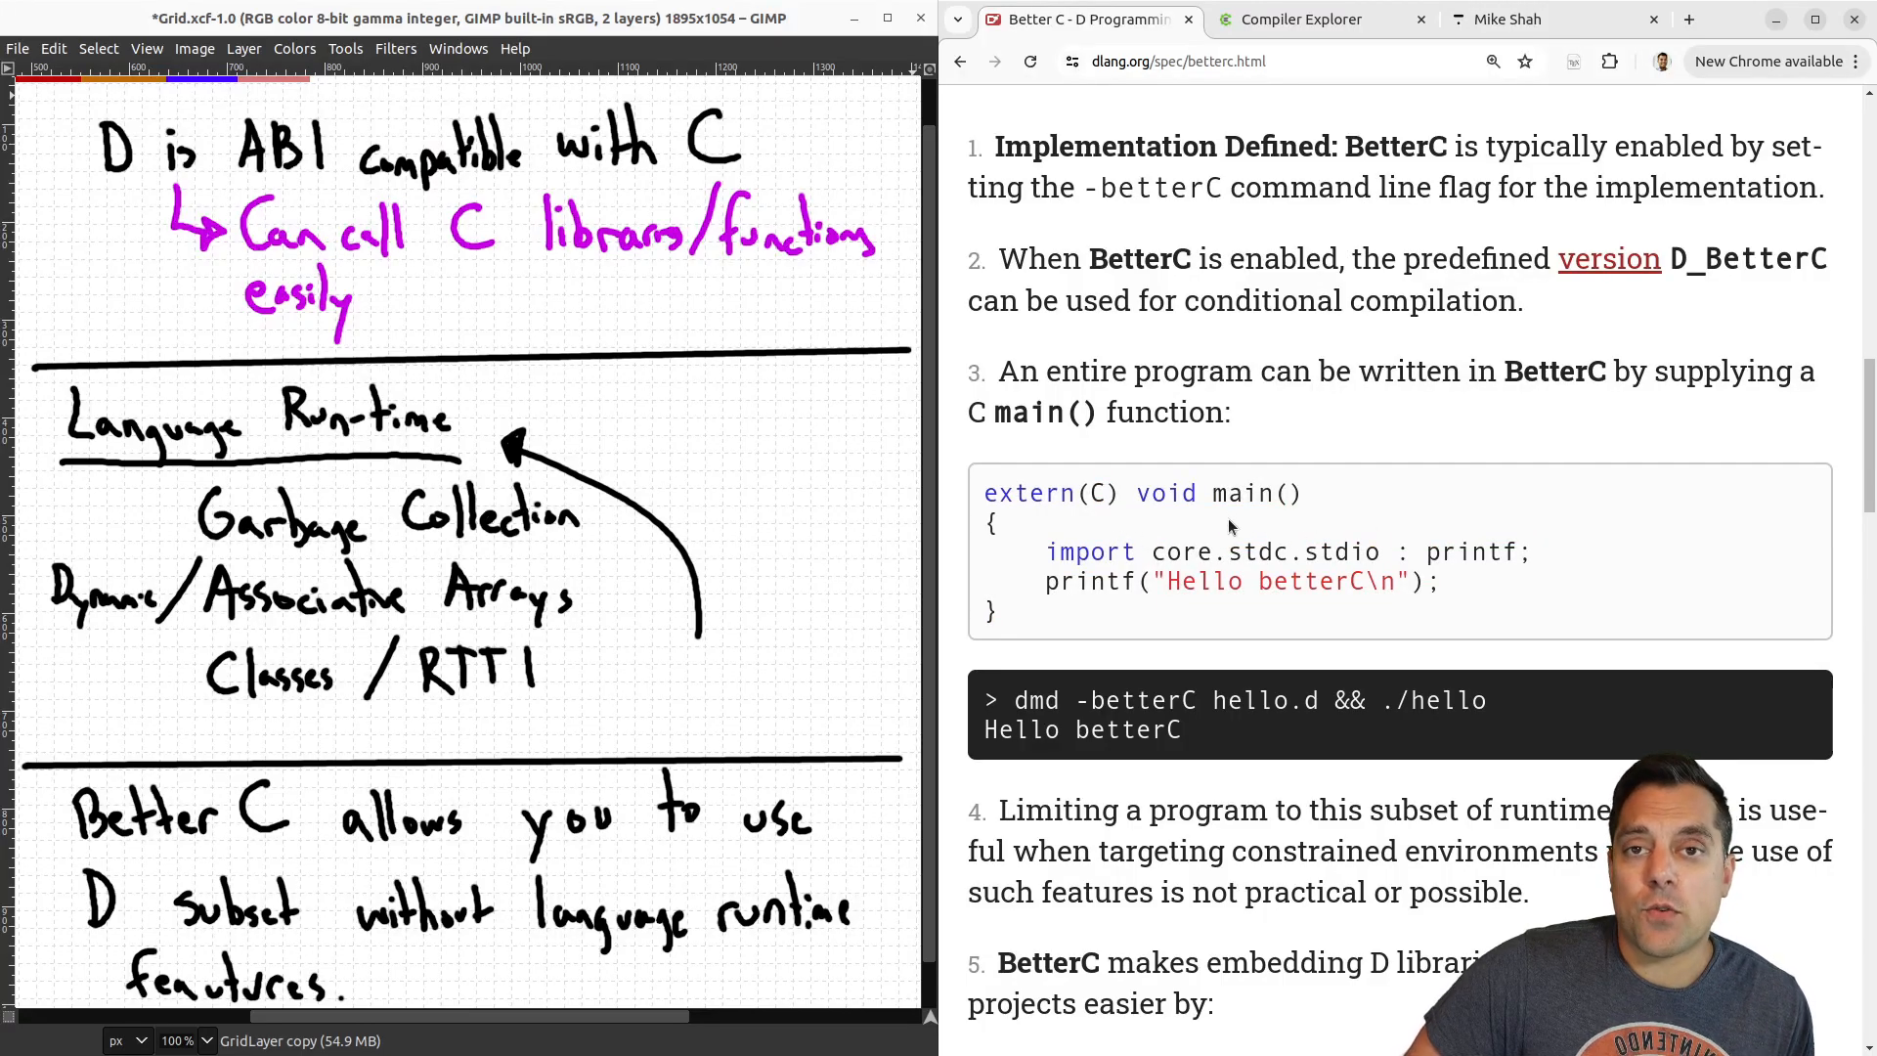
mouse_move(1320, 514)
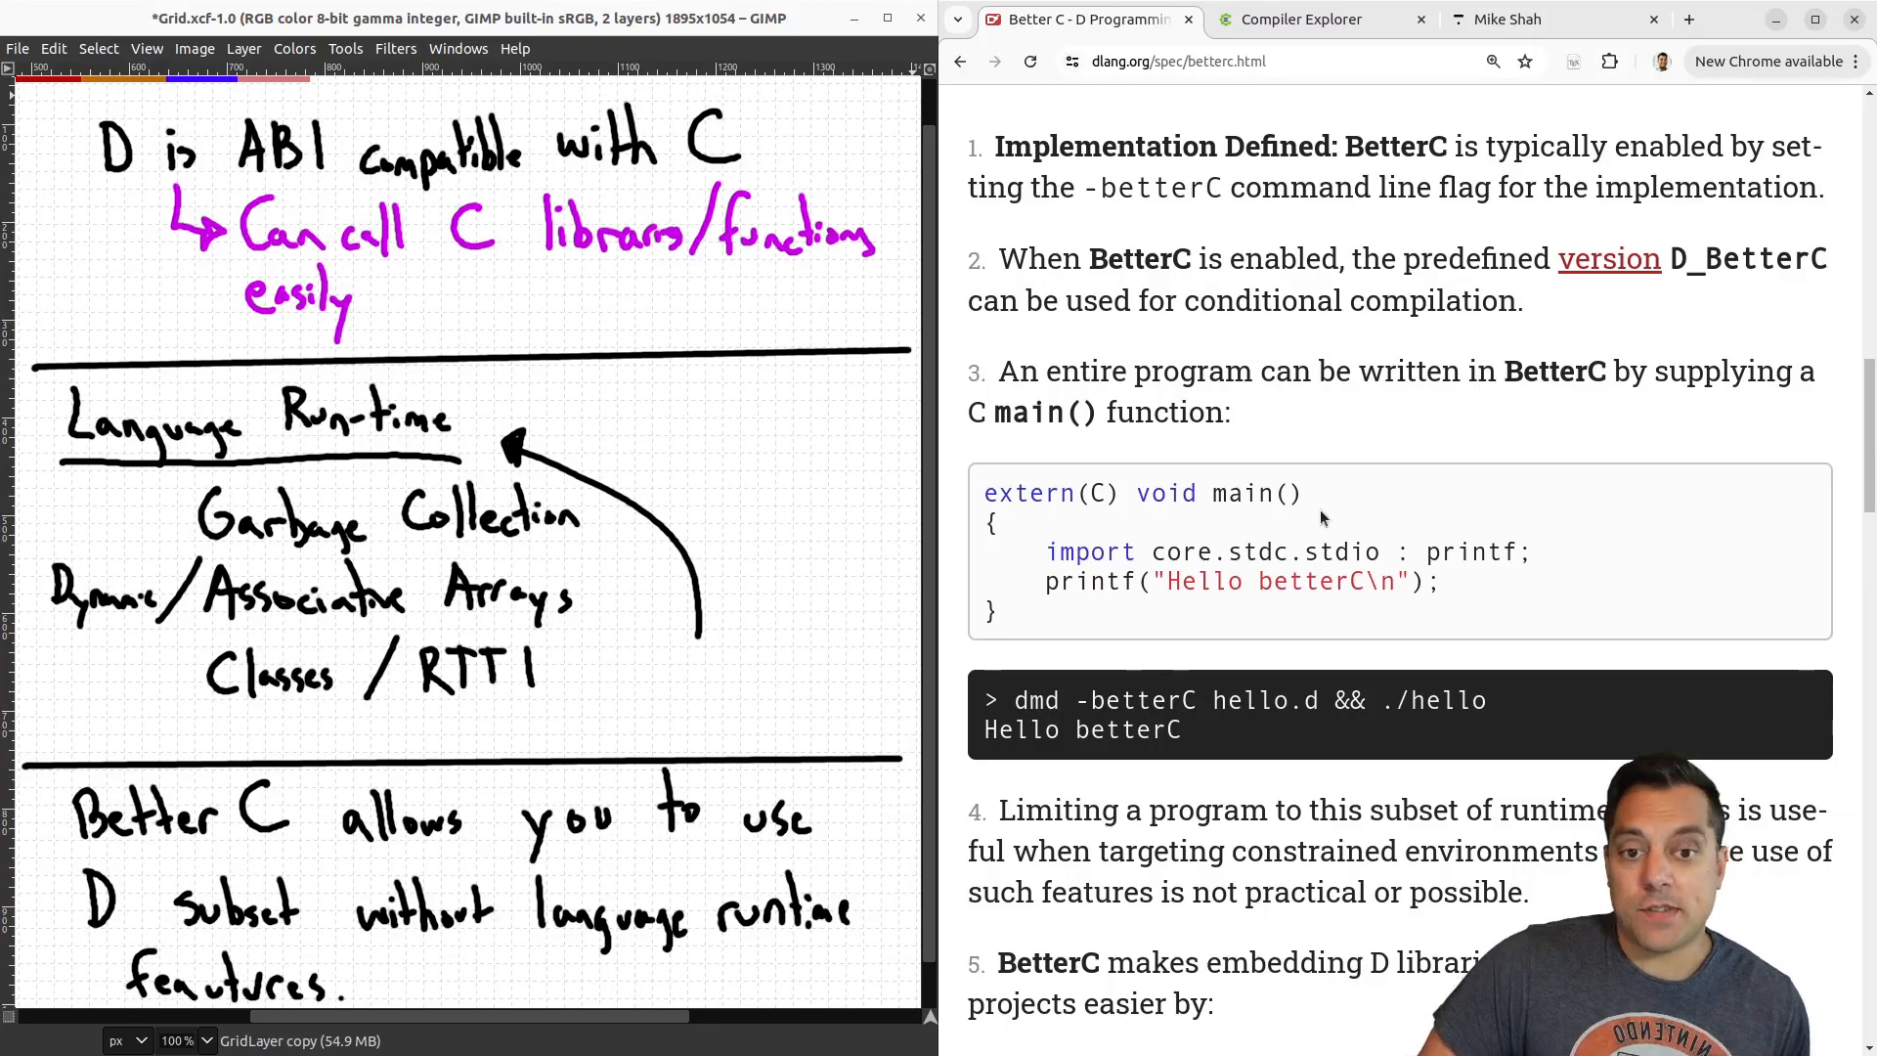
double_click(1469, 551)
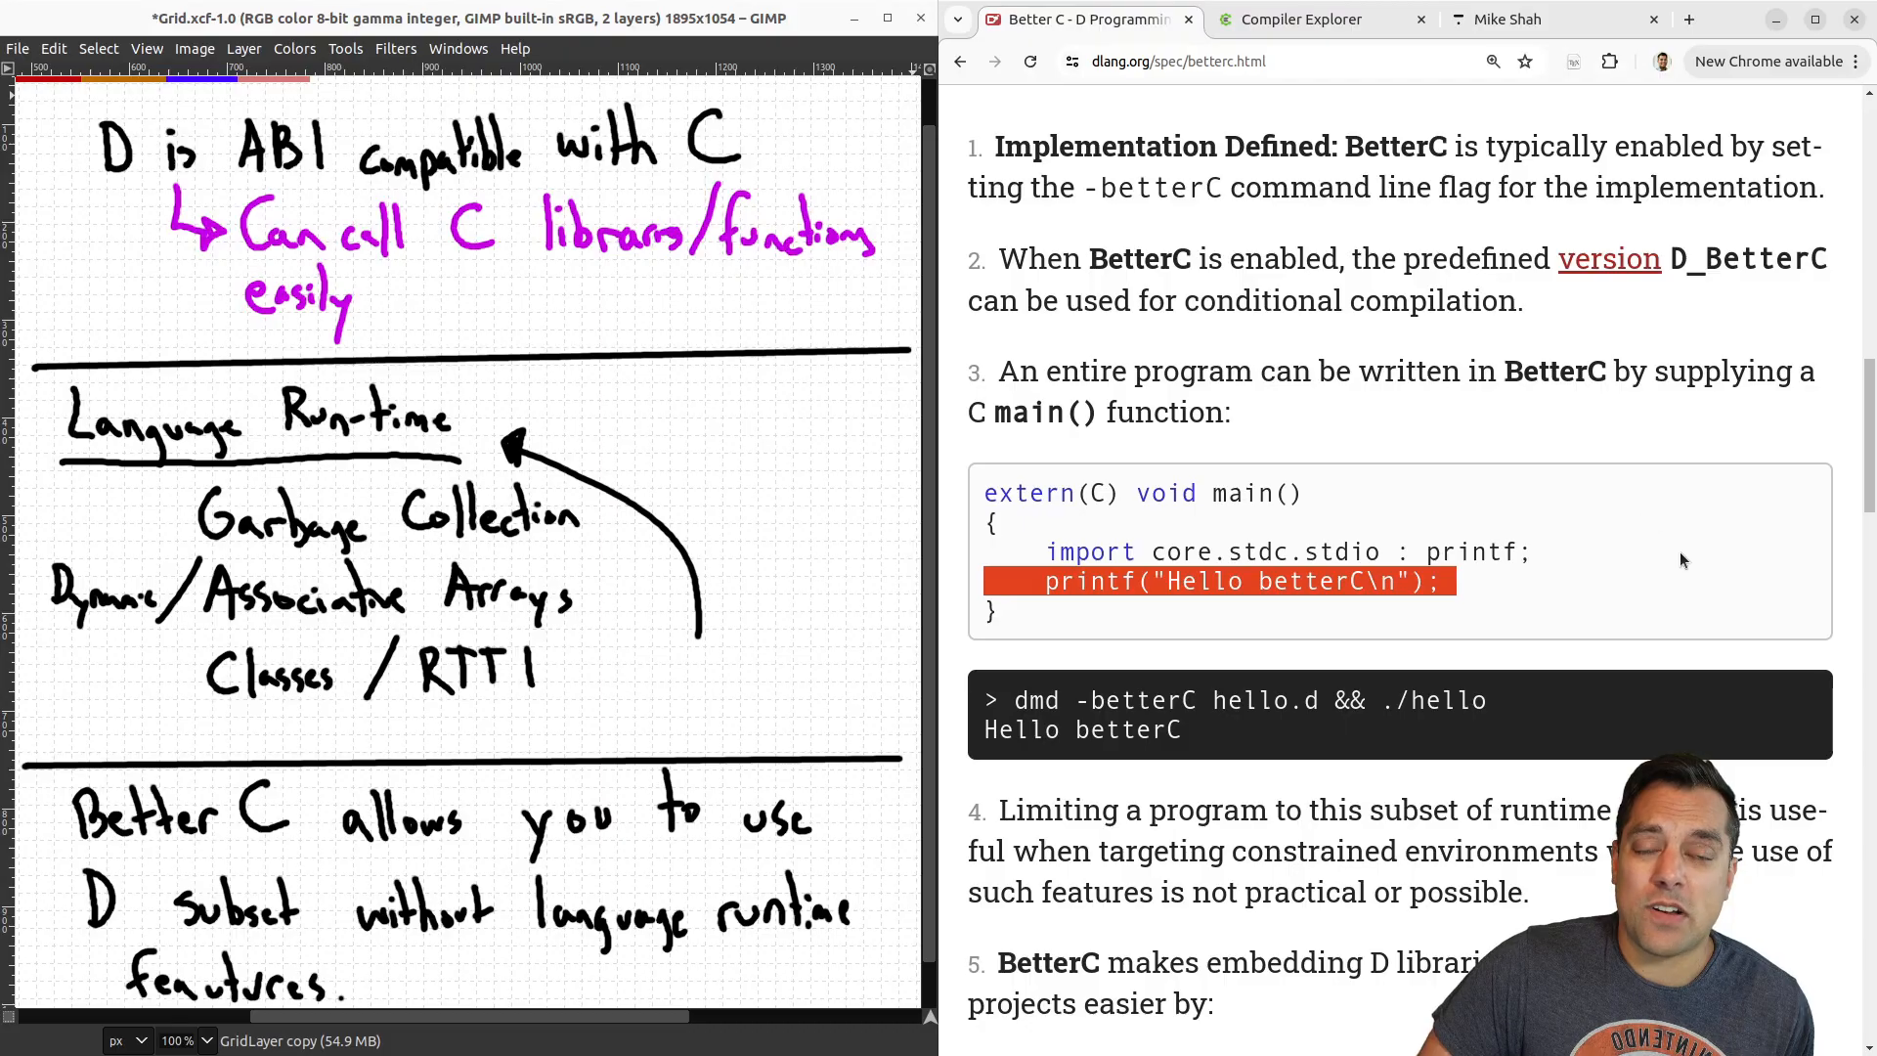
mouse_move(1682, 582)
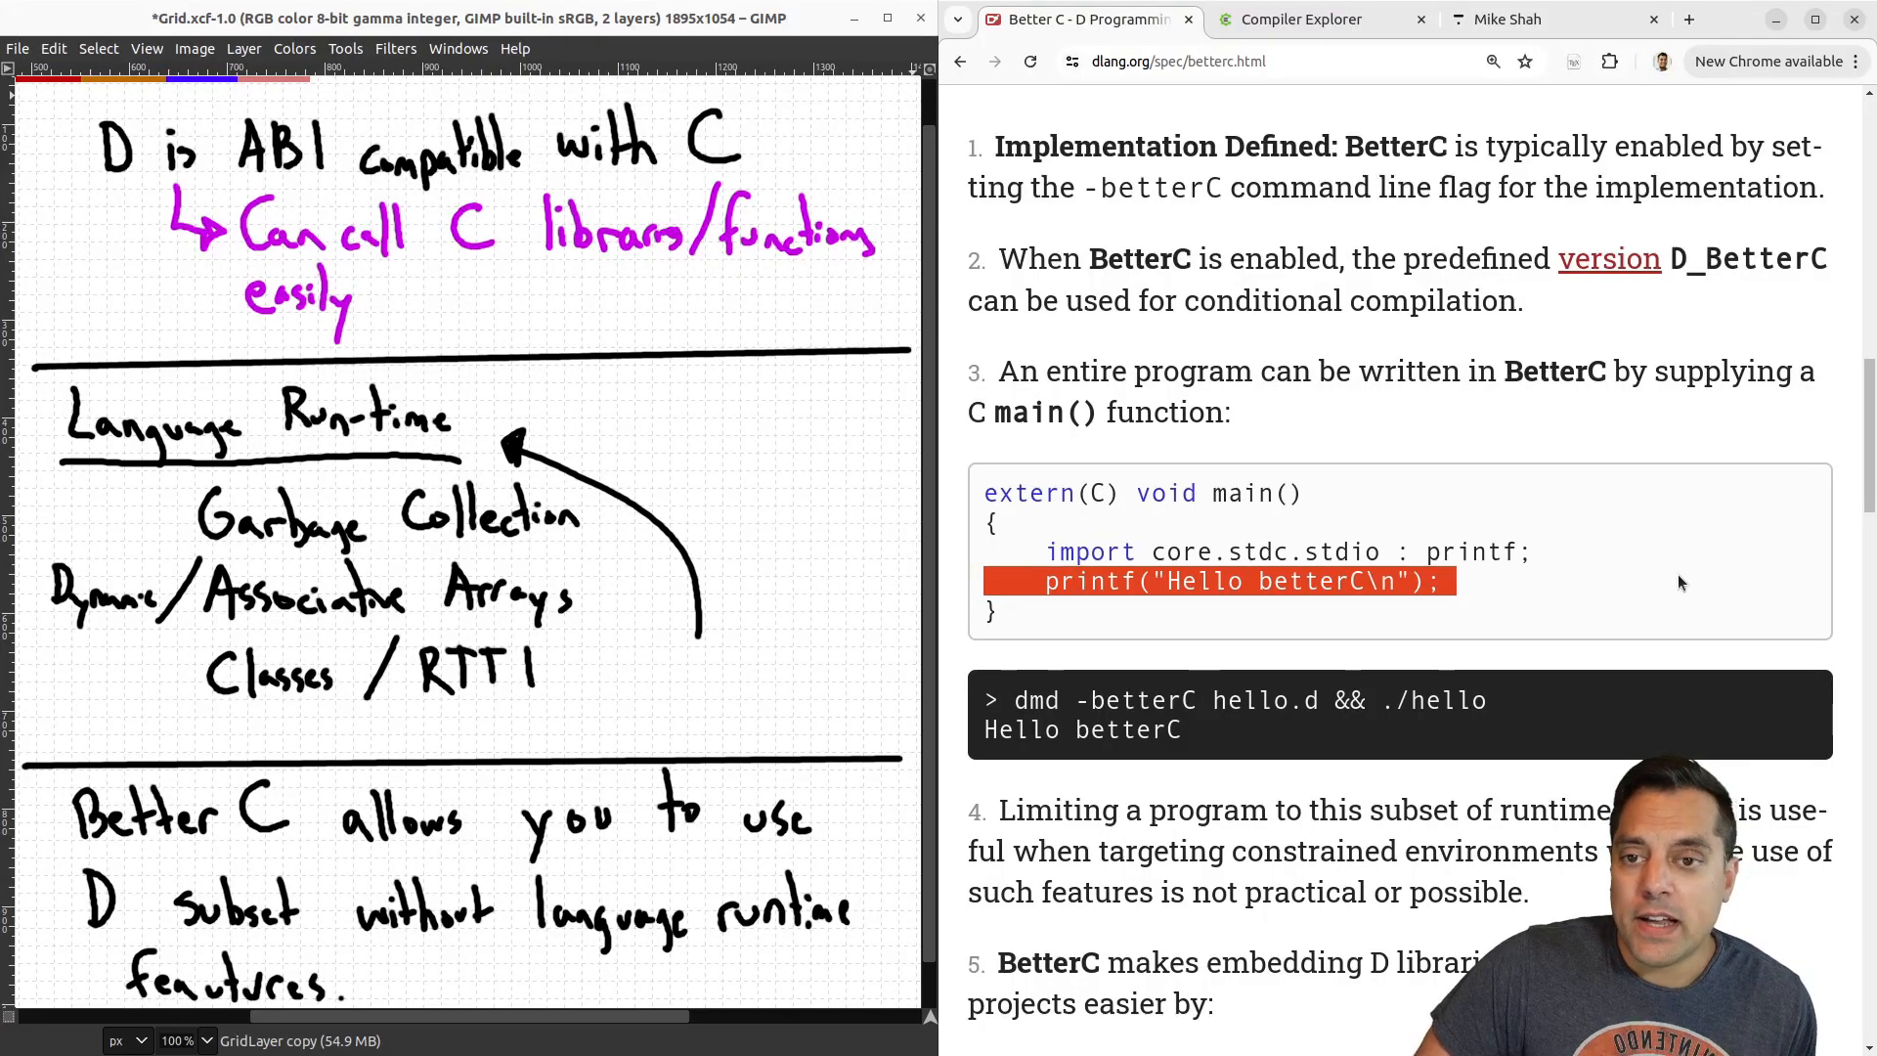
mouse_move(1613, 669)
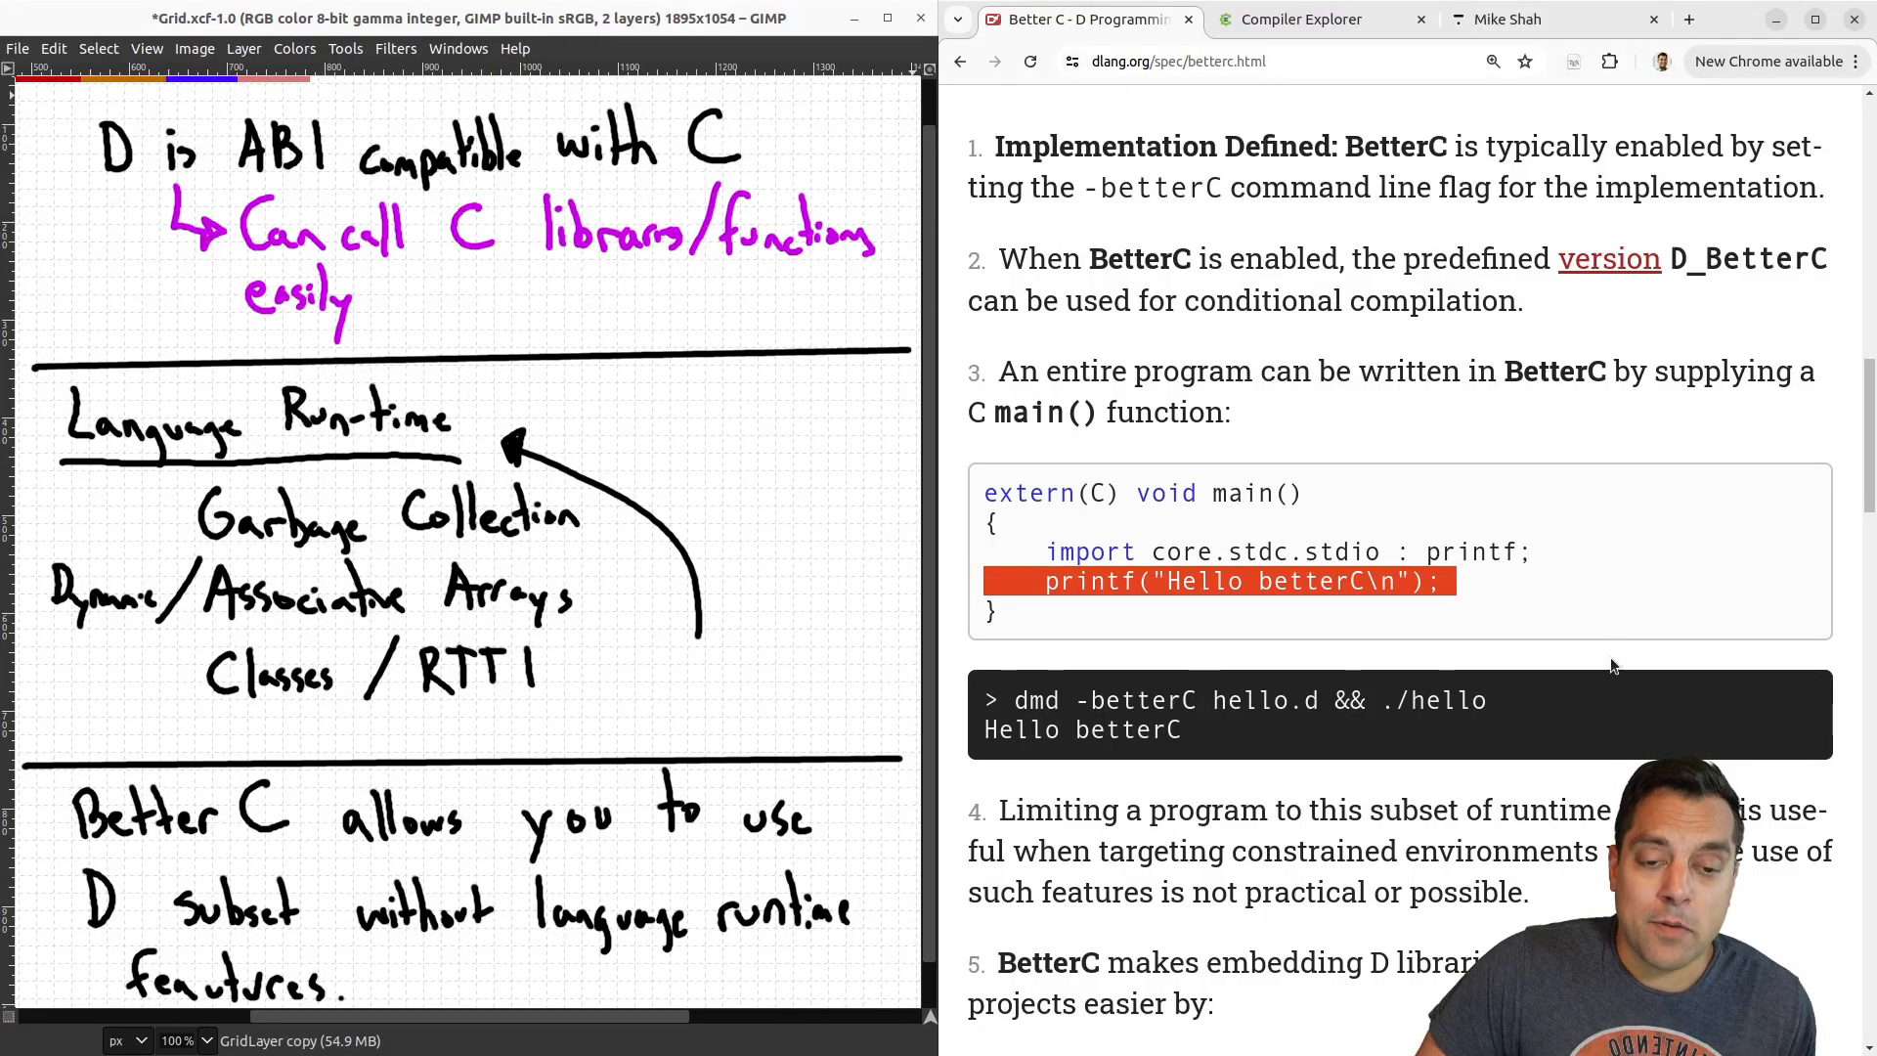
Scroll down the spec to point 5 on embedding D libraries in larger projects.
scroll(down, 3)
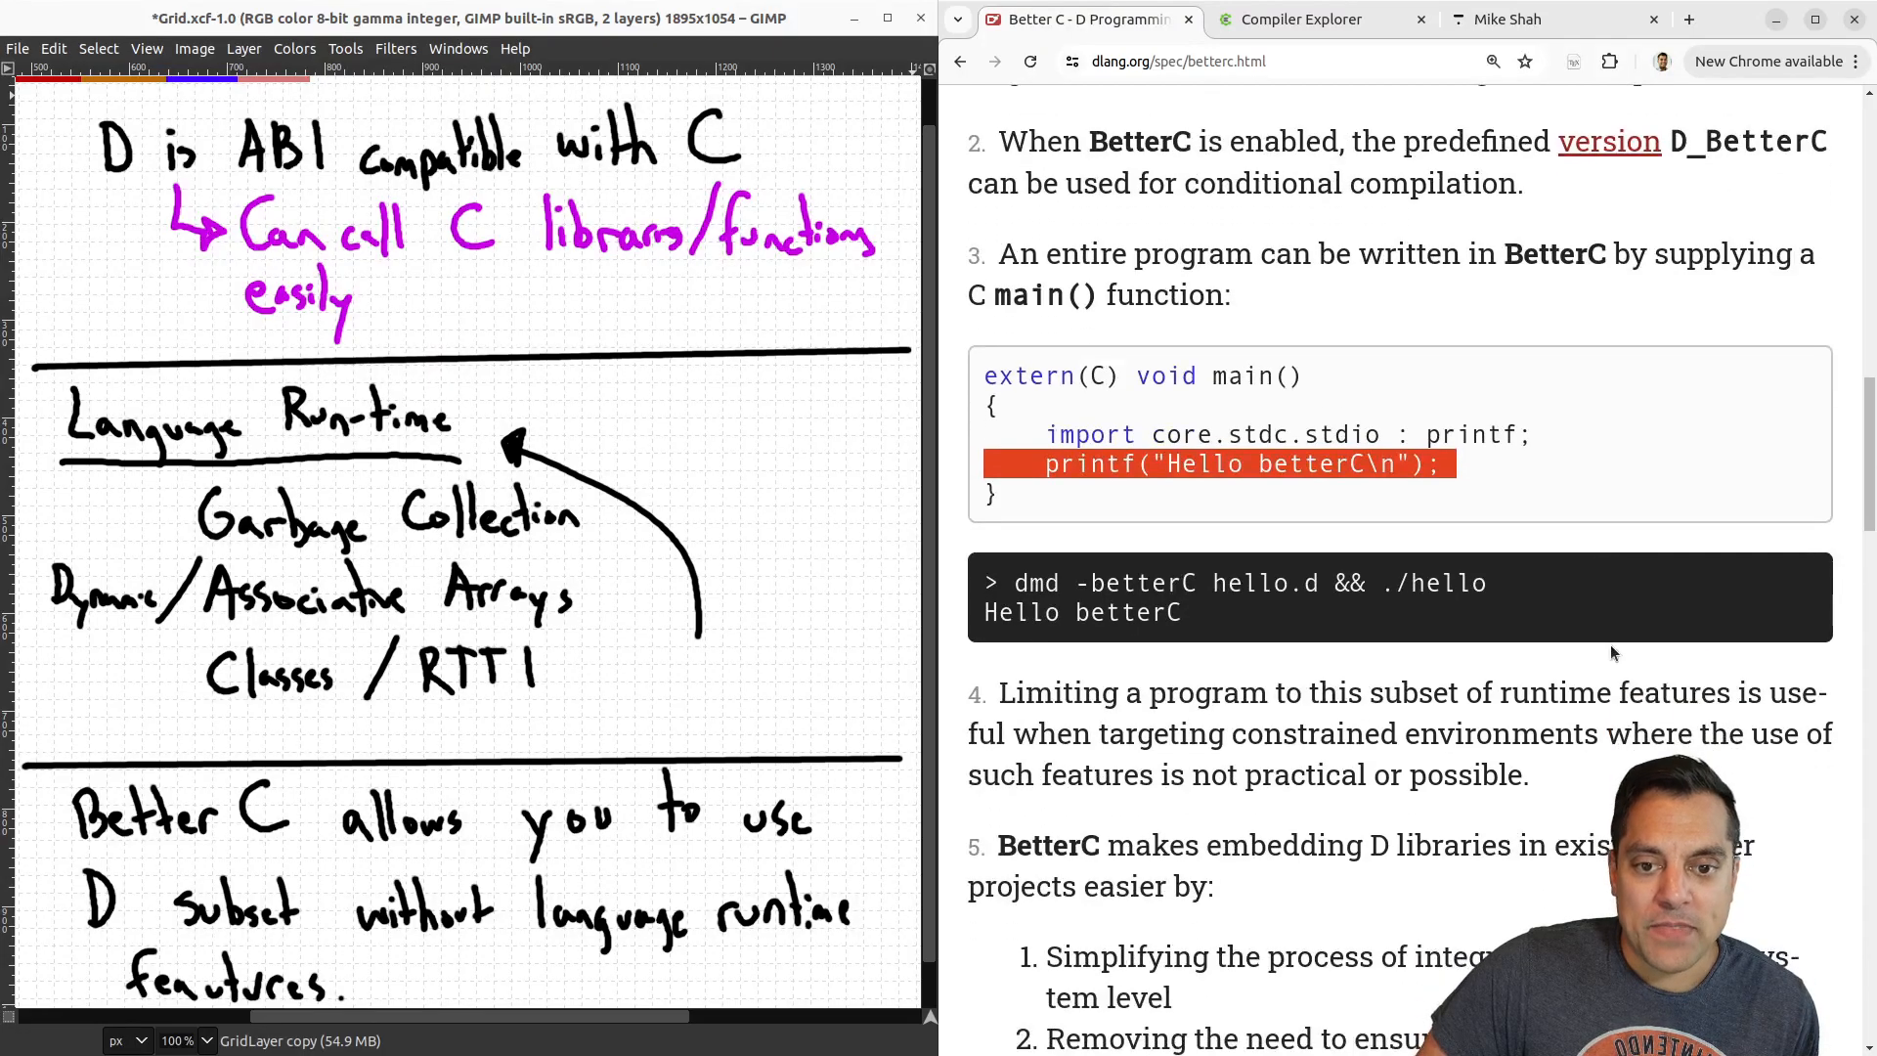
scroll(down, 3)
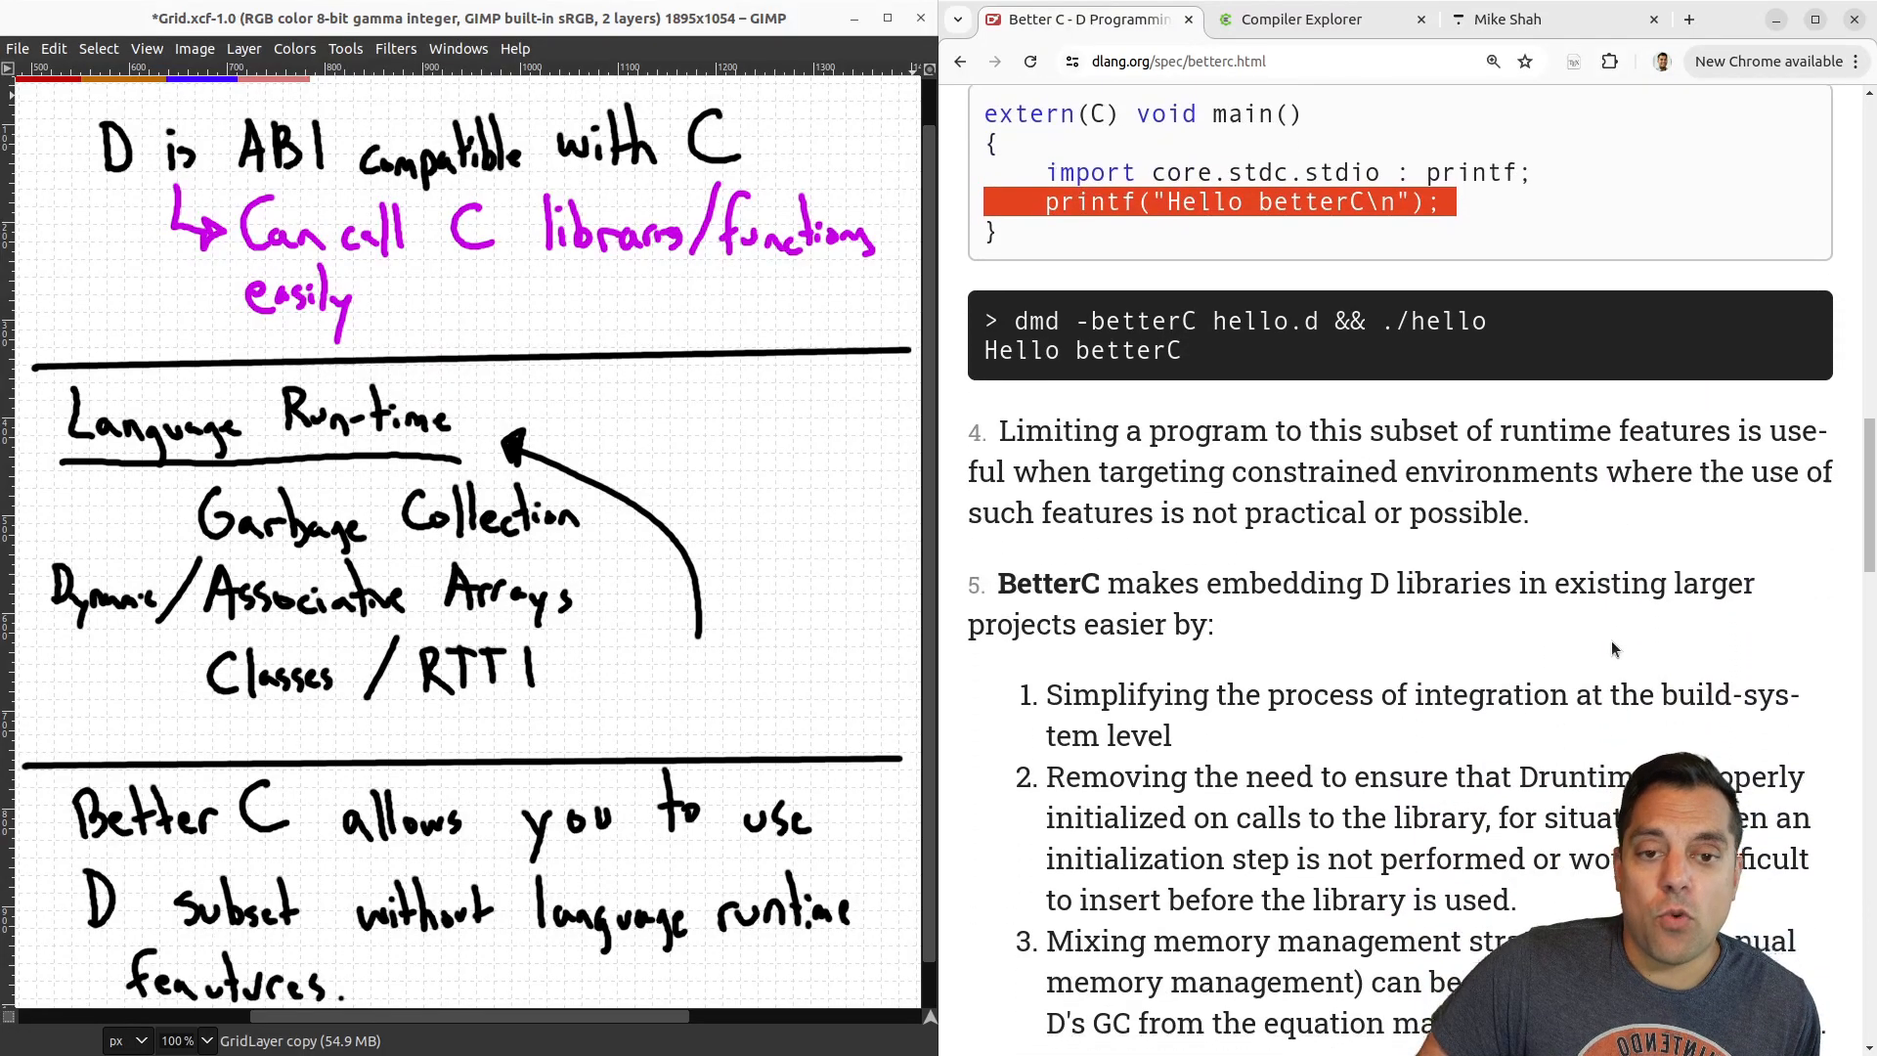
scroll(down, 3)
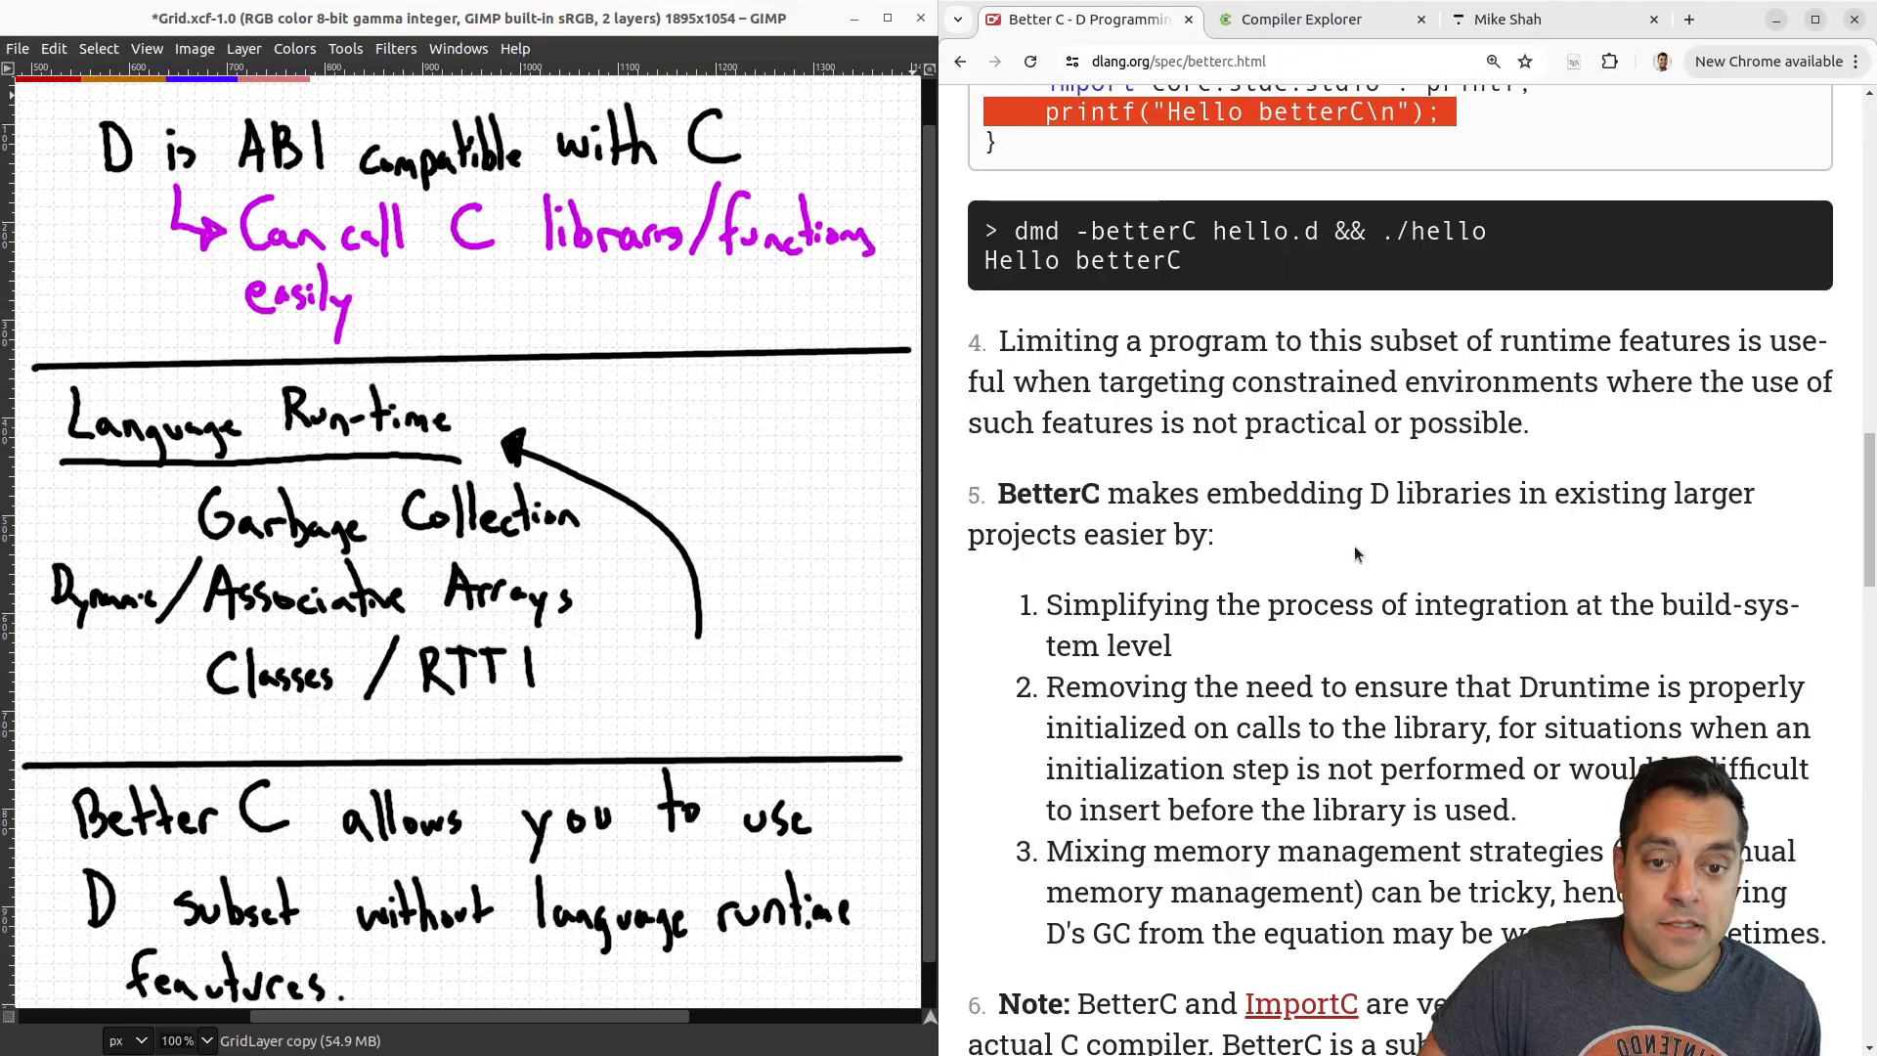
mouse_move(1330, 551)
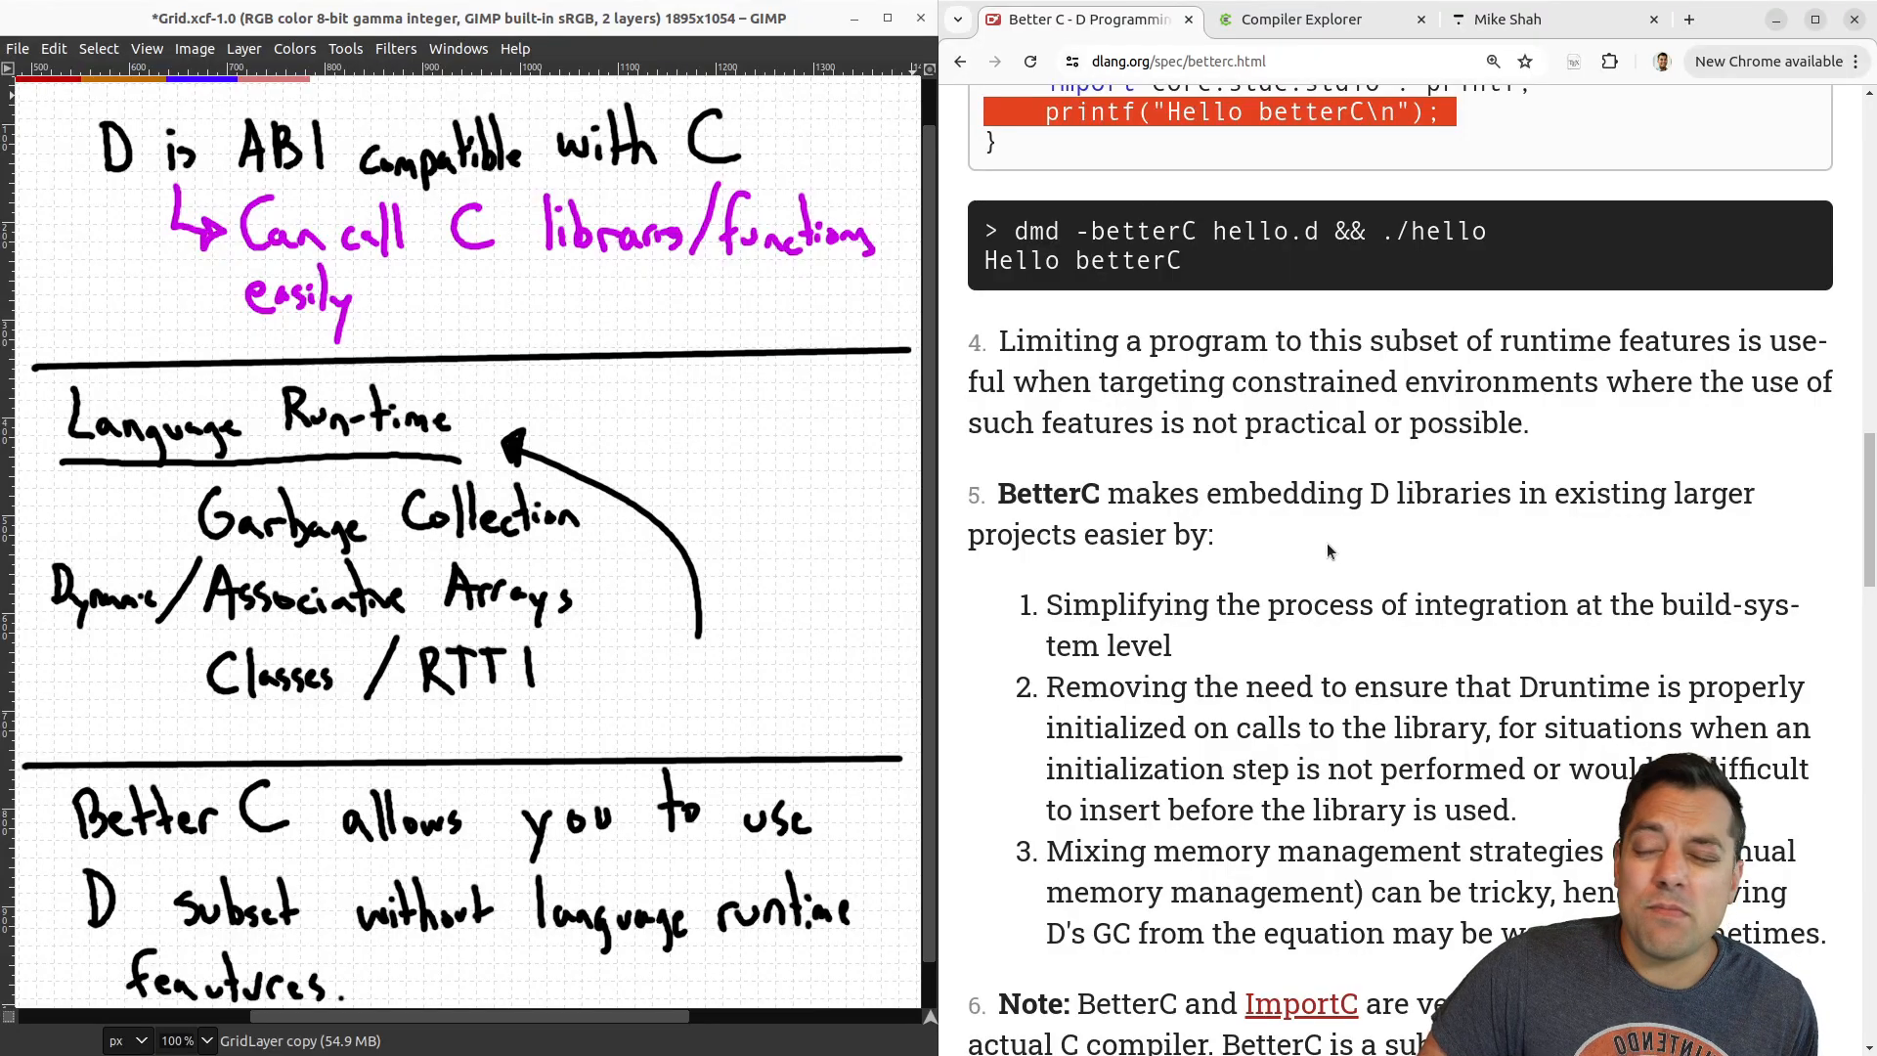
mouse_move(1326, 573)
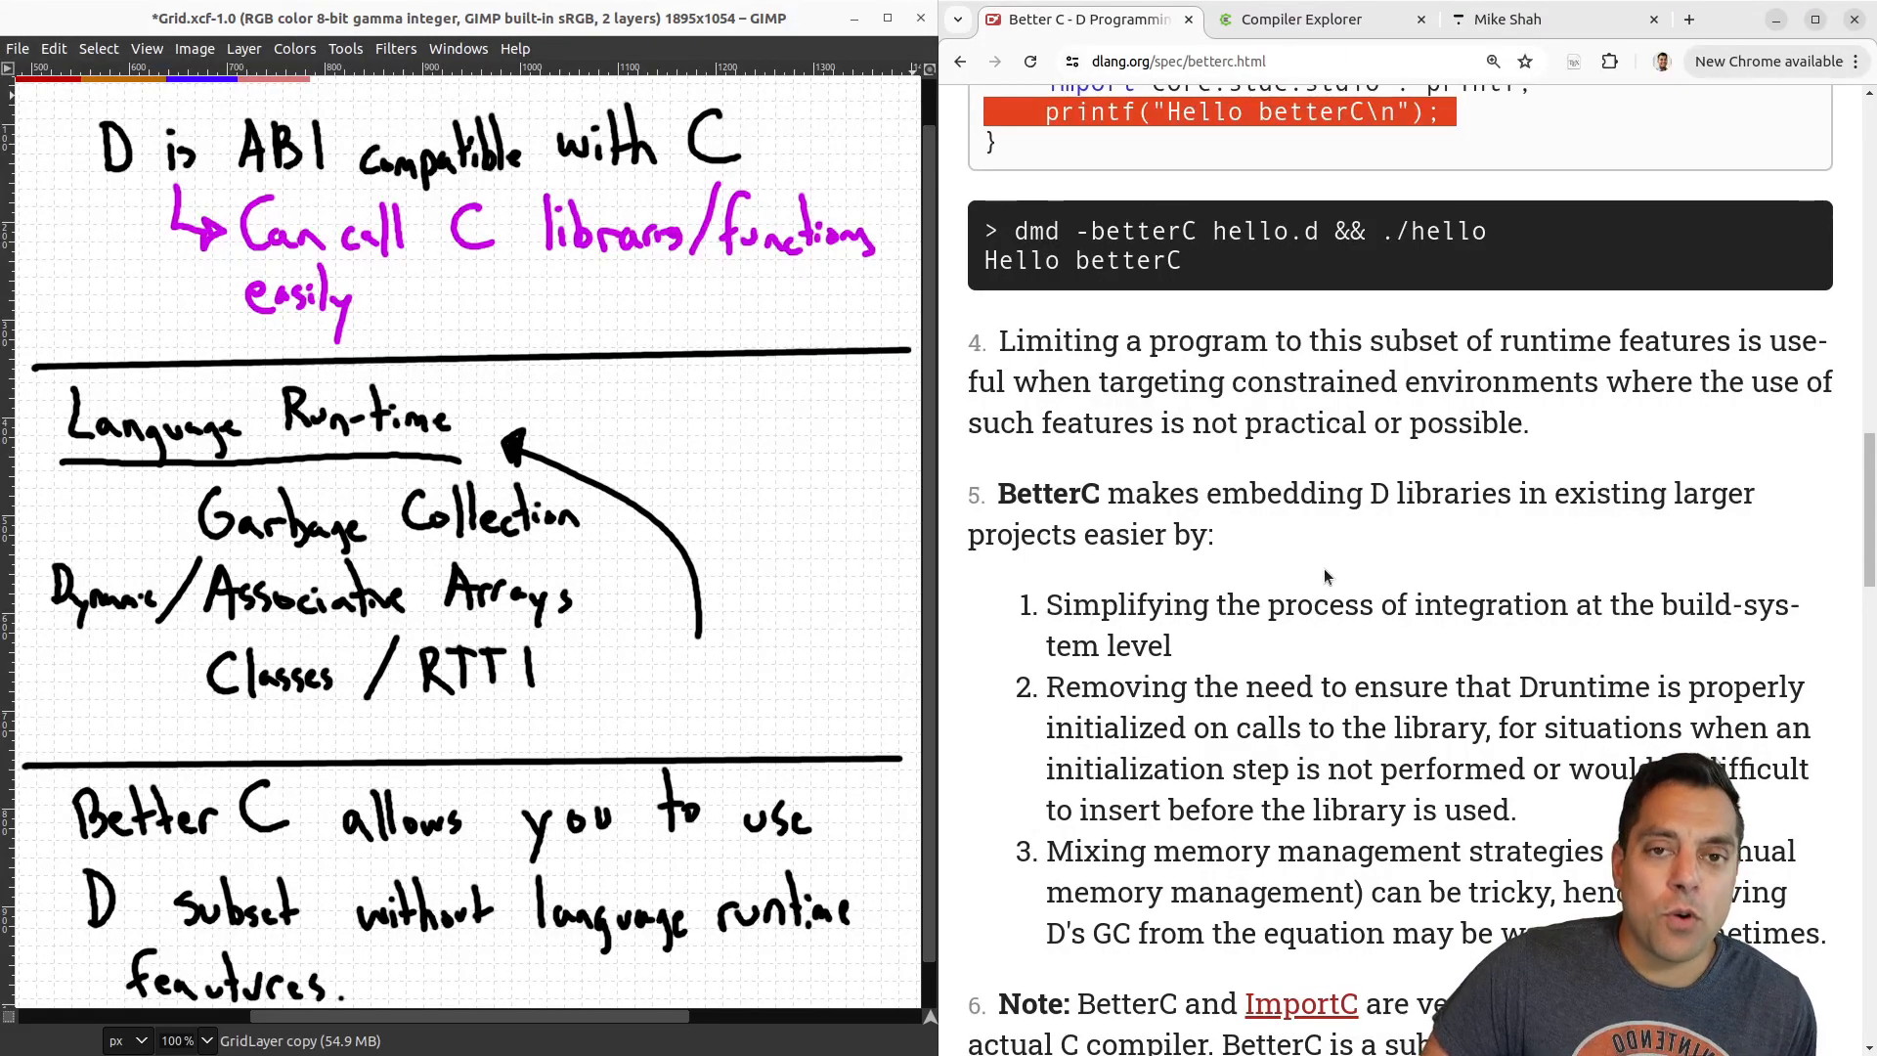
mouse_move(1337, 558)
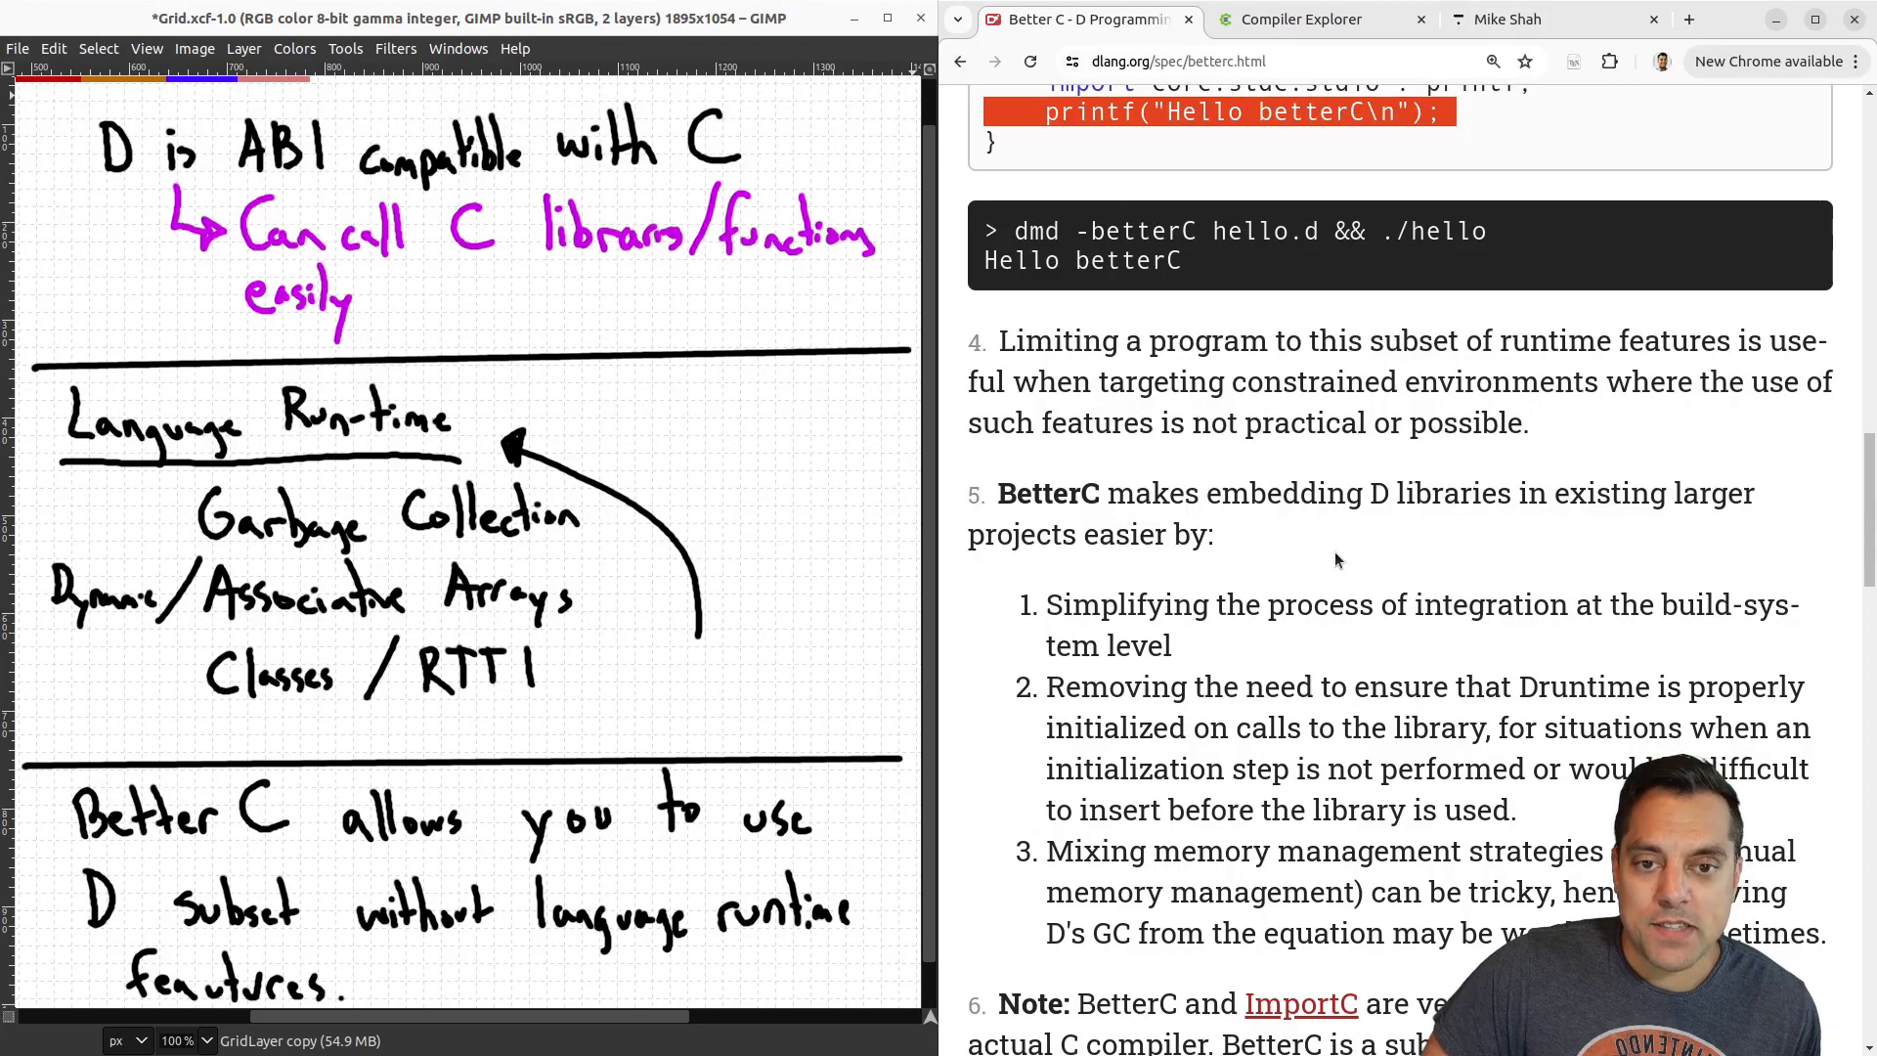
mouse_move(993, 491)
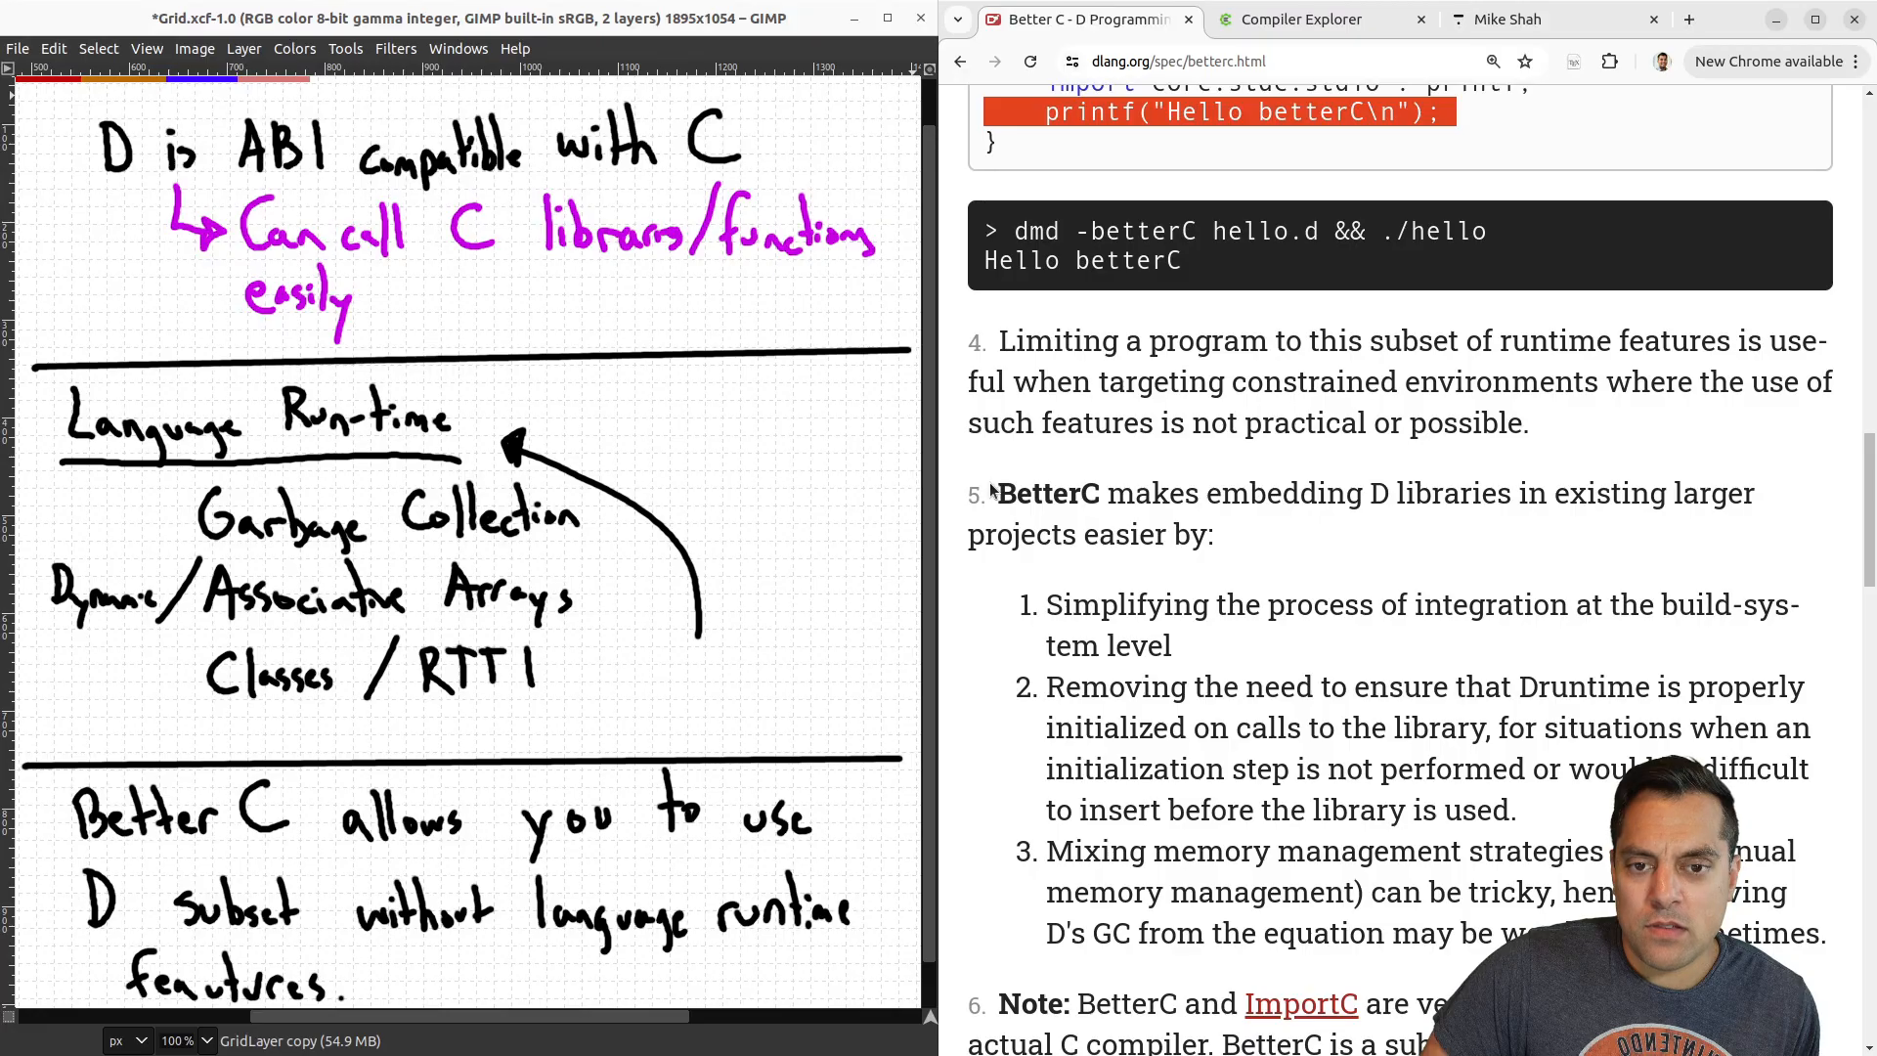
scroll(down, 3)
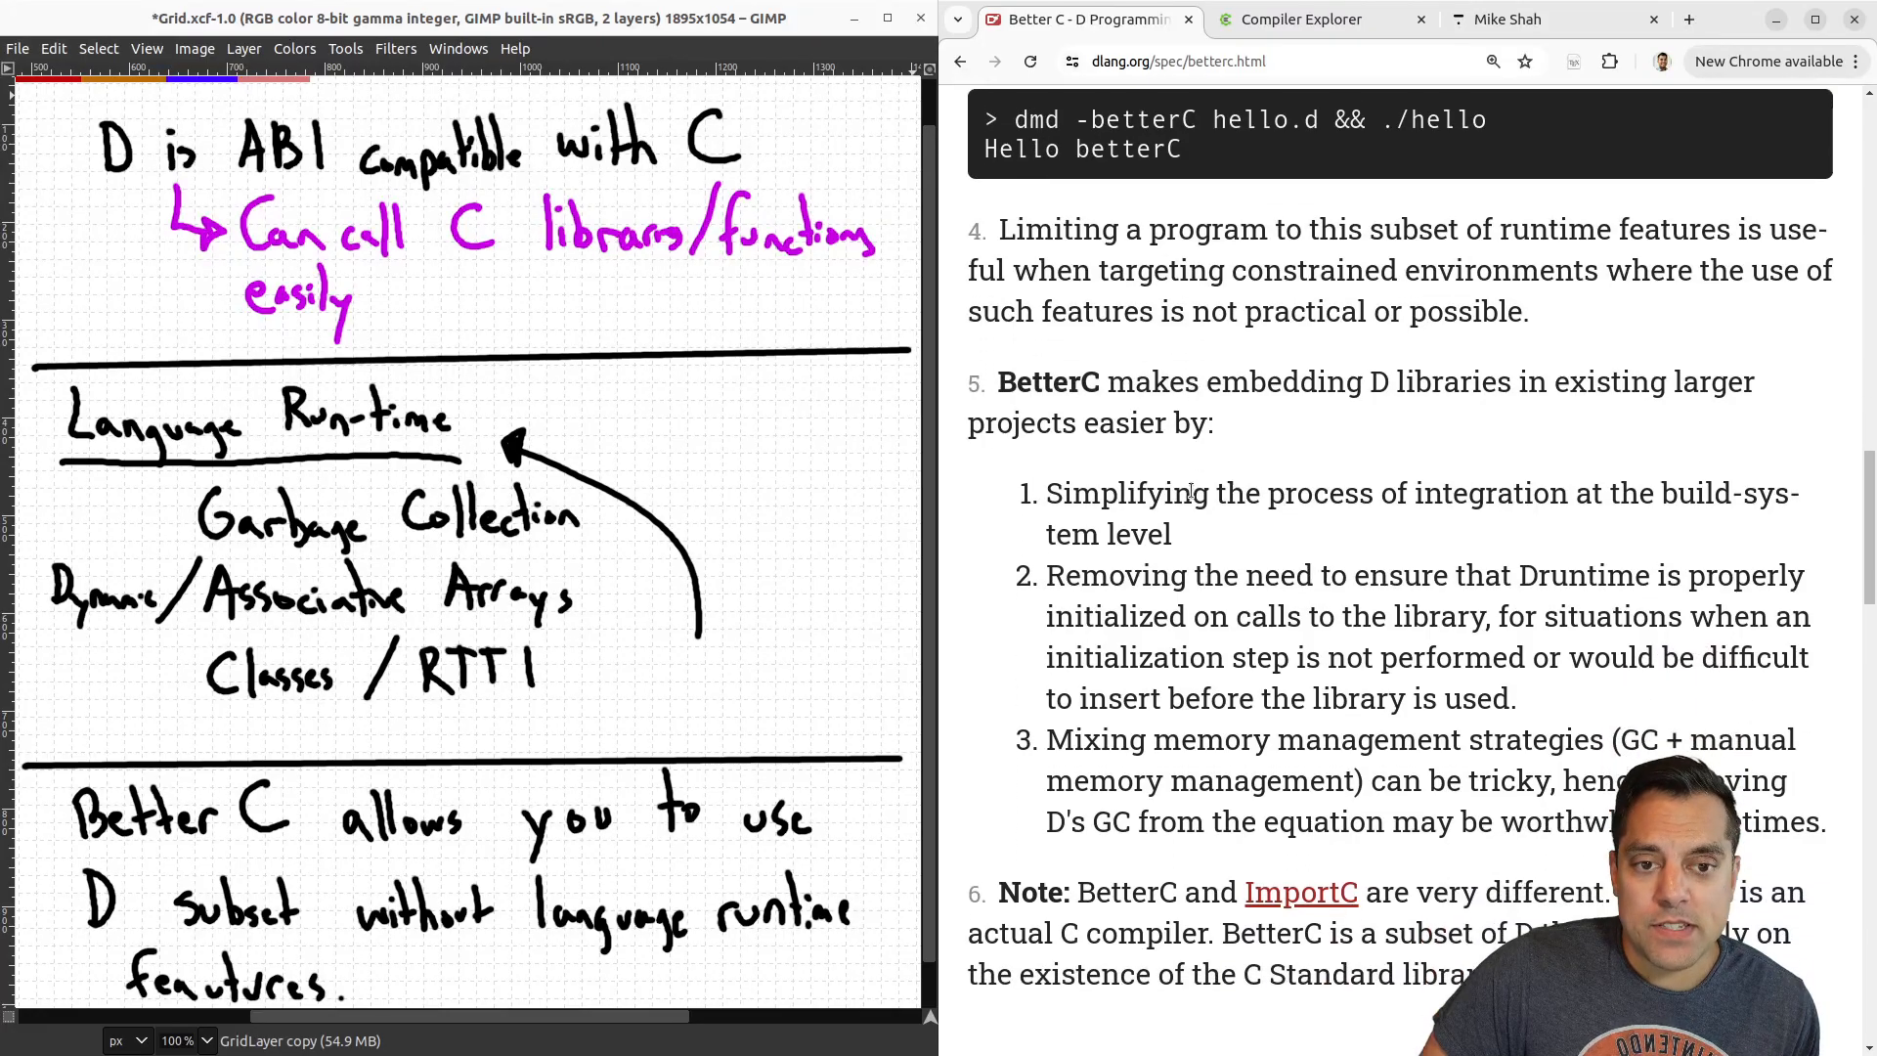
scroll(down, 3)
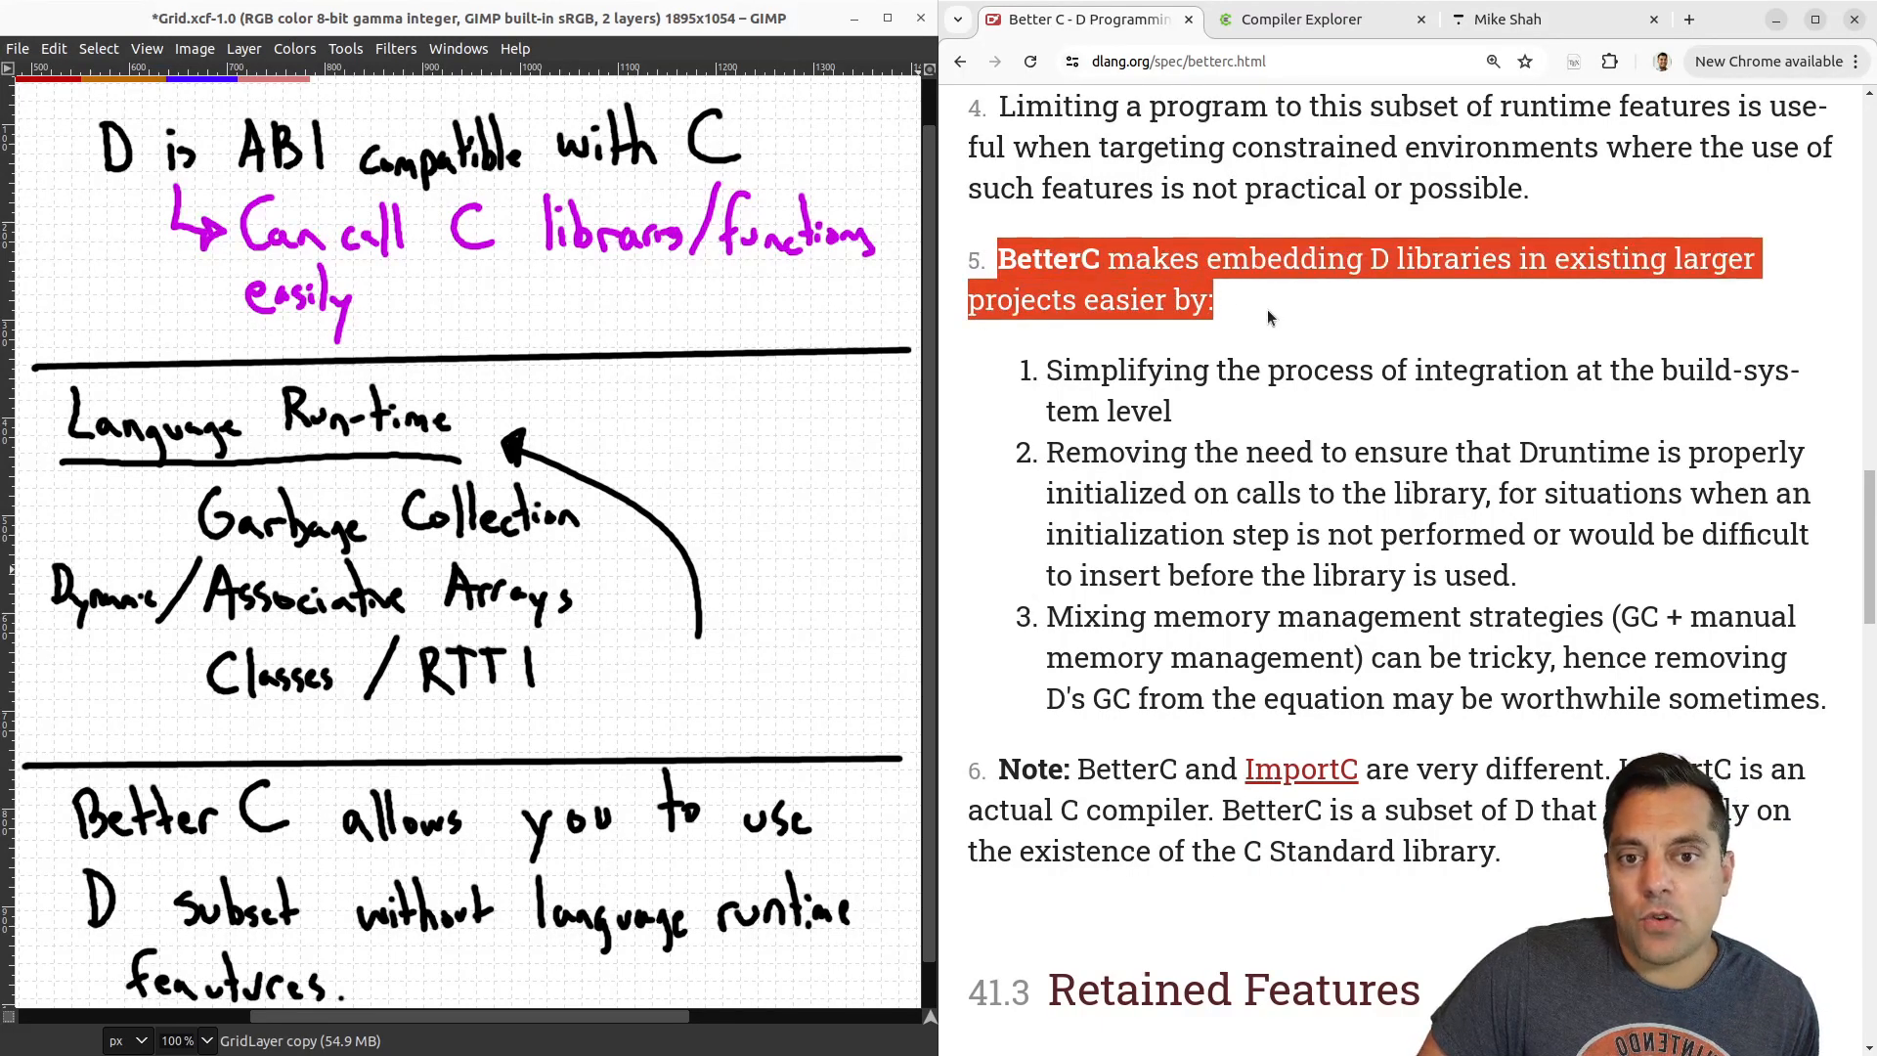
mouse_move(1454, 295)
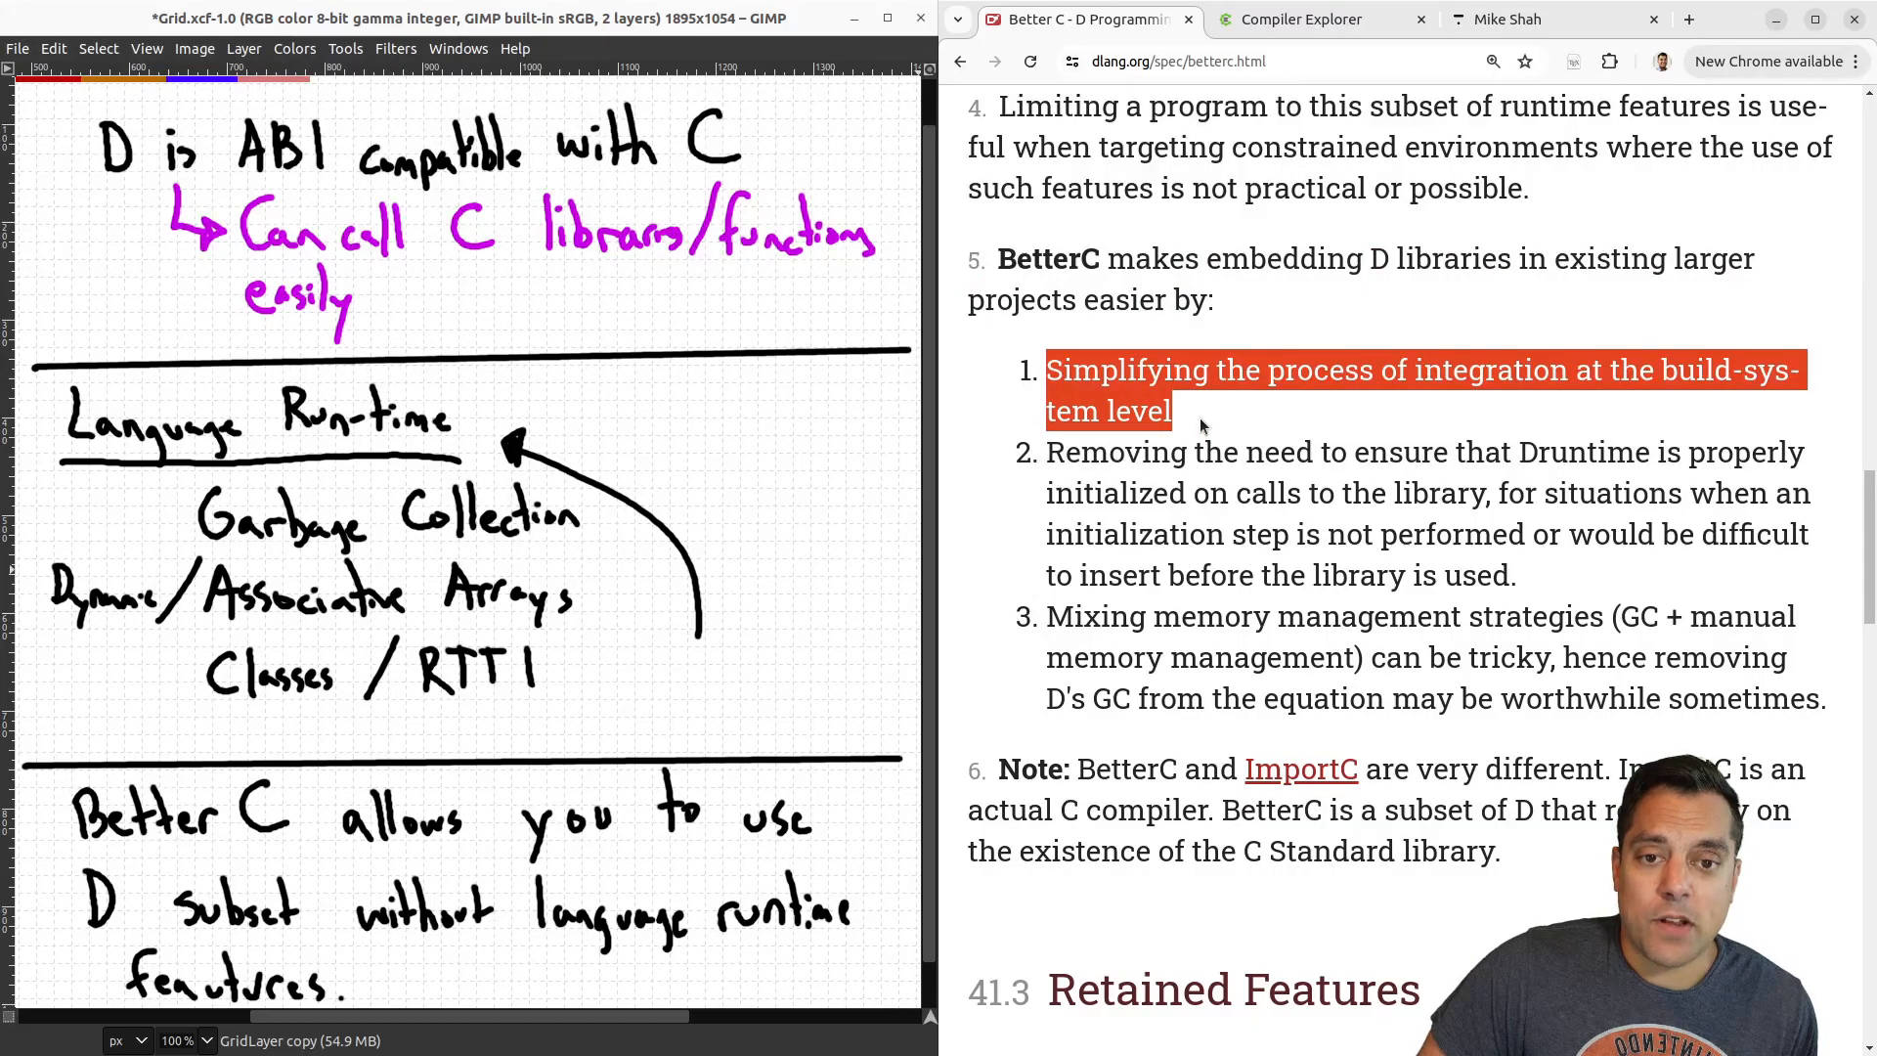
Scroll past the BetterC vs ImportC note toward section 41.3 Retained Features.
scroll(down, 3)
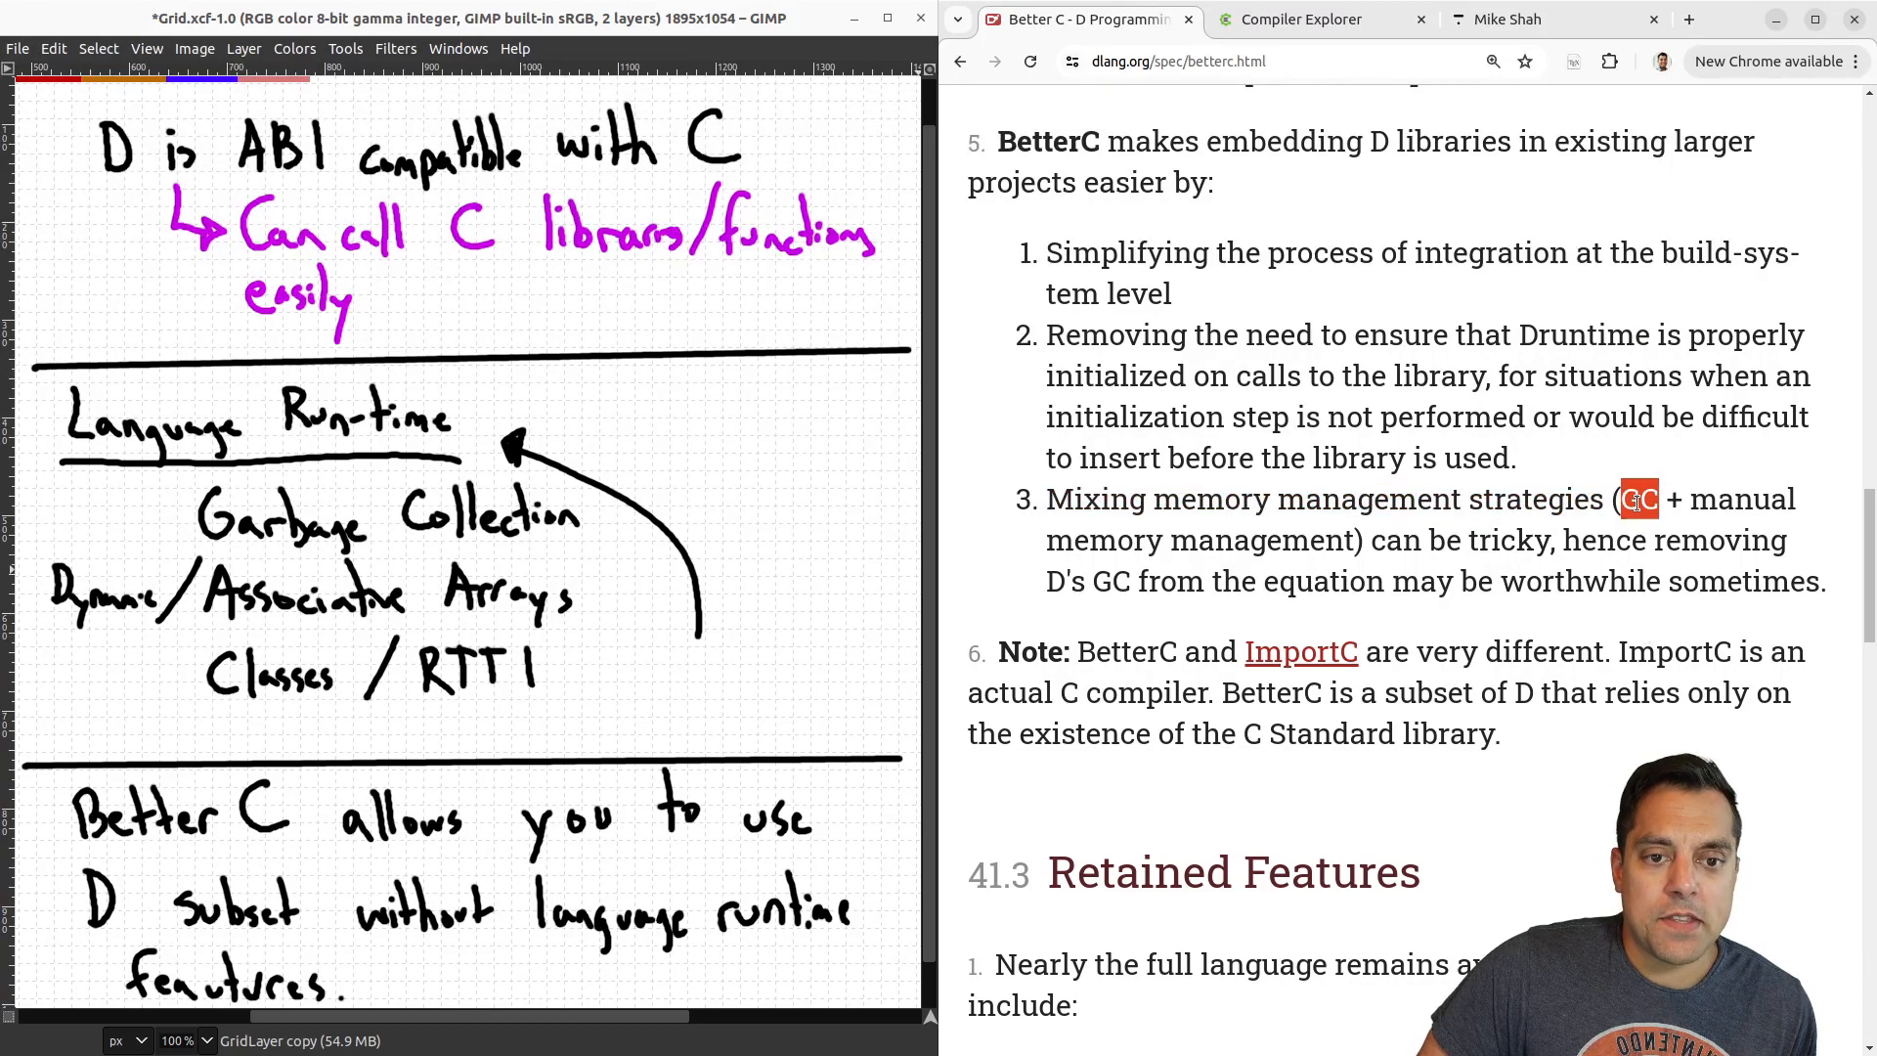
mouse_move(1613, 476)
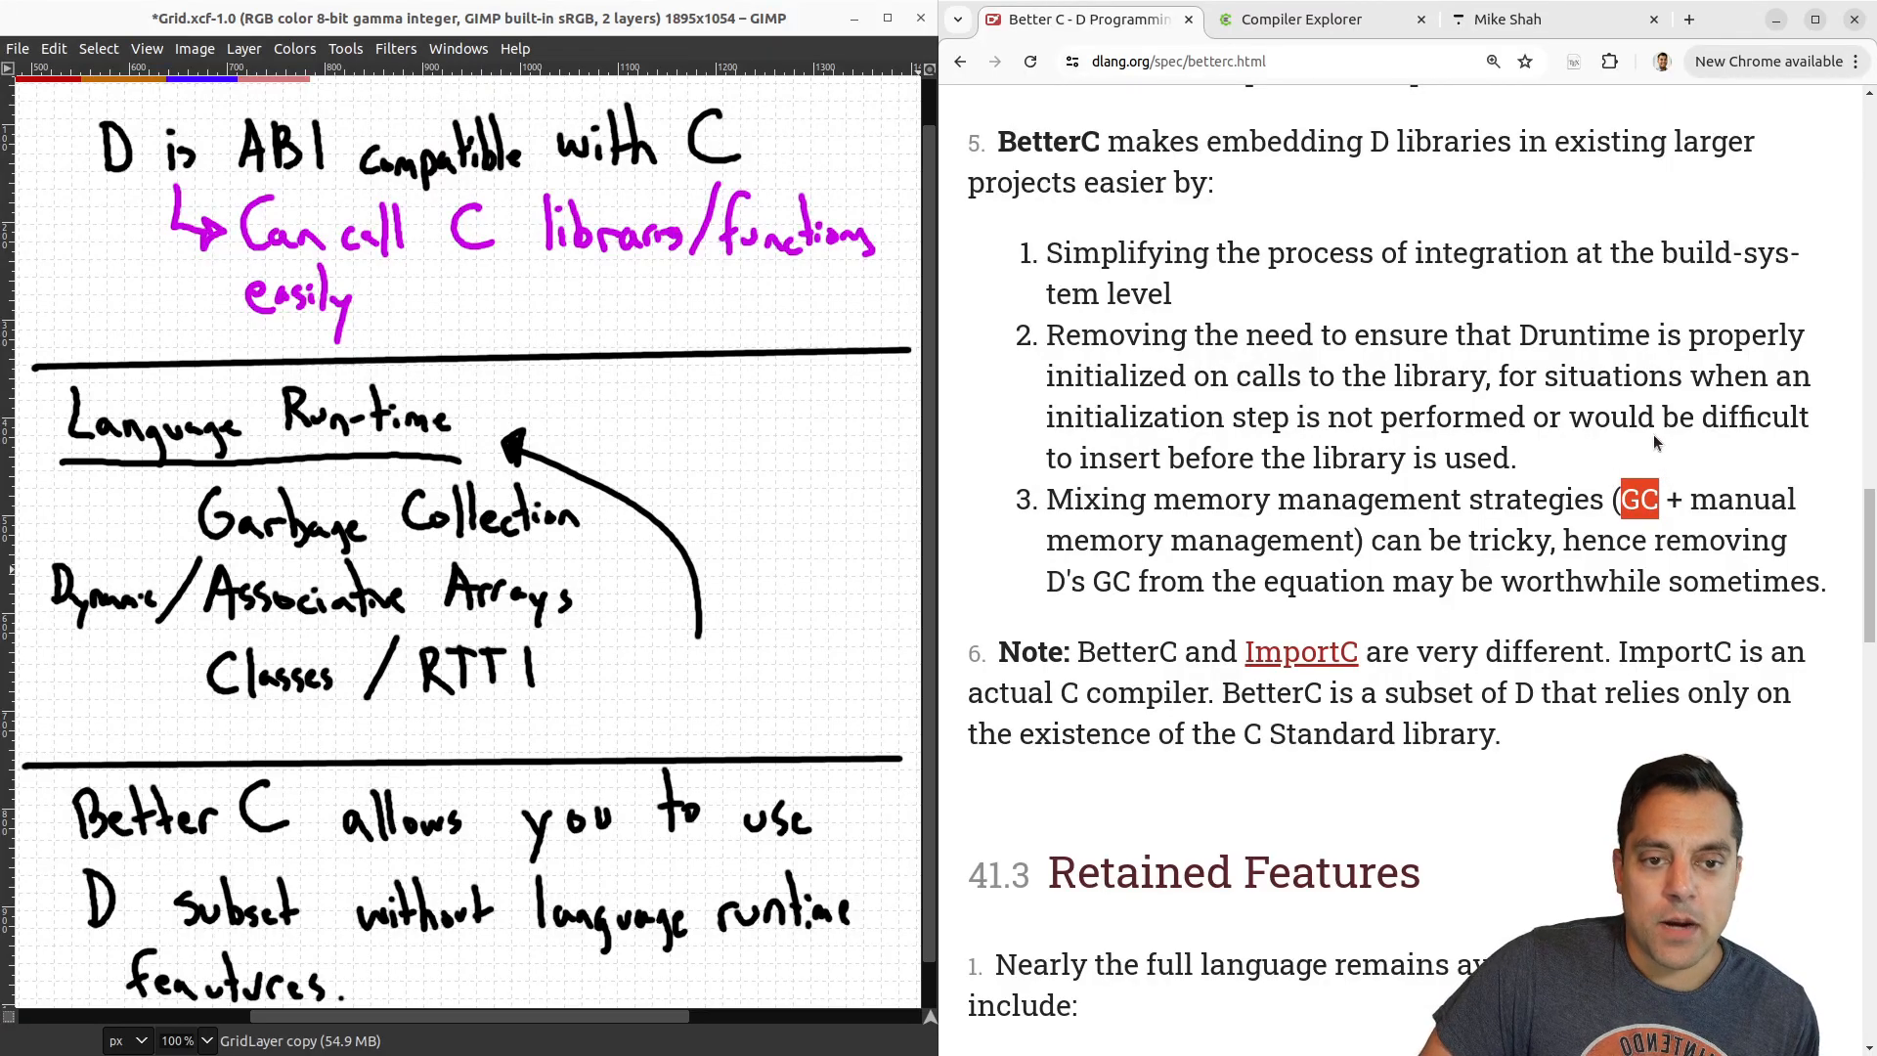
mouse_move(1668, 495)
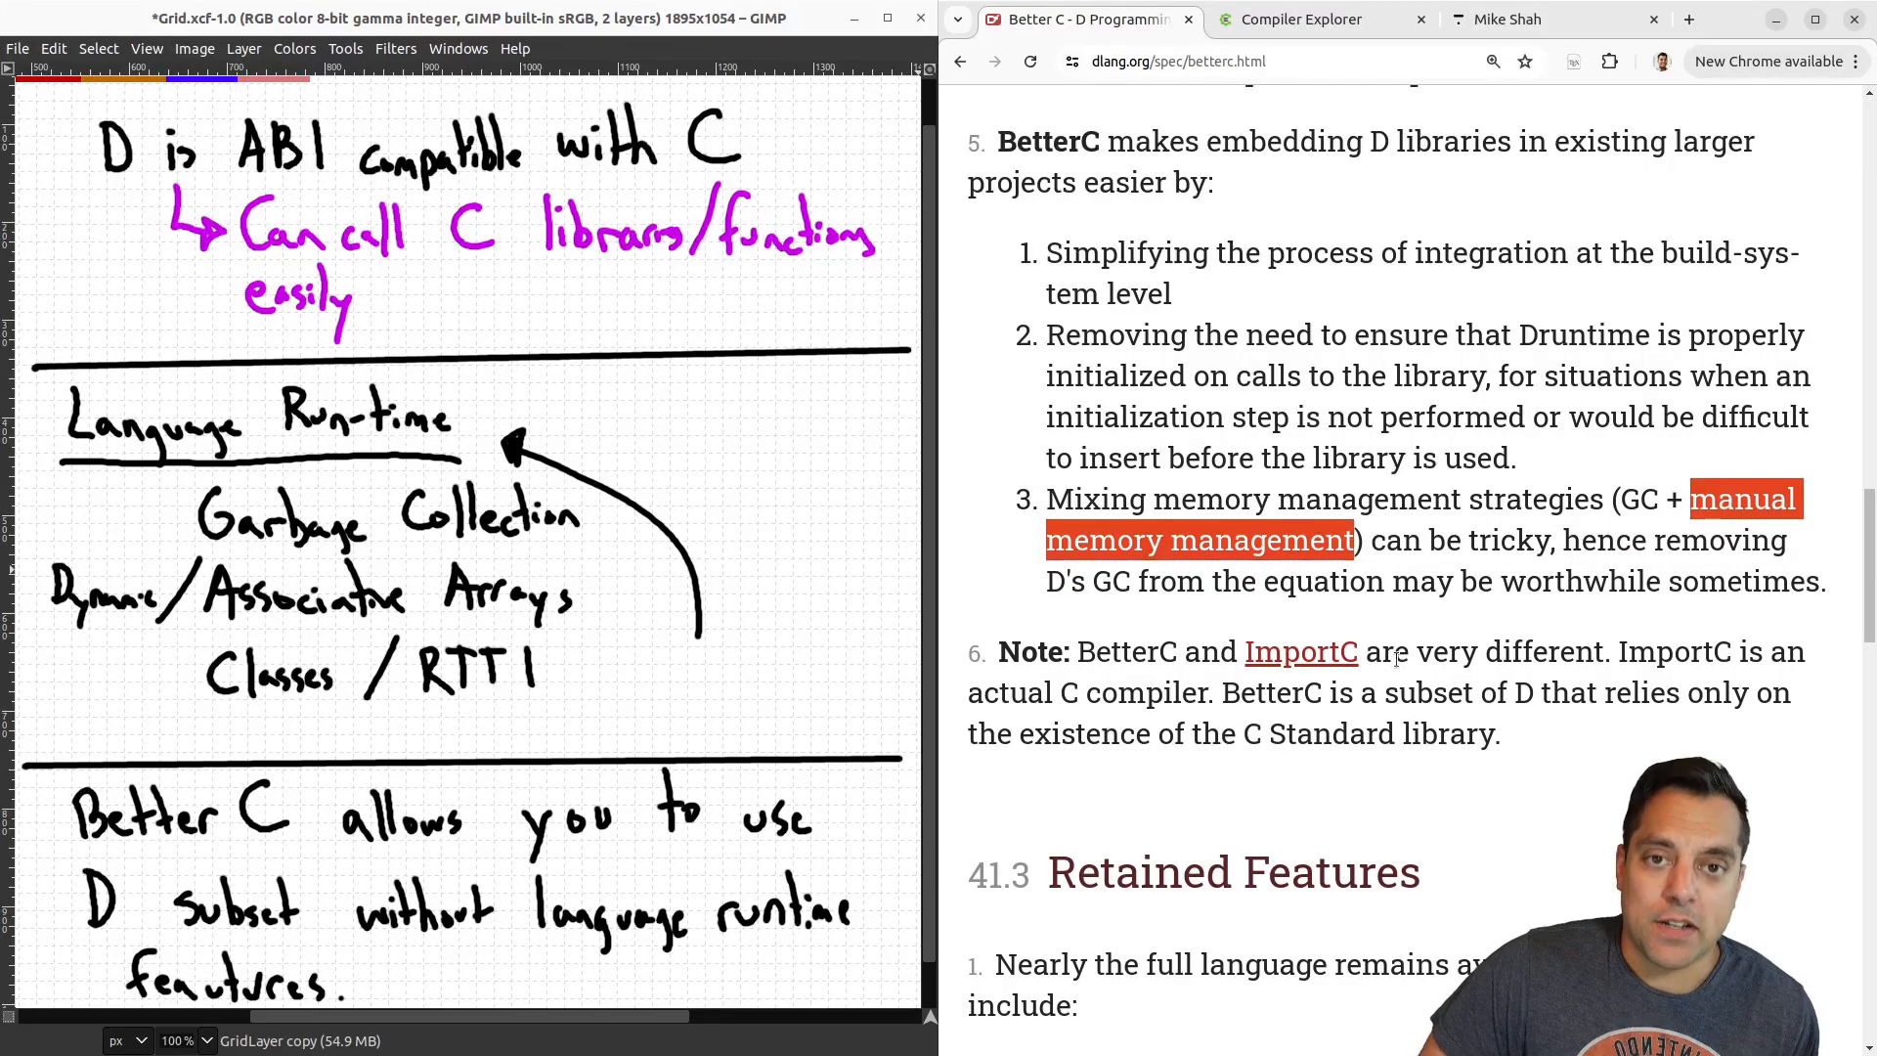
mouse_move(1431, 632)
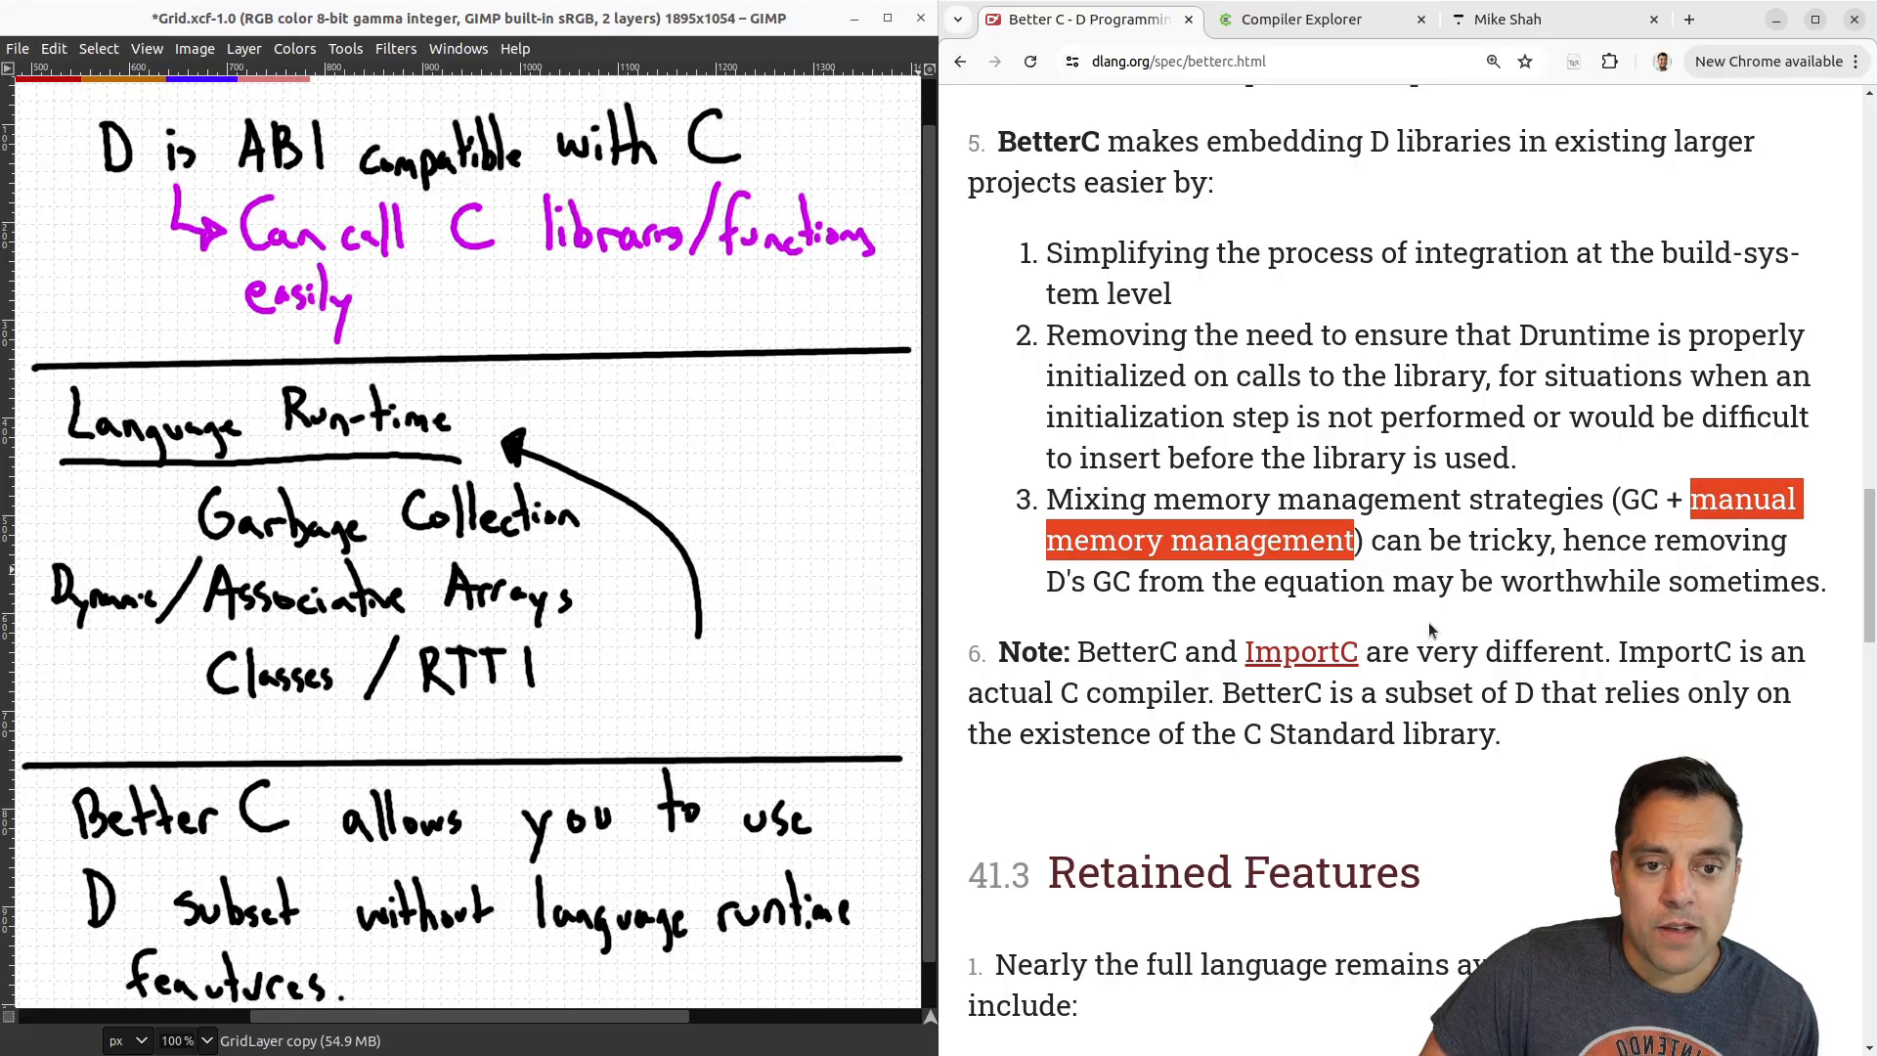
scroll(down, 3)
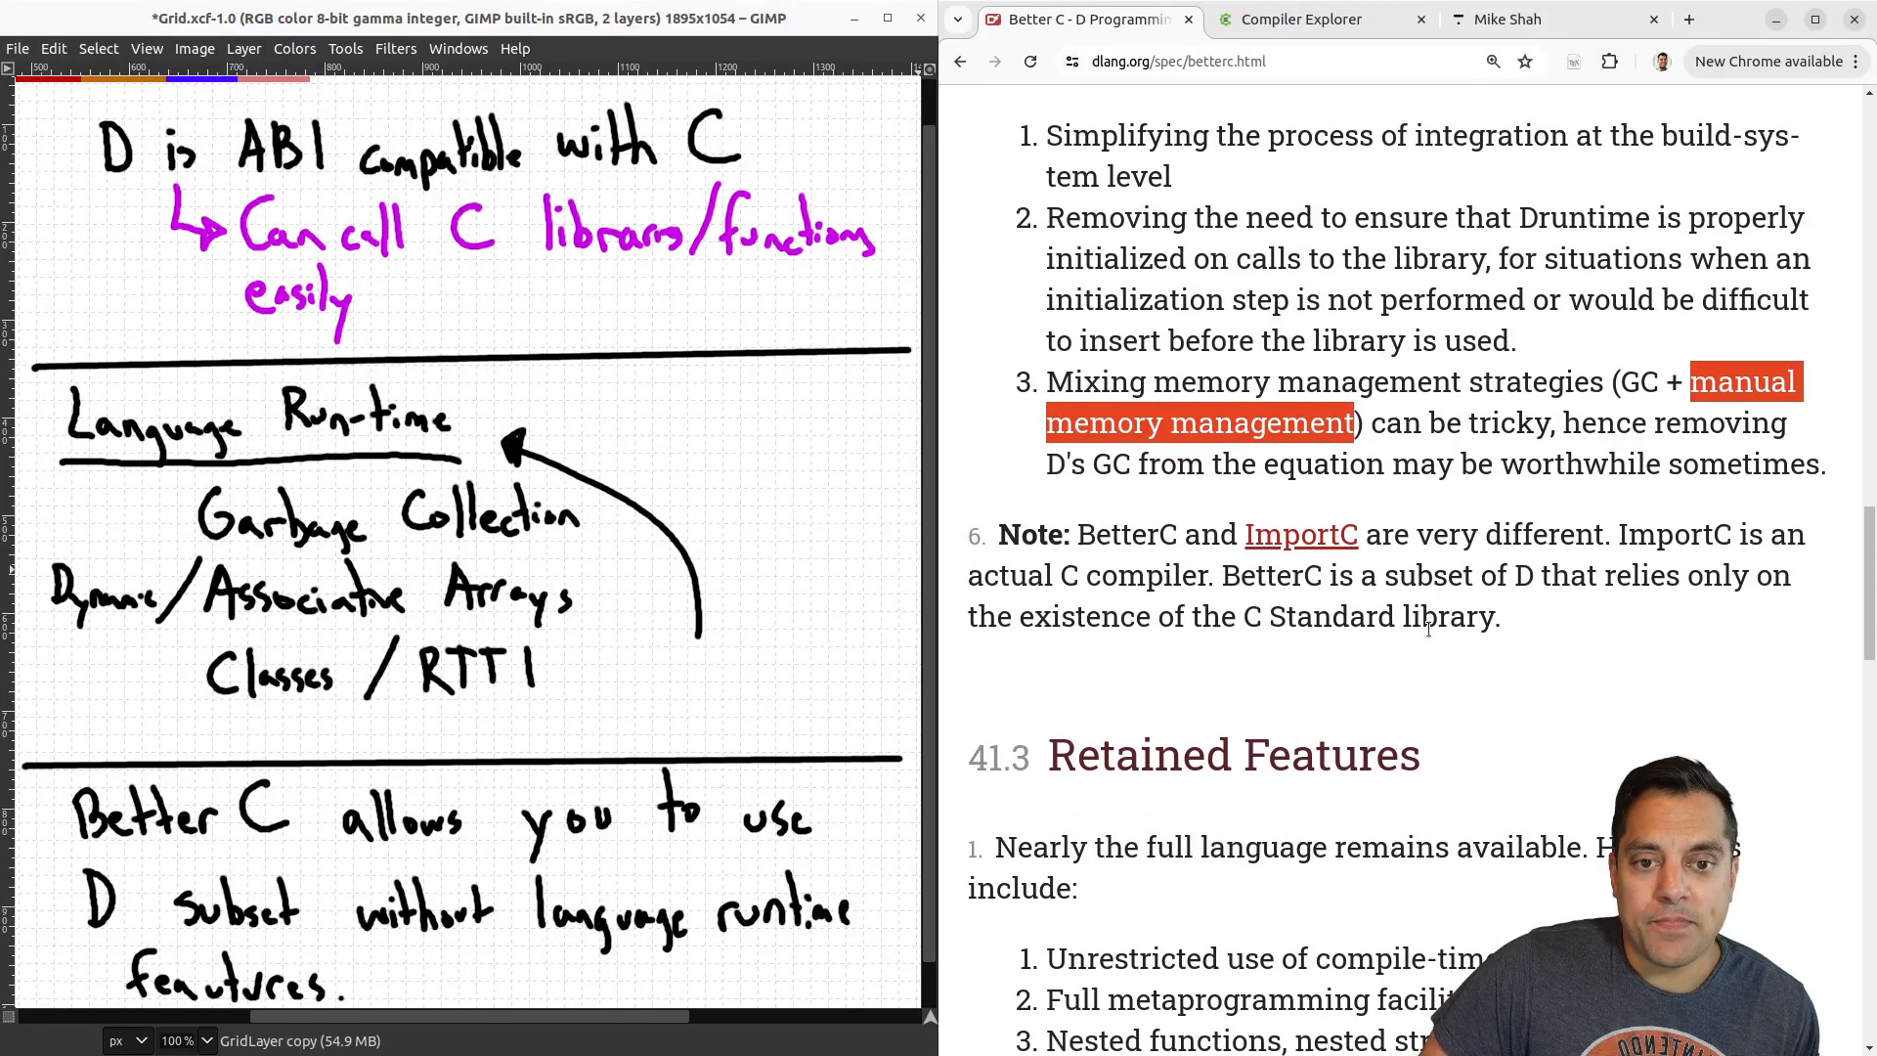
scroll(down, 3)
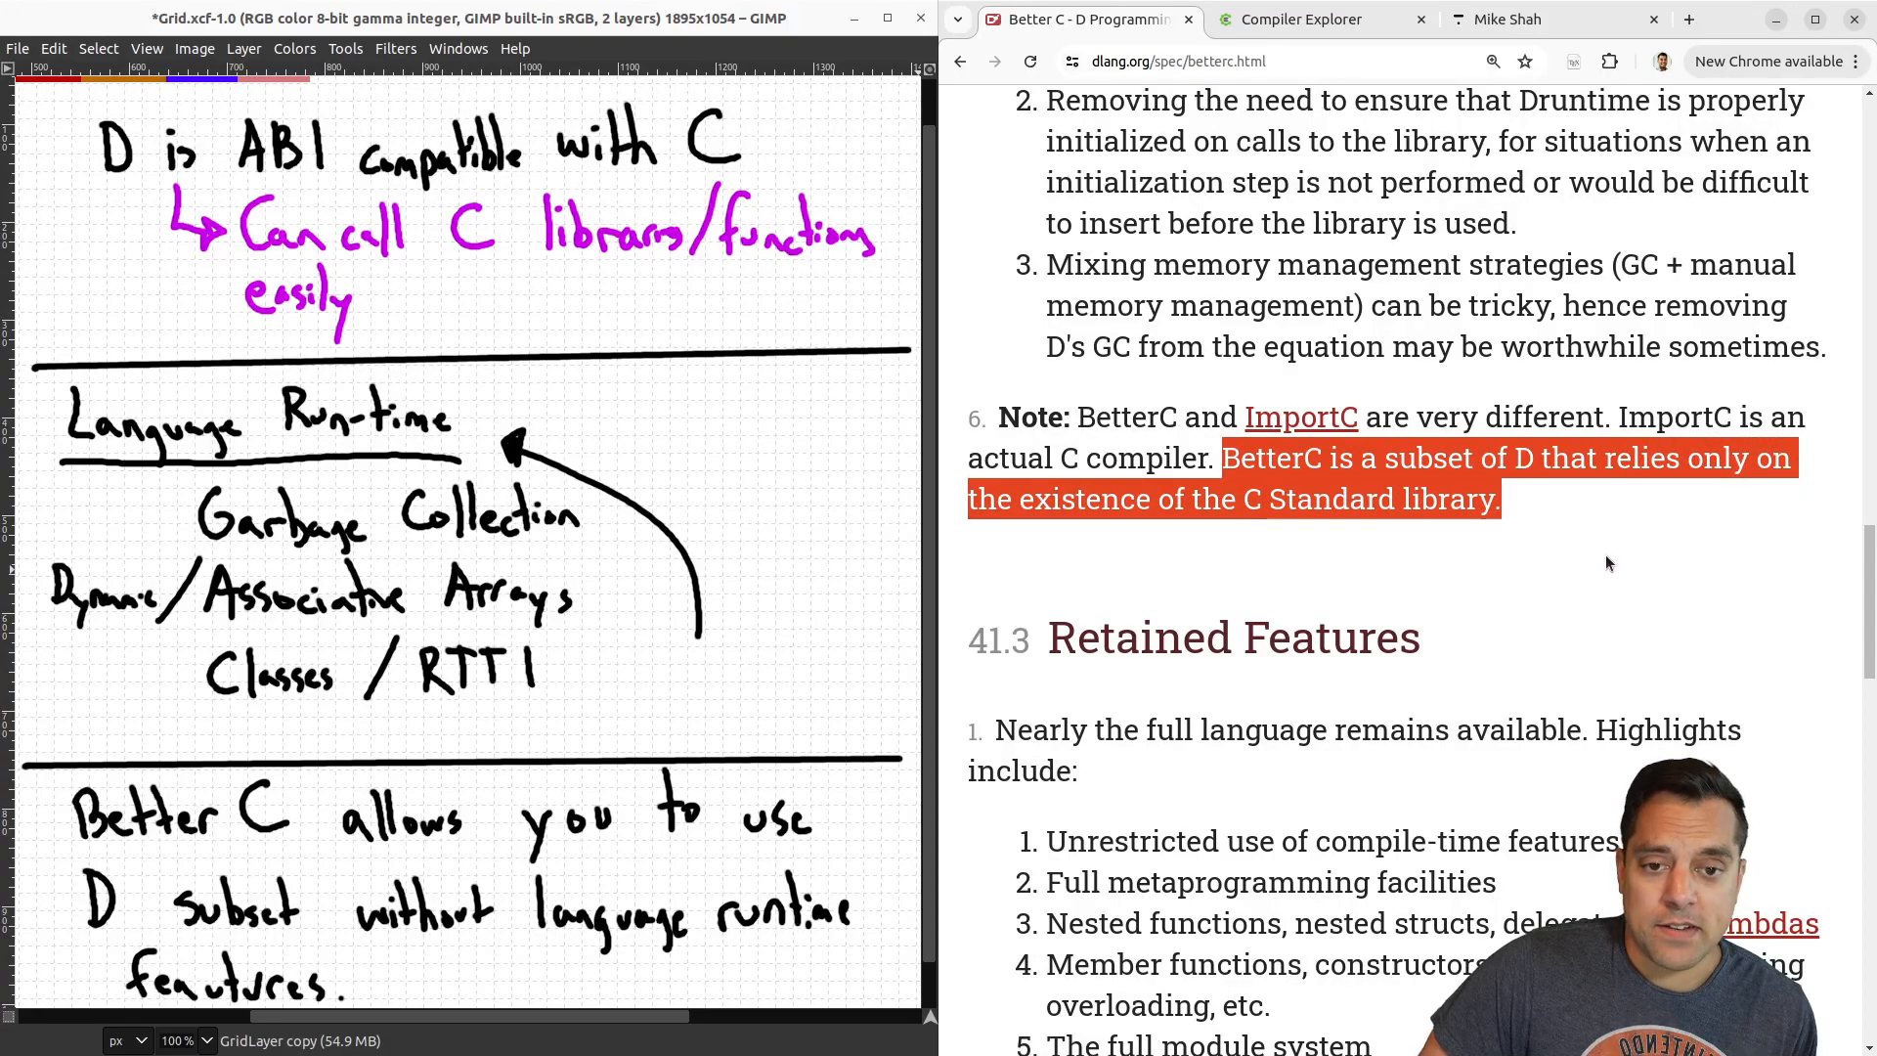
Highlight the compile-time features item and scroll through the -betterC unittest example and output.
scroll(down, 3)
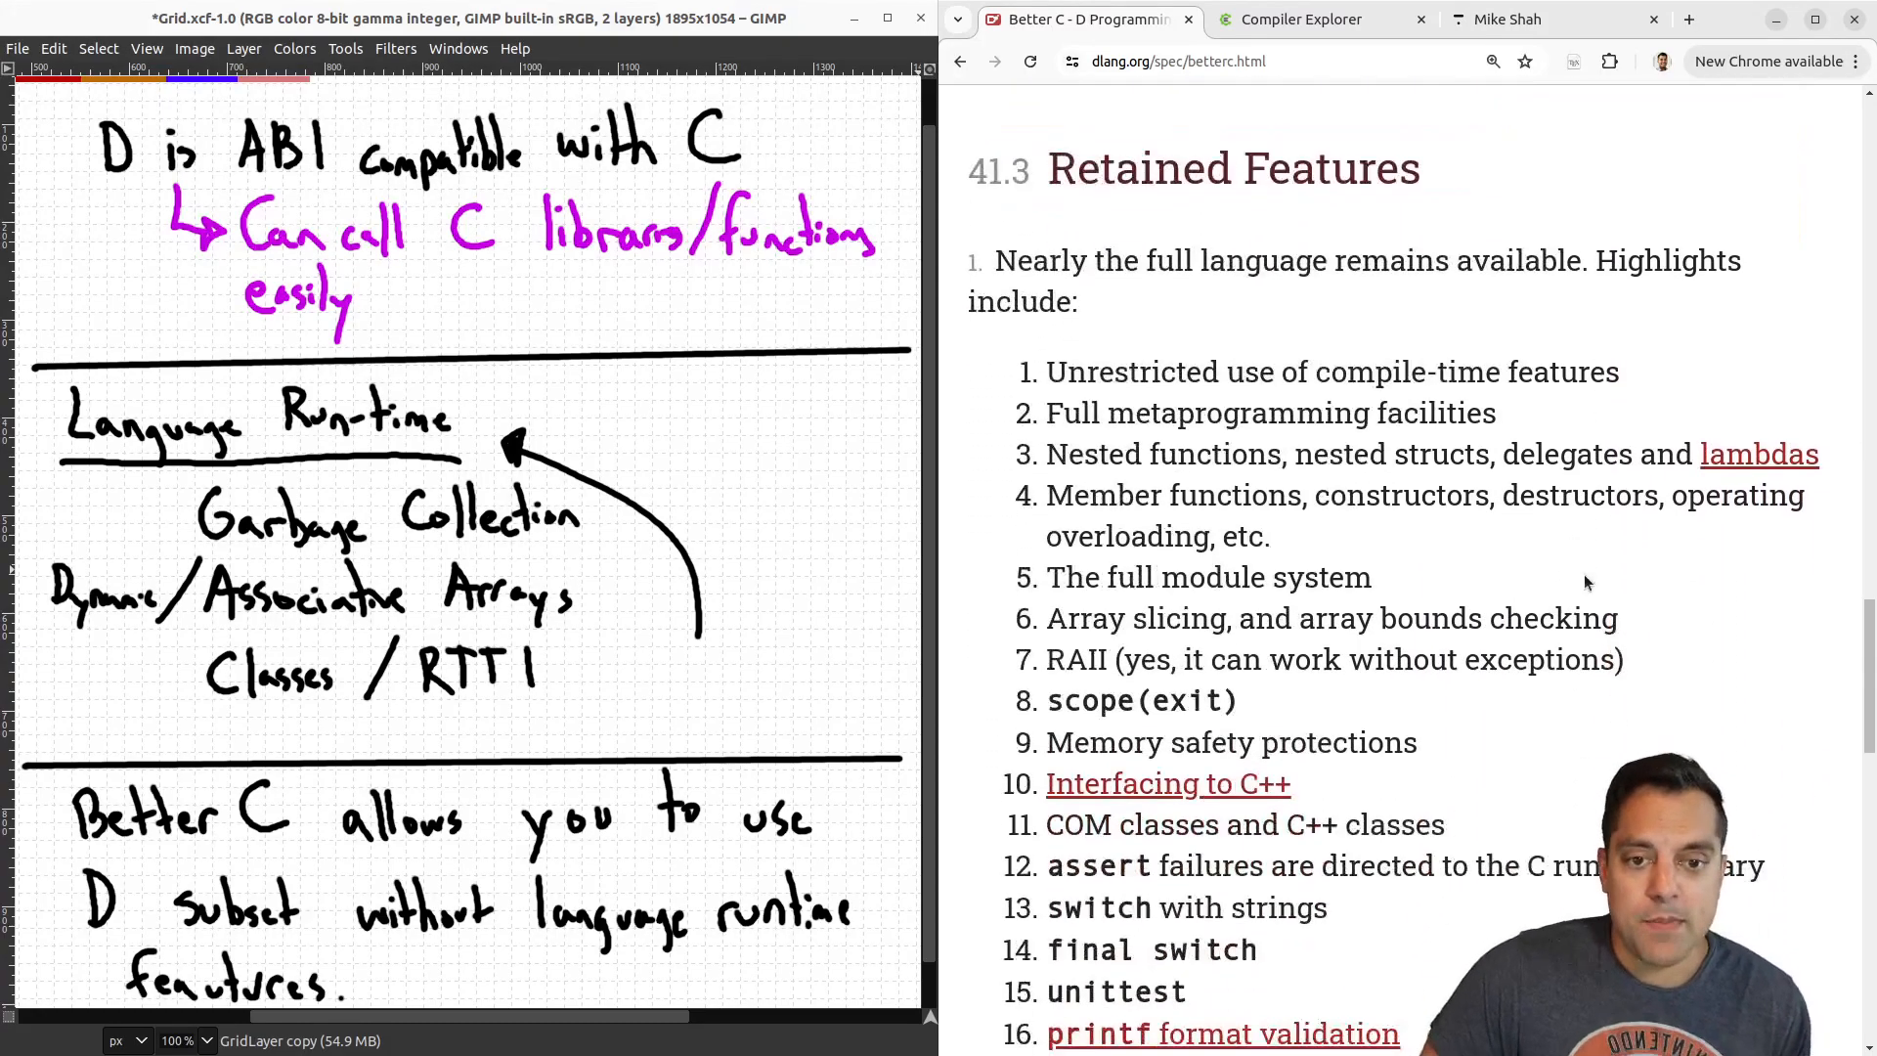
double_click(1234, 372)
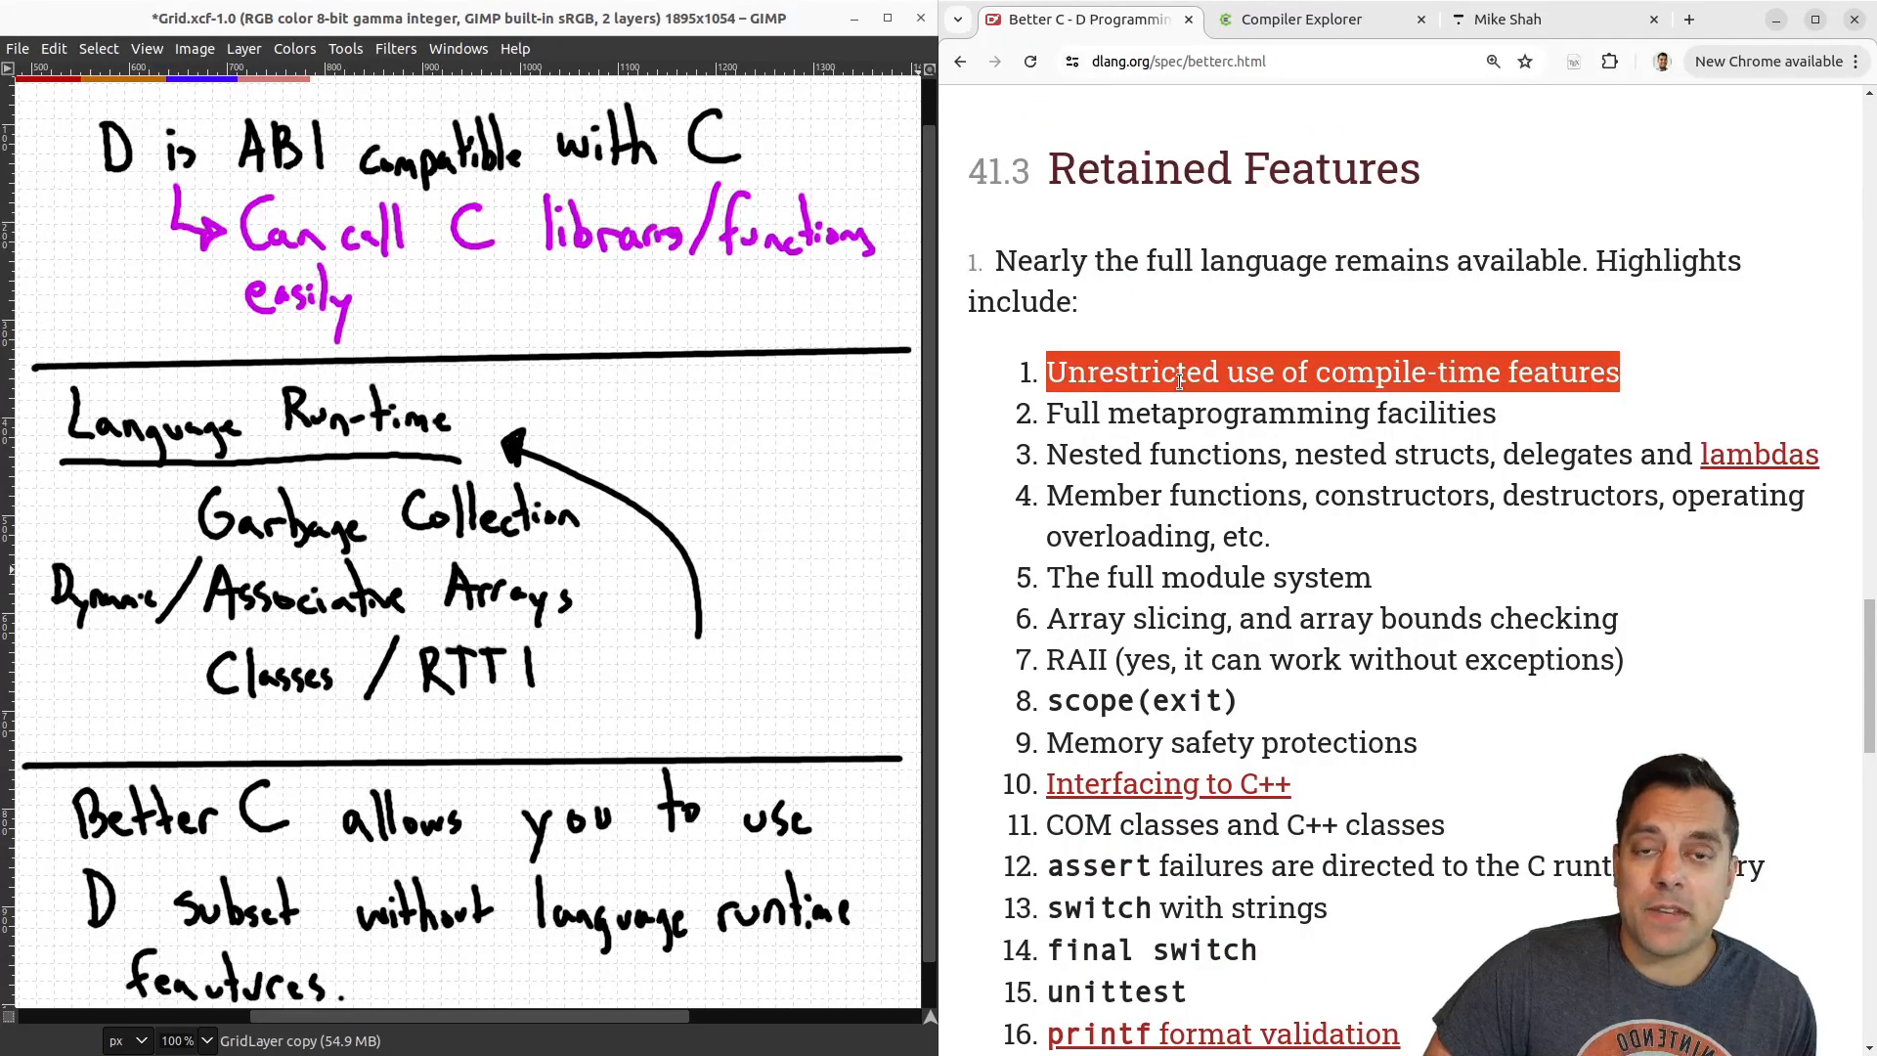
mouse_move(1197, 412)
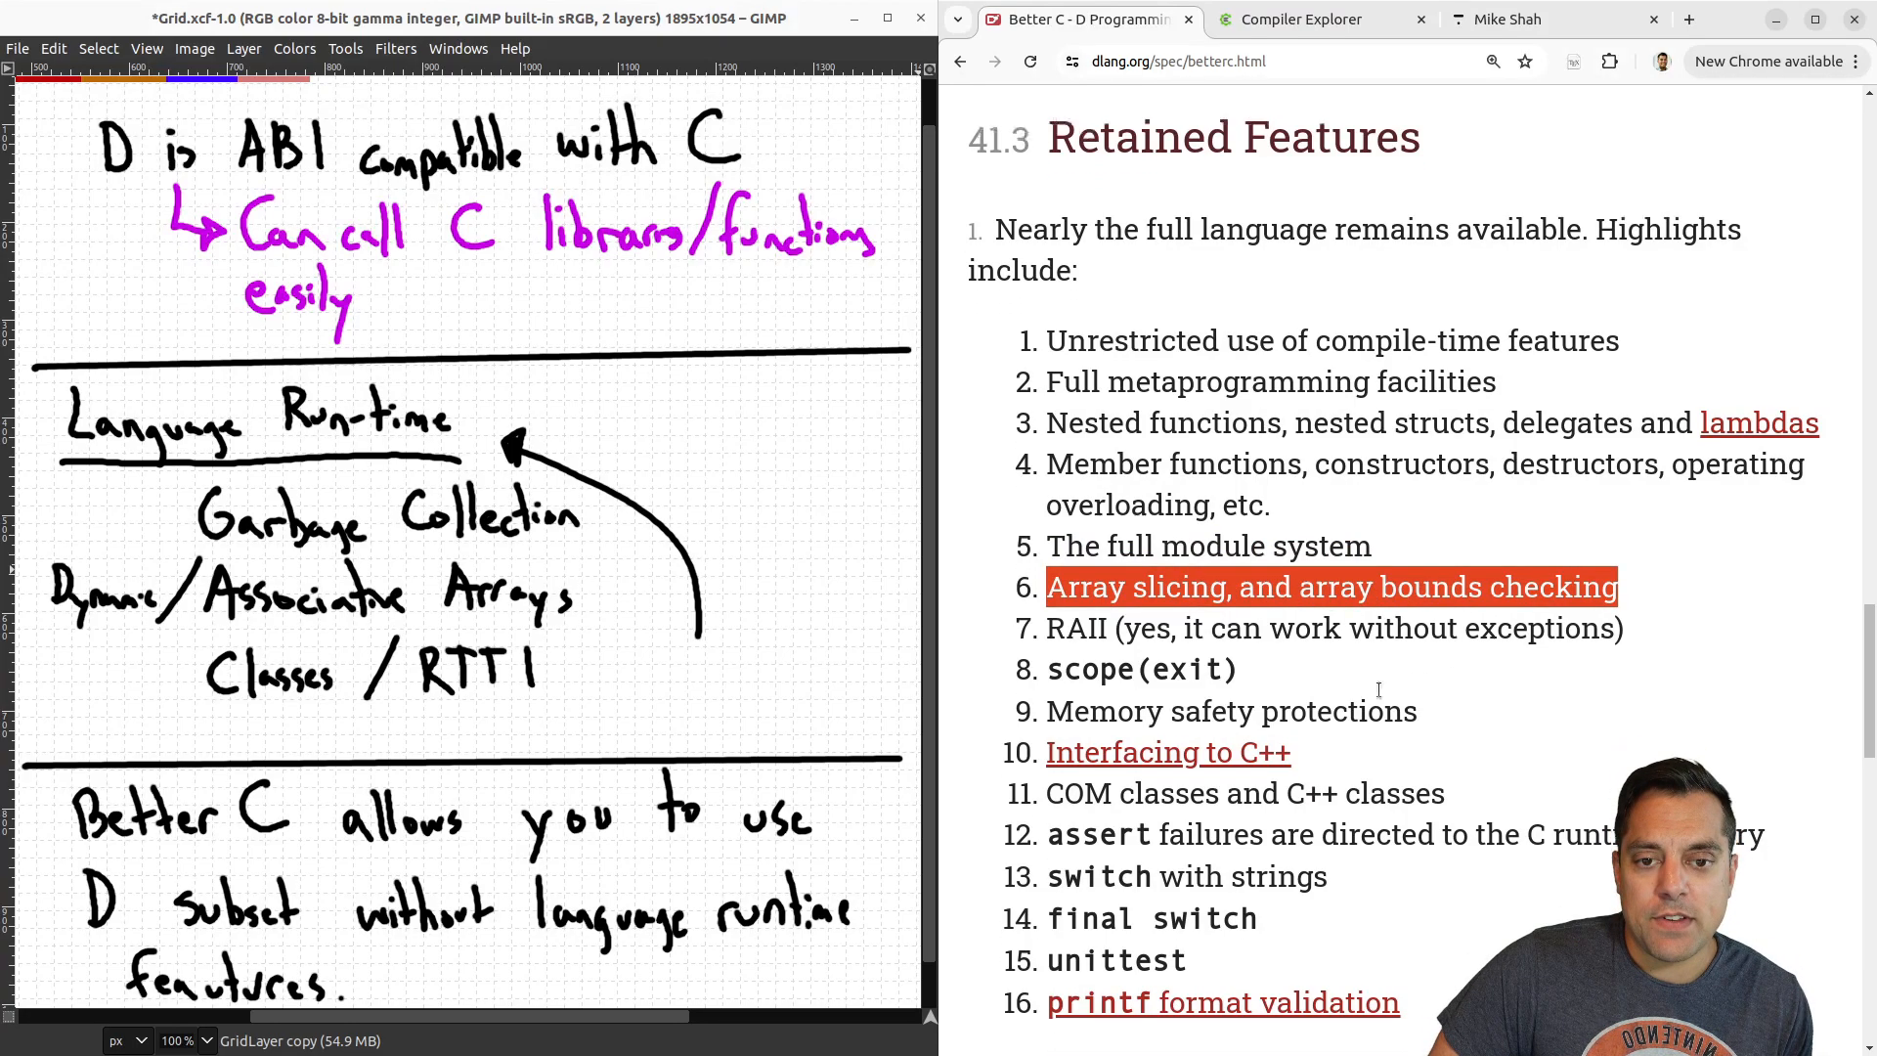
scroll(down, 3)
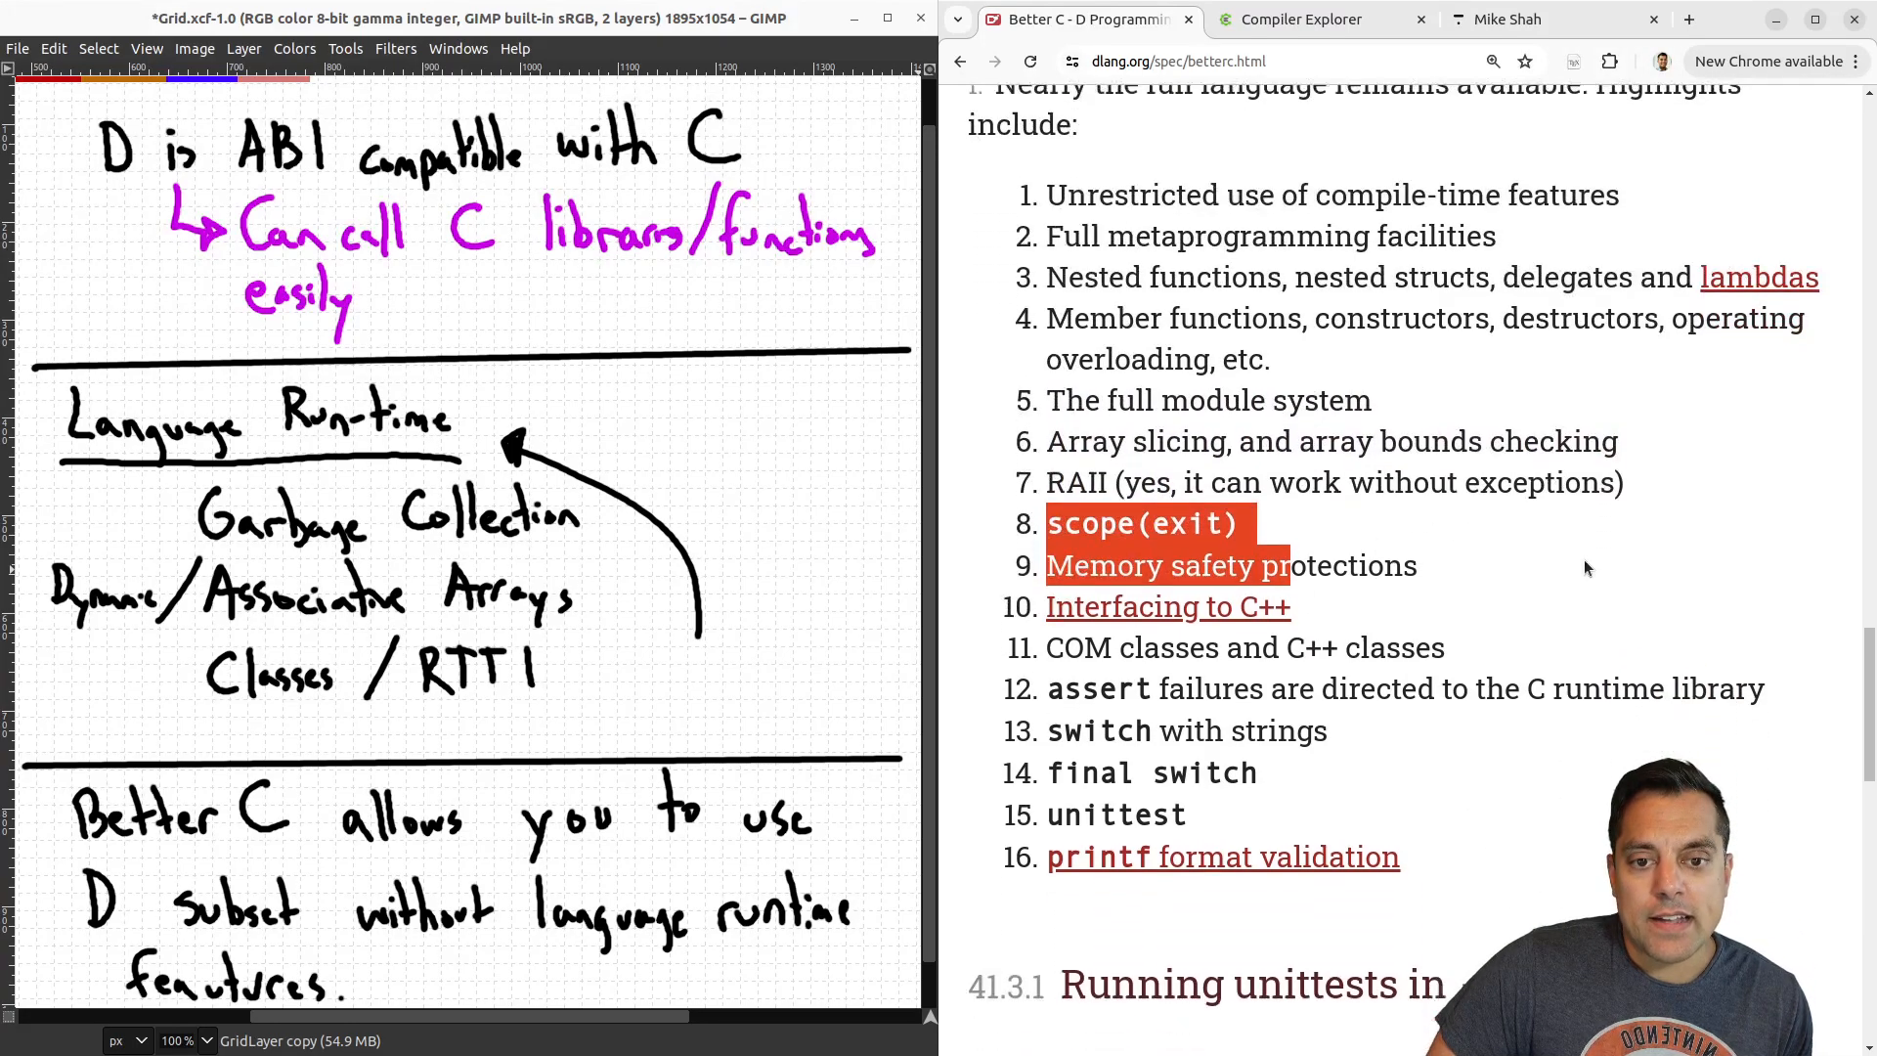
scroll(down, 3)
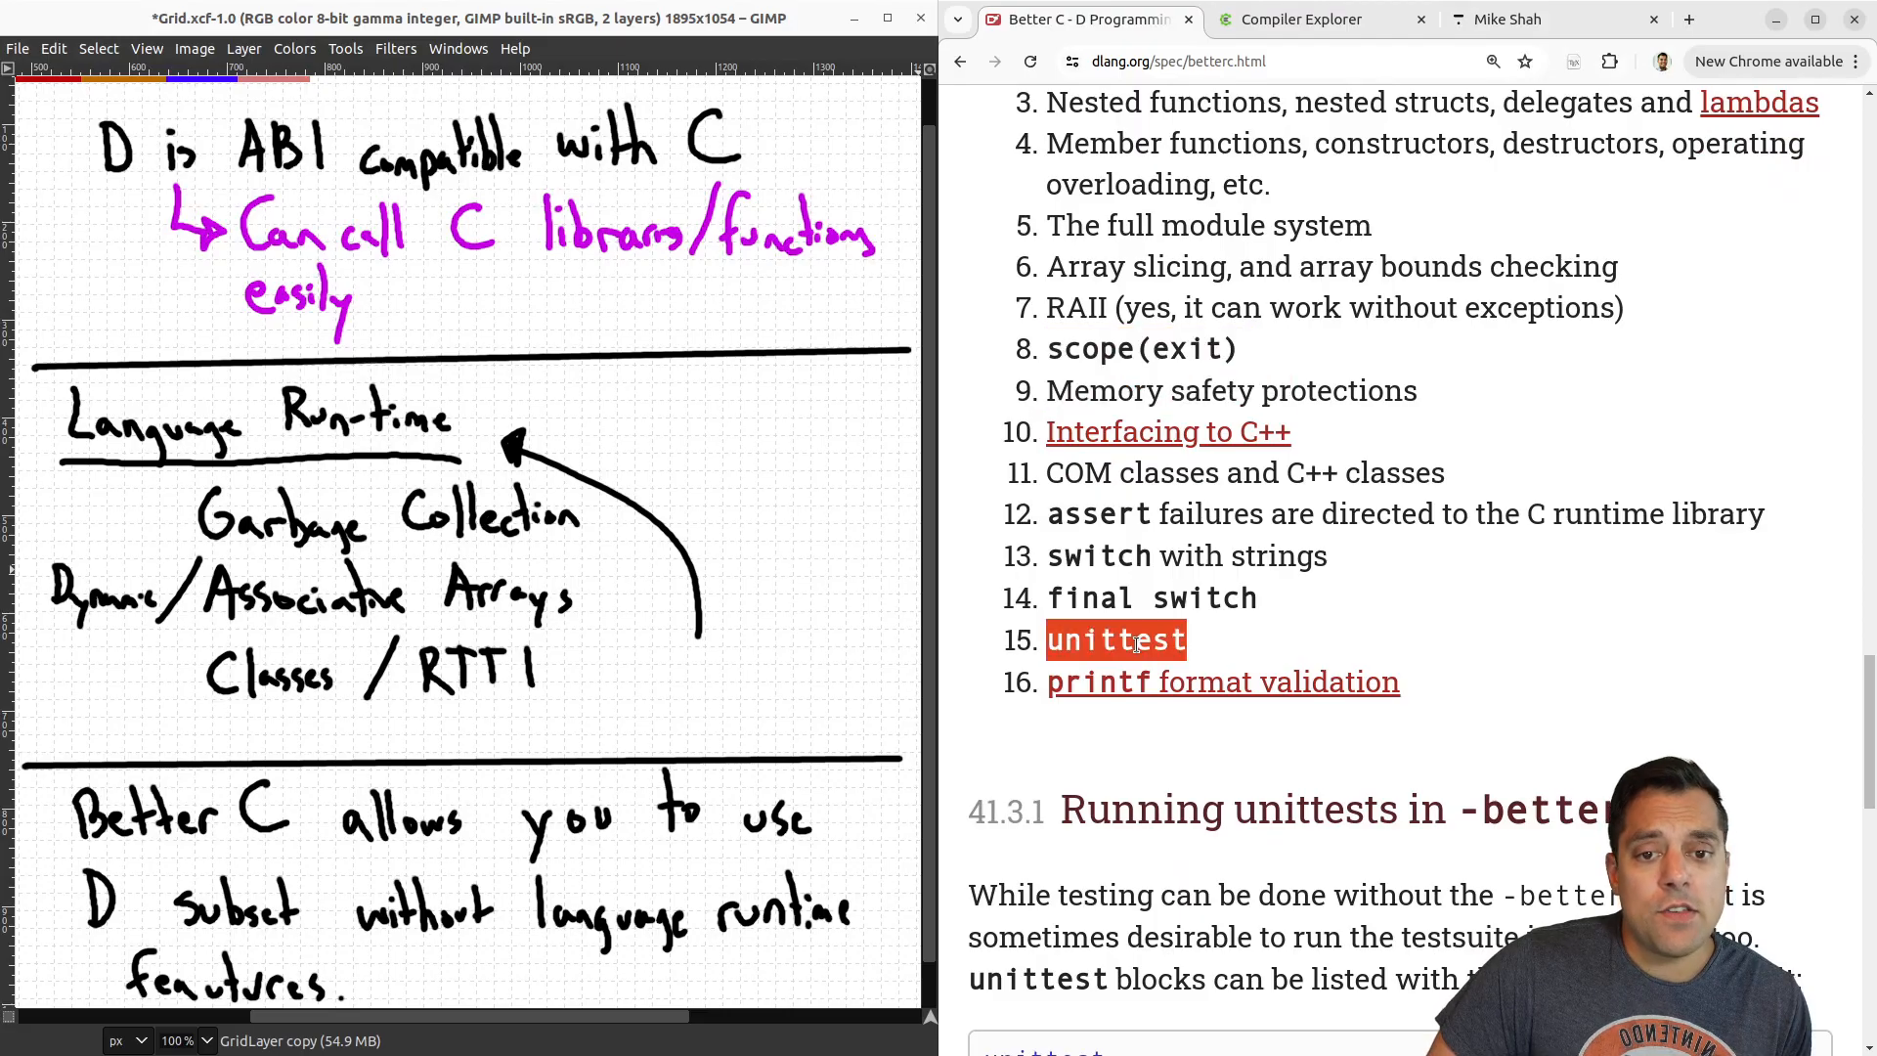
scroll(down, 3)
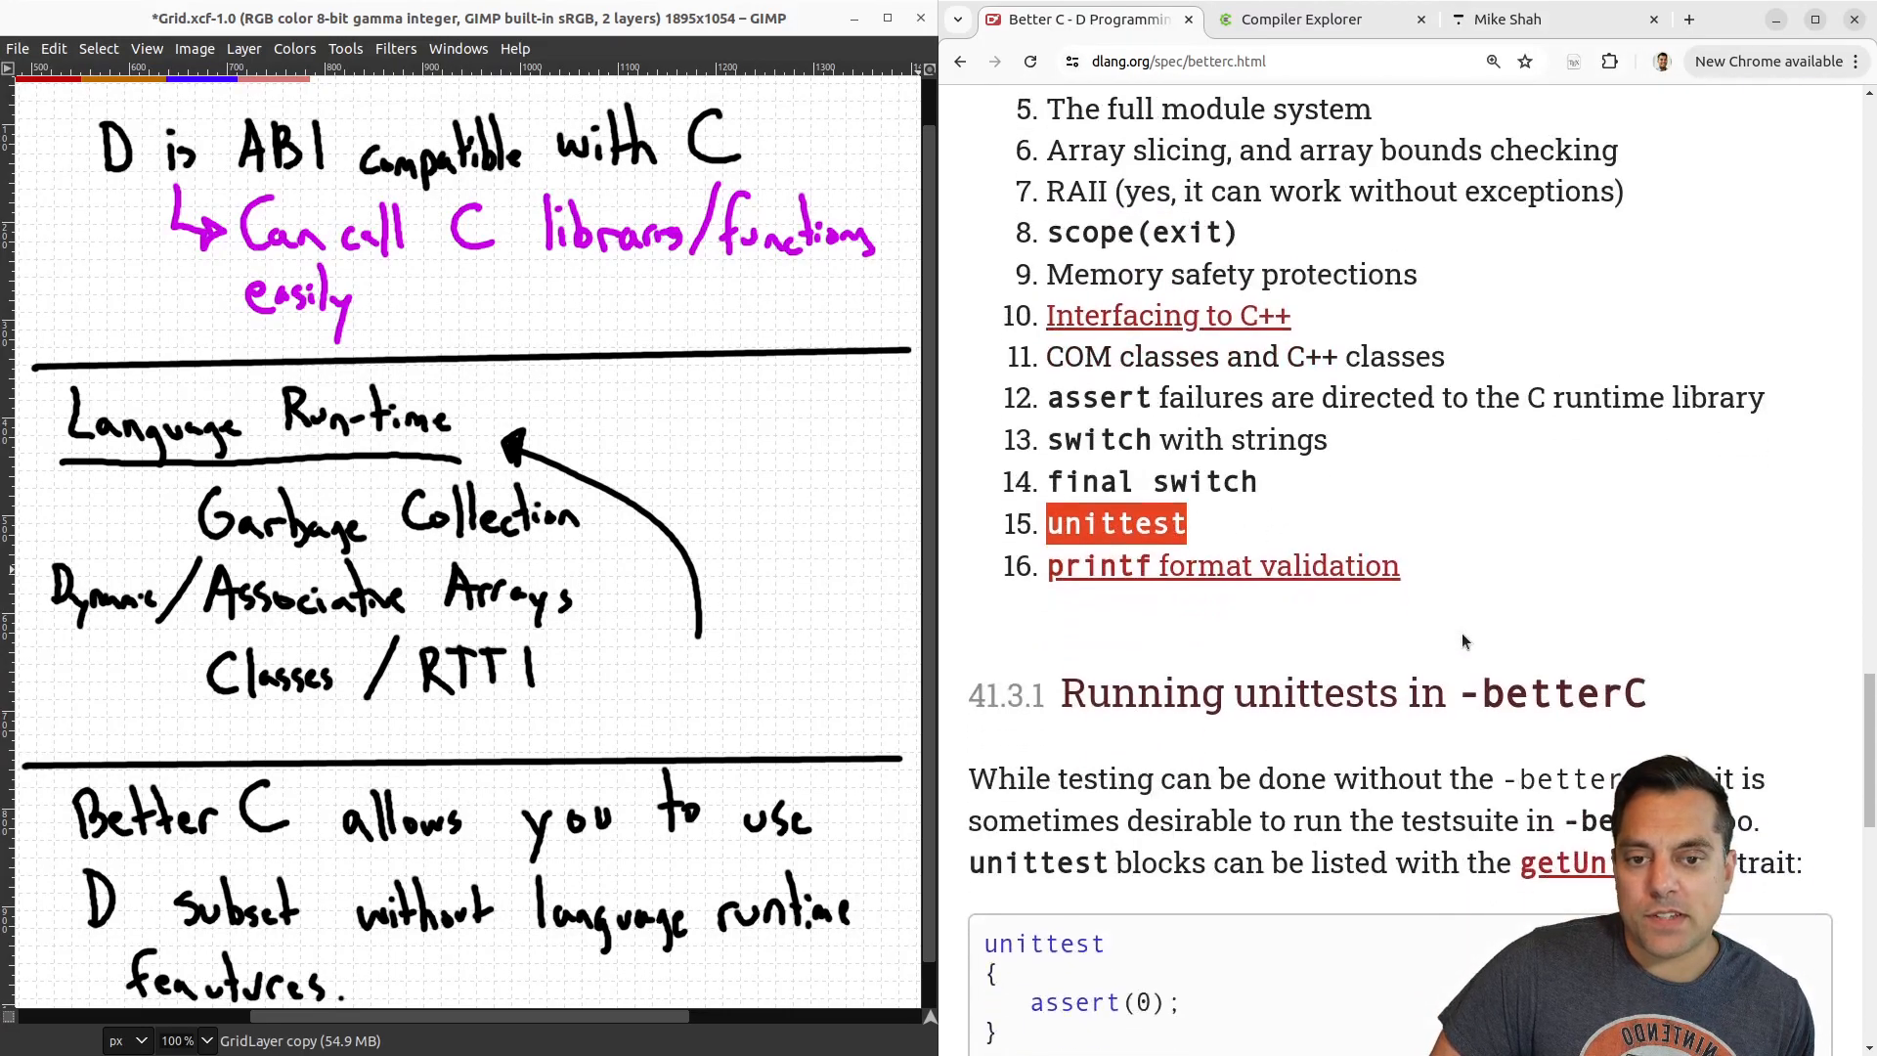
scroll(down, 3)
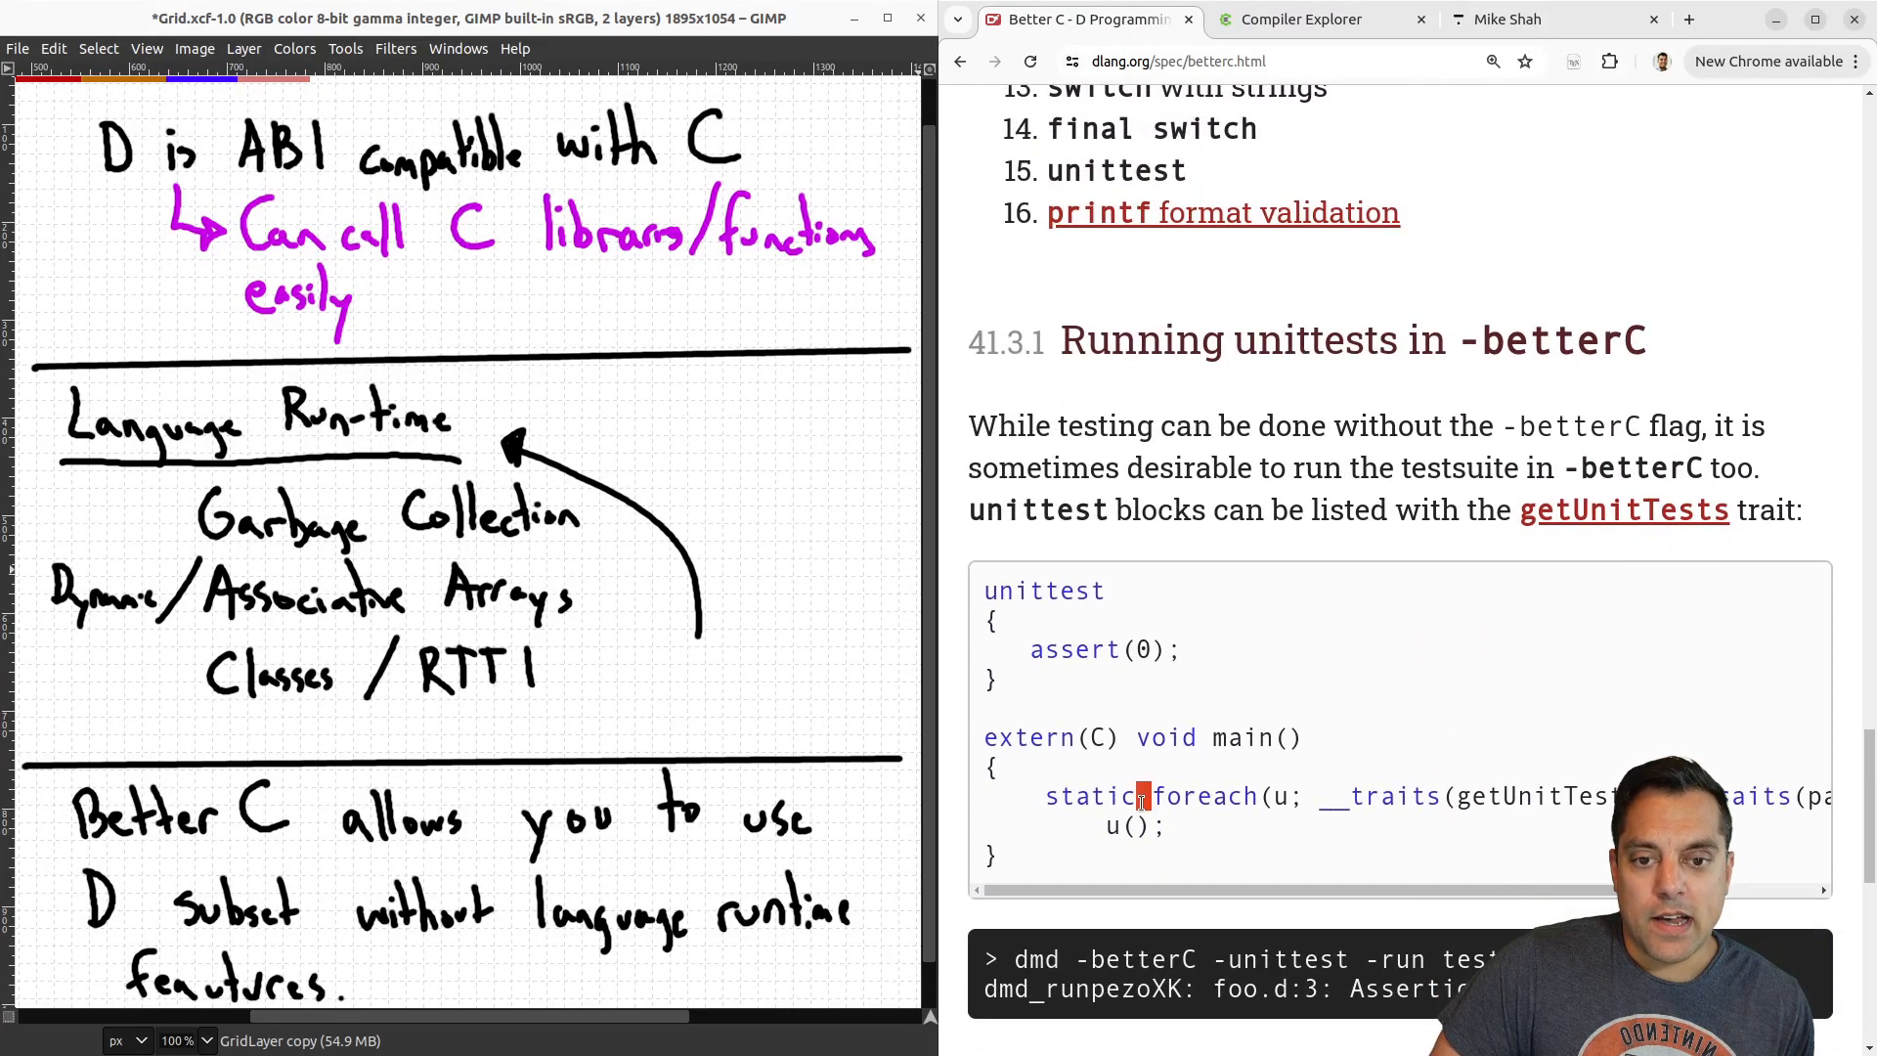
scroll(down, 3)
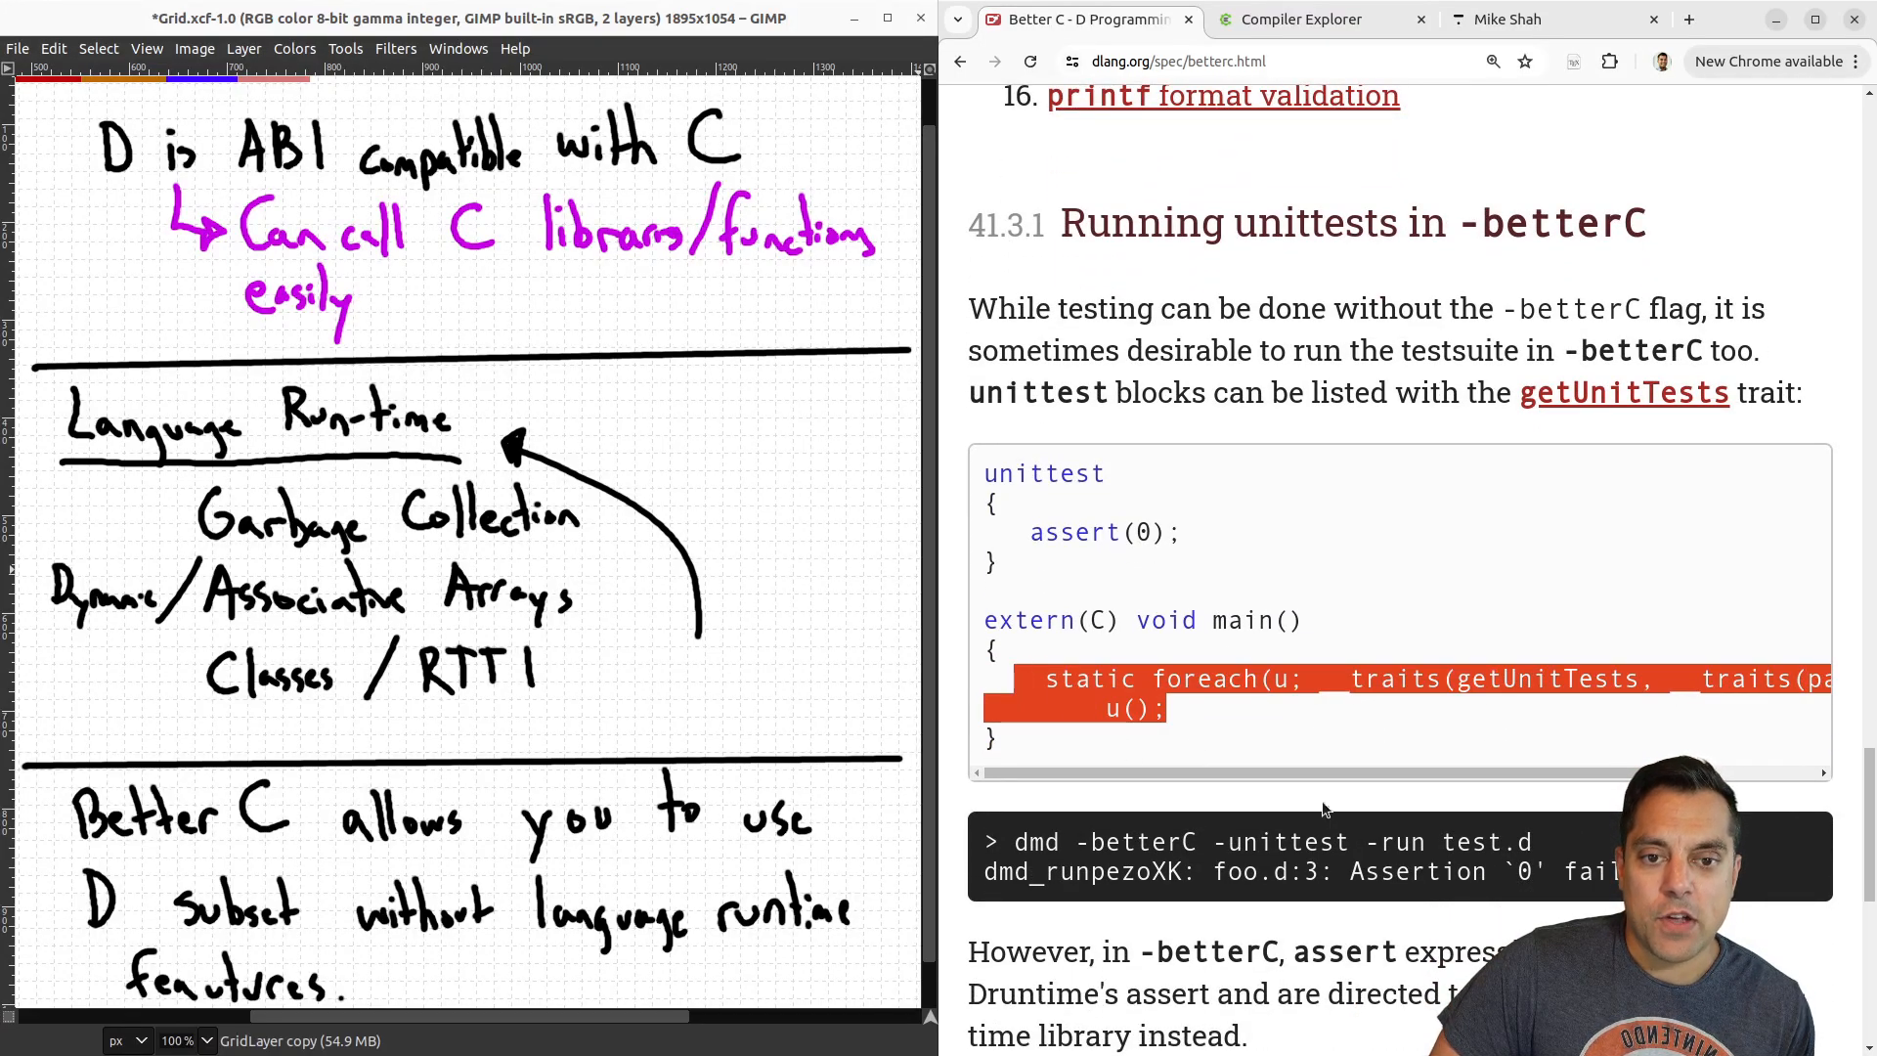
mouse_move(1351, 580)
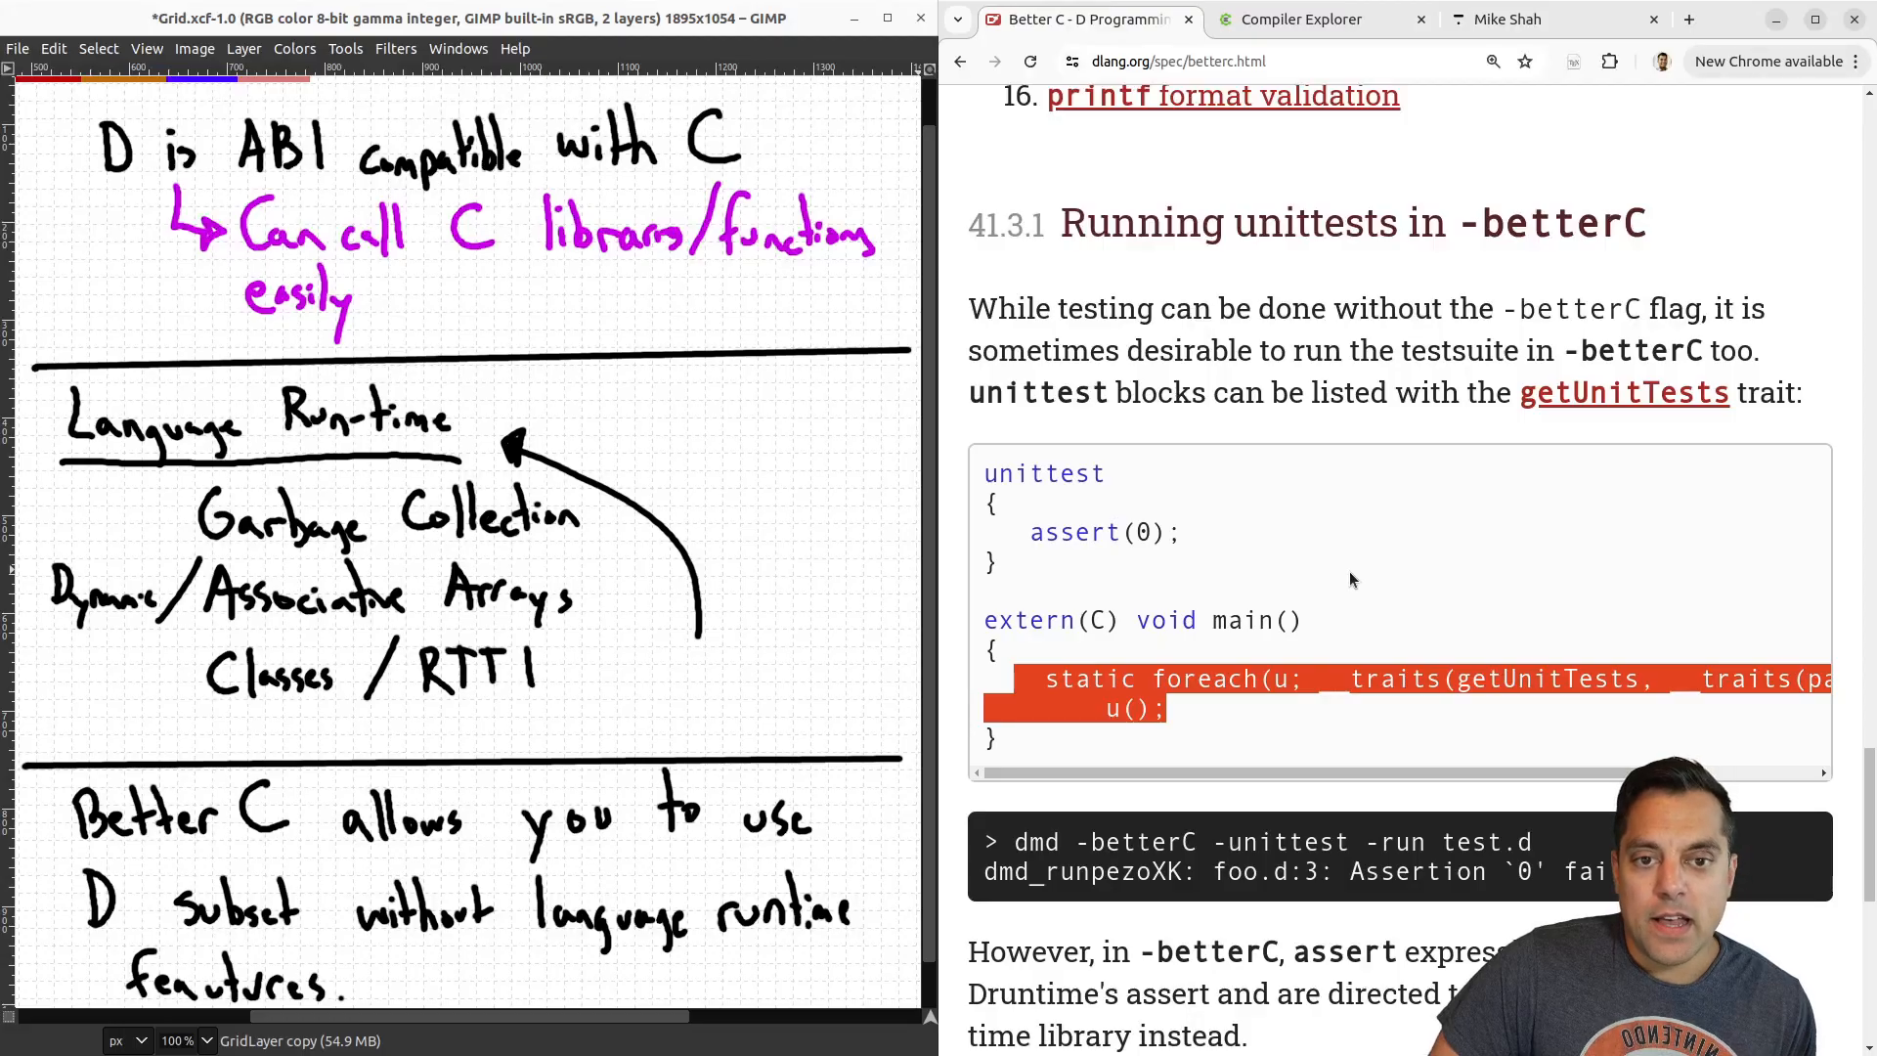
scroll(down, 3)
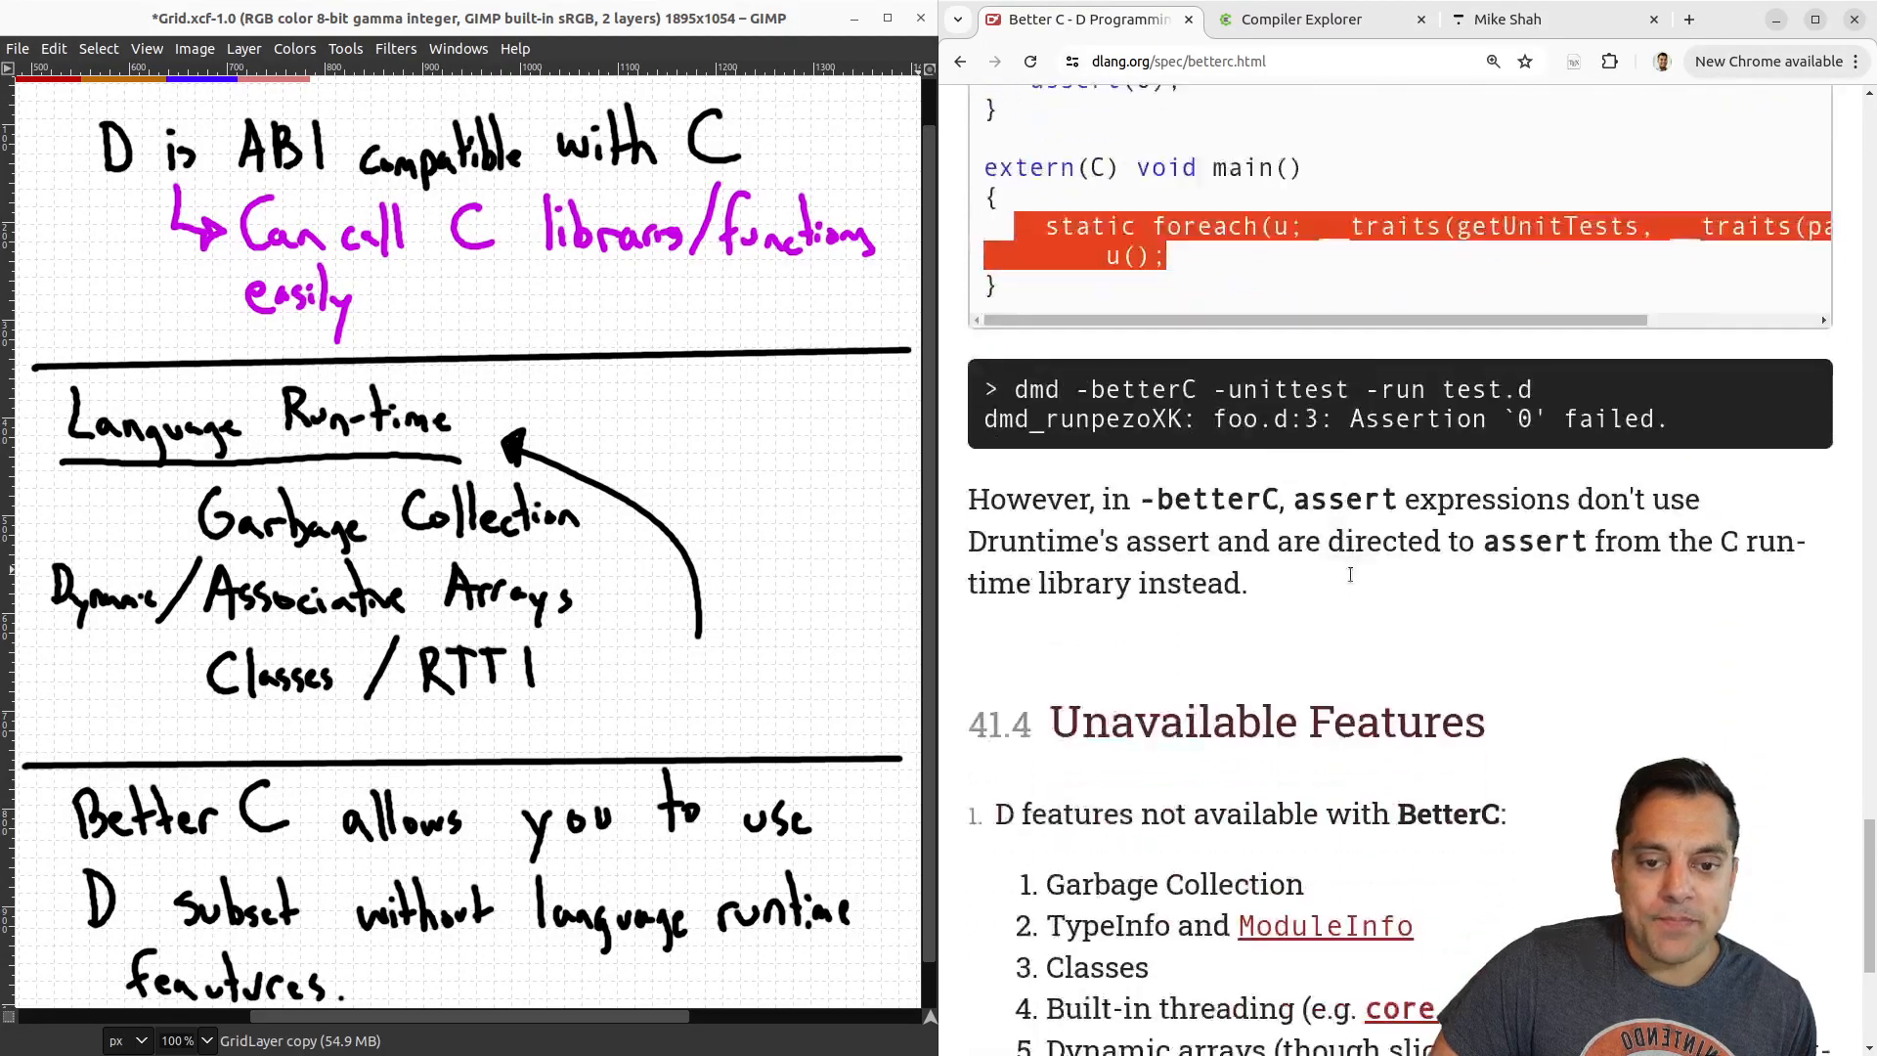
Scroll down to section 41.4 Unavailable Features.
scroll(down, 3)
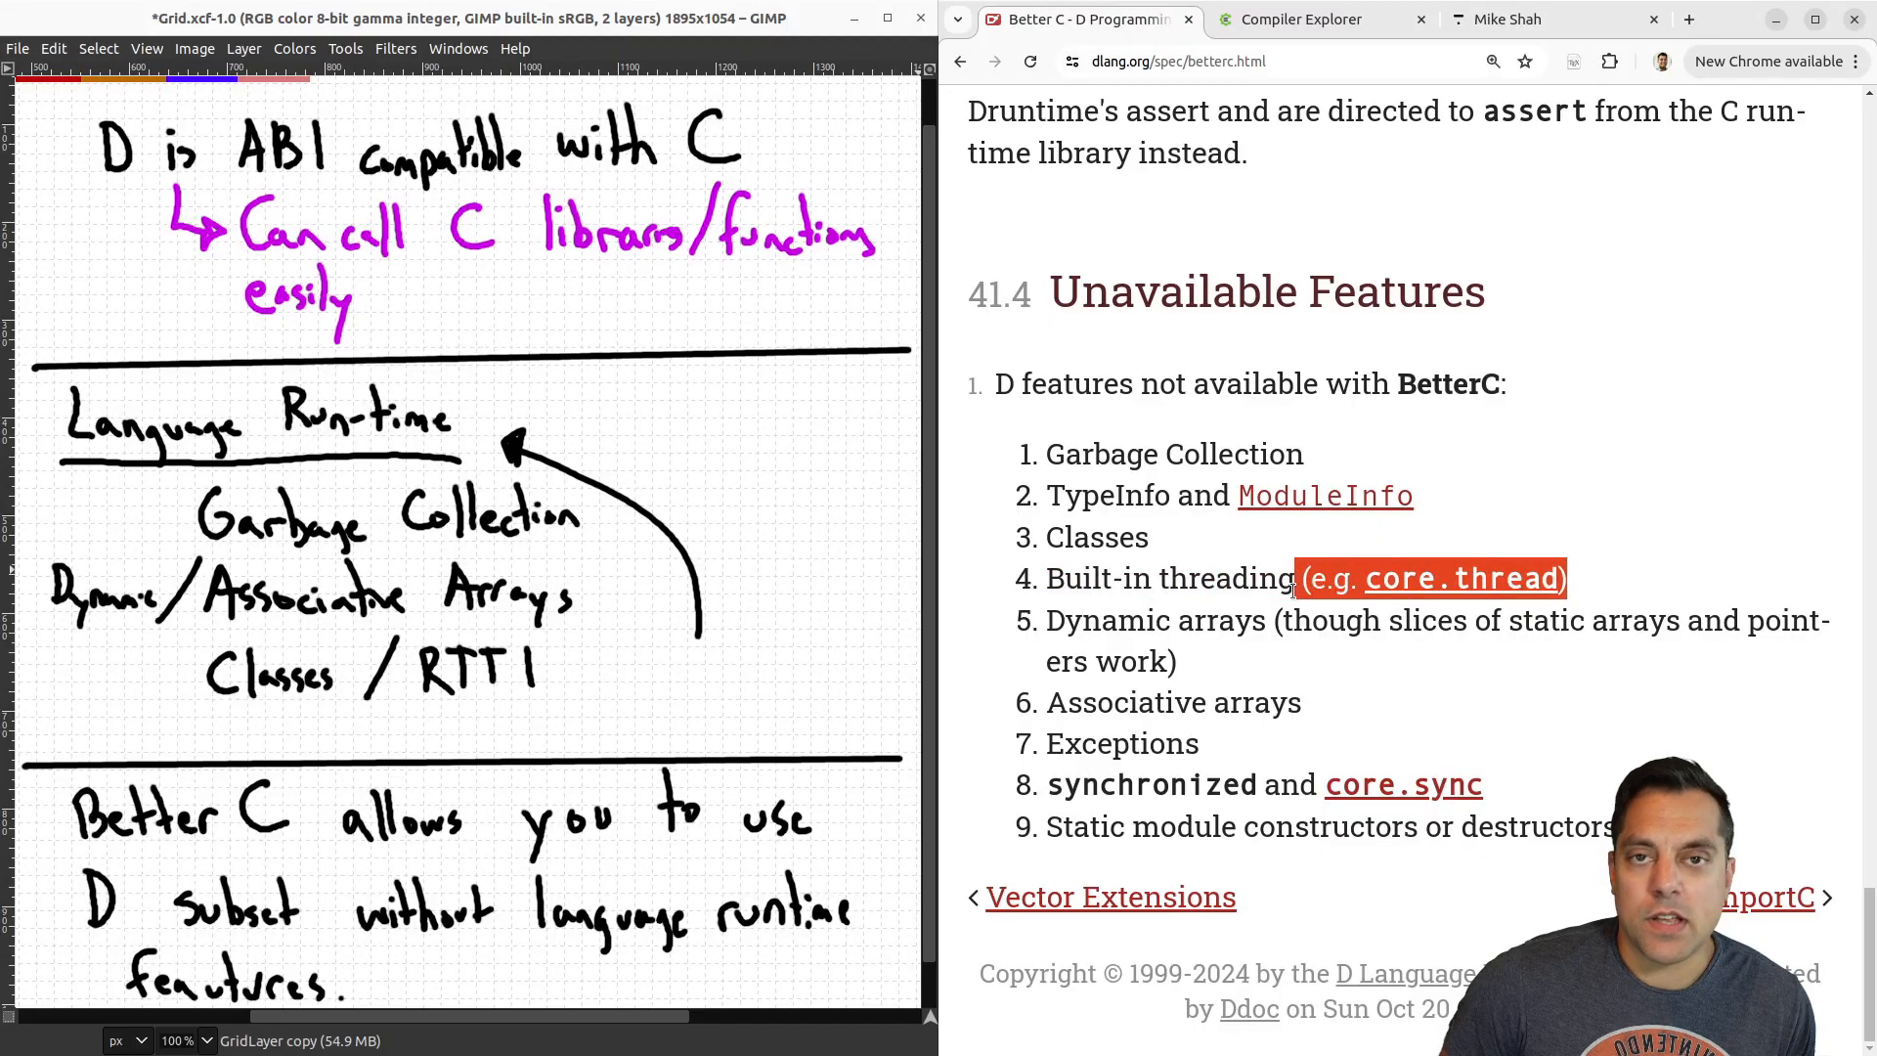
mouse_move(1339, 541)
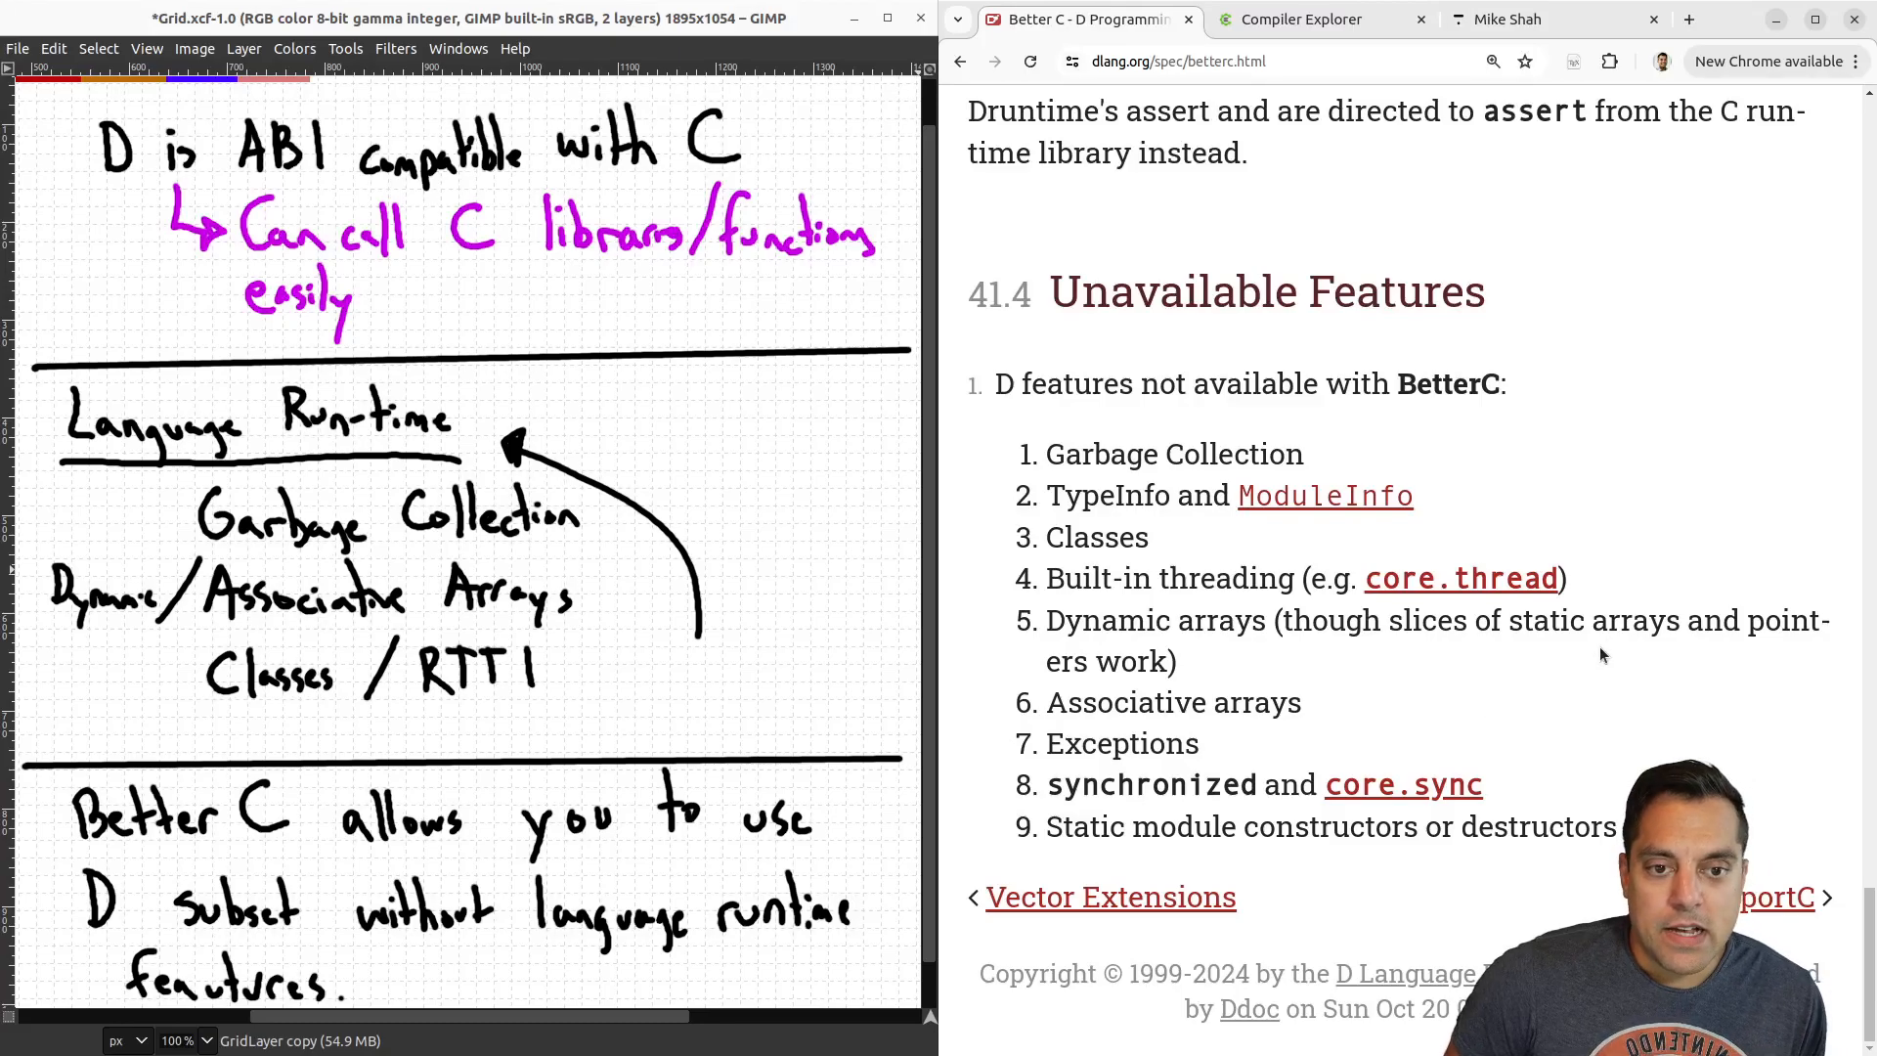
mouse_move(1492, 654)
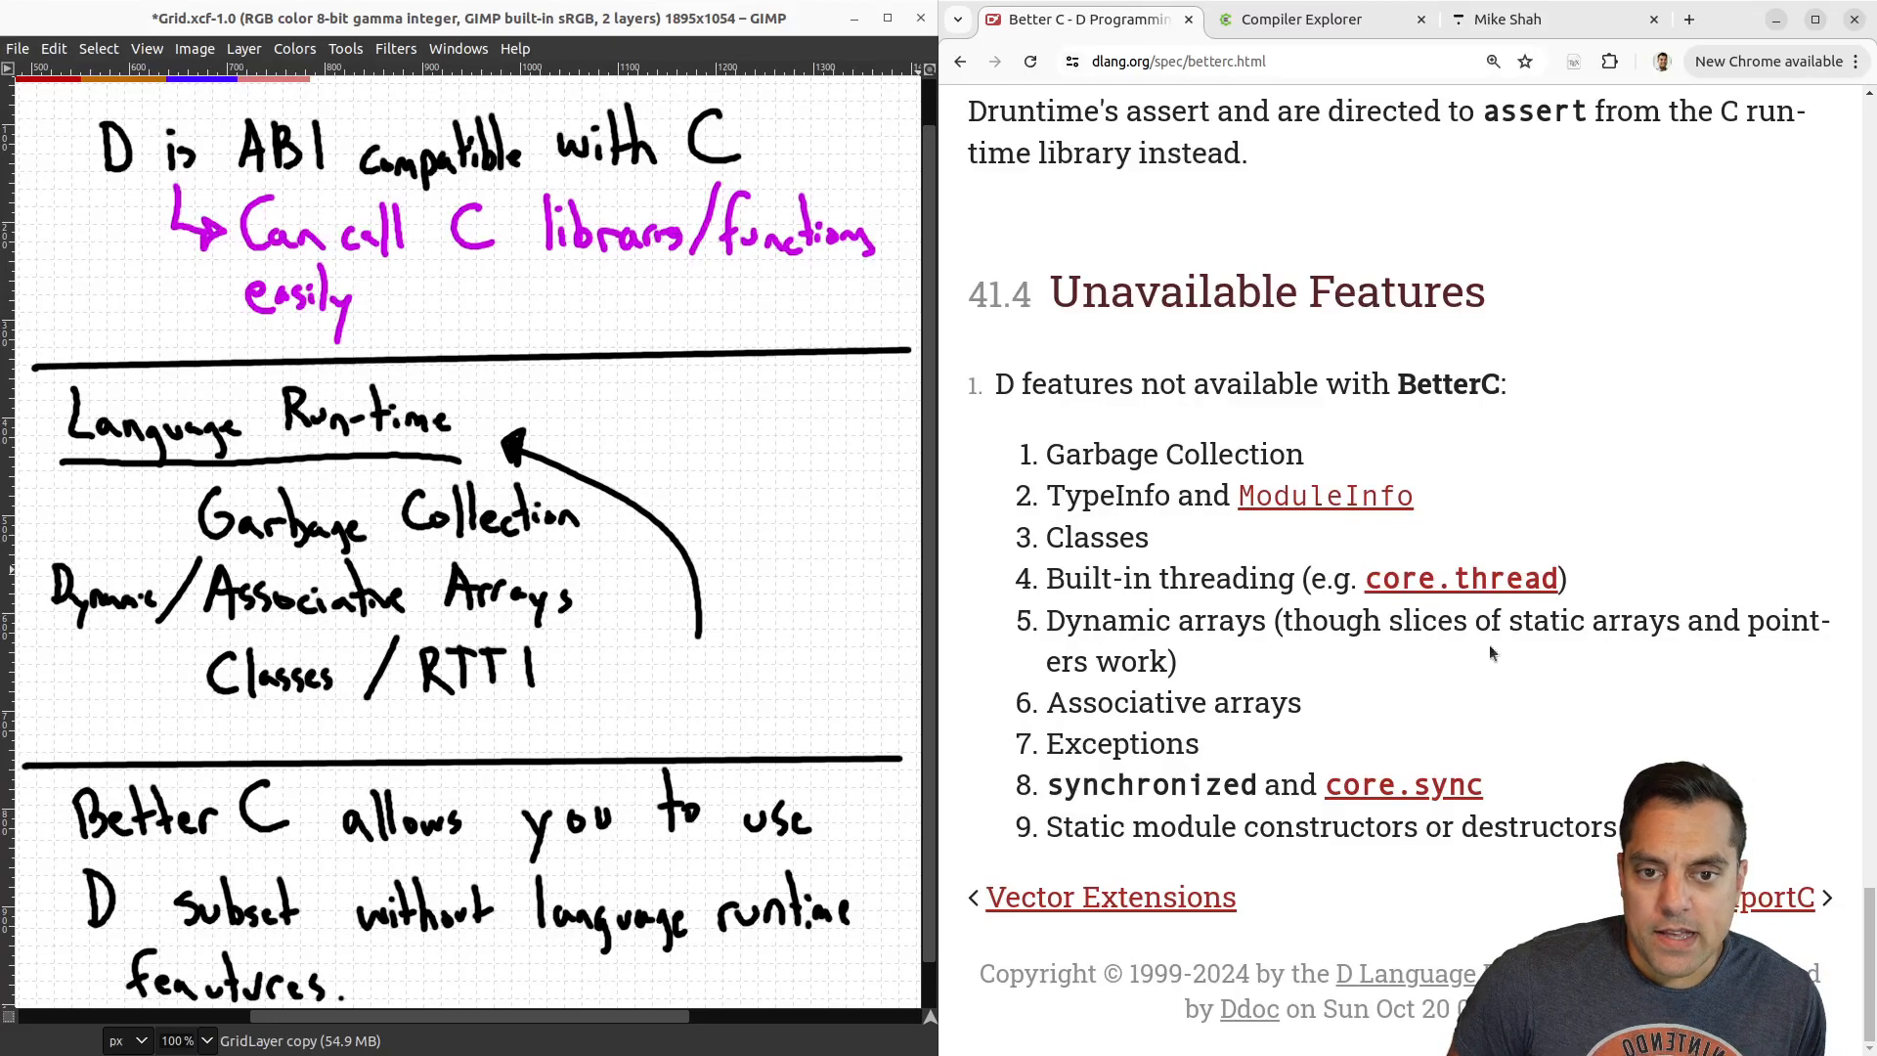
mouse_move(1690, 569)
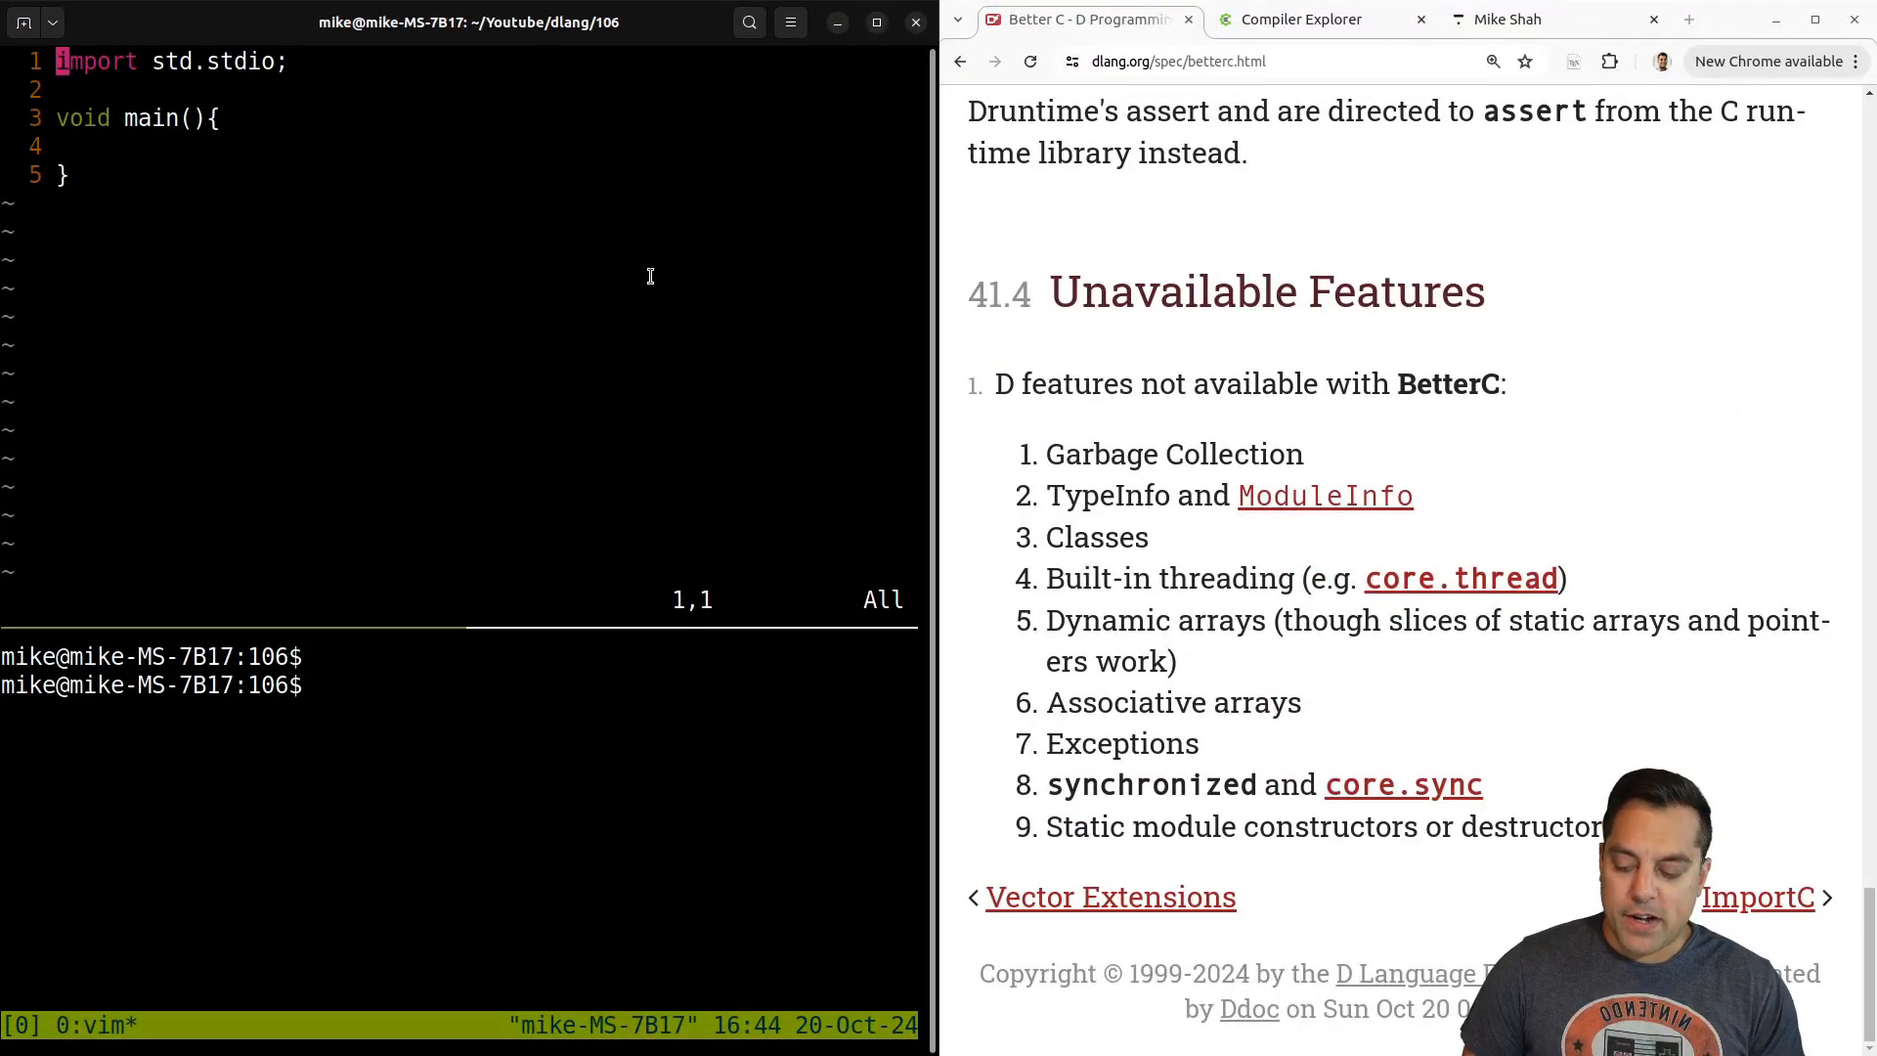
Add extern(C) to main with an enum array, then run dmd -betterC main.d in the terminal.
text(extern(C)
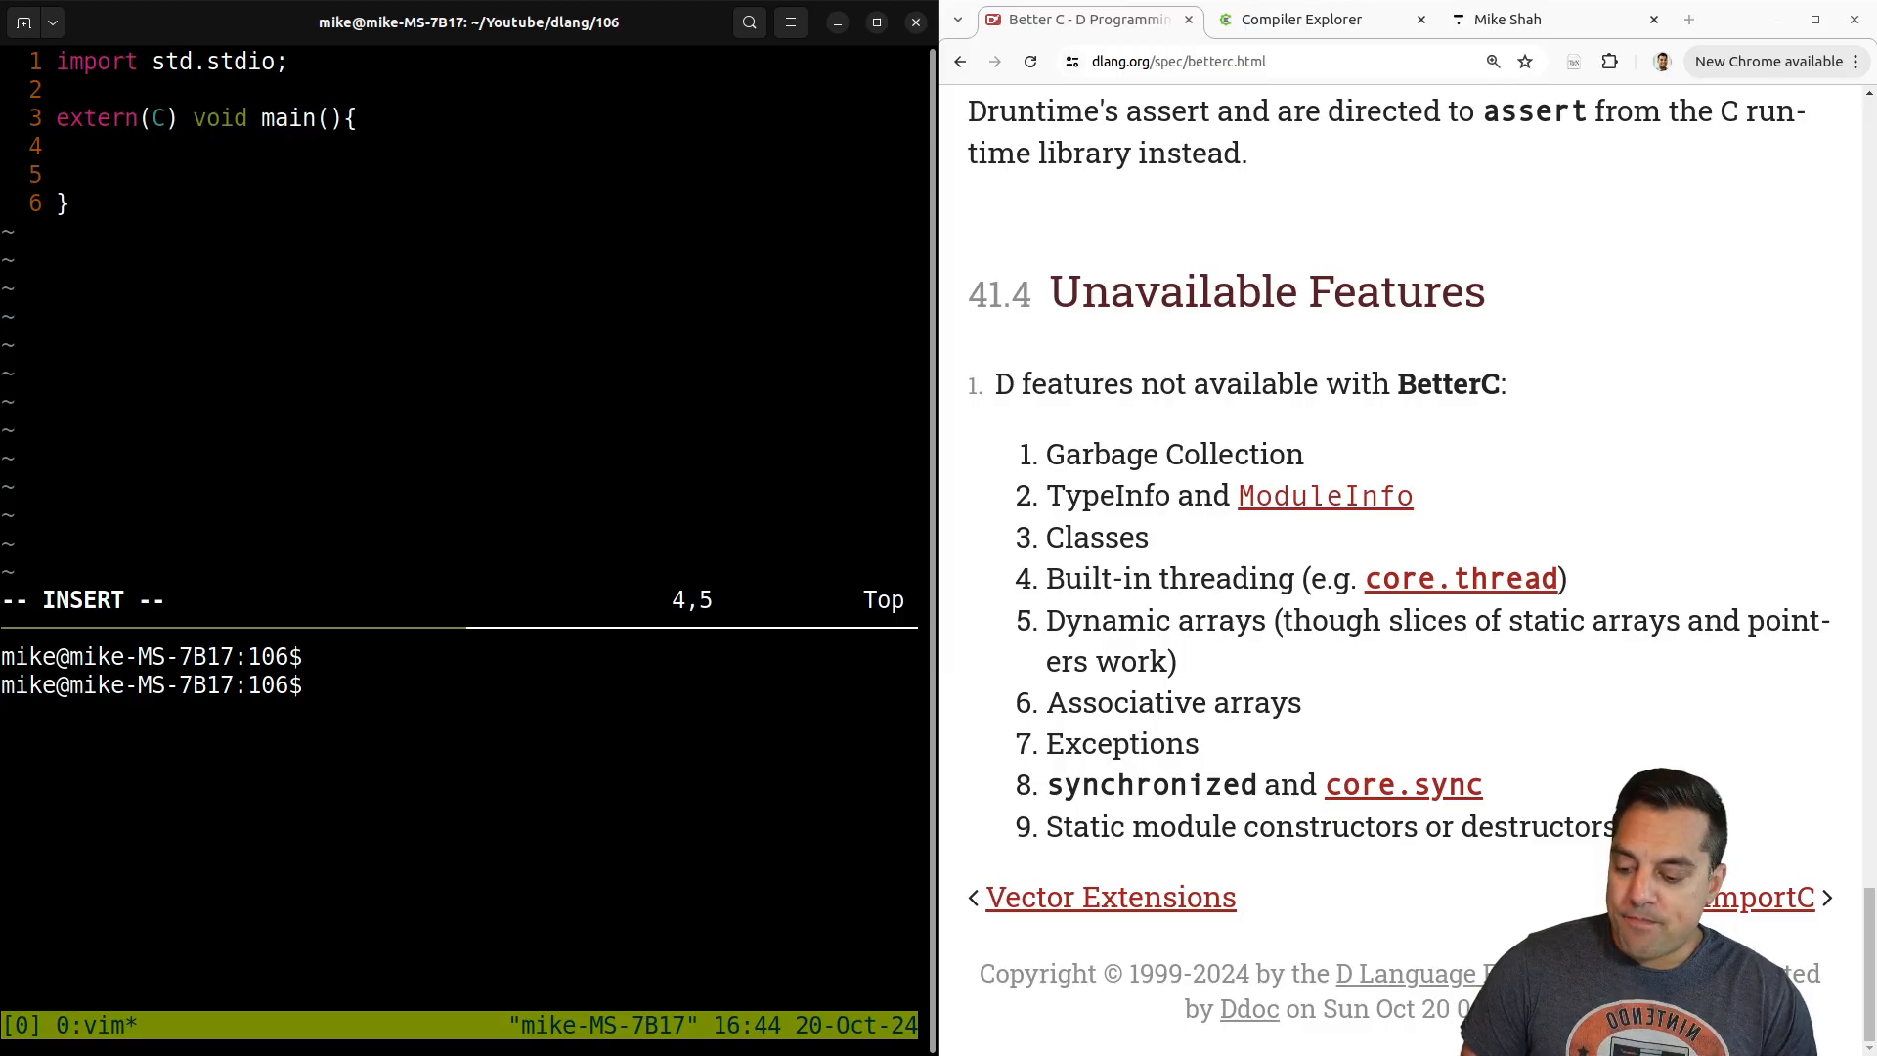
text(enum a = [)
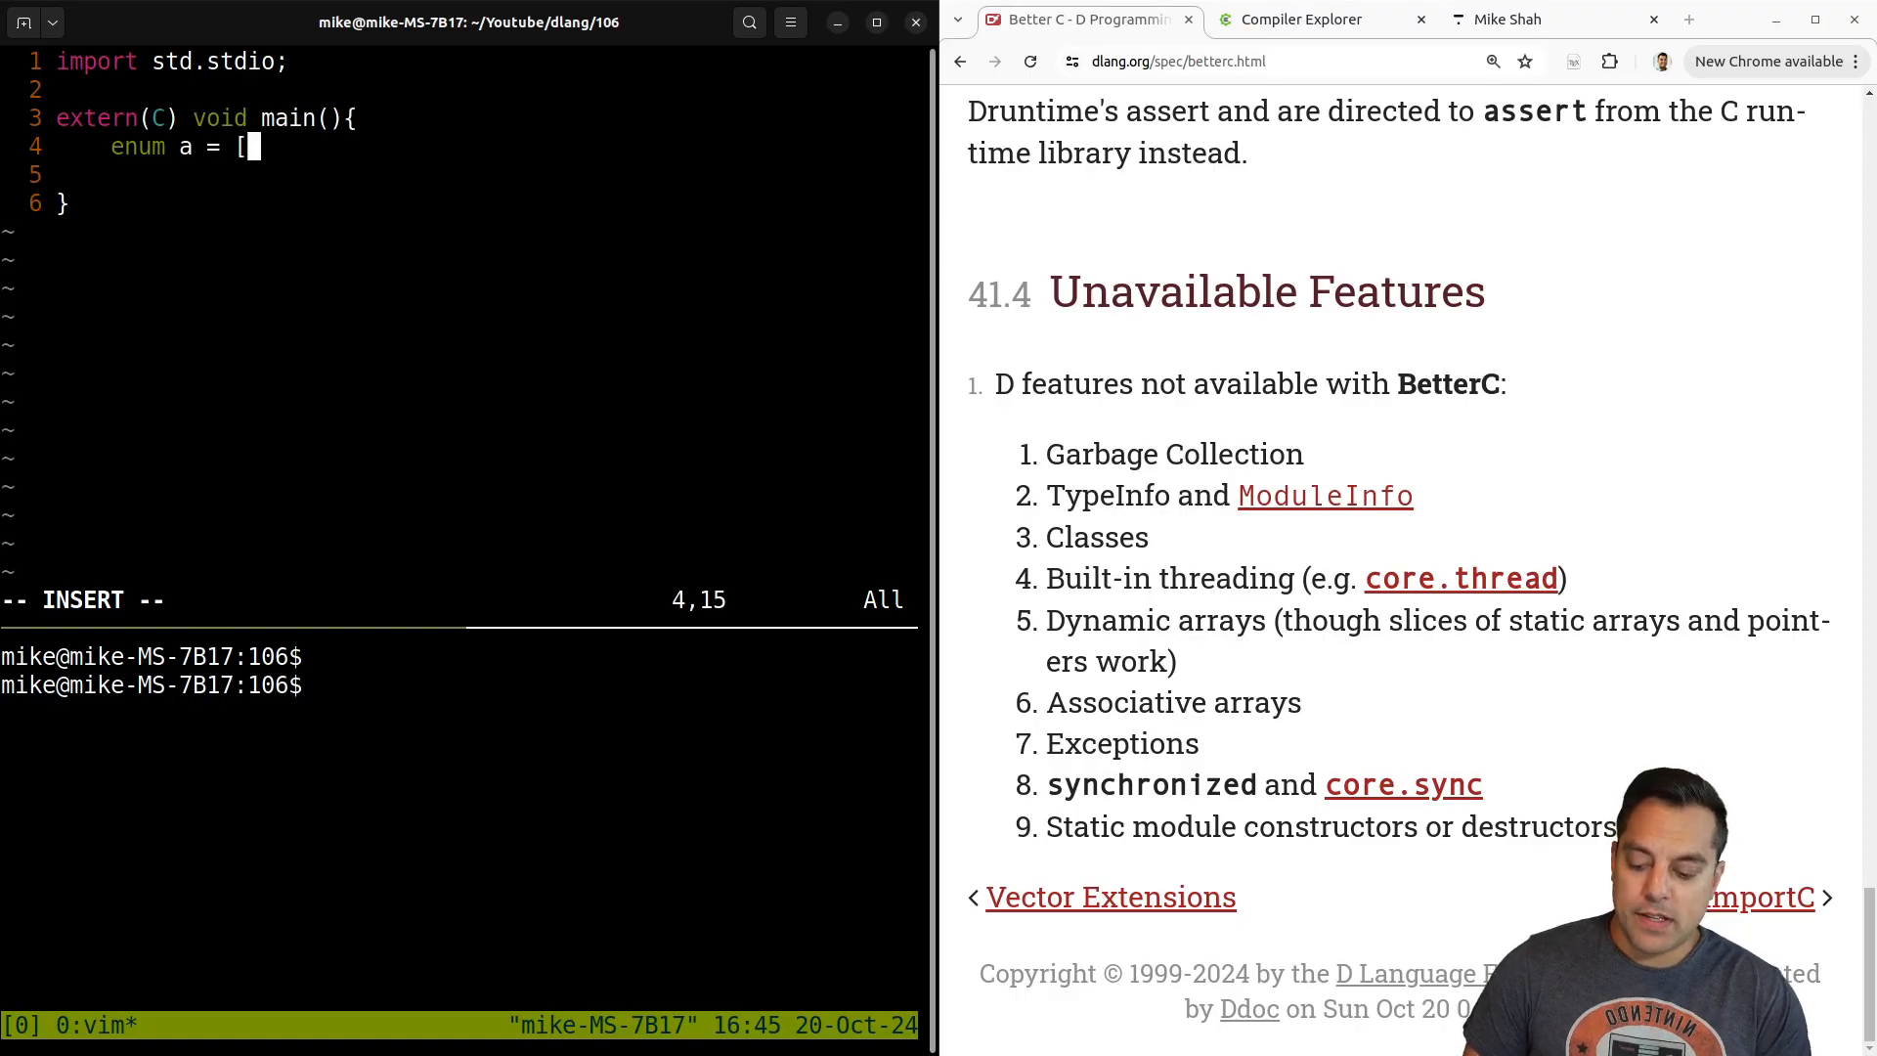
text(1,3,5];)
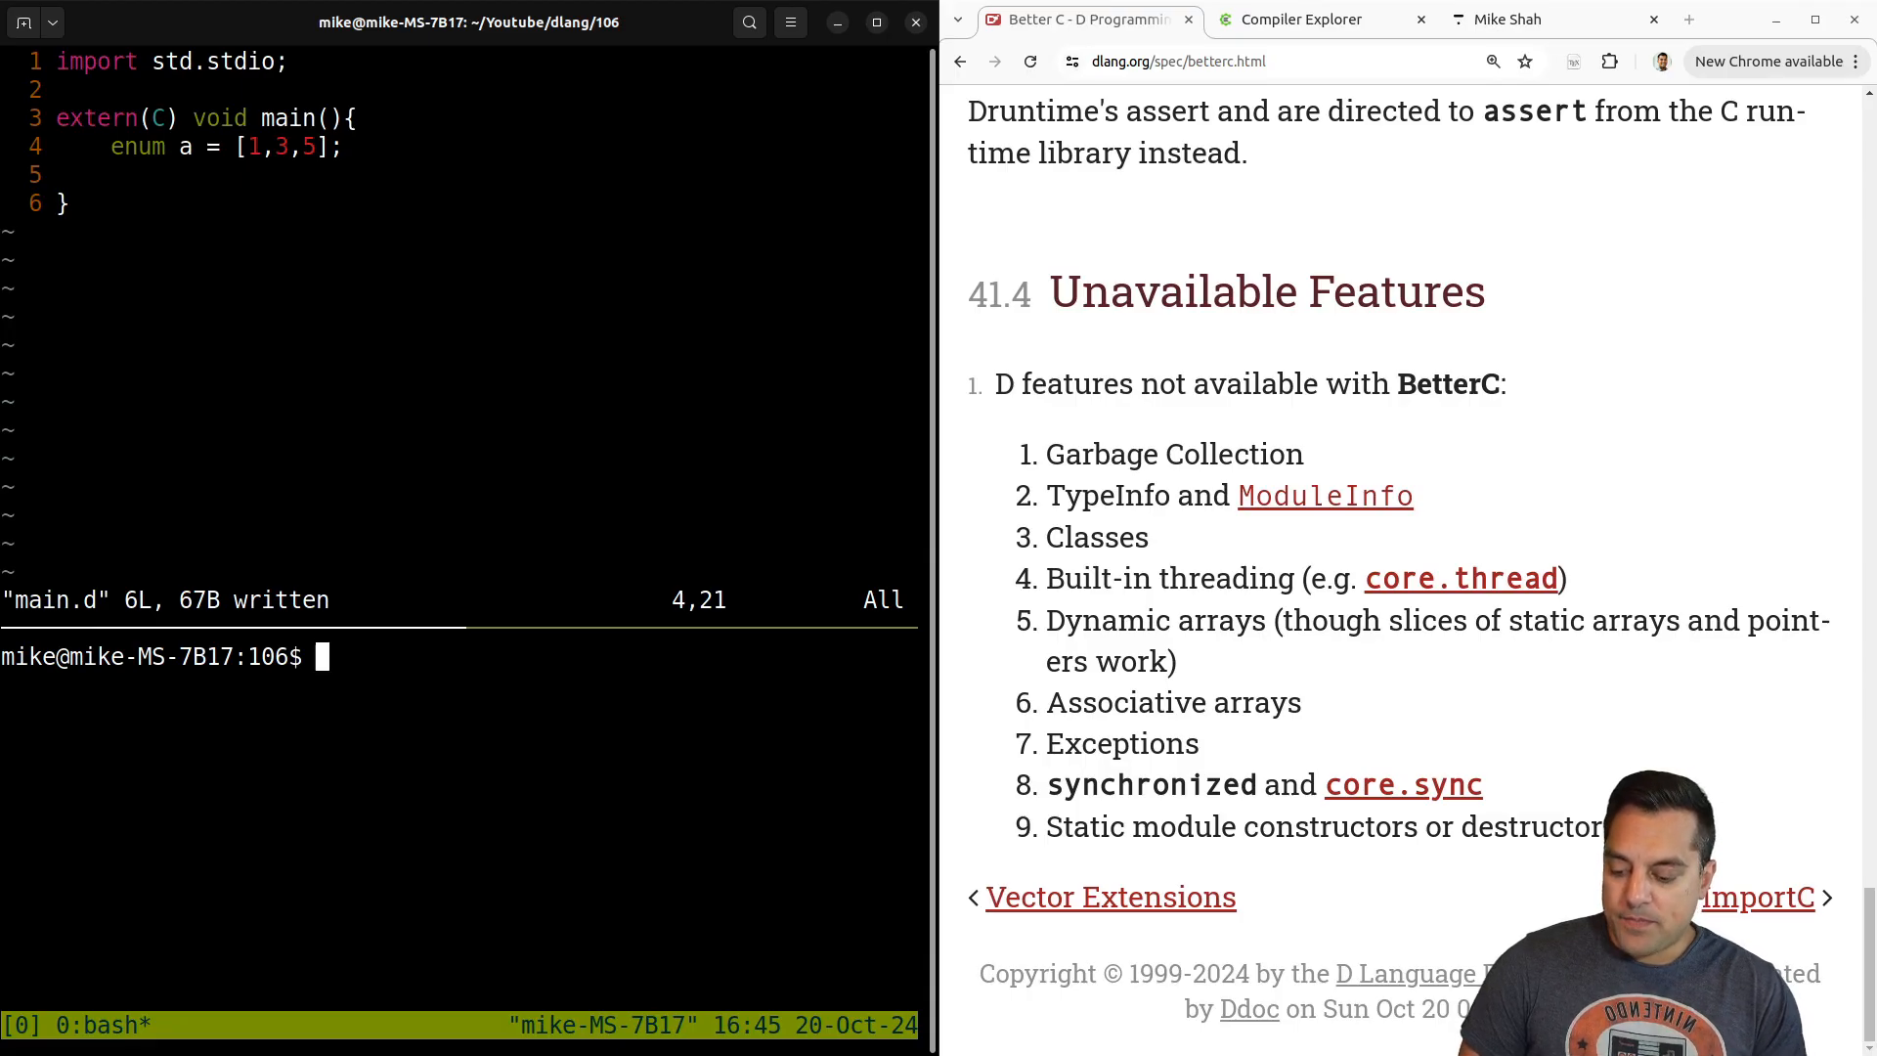
text(dmd -)
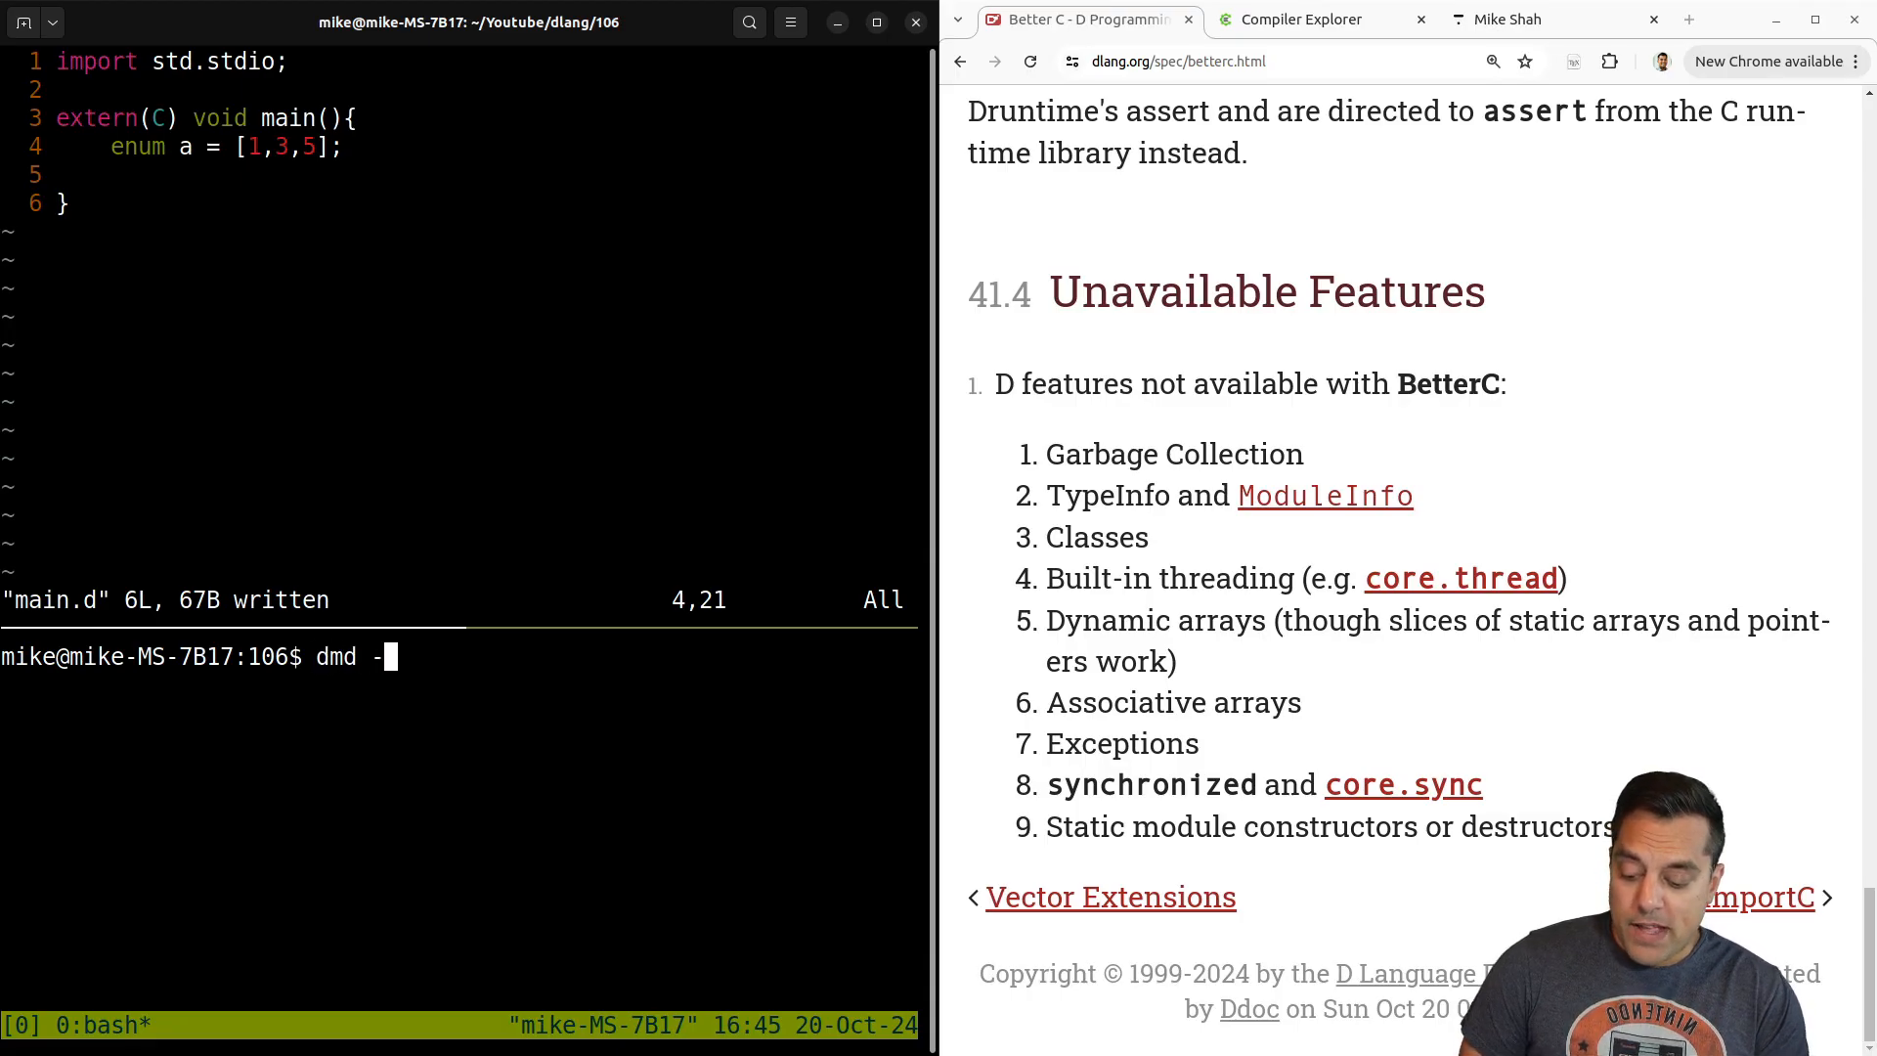
text(betterC main.d)
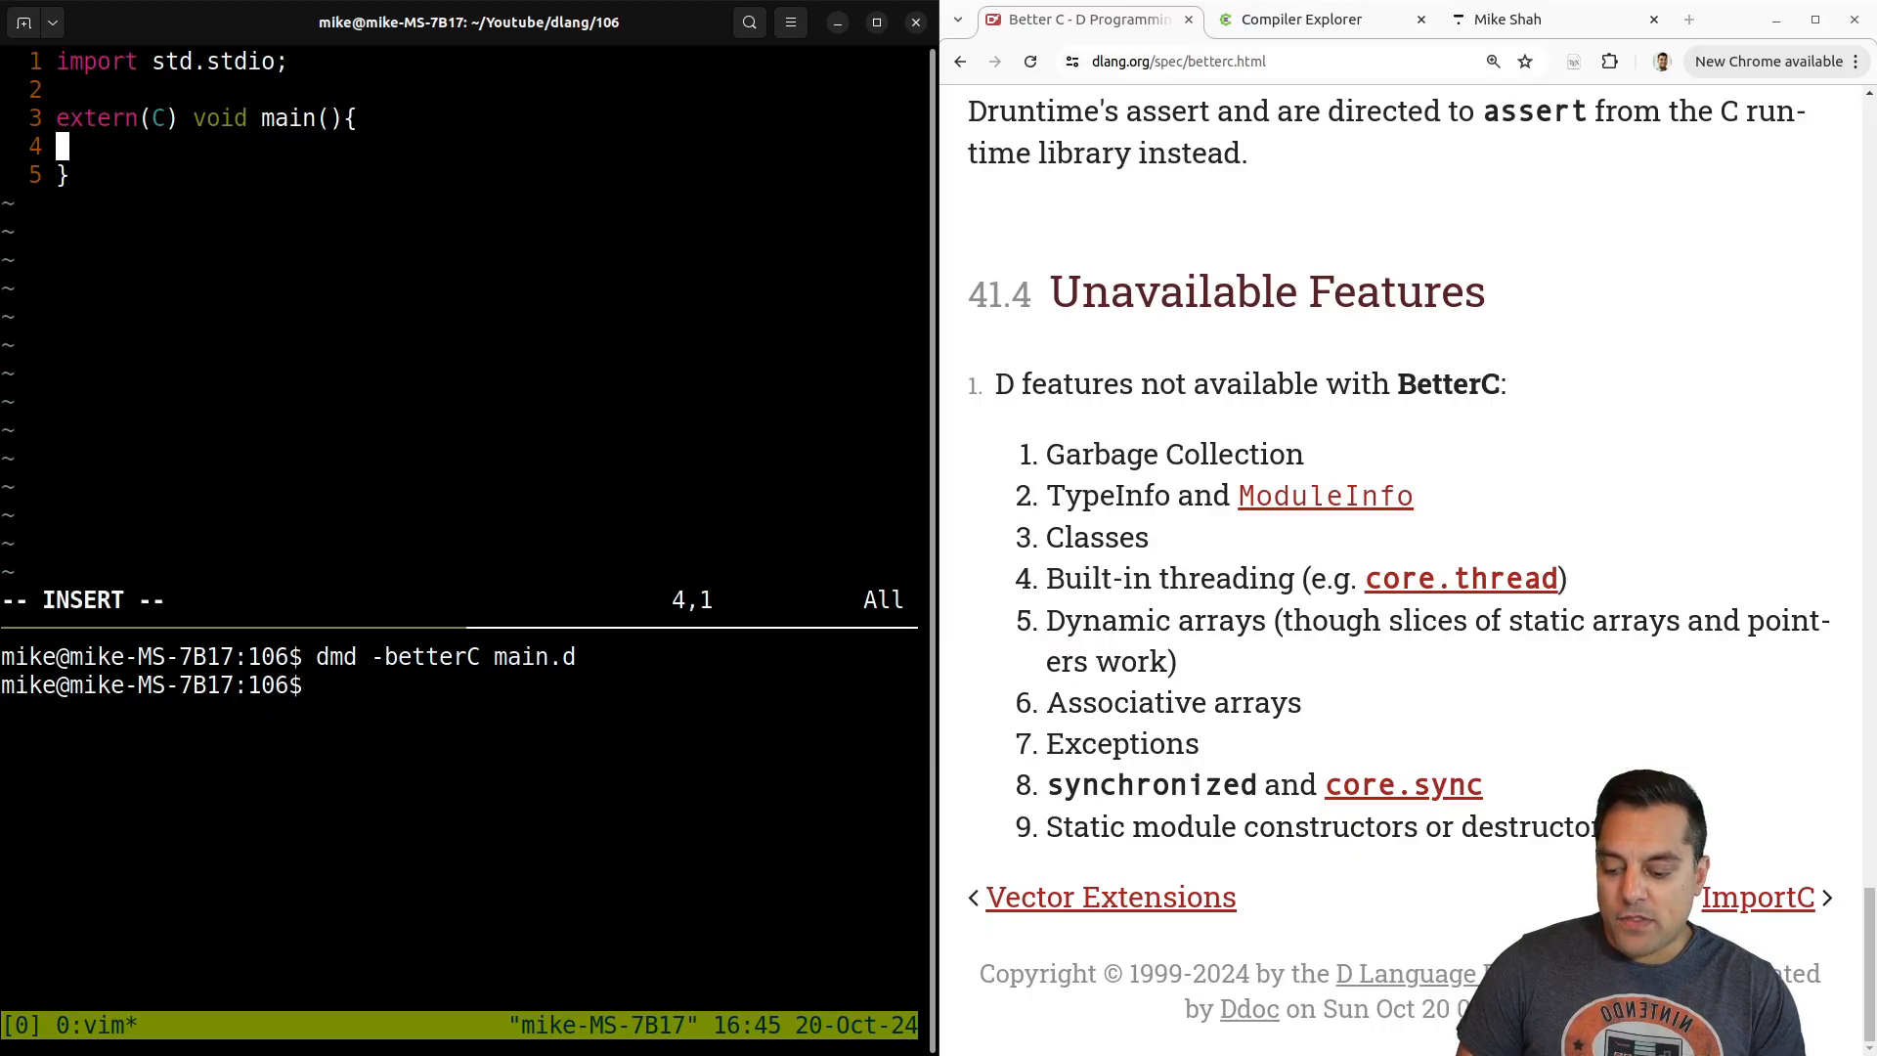
After writeln("hi") fails, import core.stdc.stdio instead of std.stdio.
text(writeln("hi")
click(174, 61)
text(//)
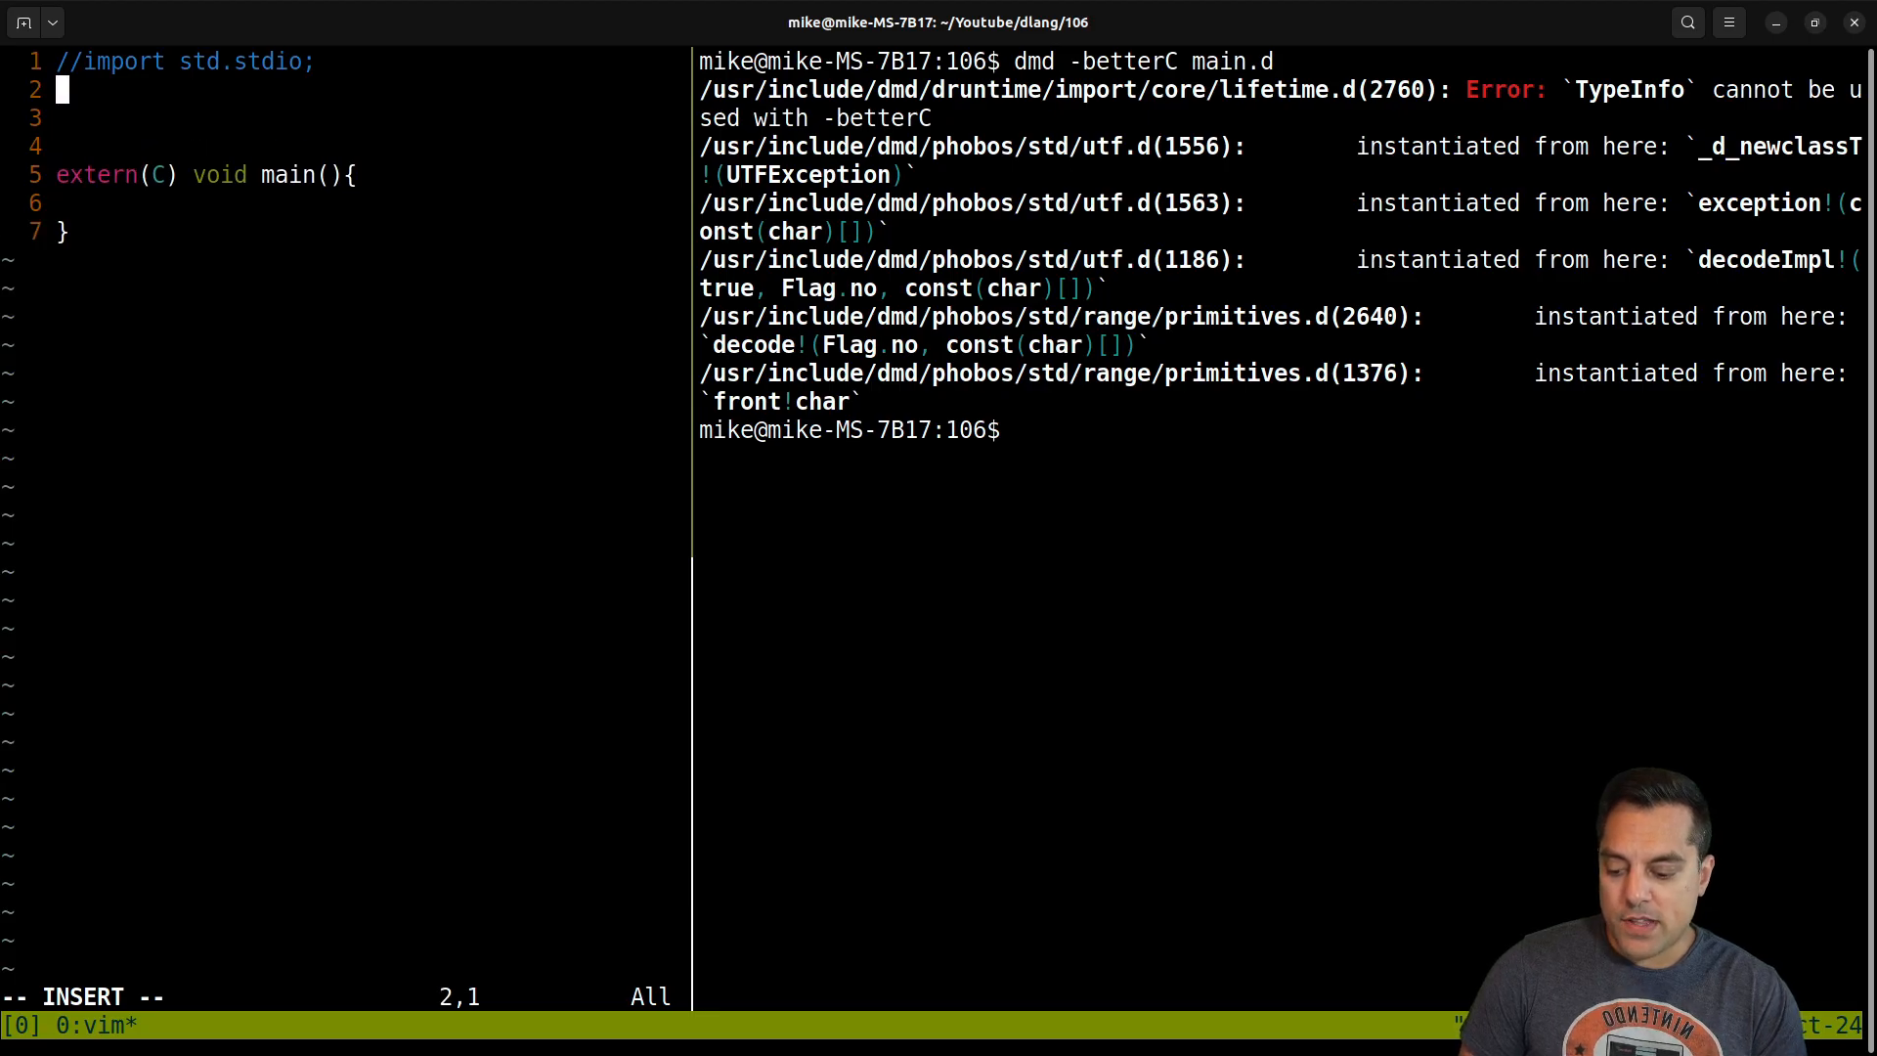
text(import std.)
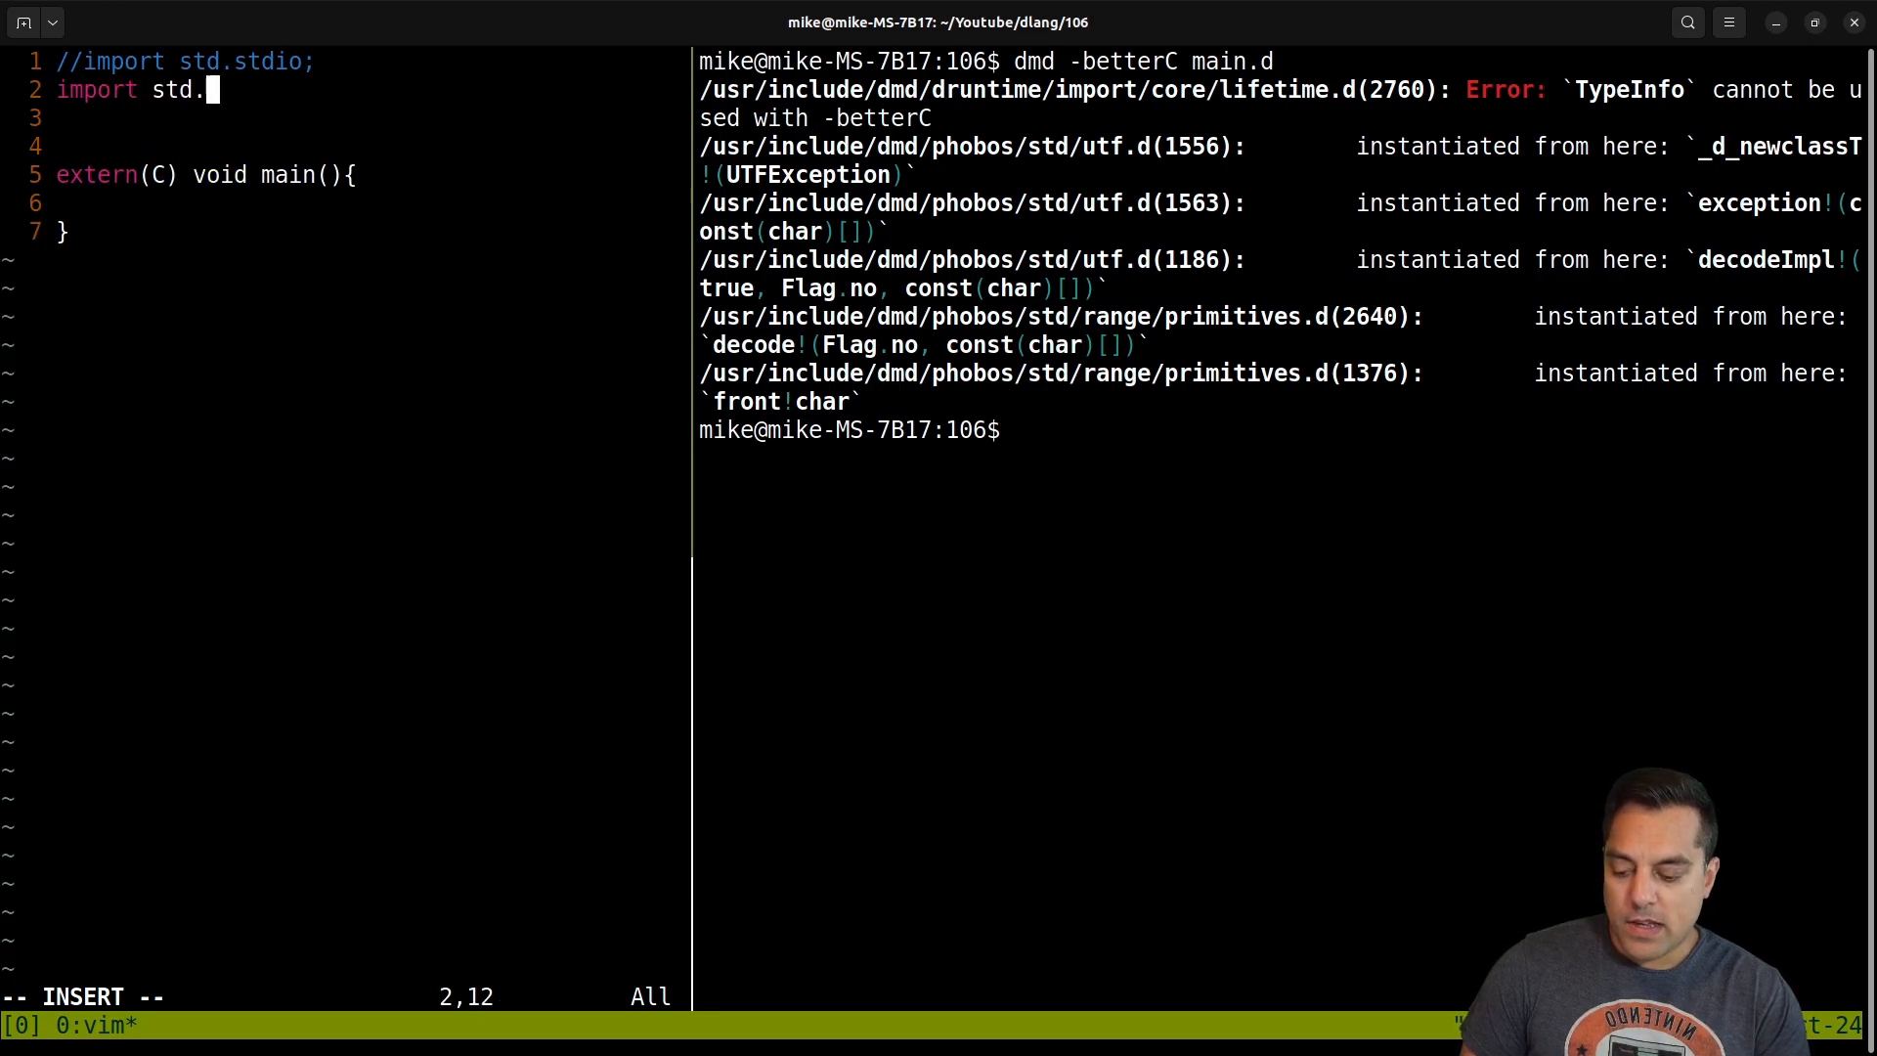
text(core.stdc)
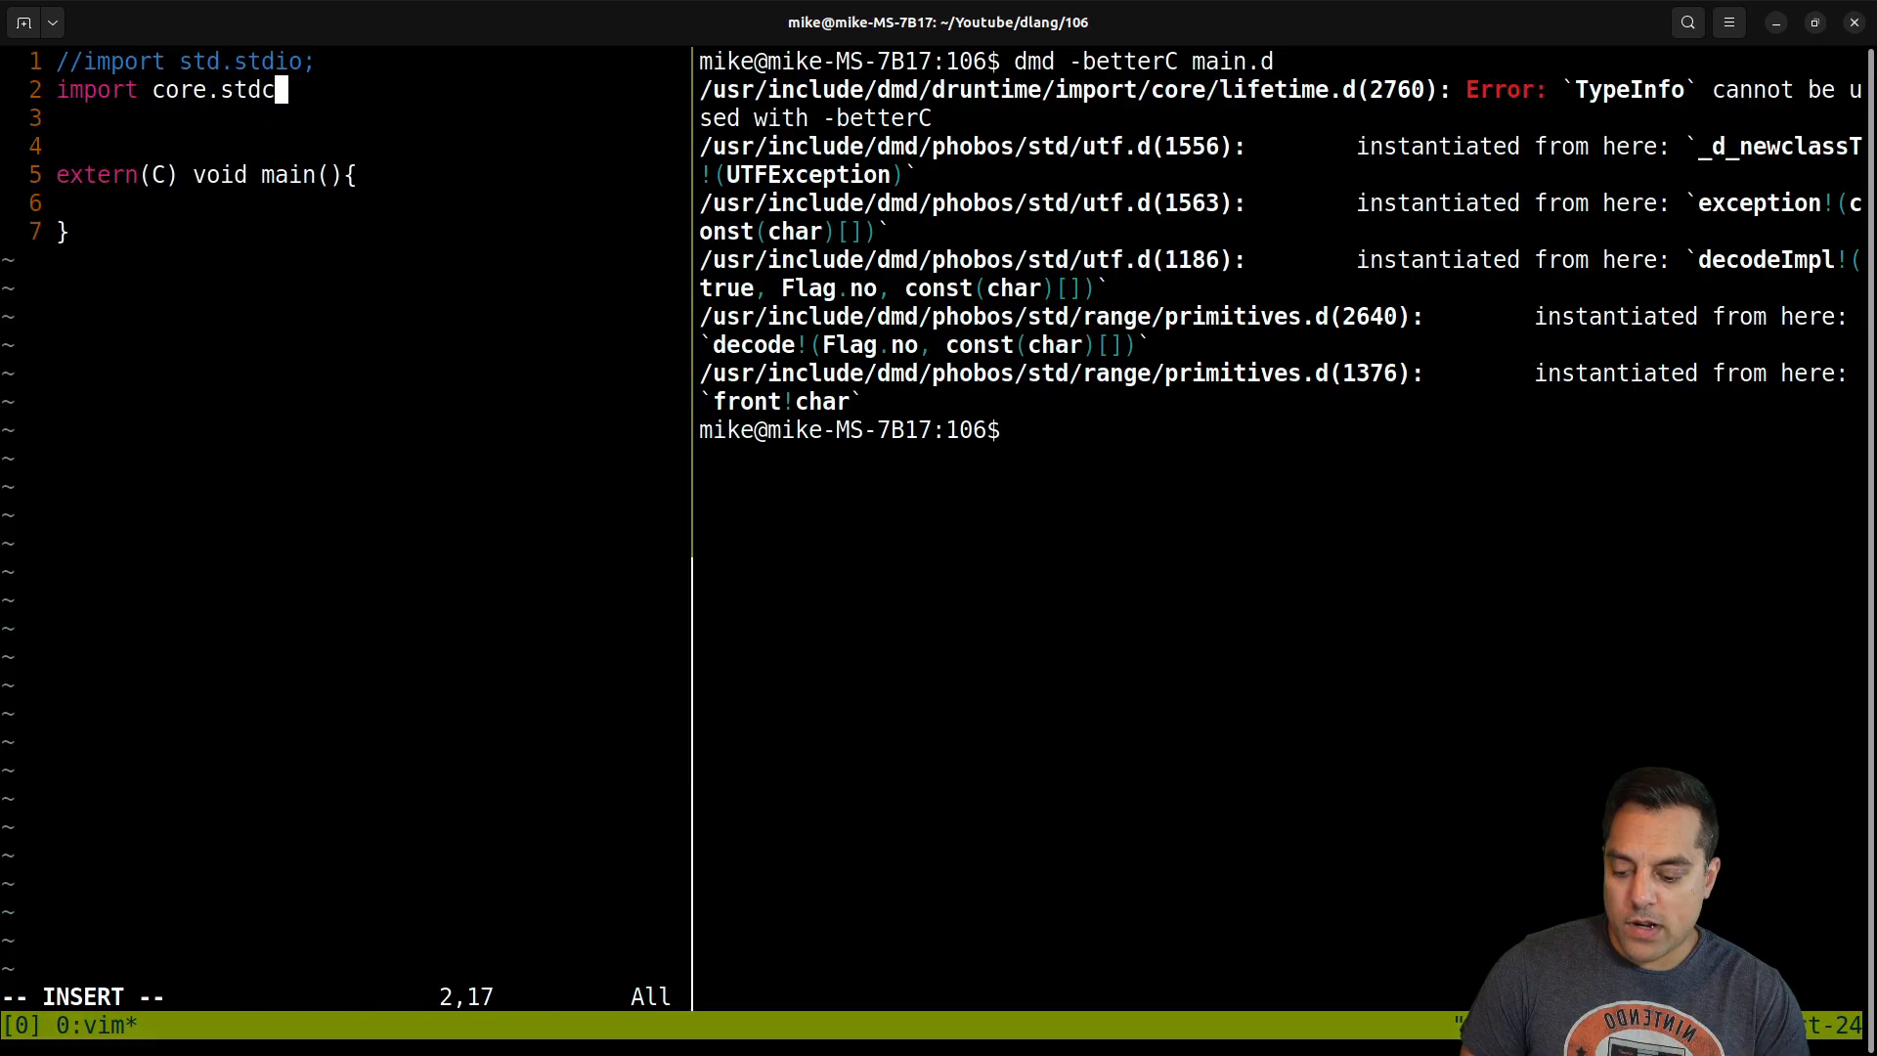
text(.s)
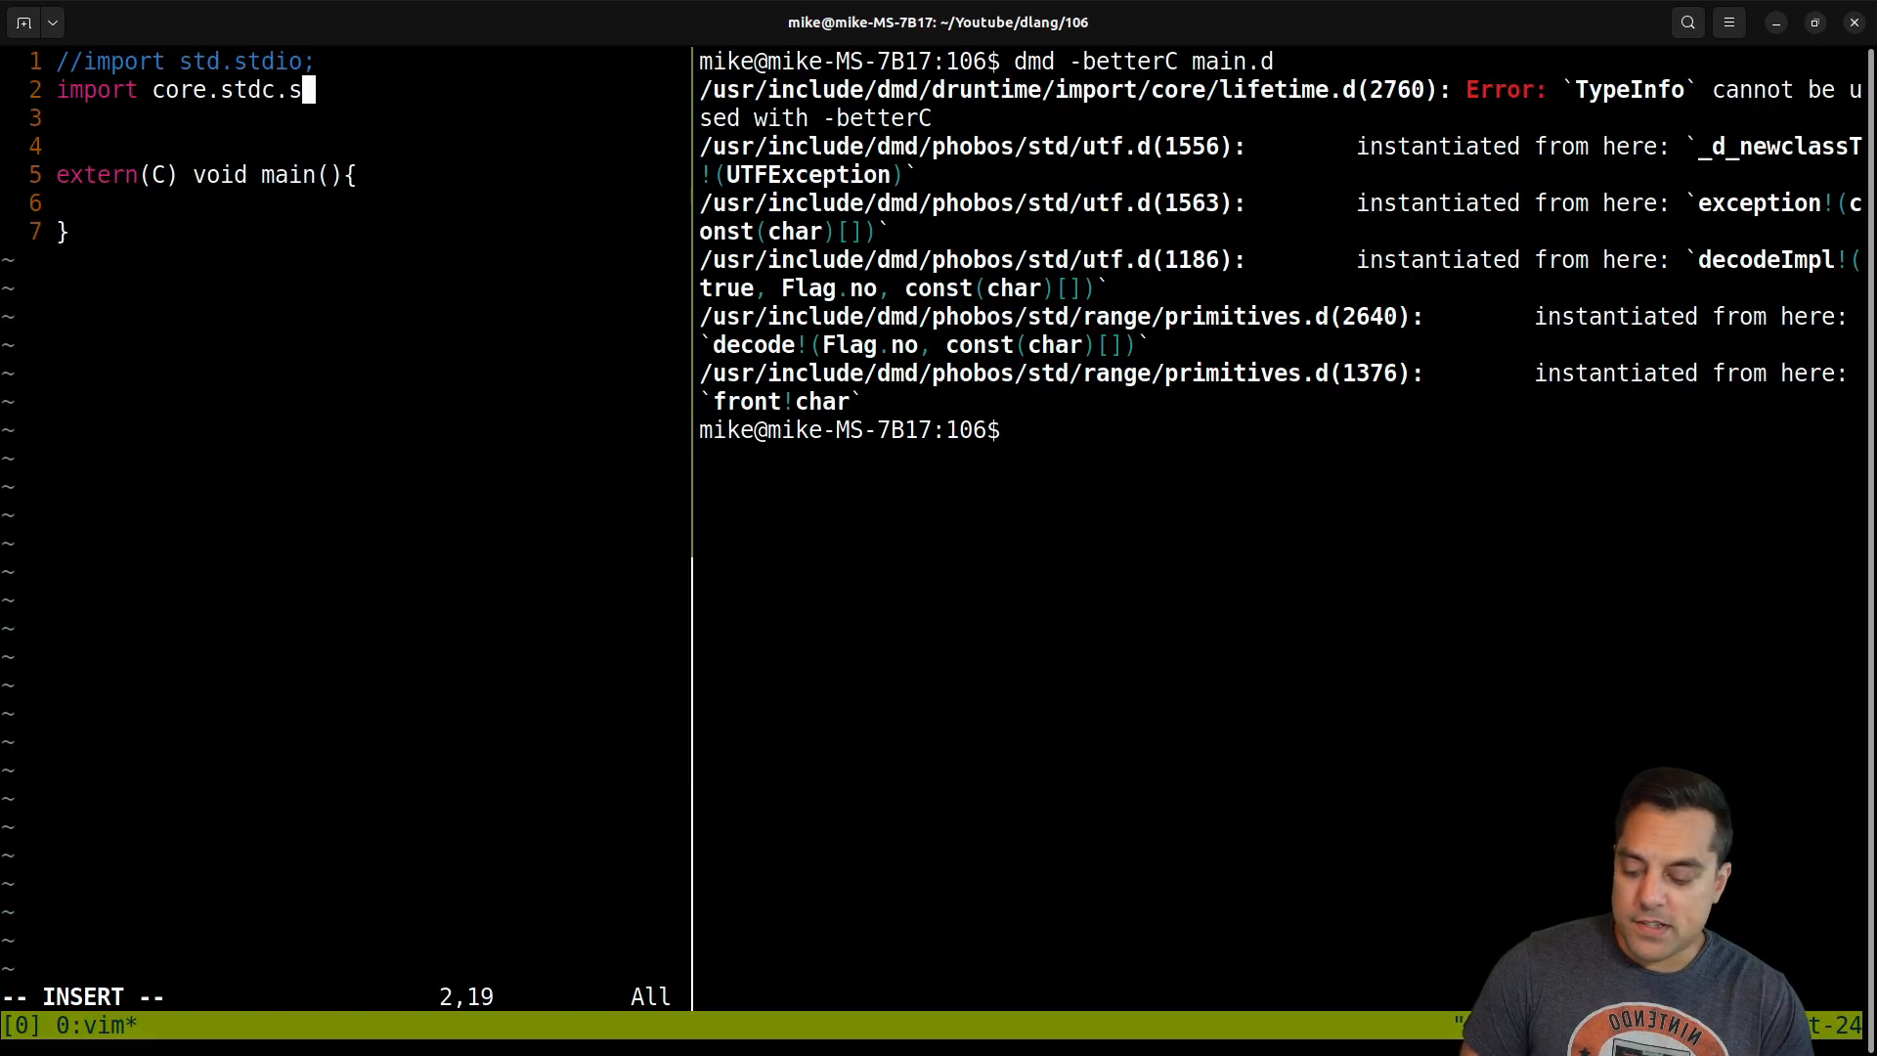
text(tdio;)
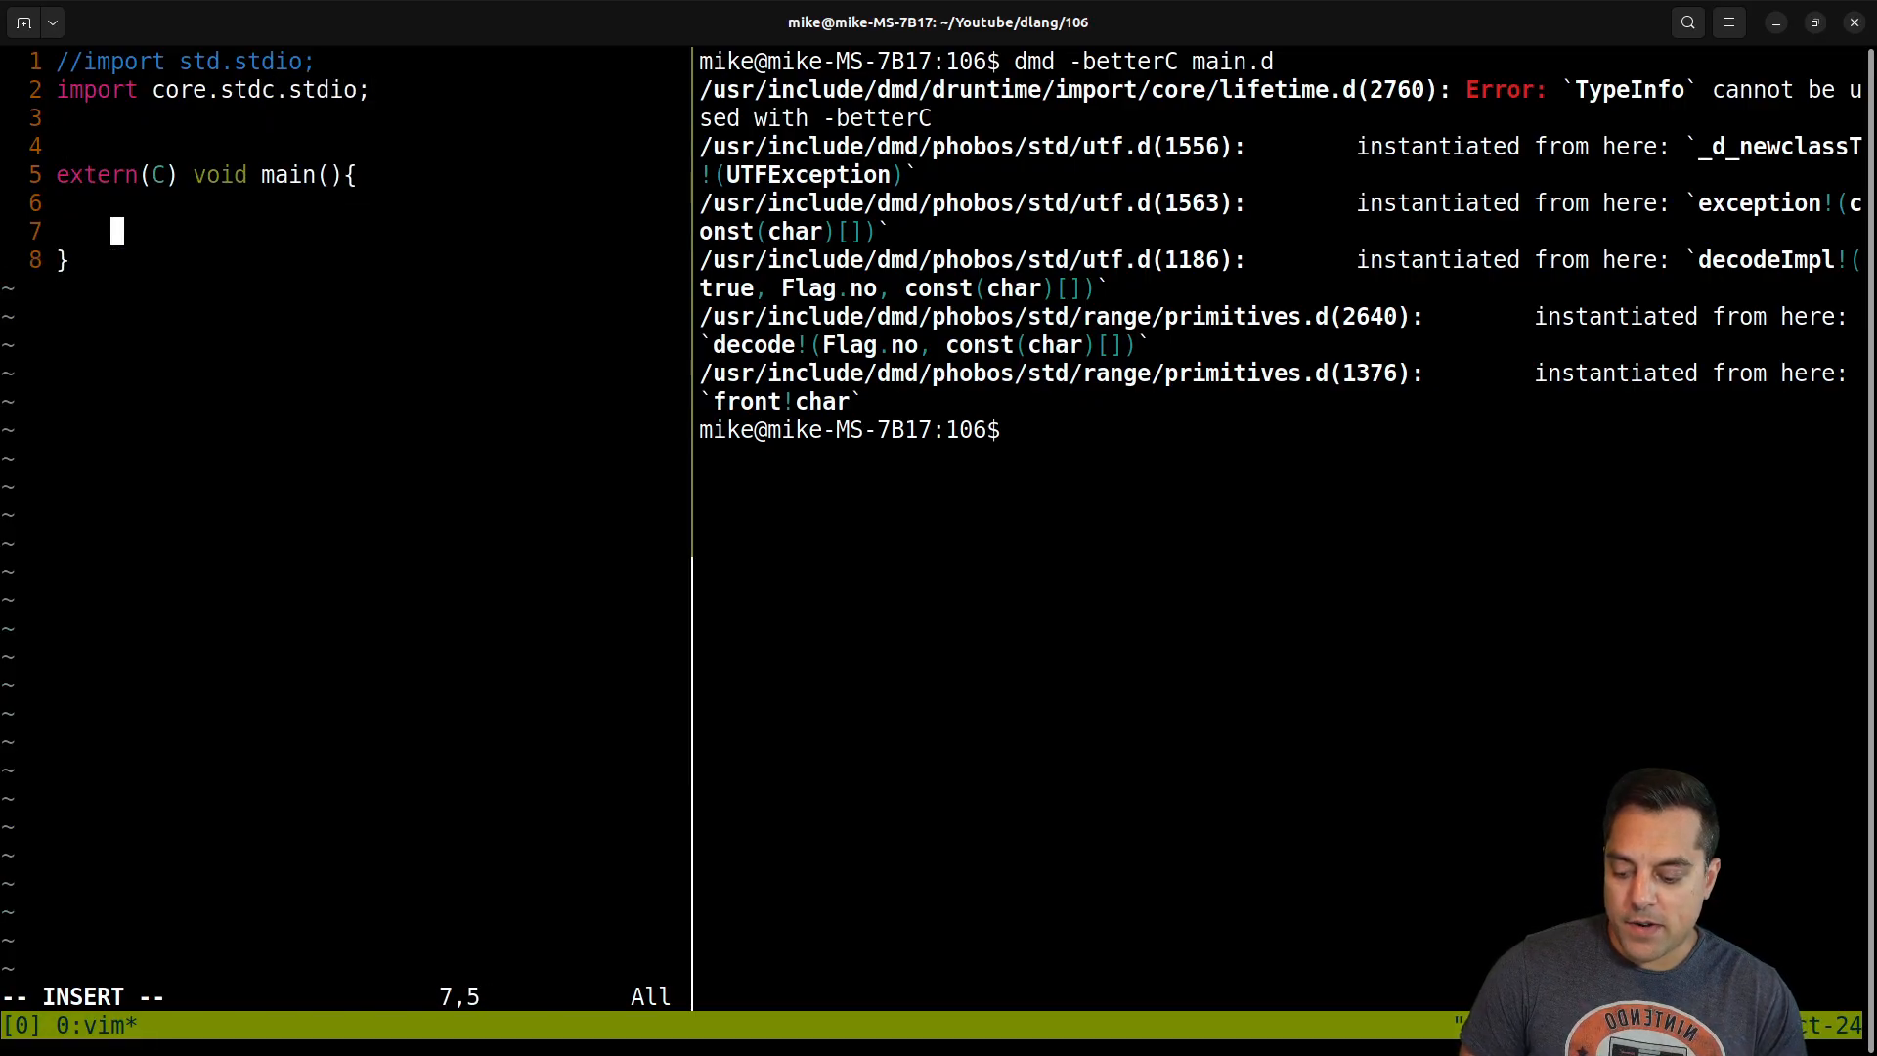
Print Hello world! with printf and run ./main.
text(printf("Helo world!\n");)
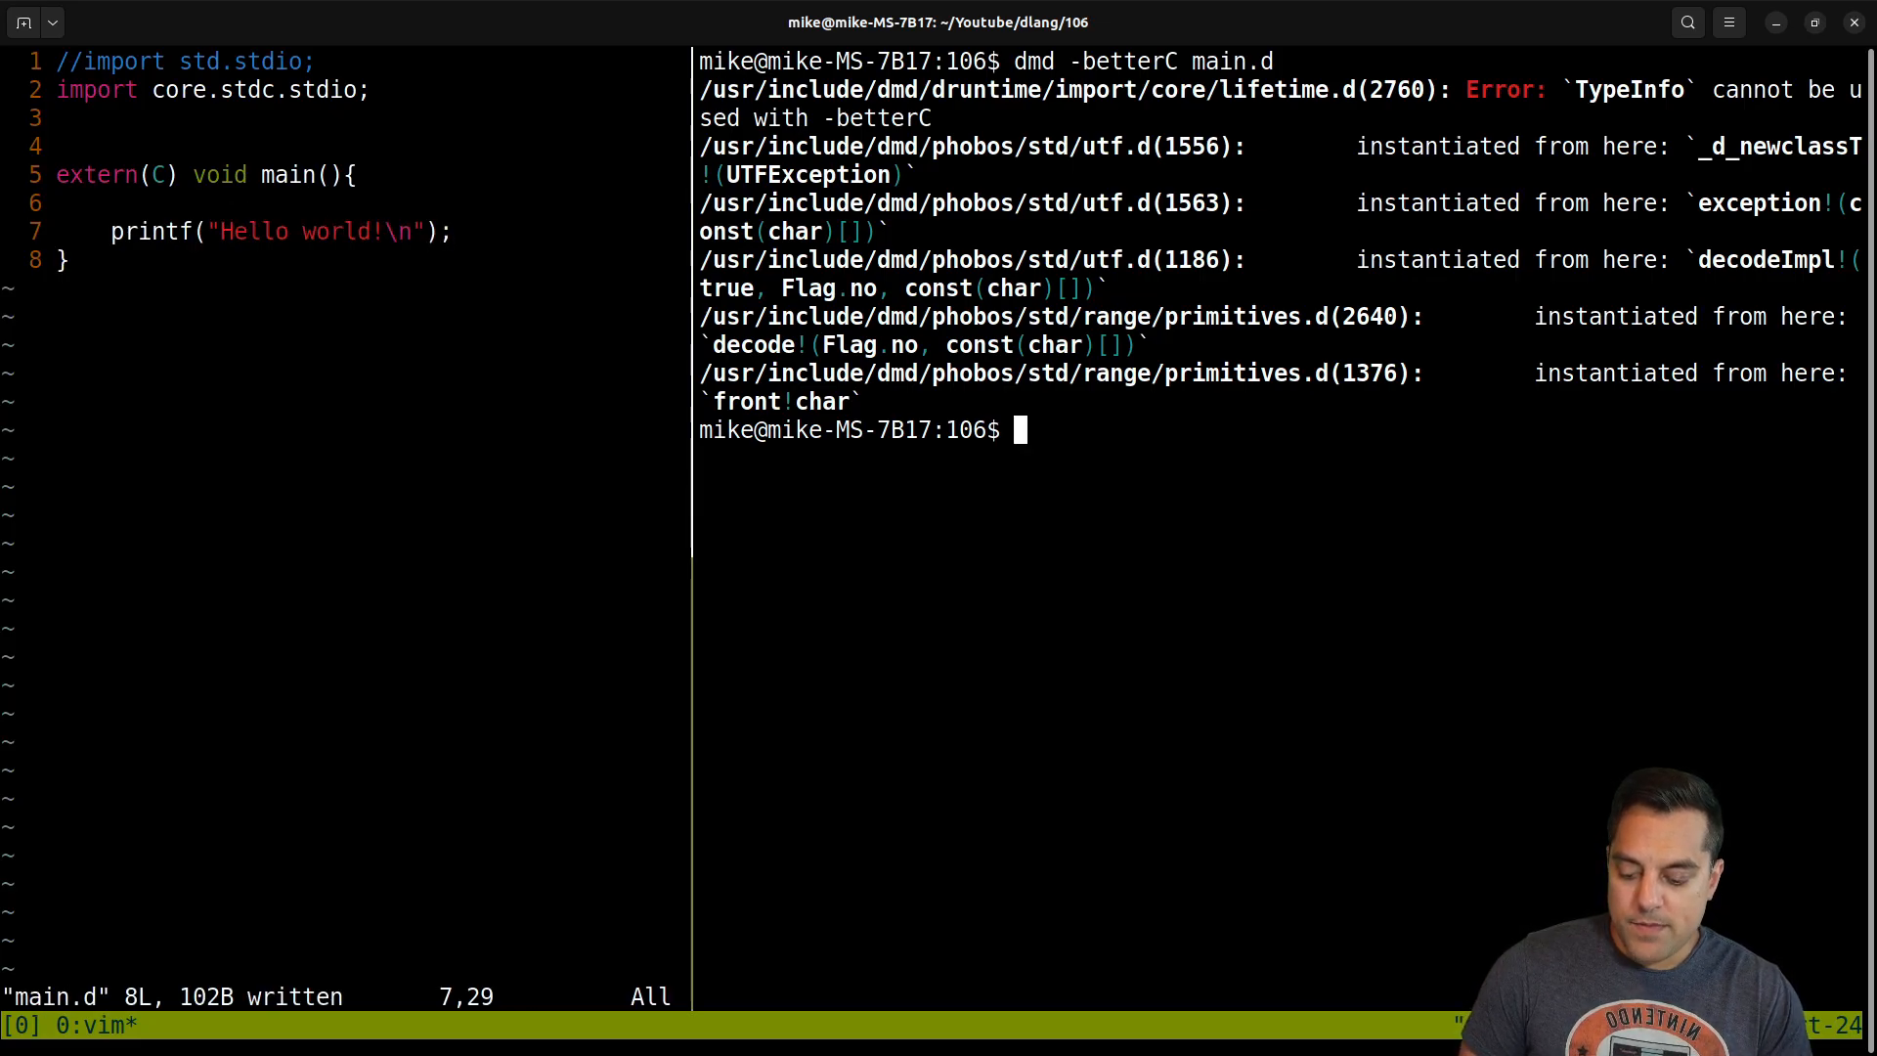
text(./main)
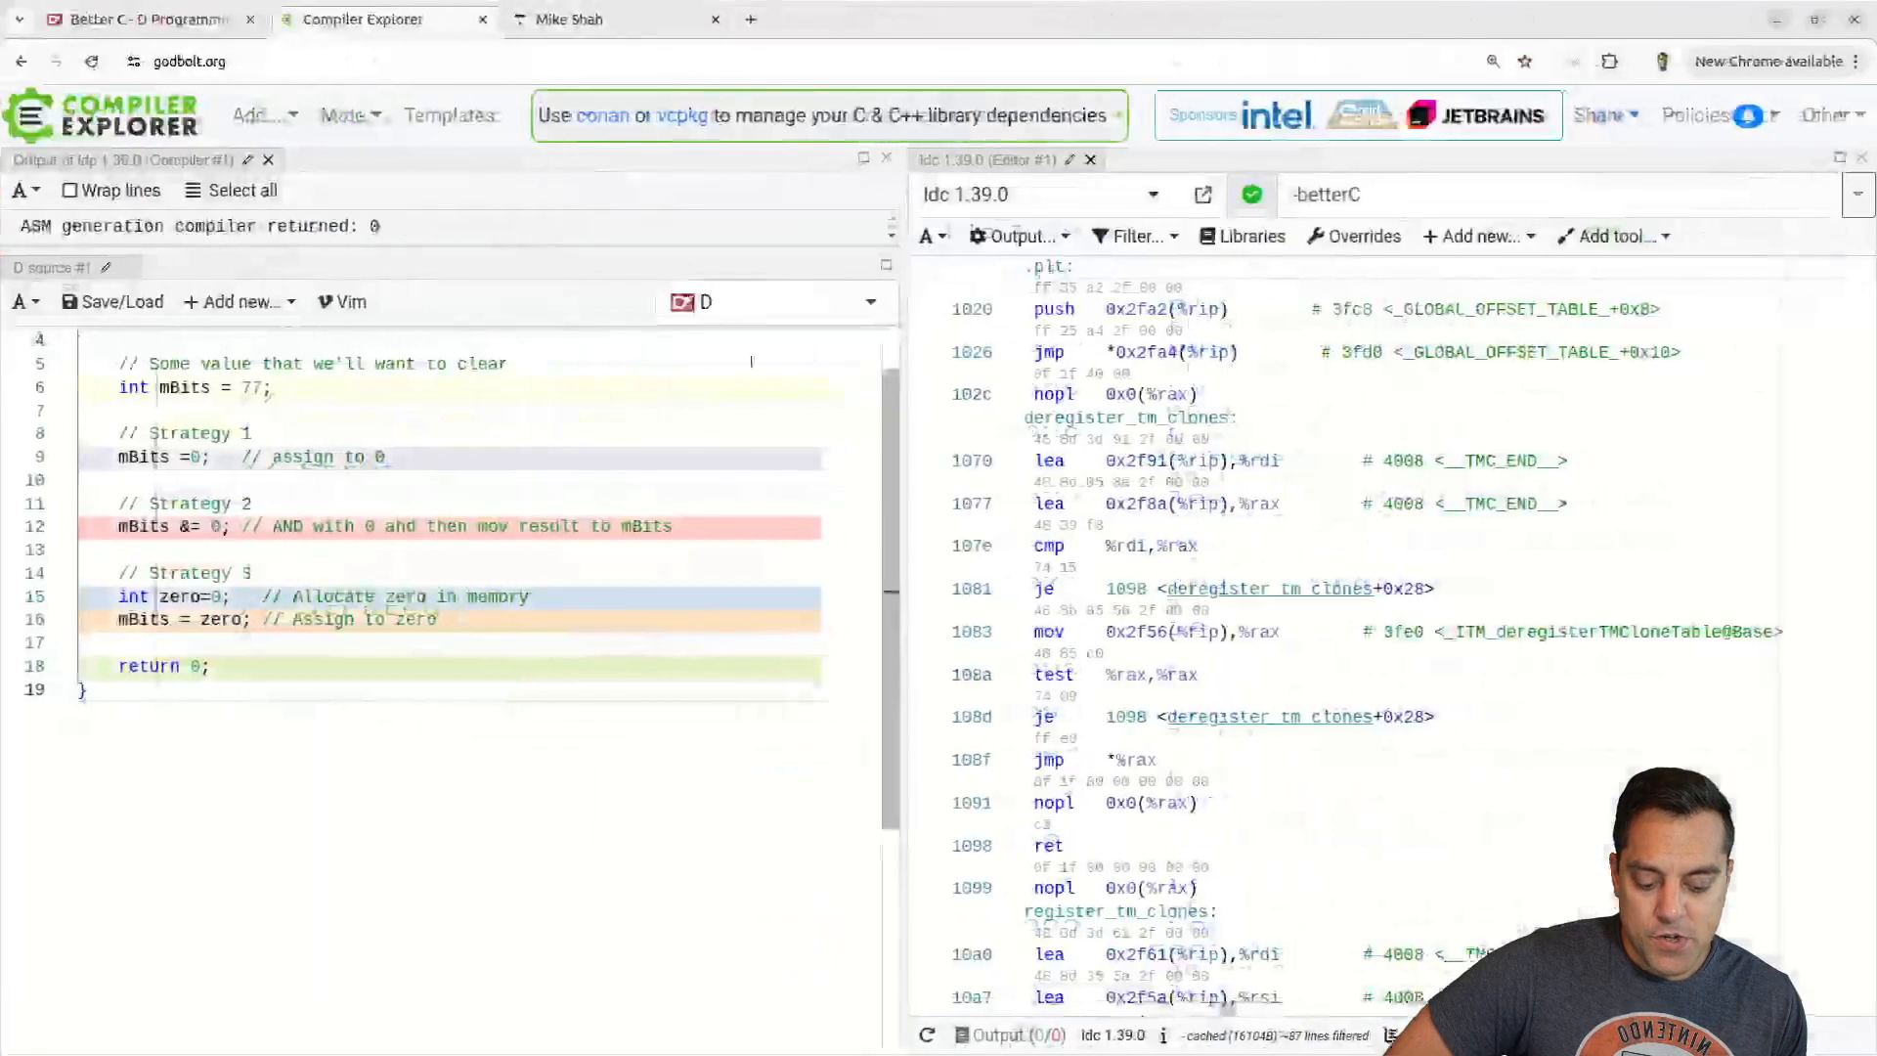
Write int square(int x){ return x*x; } and have extern(C) main return square(25).
click(772, 301)
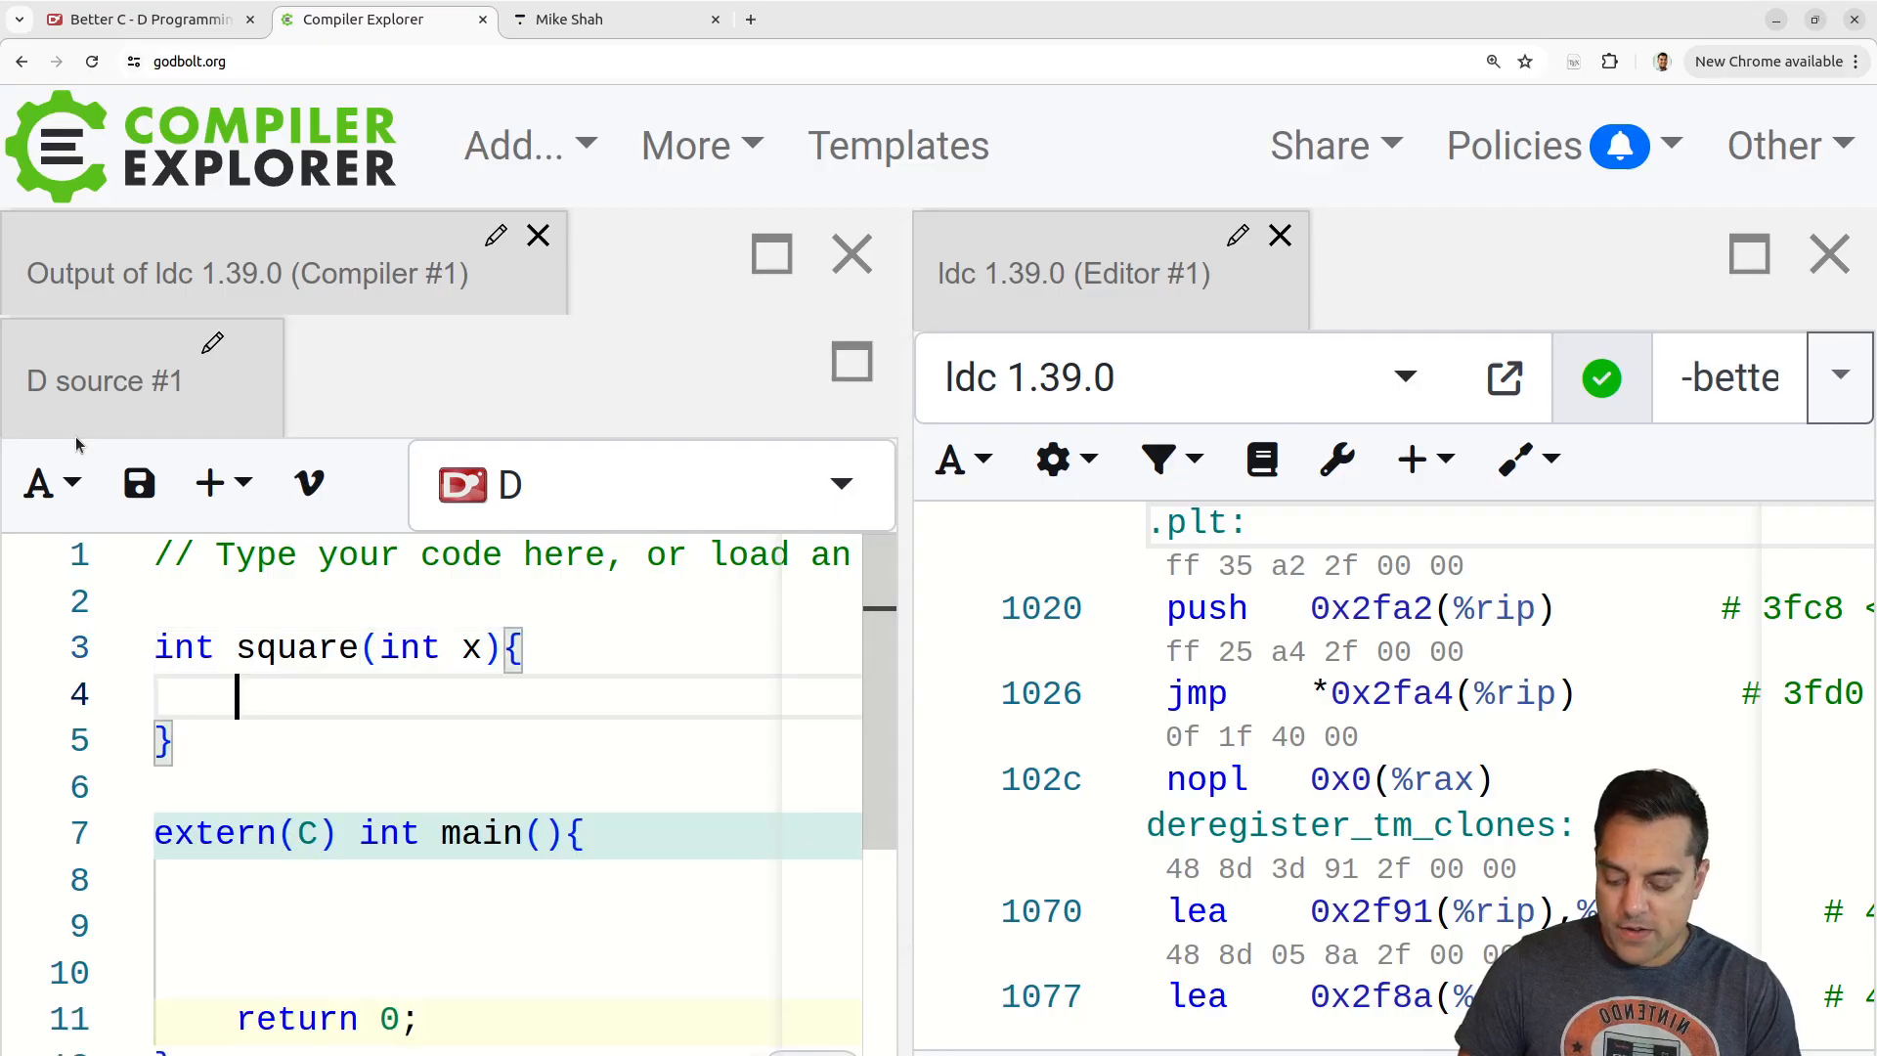
text(return x)
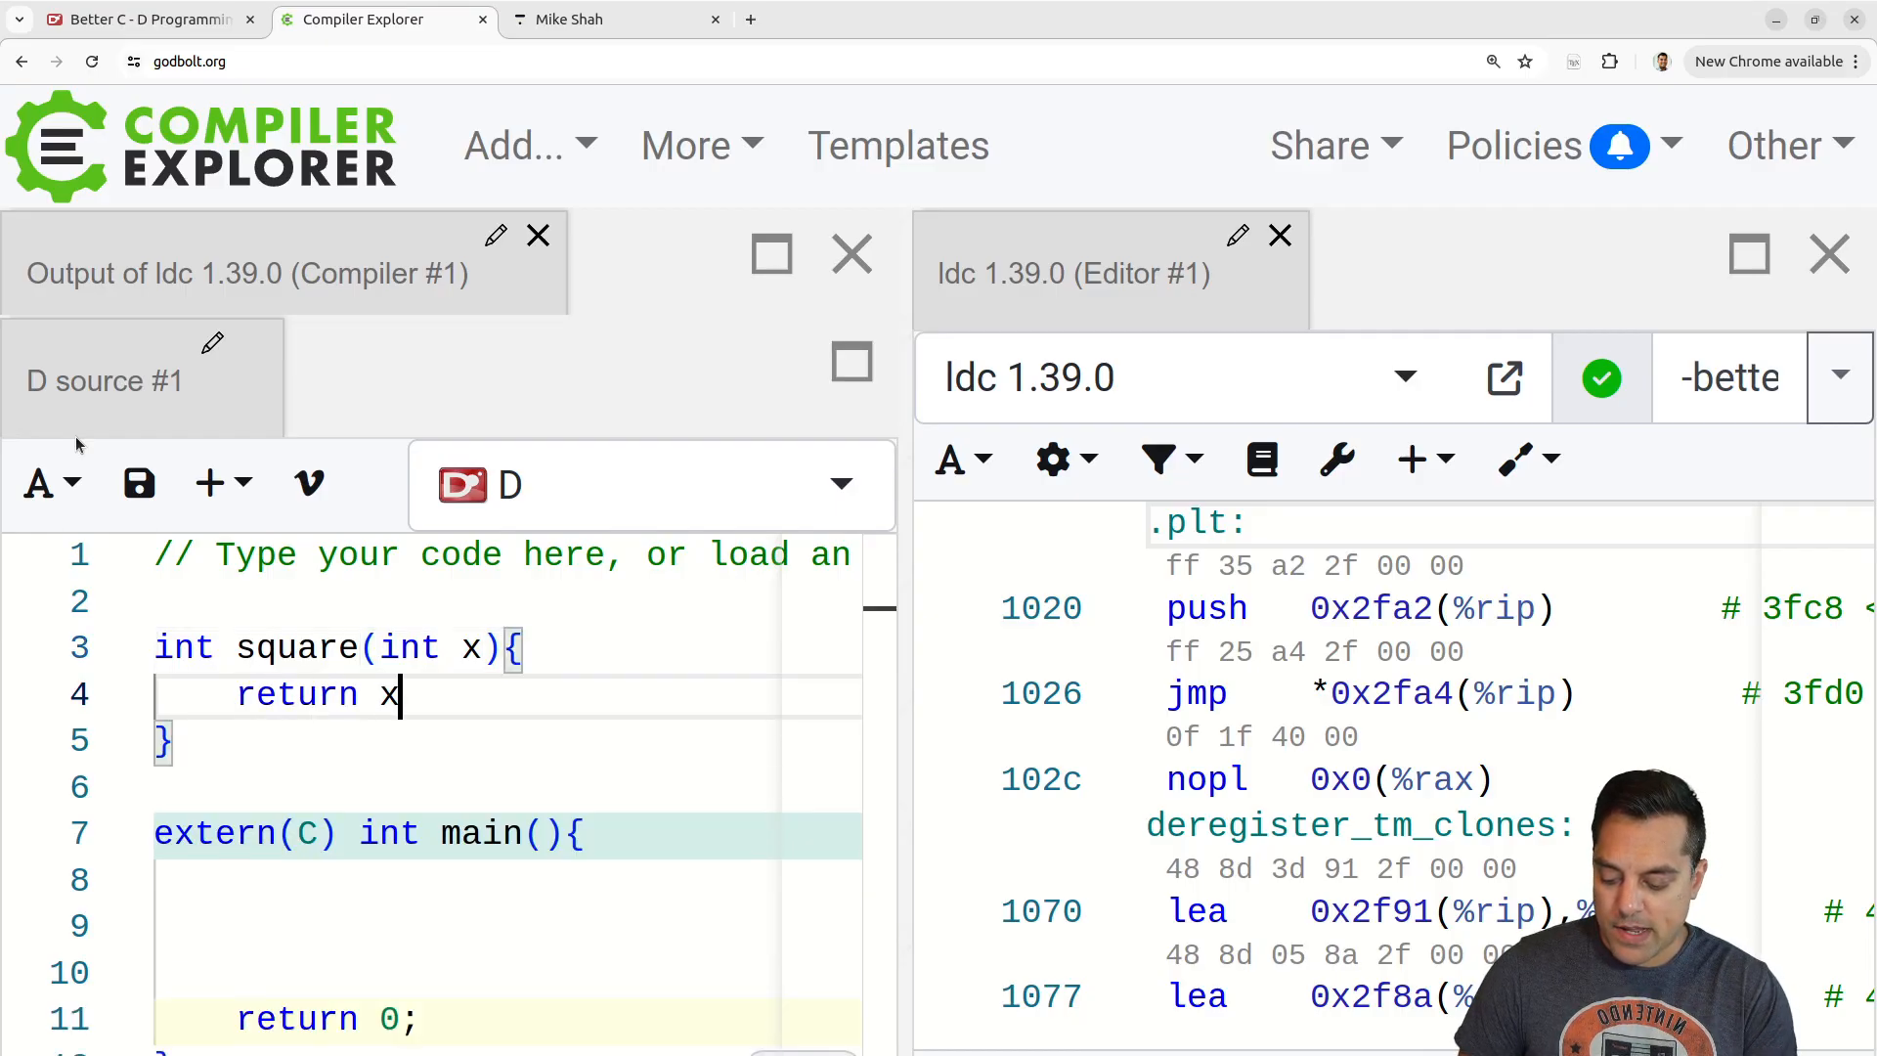
text(*x;)
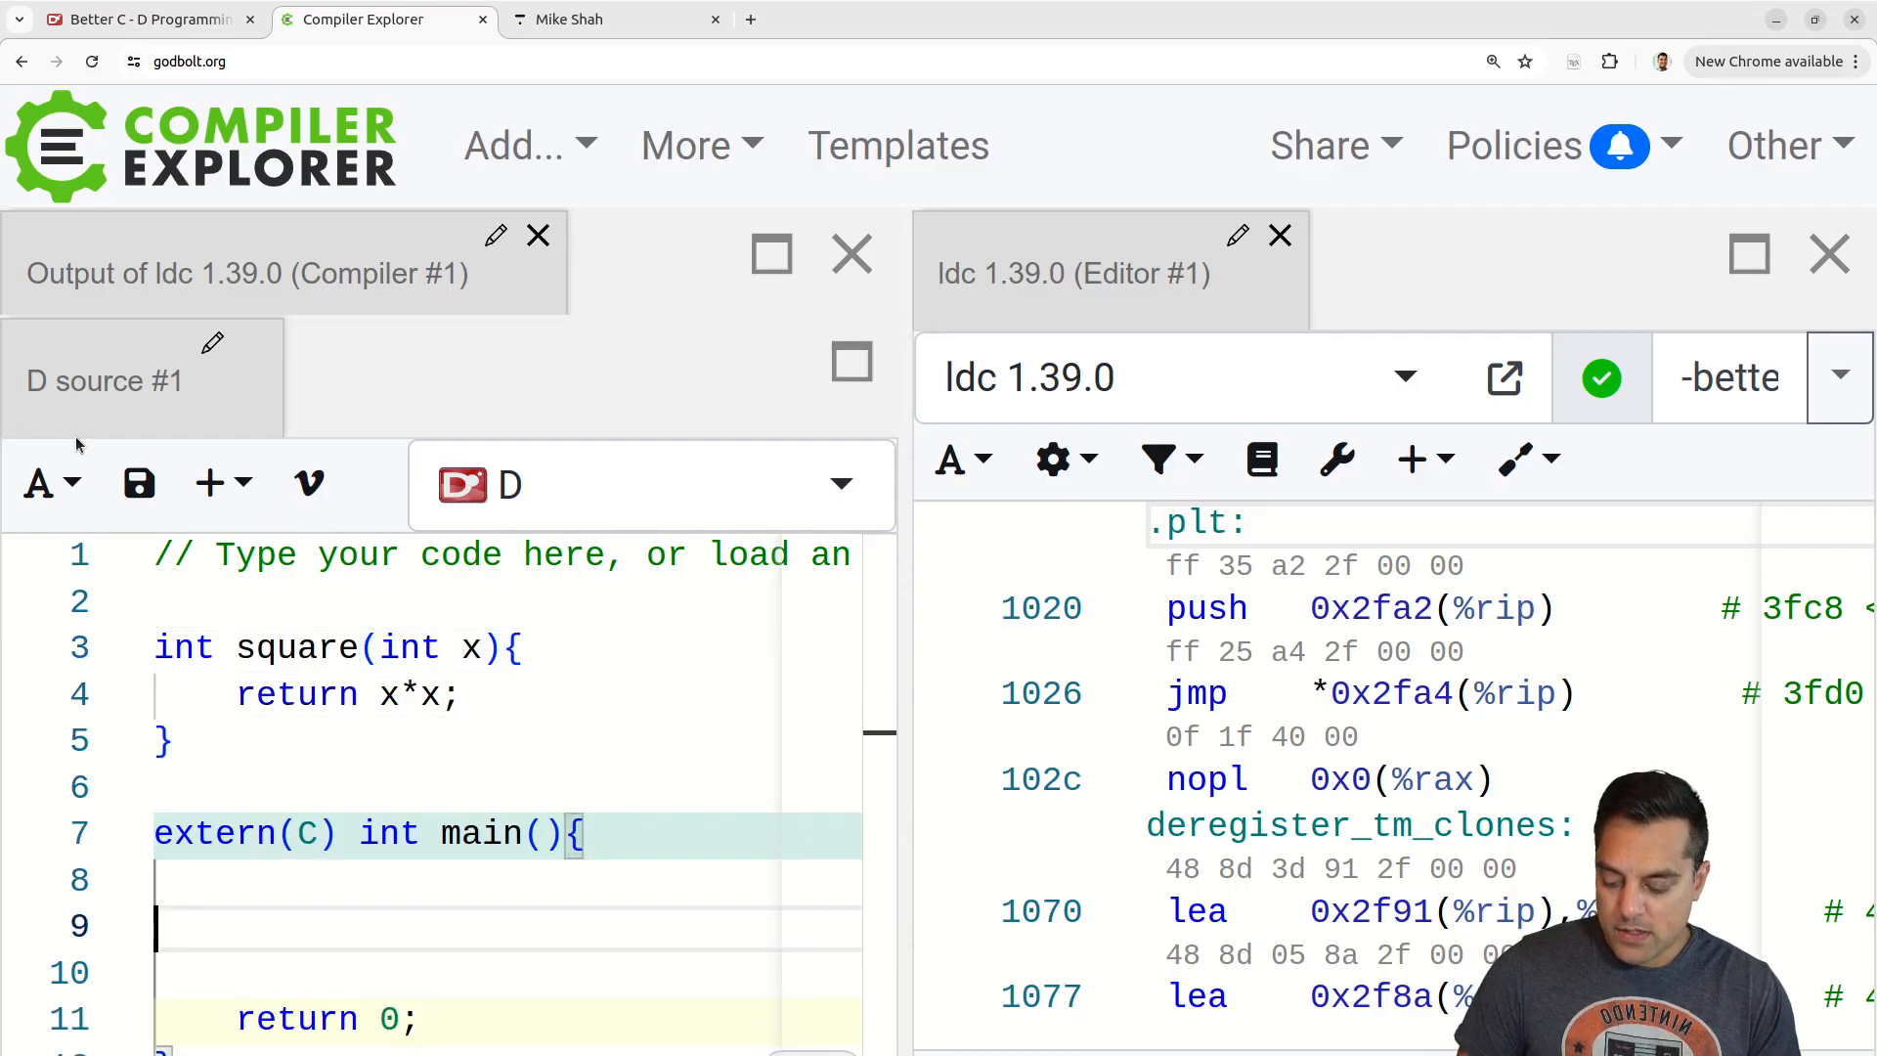
text(square()
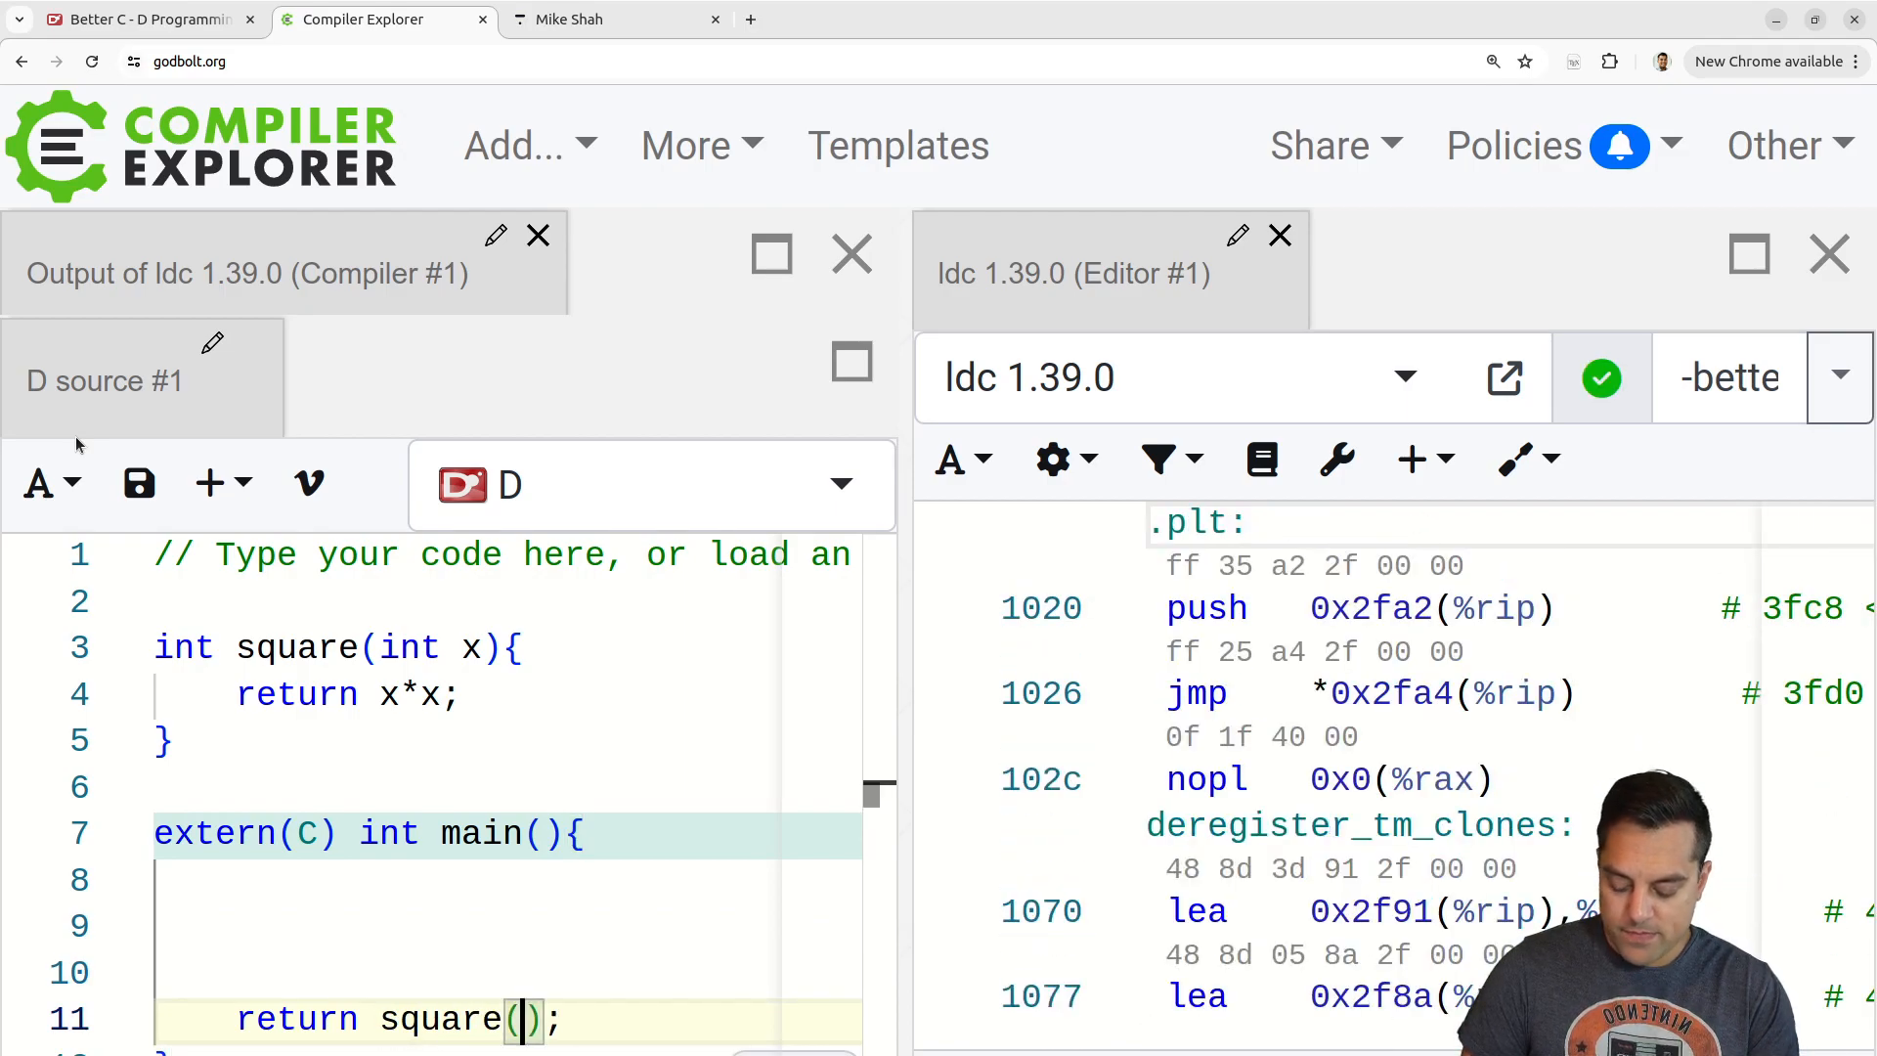
text(25)
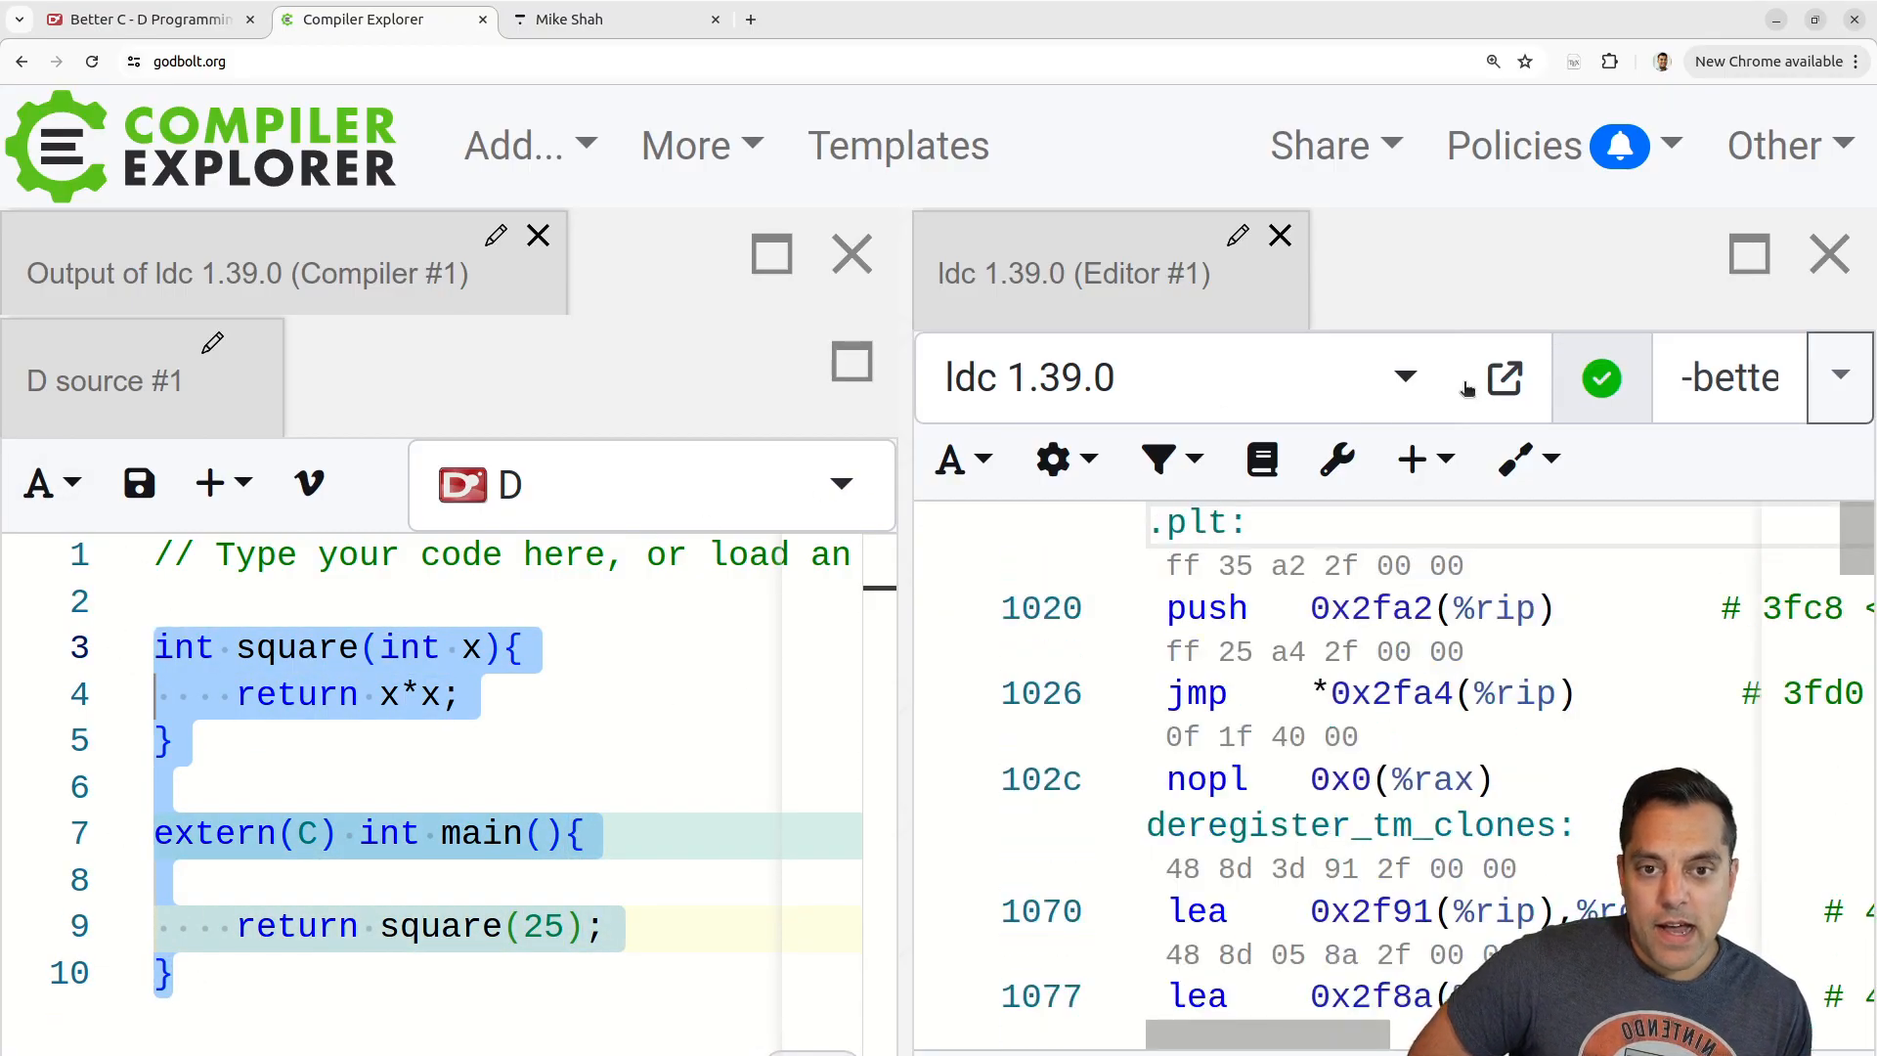
scroll(down, 3)
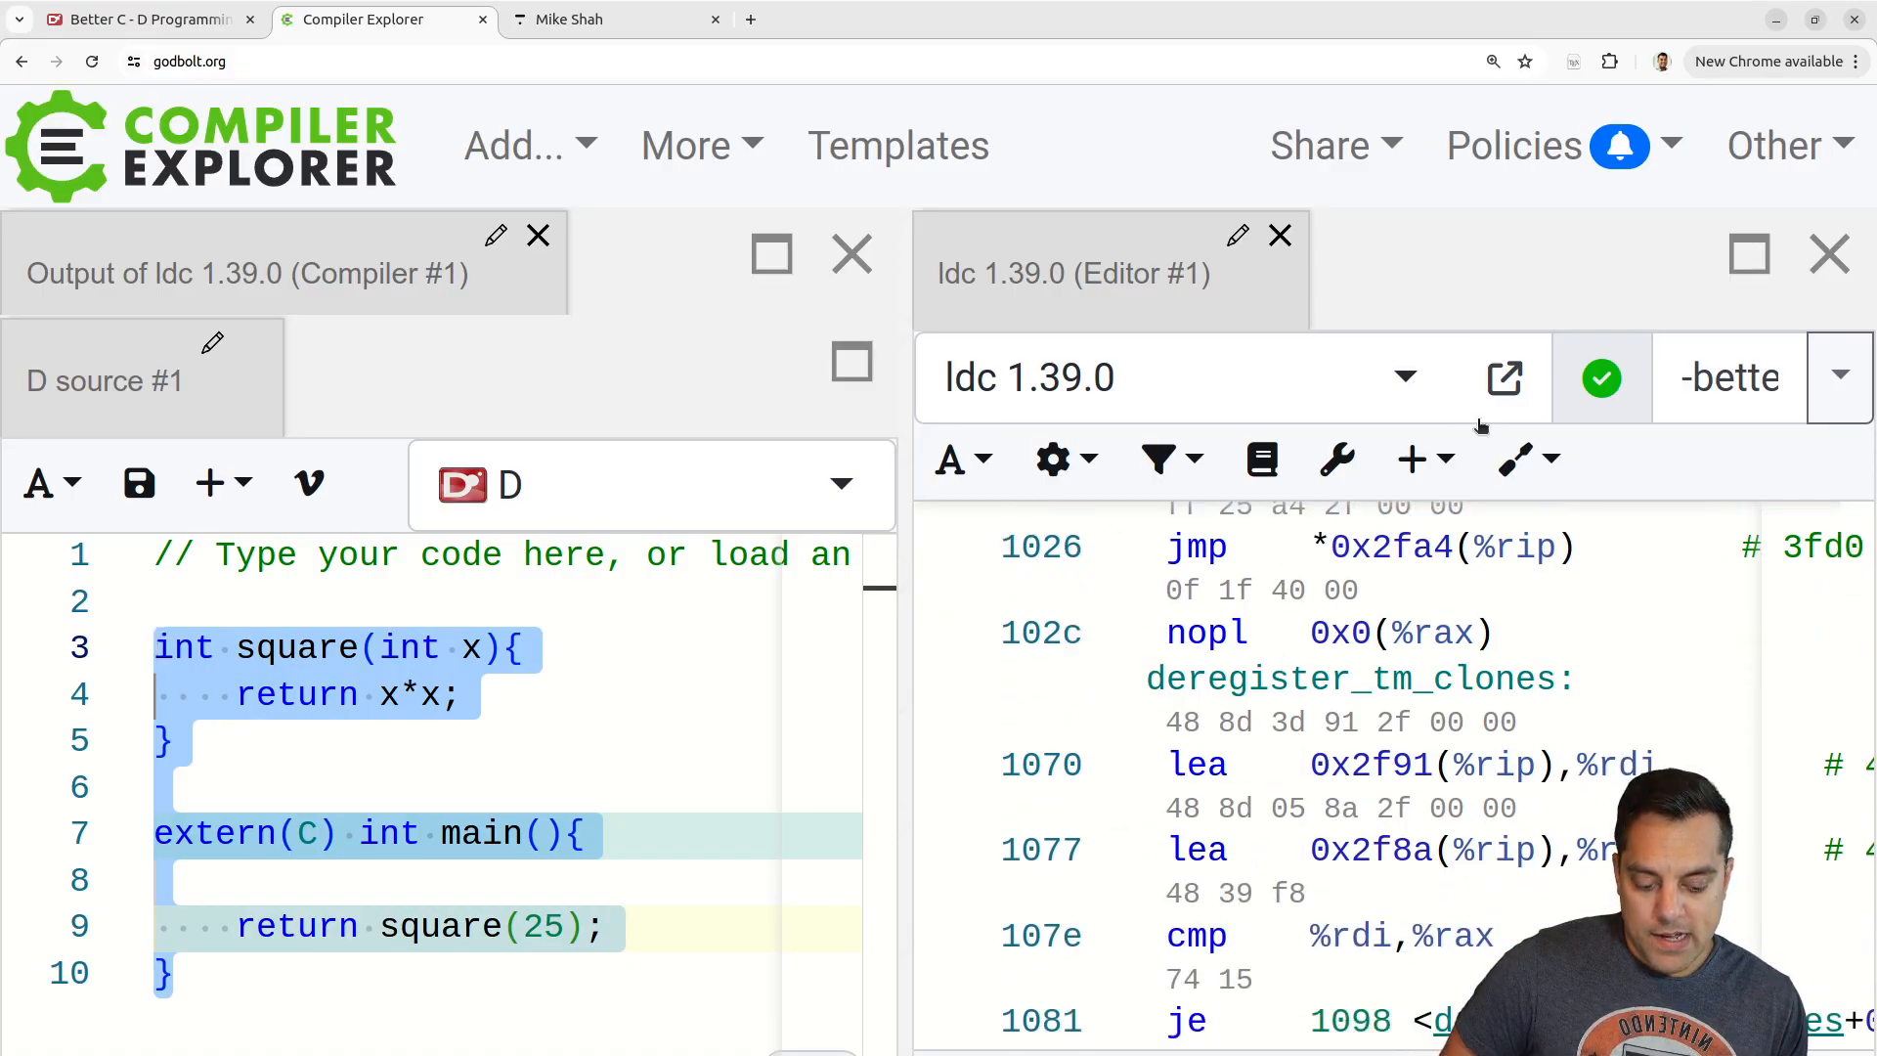
mouse_move(1172, 162)
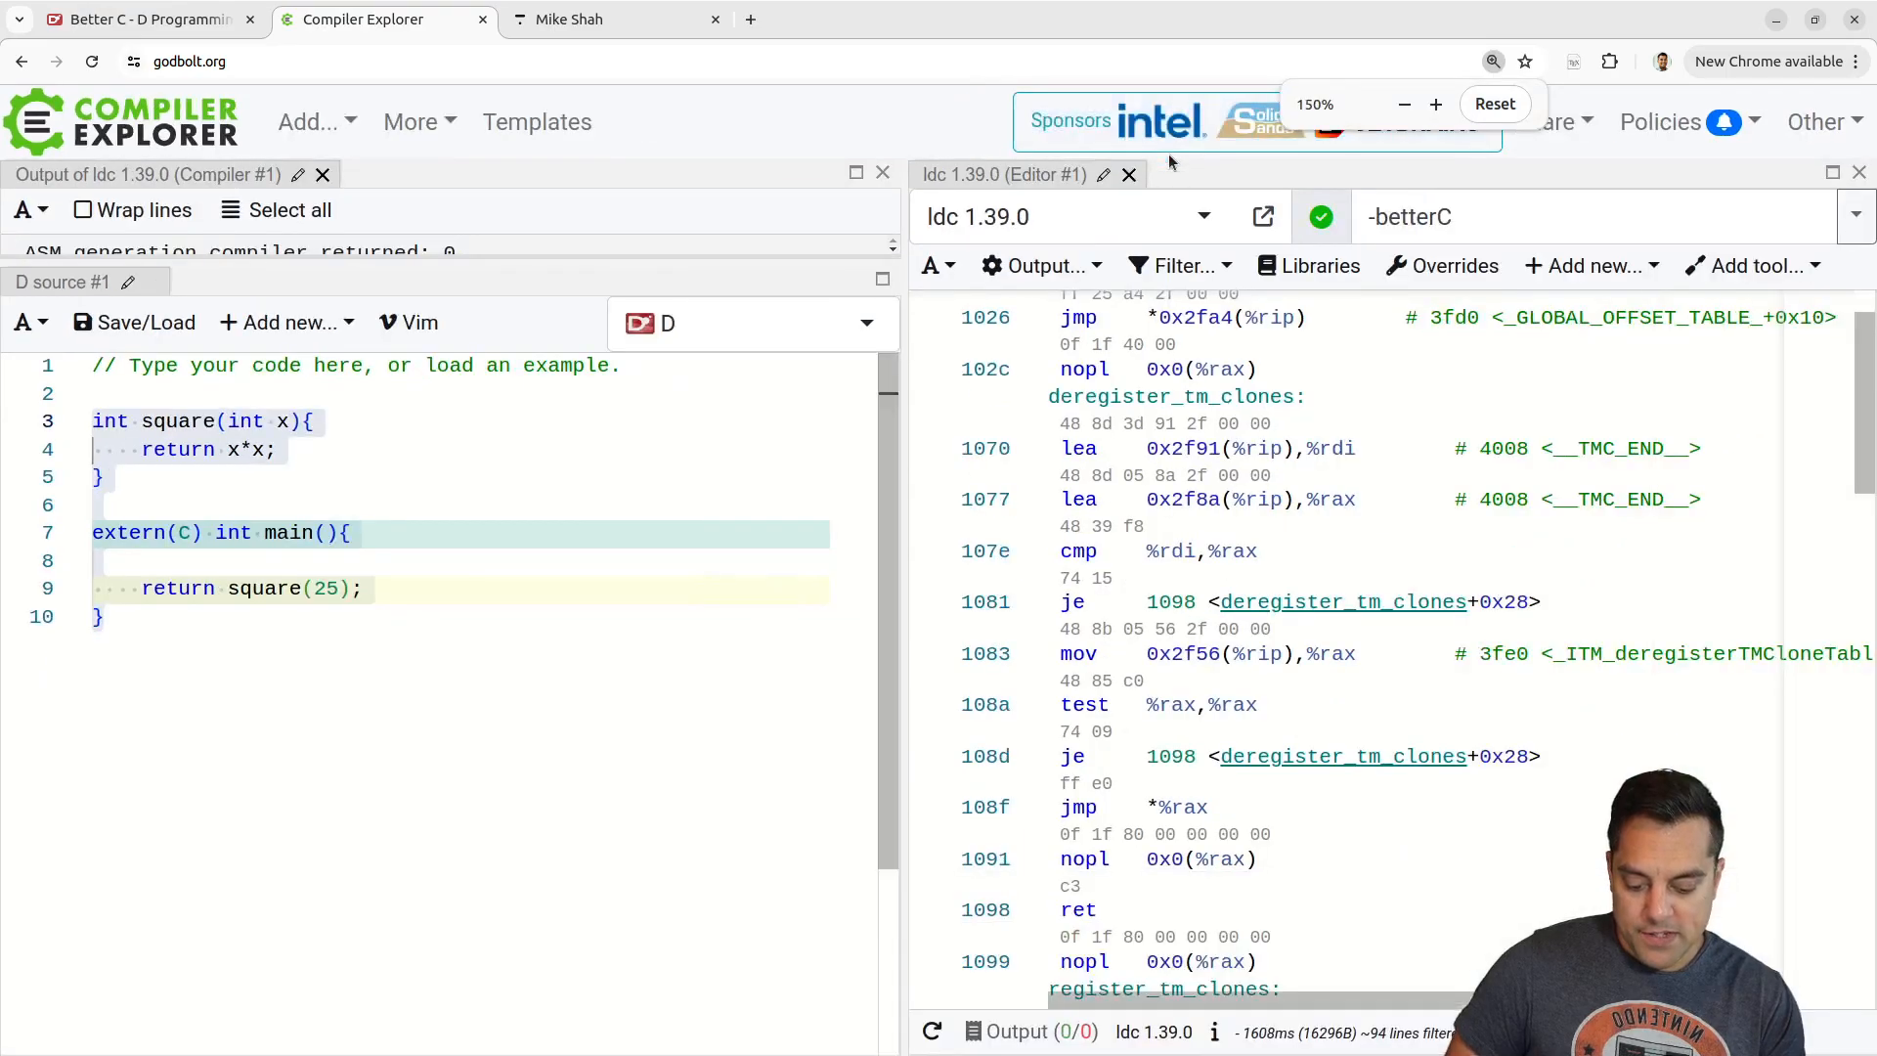
scroll(down, 3)
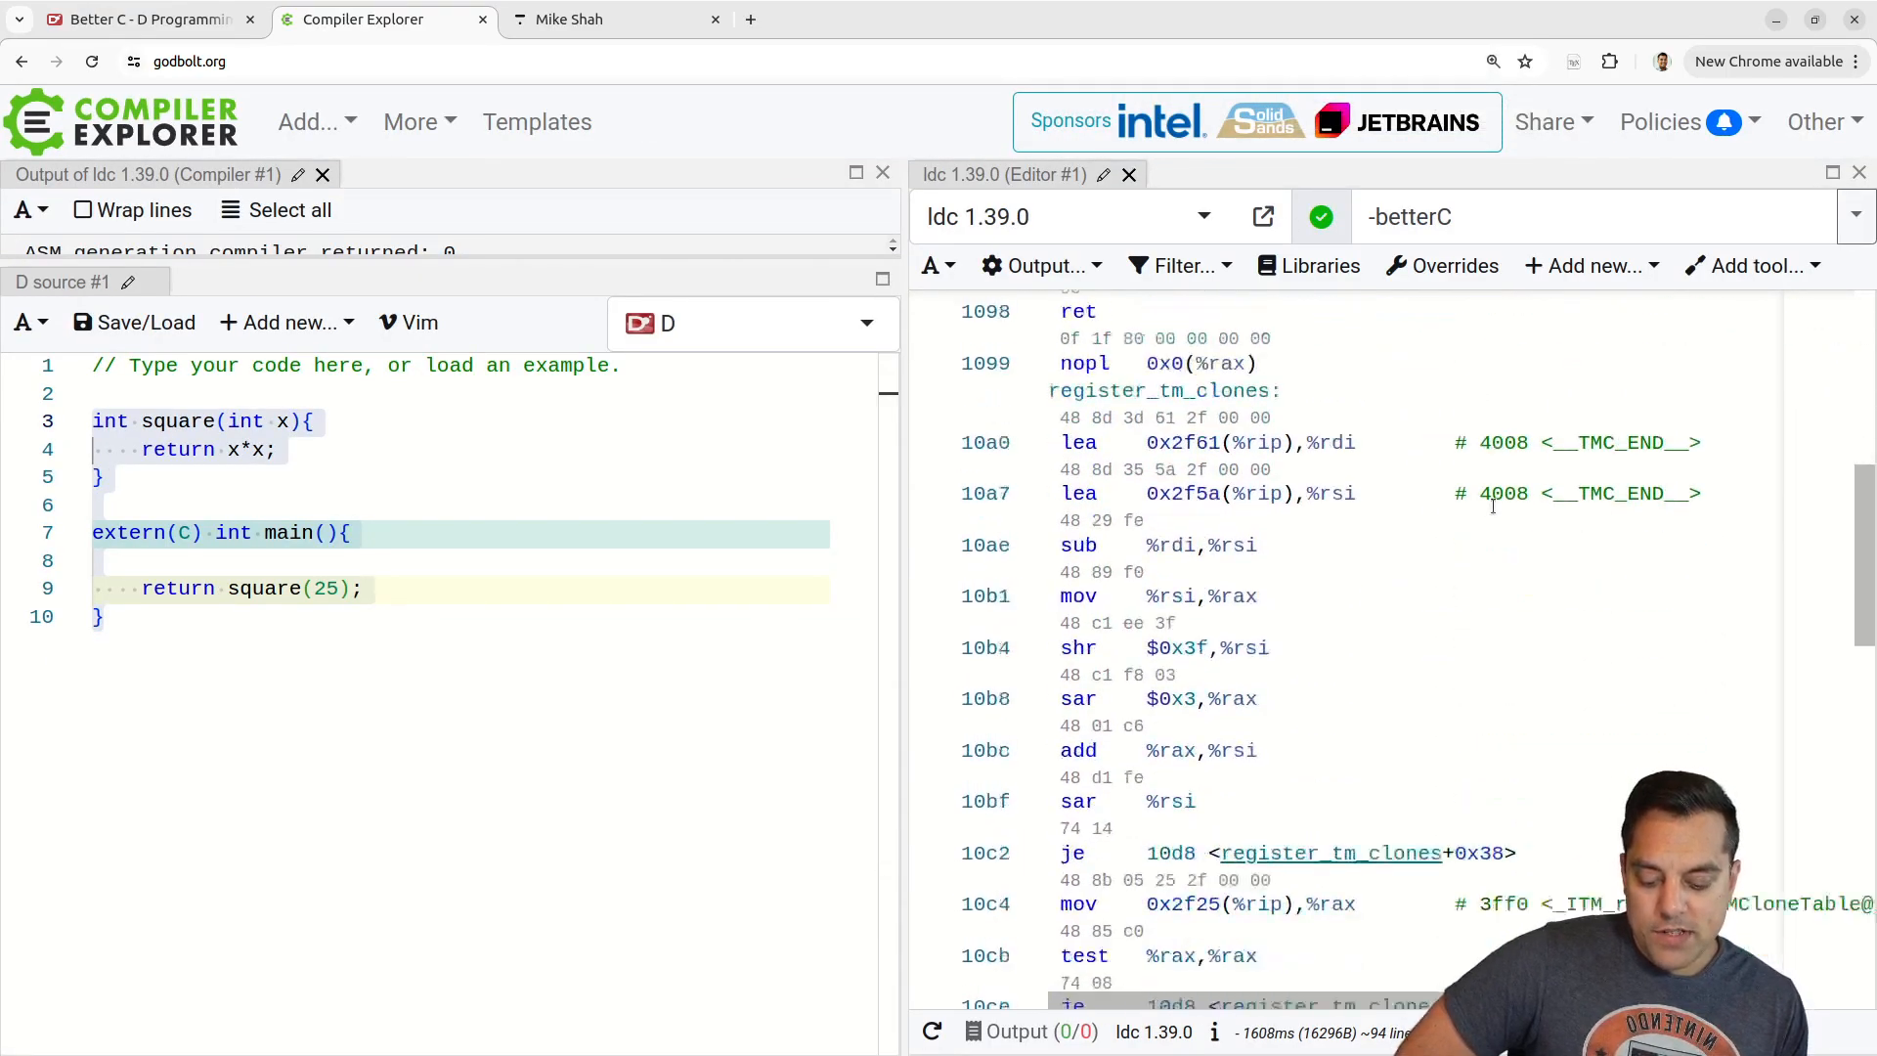
scroll(down, 3)
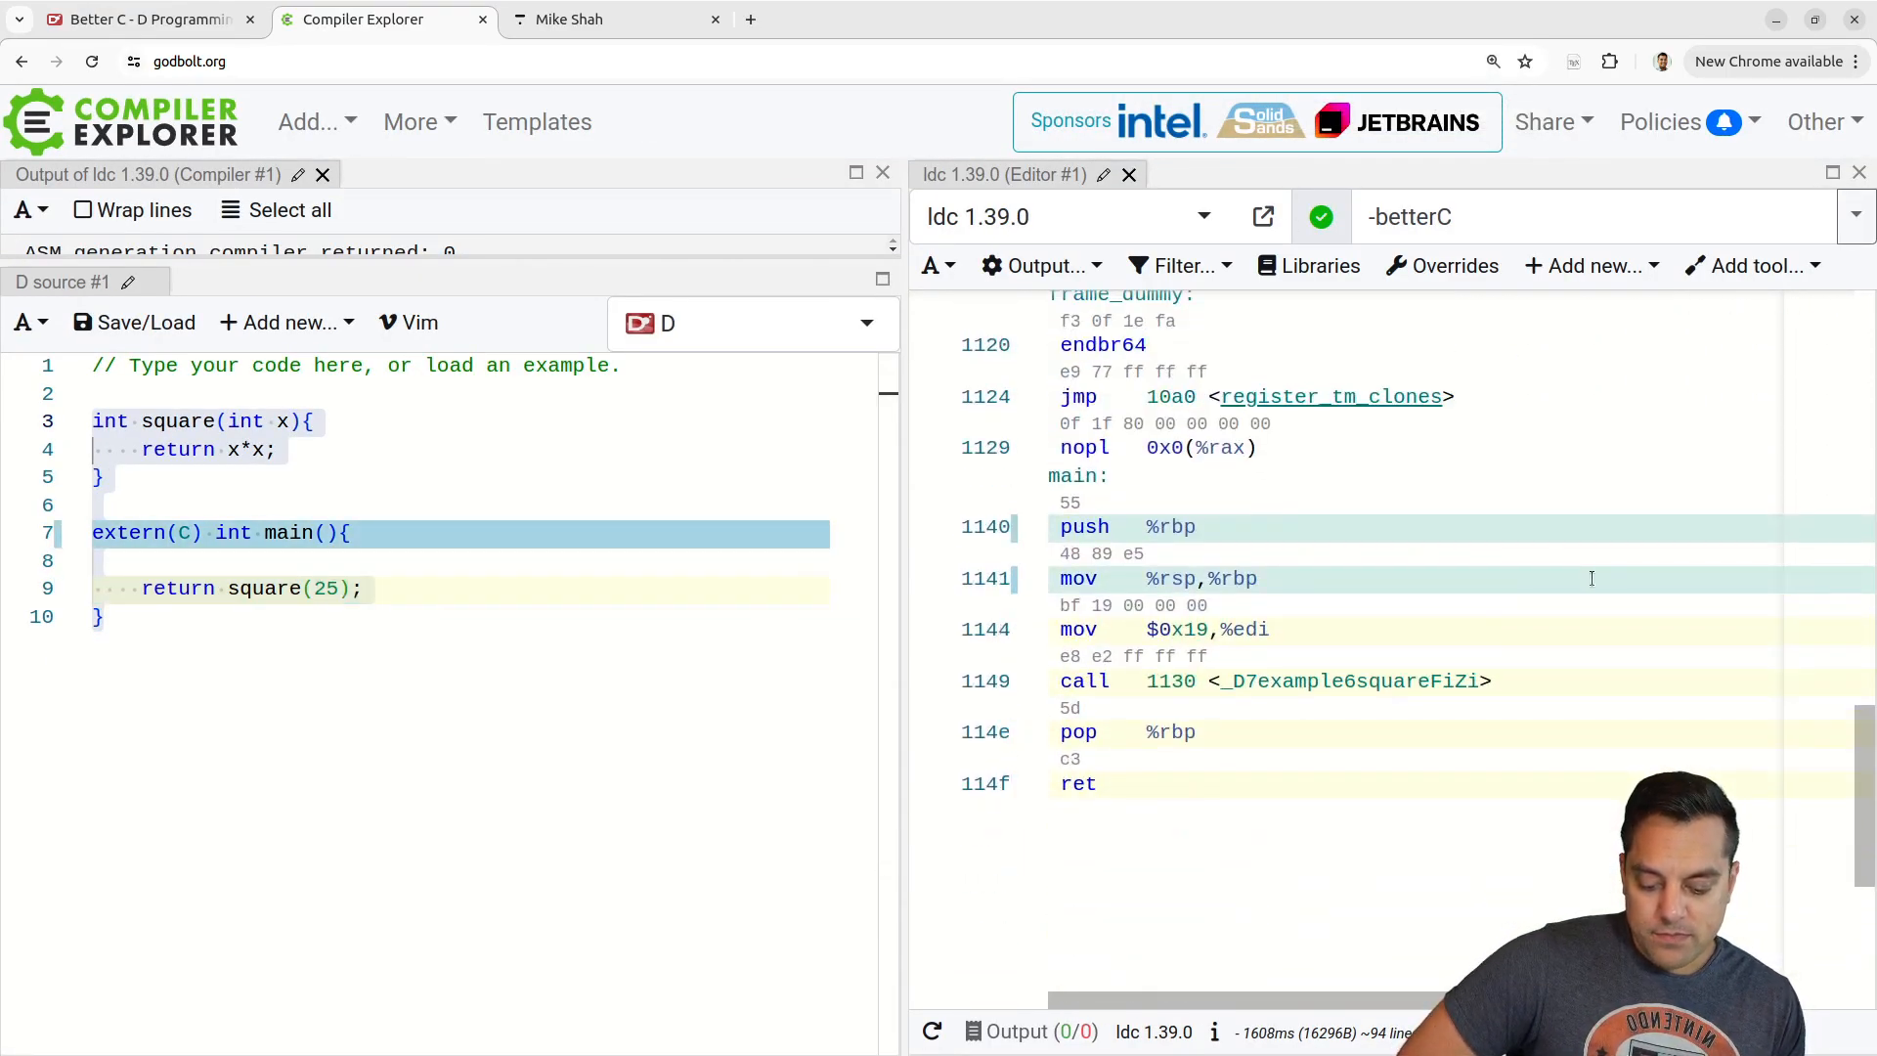
scroll(down, 3)
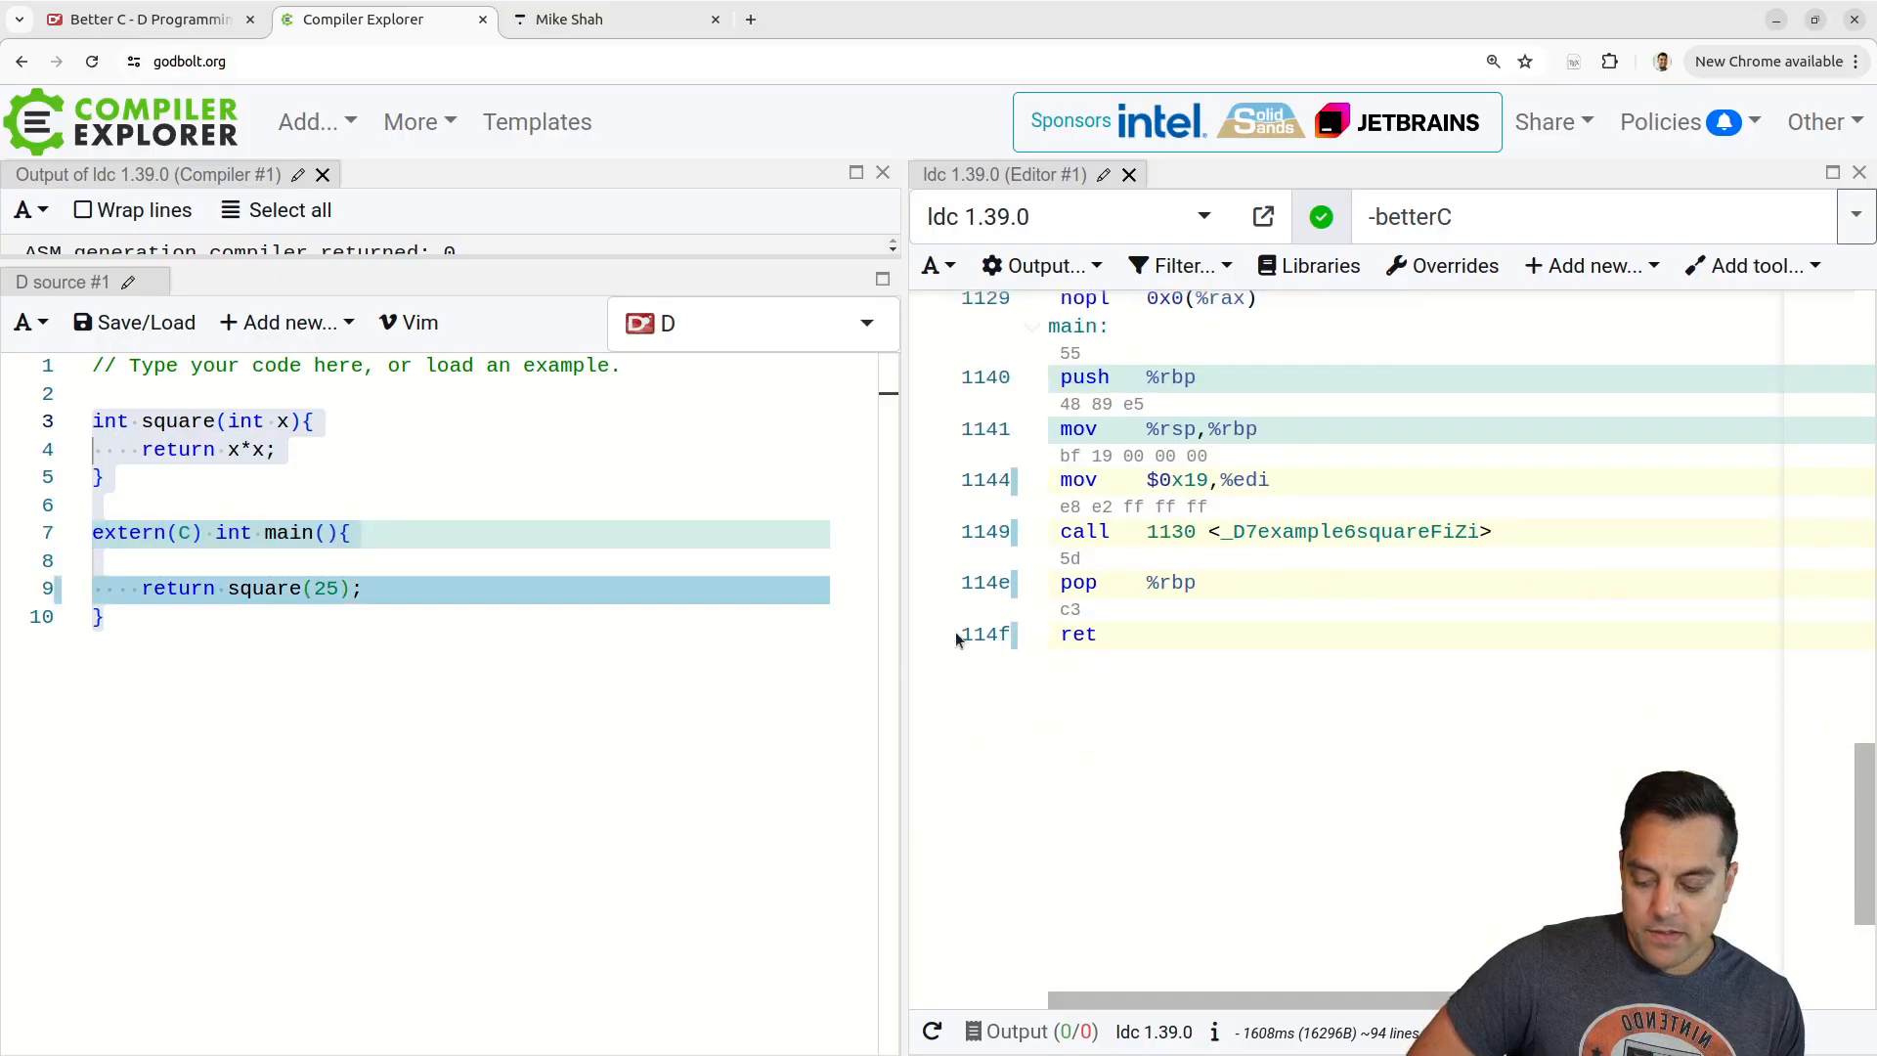
scroll(up, 3)
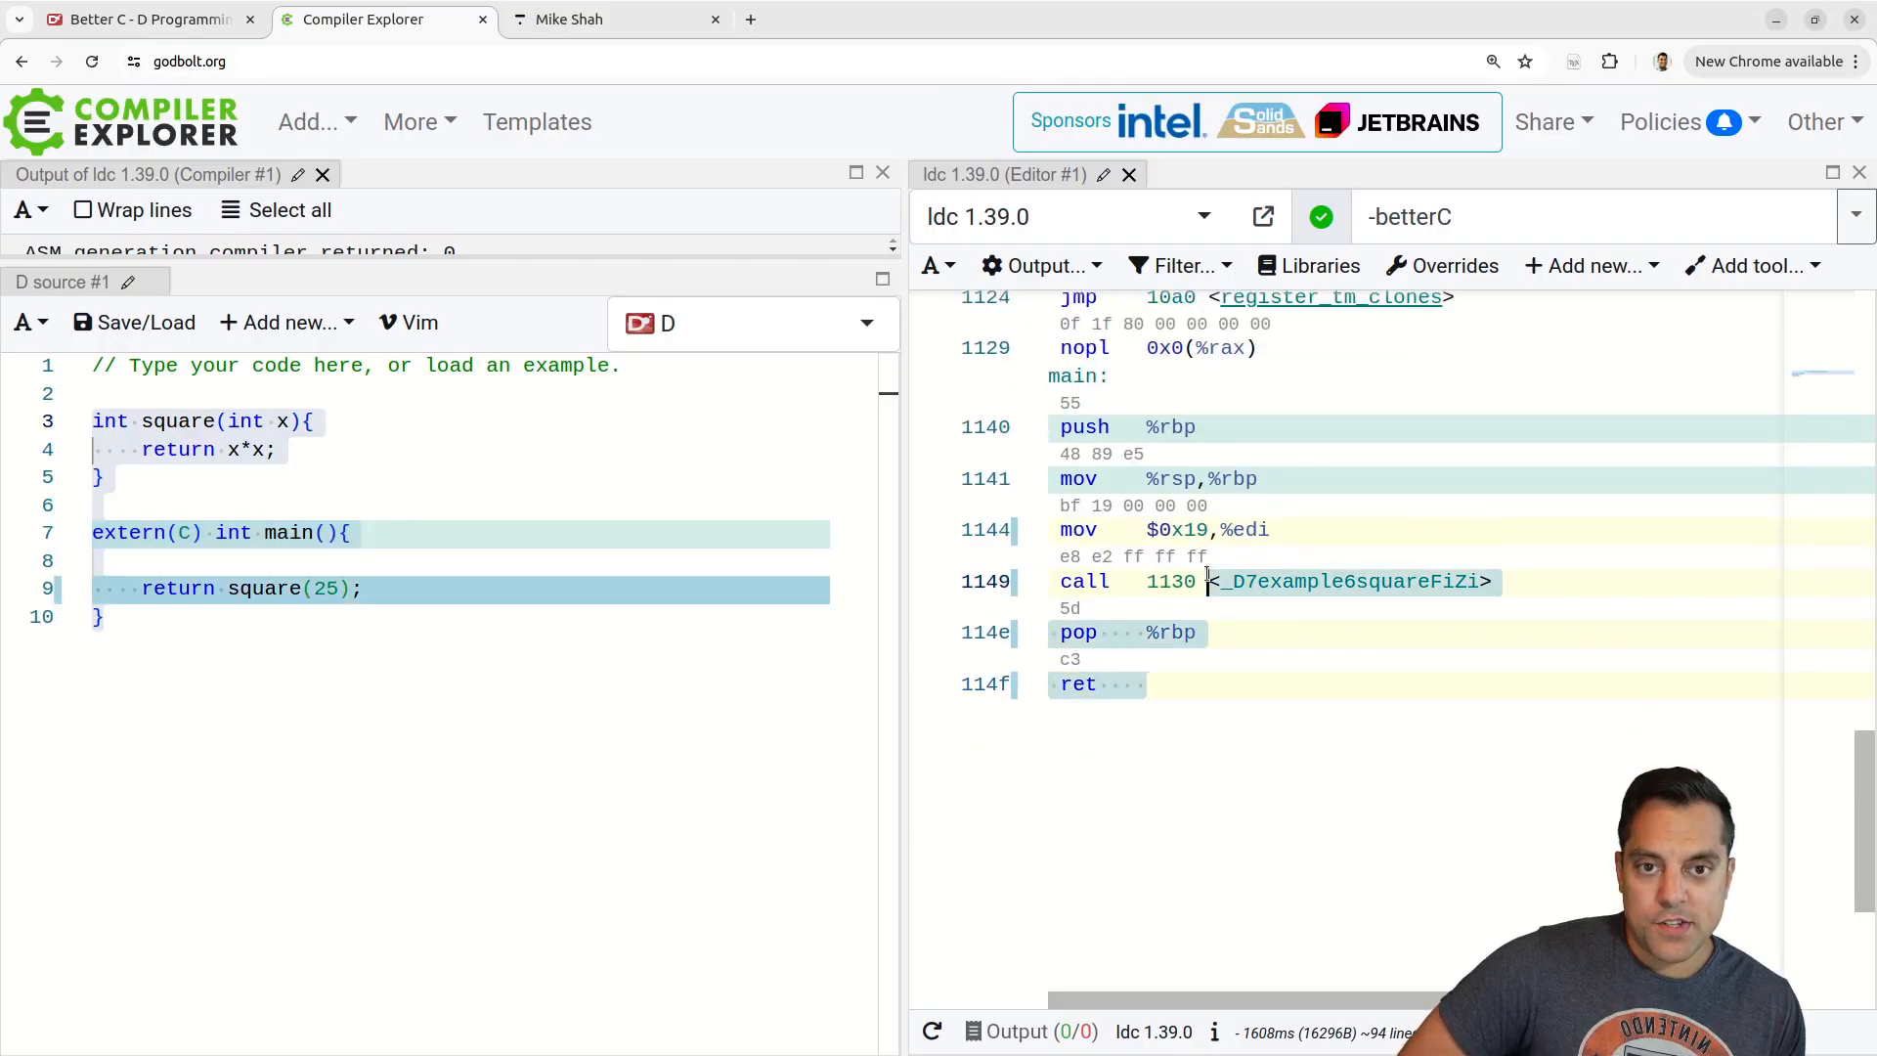
scroll(up, 3)
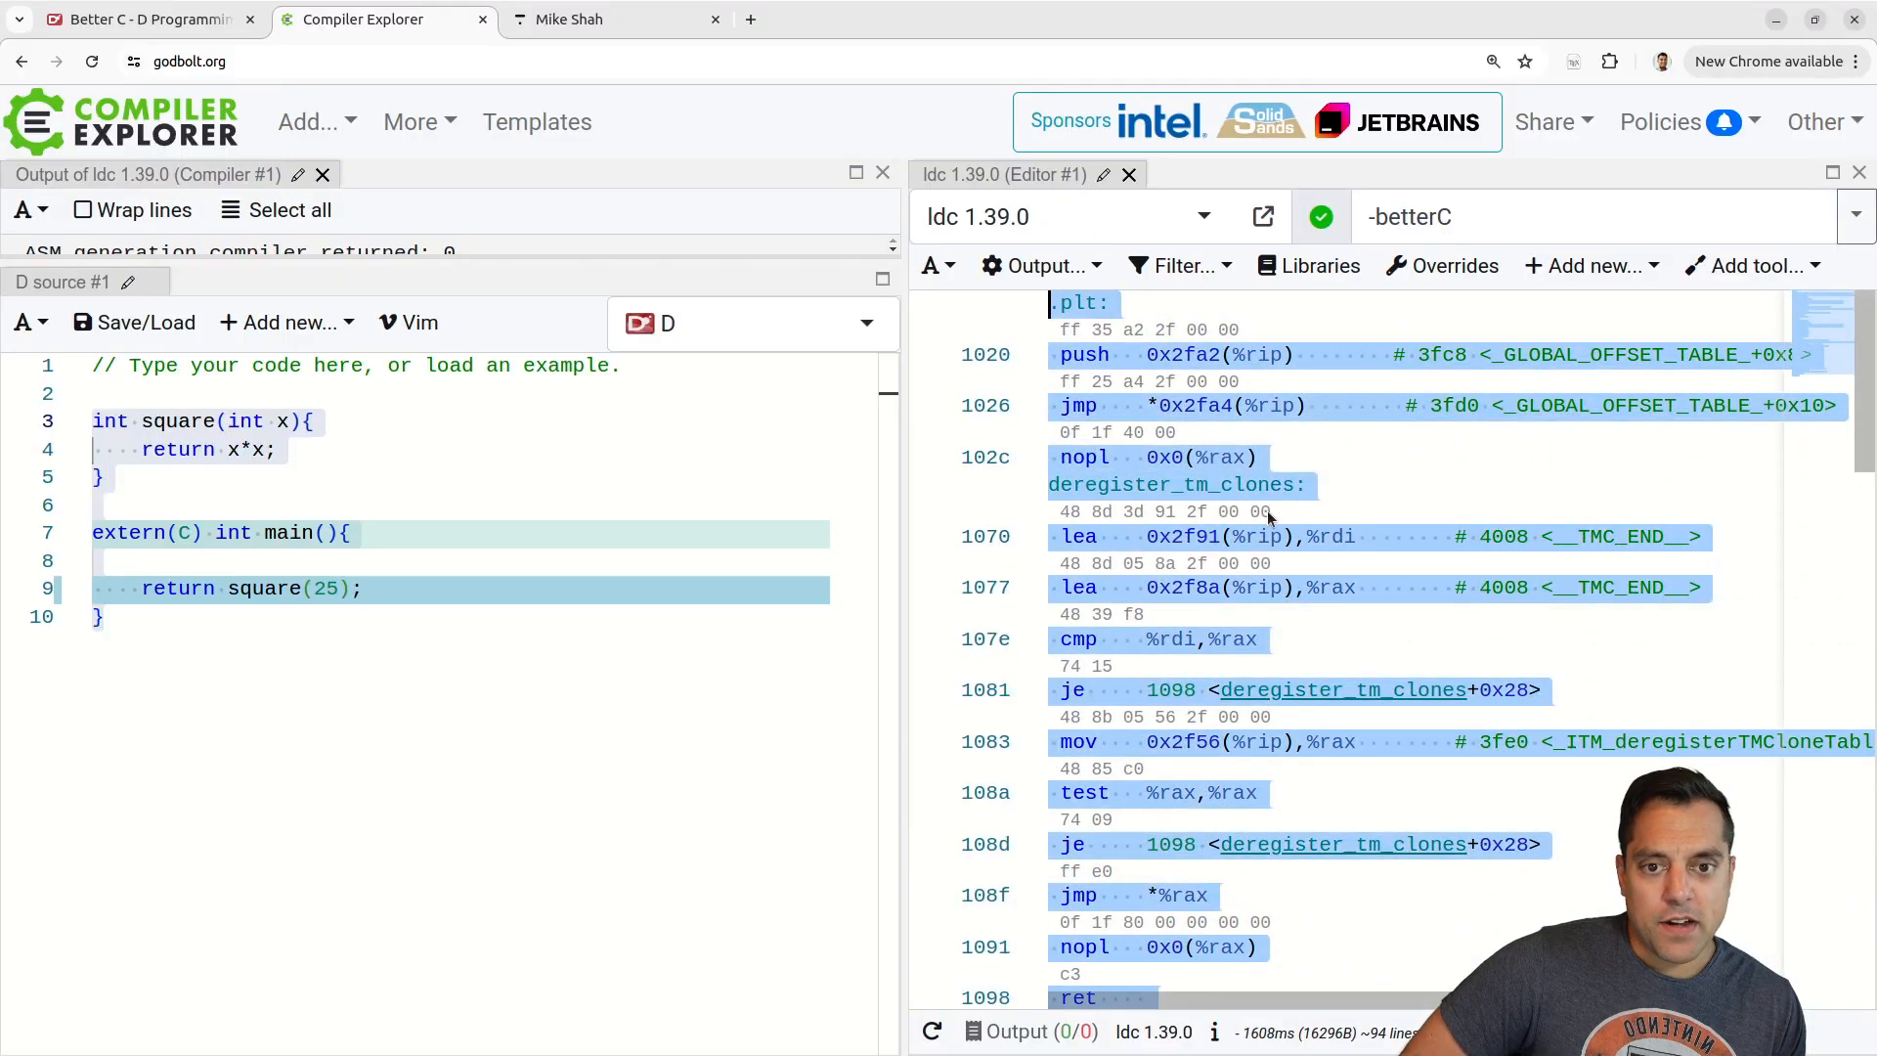
click(1304, 483)
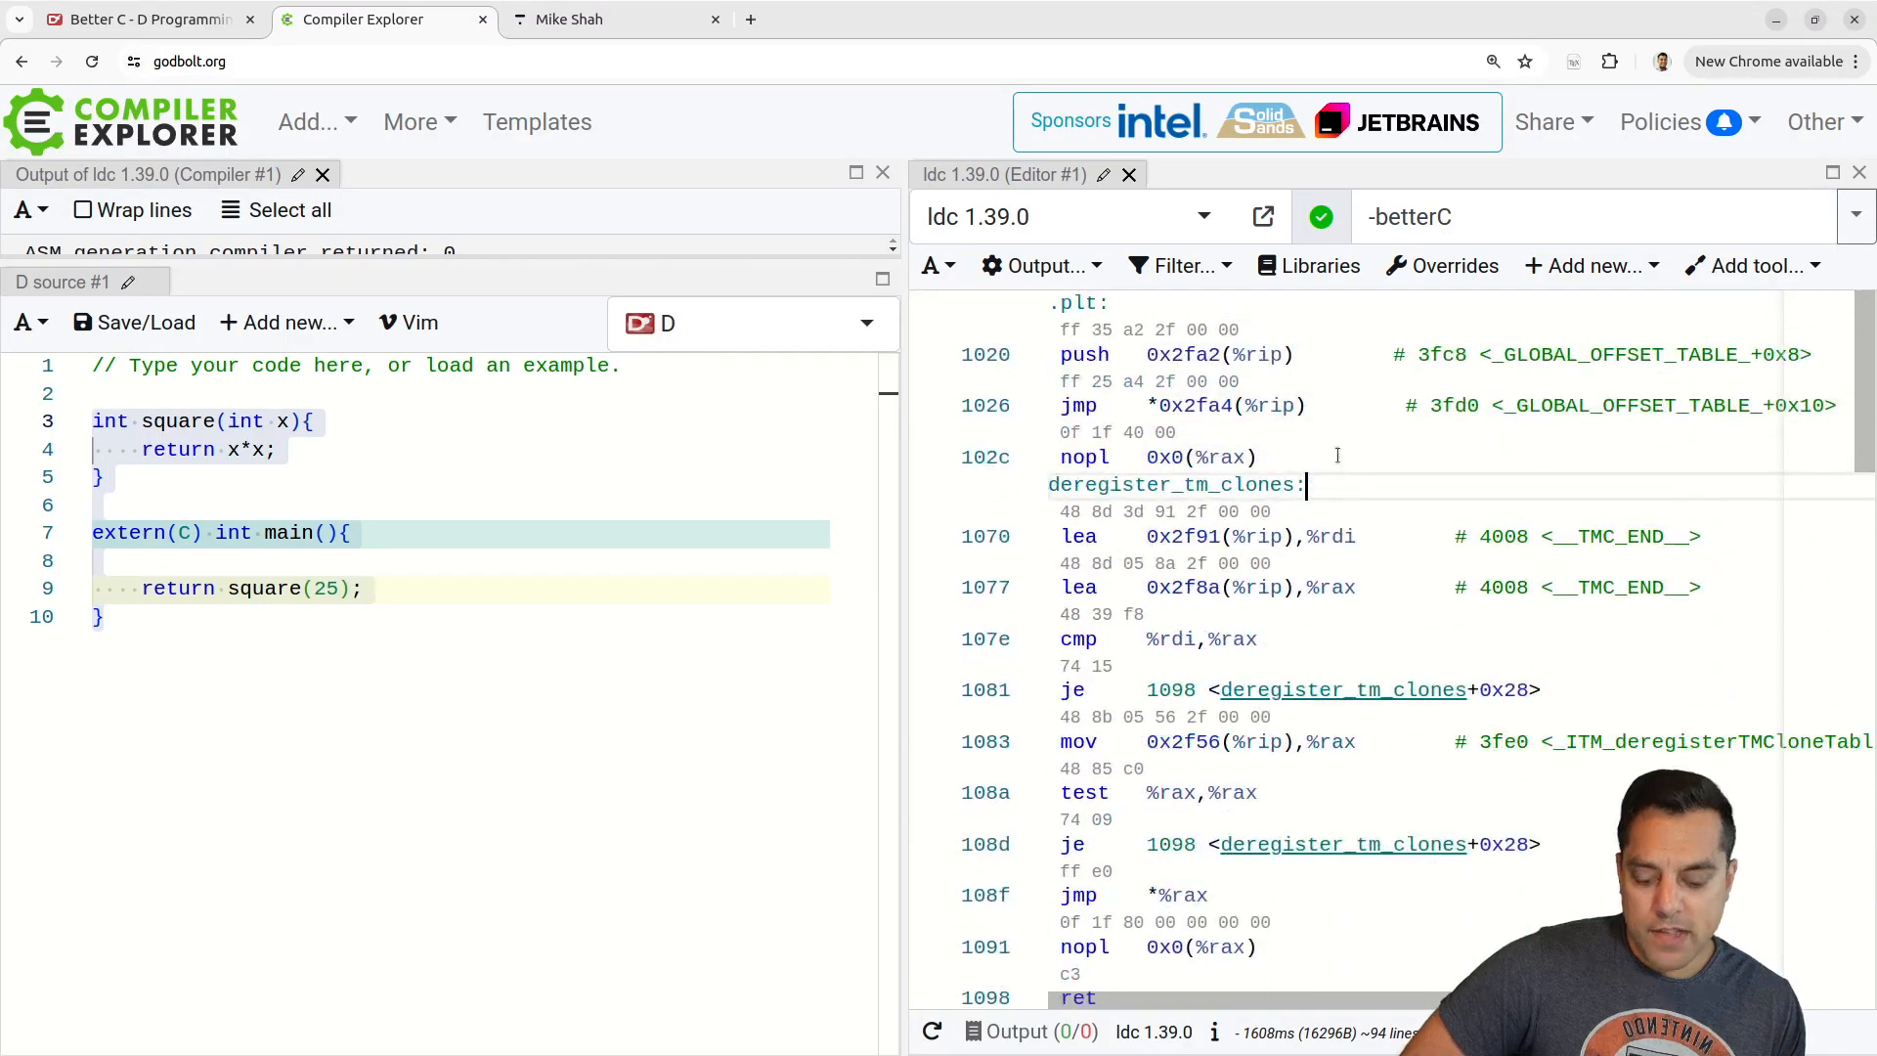
click(1040, 264)
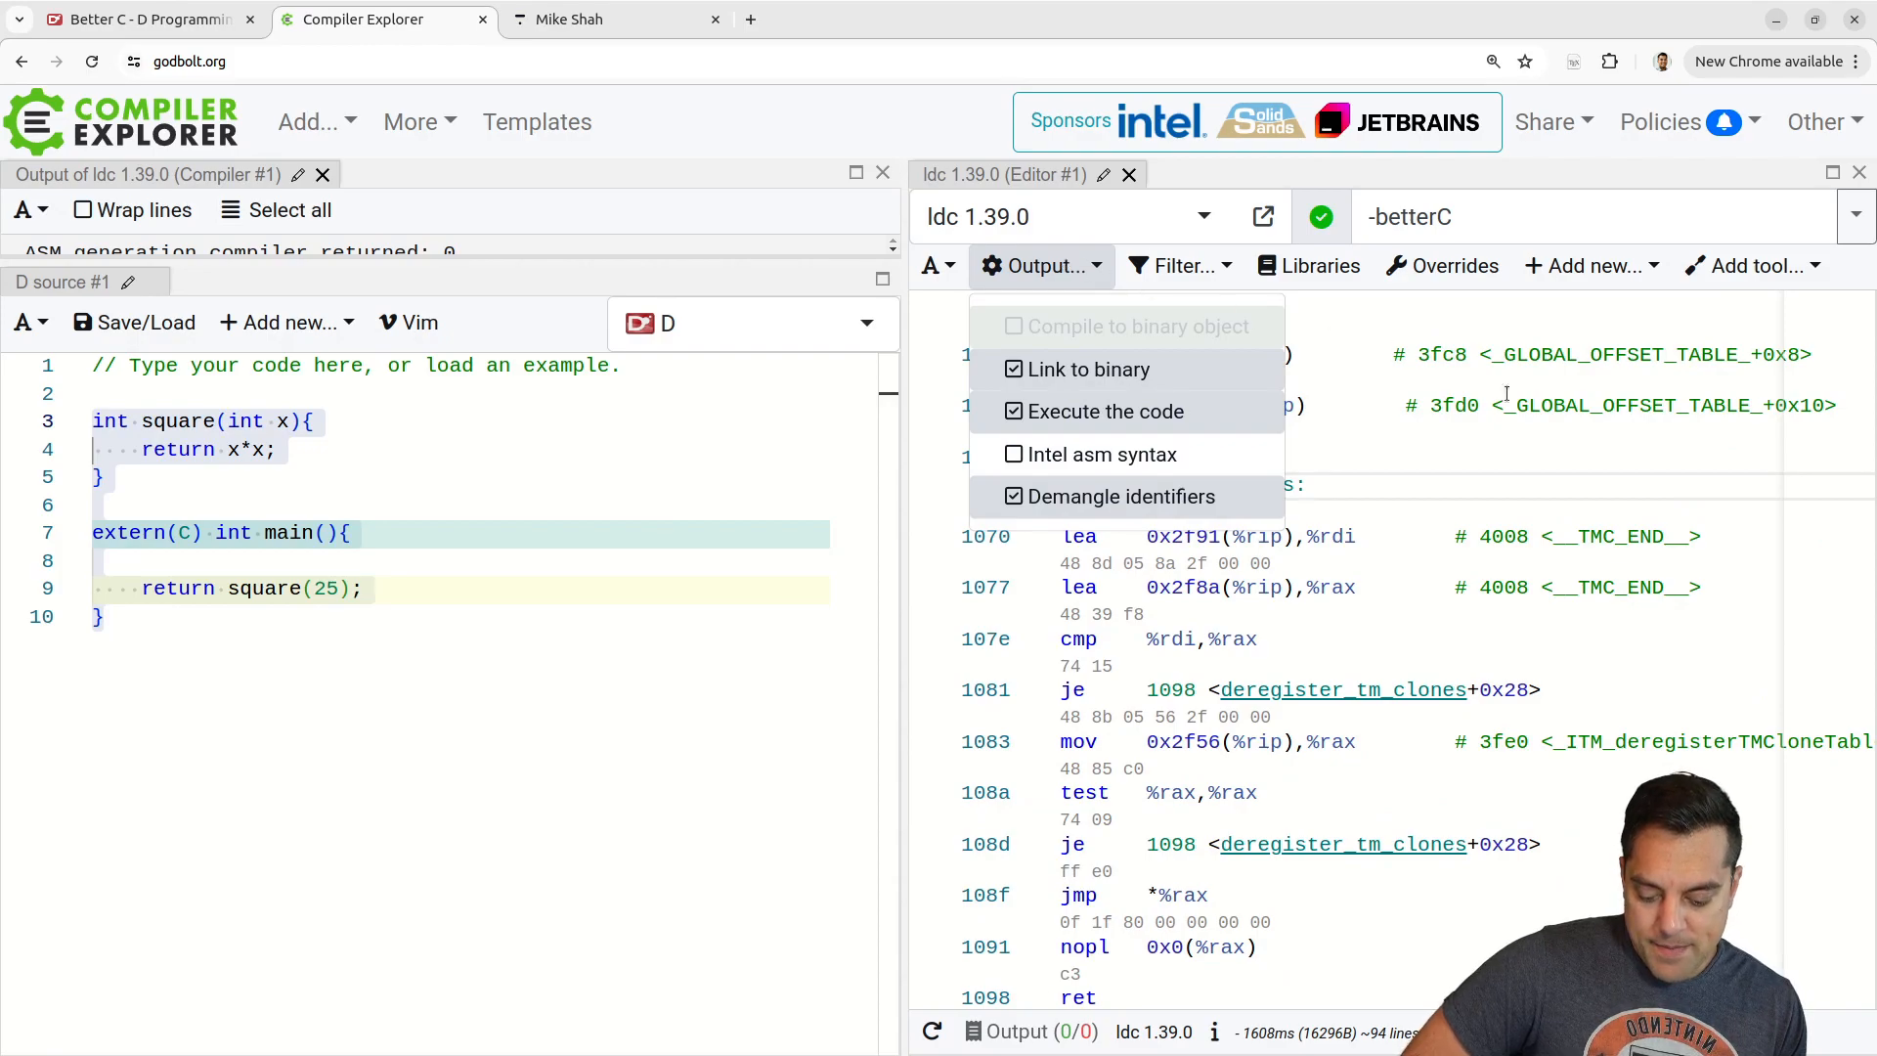
click(1179, 266)
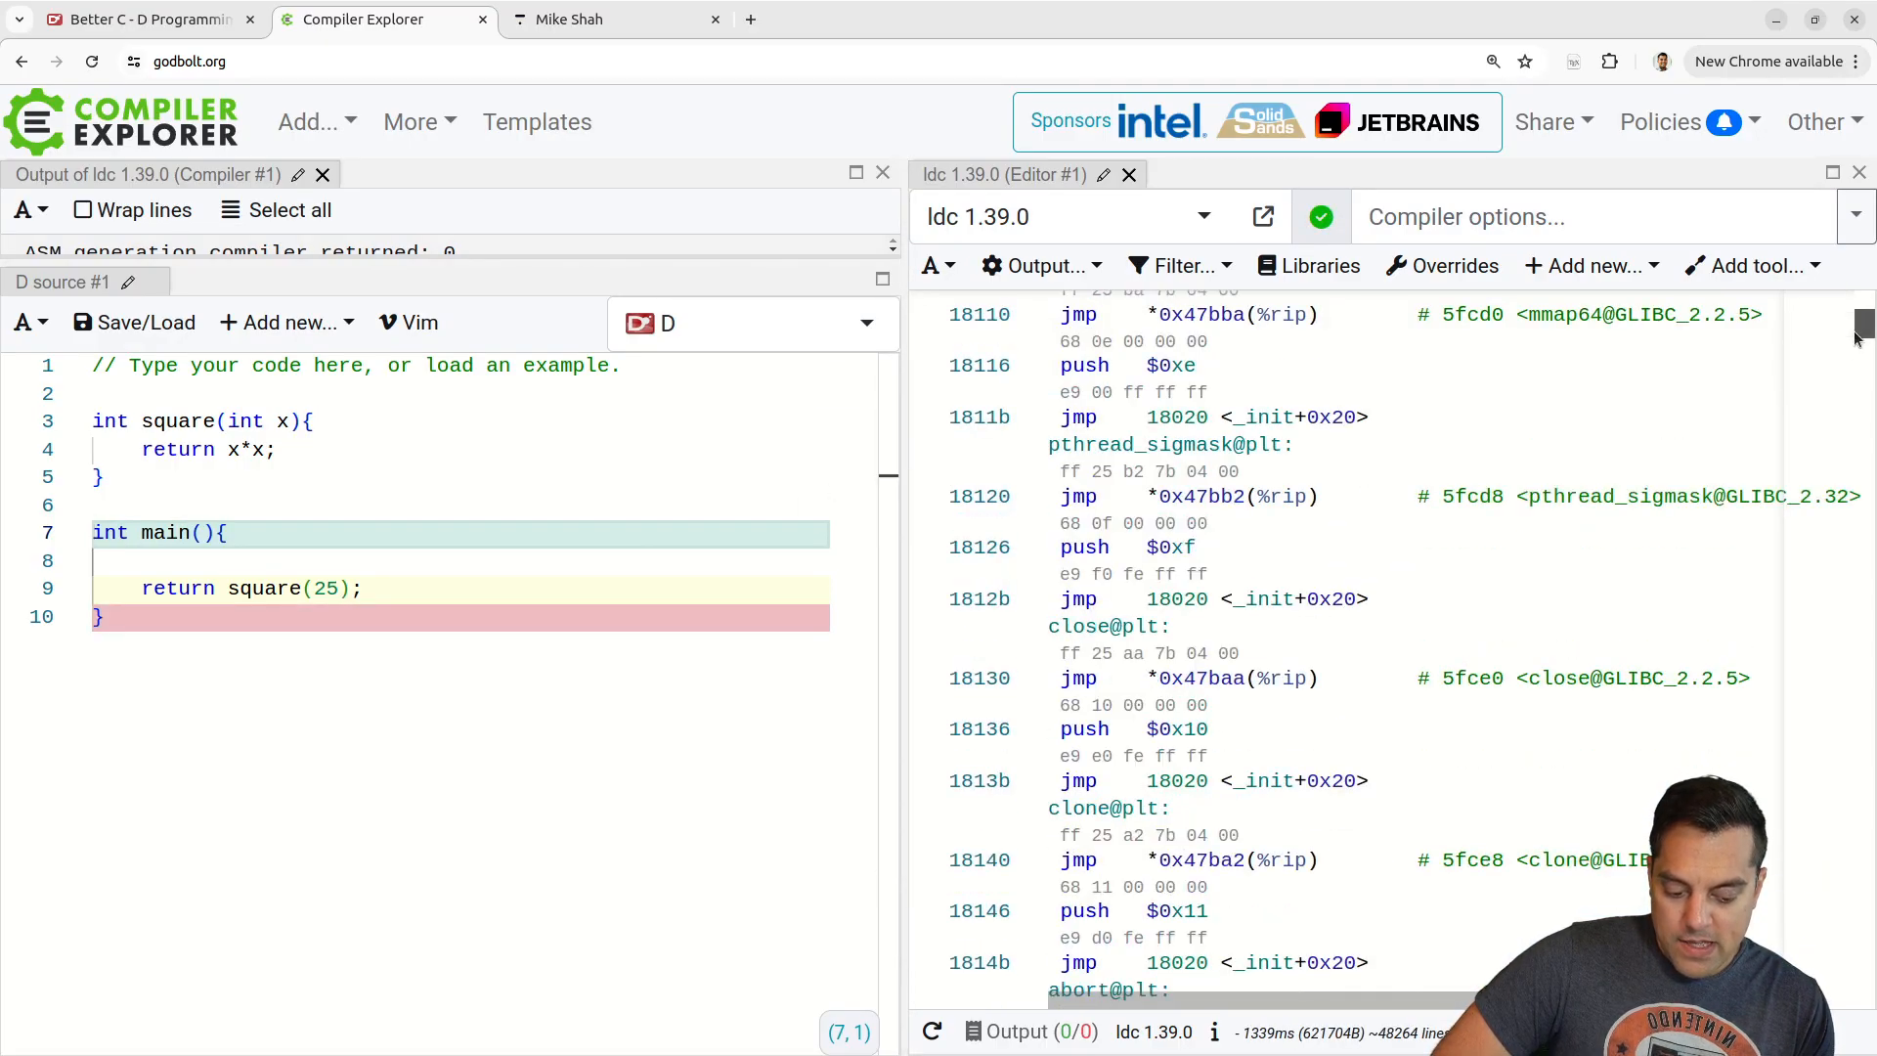
Scroll through the ~48,000-line non-betterC disassembly showing druntime routines and GLIBC PLT stubs.
scroll(down, 3)
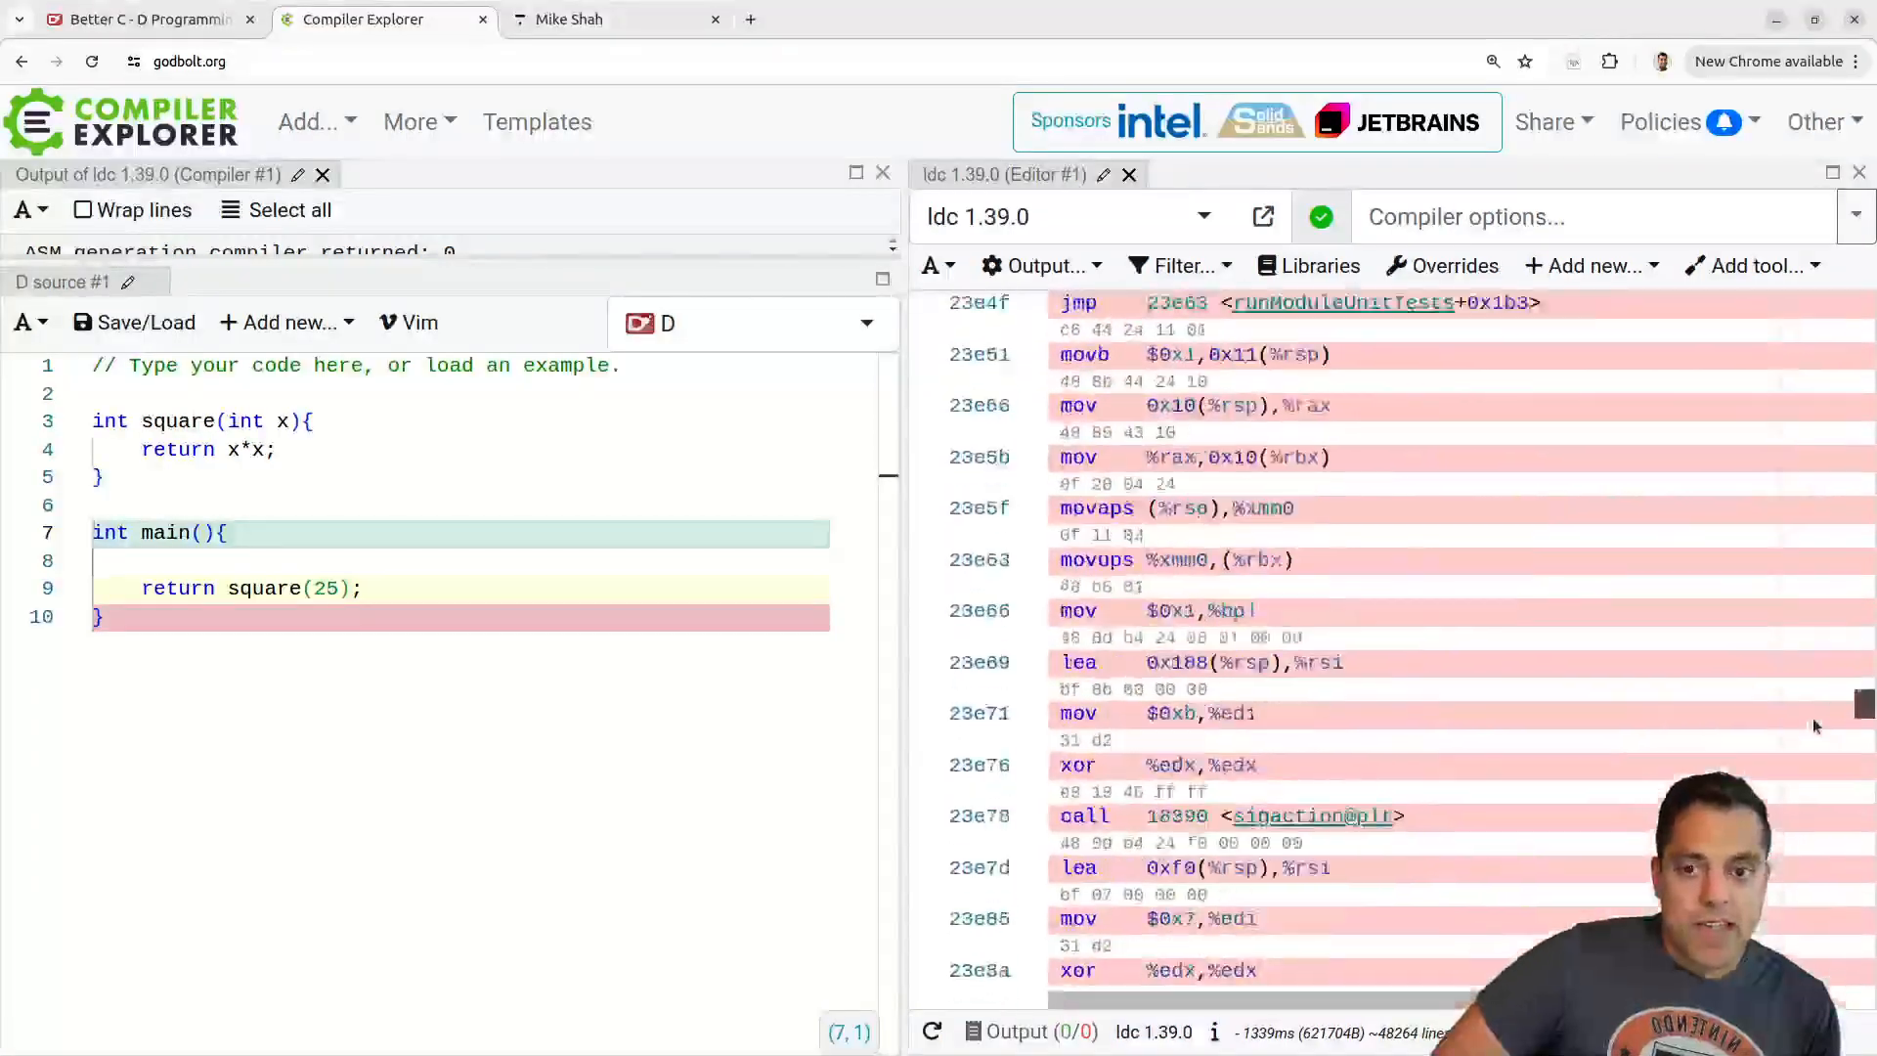
scroll(down, 3)
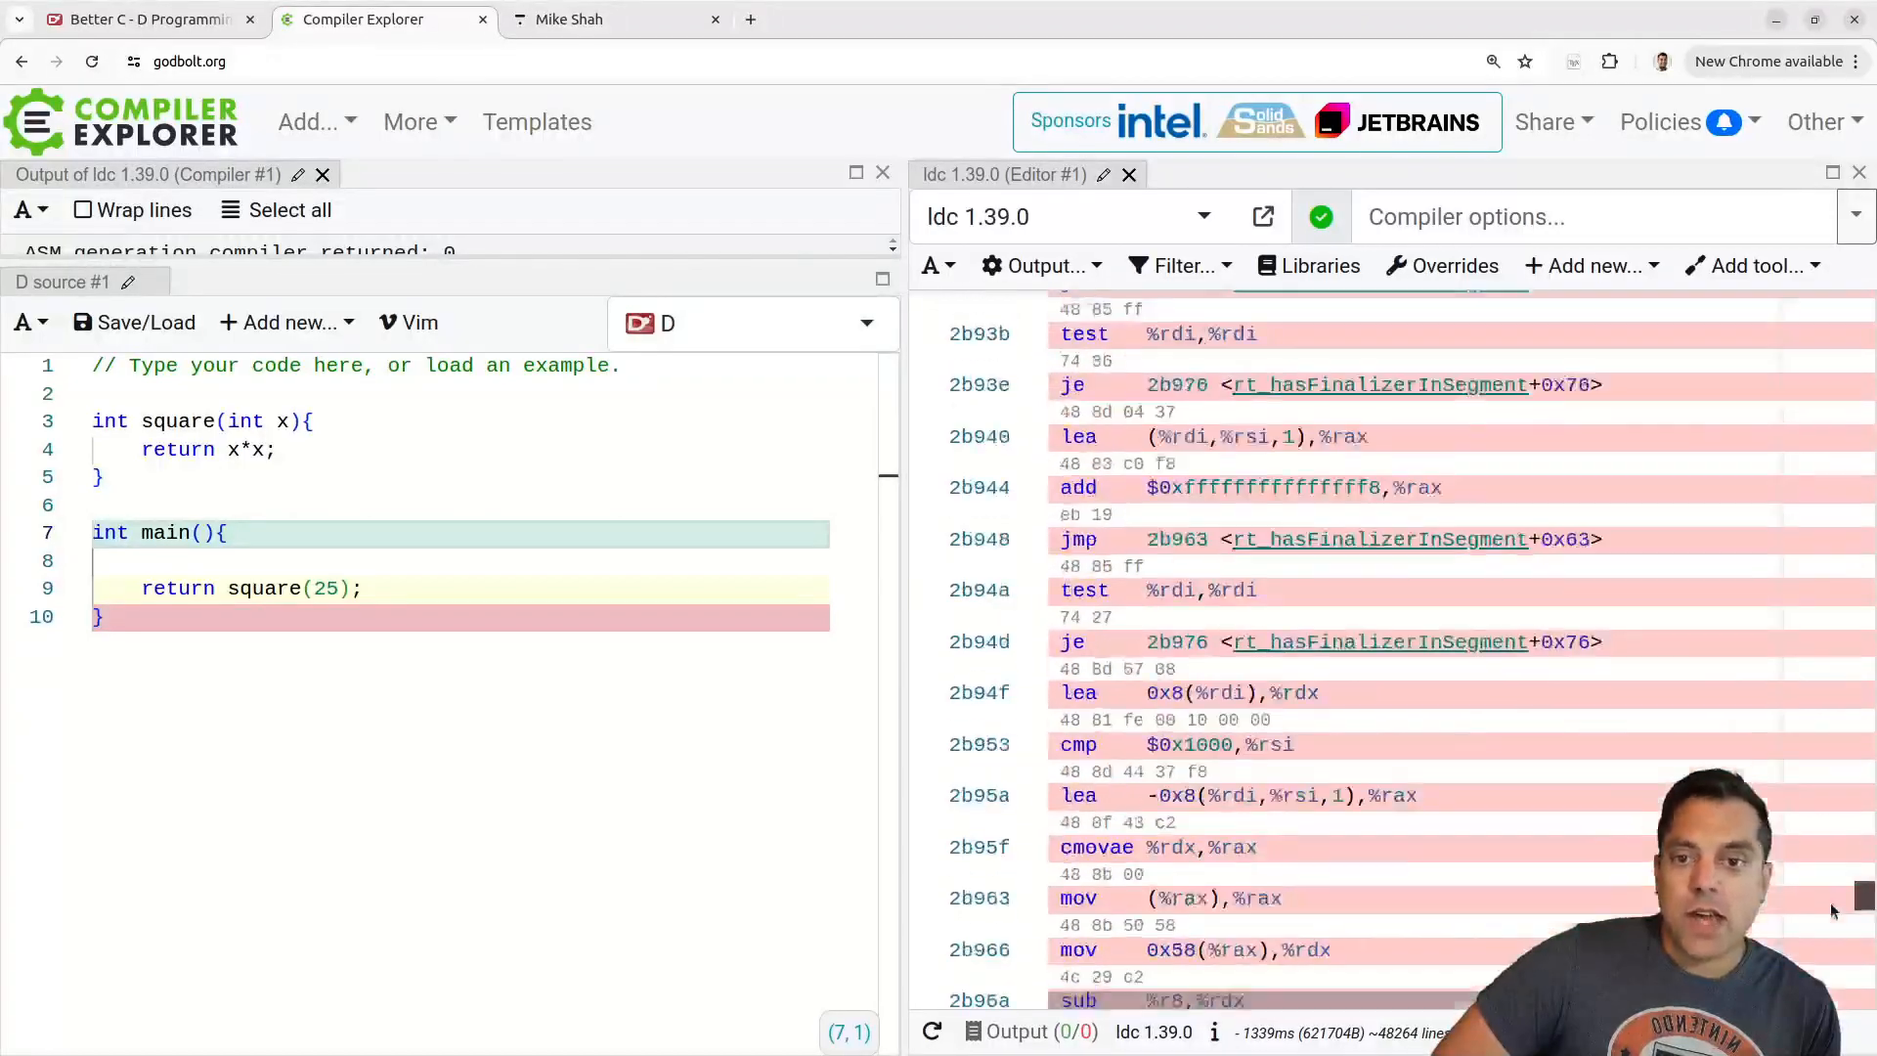
scroll(down, 3)
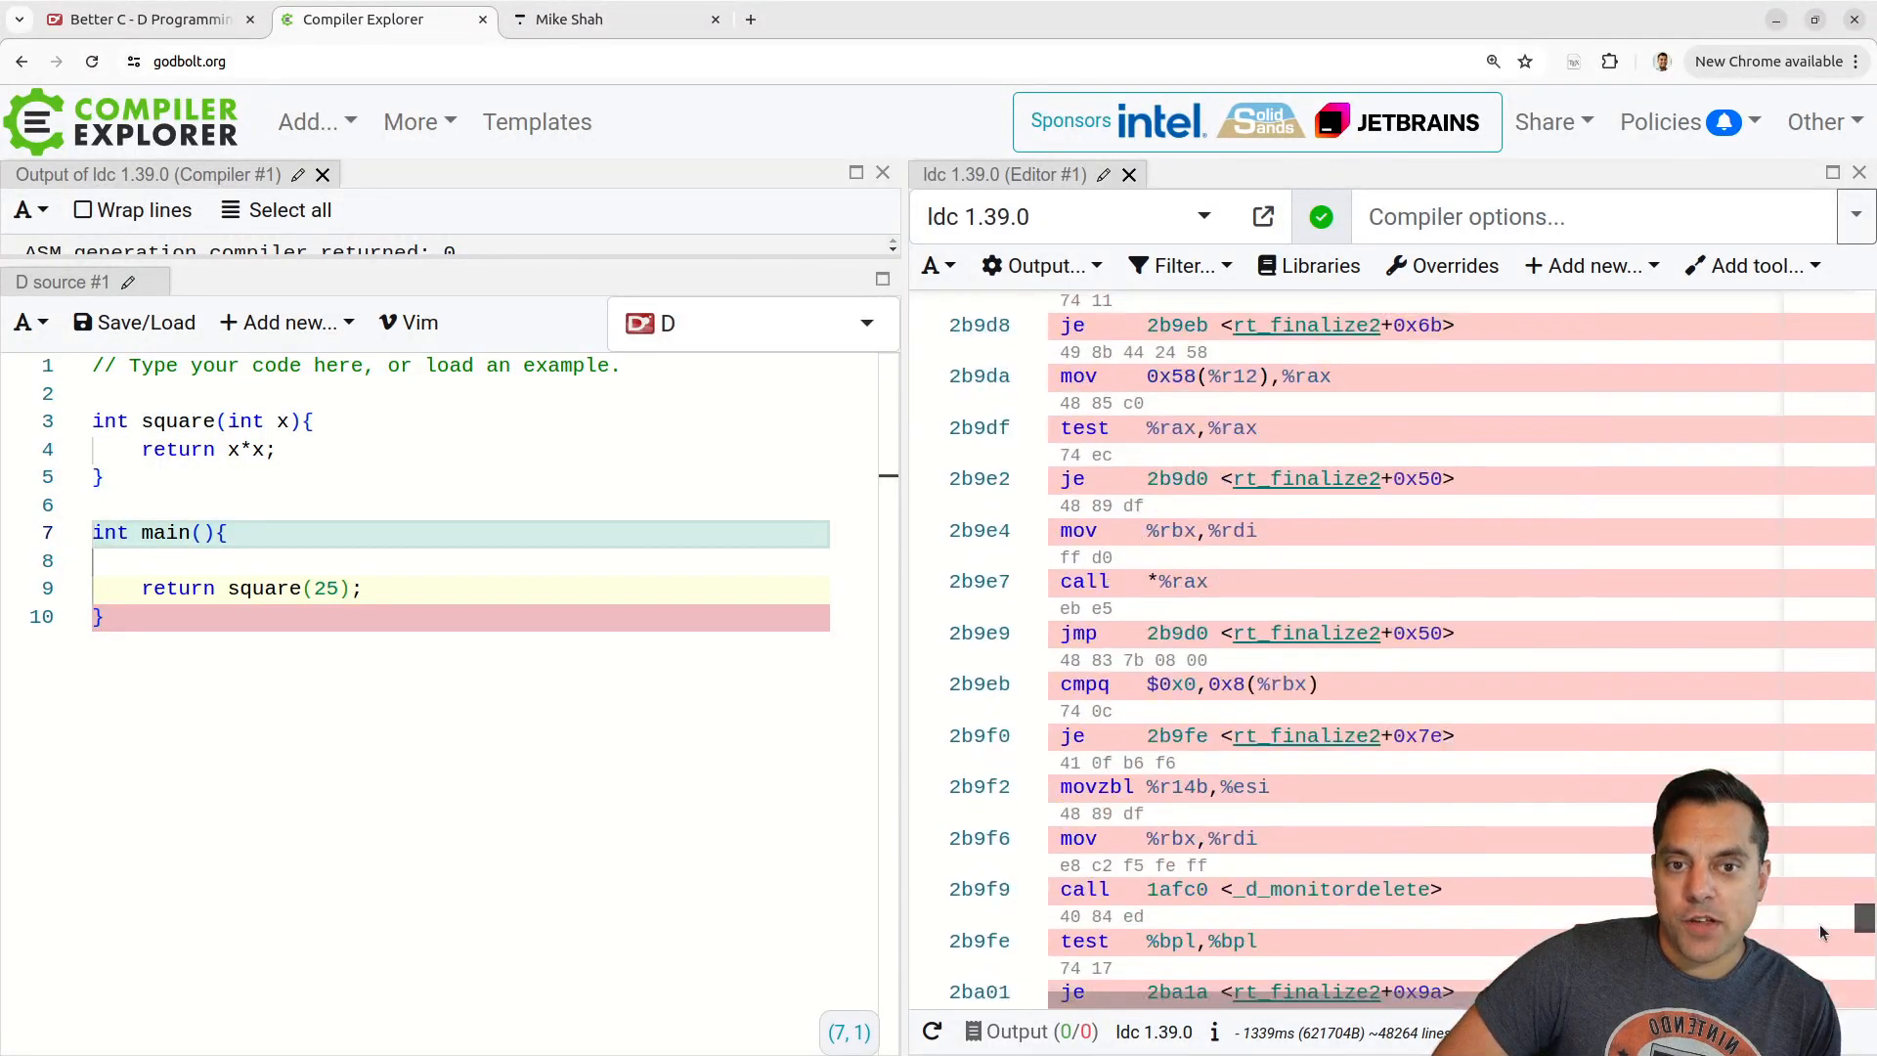
scroll(down, 3)
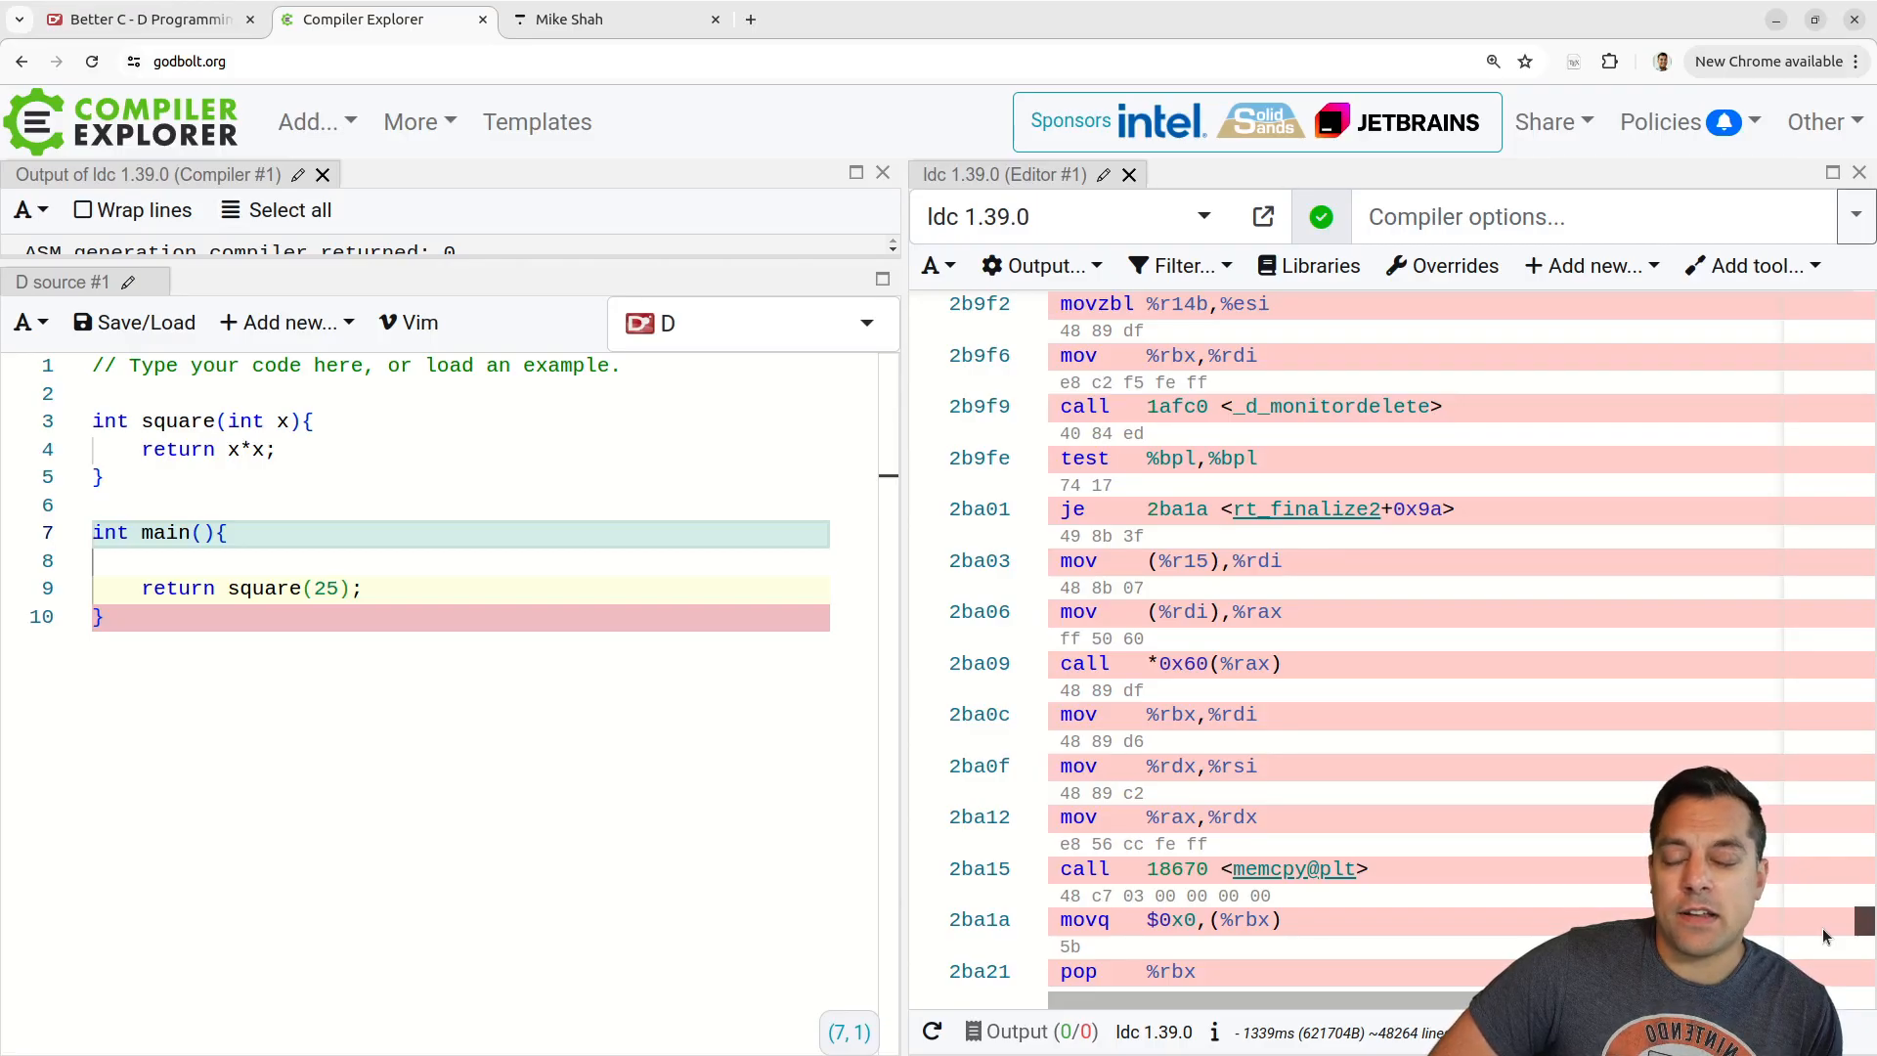
scroll(down, 3)
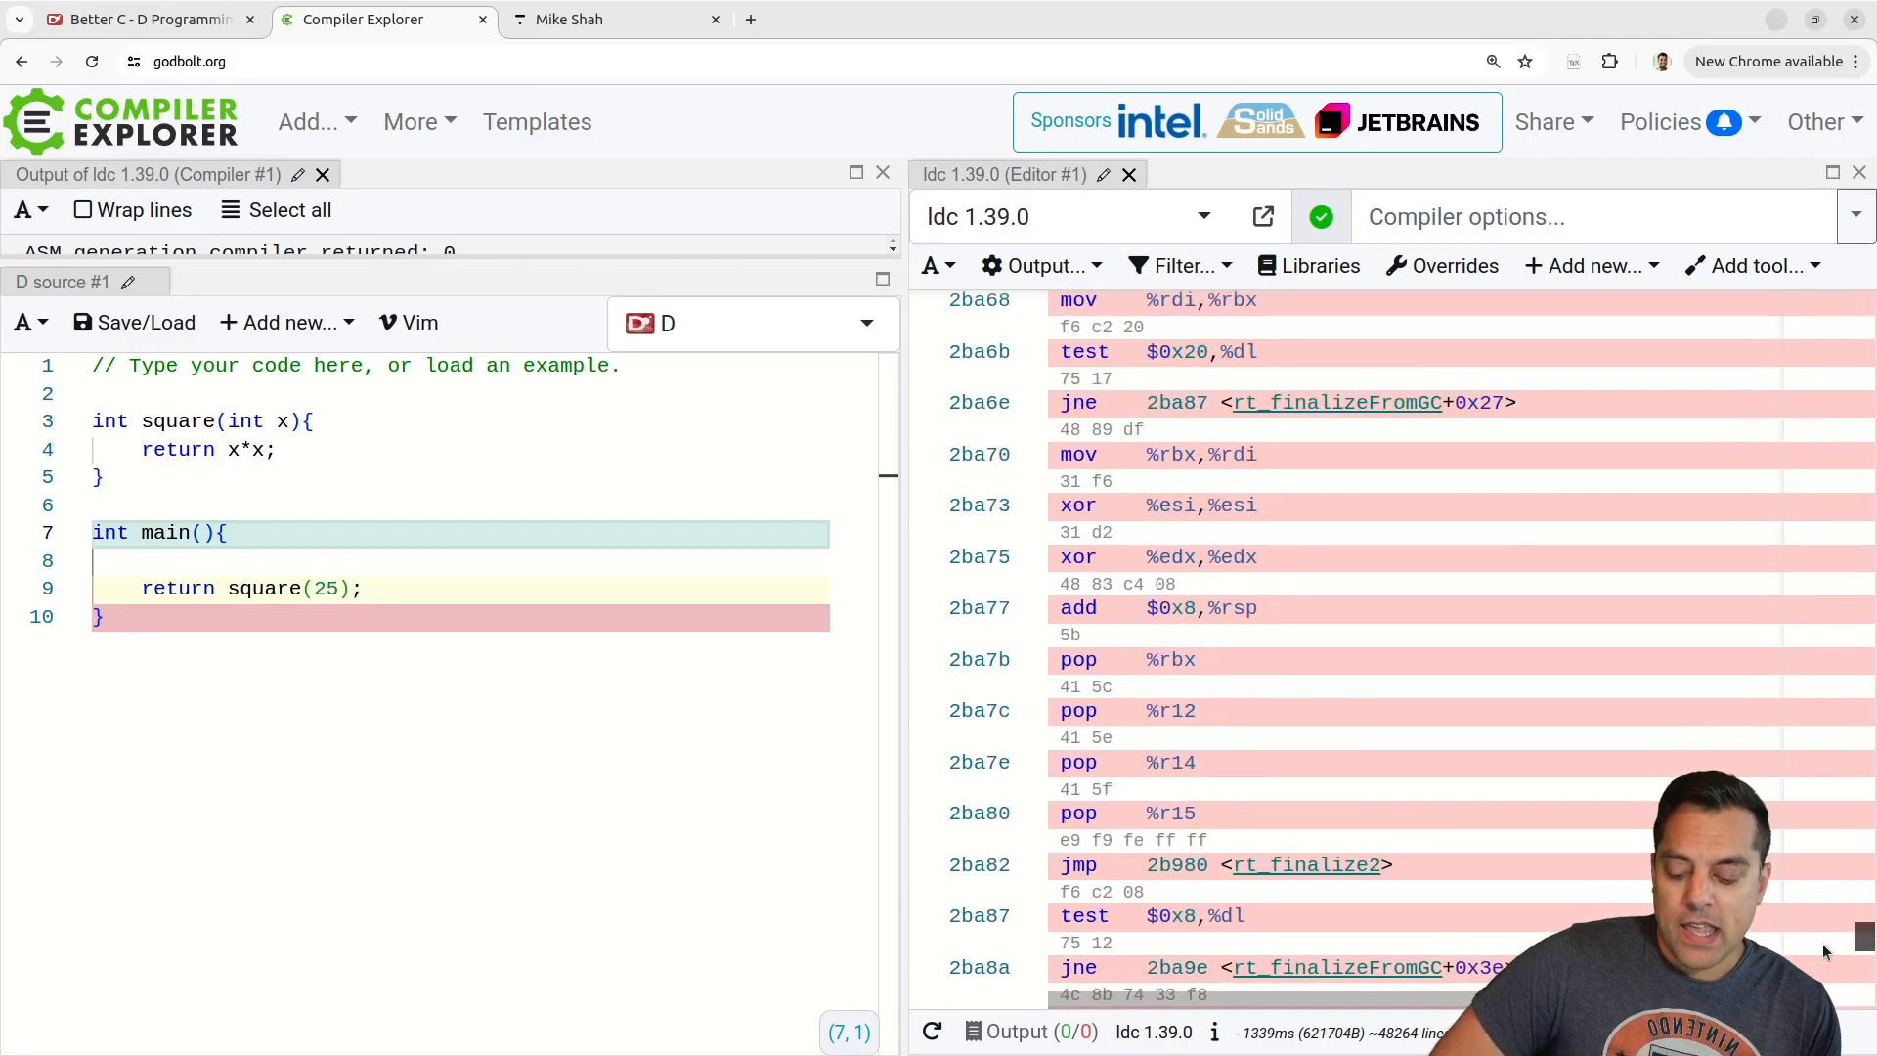
scroll(down, 3)
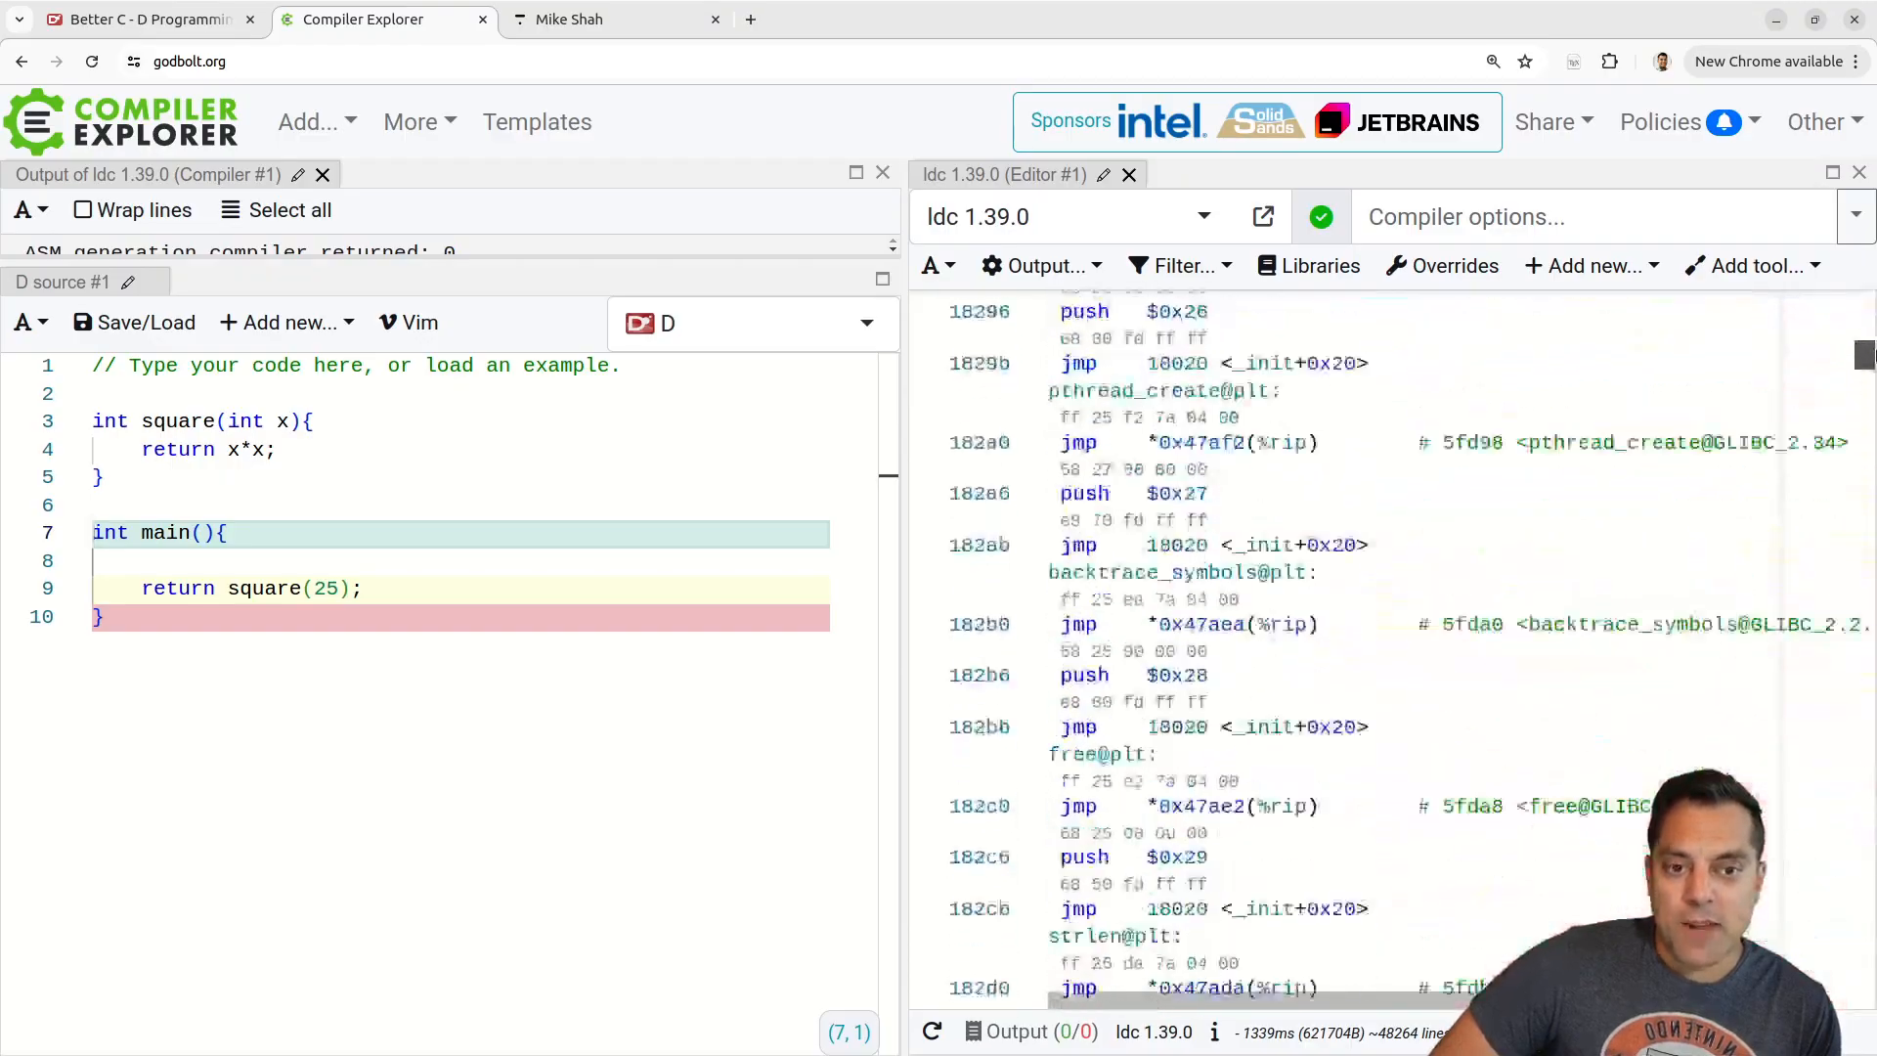
scroll(up, 3)
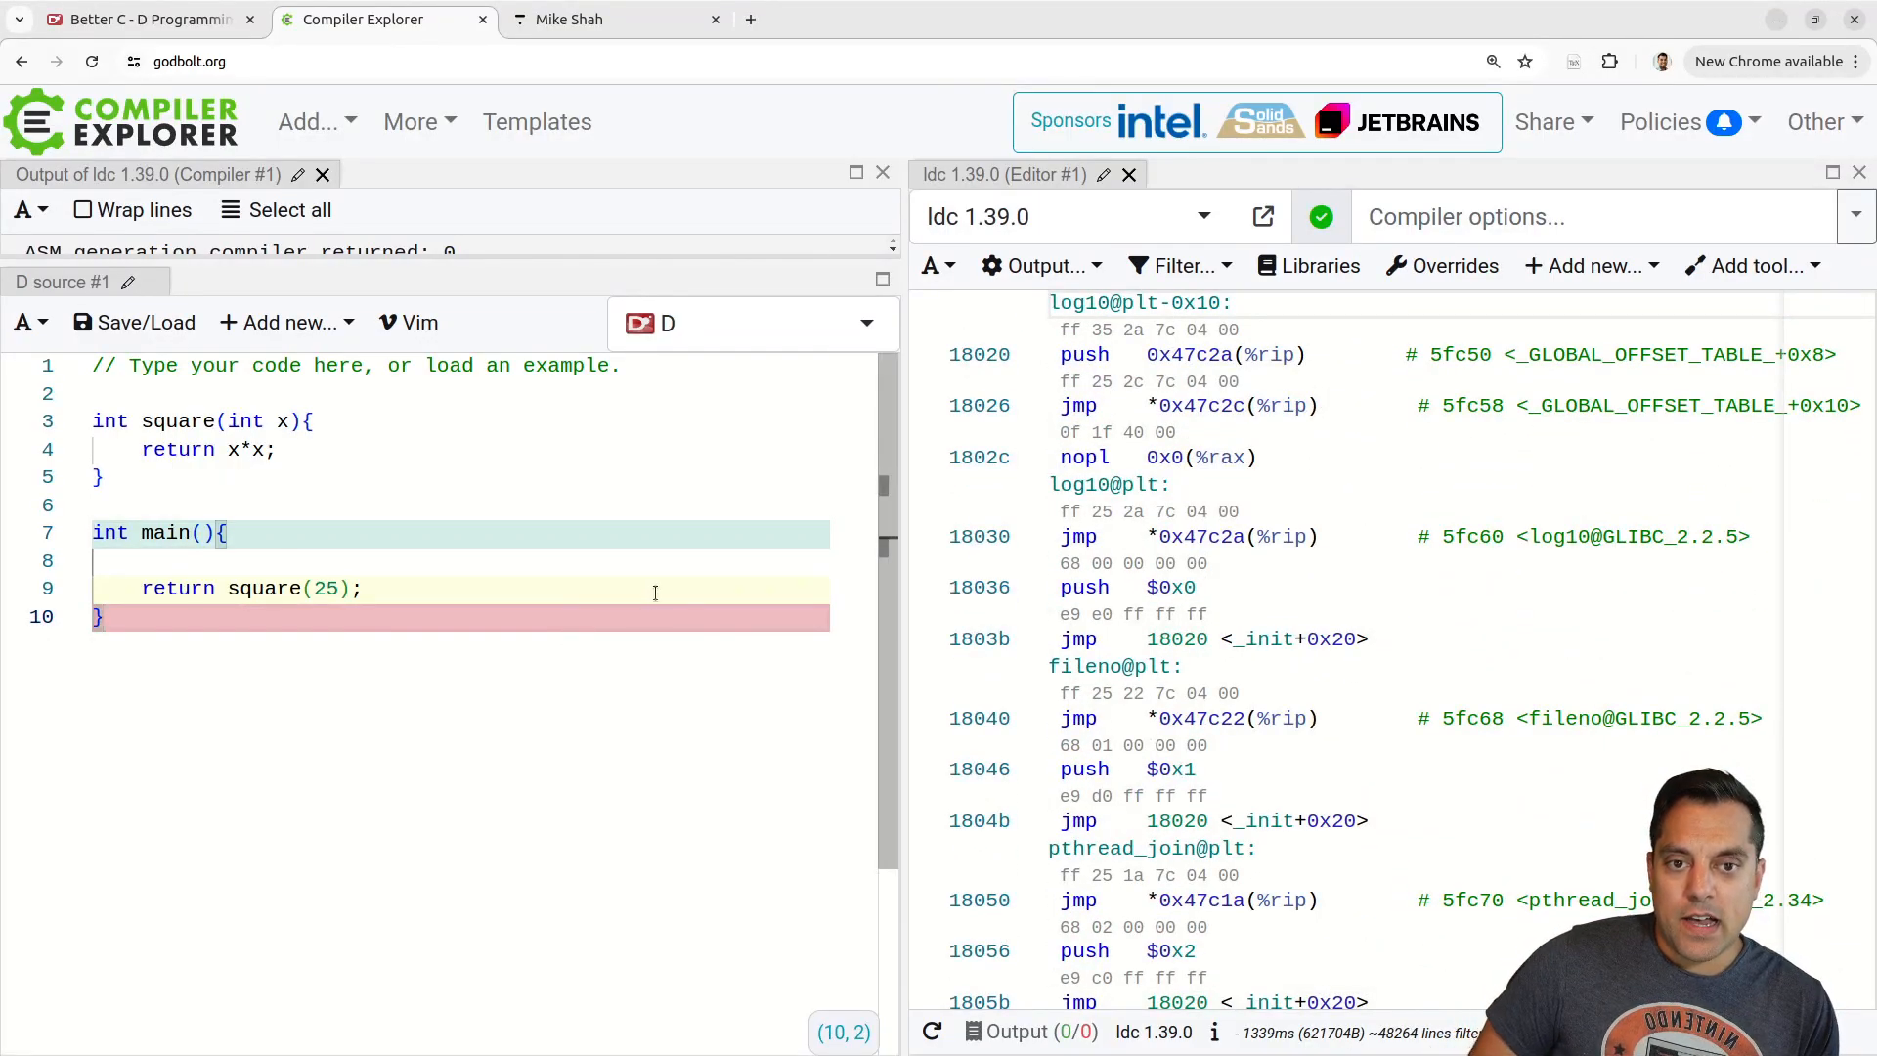
Restore extern(C) on main and the -betterC flag, then mark square extern(C) after inspecting its mangled call.
text(extern(C))
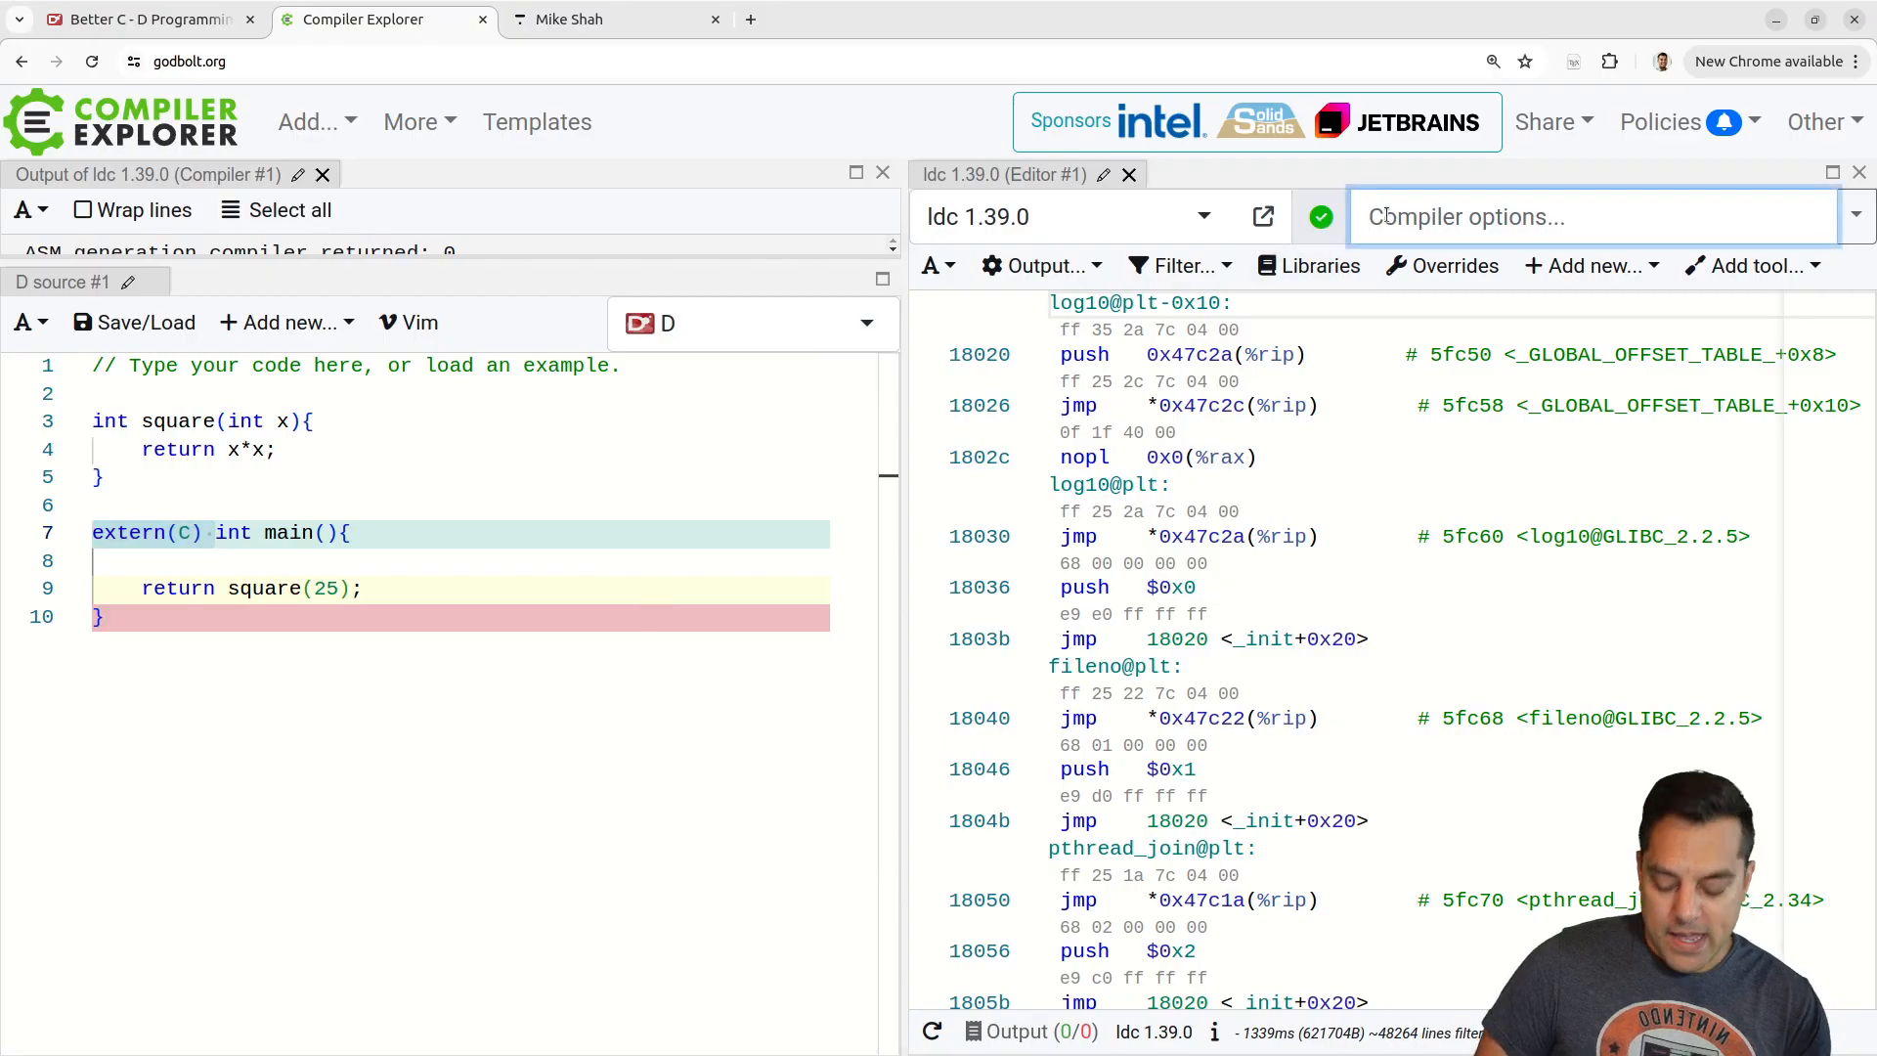
text(-betterC)
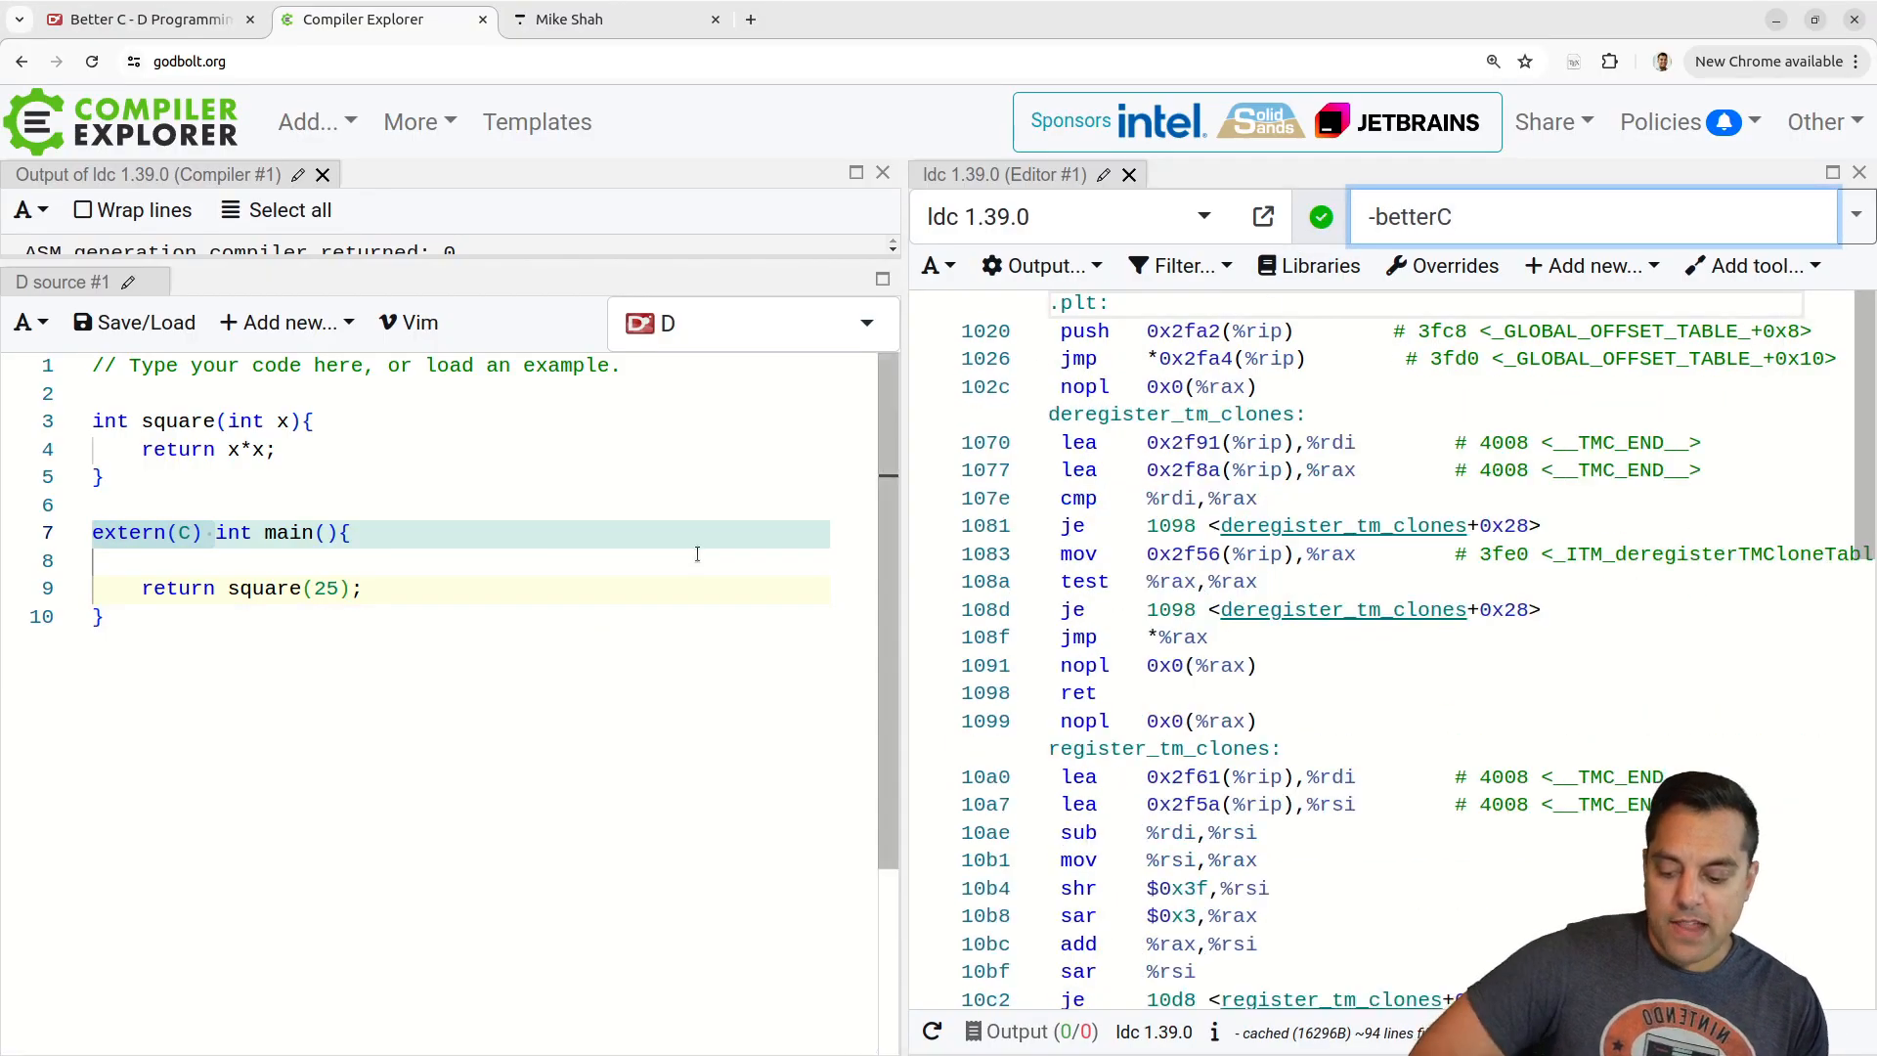
scroll(down, 3)
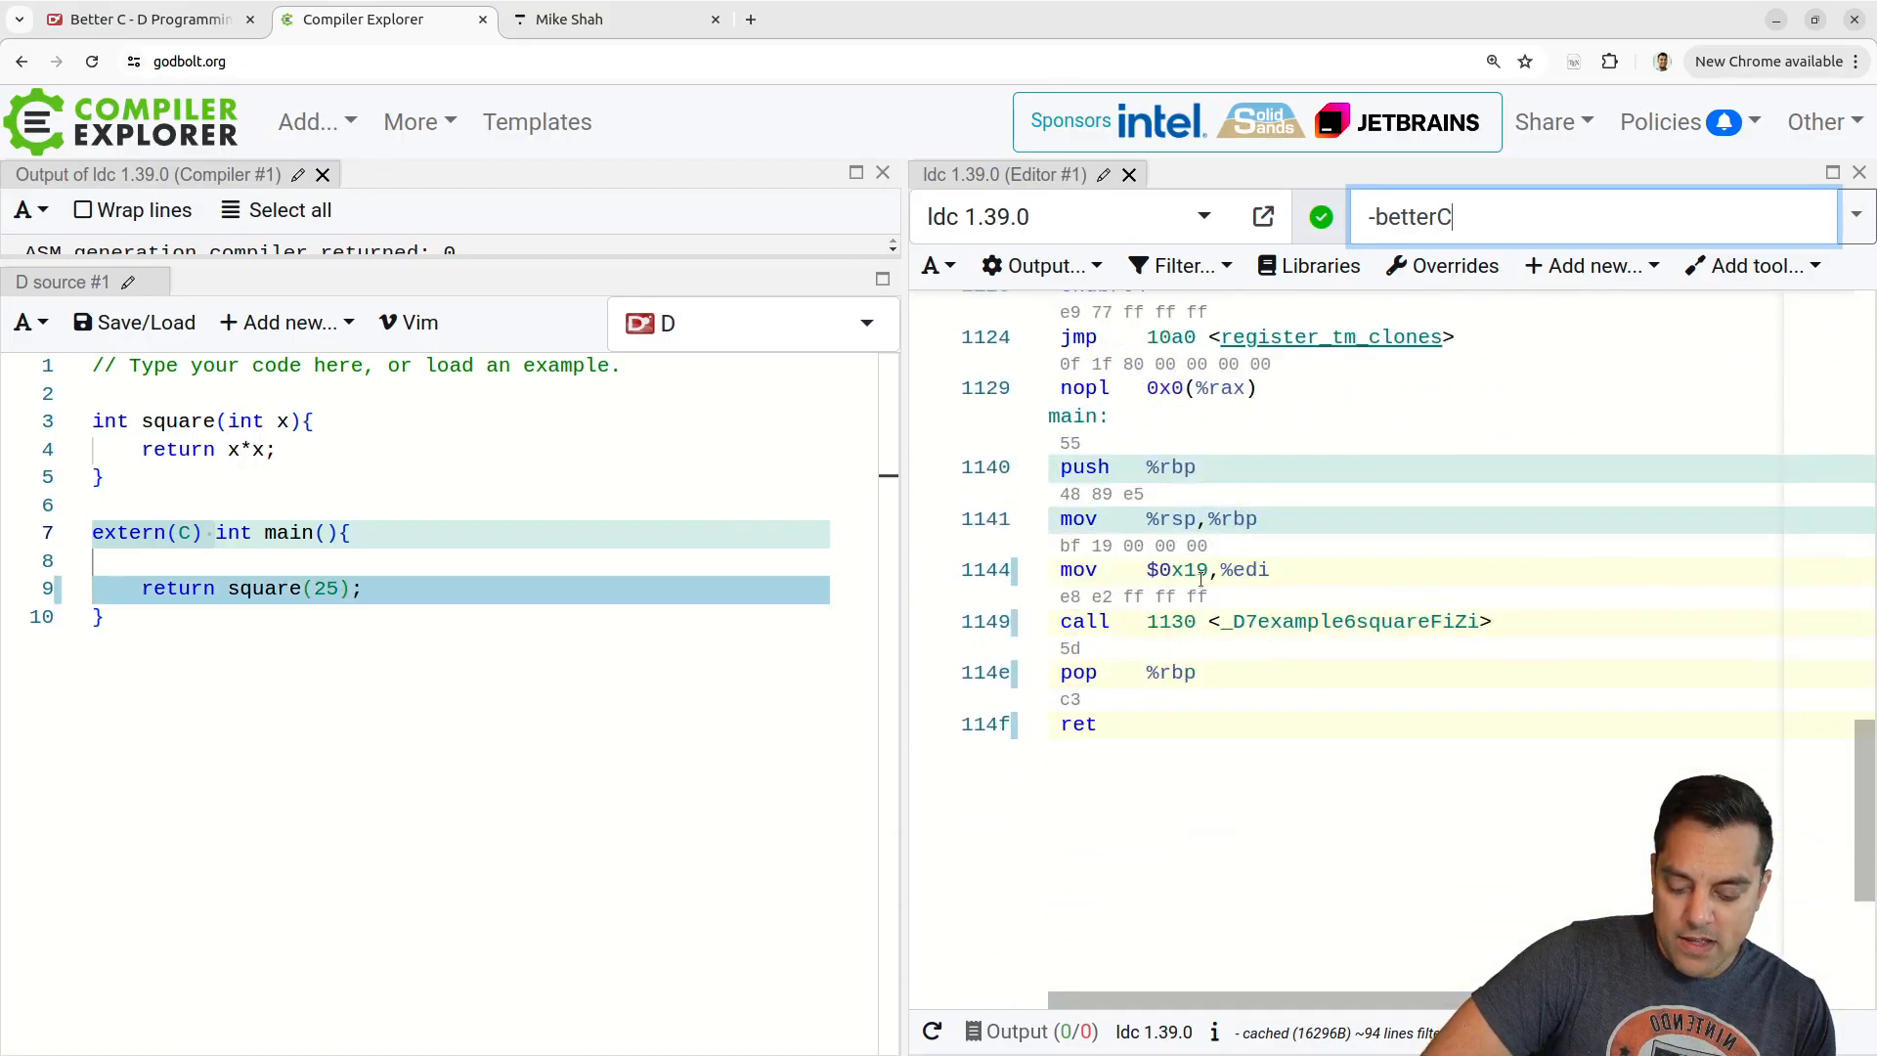
click(178, 422)
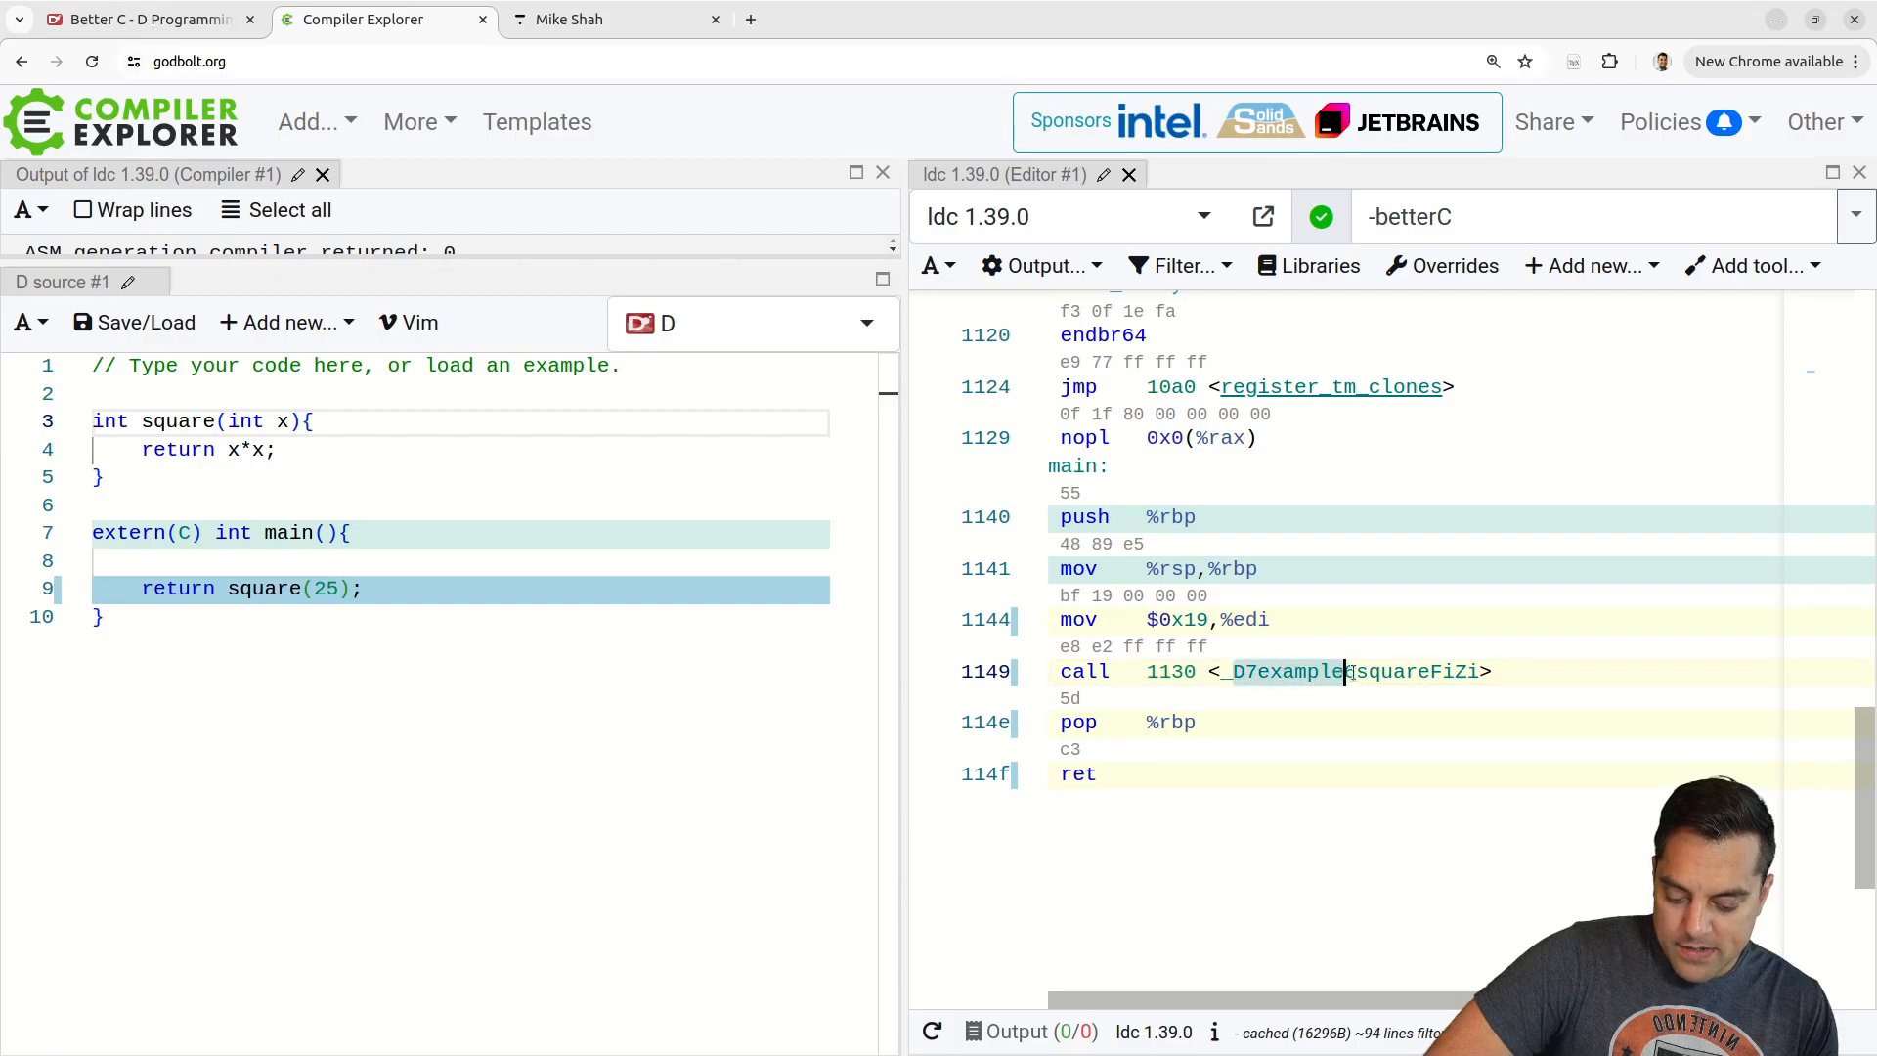
click(153, 420)
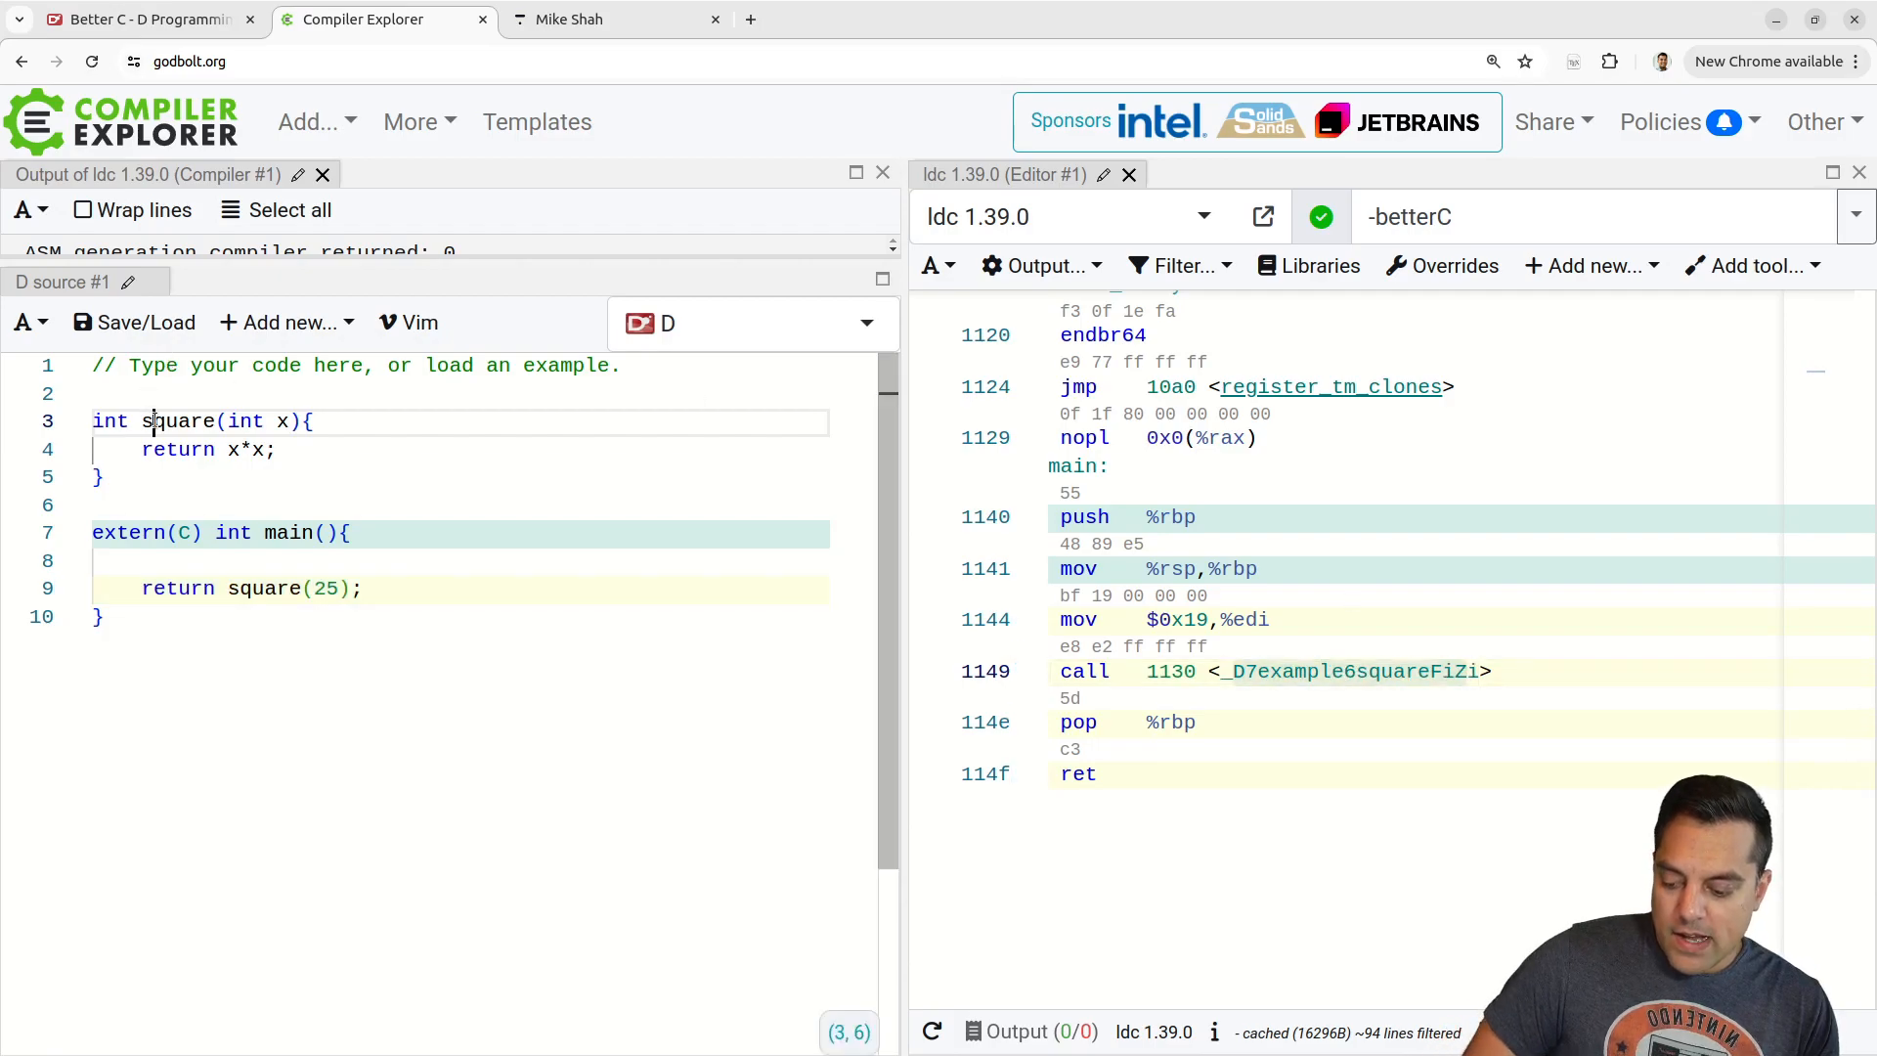
text(extern(C))
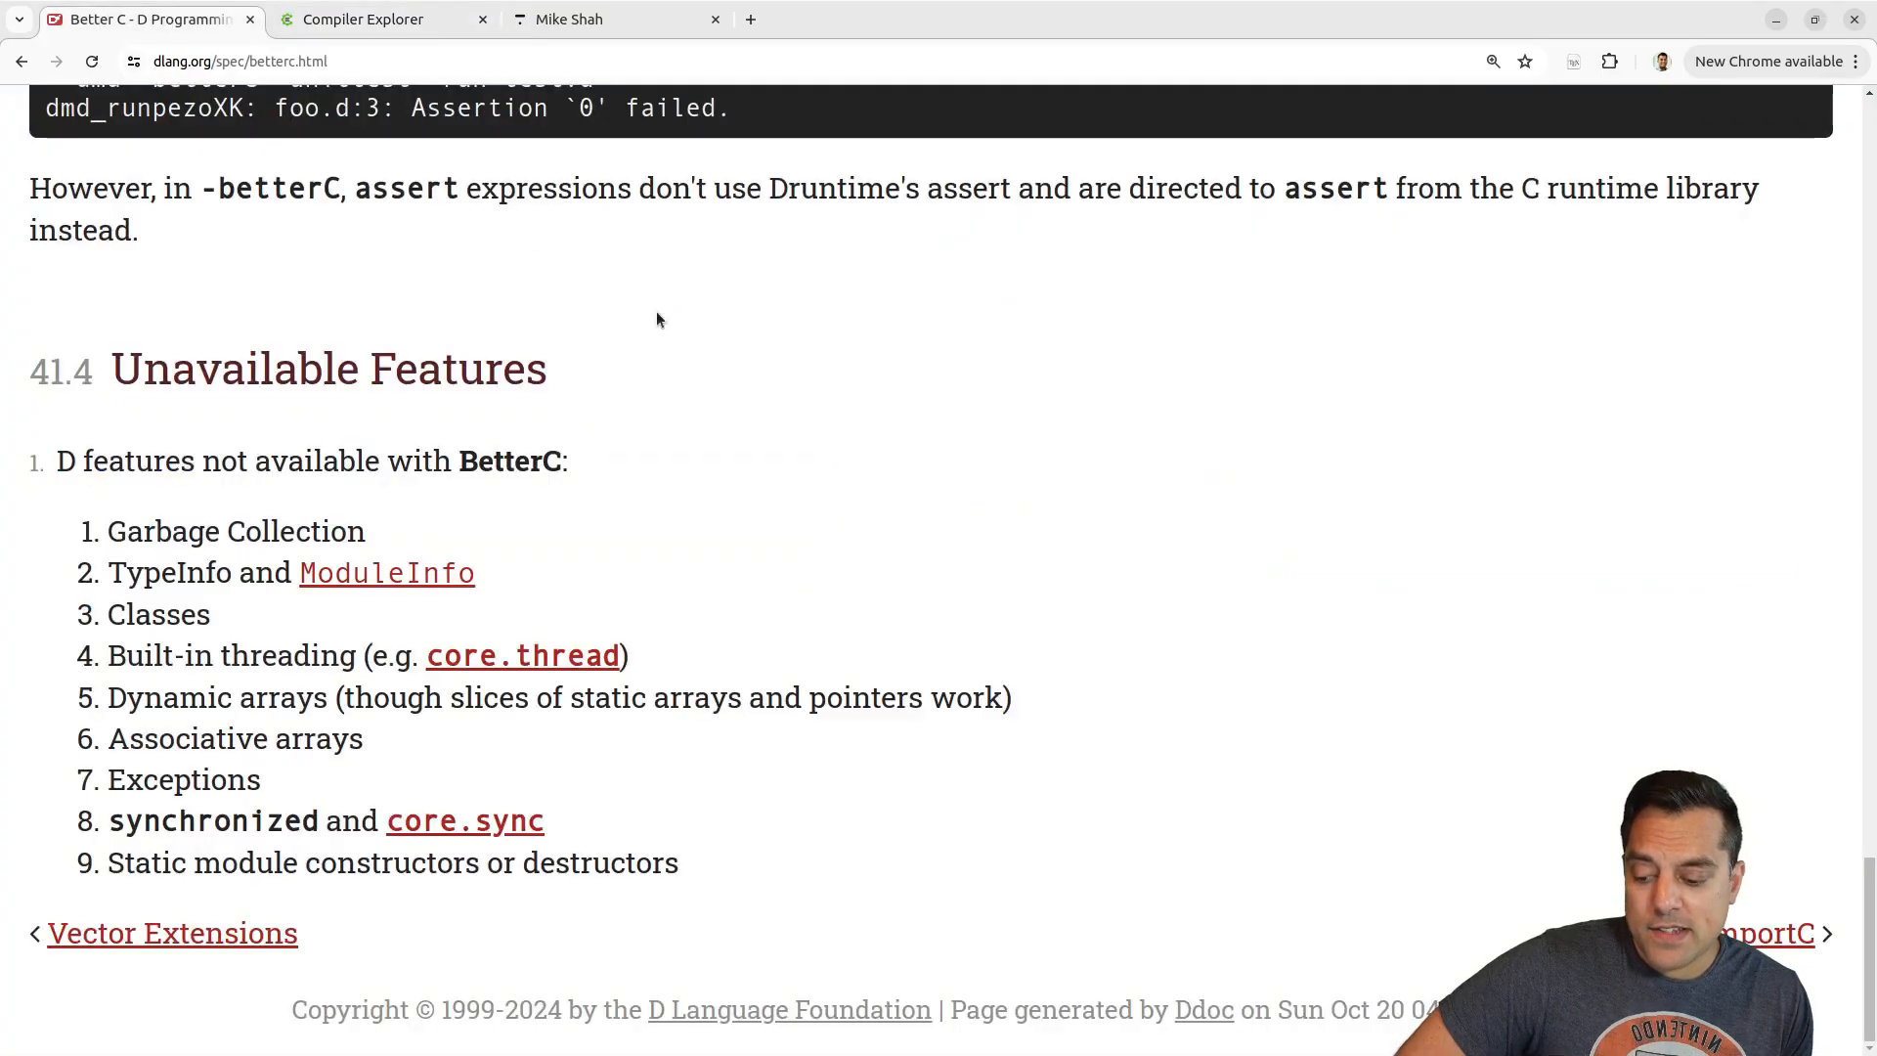
Scroll the Better C spec page up toward section 41.4 Unavailable Features.
scroll(up, 3)
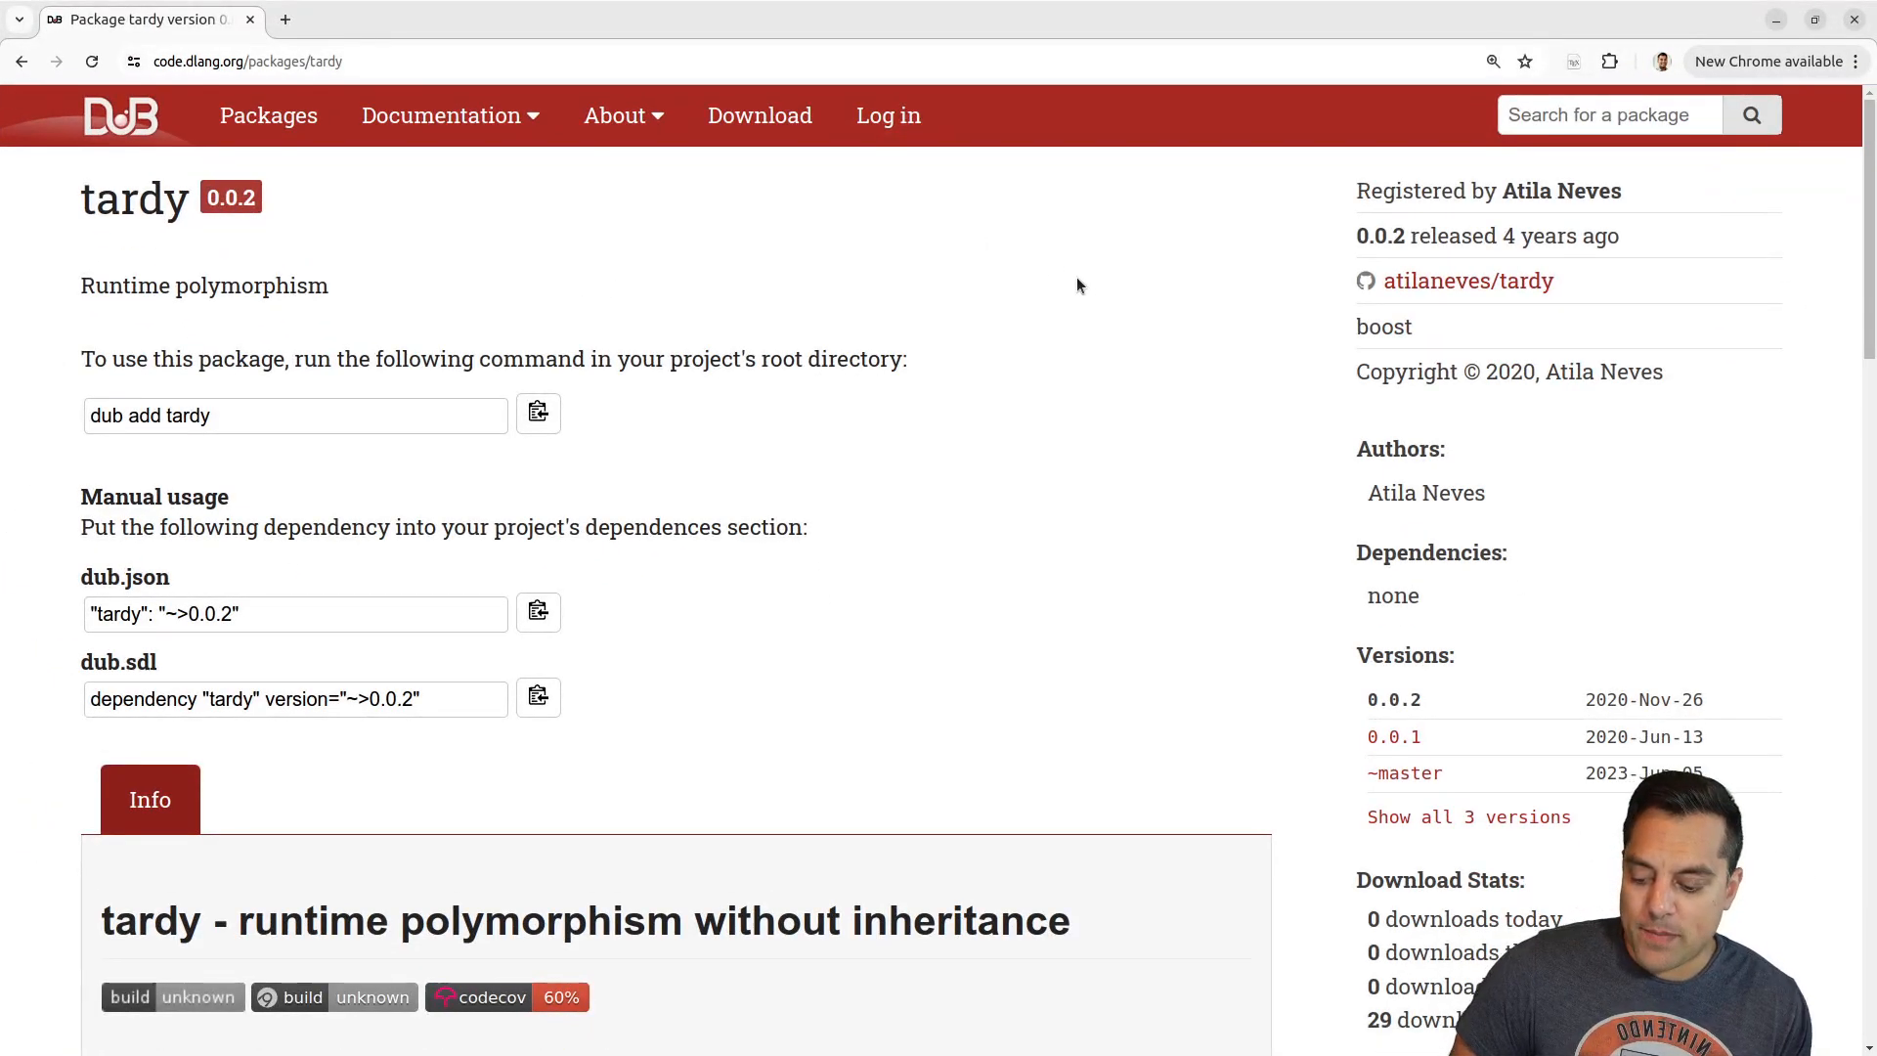
mouse_move(1030, 376)
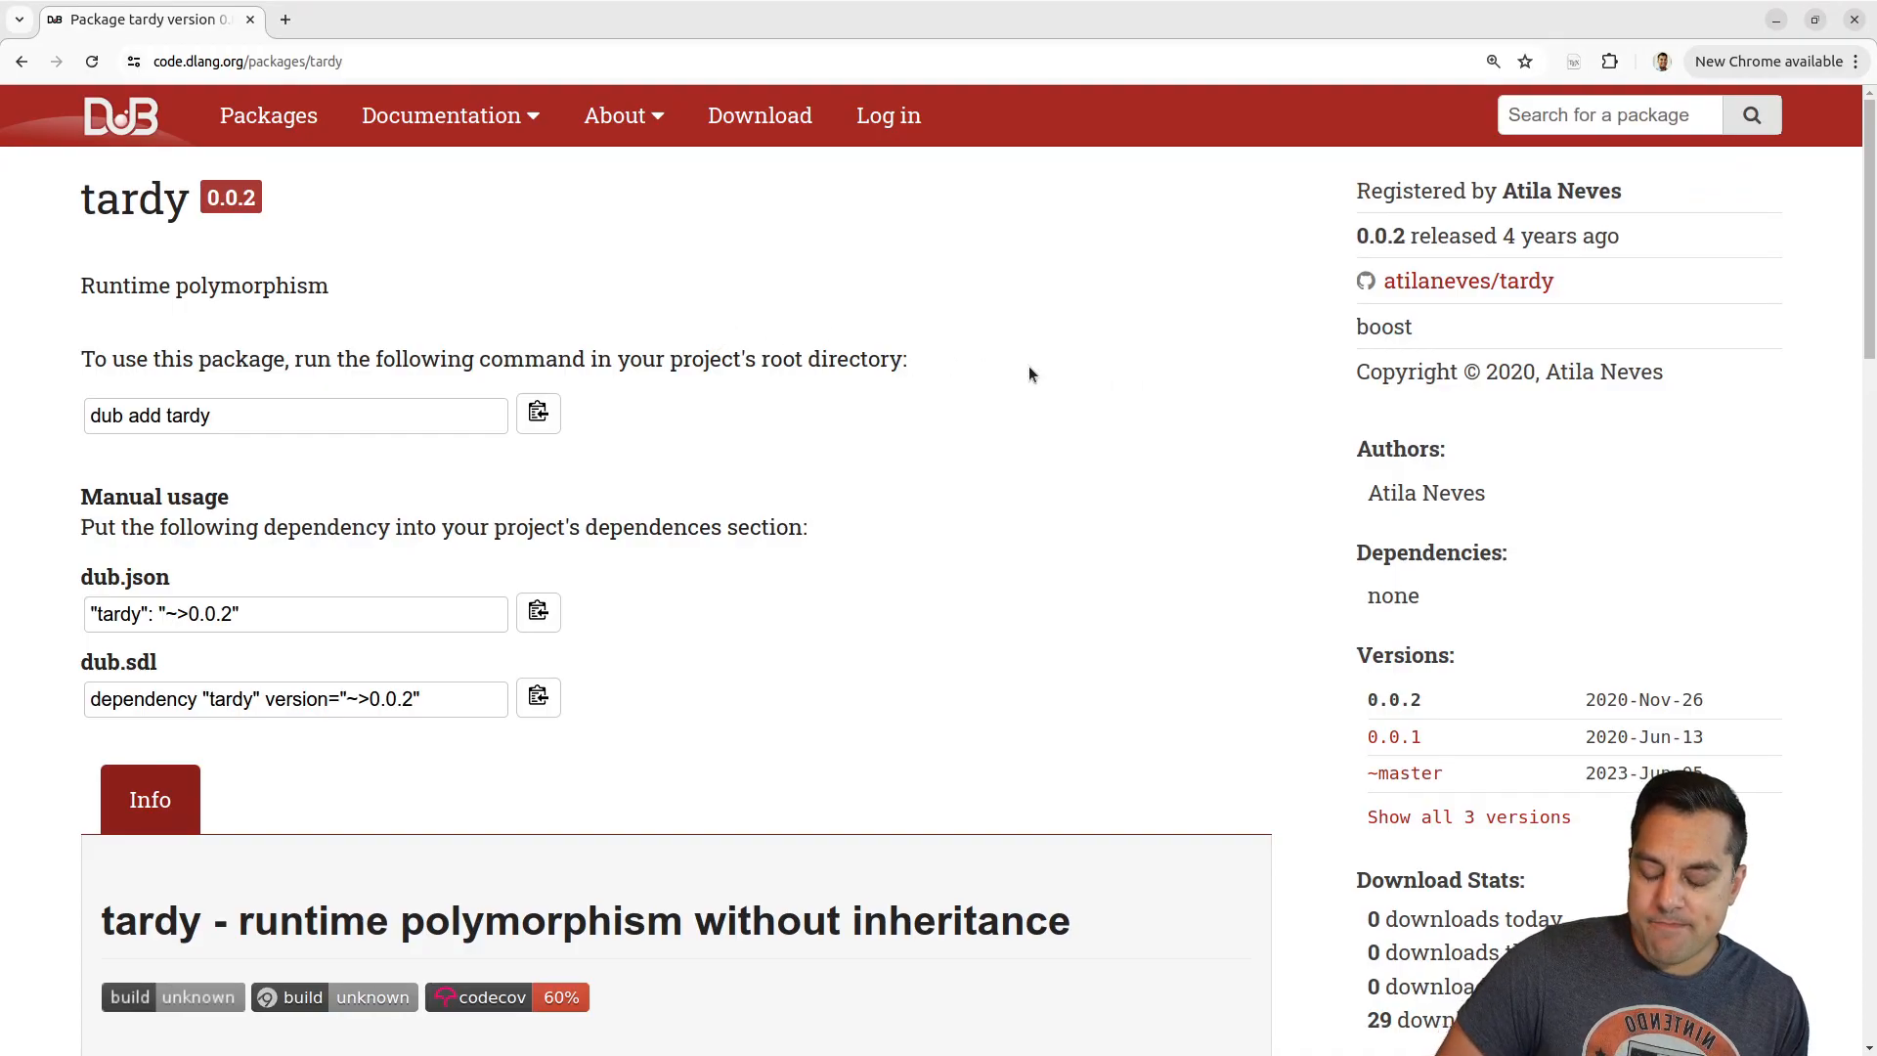
mouse_move(1310, 287)
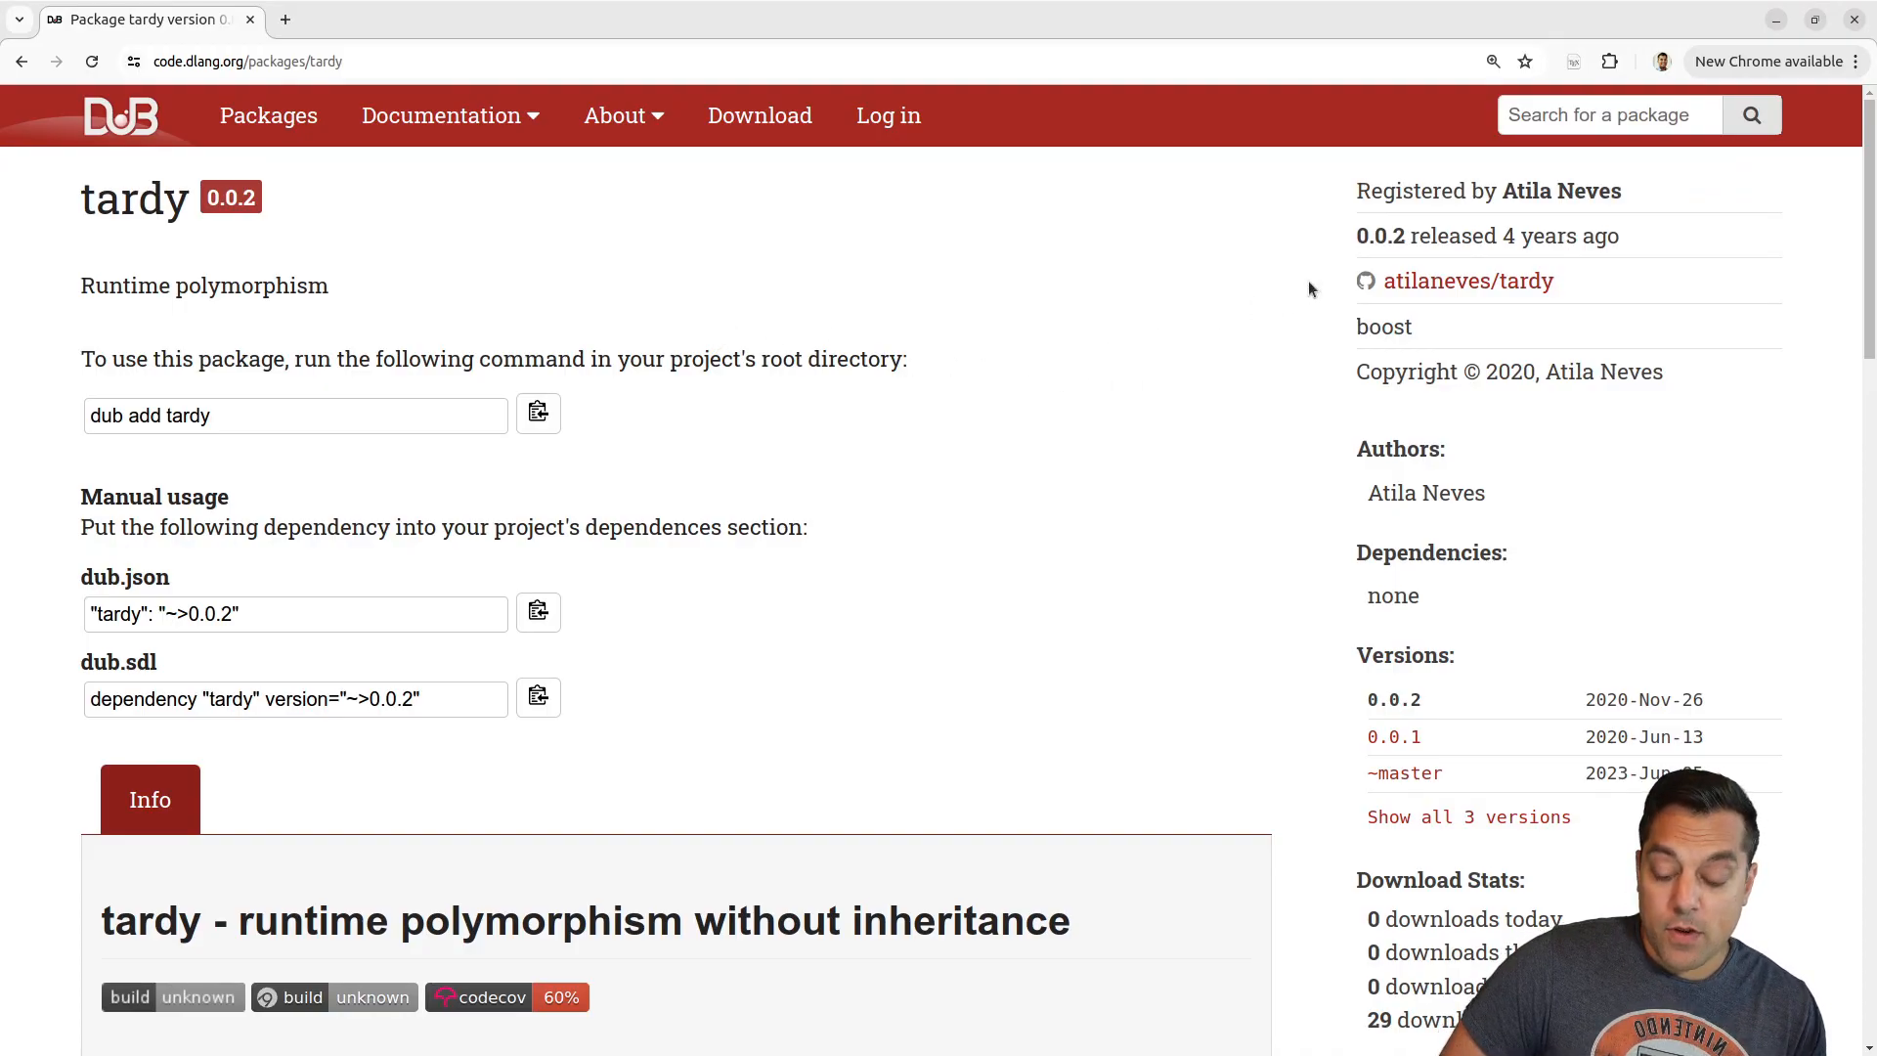
mouse_move(990, 252)
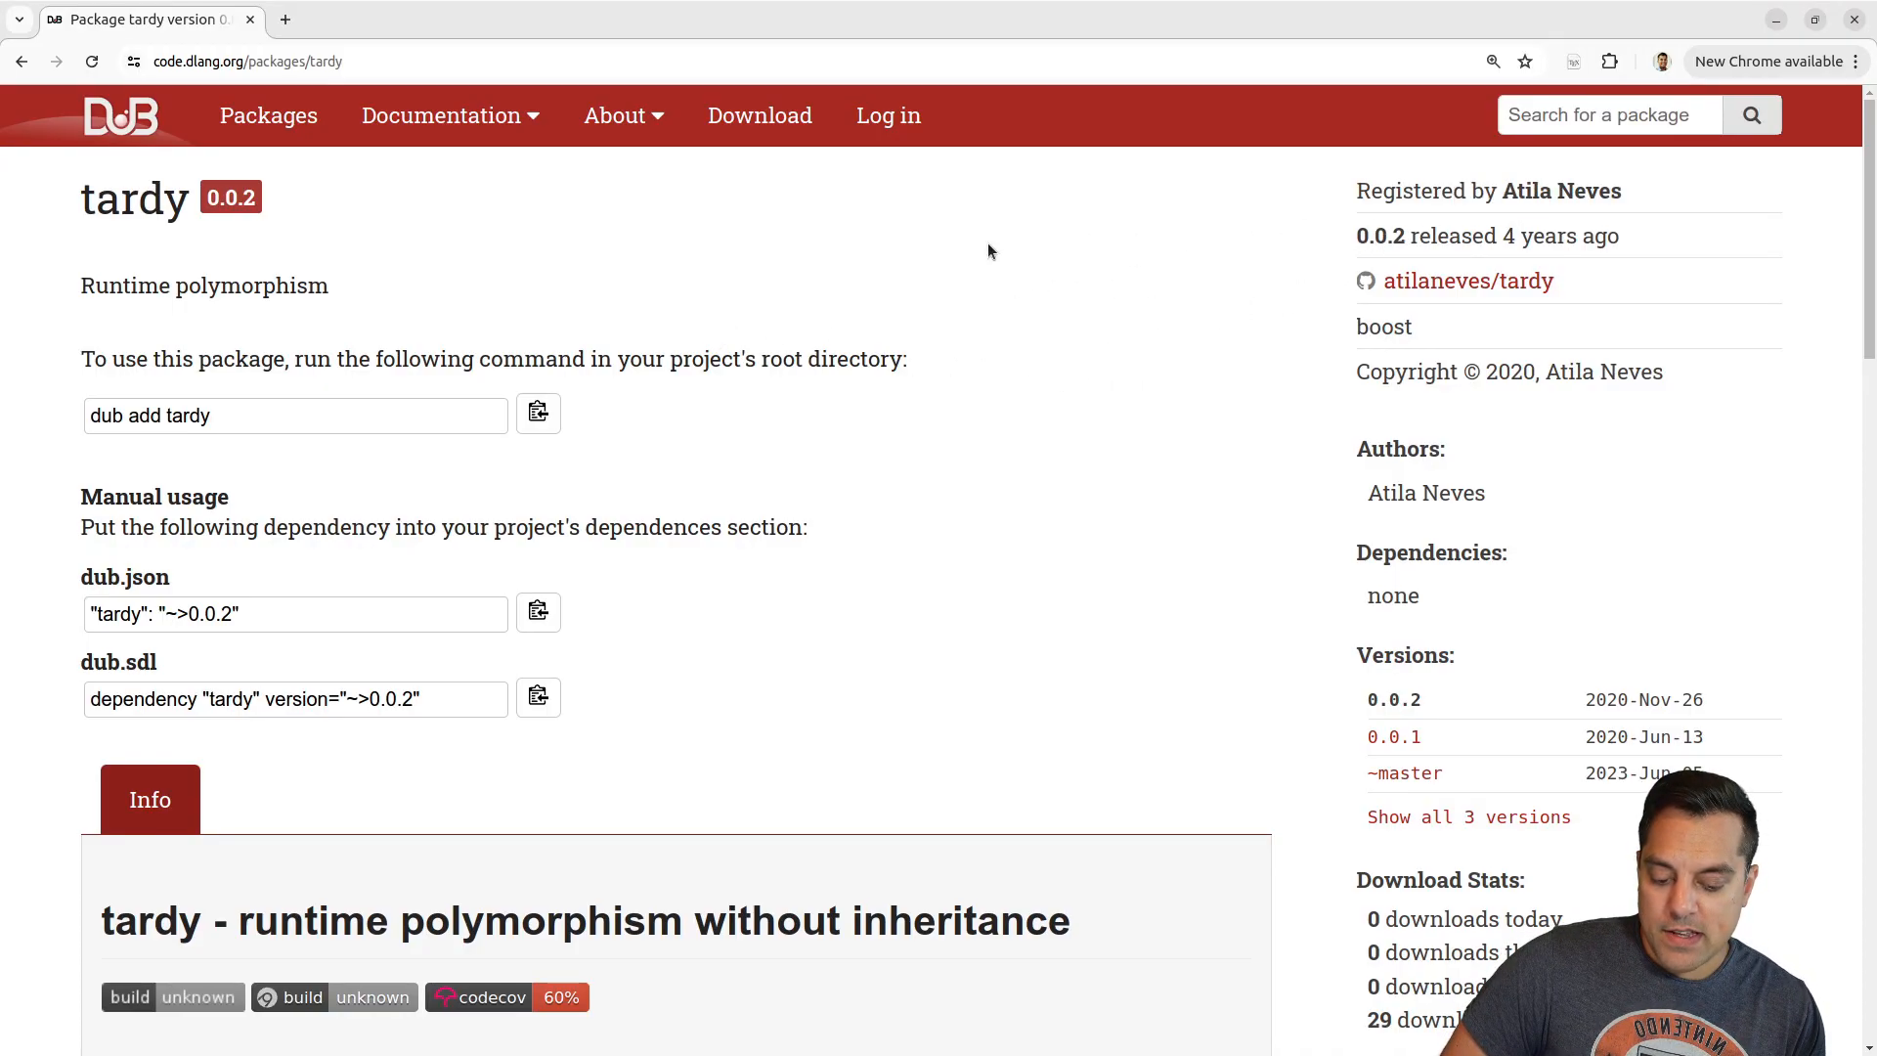
Scroll the tardy package page down to its ITransformer/Adder/Plus1 README example.
scroll(down, 3)
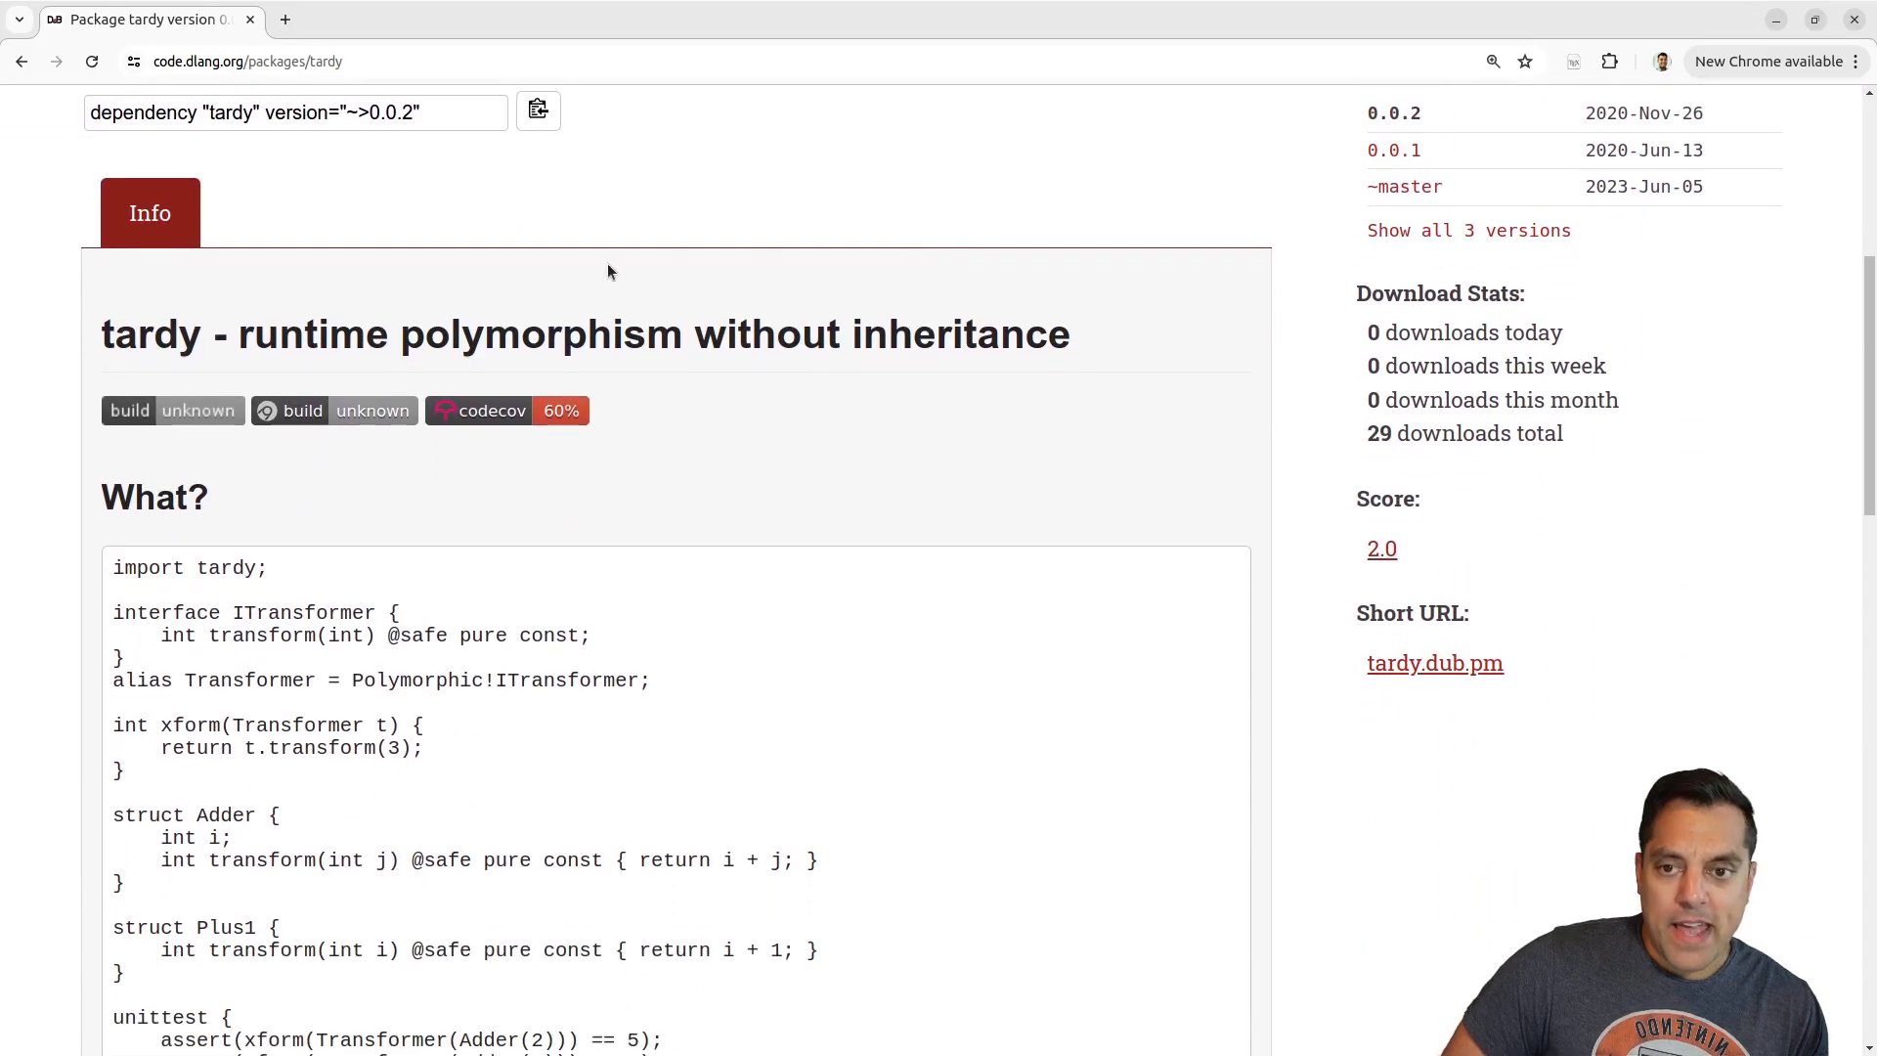
mouse_move(639, 252)
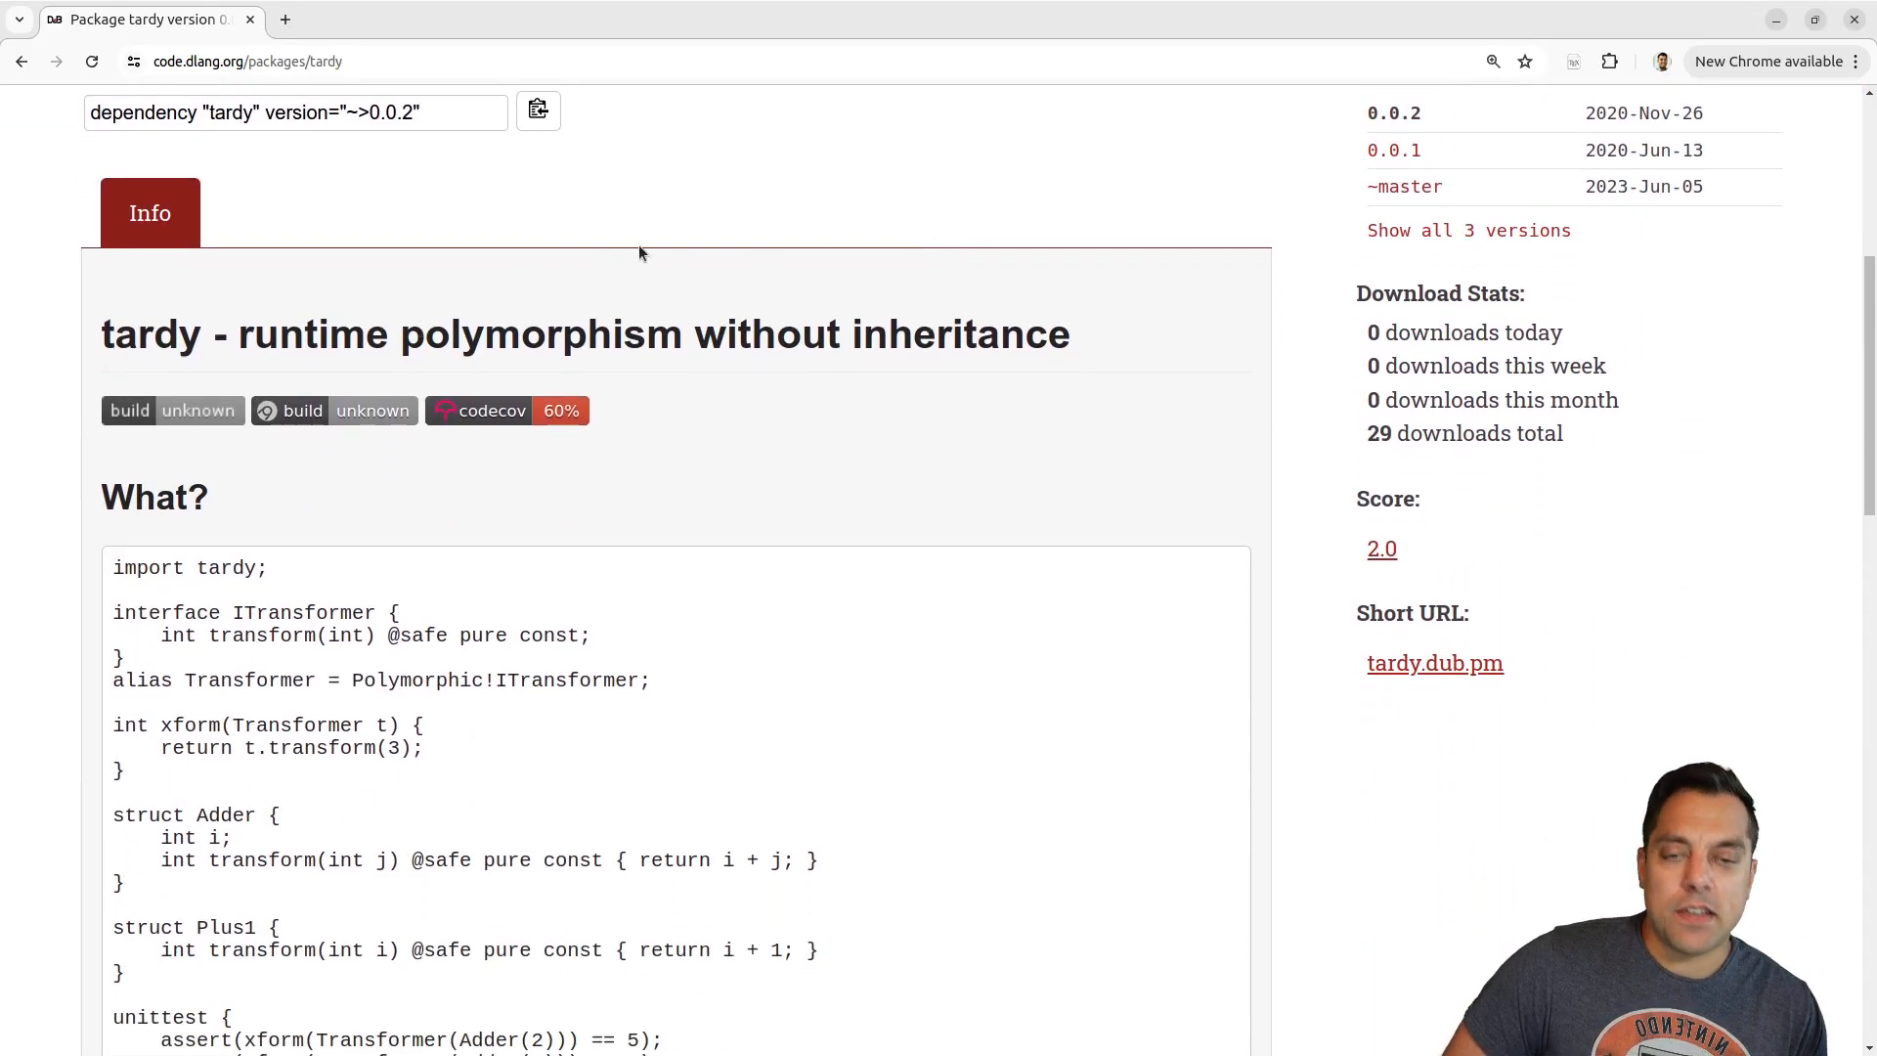
scroll(down, 3)
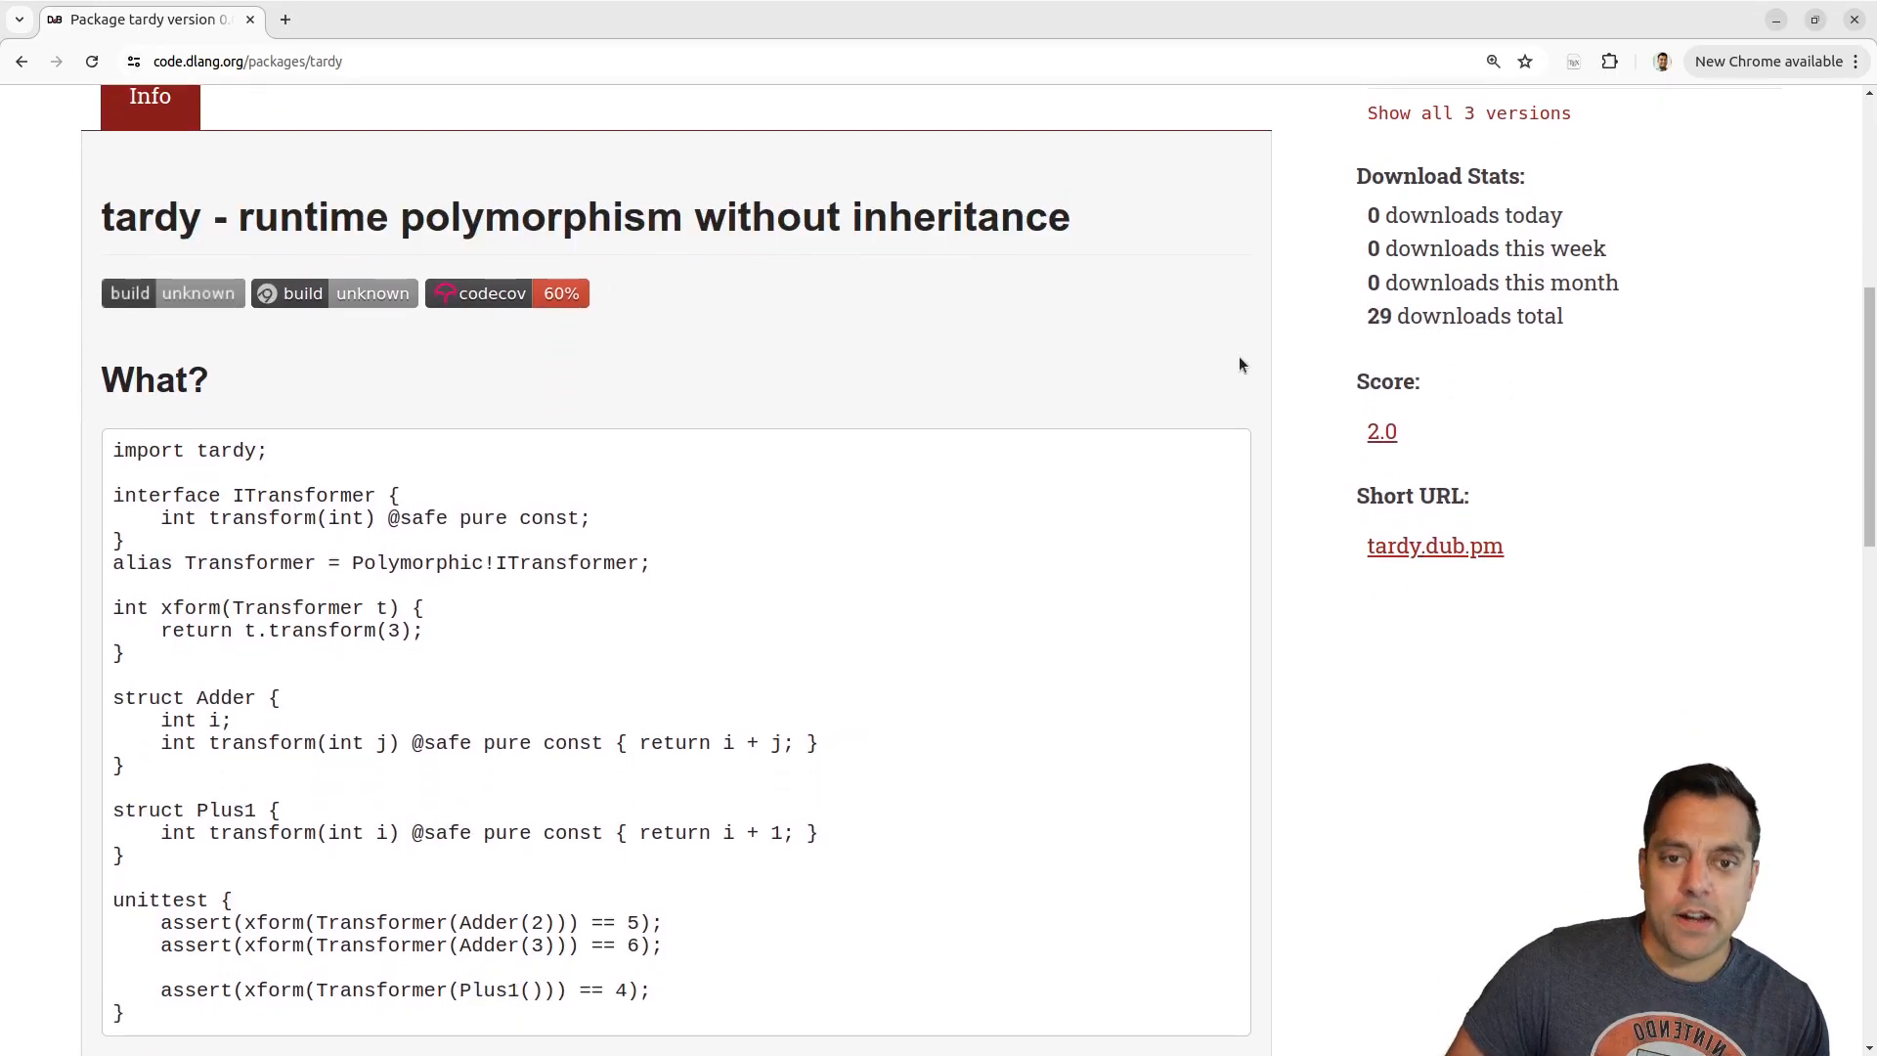
mouse_move(1288, 456)
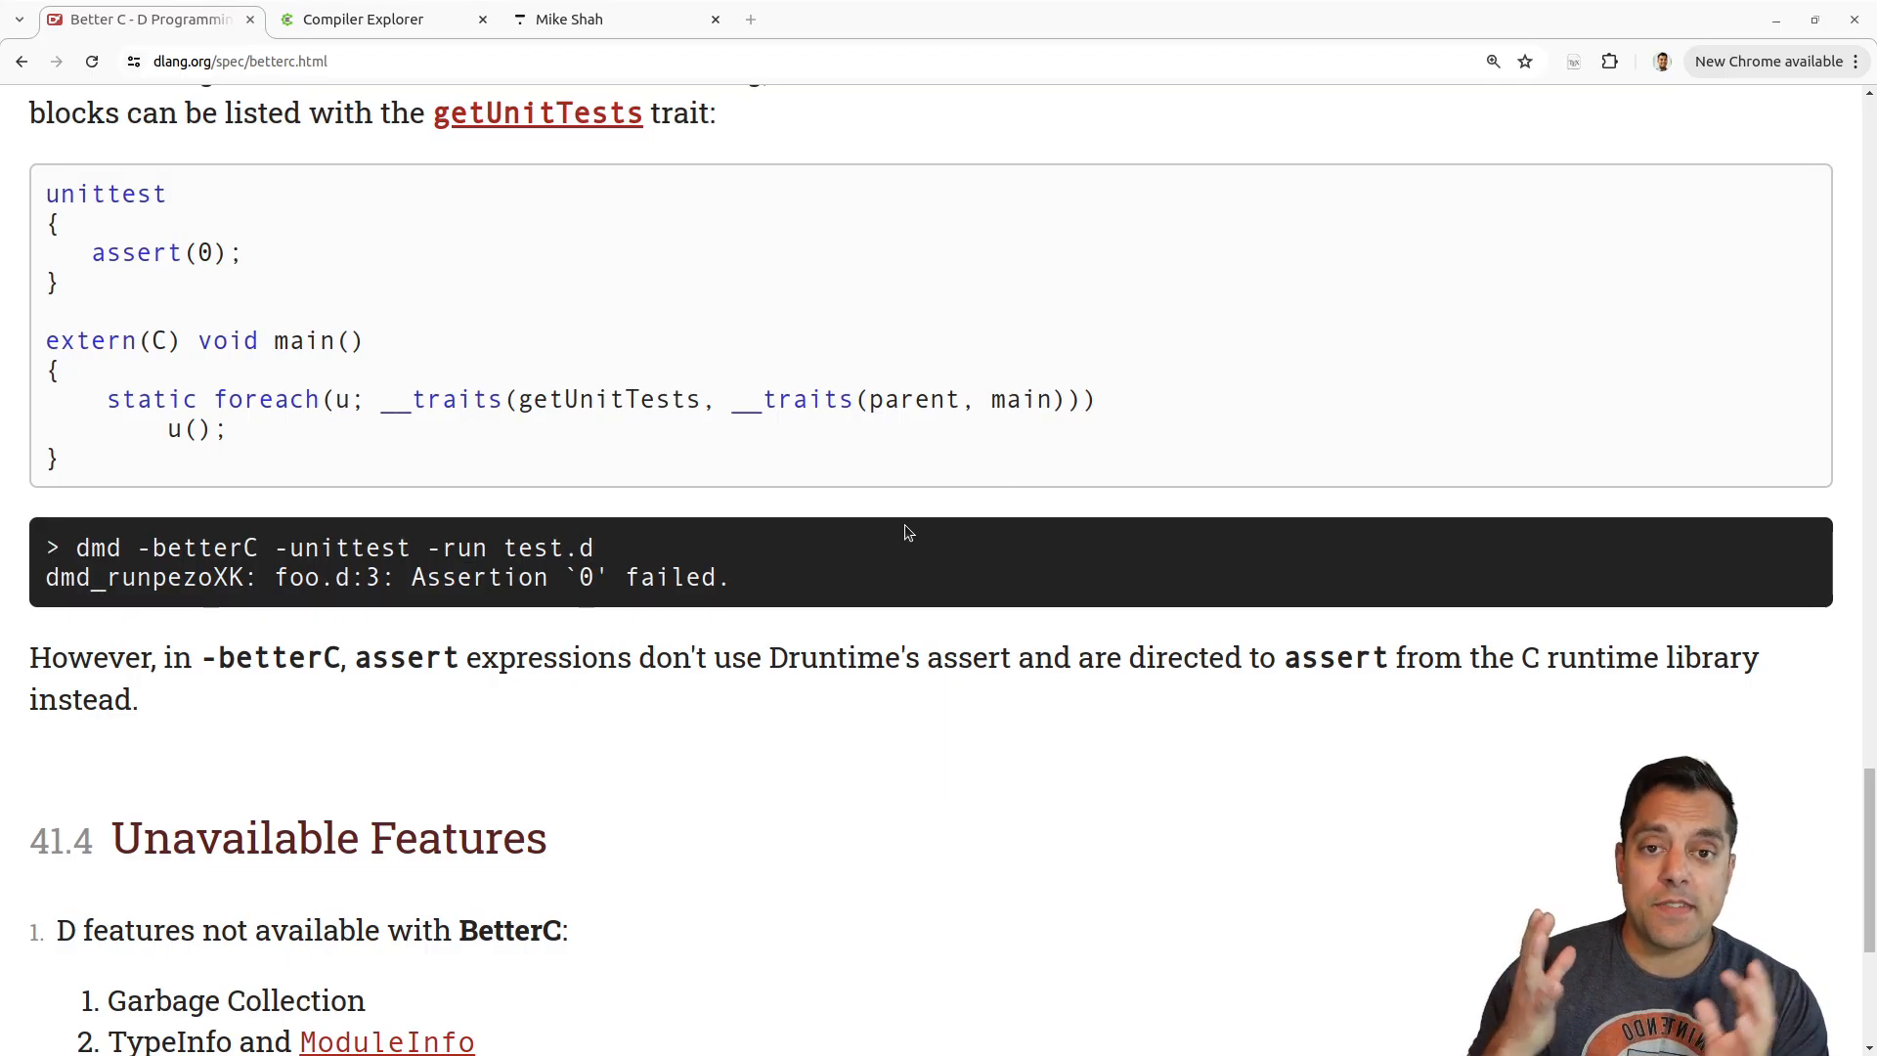
Highlight the -betterC flag in the spec's example command and scroll up the Better C page.
double_click(204, 547)
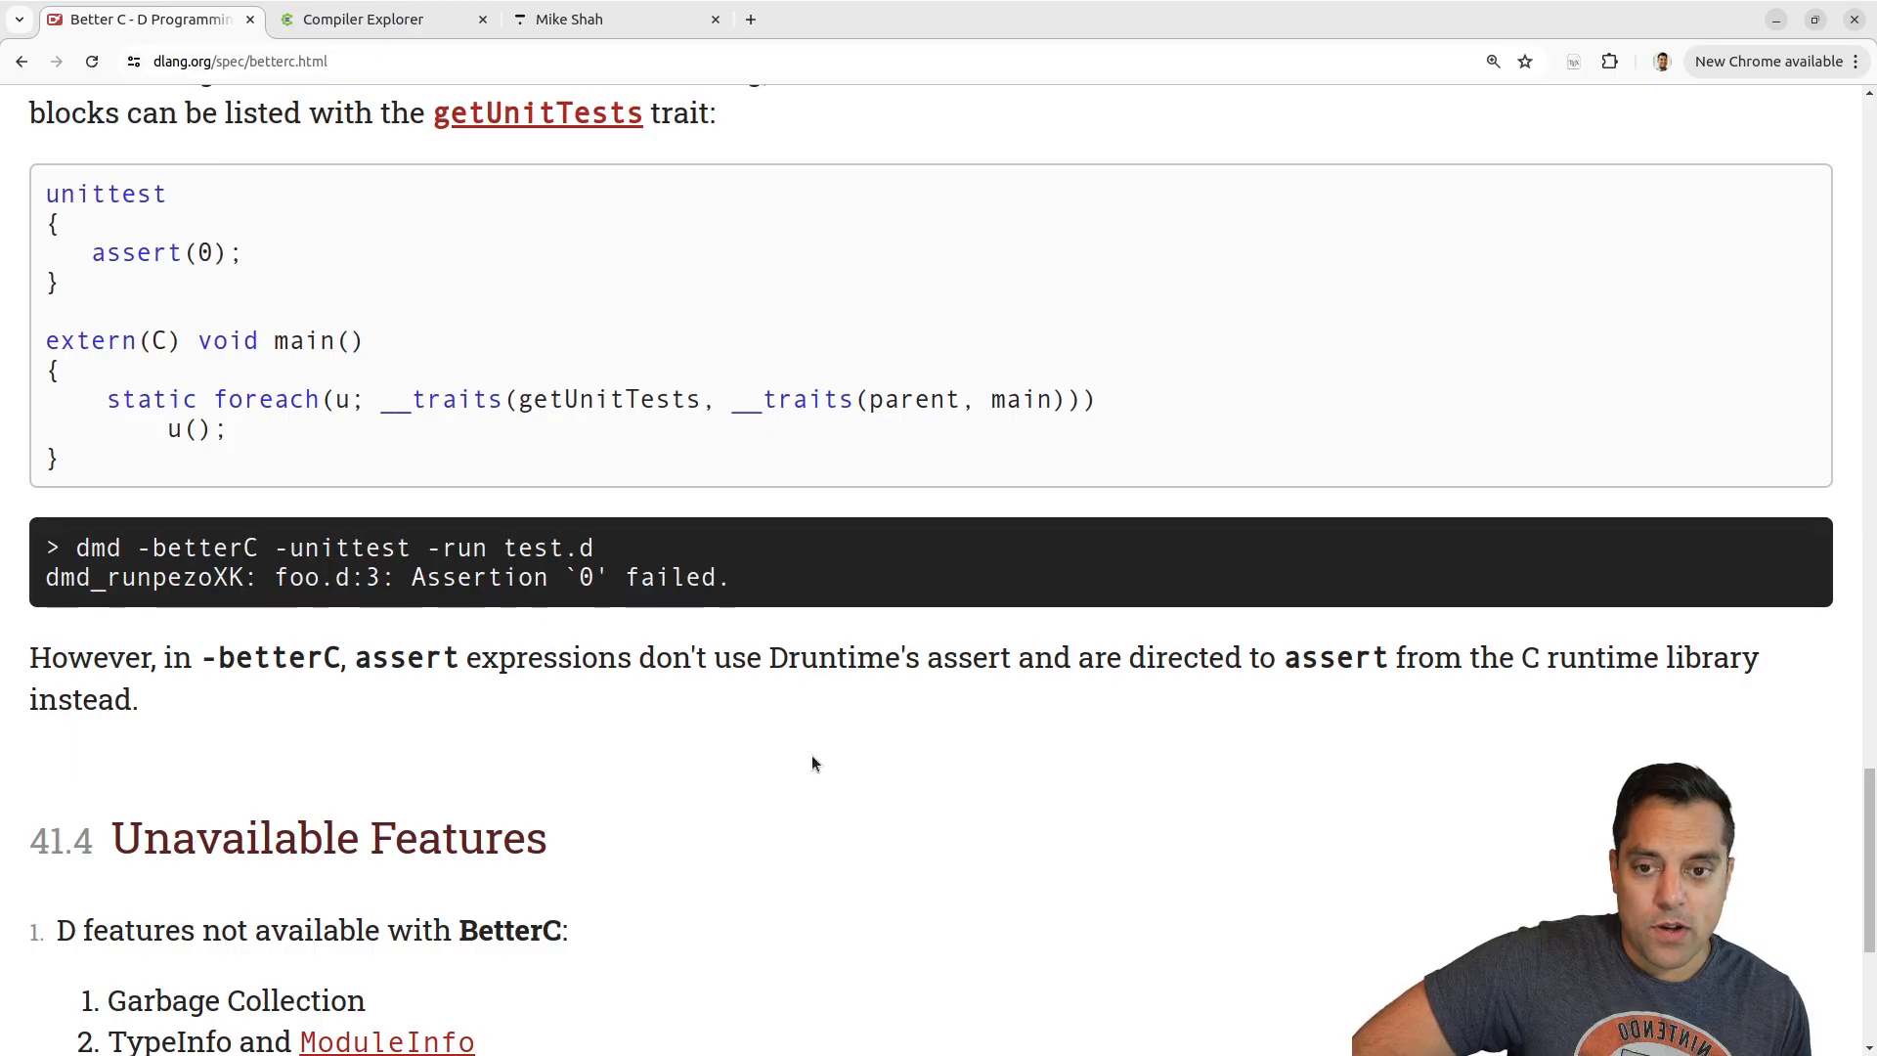
scroll(up, 3)
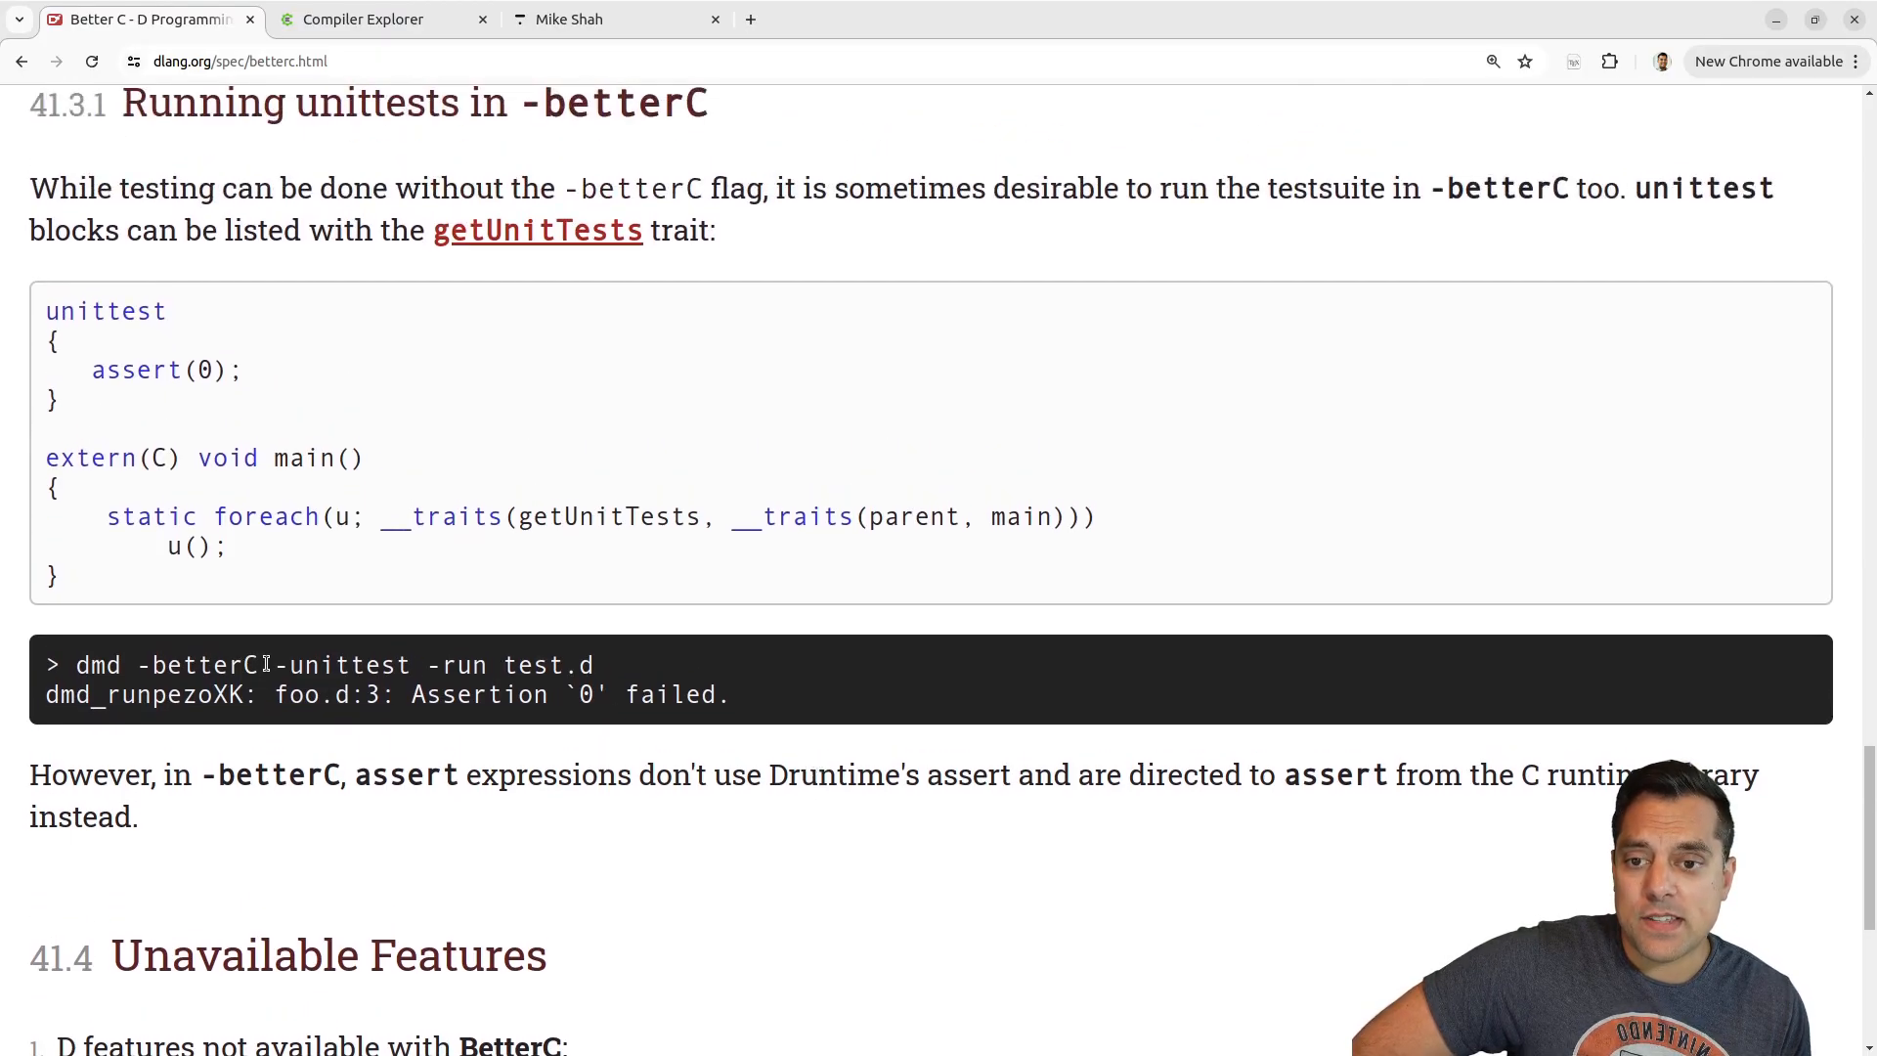
double_click(199, 665)
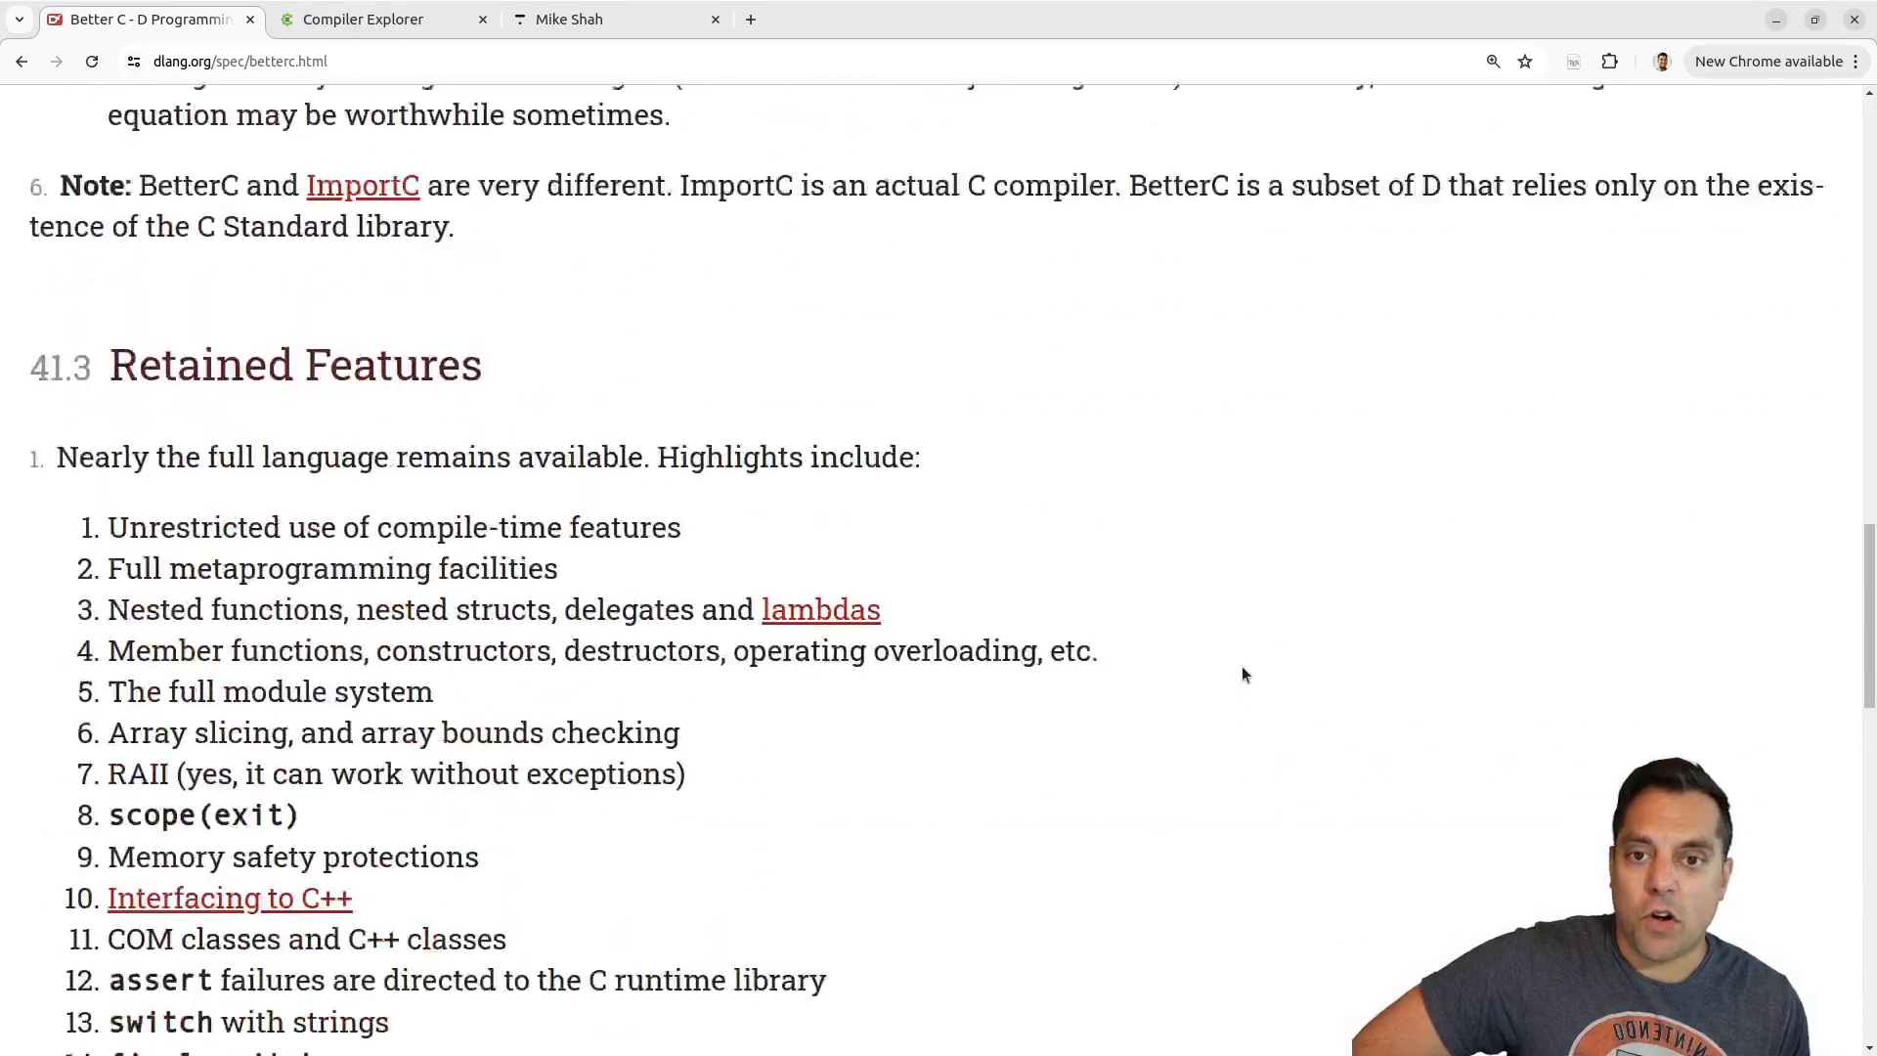
scroll(up, 3)
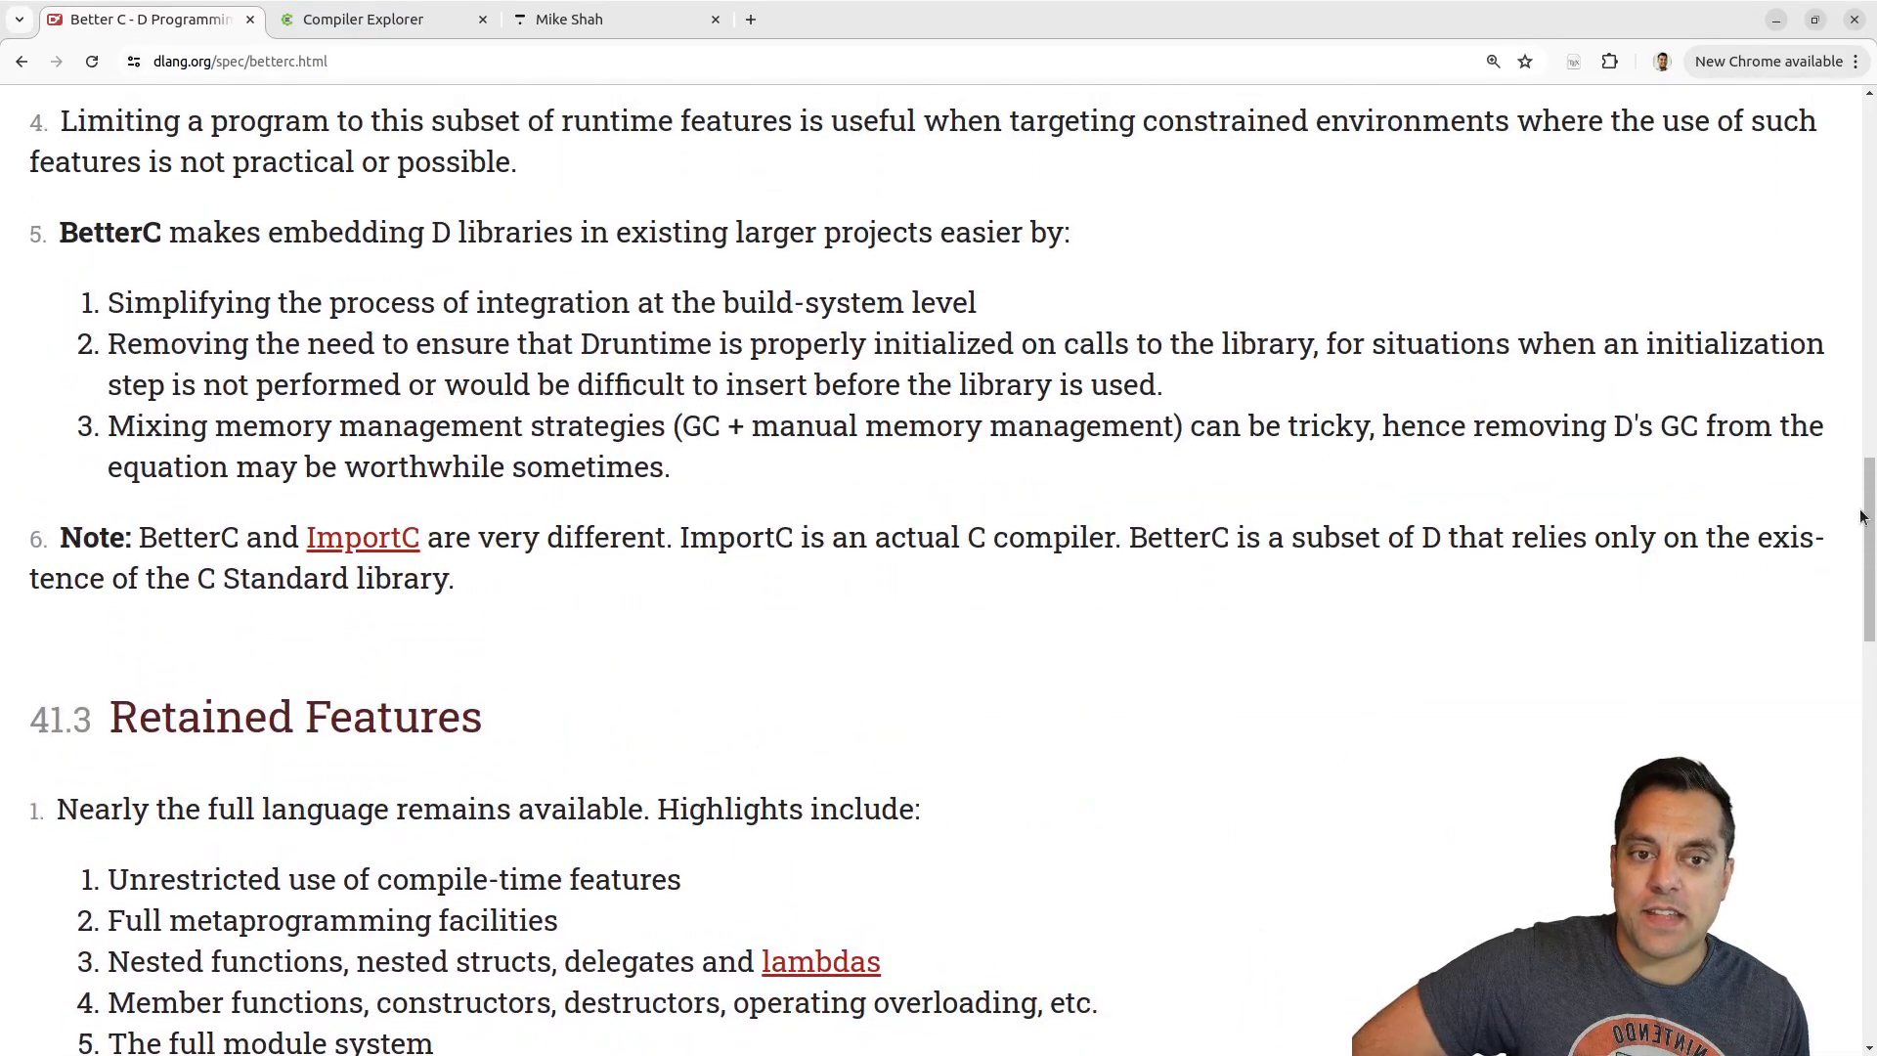
scroll(up, 3)
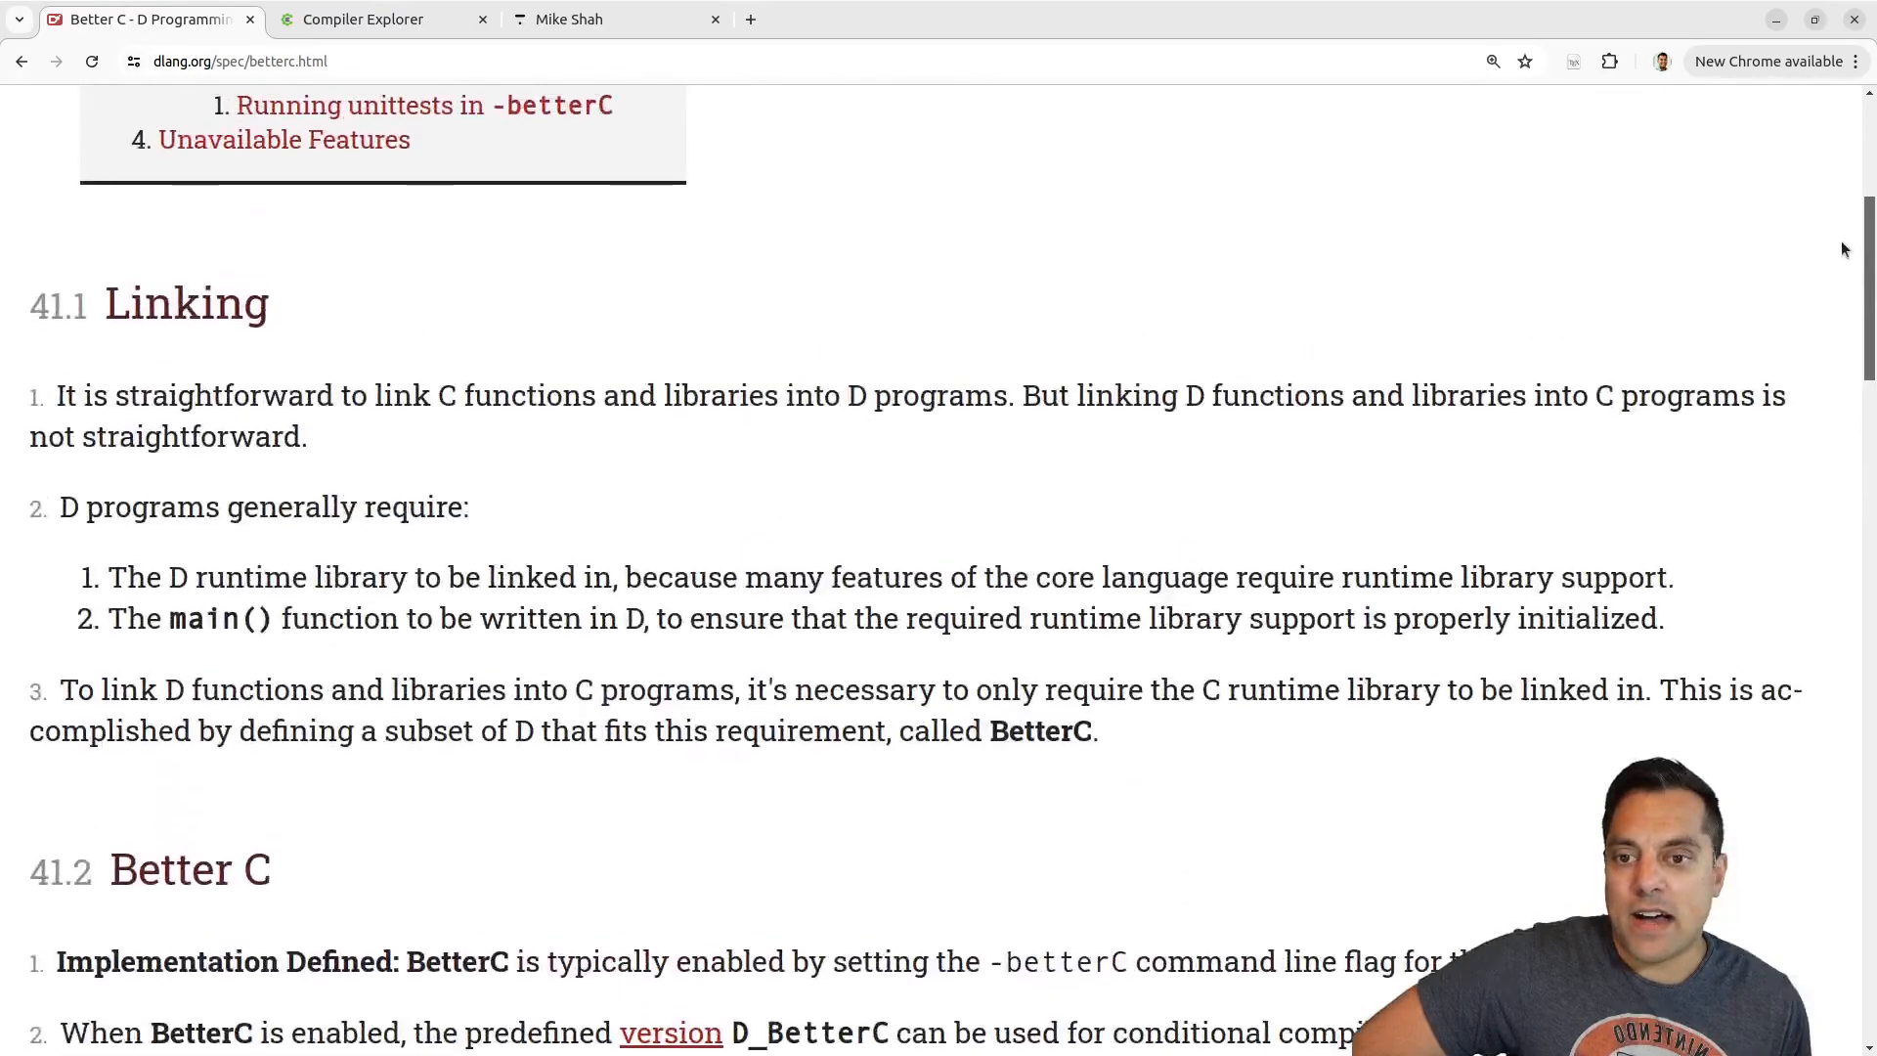
scroll(up, 3)
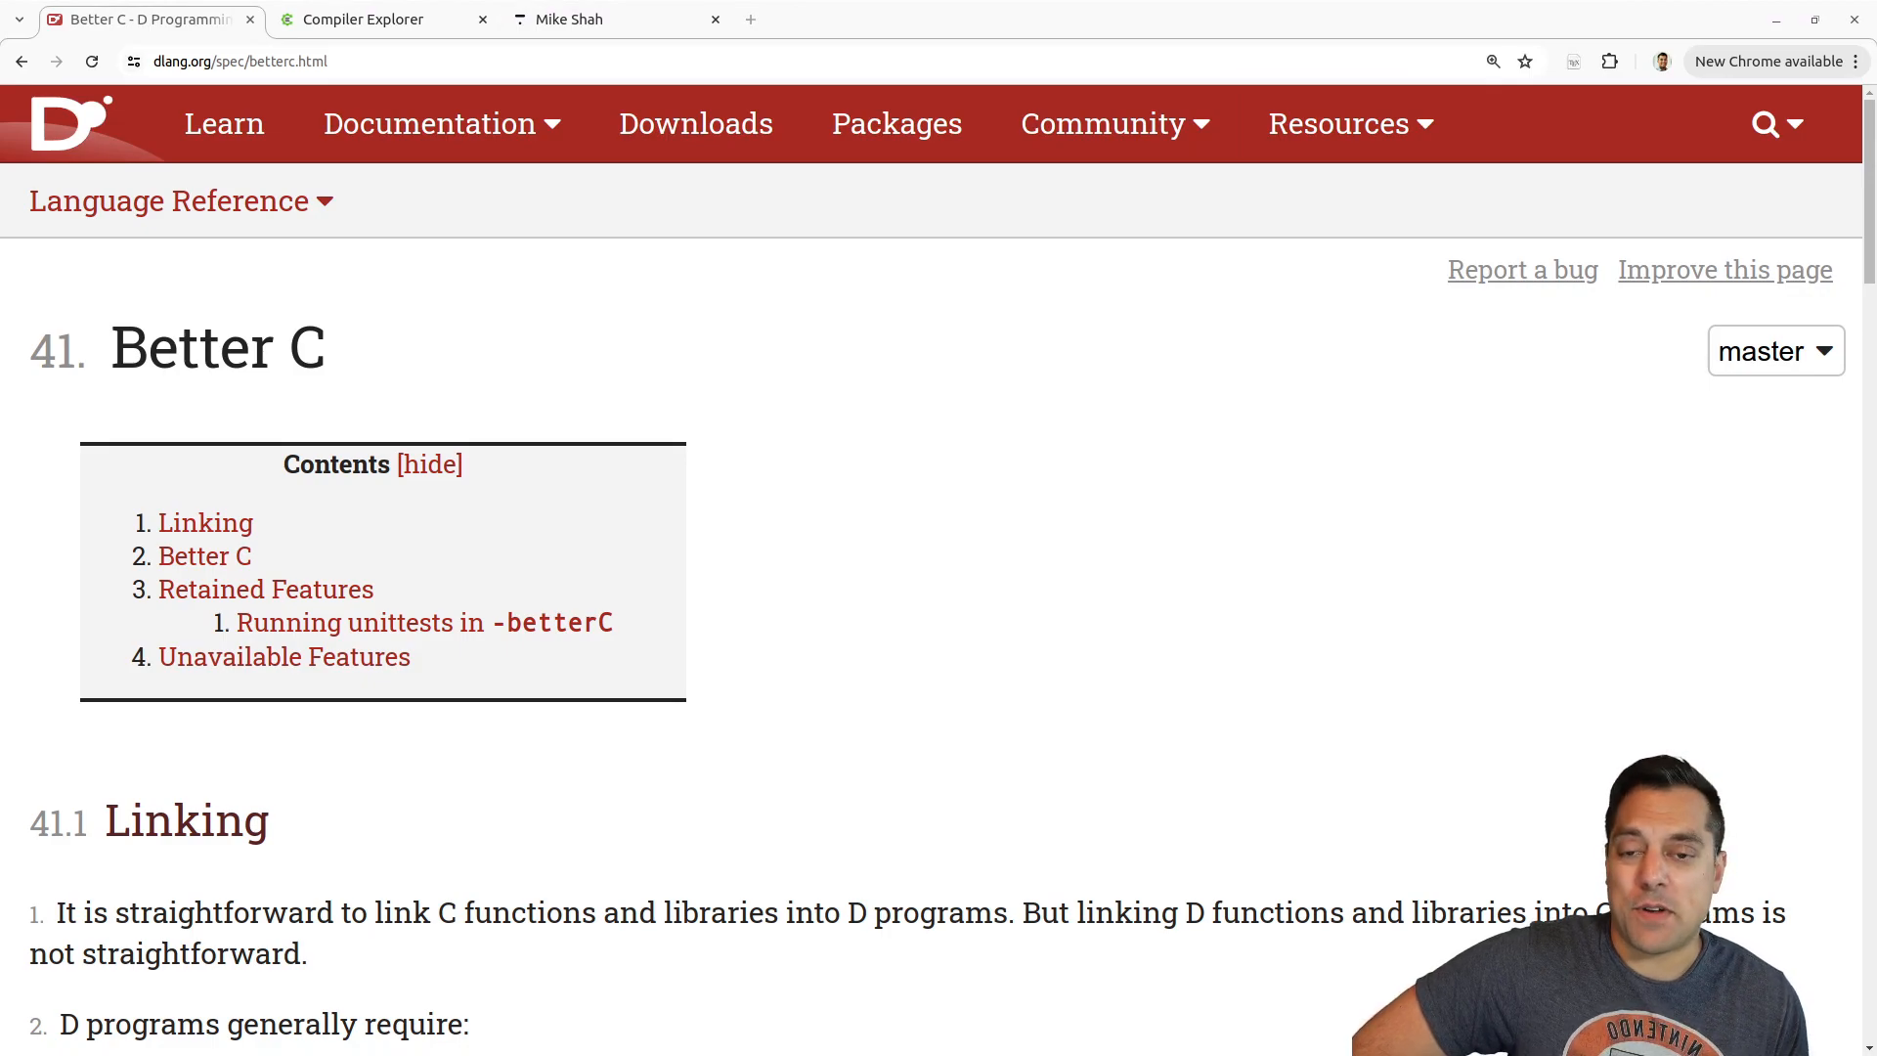
mouse_move(375, 370)
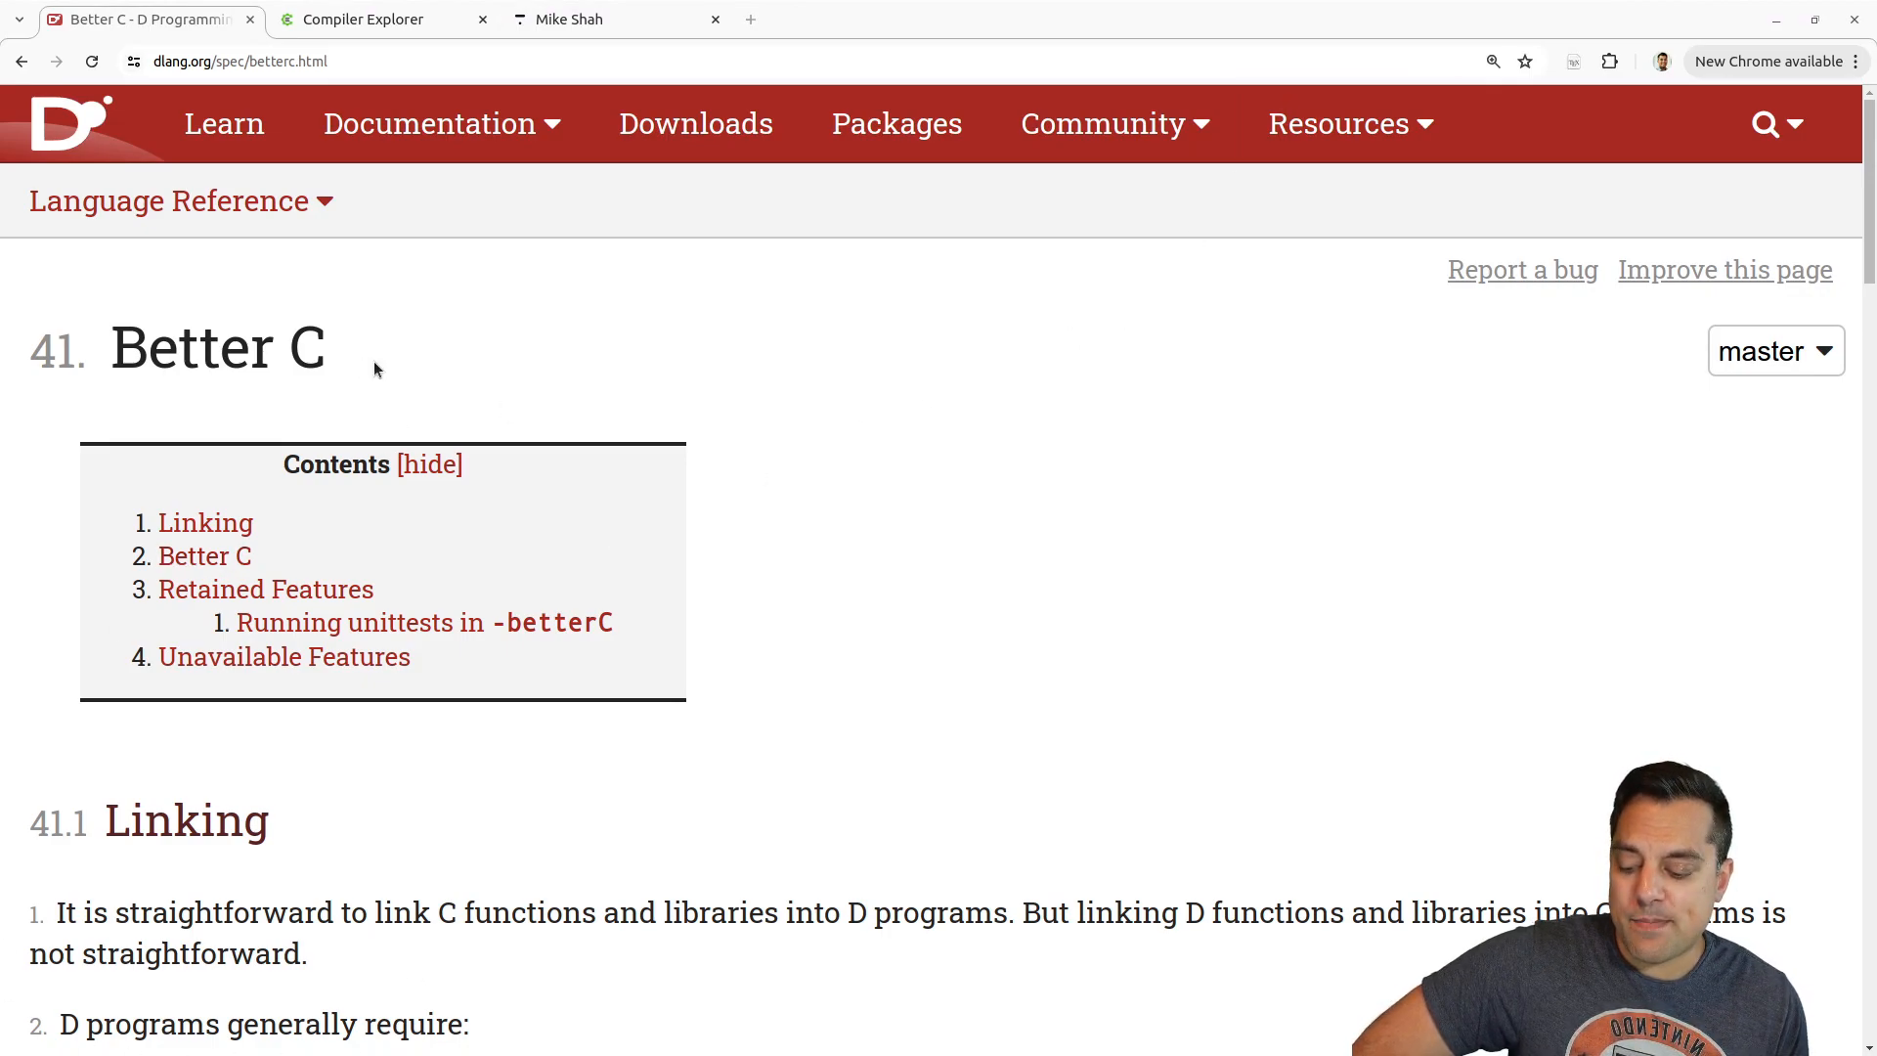
Highlight the Better C page title and browse to the note that BetterC relies only on the C Standard library.
double_click(217, 346)
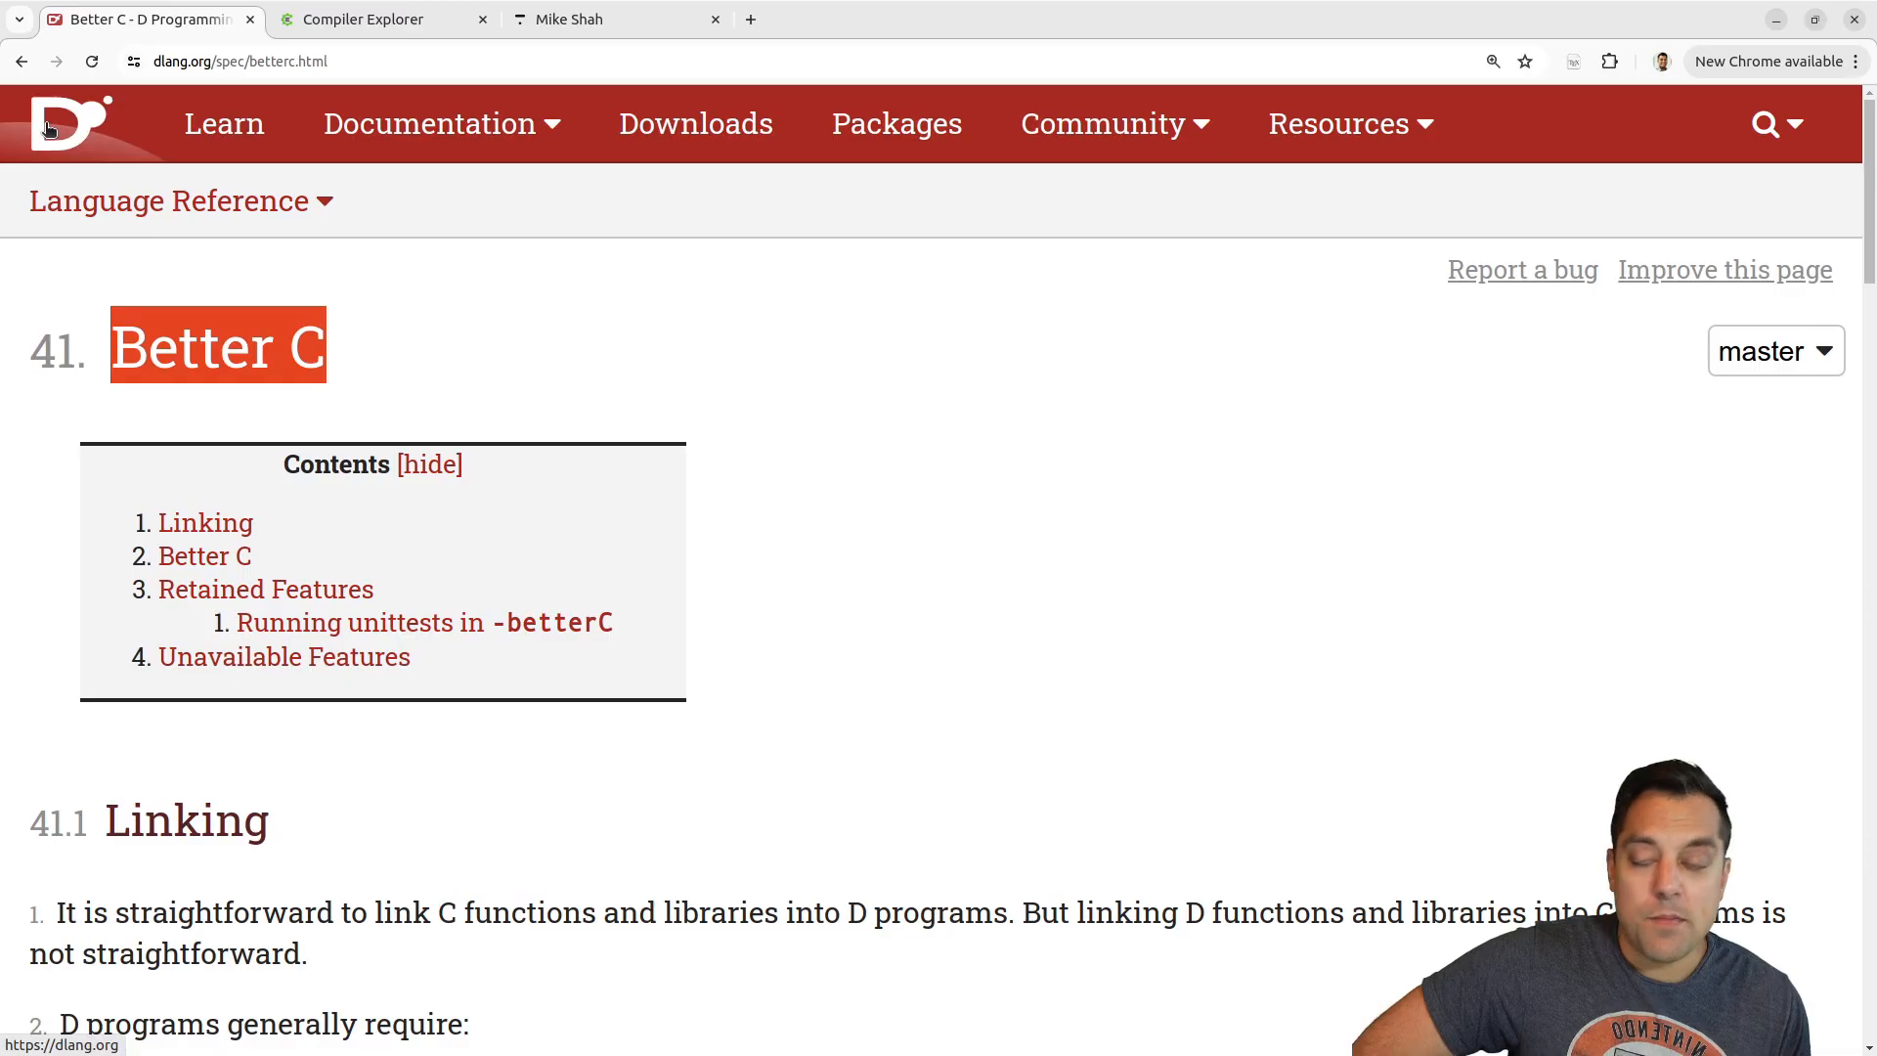
scroll(down, 3)
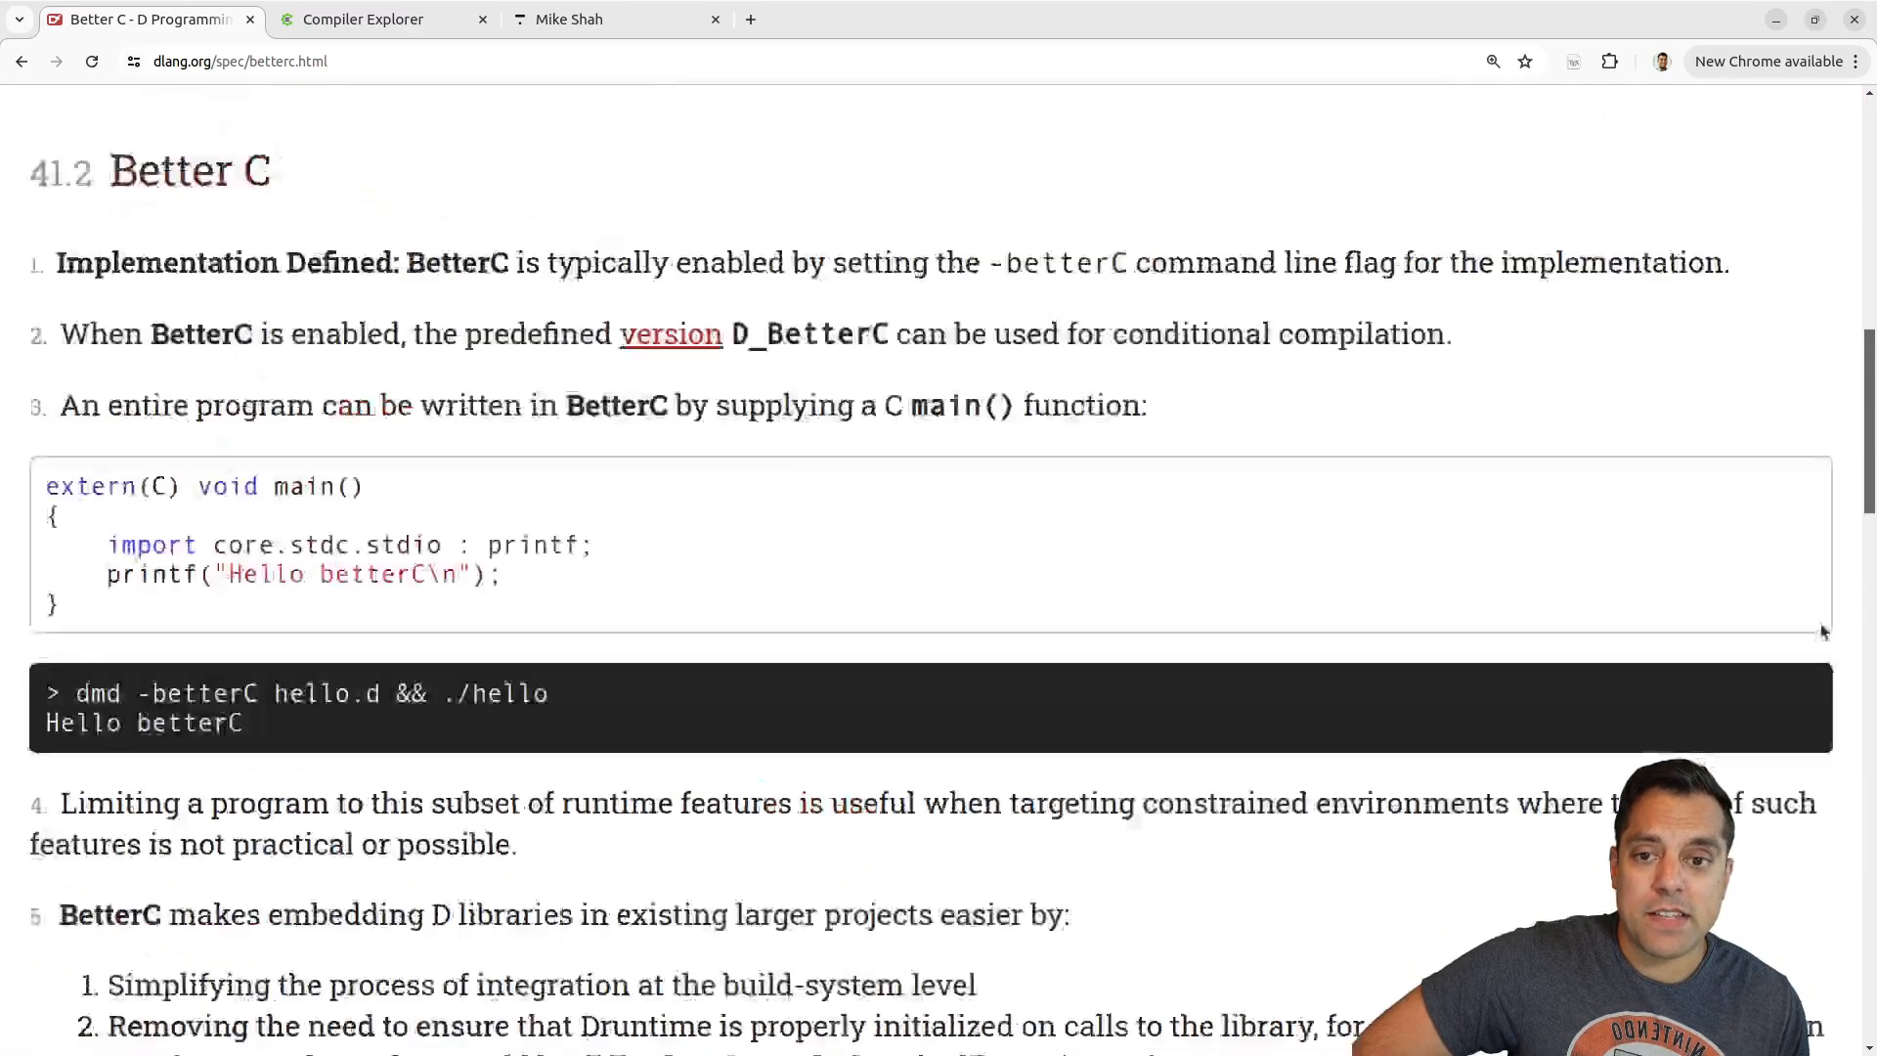
scroll(down, 3)
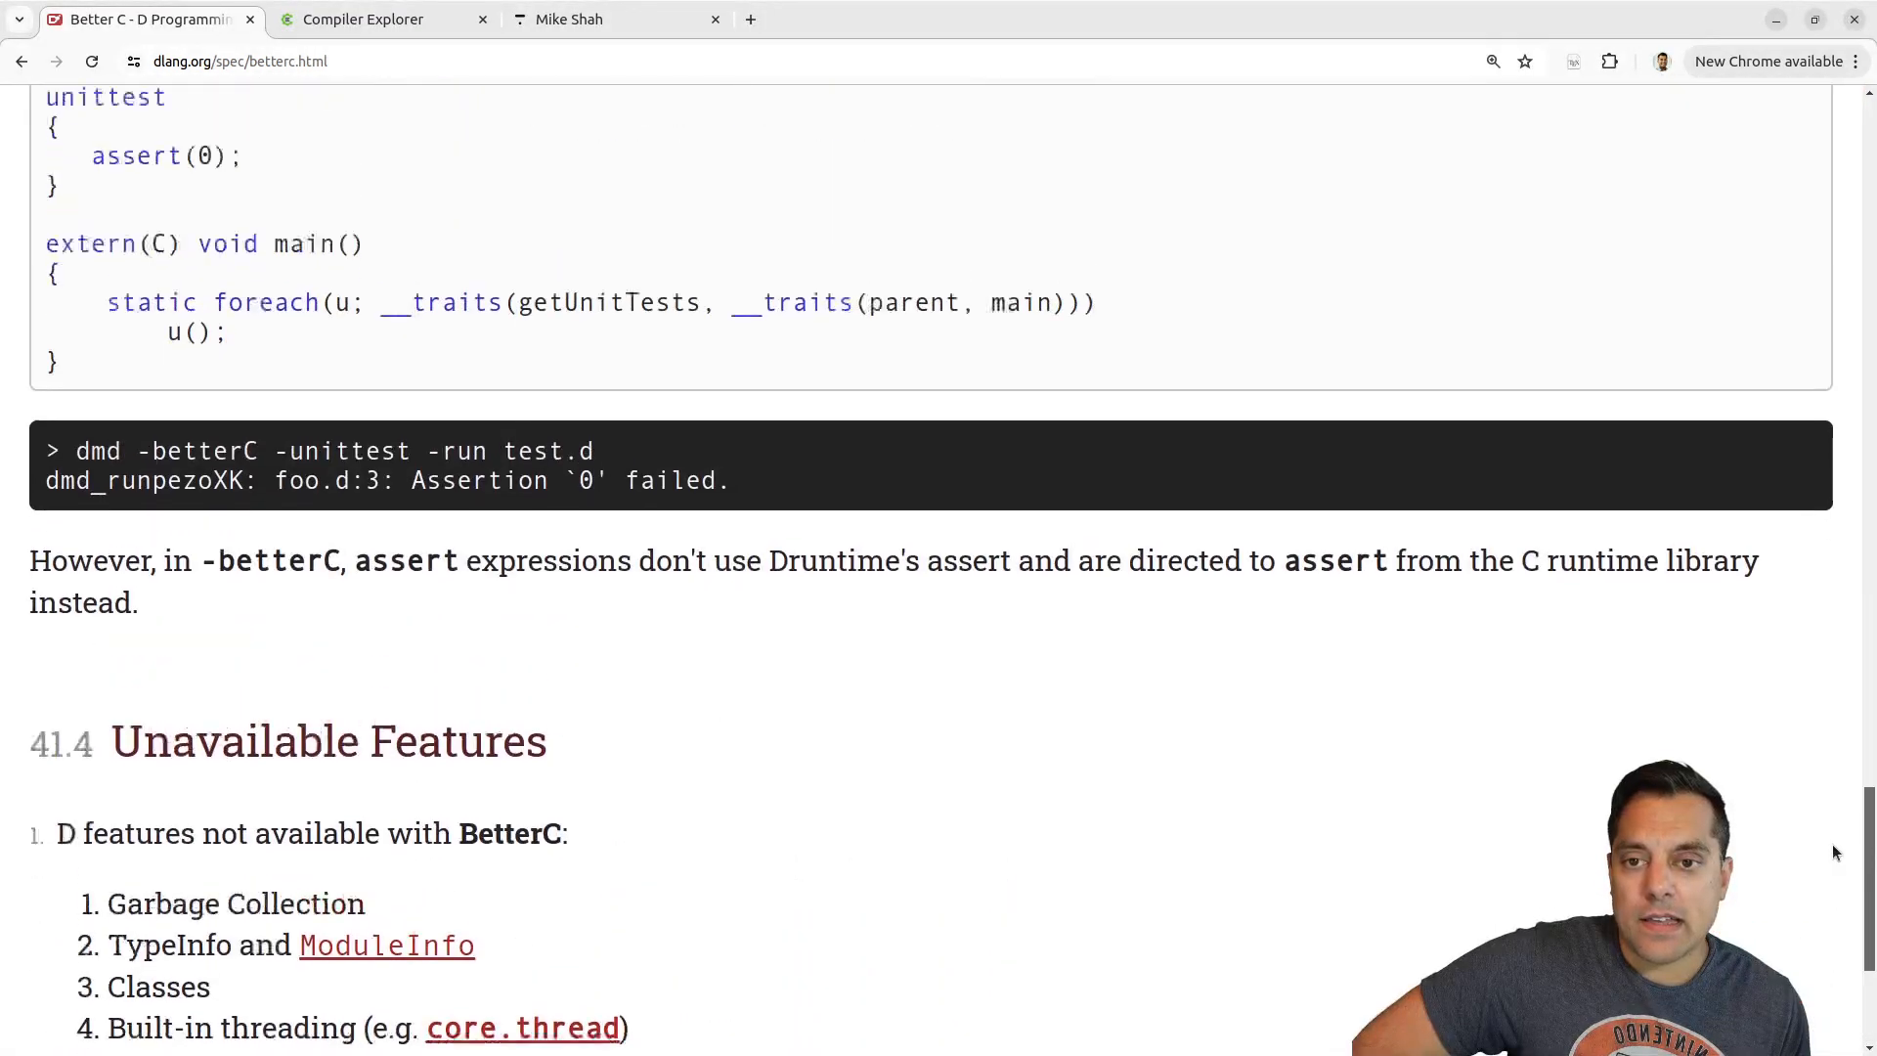
scroll(up, 3)
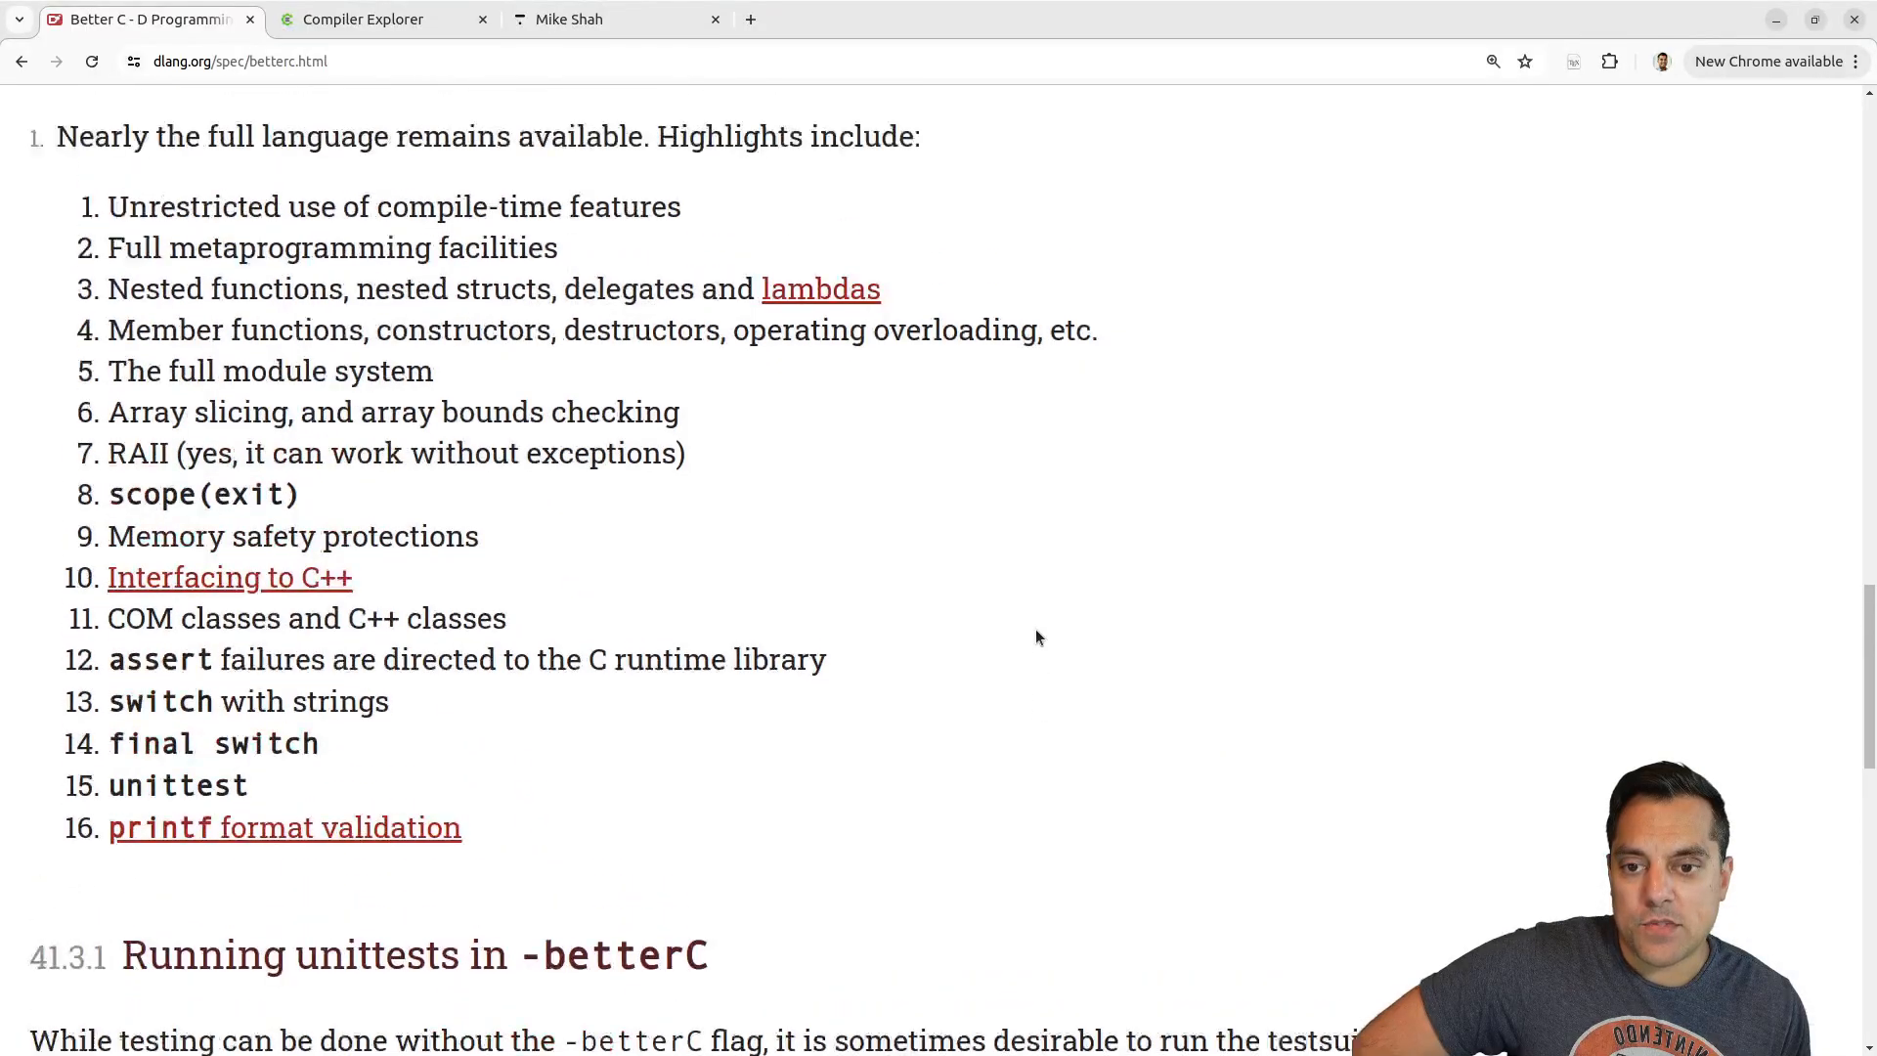
scroll(up, 3)
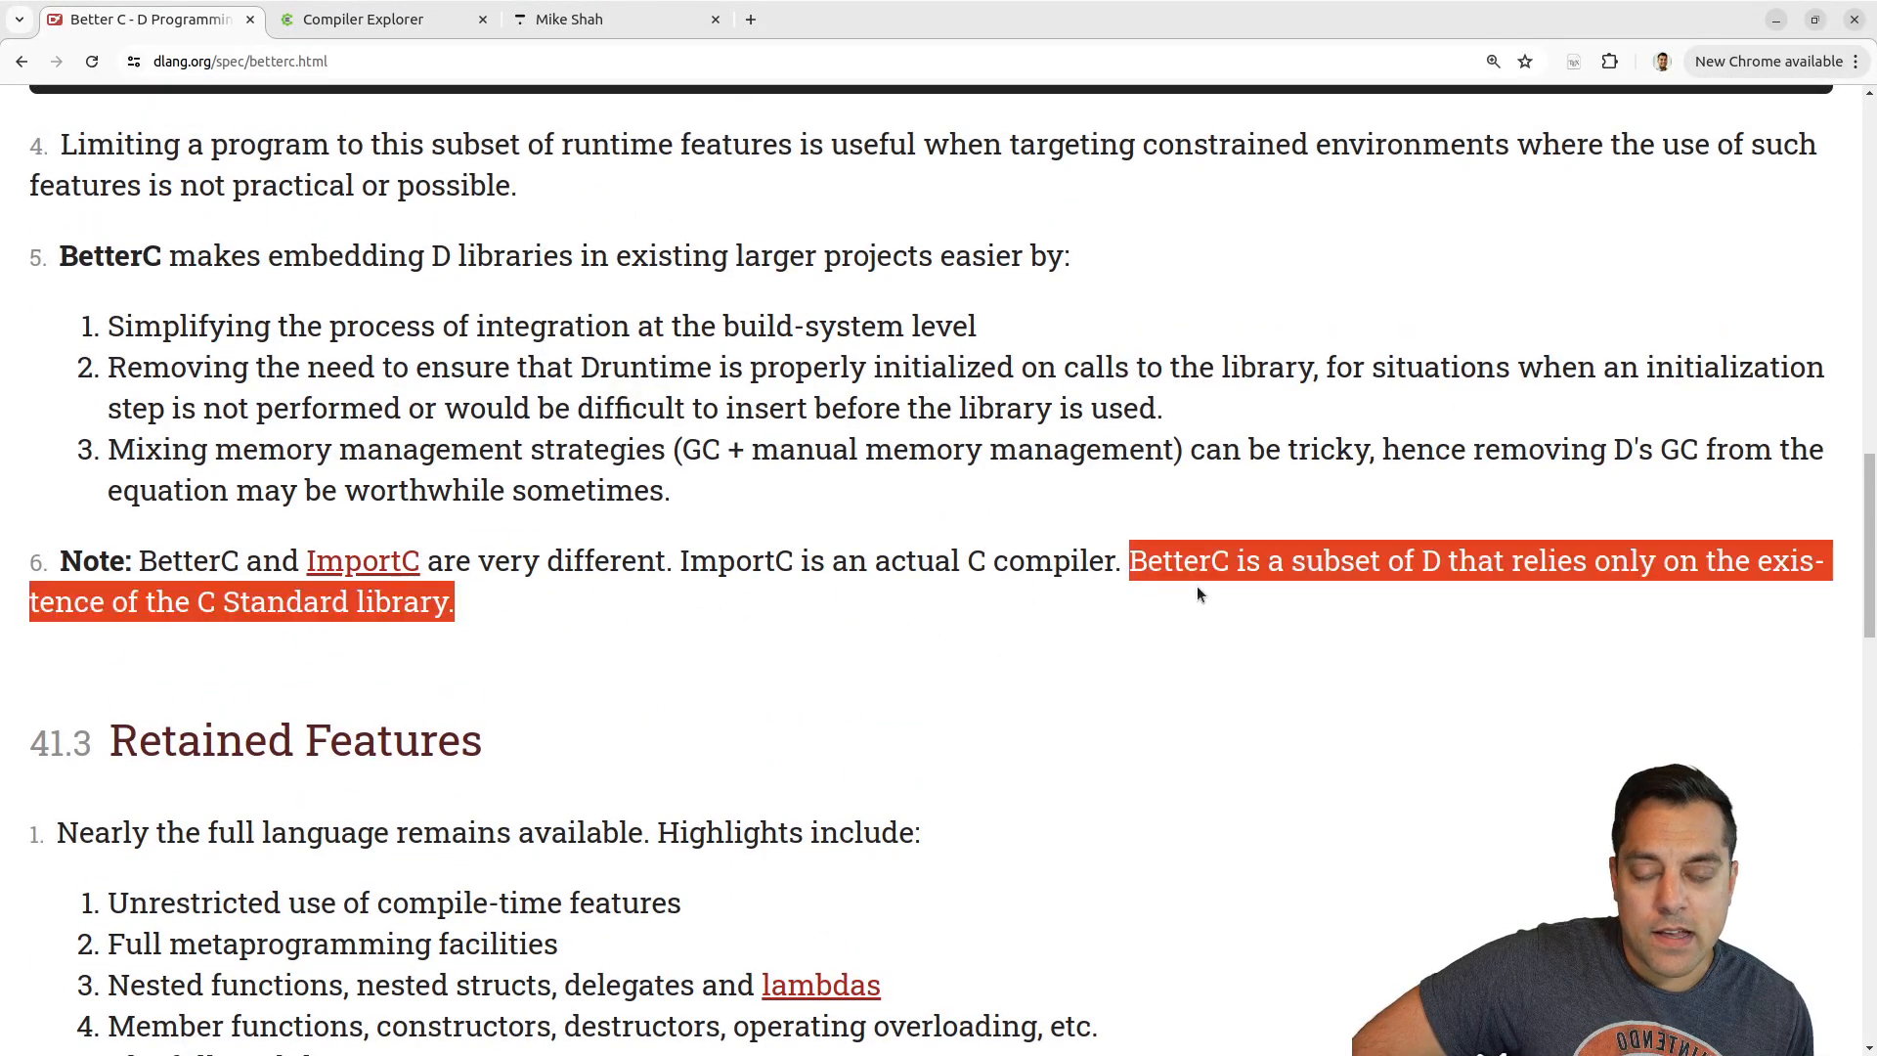
mouse_move(1422, 591)
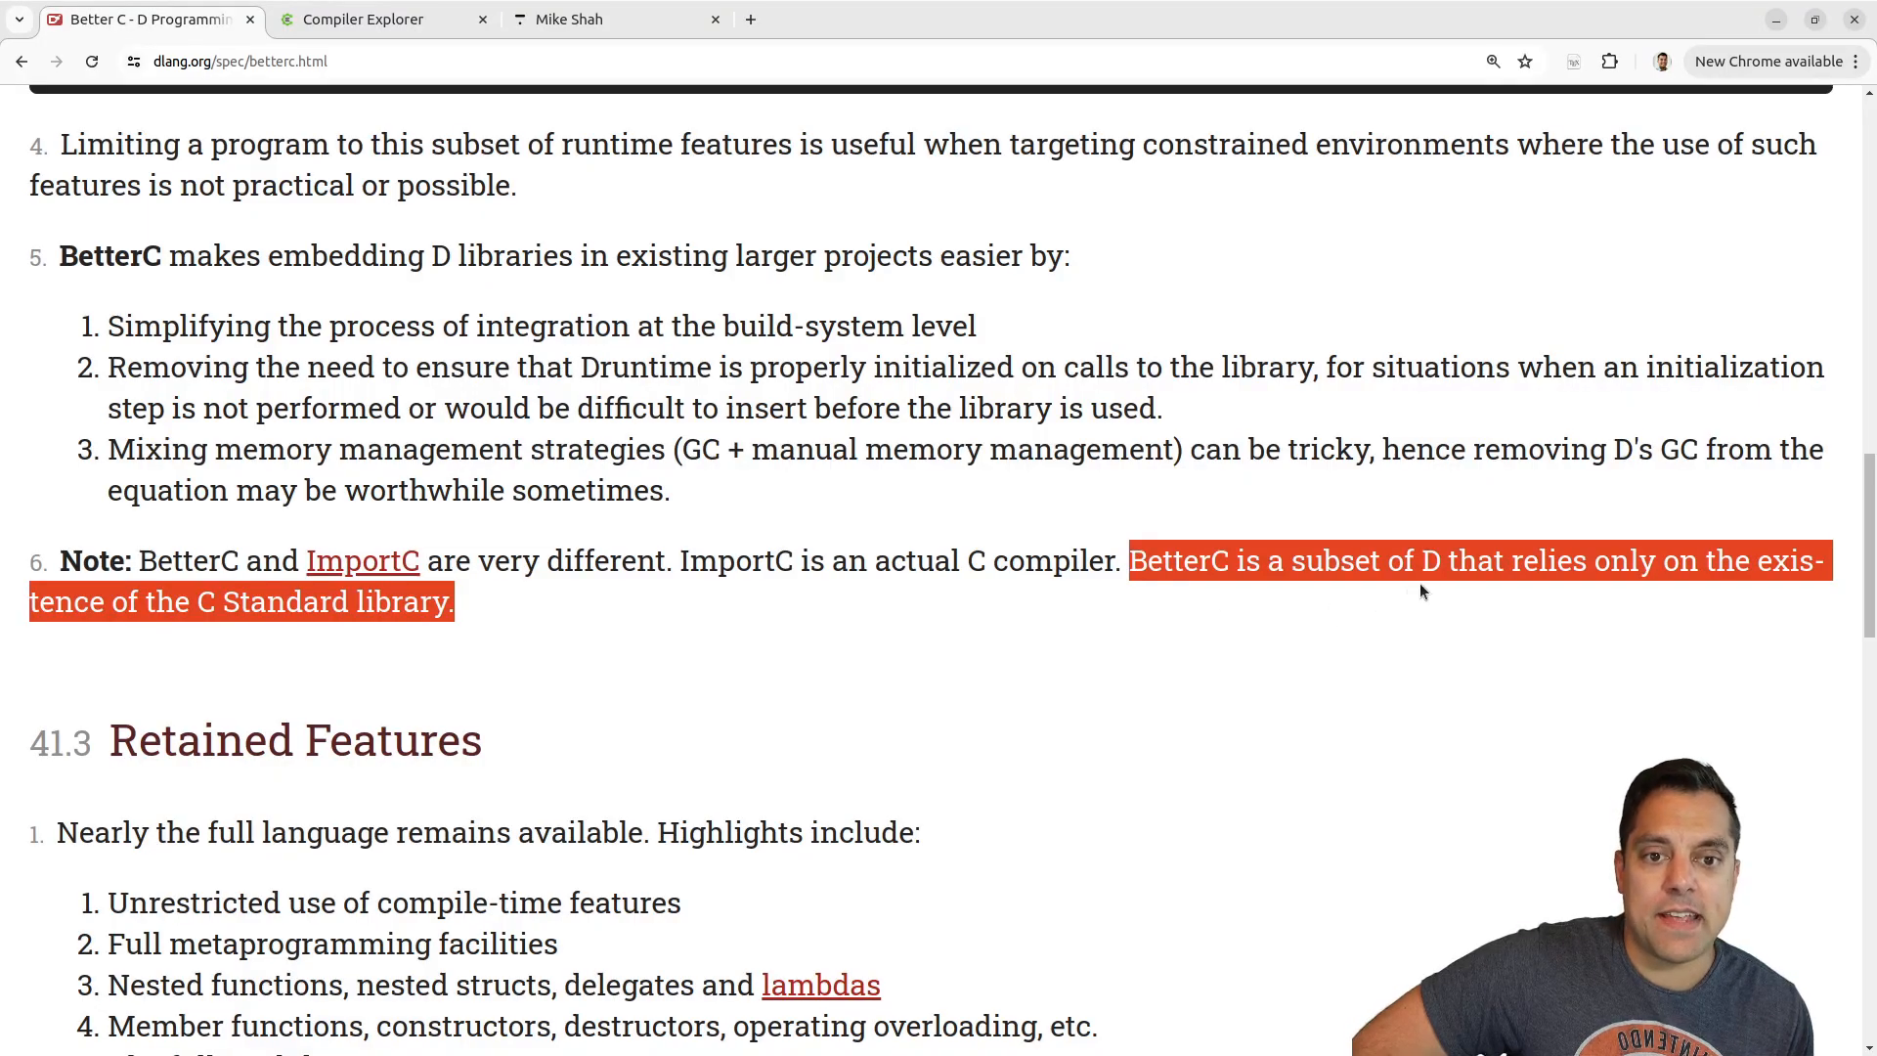
mouse_move(1069, 634)
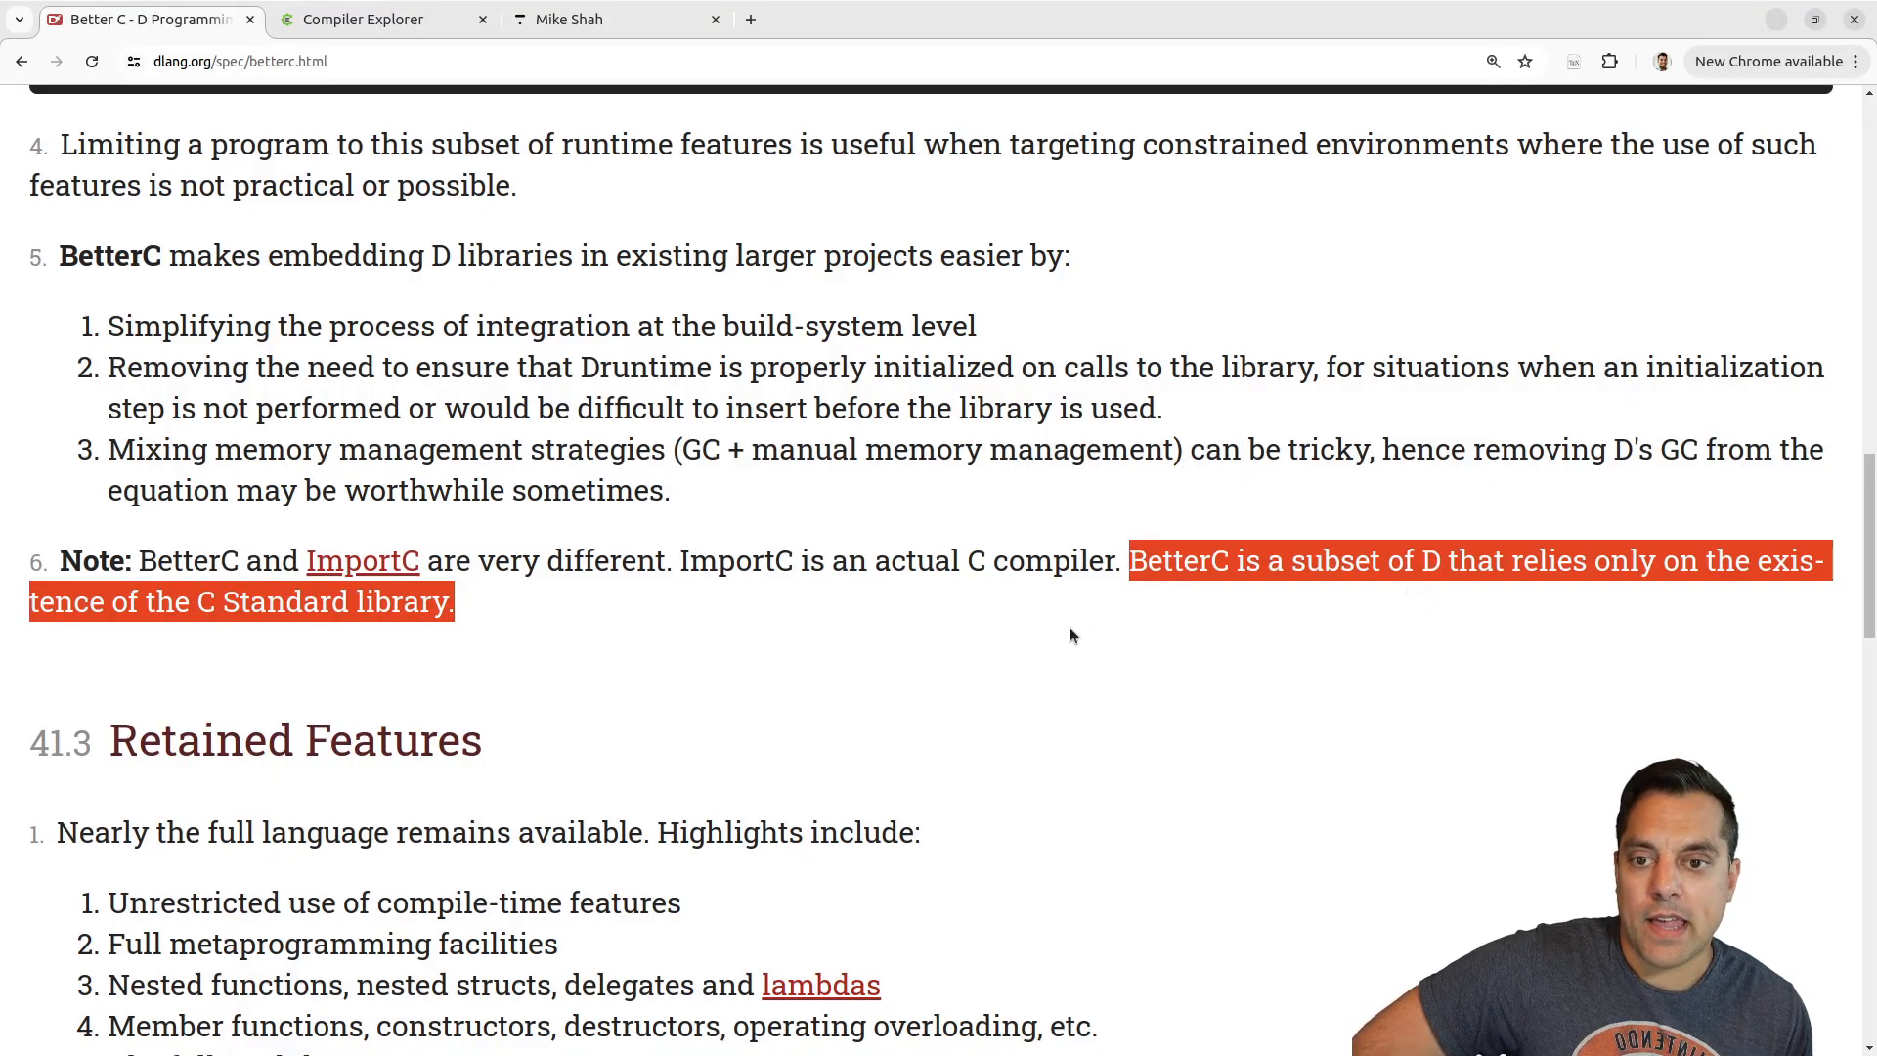
mouse_move(401, 675)
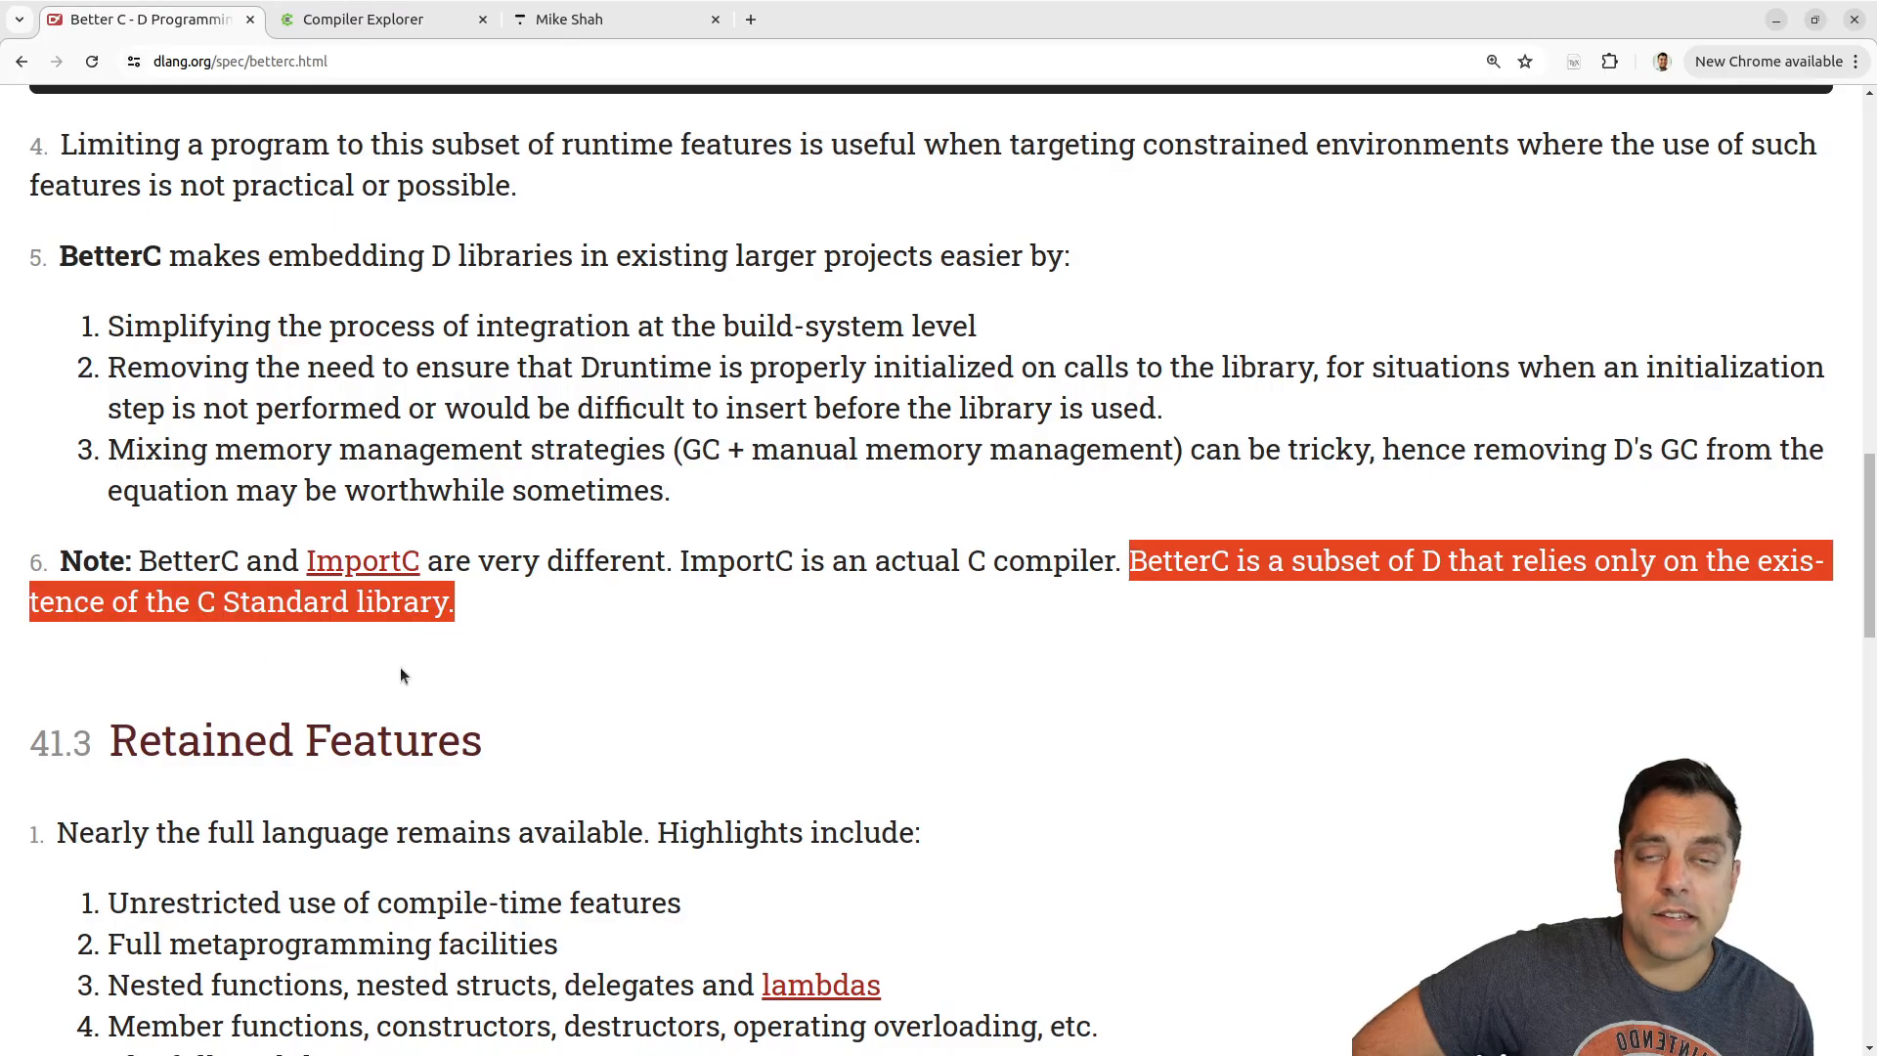
mouse_move(938, 632)
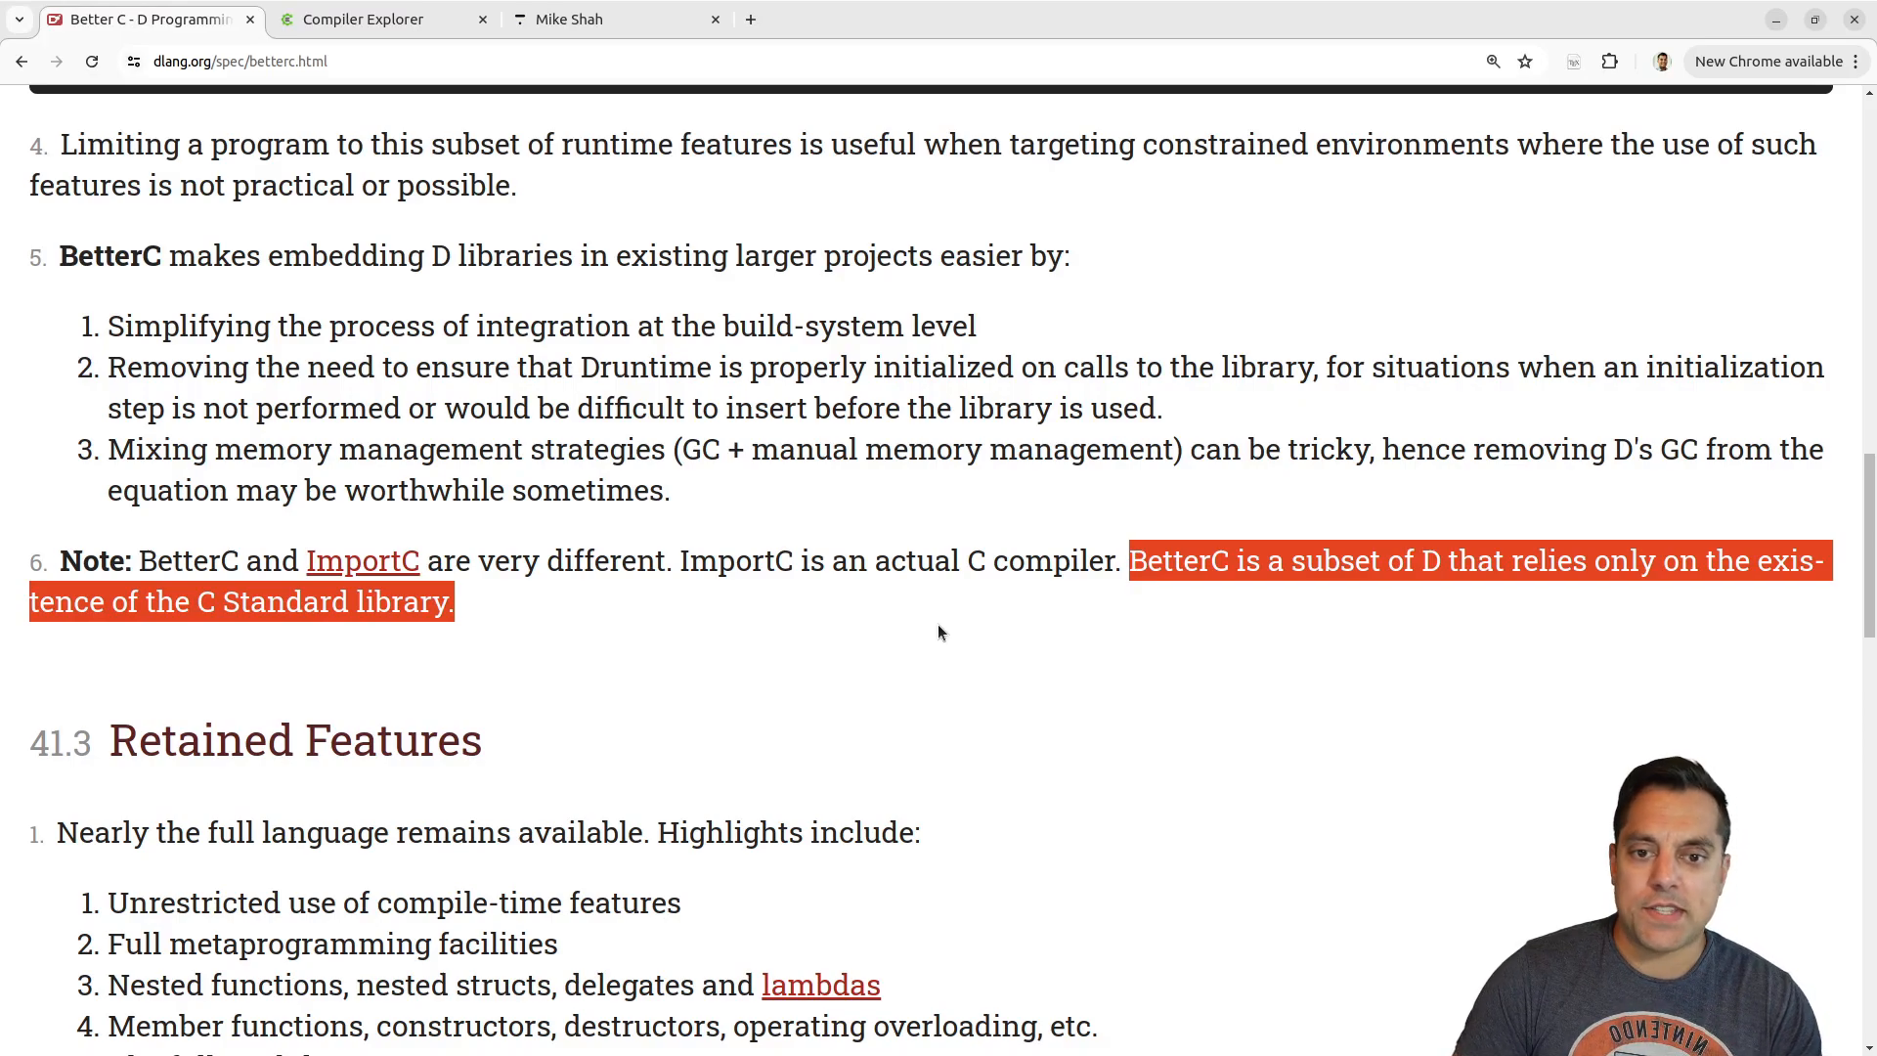
mouse_move(907, 626)
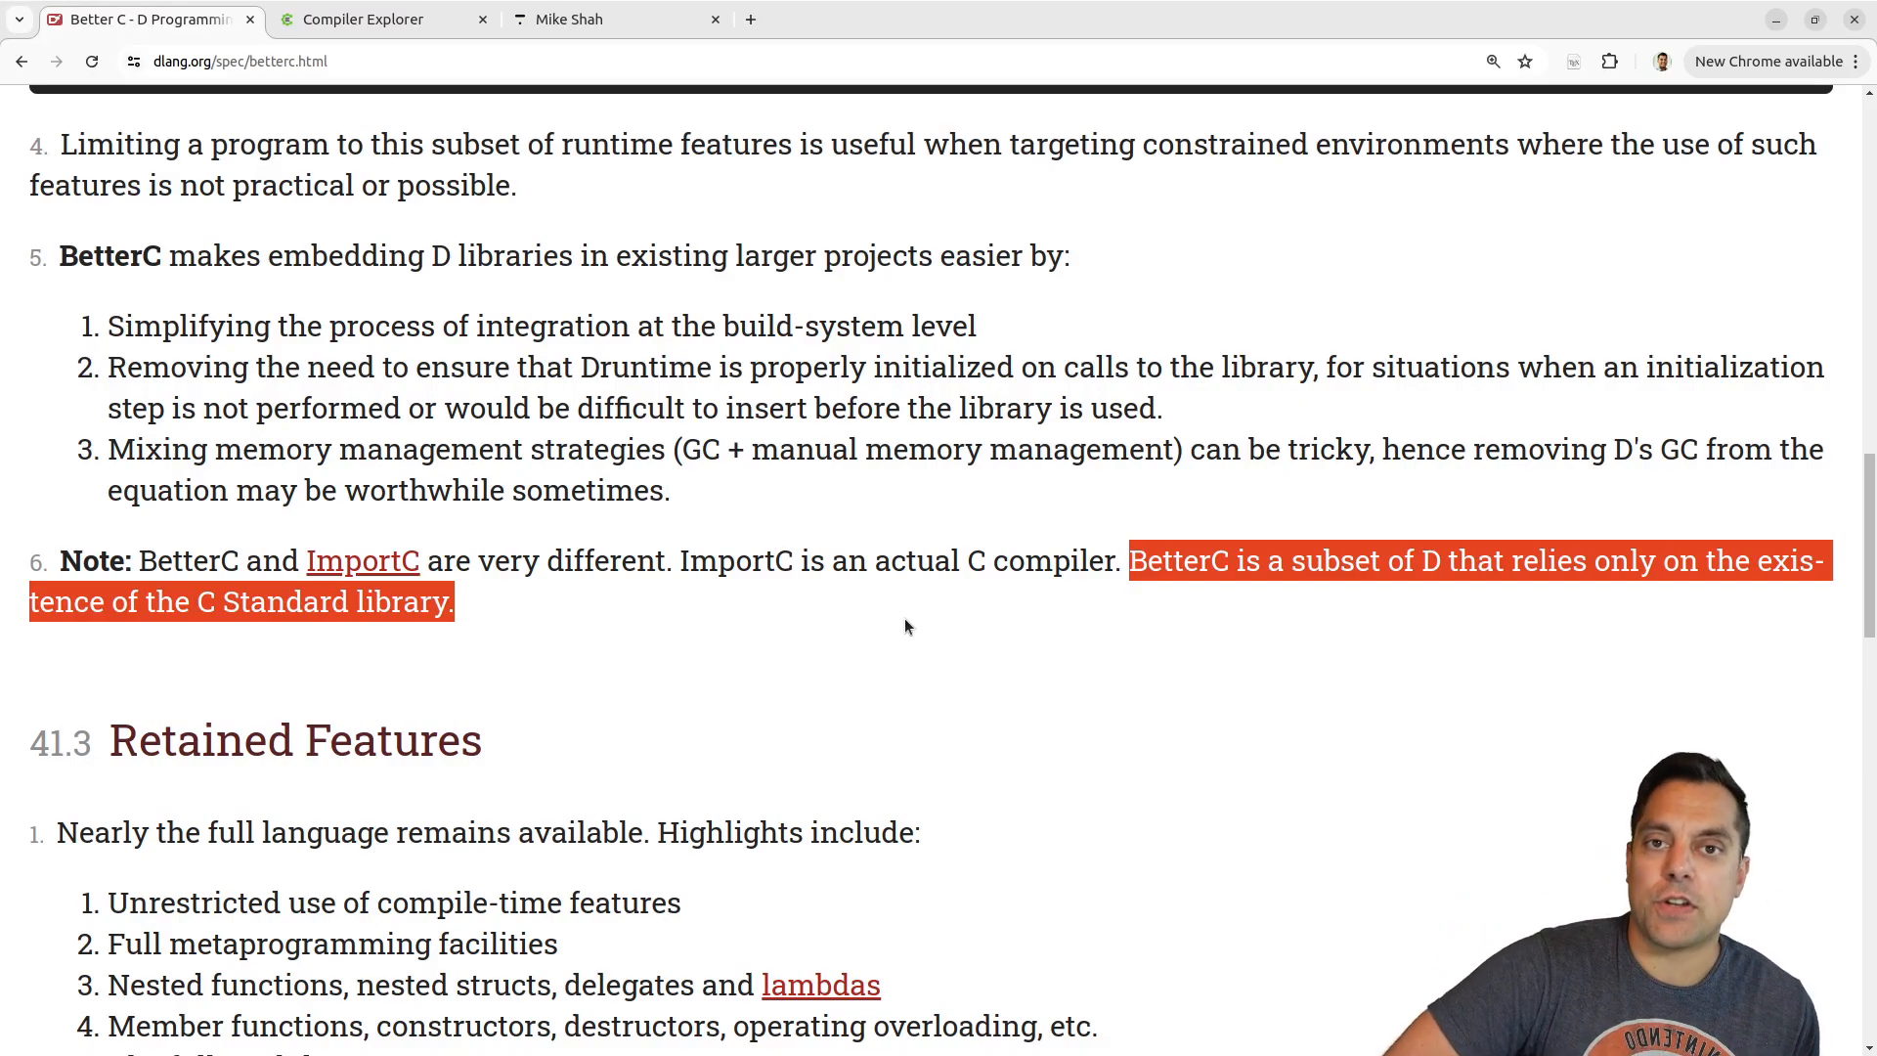
mouse_move(632, 671)
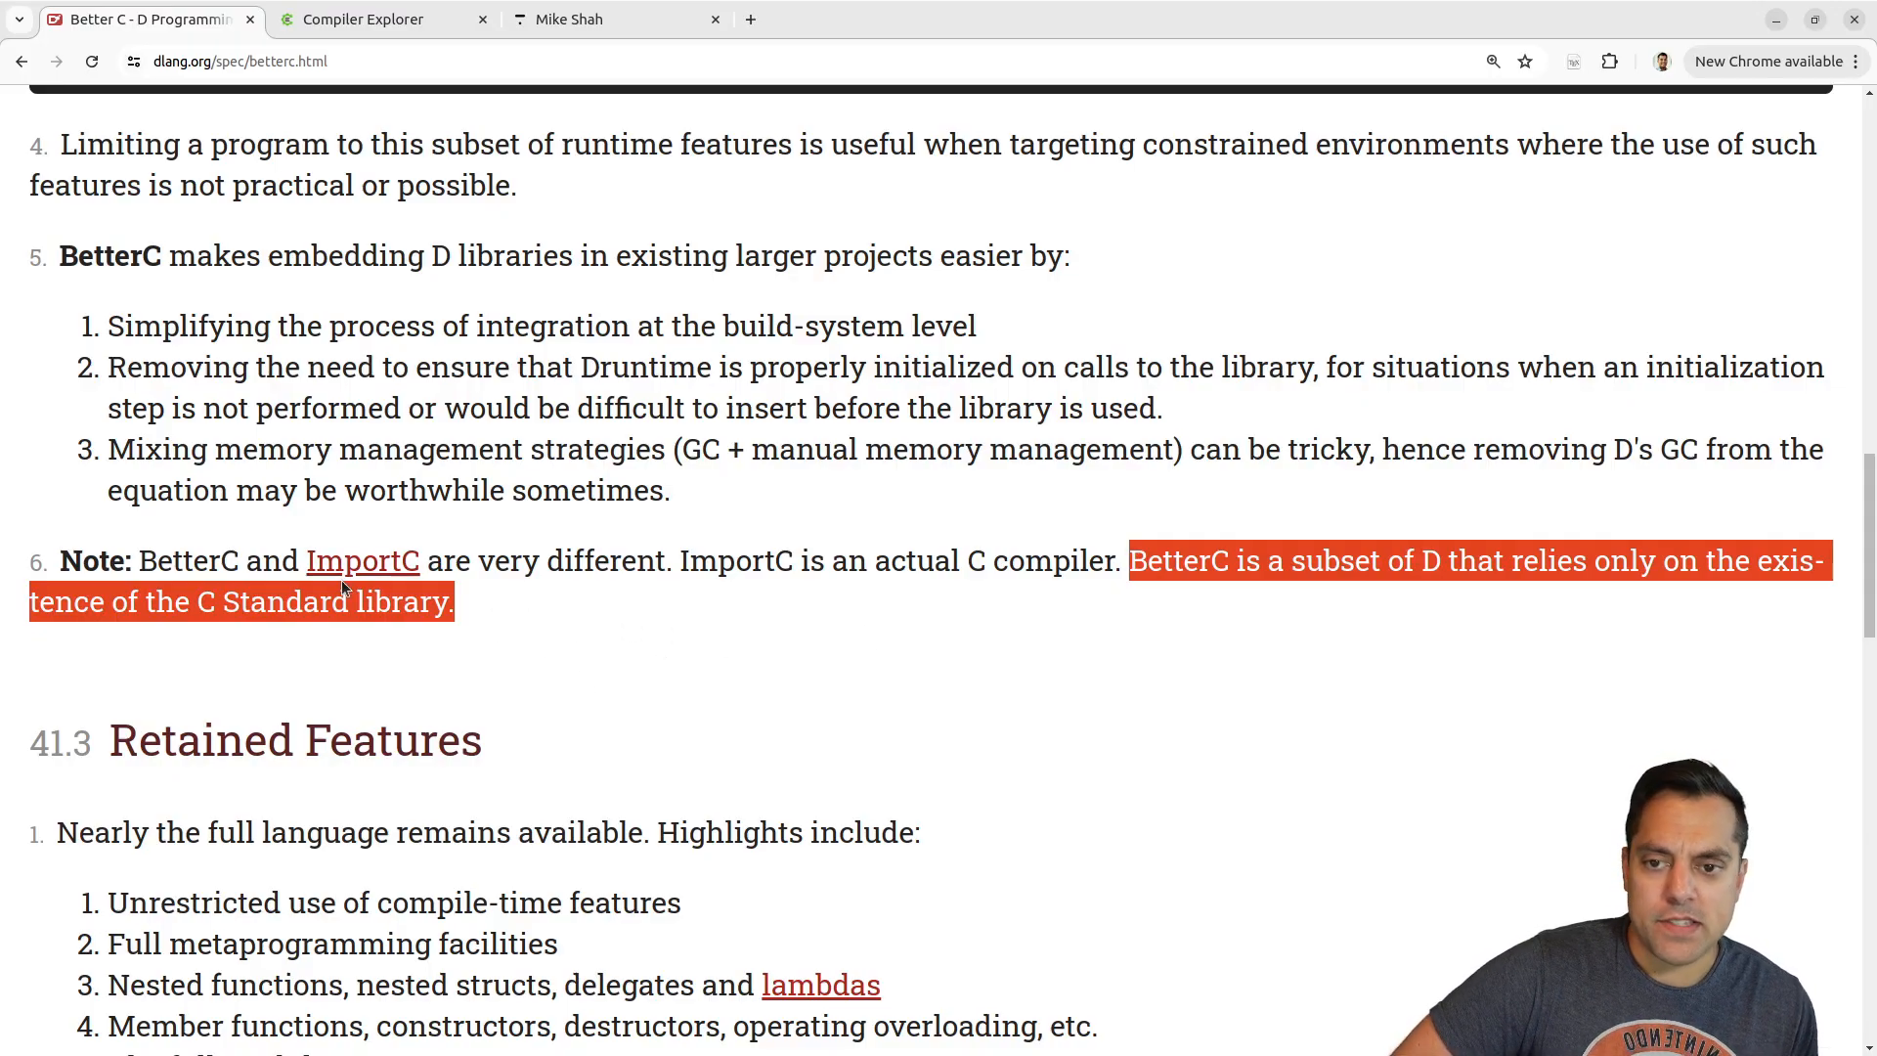
mouse_move(986, 608)
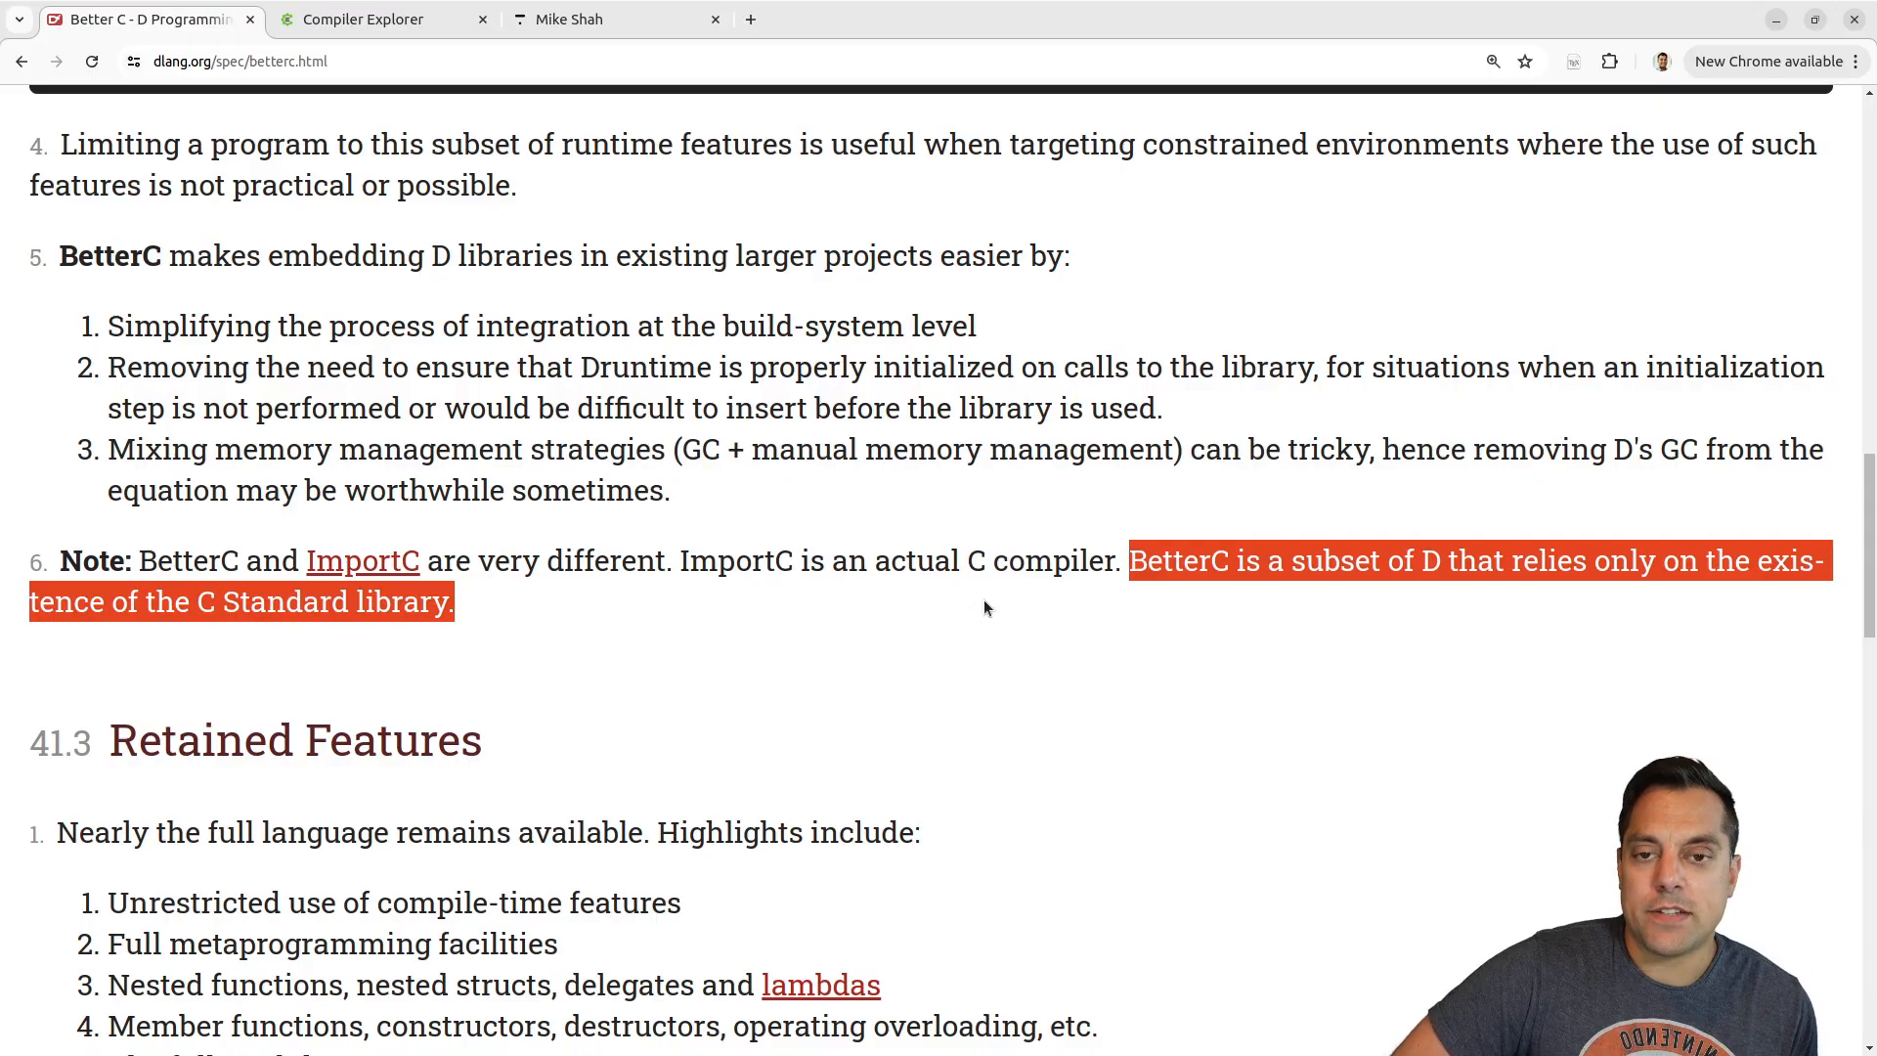
mouse_move(944, 633)
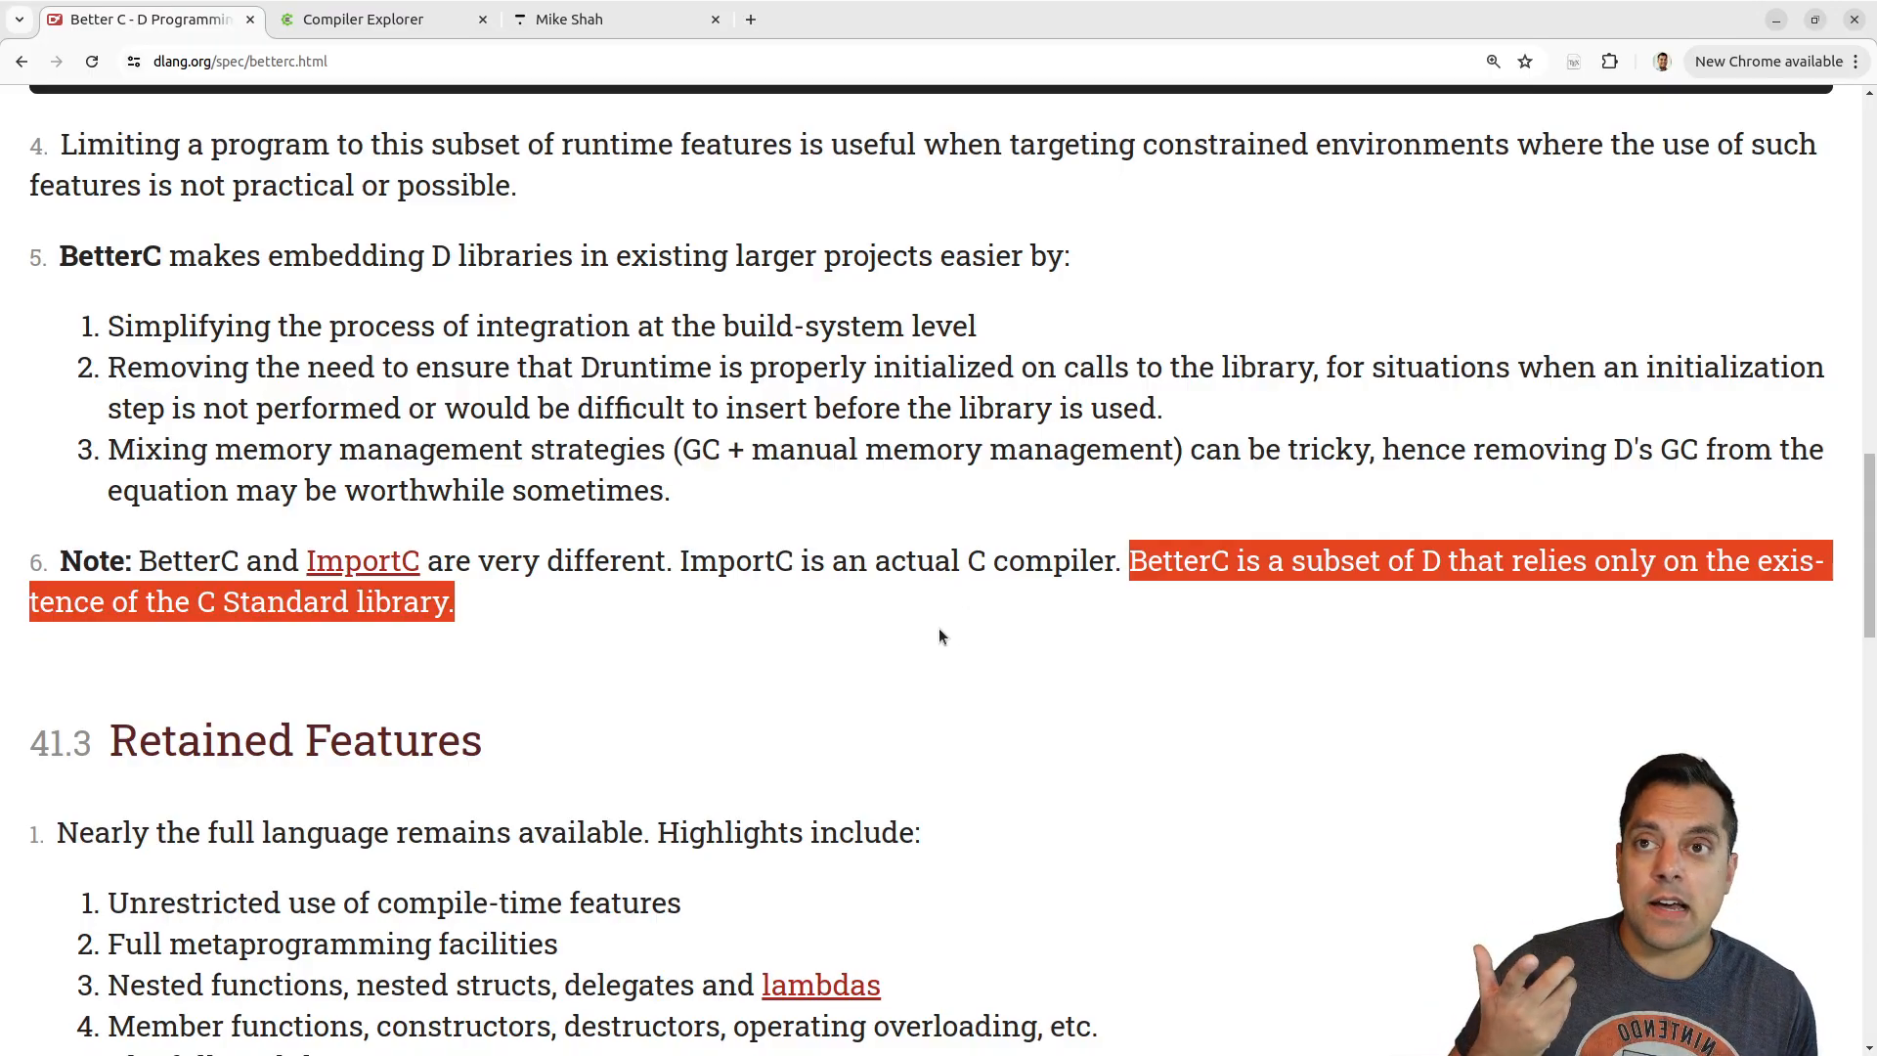
mouse_move(923, 647)
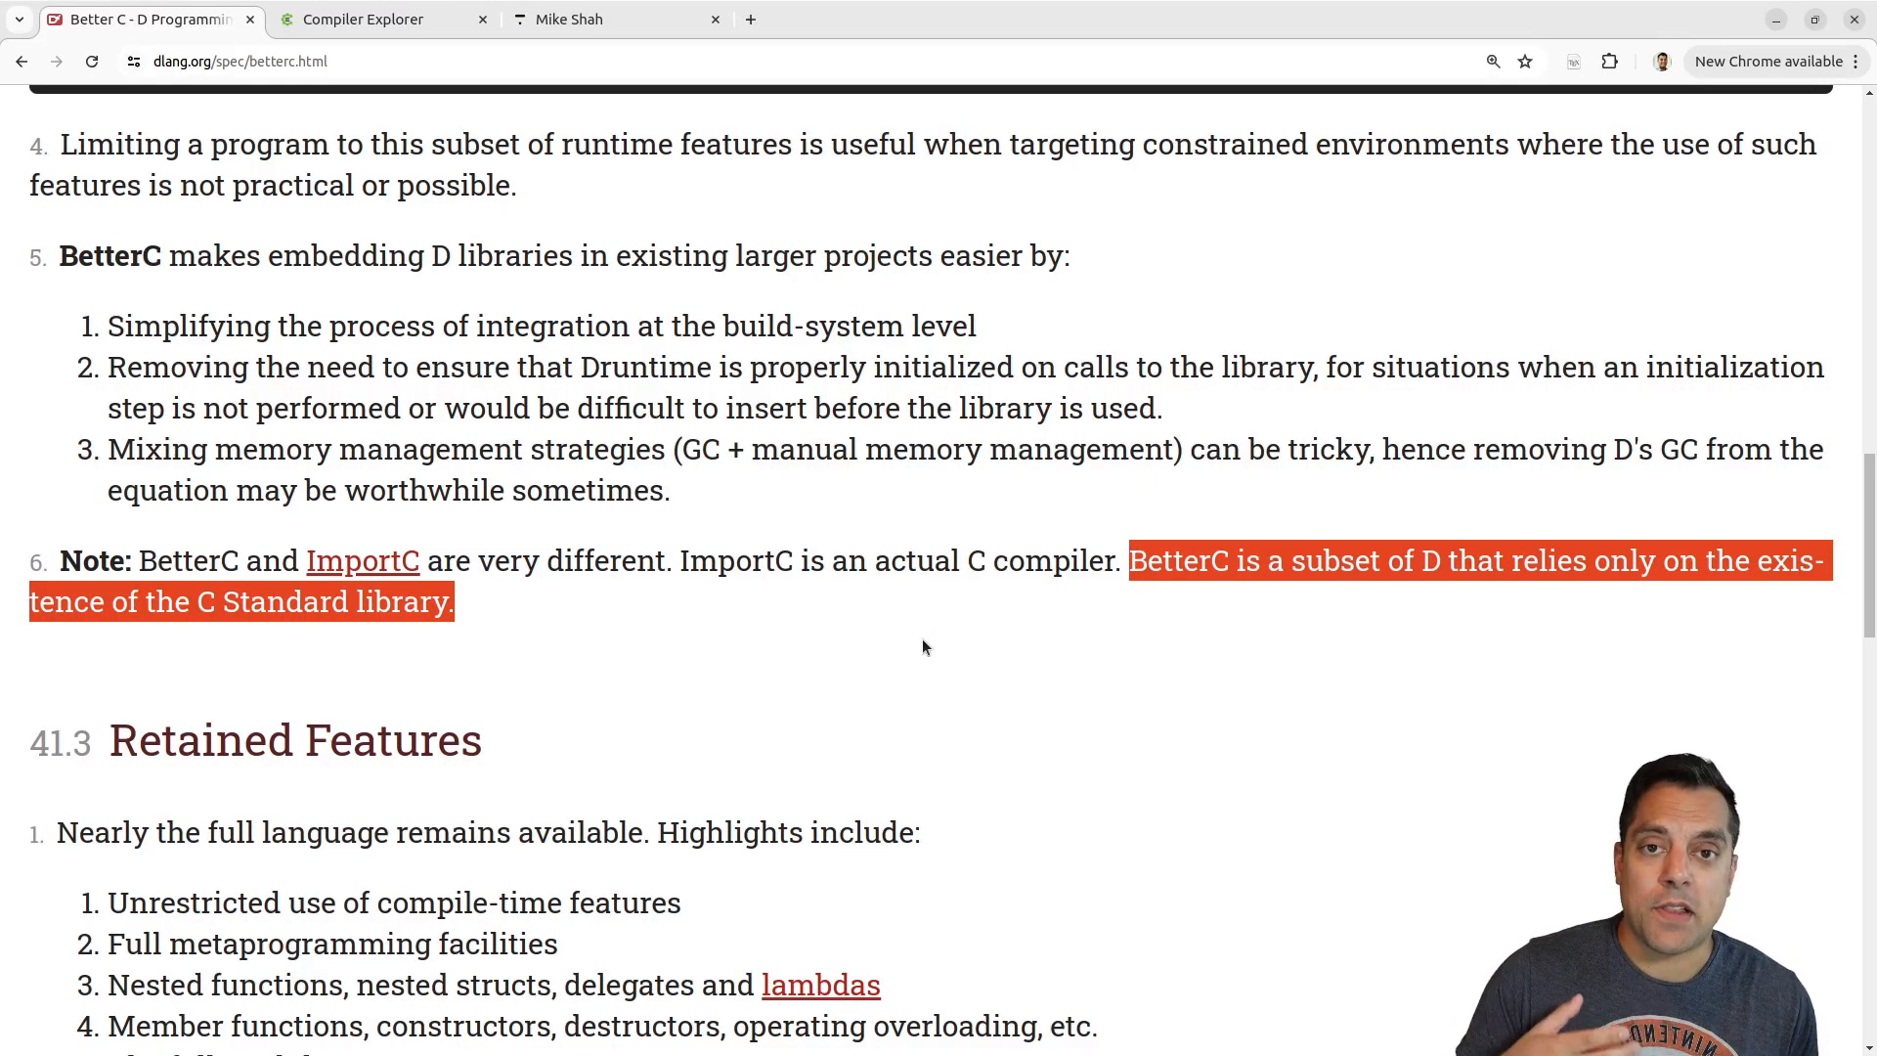
mouse_move(910, 649)
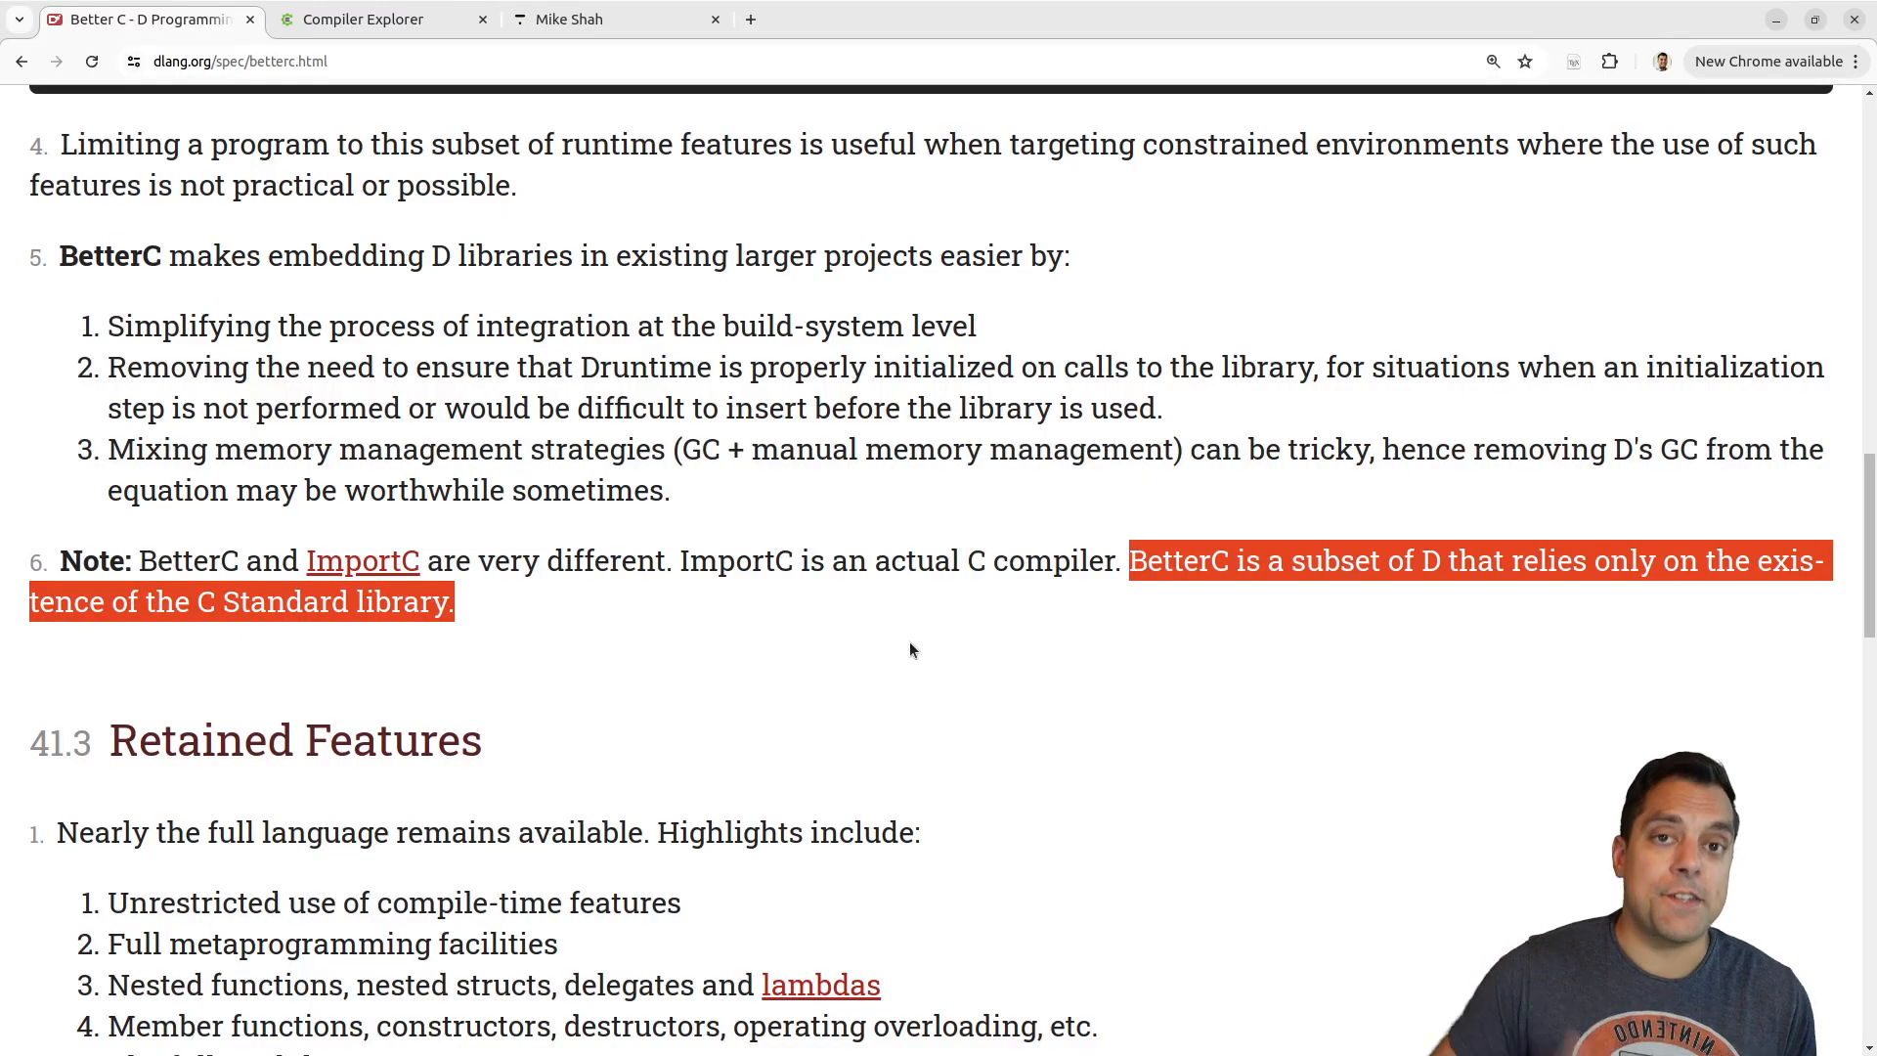
mouse_move(631, 594)
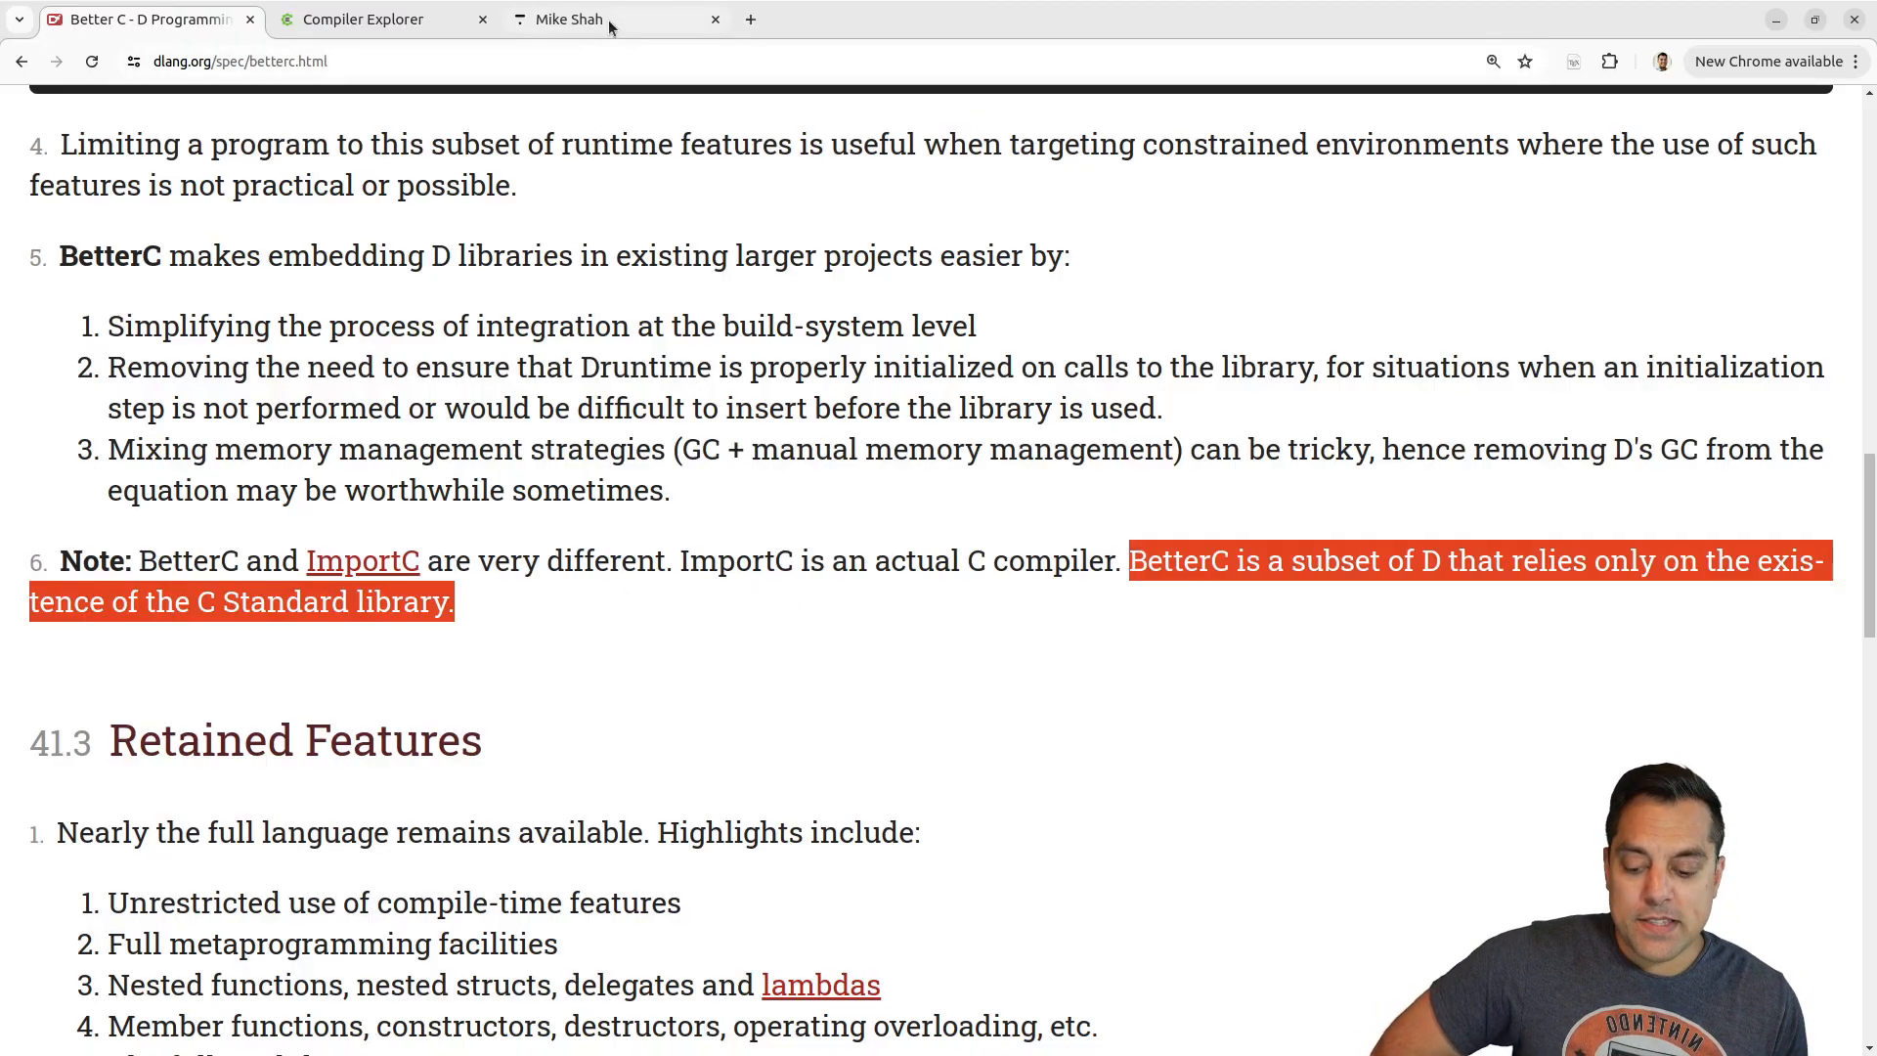
Switch to the courses.mshah.io tab and scroll to the Modern C++, C and D Language courses.
click(572, 20)
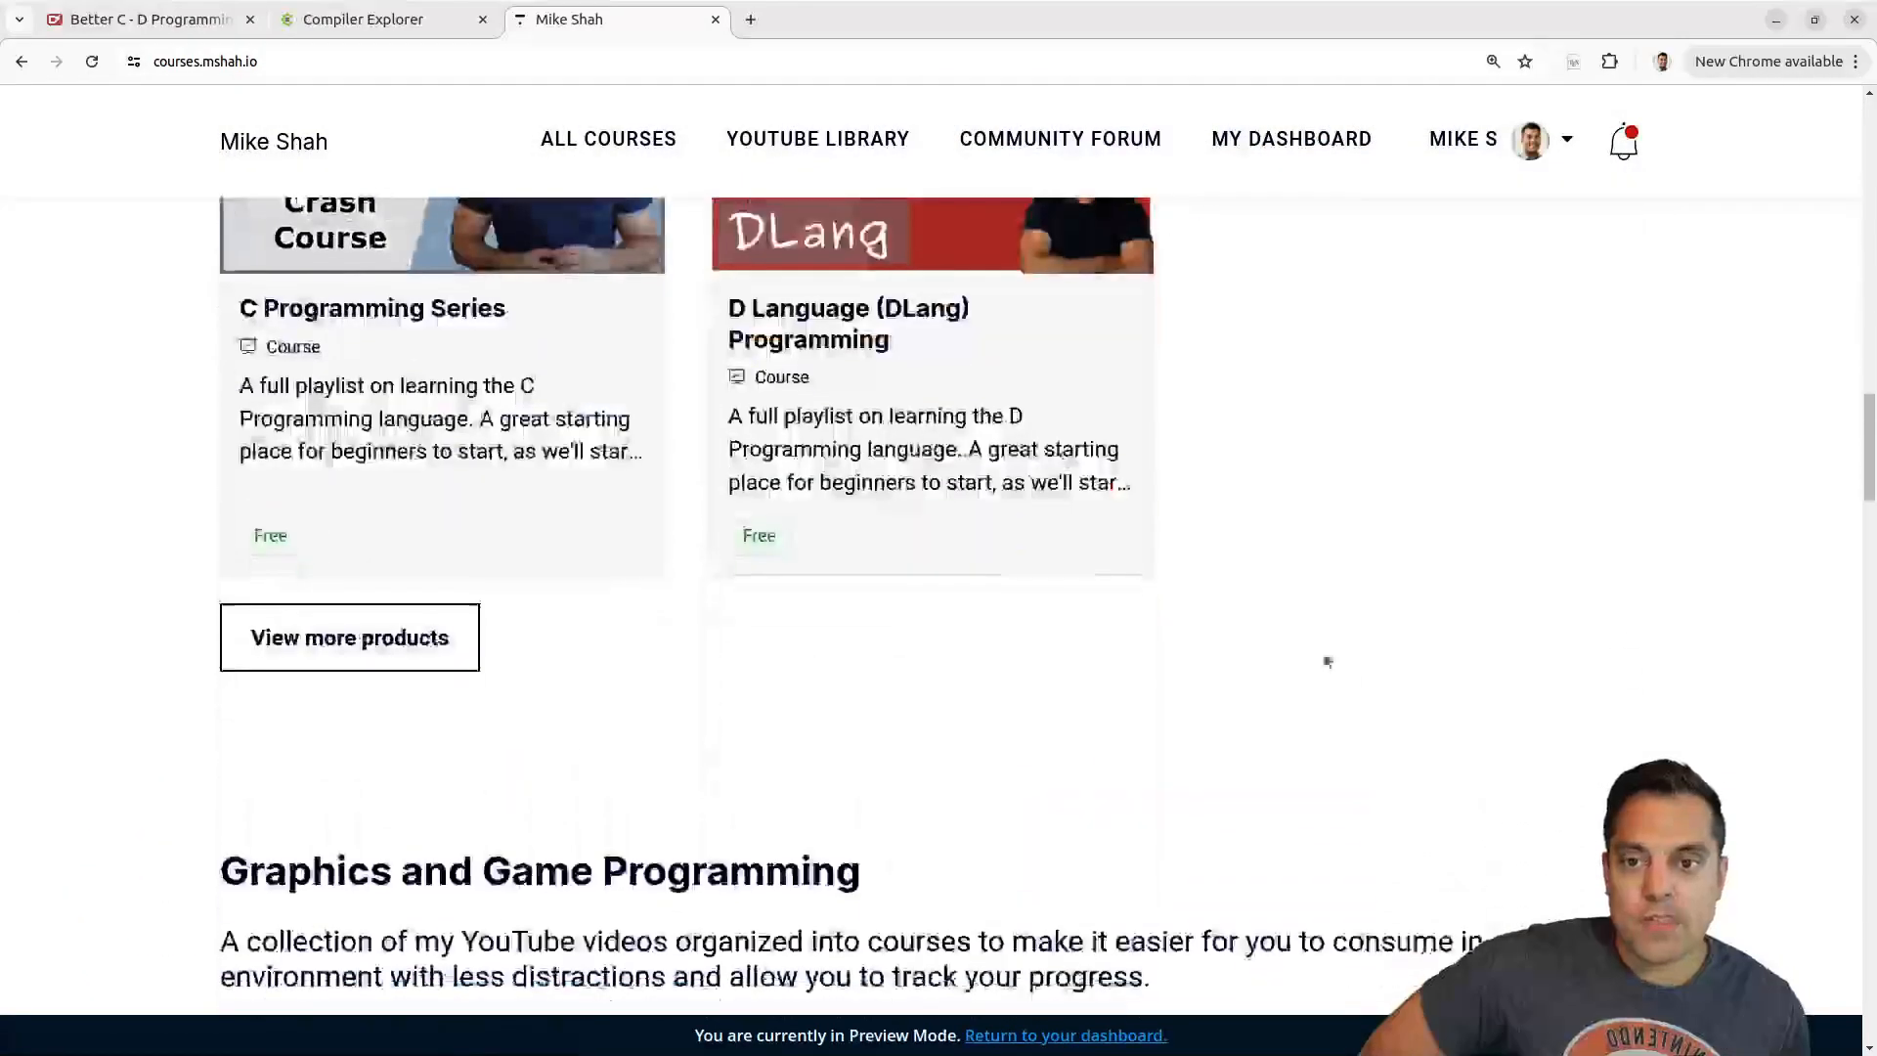
scroll(up, 3)
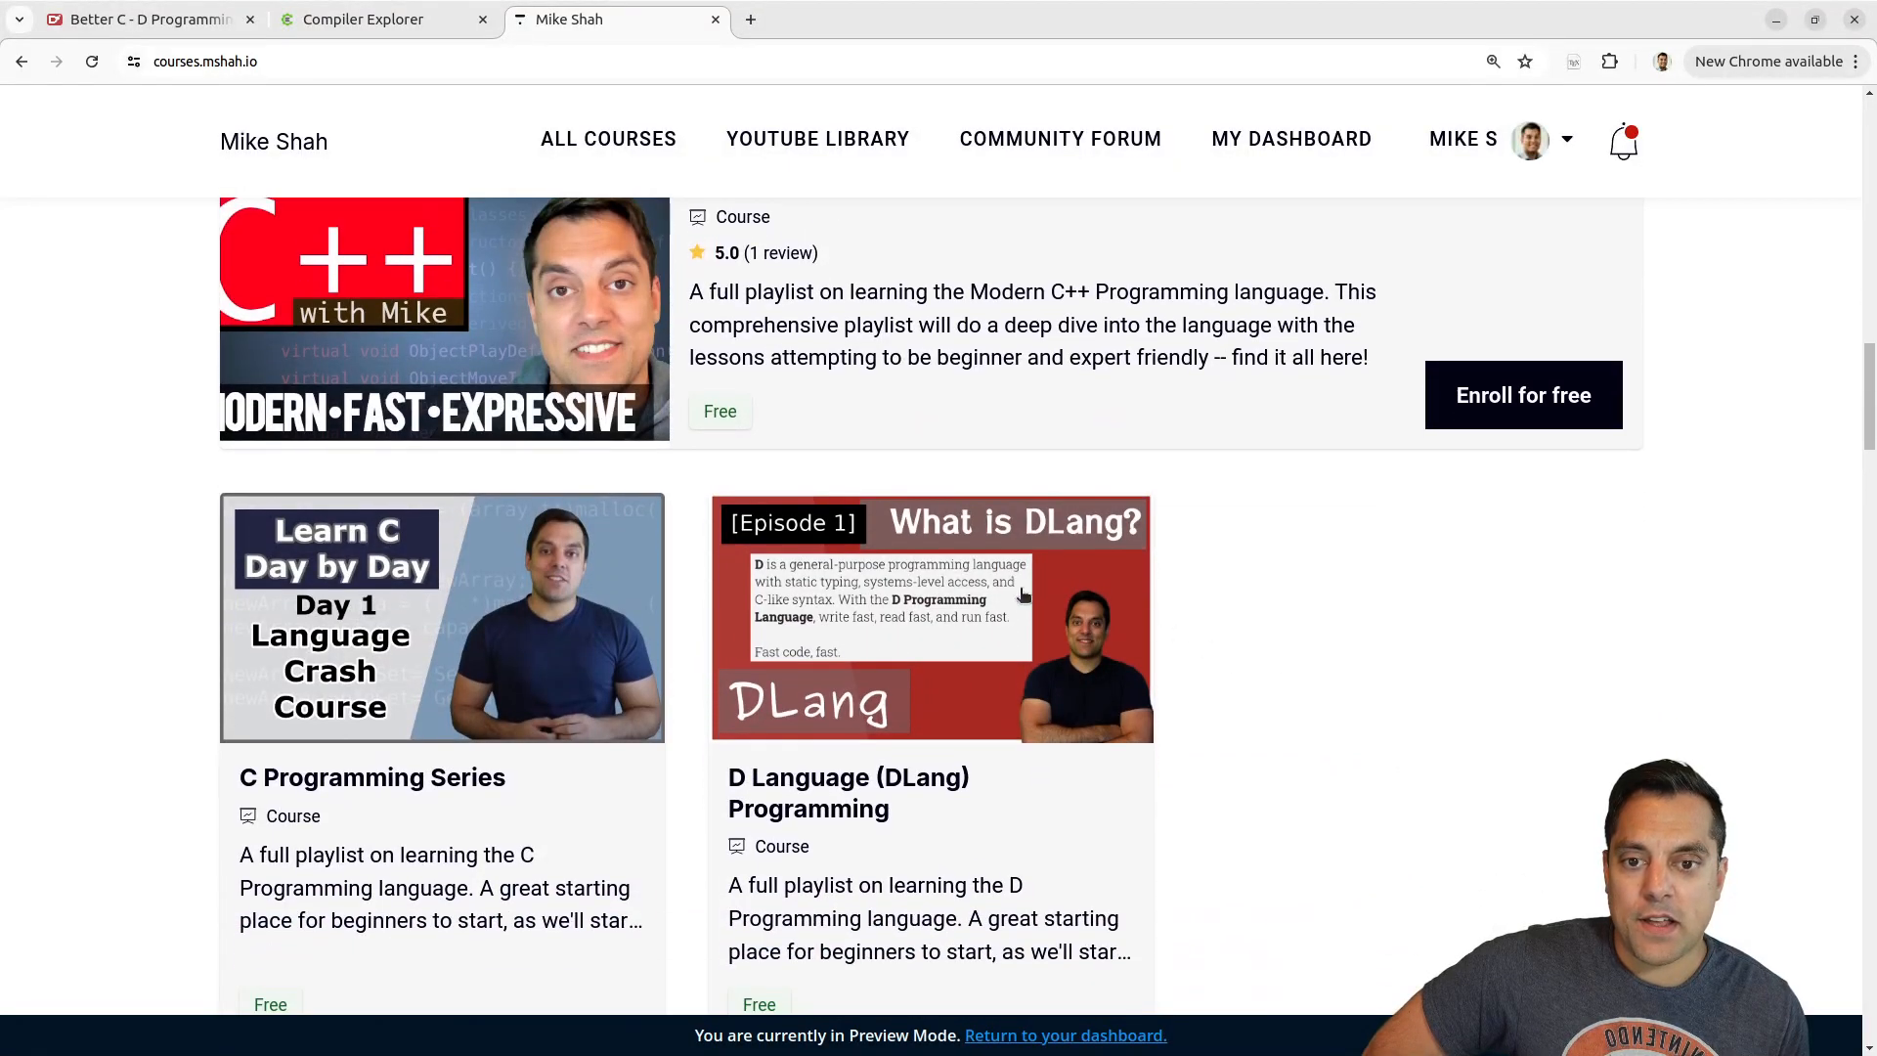
mouse_move(1228, 616)
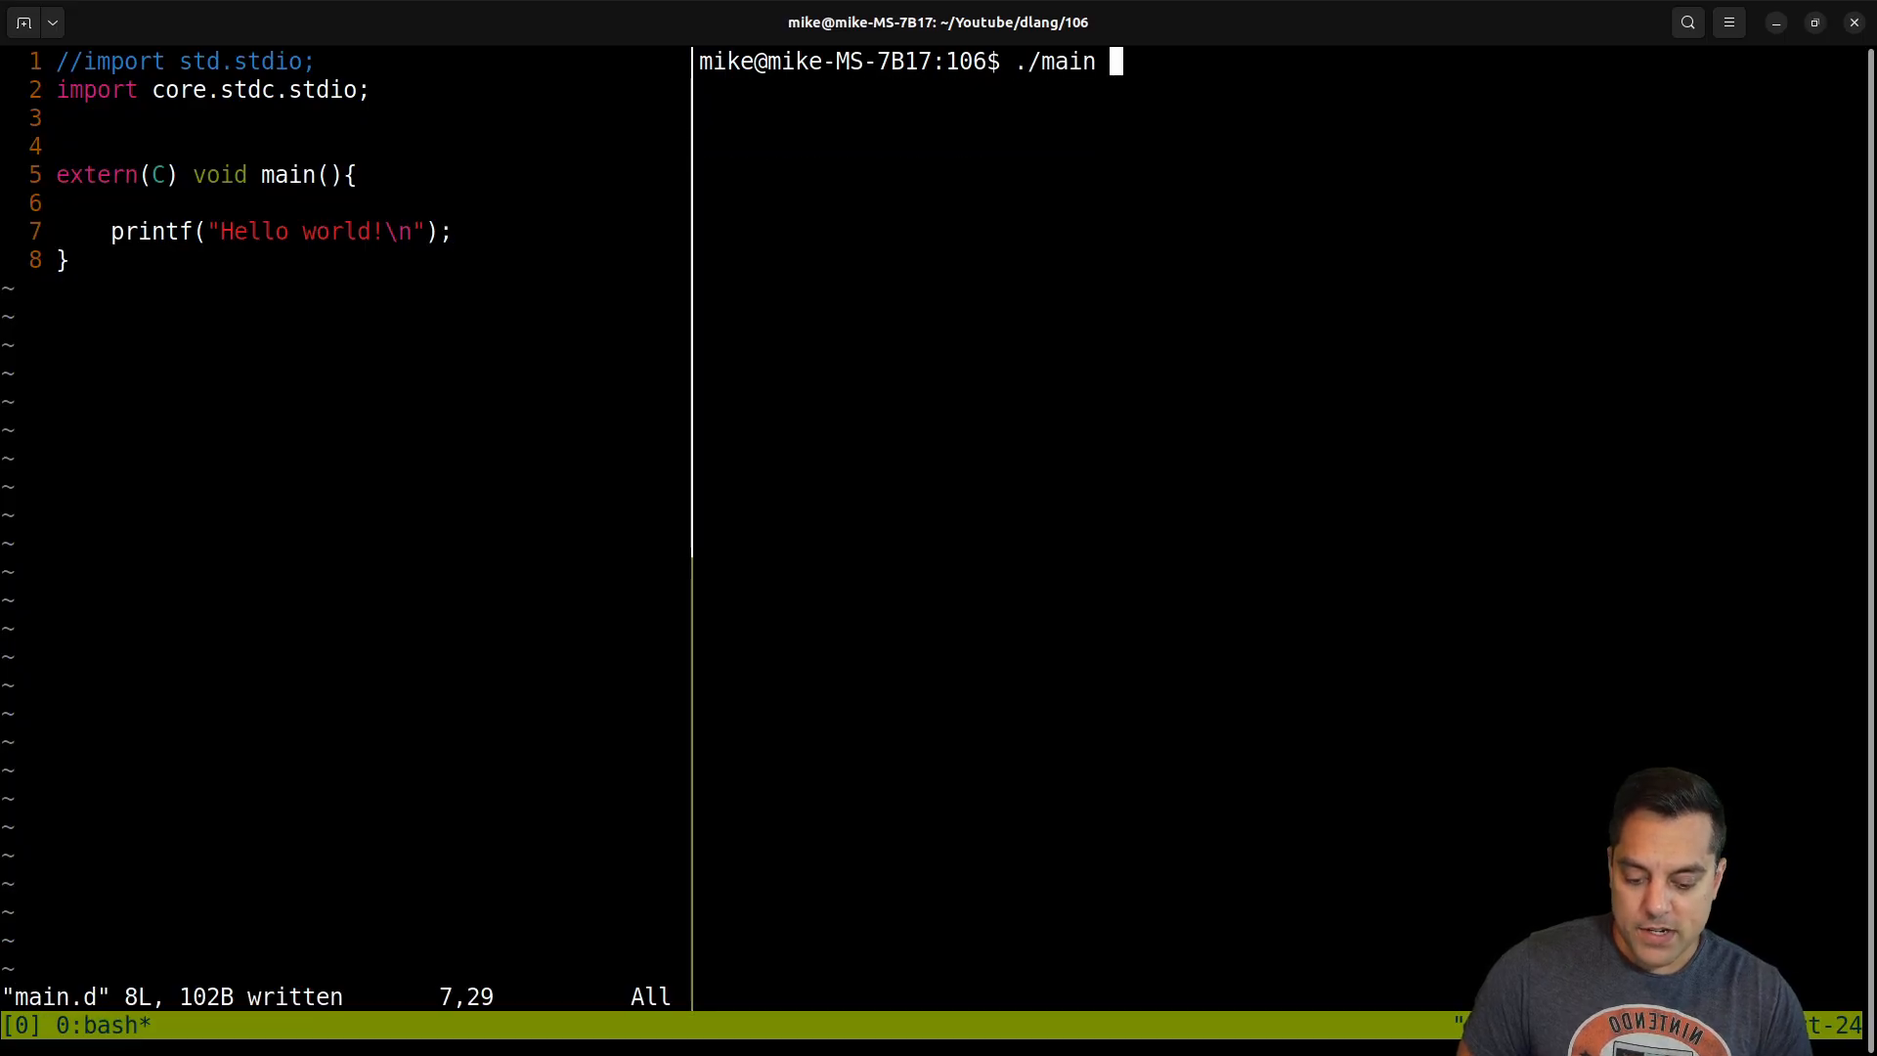
Run dmd -betterC main.d and dmd main.d -of=not_better_c, then start listing the folder.
text(dmd -betterC main.d)
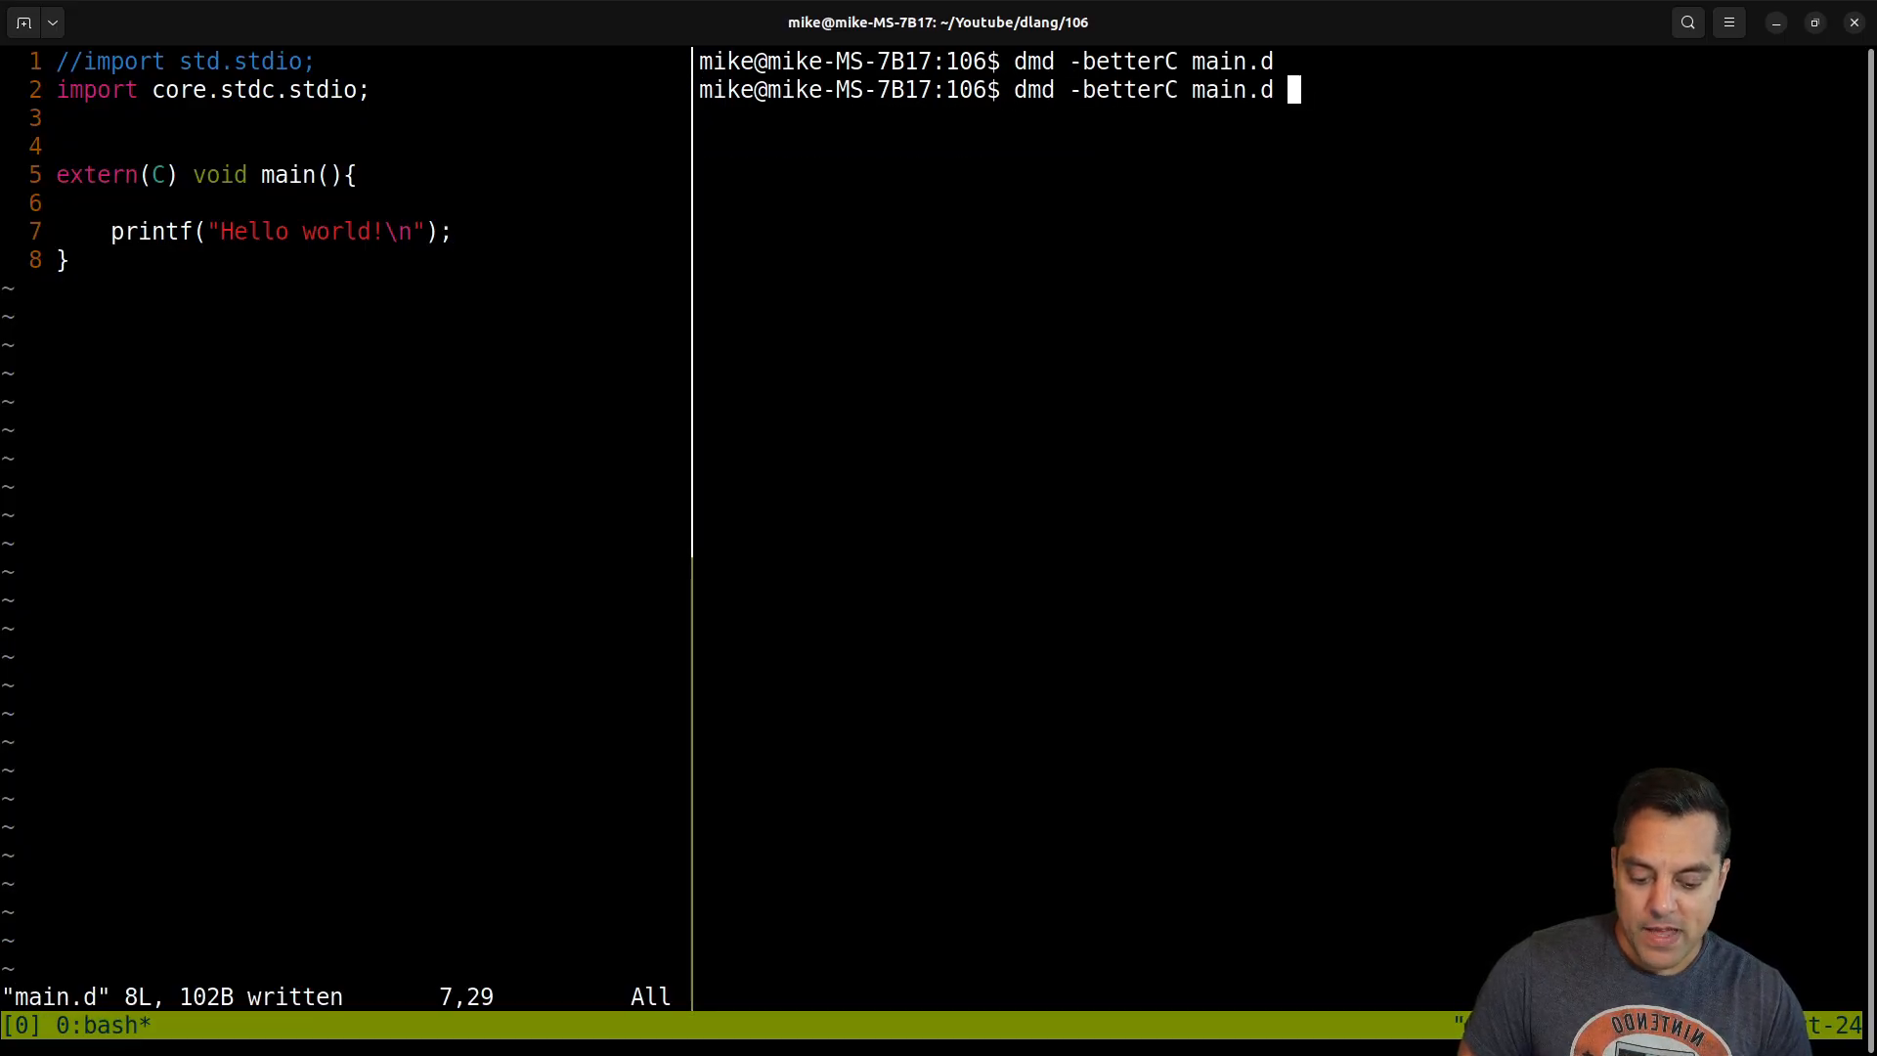
text(-of=)
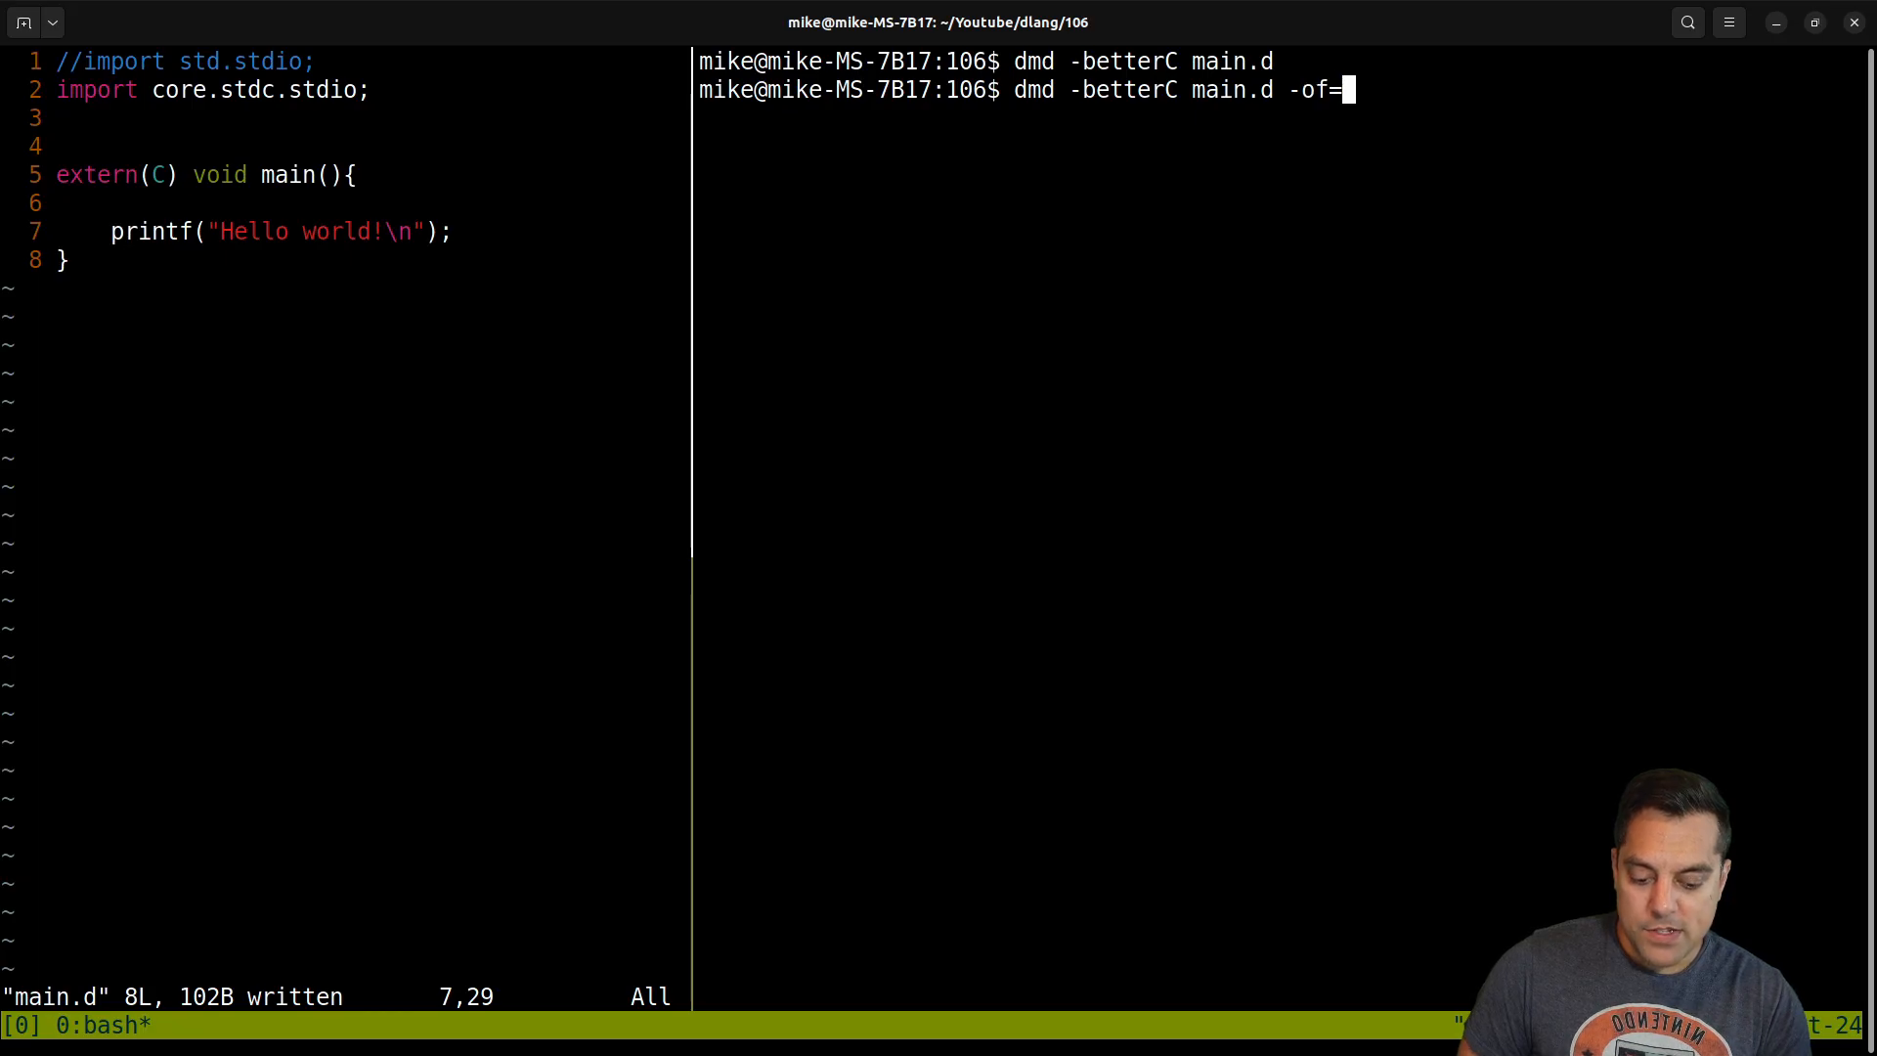
text(n)
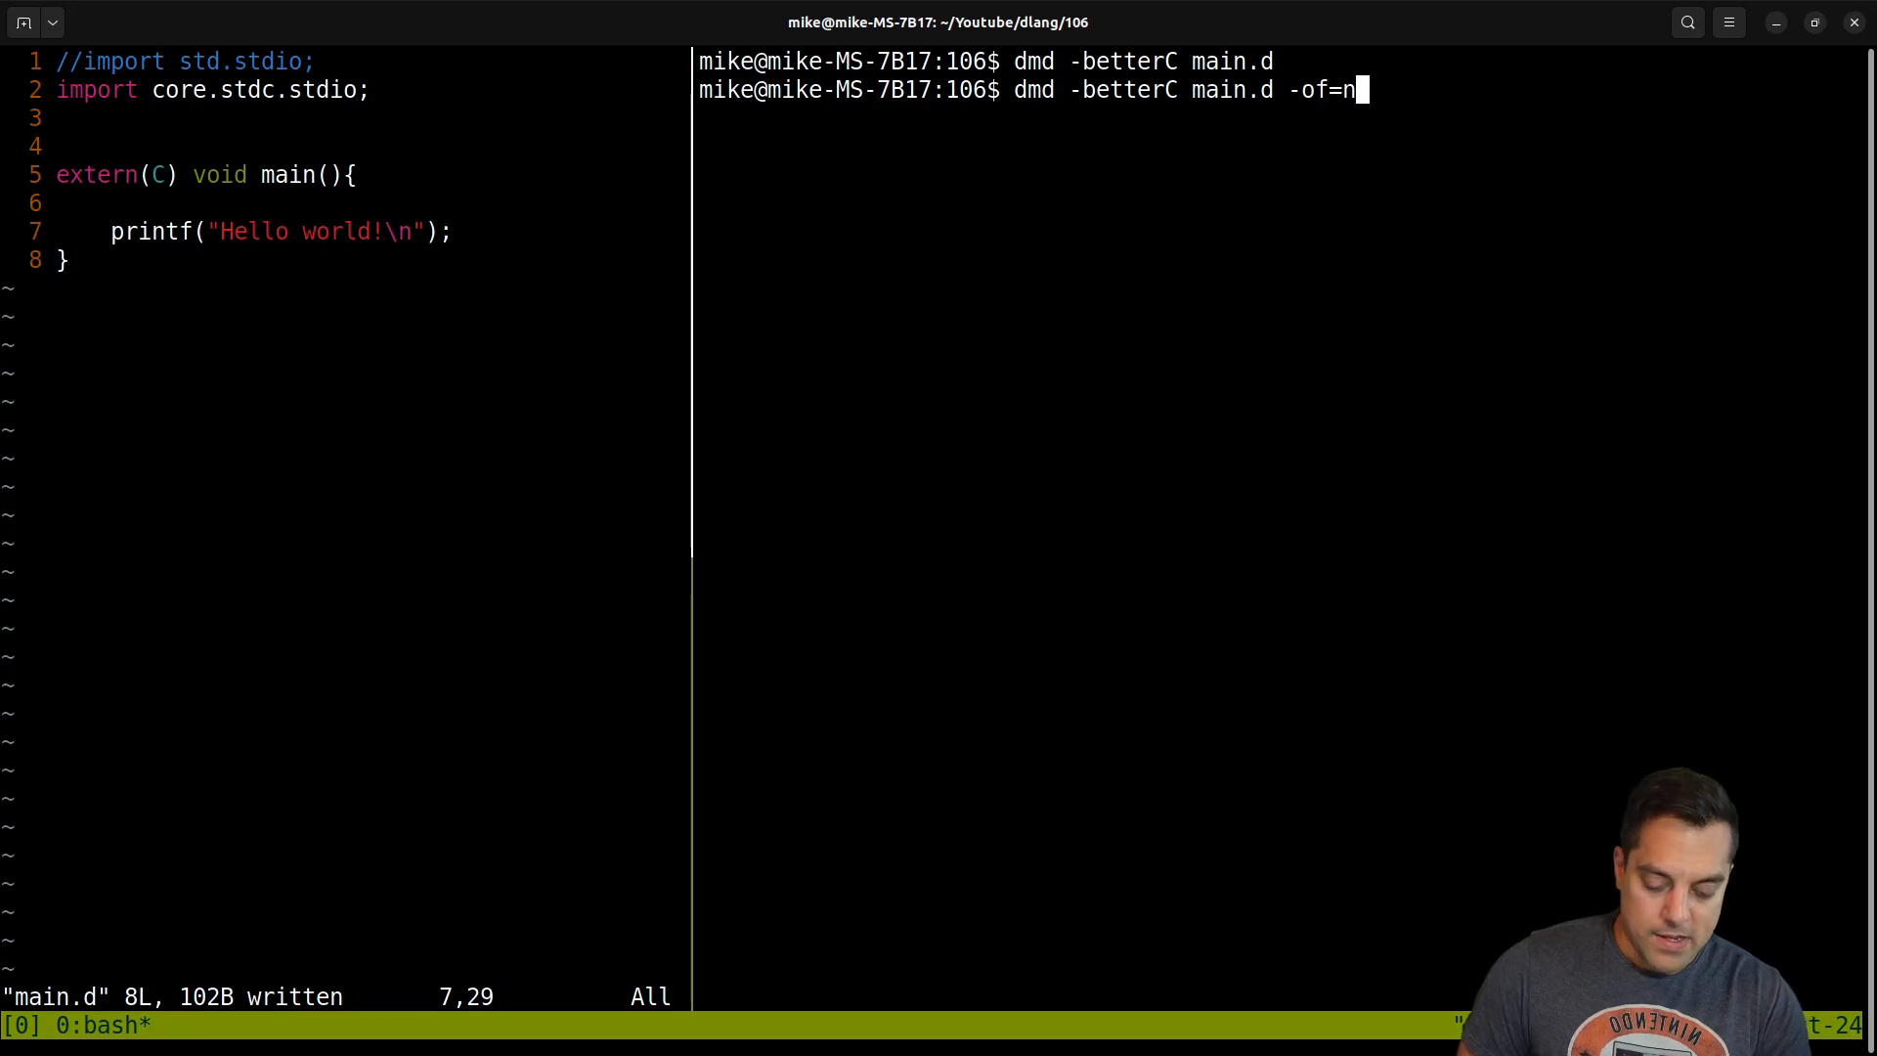
text(ot_better_c)
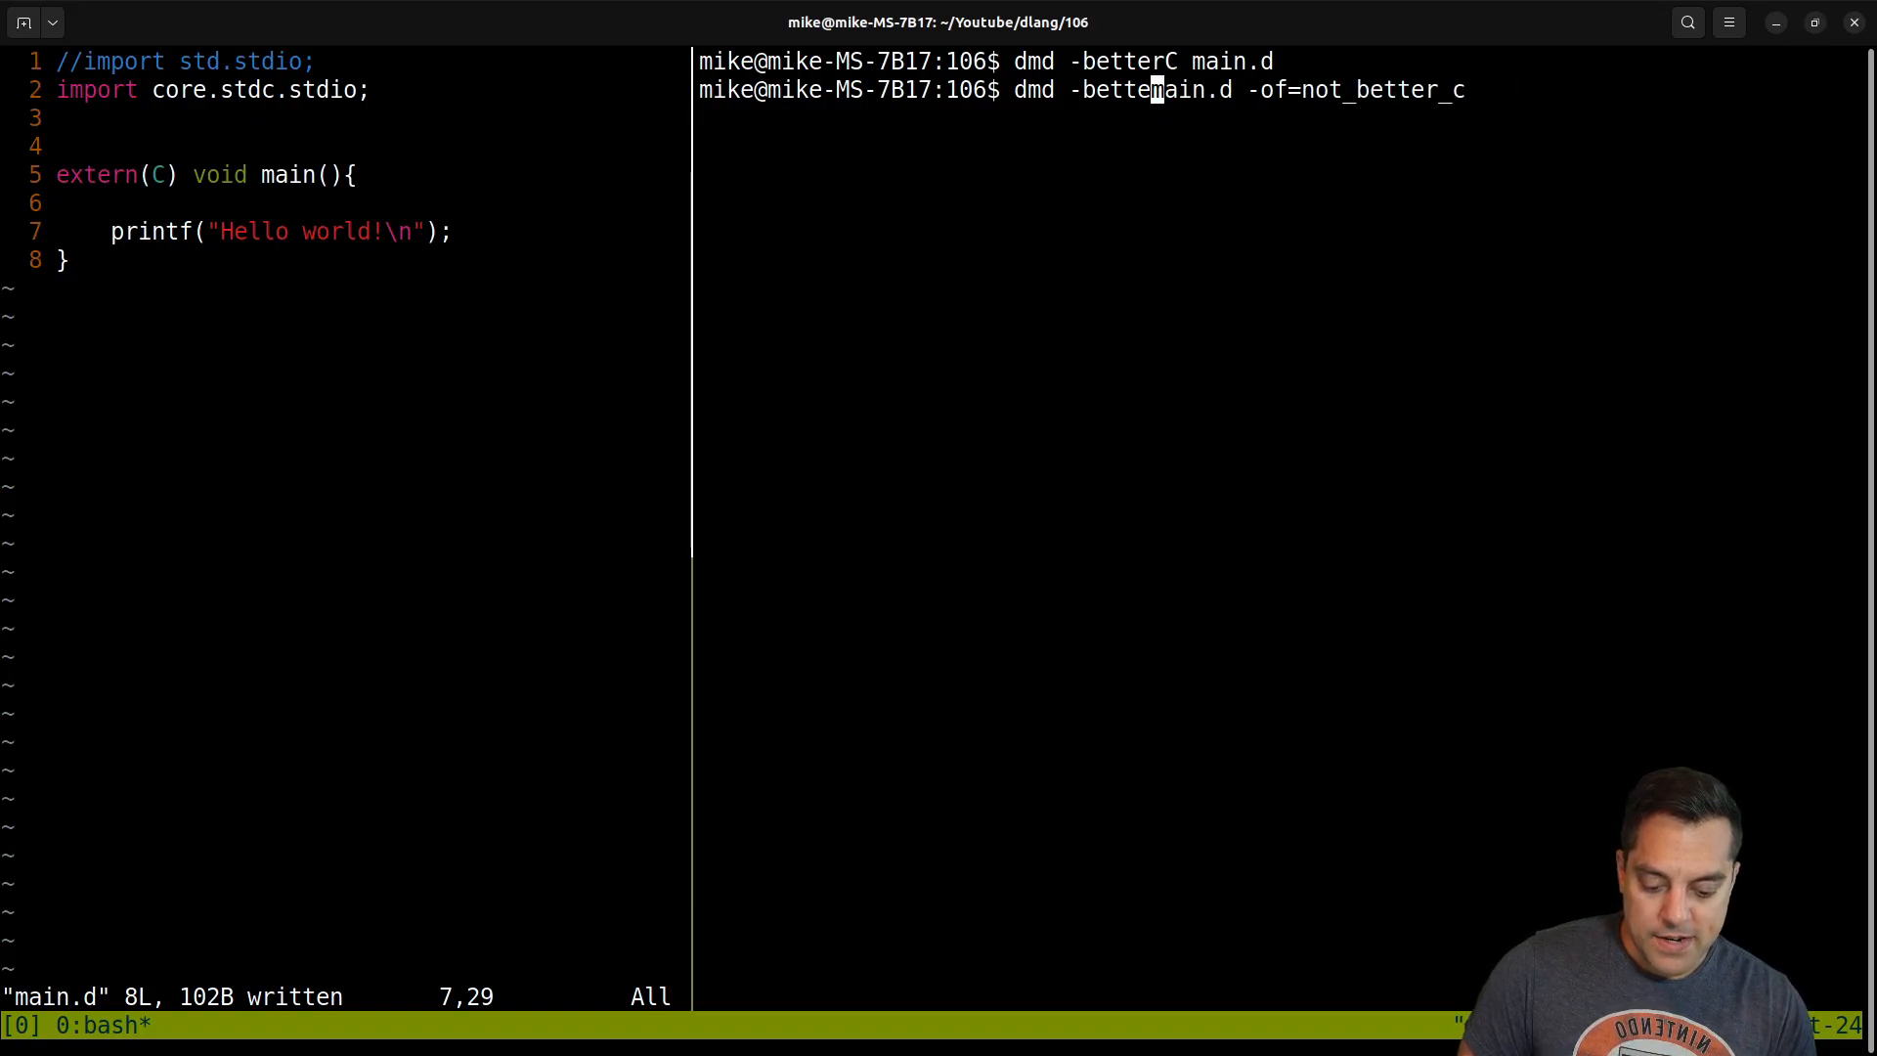
key(Return)
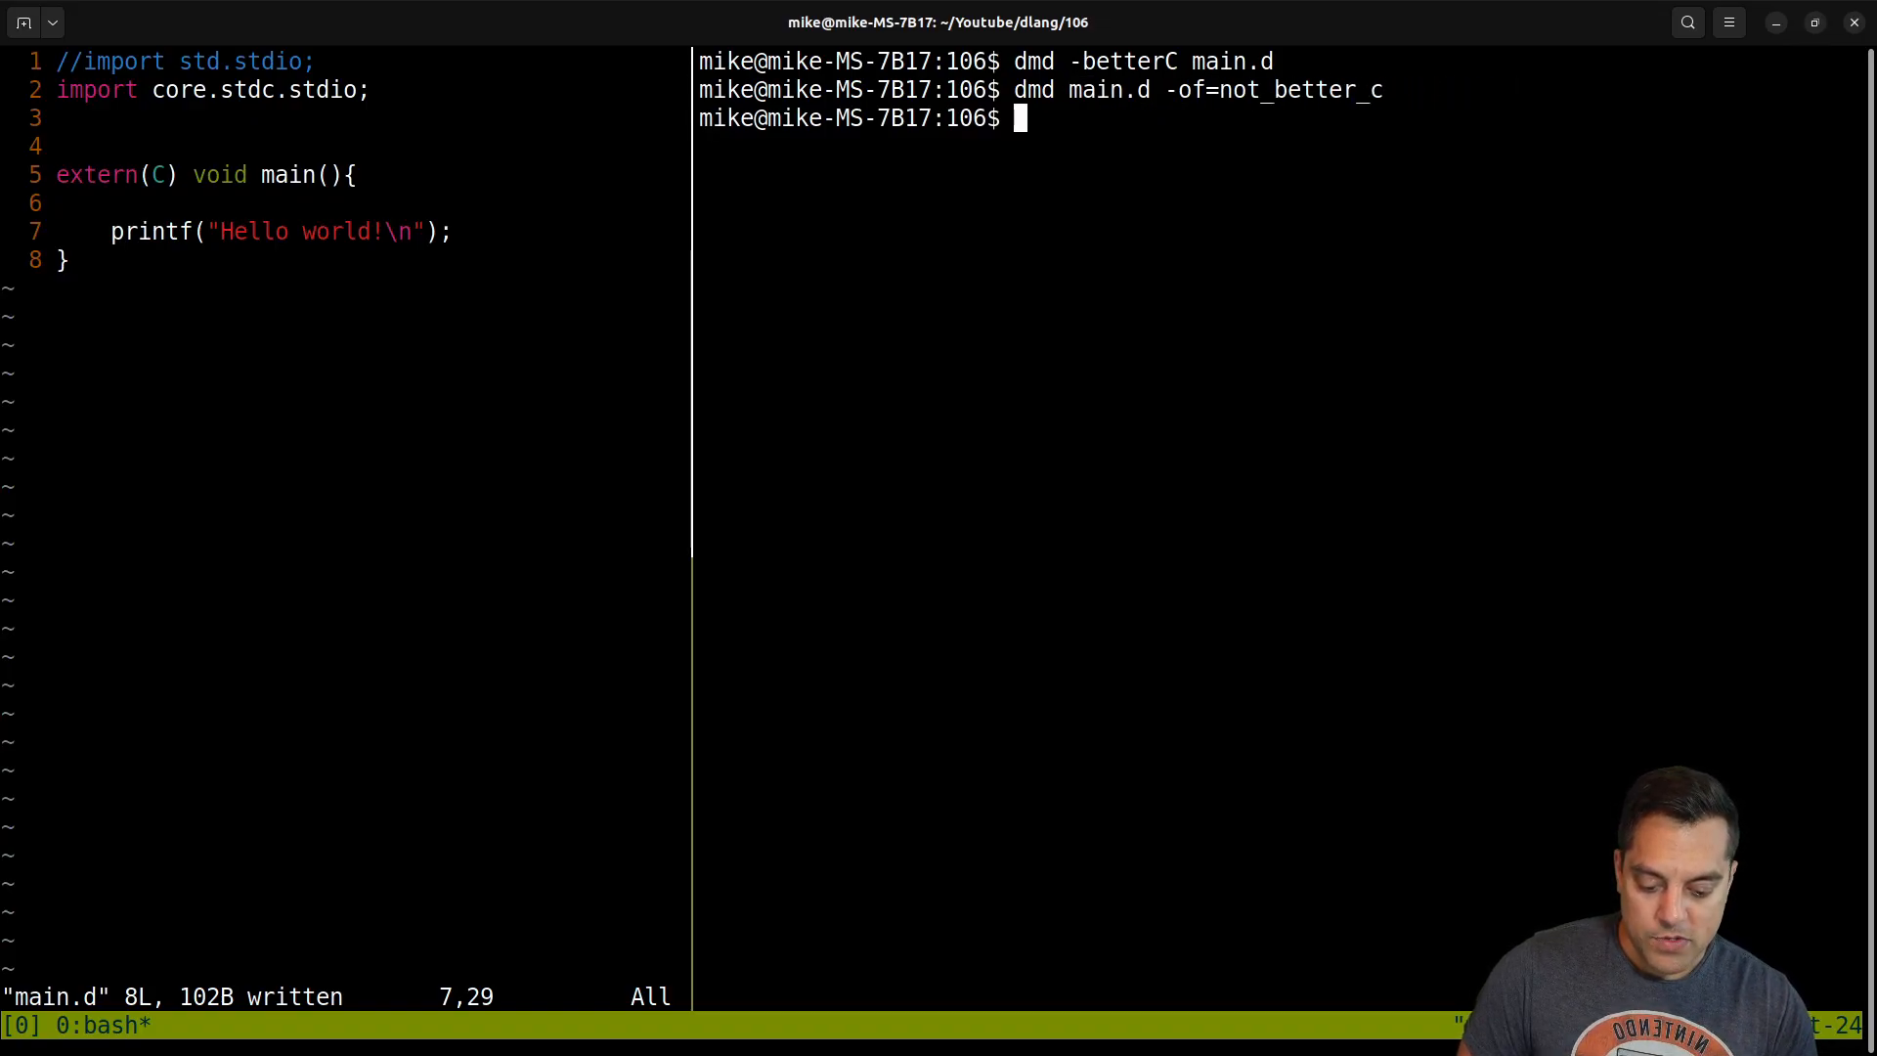
text(ls -l)
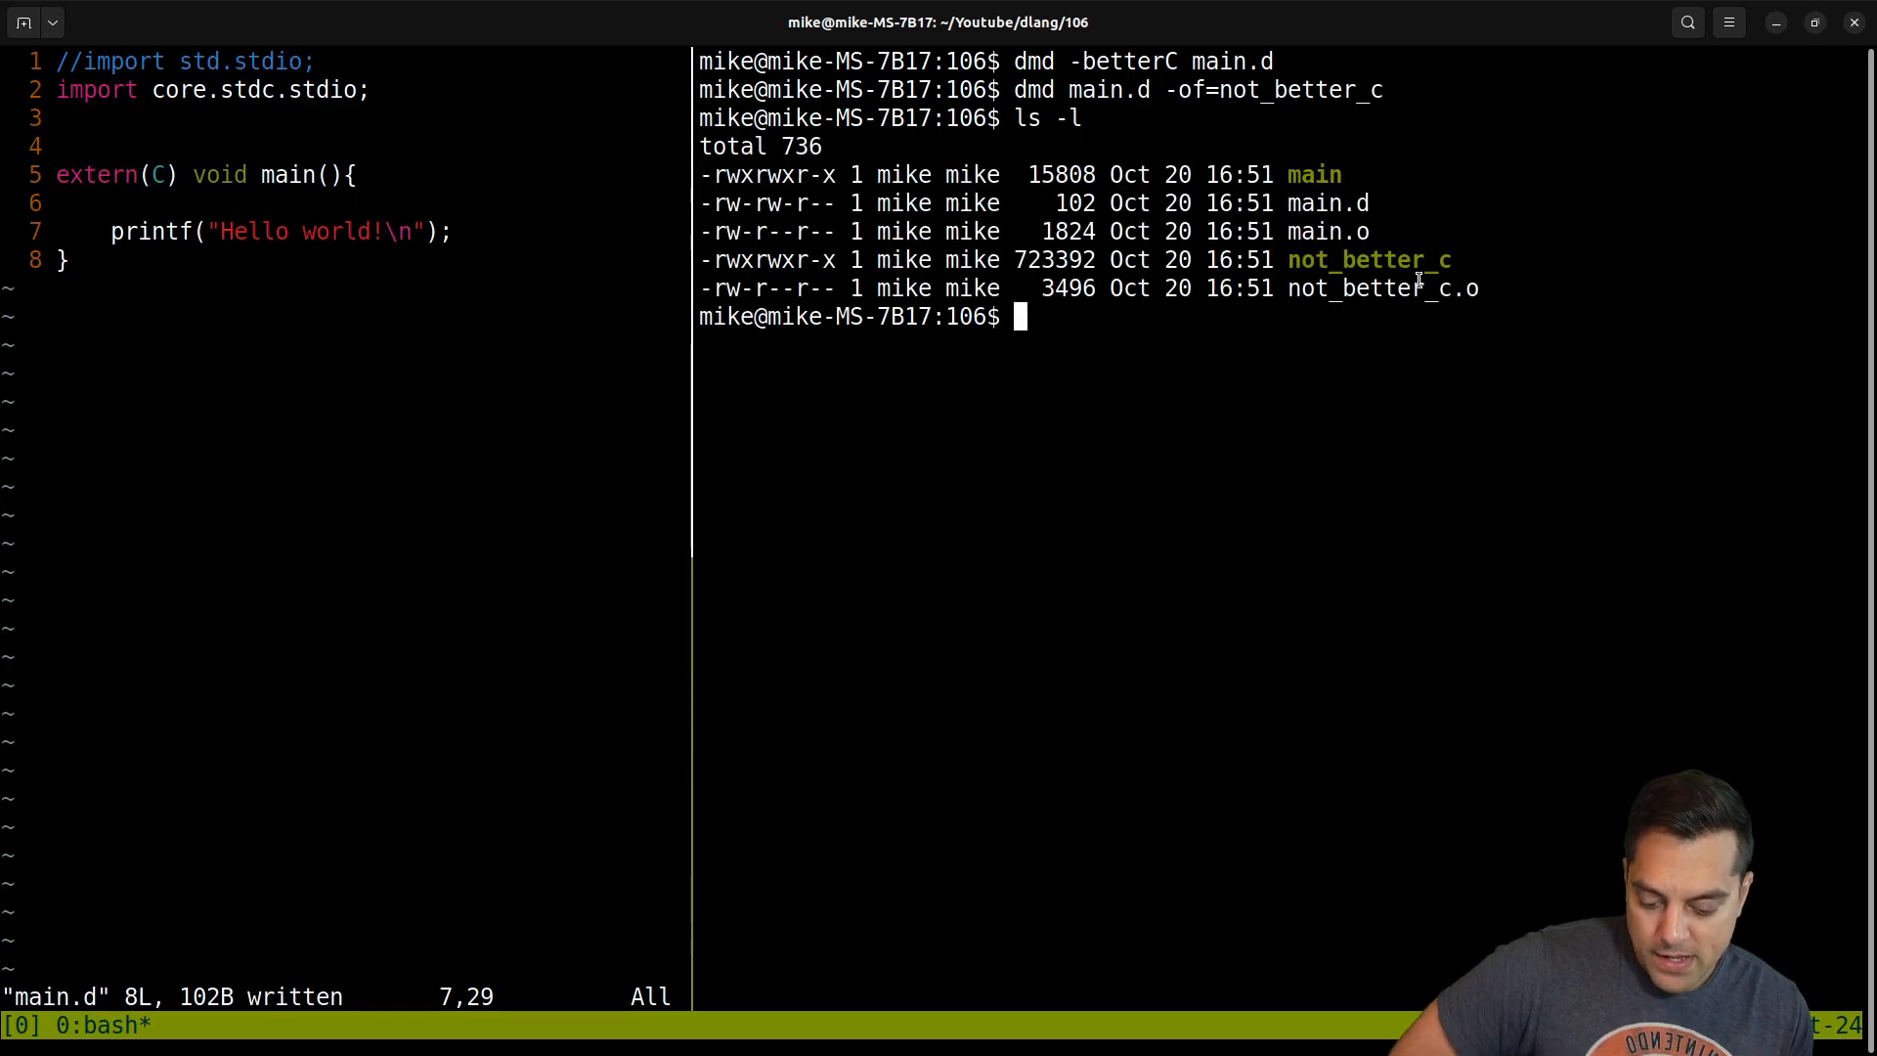
Highlight not_better_c's 723392-byte size and main's 15808-byte size for comparison.
double_click(1054, 260)
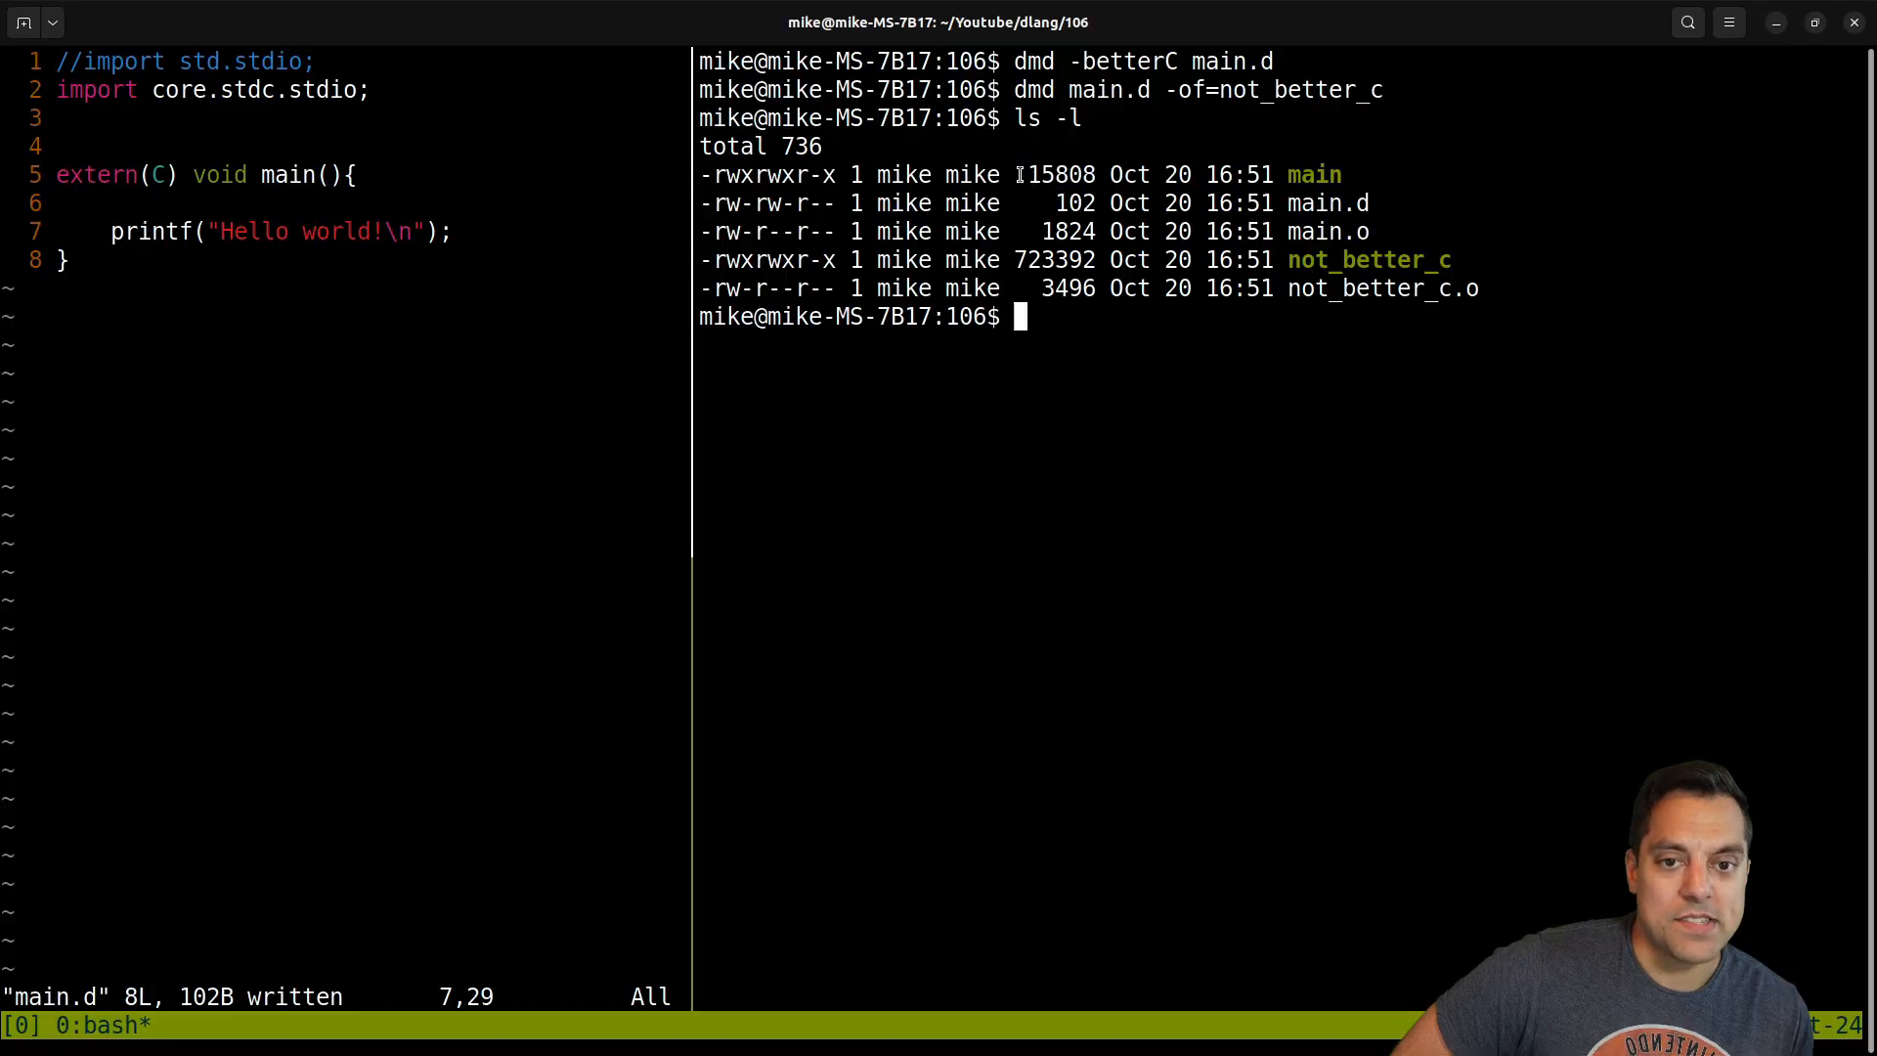
double_click(1058, 174)
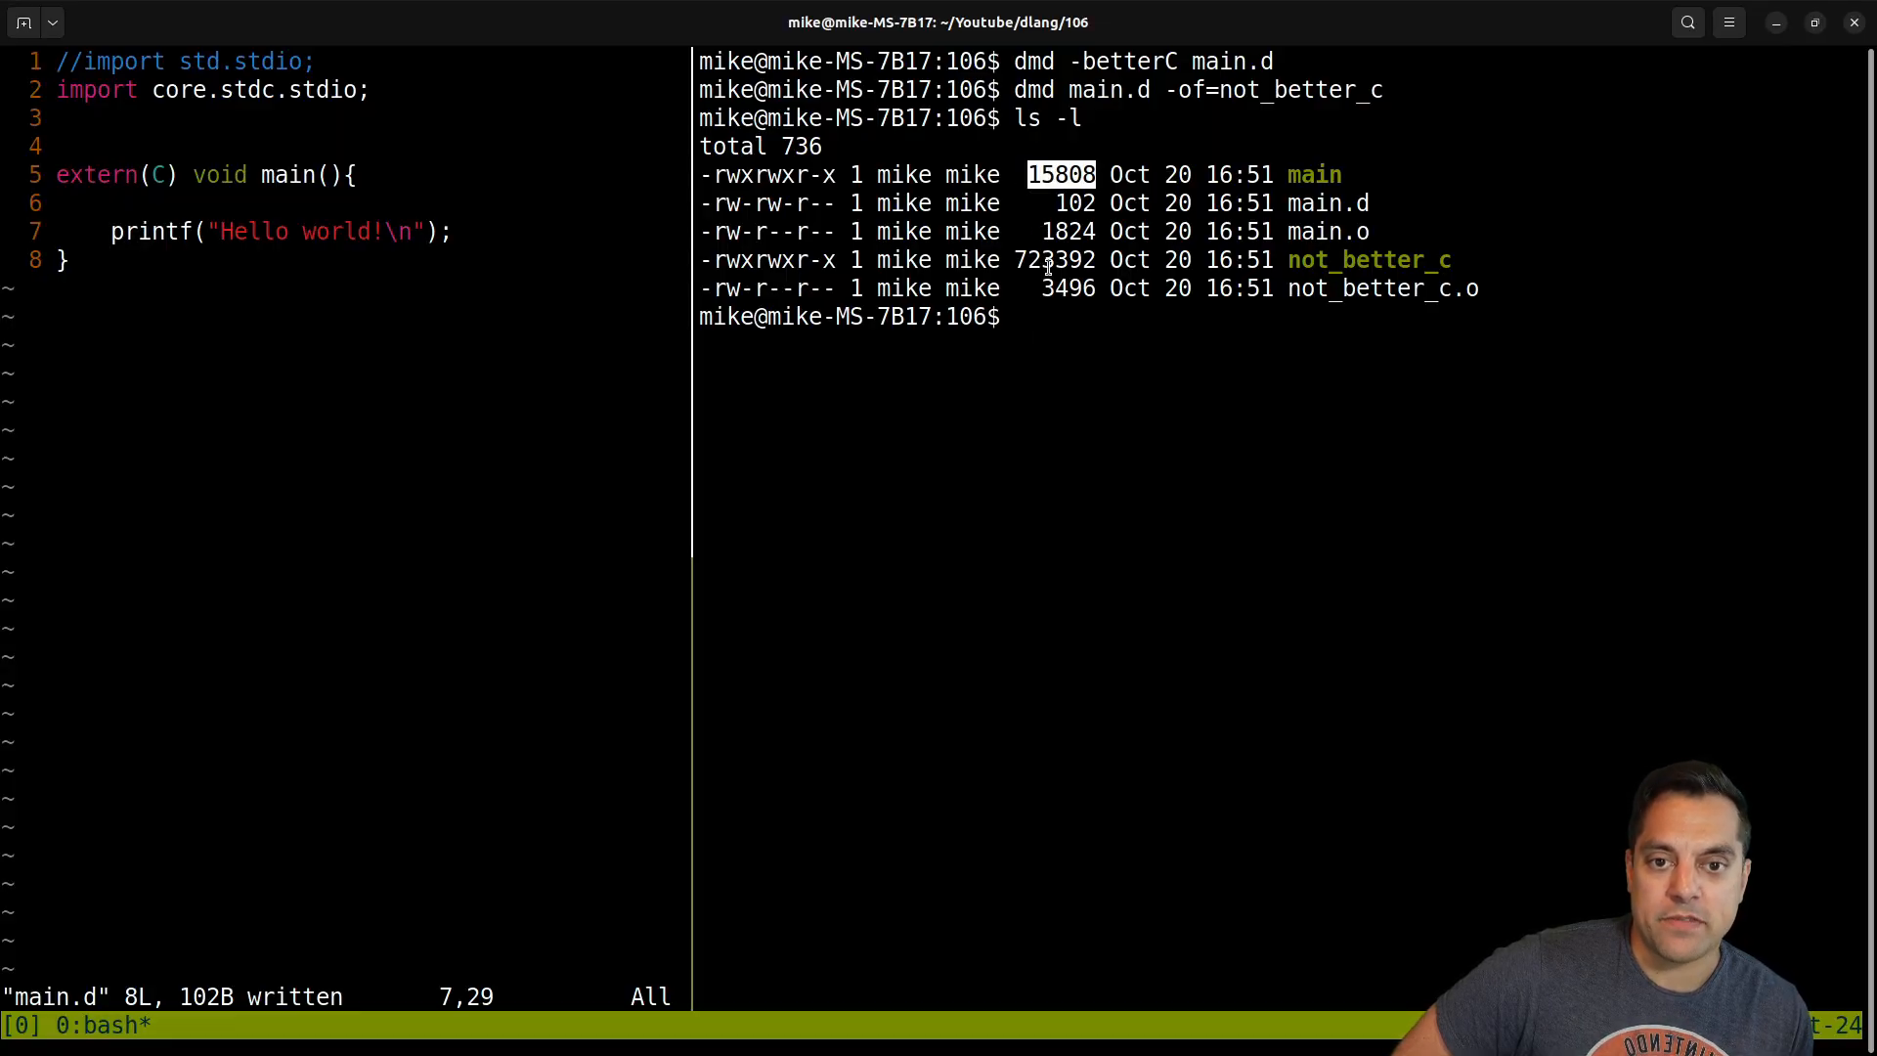
mouse_move(1290, 455)
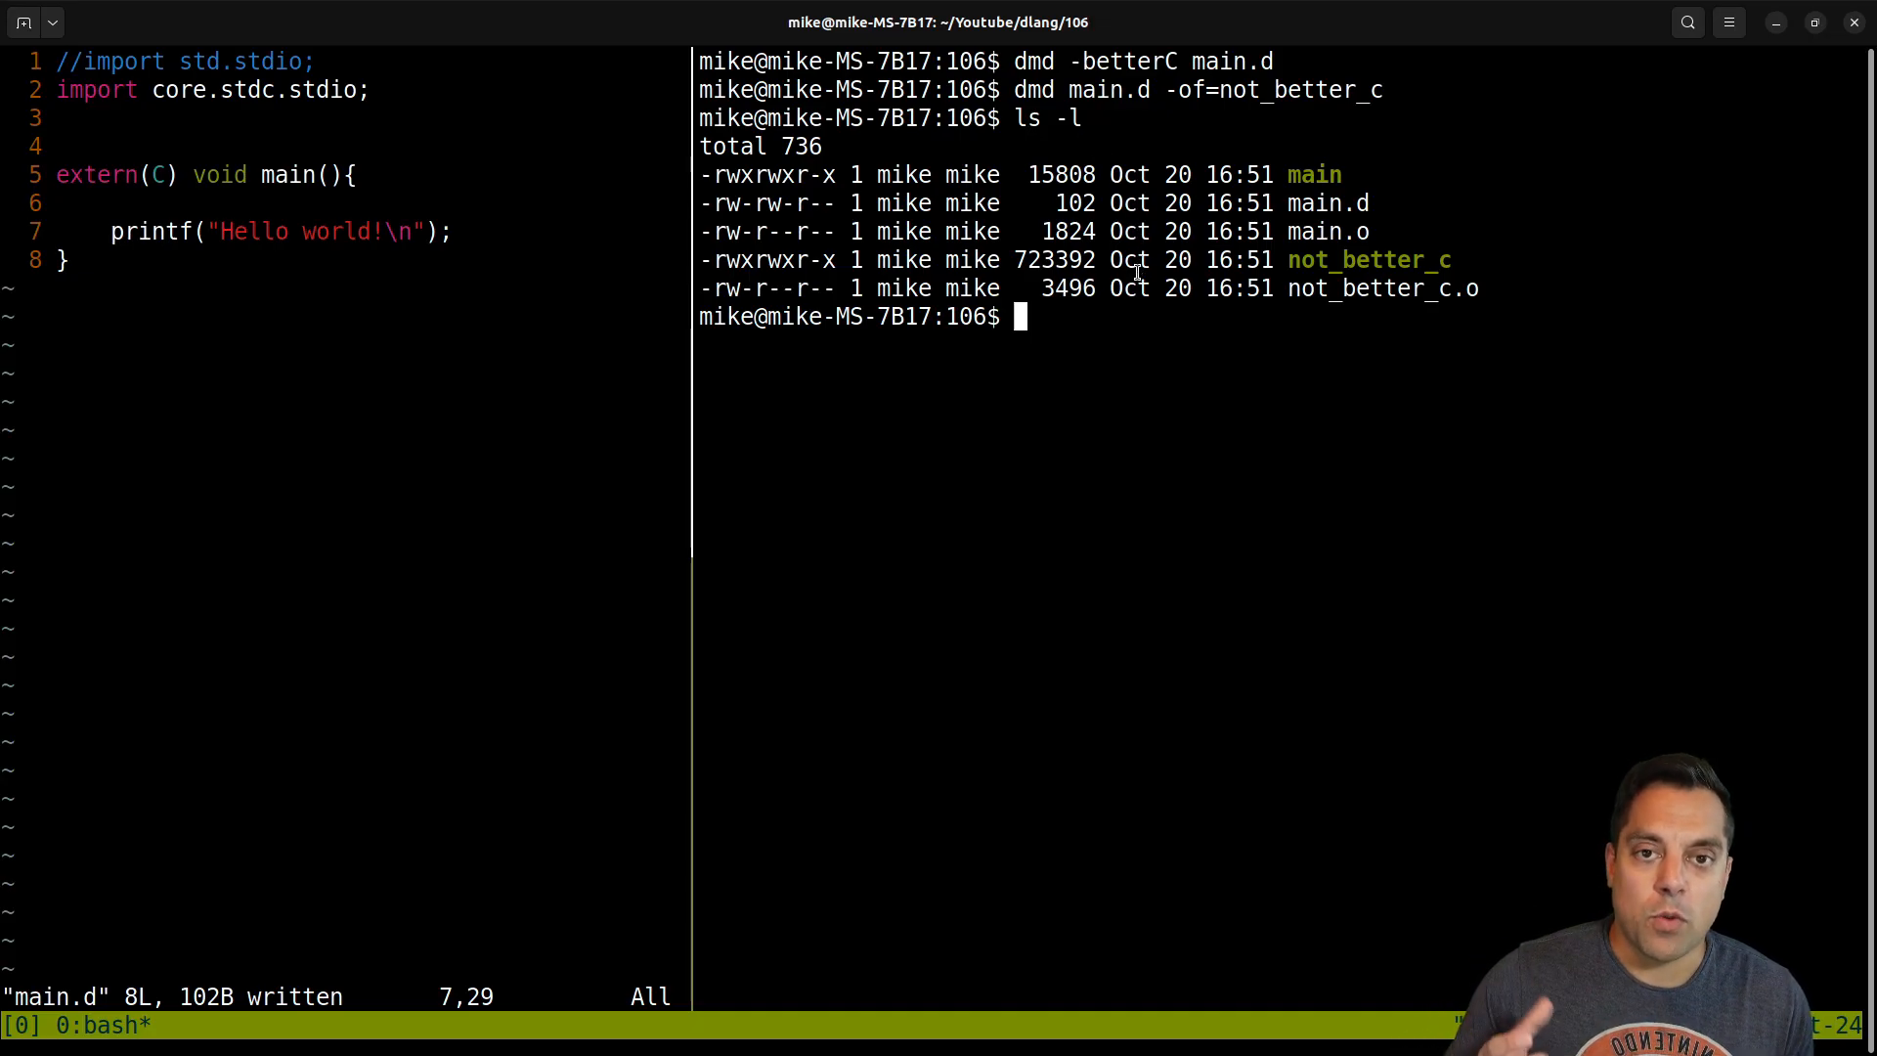
mouse_move(1228, 90)
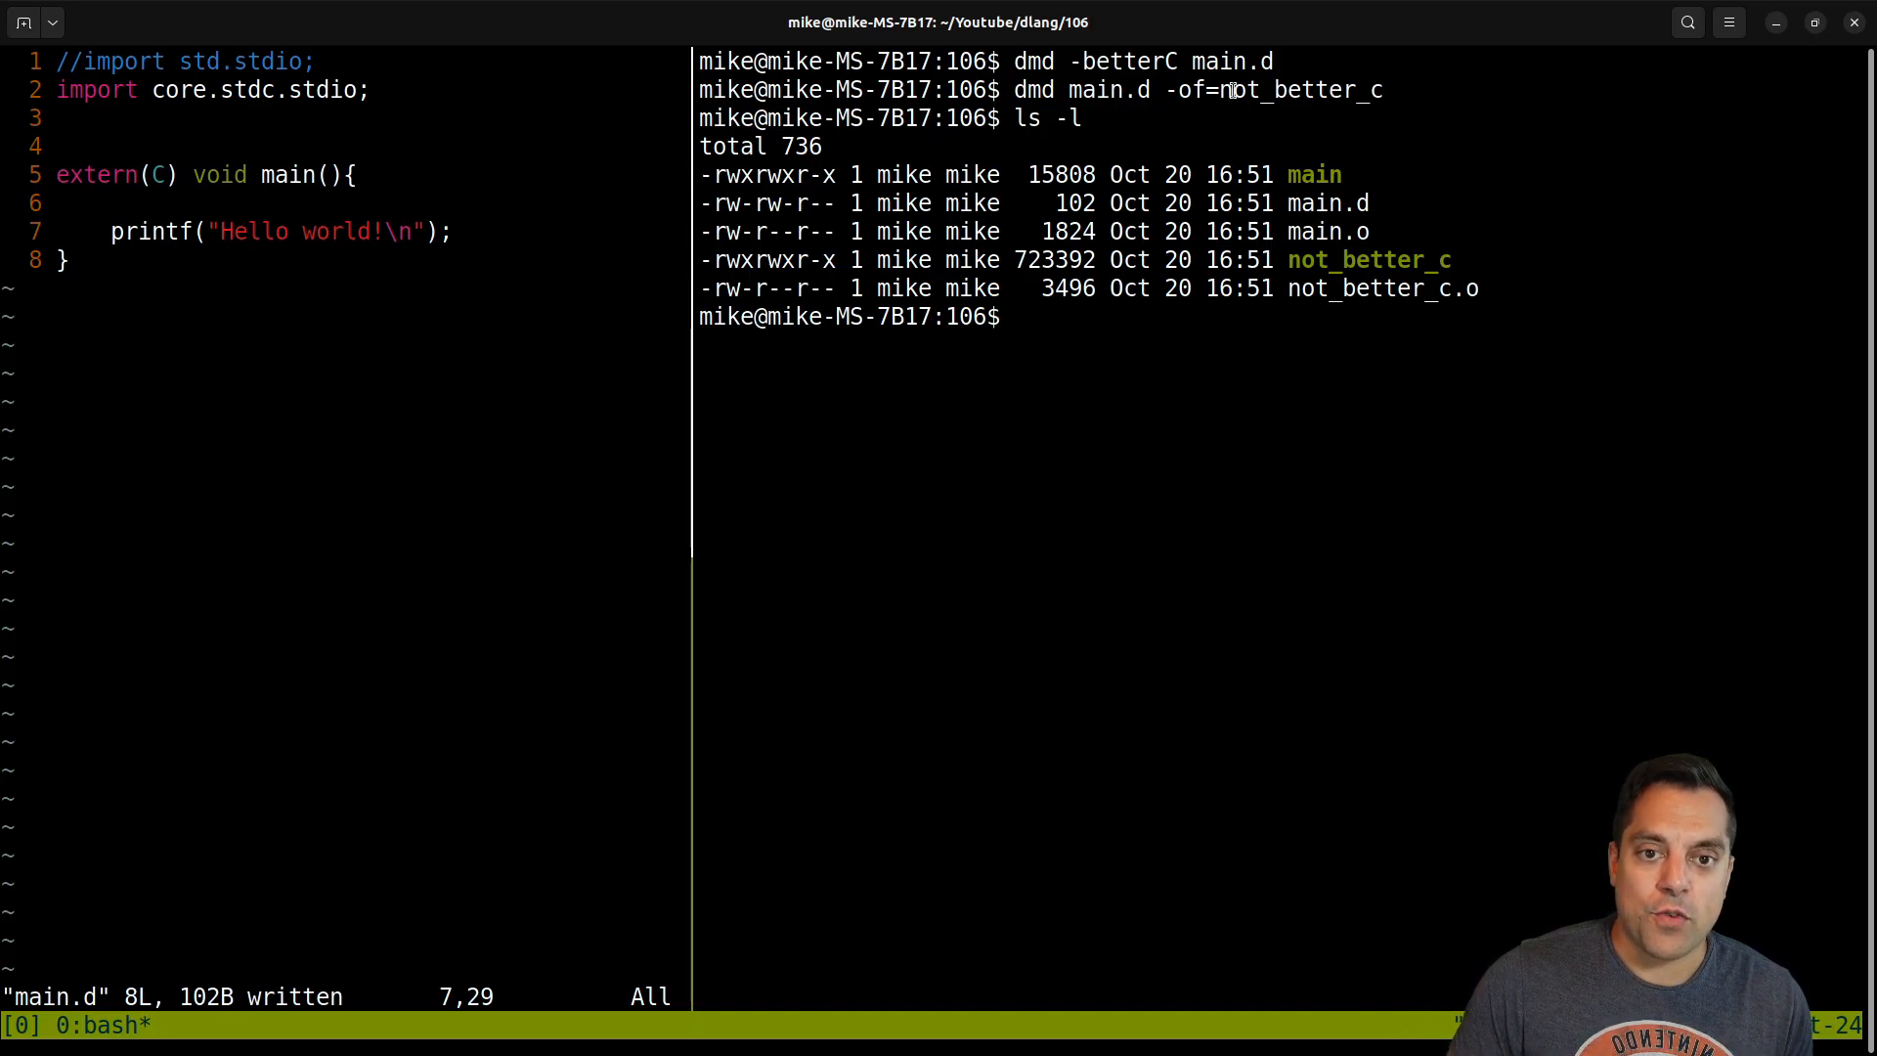